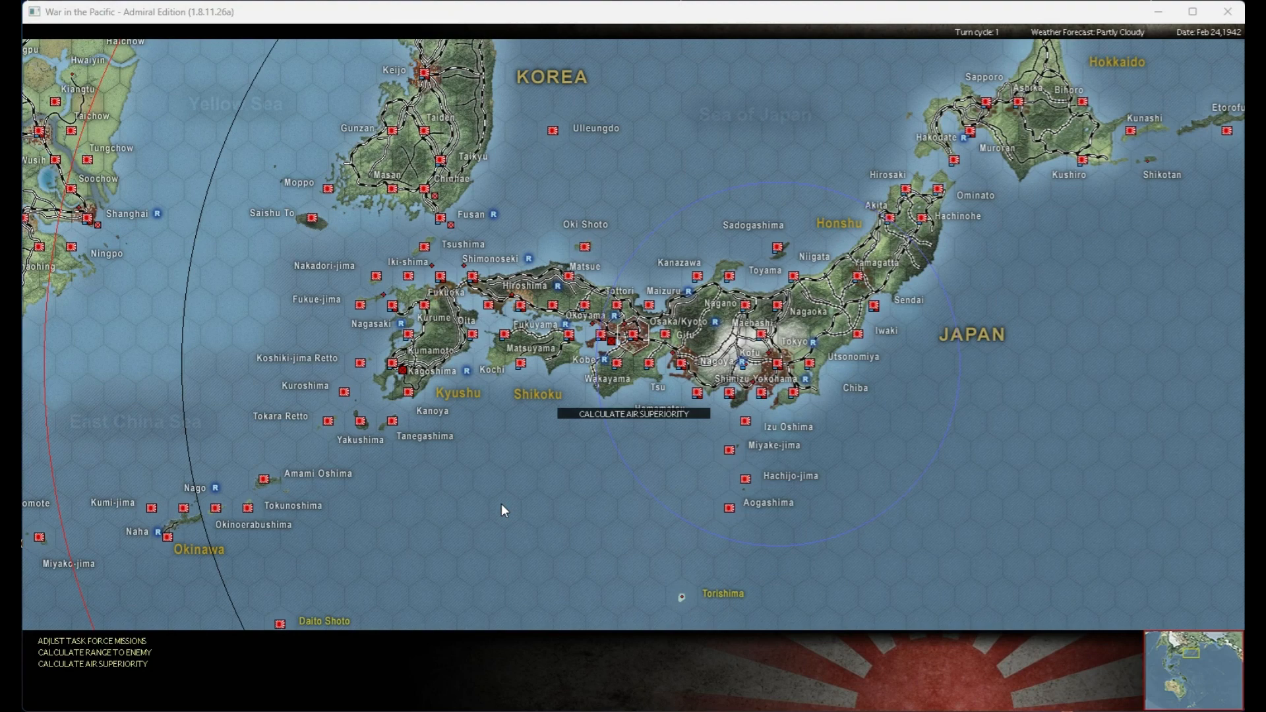
{"action": "mouse_move", "coordinate": [764, 197]}
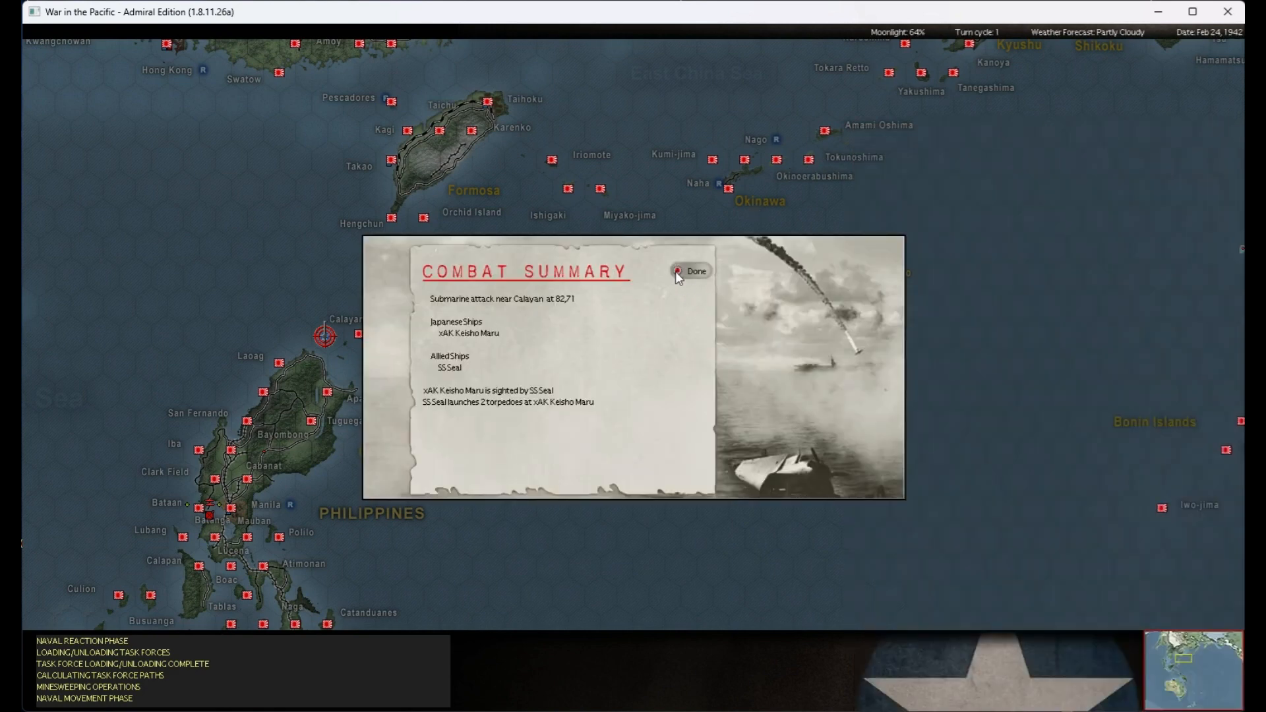
- Dismiss the Calayan and Pearl Harbor submarine attack reports, skipping each submarine combat animation
{"action": "left_click", "coordinate": [692, 270]}
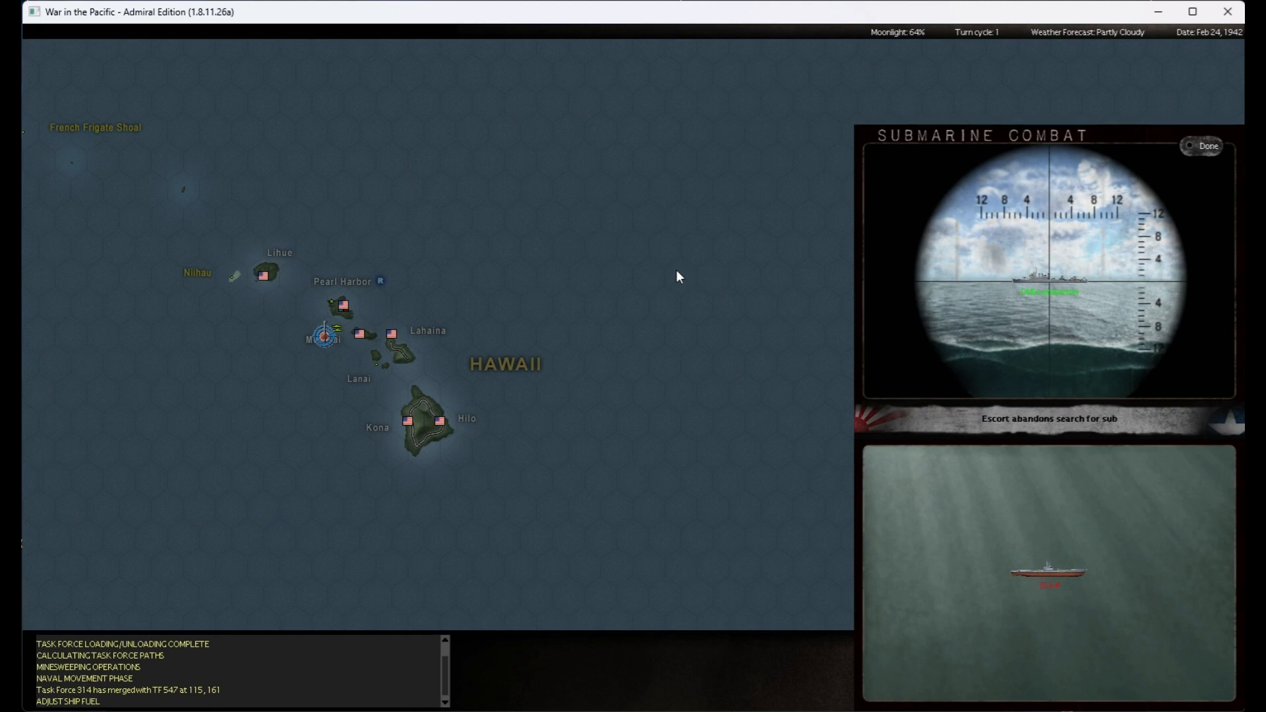
{"action": "left_click", "coordinate": [1210, 146]}
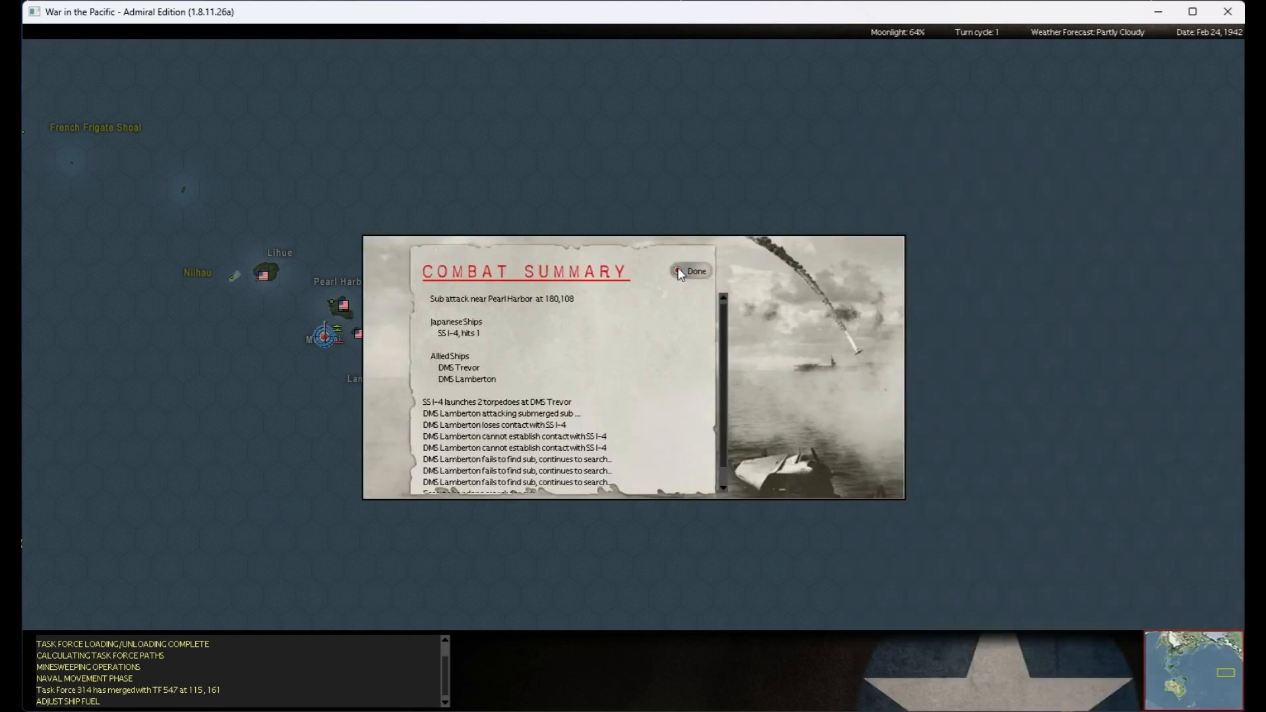
{"action": "left_click", "coordinate": [695, 270]}
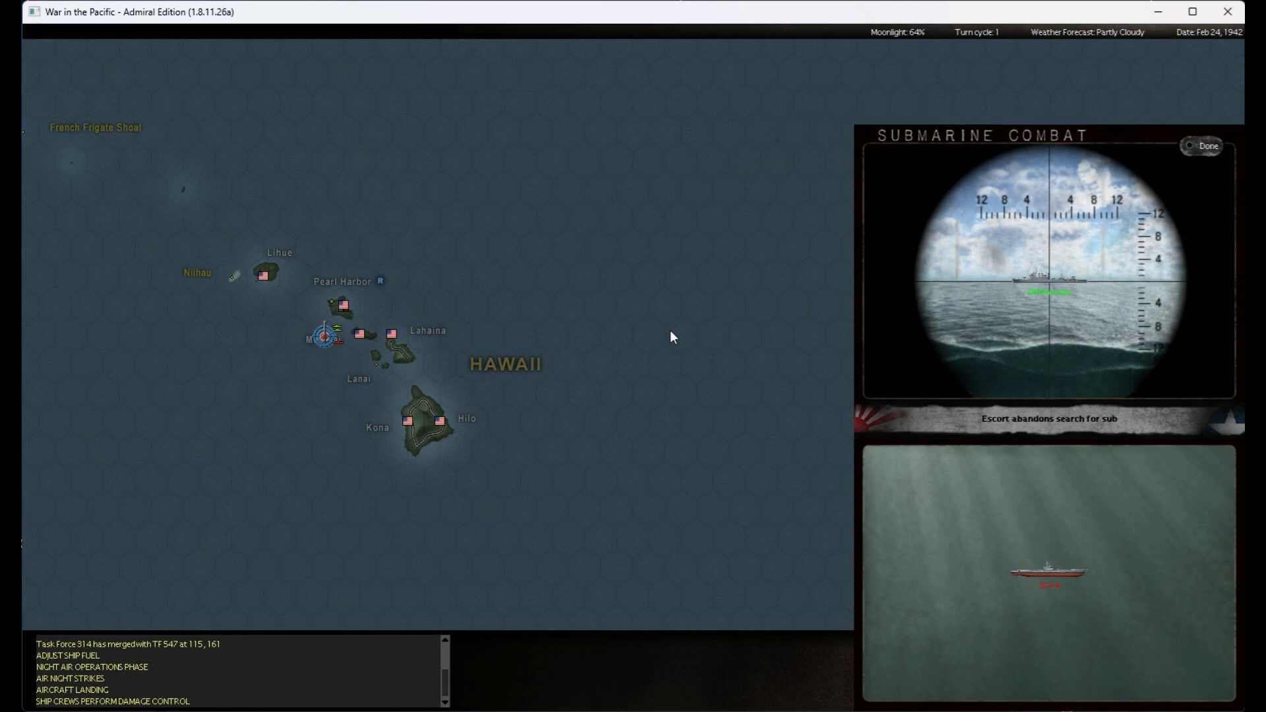
{"action": "left_click", "coordinate": [1206, 146]}
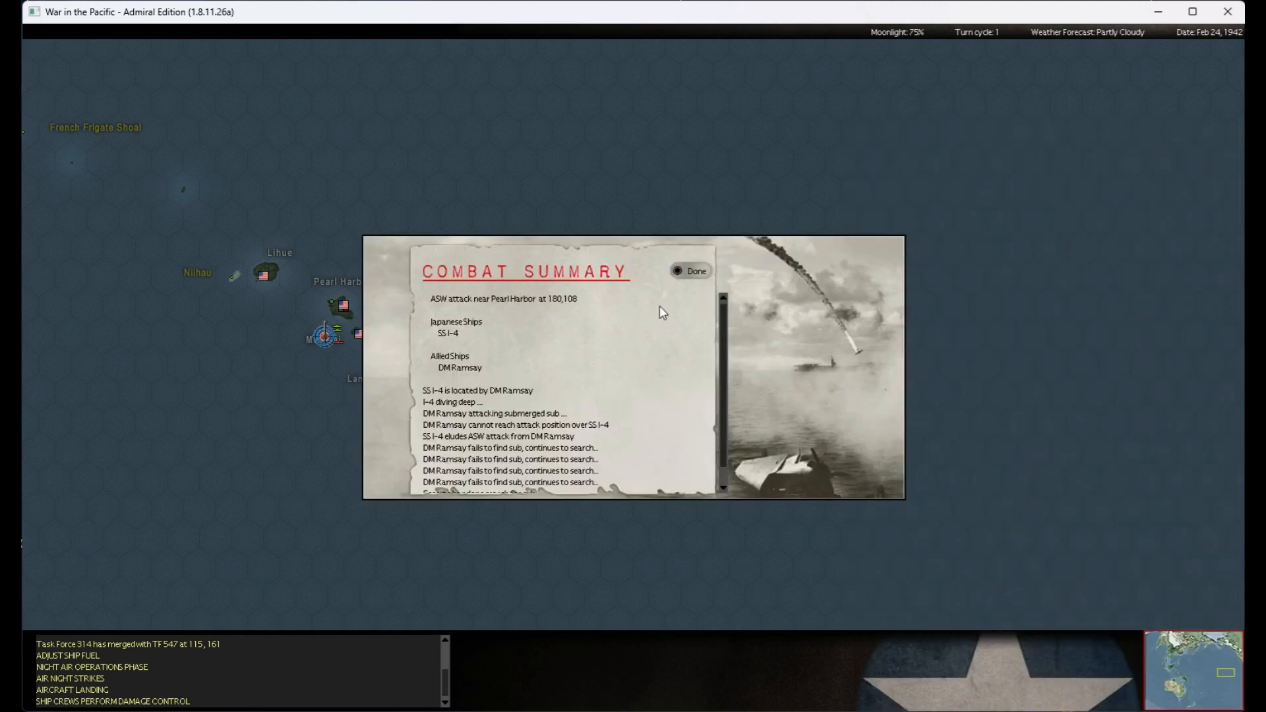
- Dismiss the Pearl Harbor ASW report and skip Perch's combat animation to her Laoag attack summary
{"action": "left_click", "coordinate": [690, 271]}
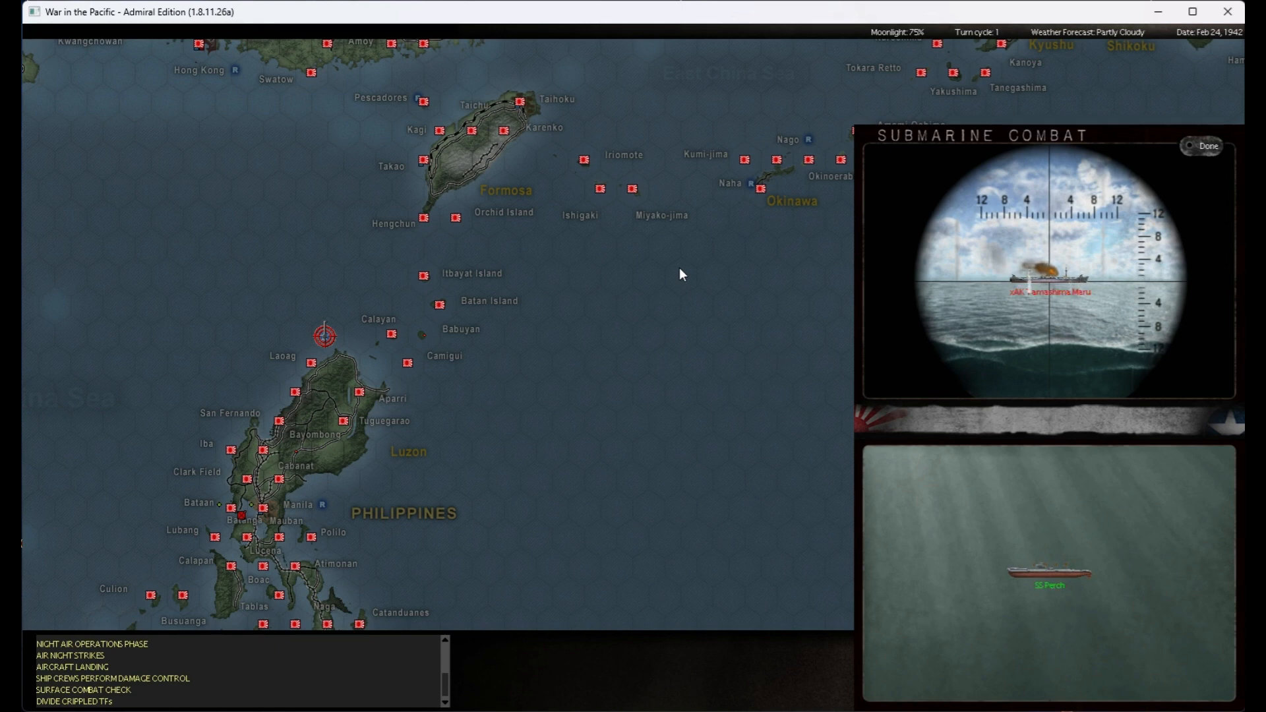
{"action": "left_click", "coordinate": [1207, 147]}
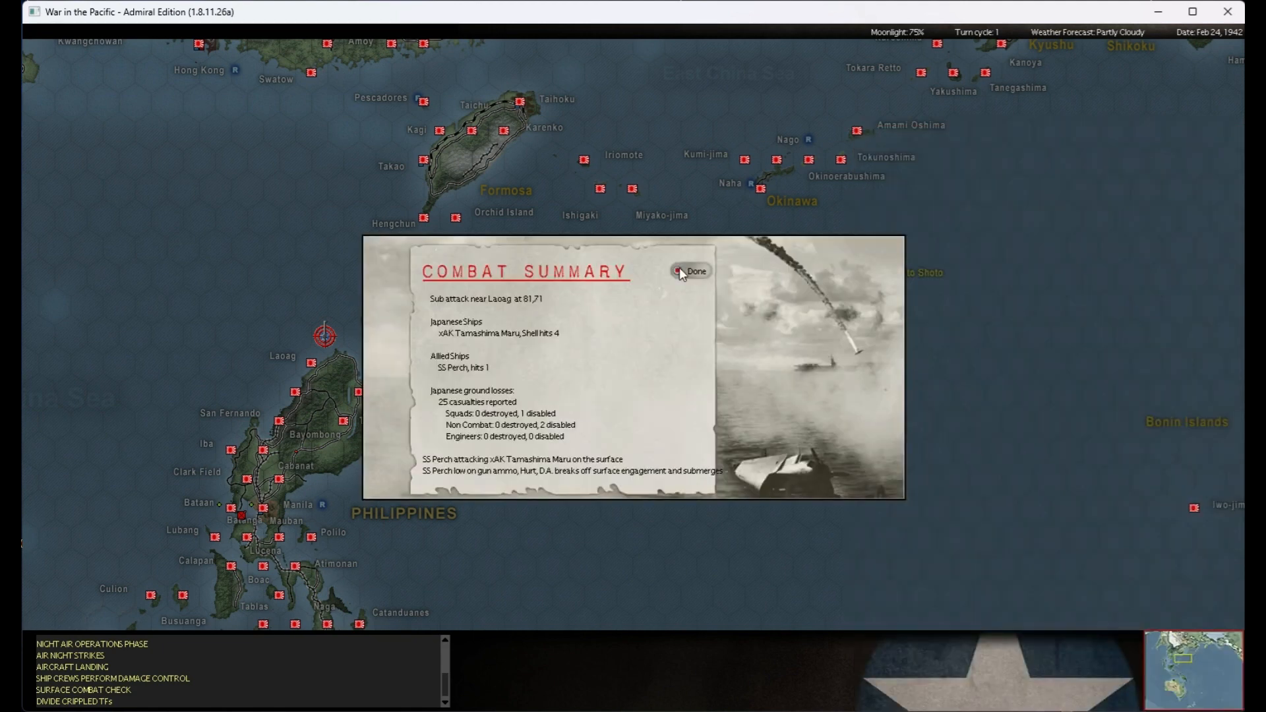
{"action": "mouse_move", "coordinate": [591, 380]}
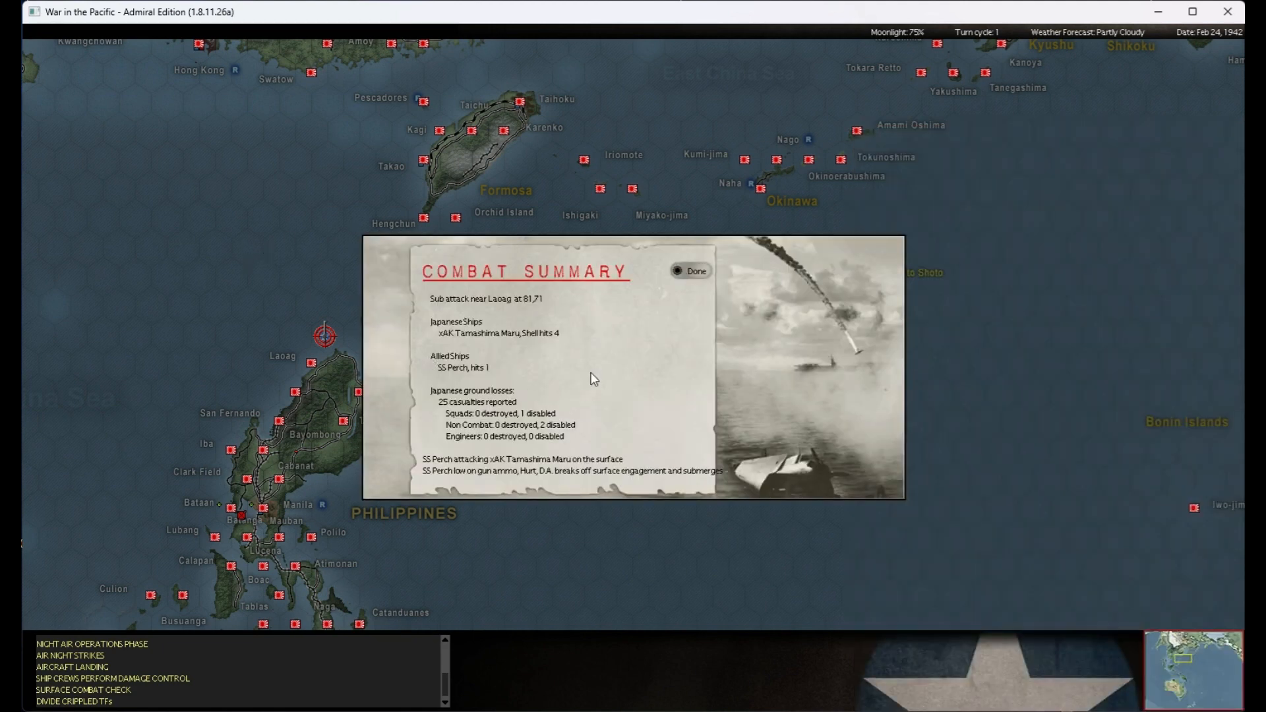
{"action": "mouse_move", "coordinate": [476, 413]}
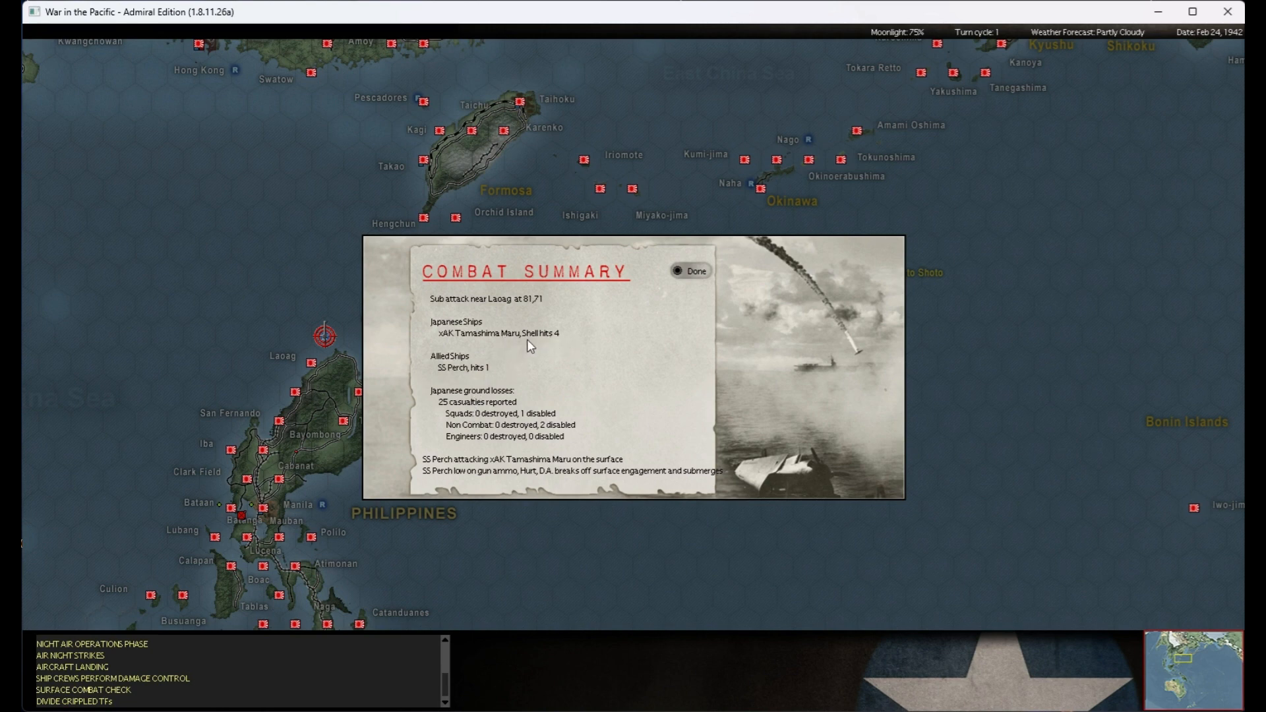
{"action": "mouse_move", "coordinate": [546, 390]}
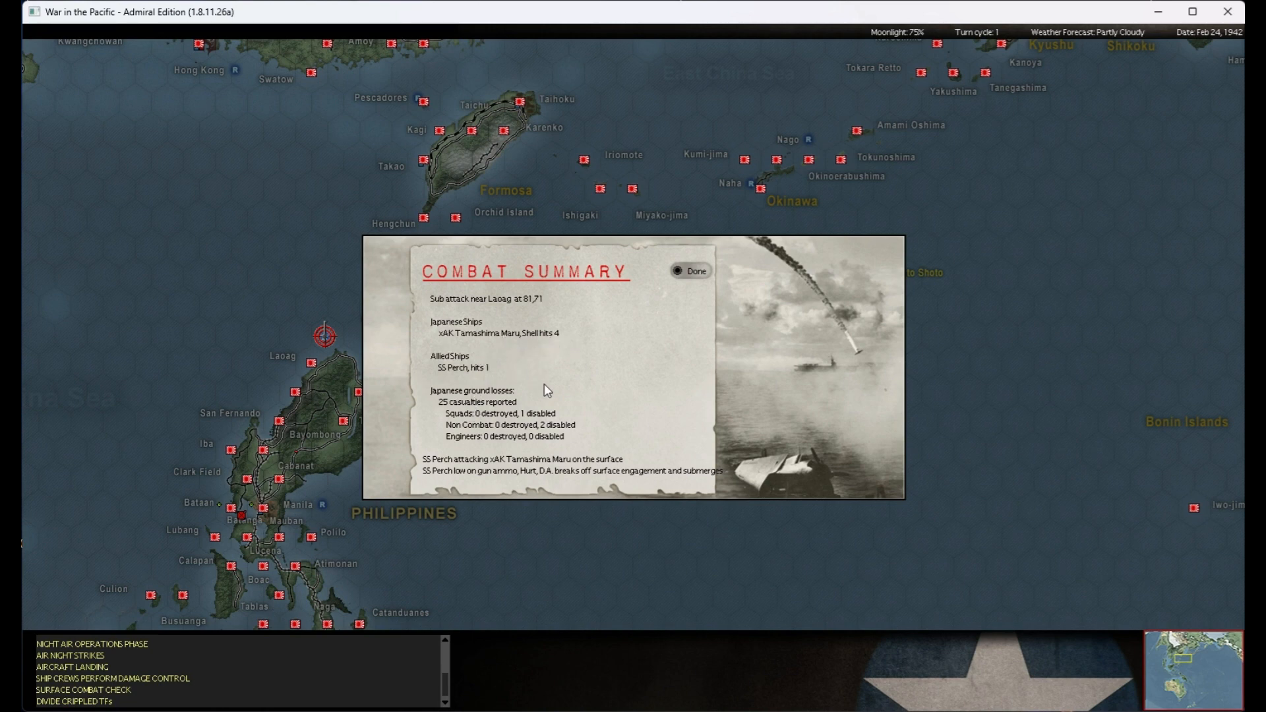
{"action": "mouse_move", "coordinate": [505, 435]}
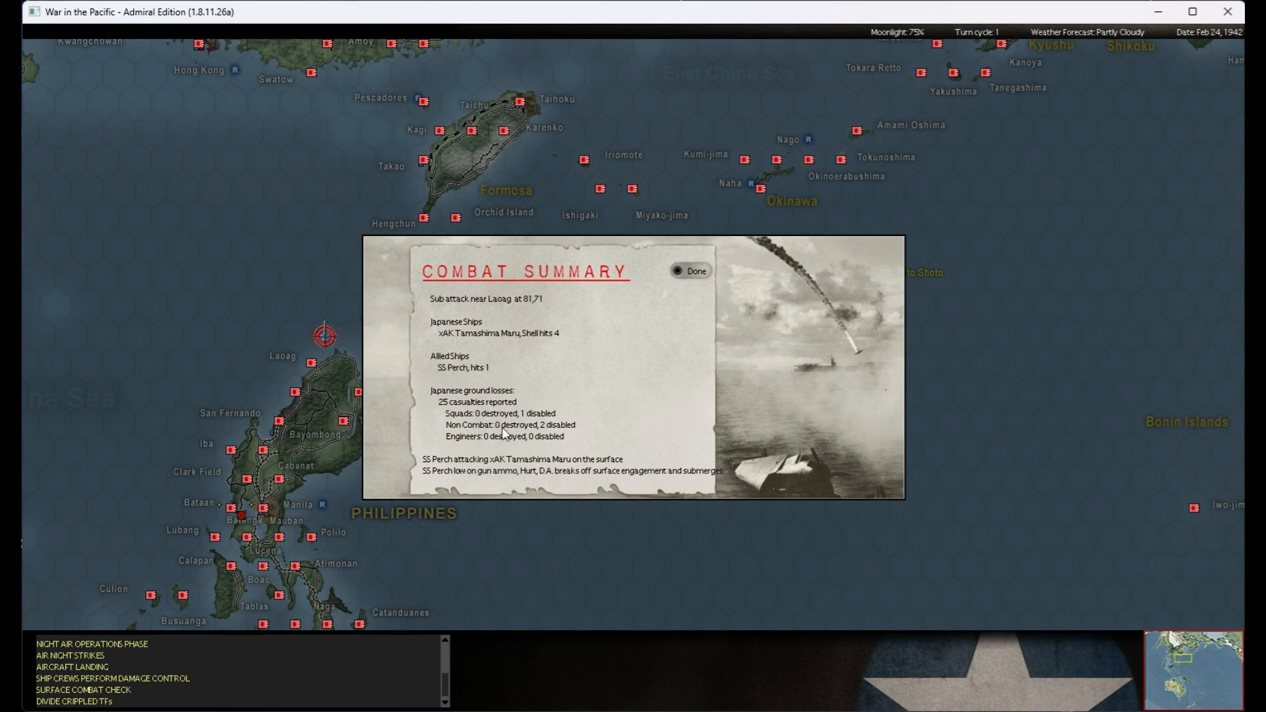
{"action": "mouse_move", "coordinate": [616, 477]}
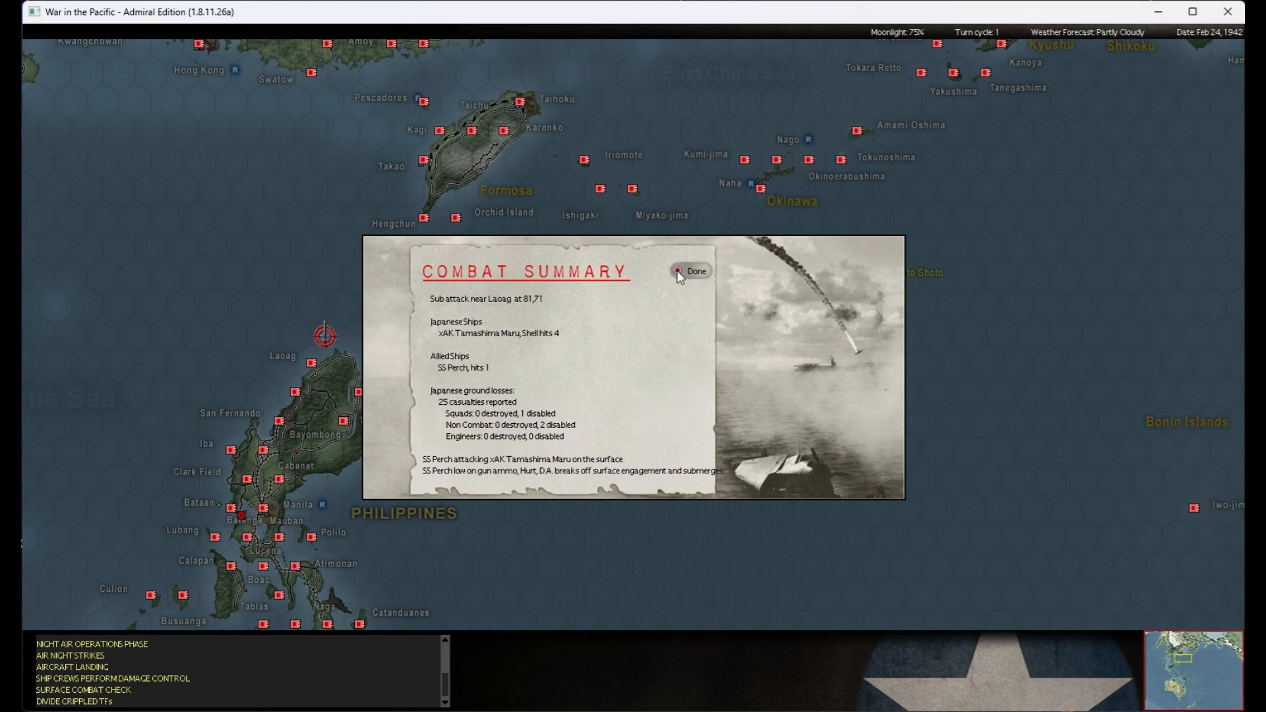
{"action": "mouse_move", "coordinate": [577, 411]}
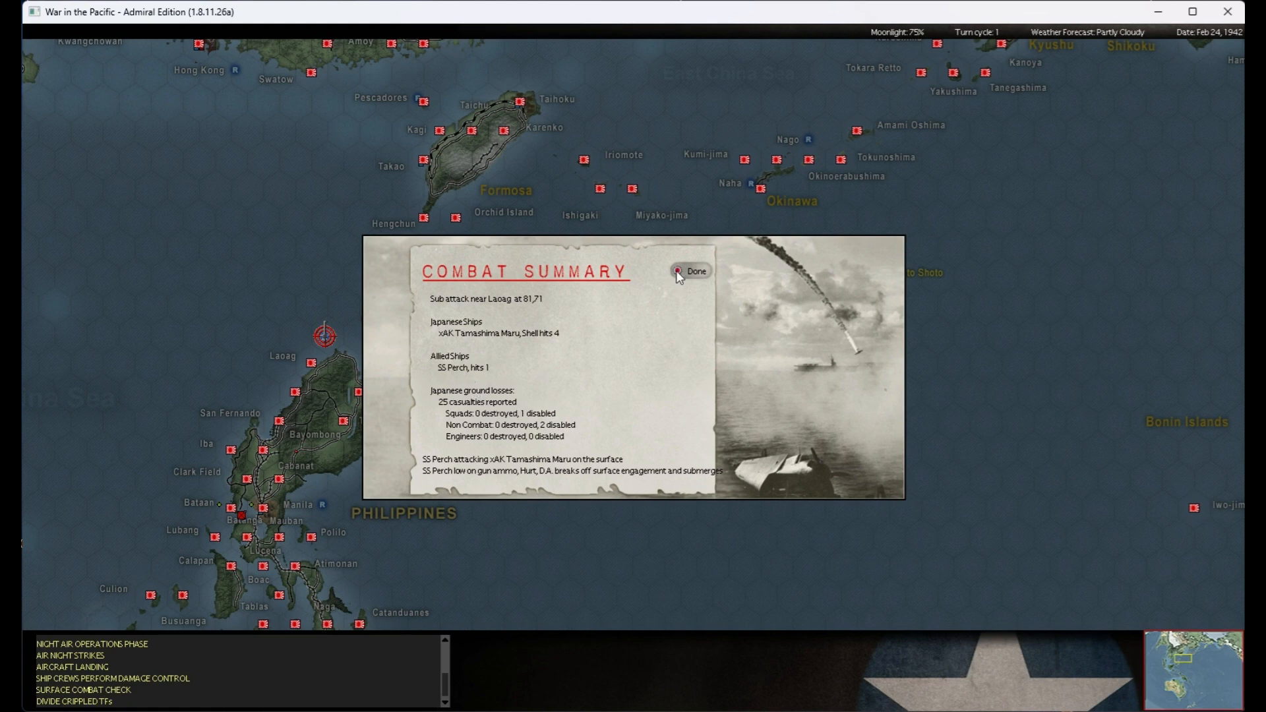
- Clear the Laoag Perch, La Foa ASW, La Foa submarine and Pearl Harbor I-25 reports, skipping animations up to Sealion's San Fernando summary
{"action": "left_click", "coordinate": [690, 271]}
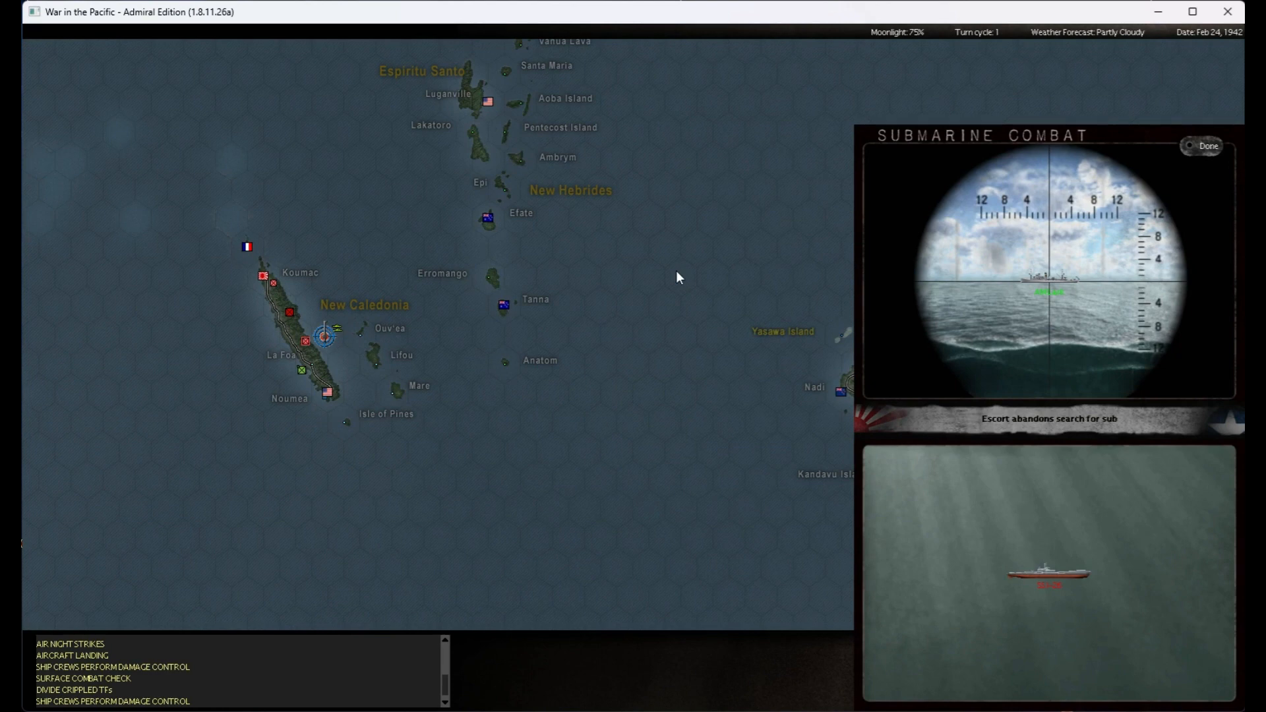
{"action": "left_click", "coordinate": [1208, 147]}
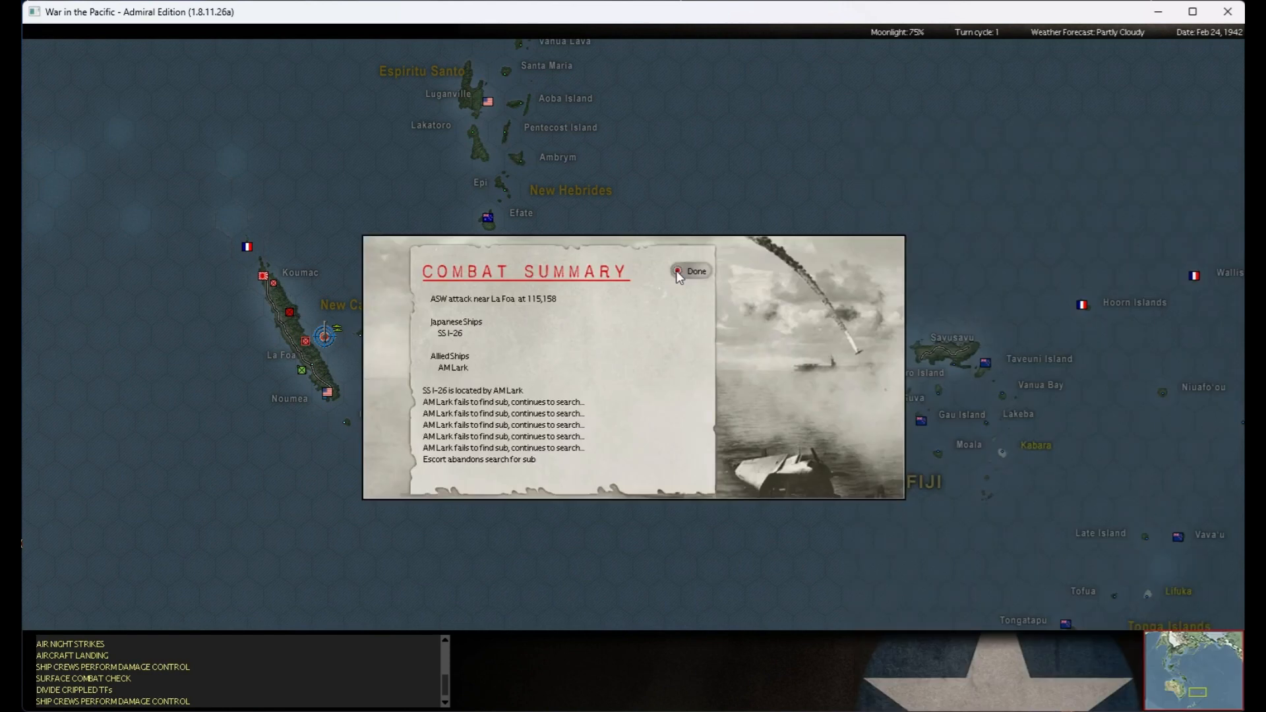
{"action": "left_click", "coordinate": [693, 271]}
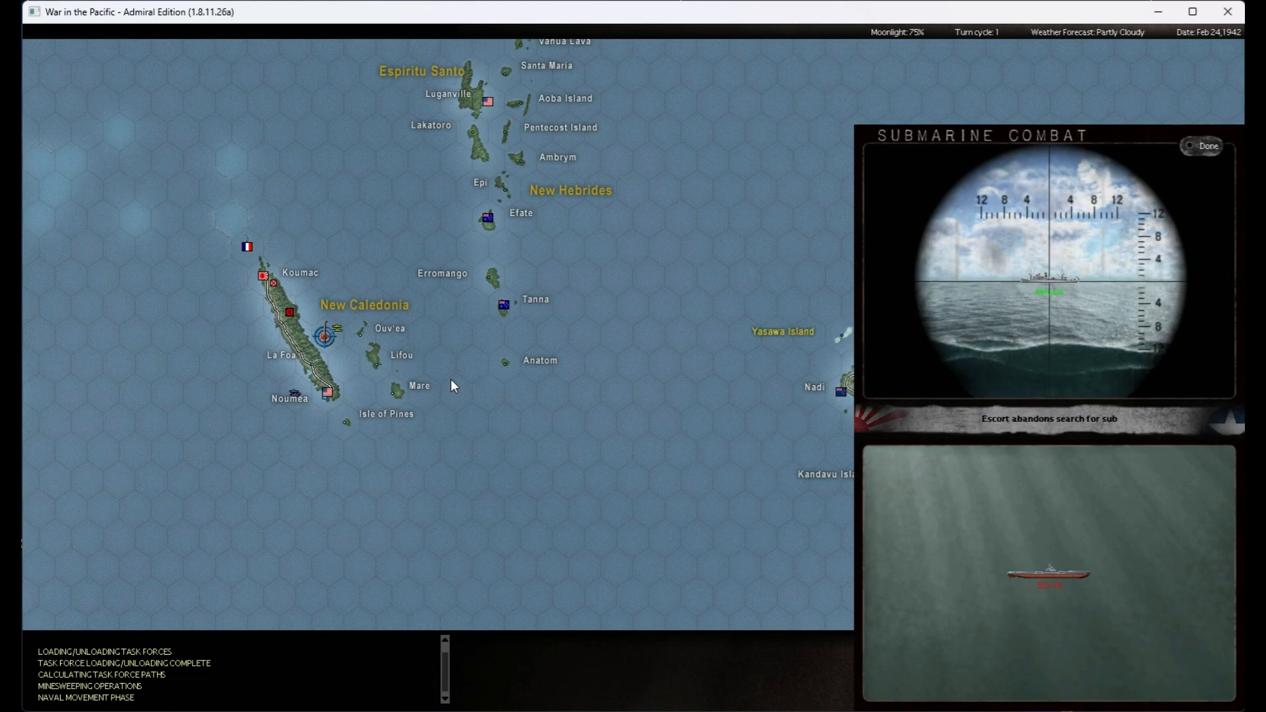
{"action": "left_click", "coordinate": [1209, 146]}
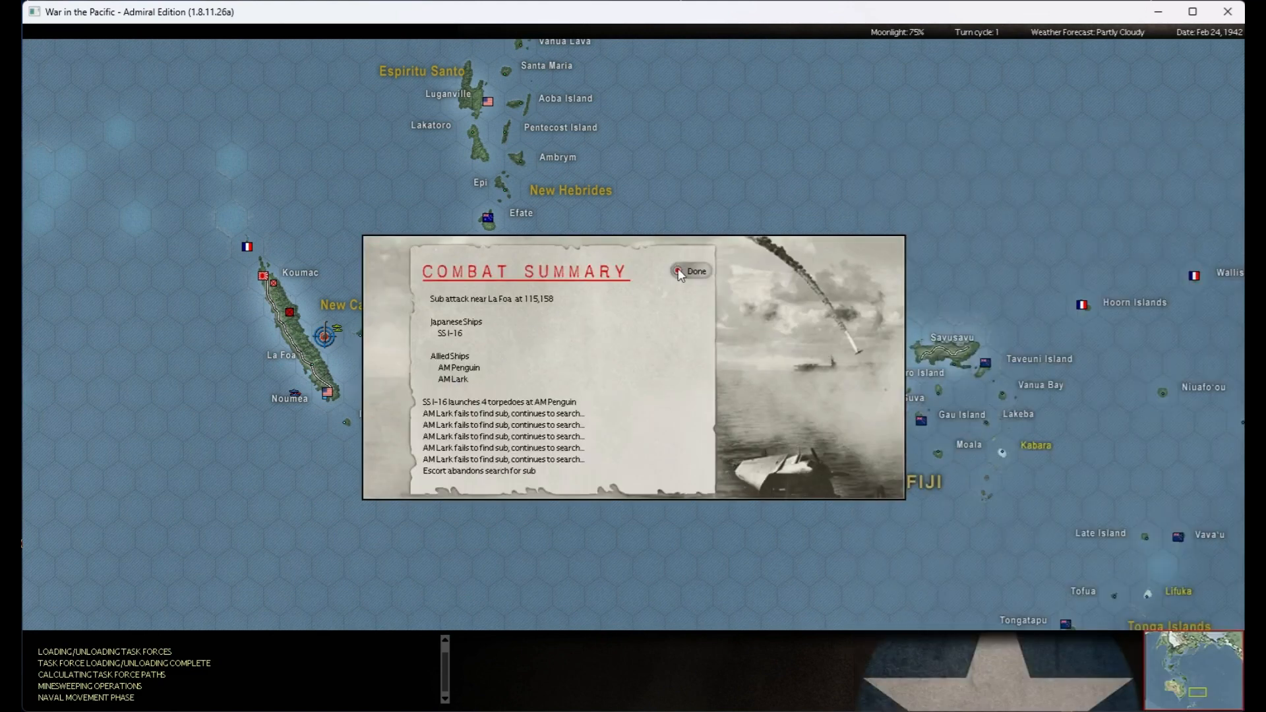
{"action": "left_click", "coordinate": [690, 271]}
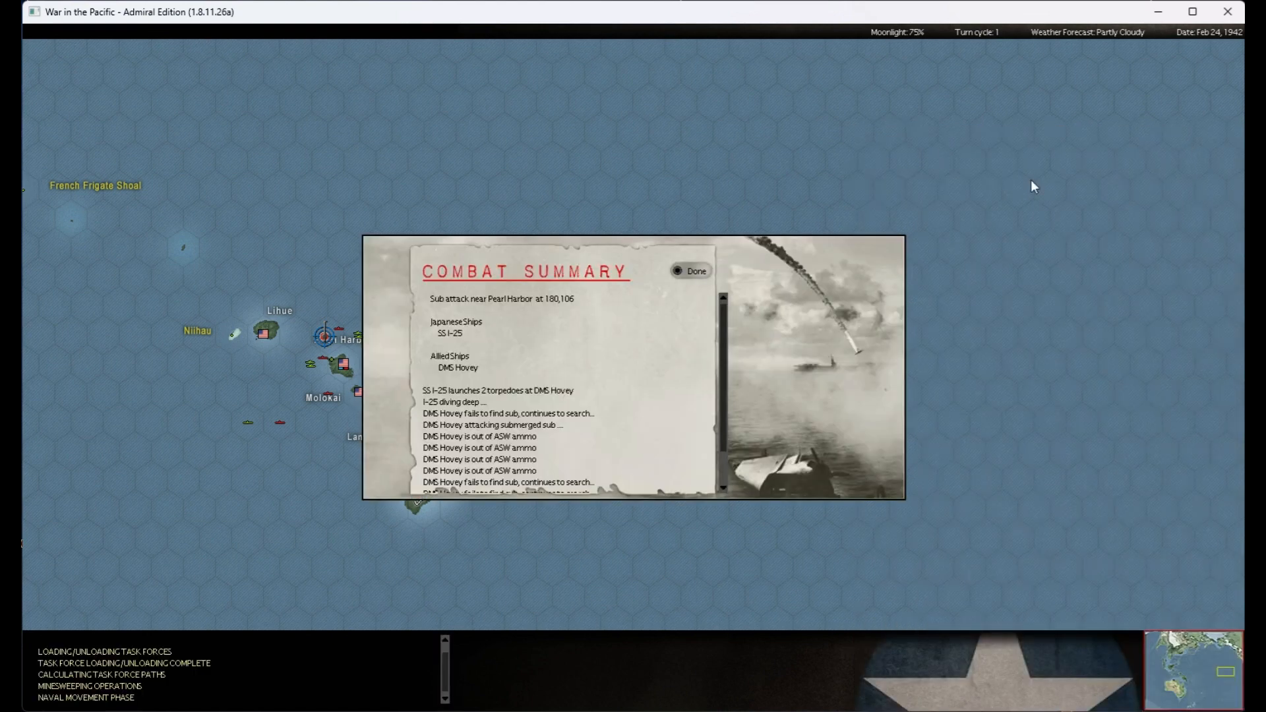
{"action": "left_click", "coordinate": [690, 271]}
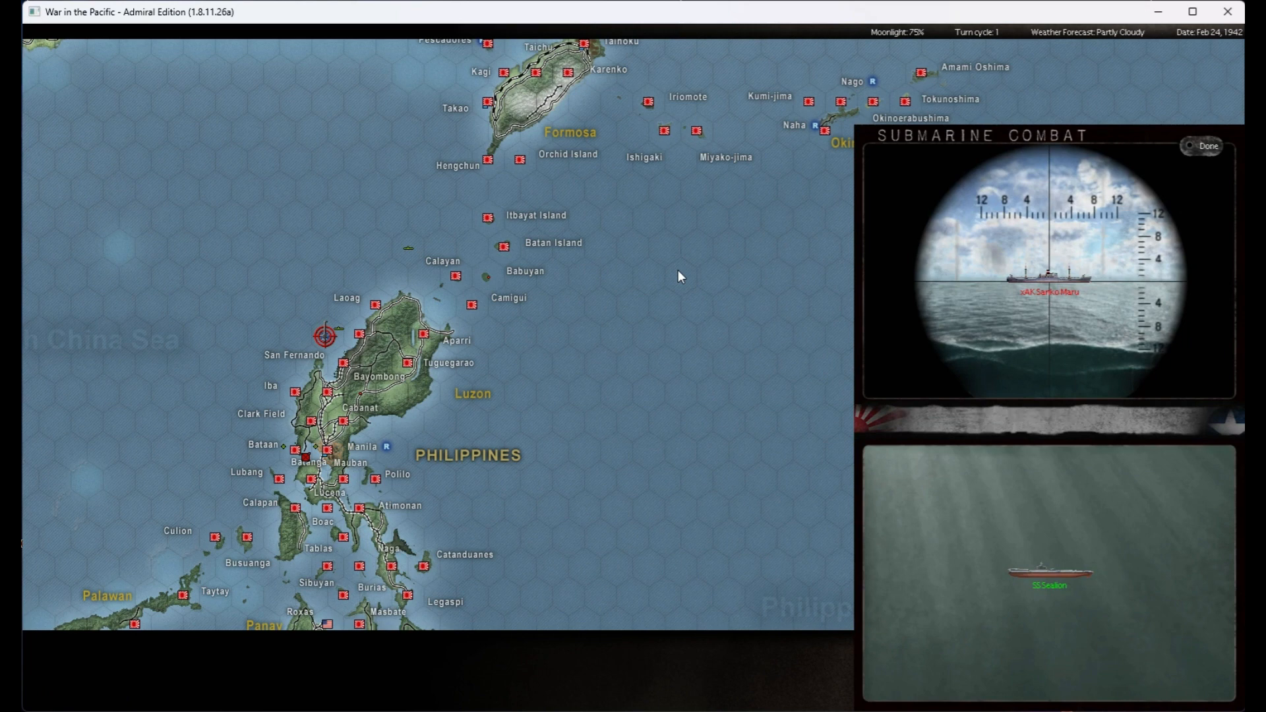
{"action": "left_click", "coordinate": [1208, 147]}
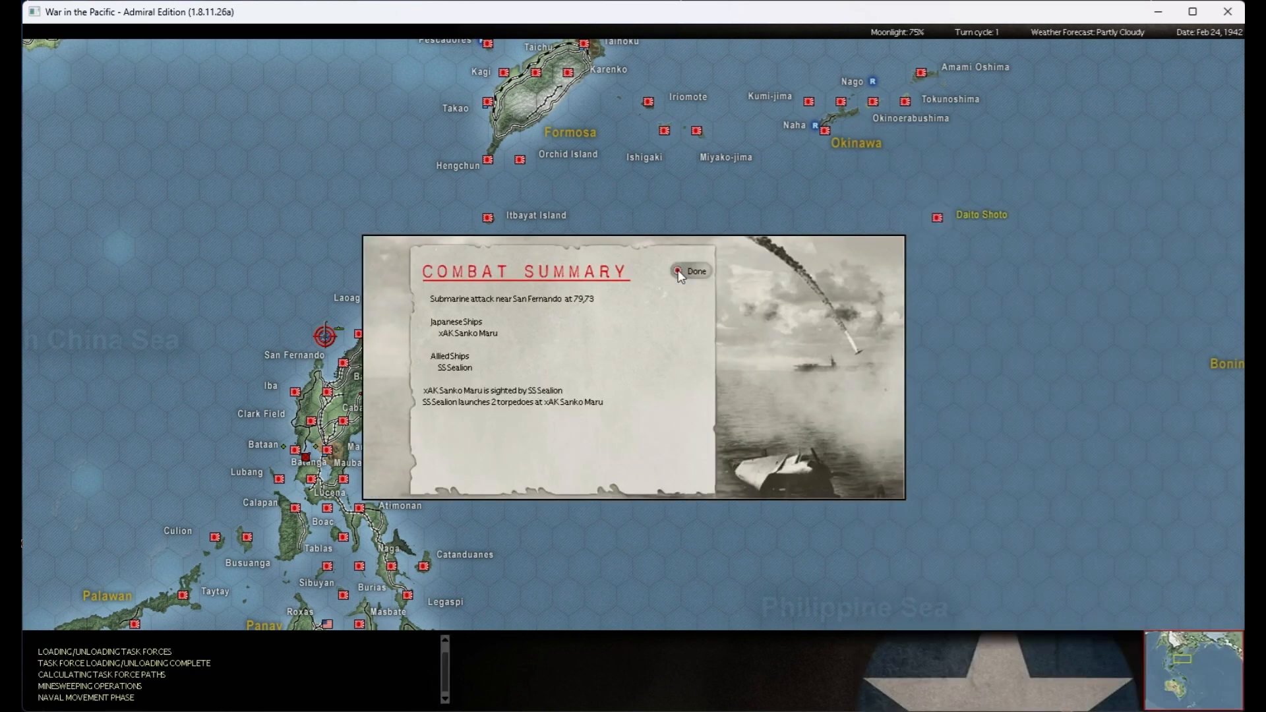
- Dismiss the San Fernando submarine report and the Cagayan air attack report, skipping the air bombardment animations
{"action": "left_click", "coordinate": [689, 270]}
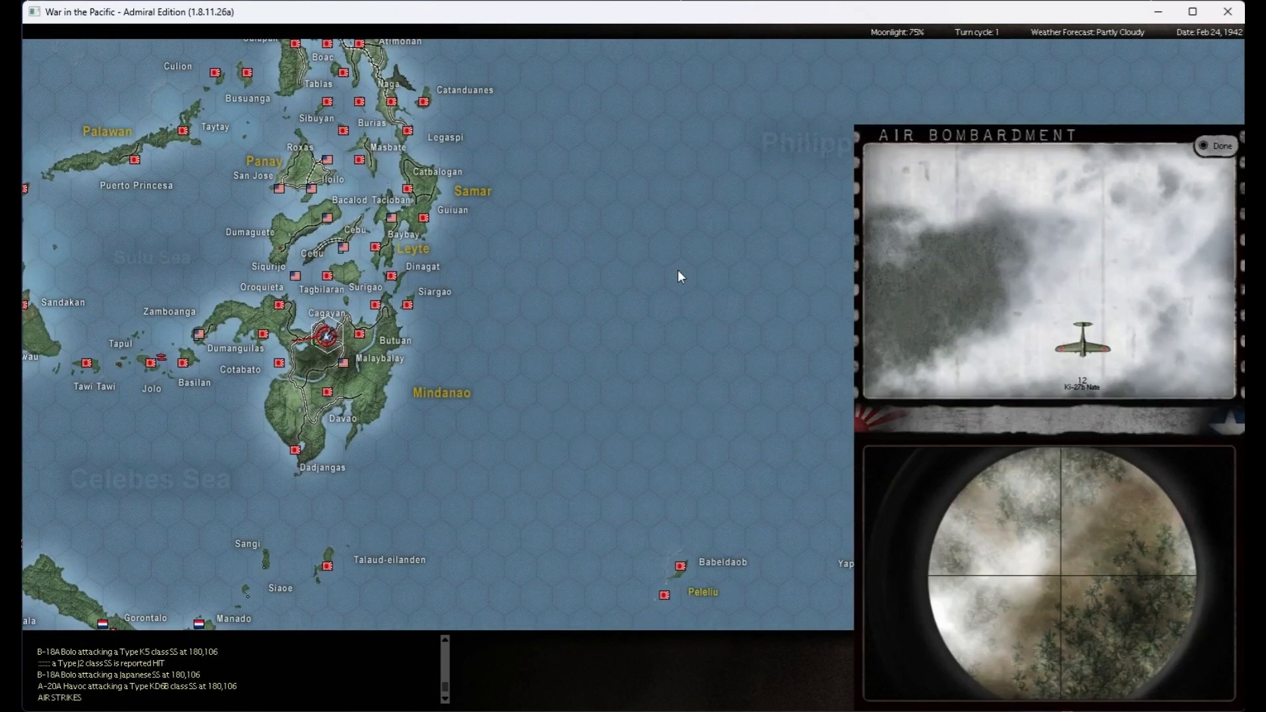
{"action": "left_click", "coordinate": [1221, 146]}
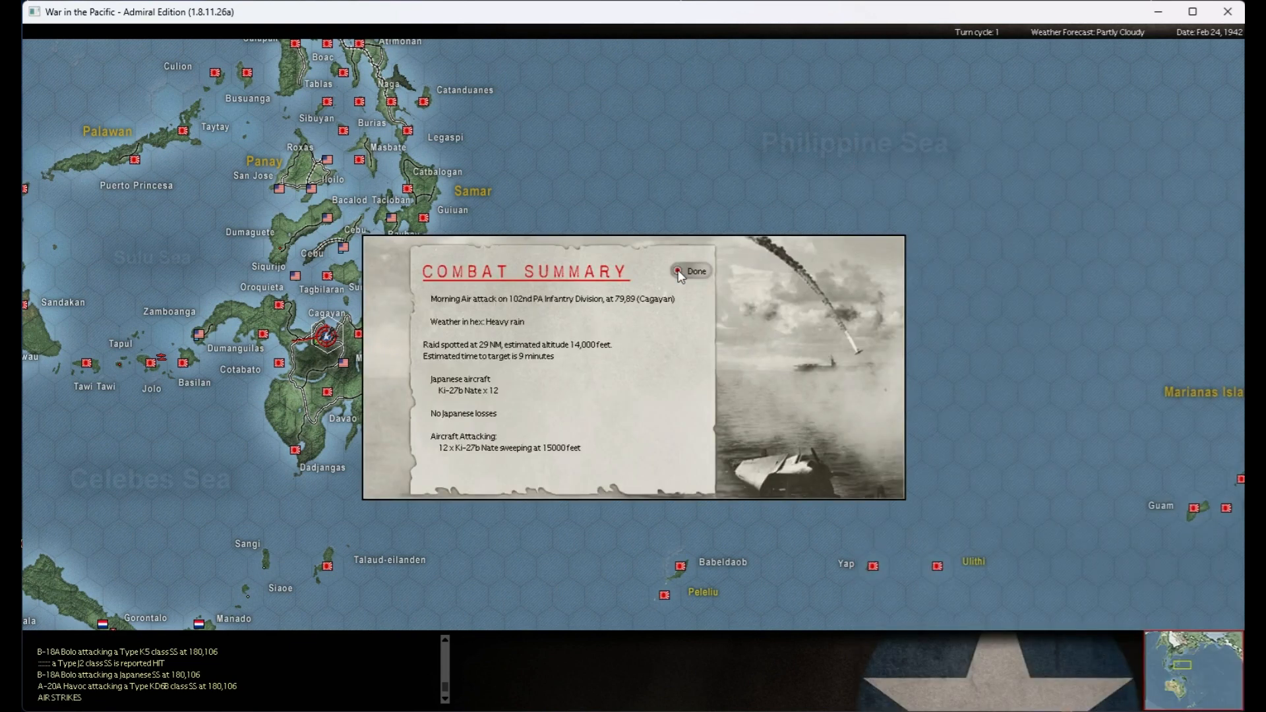
{"action": "left_click", "coordinate": [692, 272]}
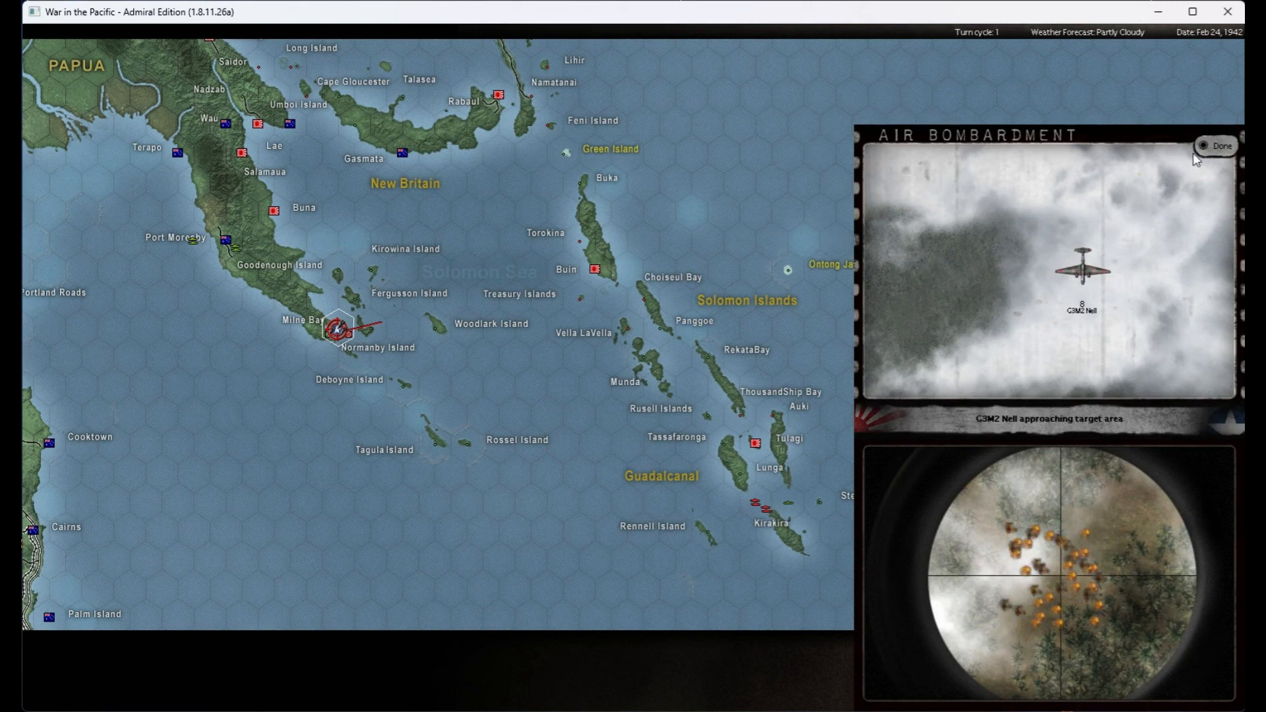
{"action": "left_click", "coordinate": [1218, 146]}
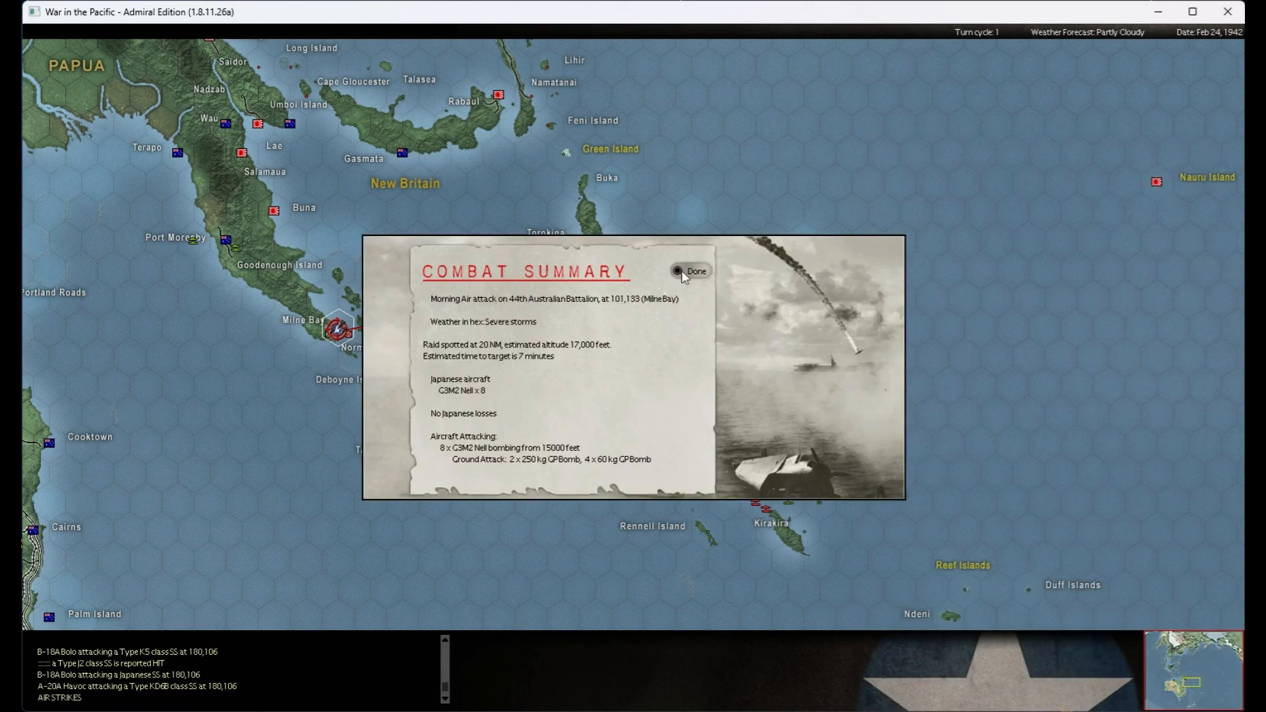
- Clear the Milne Bay raid, Cagayan bombing and Cagayan fighter sweep reports, skipping animations to the 44th Australian Battalion summary
{"action": "left_click", "coordinate": [688, 270]}
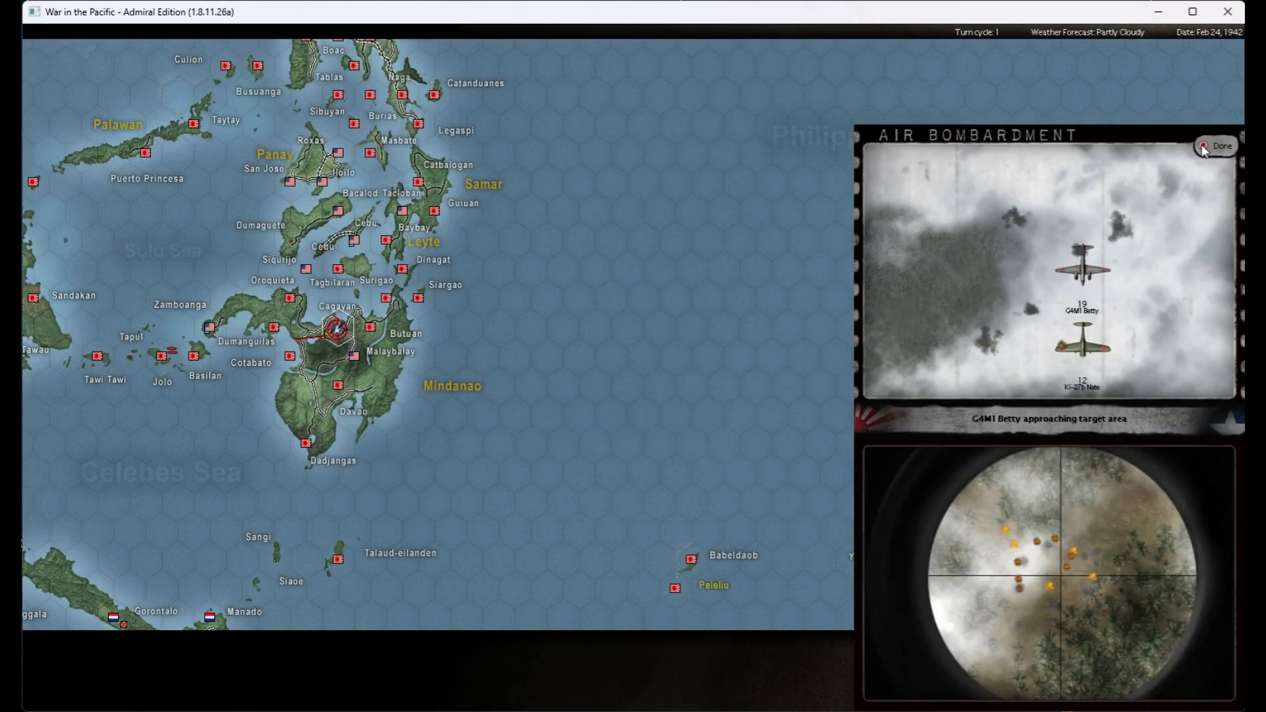
{"action": "left_click", "coordinate": [1218, 146]}
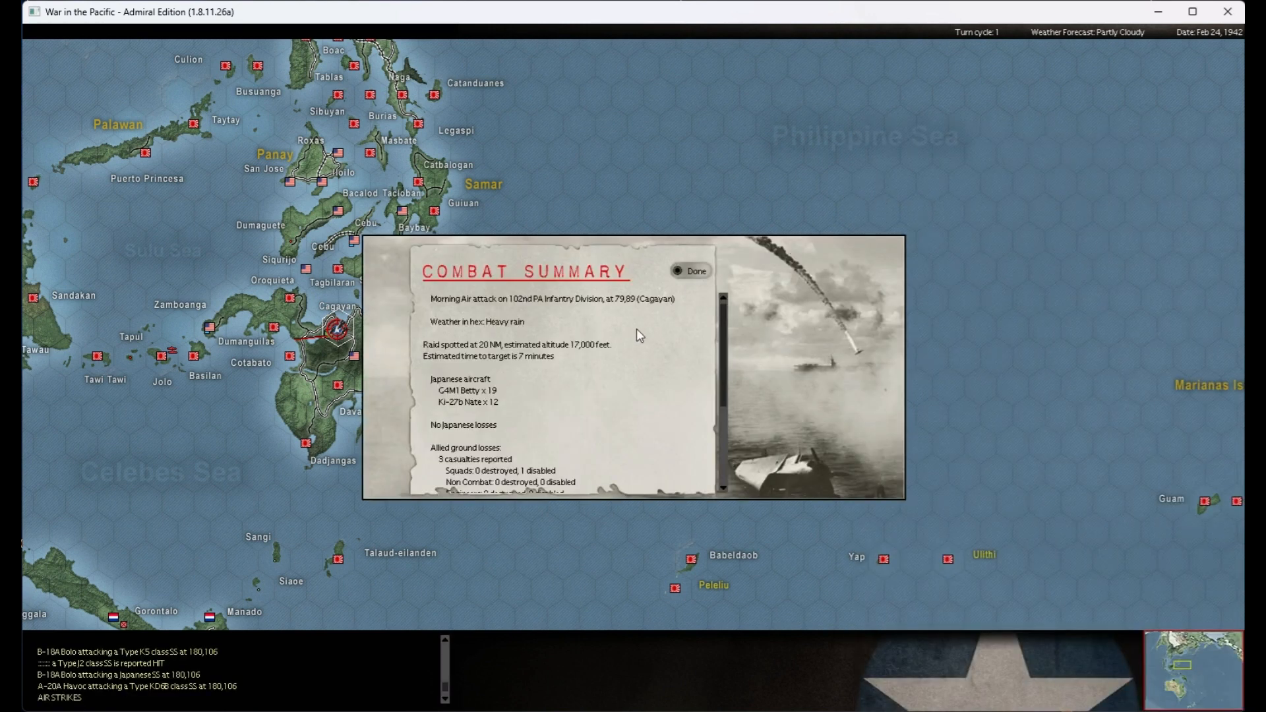
{"action": "scroll", "scroll_direction": "down", "scroll_amount": 3}
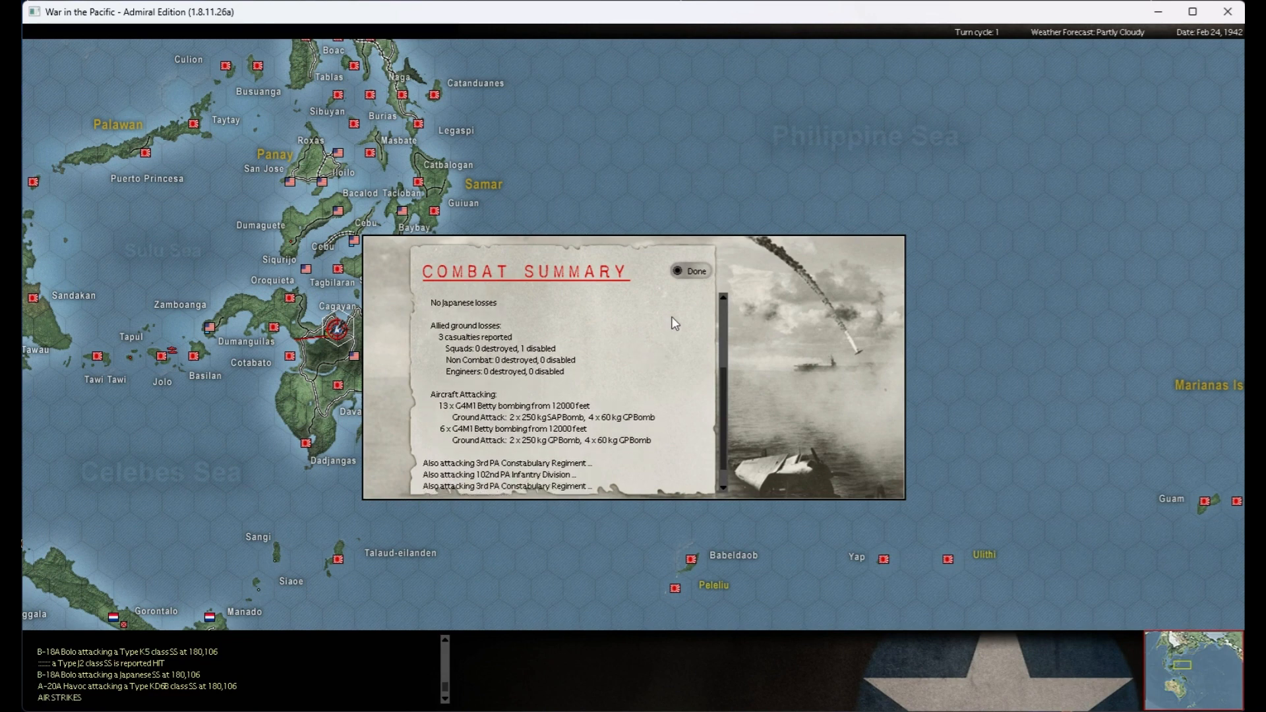
{"action": "left_click", "coordinate": [690, 270]}
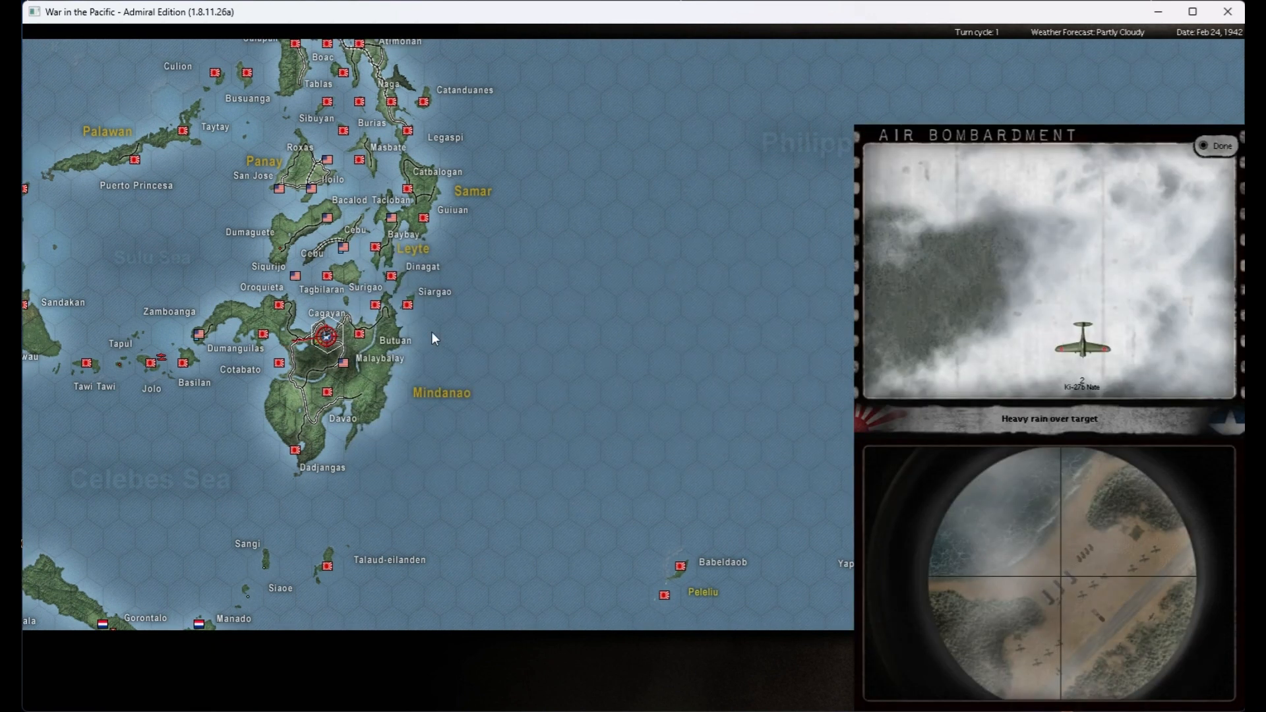
{"action": "left_click", "coordinate": [1216, 146]}
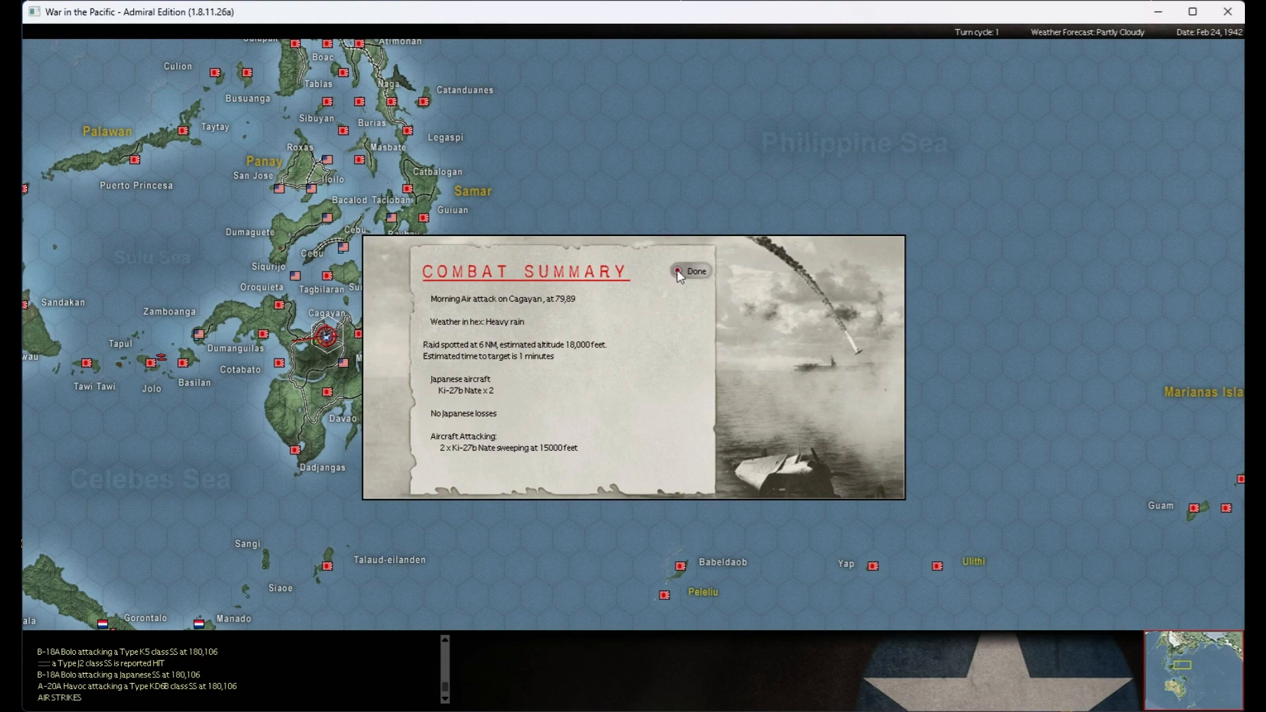
{"action": "left_click", "coordinate": [694, 270]}
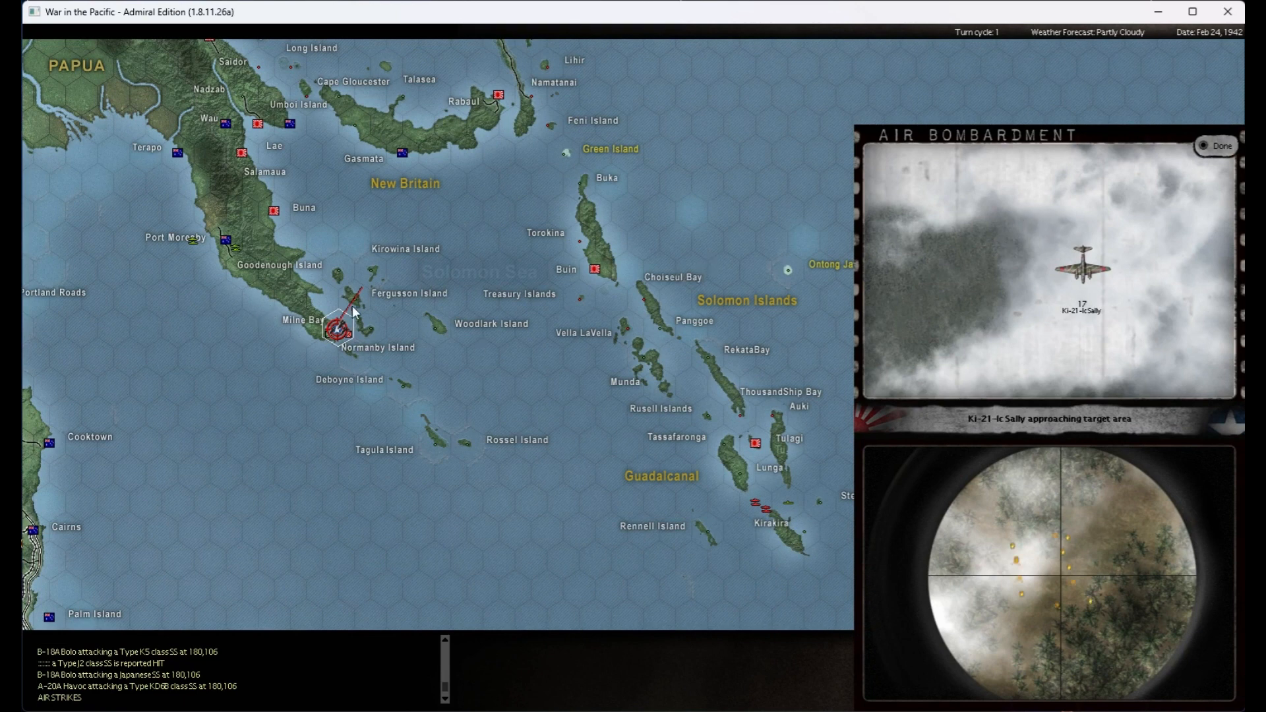
{"action": "left_click", "coordinate": [1218, 146]}
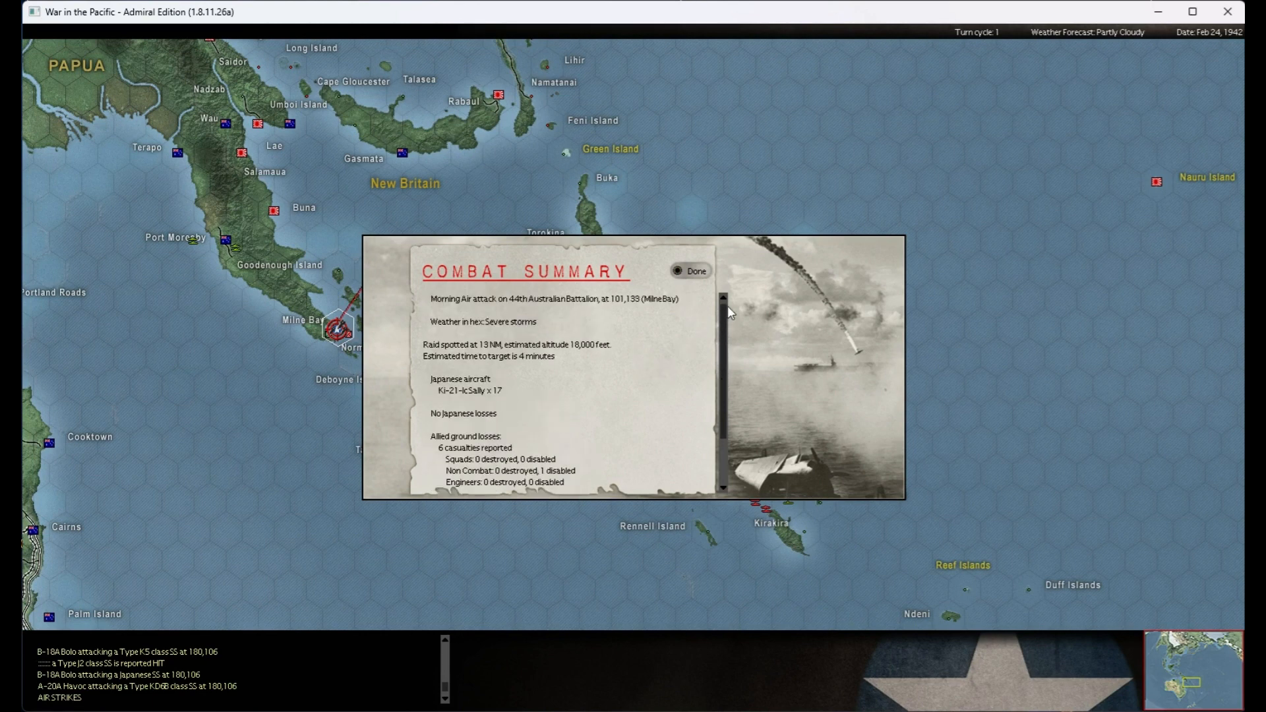
{"action": "mouse_move", "coordinate": [679, 271]}
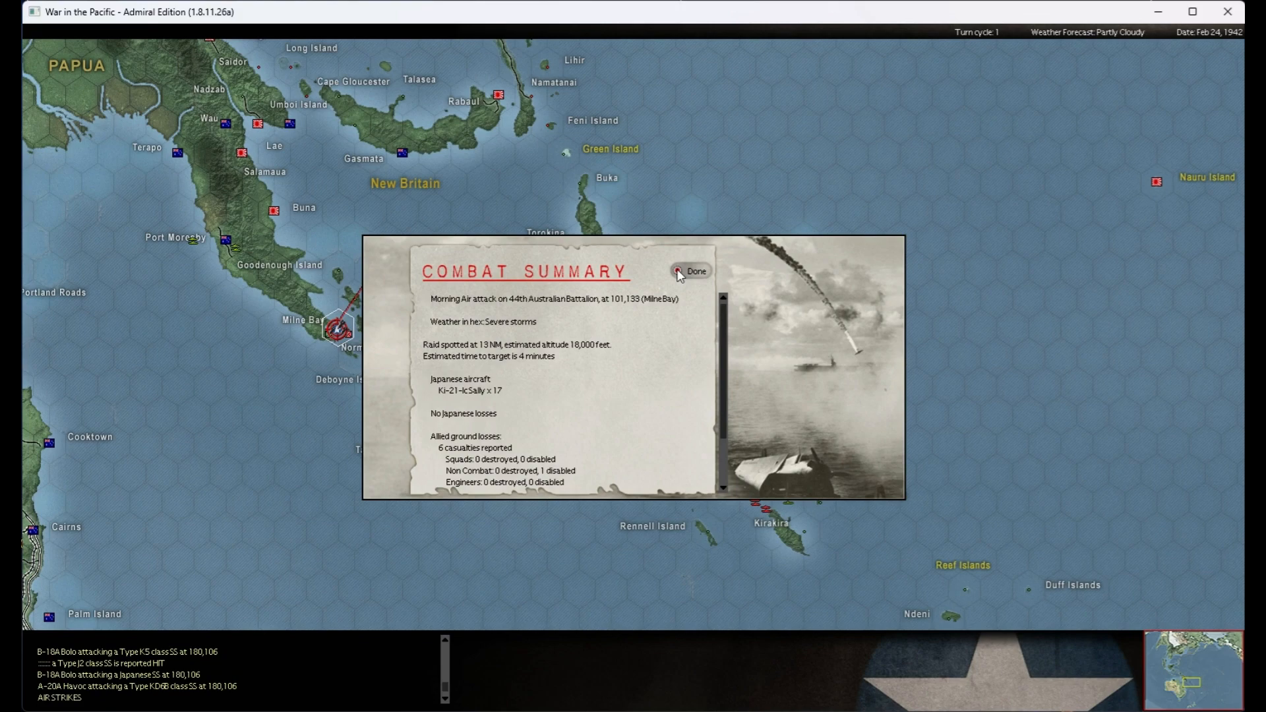
- Close the 44th Australian Battalion, 37th Division (Tsiaotso) and Koumac raid reports, scrolling the next summary
{"action": "left_click", "coordinate": [690, 271]}
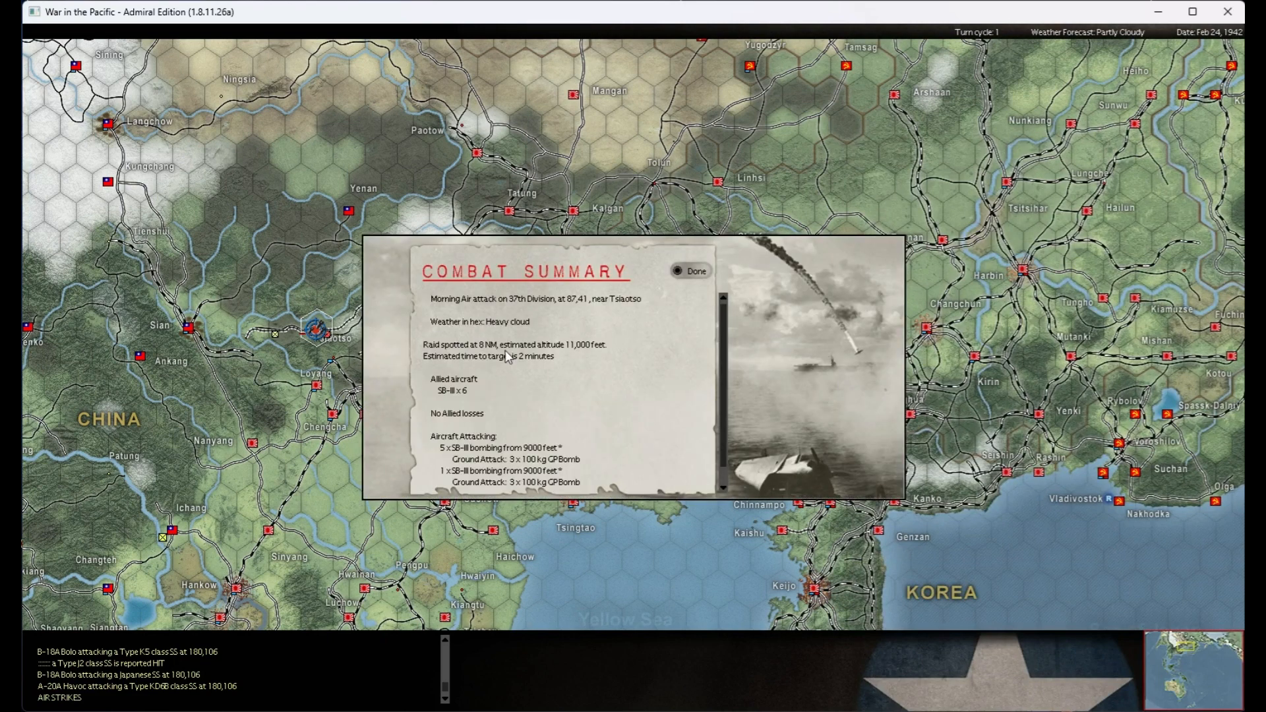
{"action": "mouse_move", "coordinate": [736, 326]}
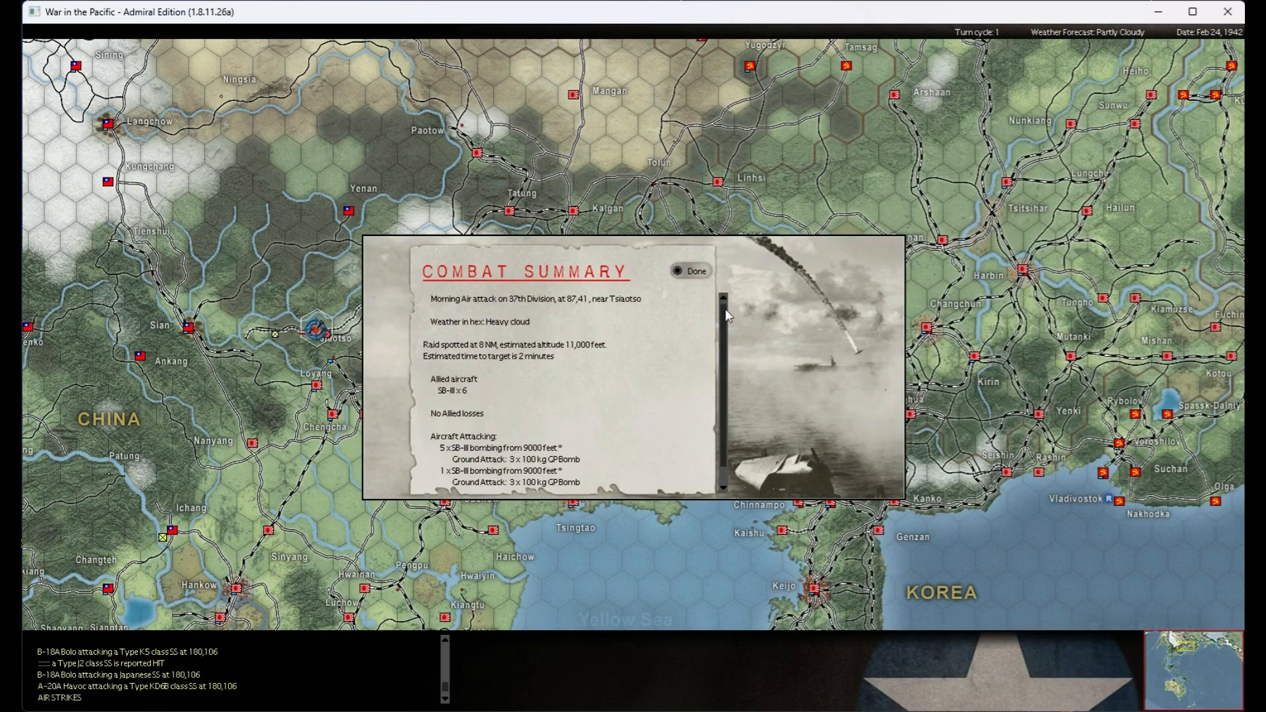
{"action": "mouse_move", "coordinate": [433, 339]}
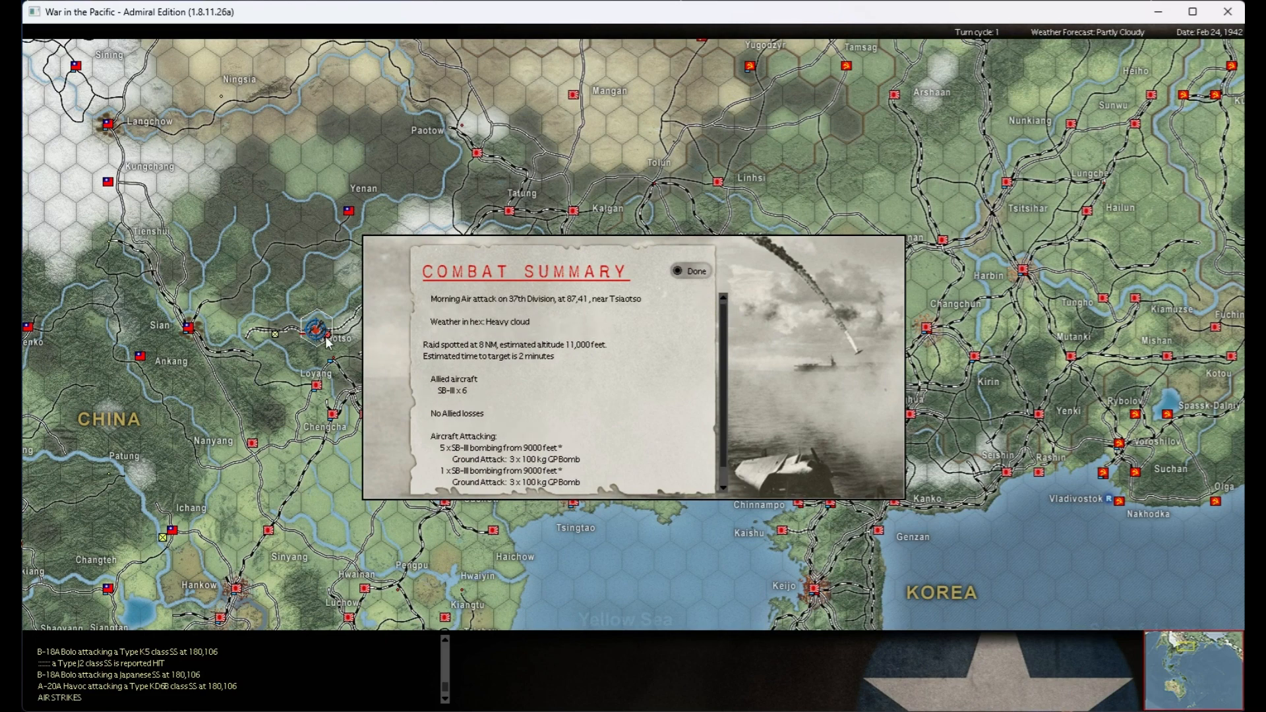
{"action": "mouse_move", "coordinate": [594, 307]}
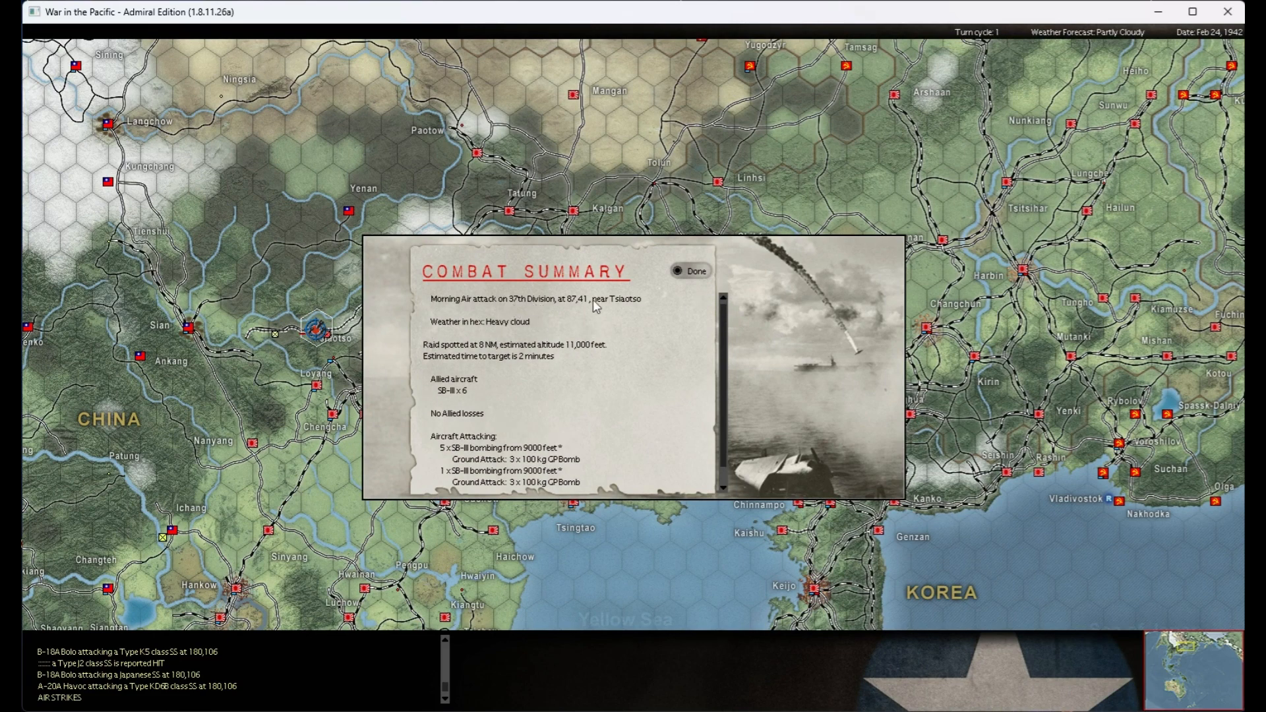
{"action": "left_click", "coordinate": [695, 271]}
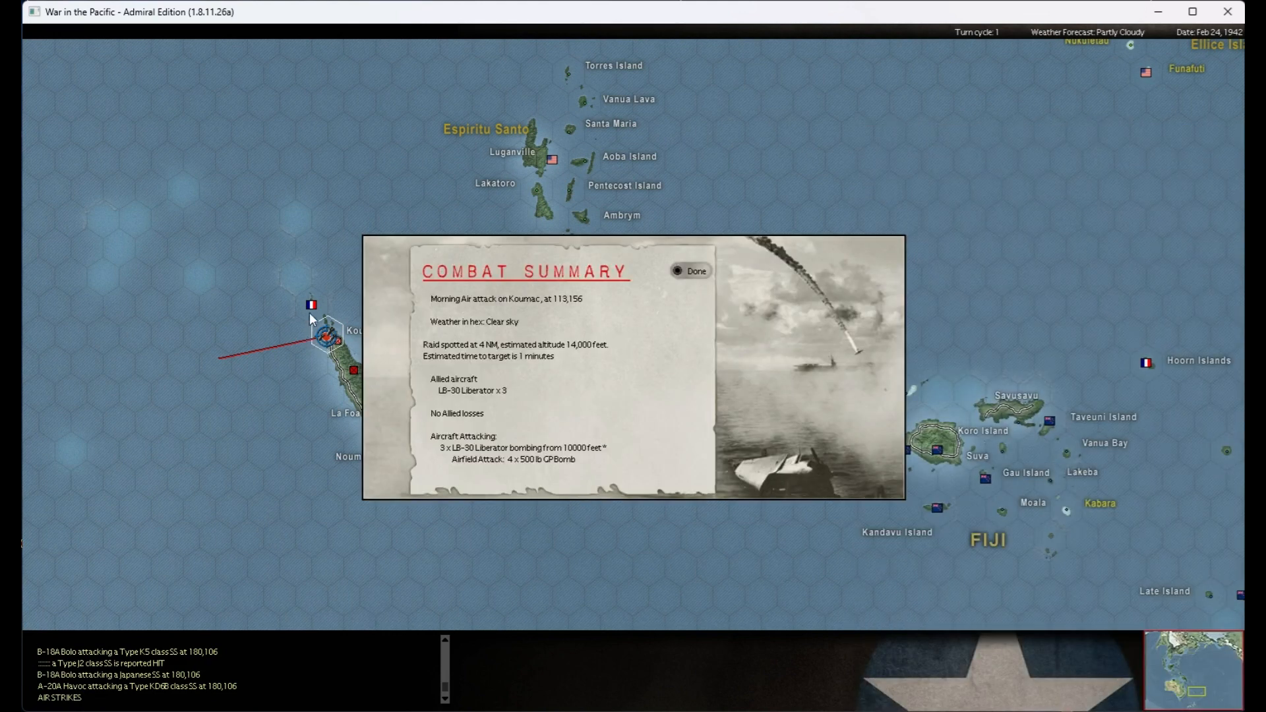
{"action": "mouse_move", "coordinate": [337, 365]}
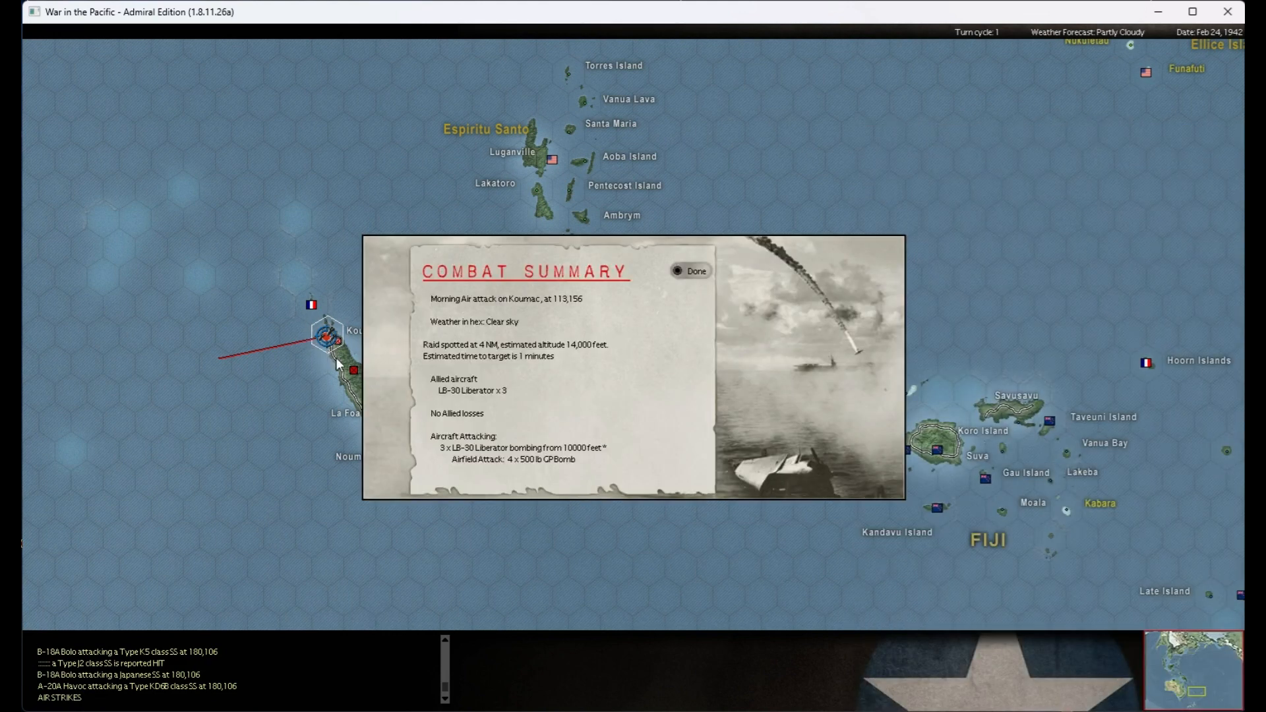
{"action": "mouse_move", "coordinate": [361, 365]}
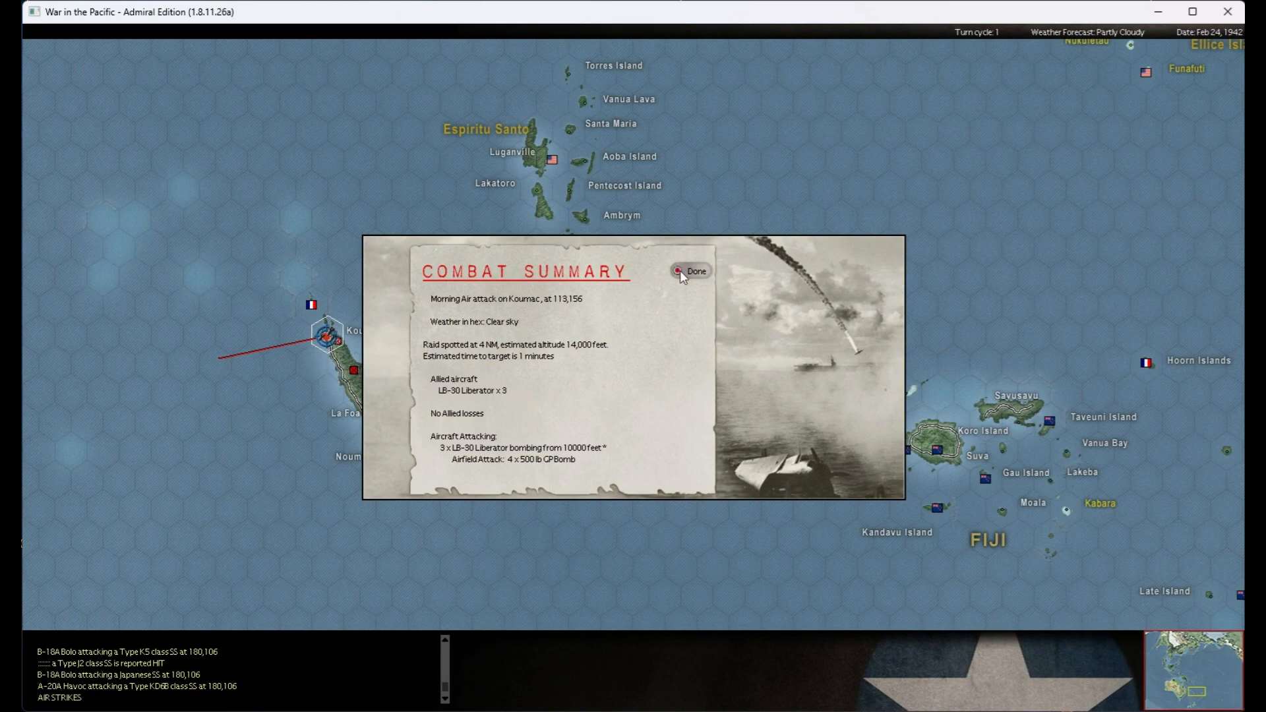
{"action": "left_click", "coordinate": [692, 271]}
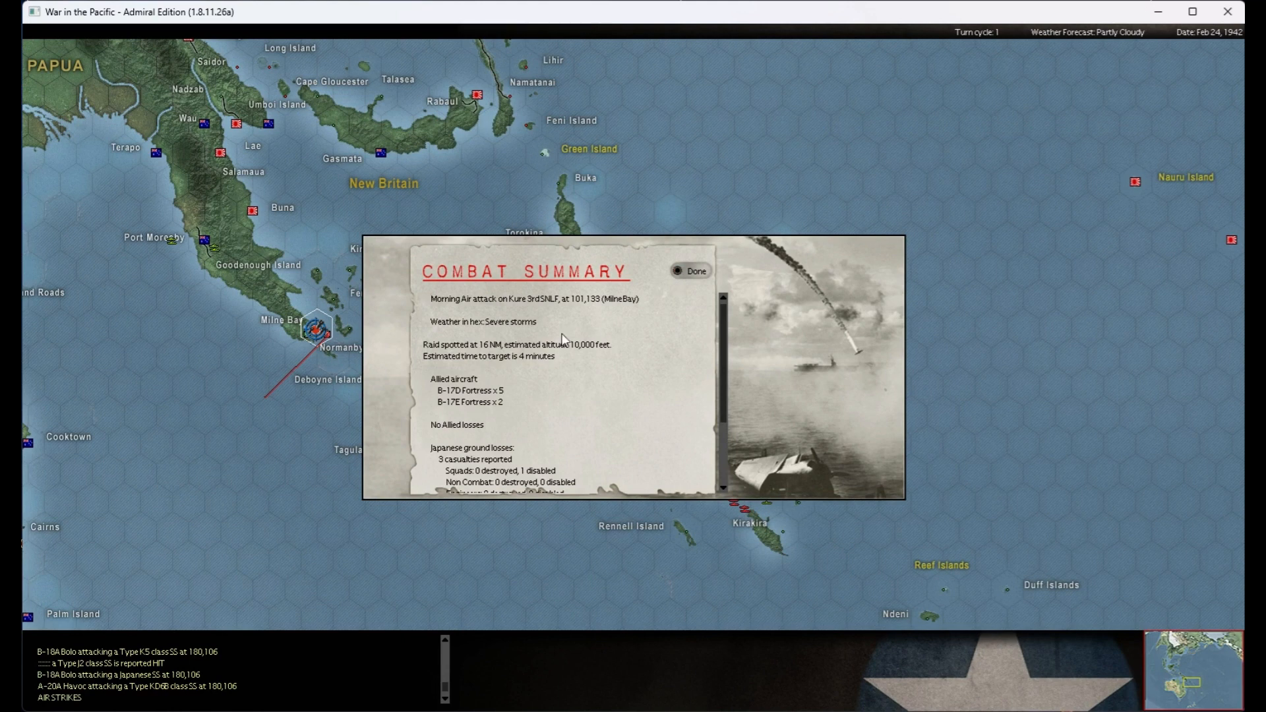
{"action": "scroll", "scroll_direction": "down", "scroll_amount": 3}
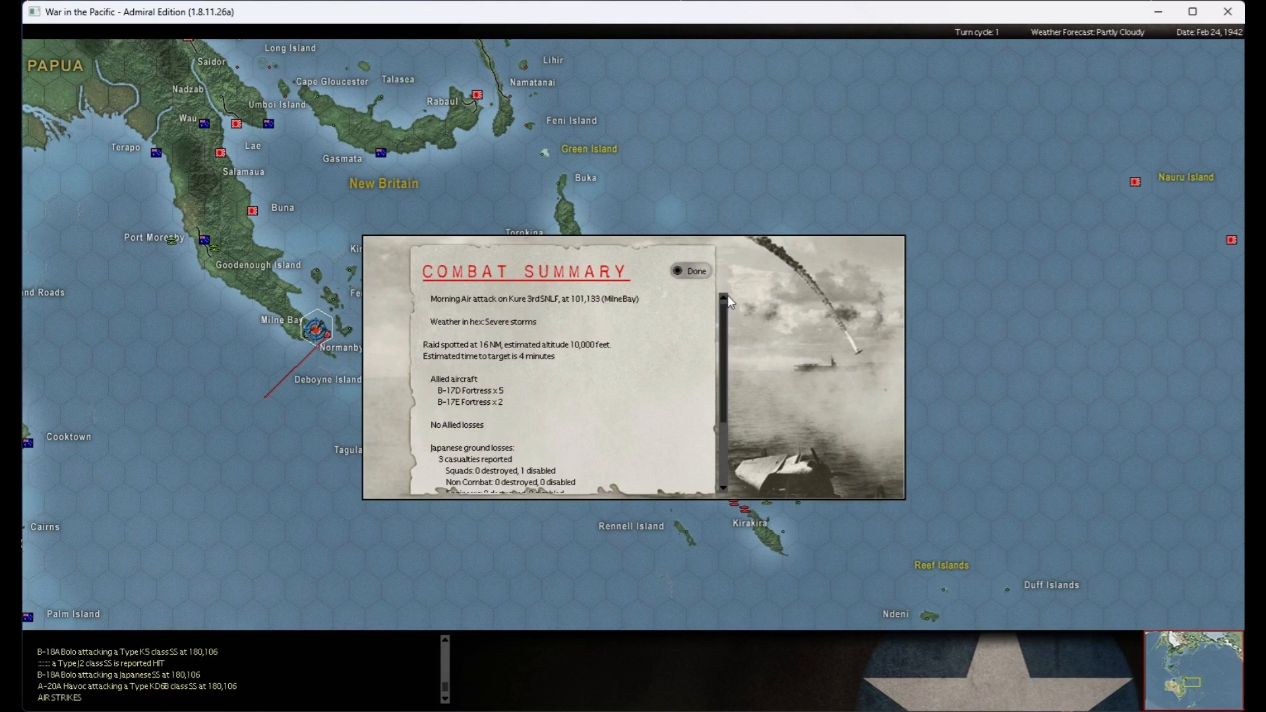
{"action": "scroll", "scroll_direction": "down", "scroll_amount": 3}
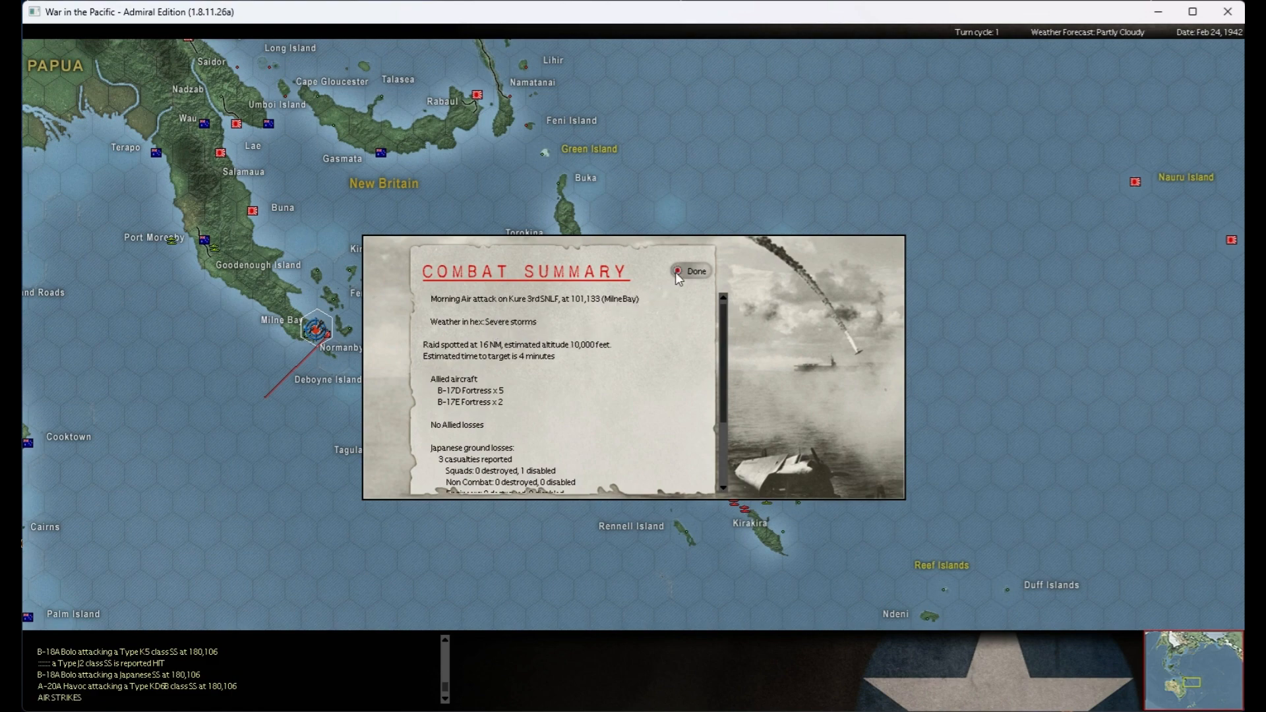
- Close the Kure 3rd SNLF raid report and let the afternoon air phase run to the Singapore bombardment
{"action": "left_click", "coordinate": [691, 271]}
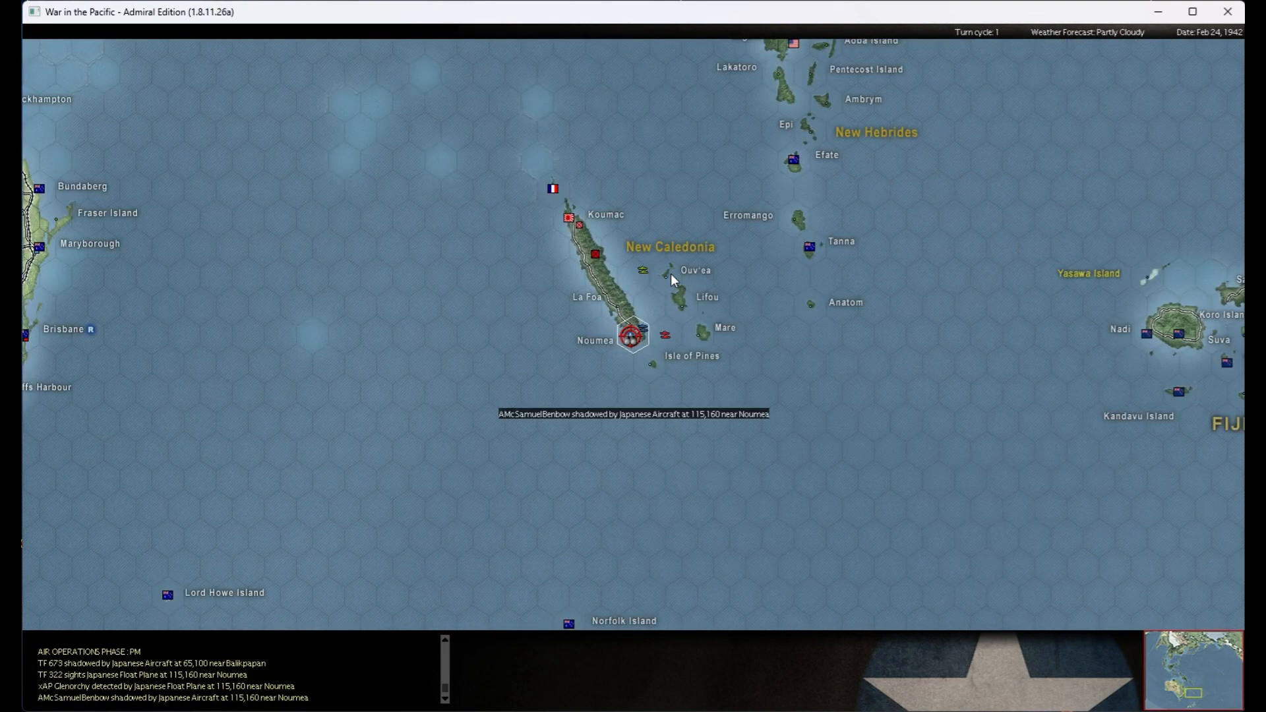
{"action": "scroll", "scroll_direction": "down", "scroll_amount": 3}
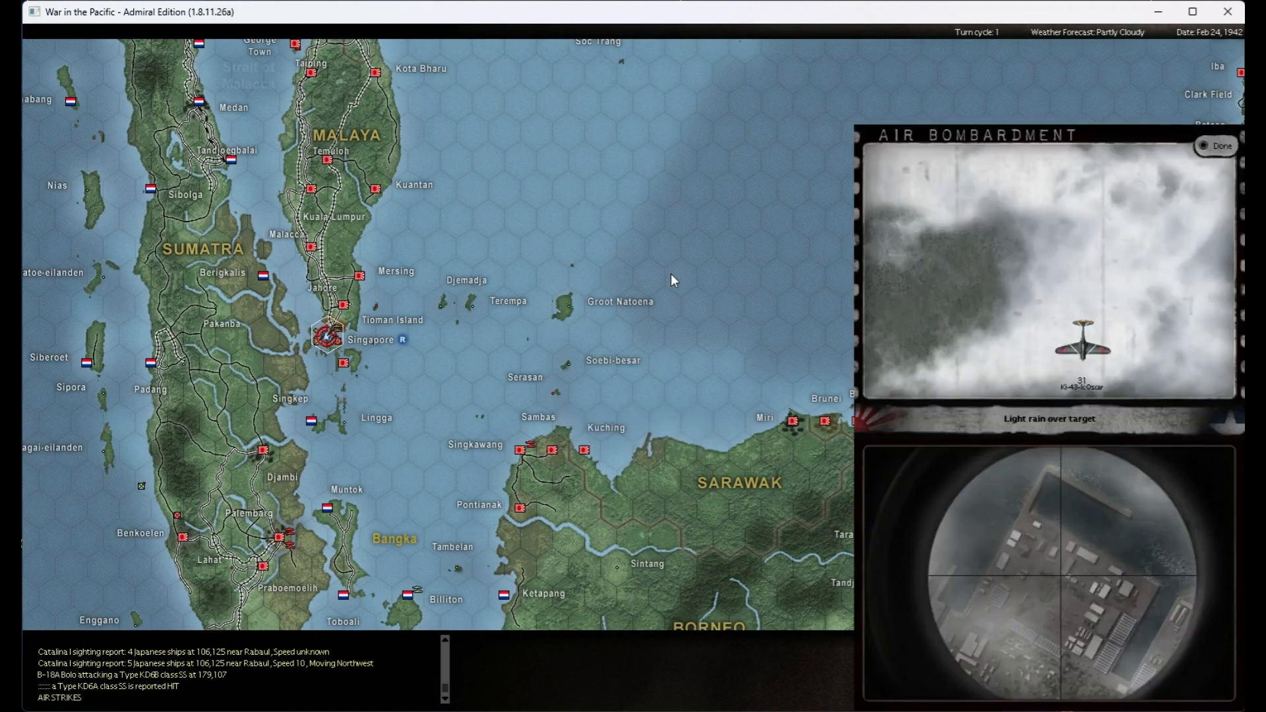
- Skip and close the Singapore fighter sweep report, then scroll and close the Balikpapan raid report
{"action": "left_click", "coordinate": [1215, 146]}
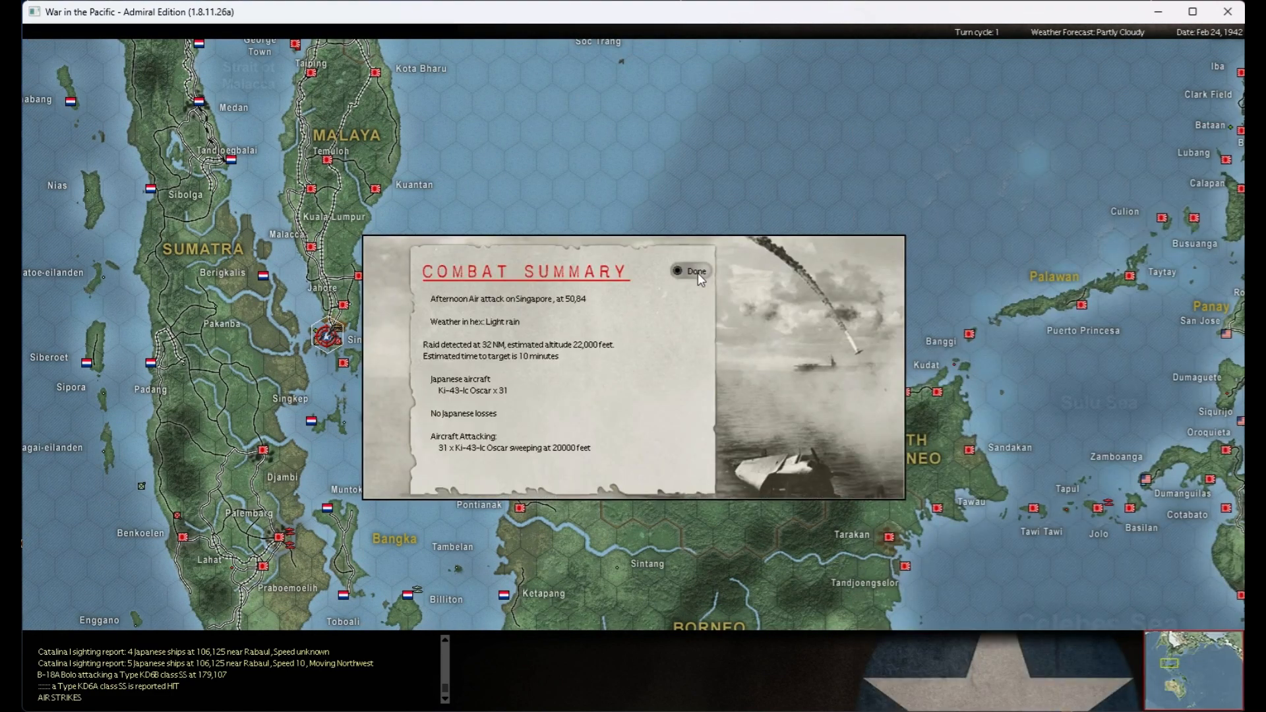
{"action": "left_click", "coordinate": [690, 270]}
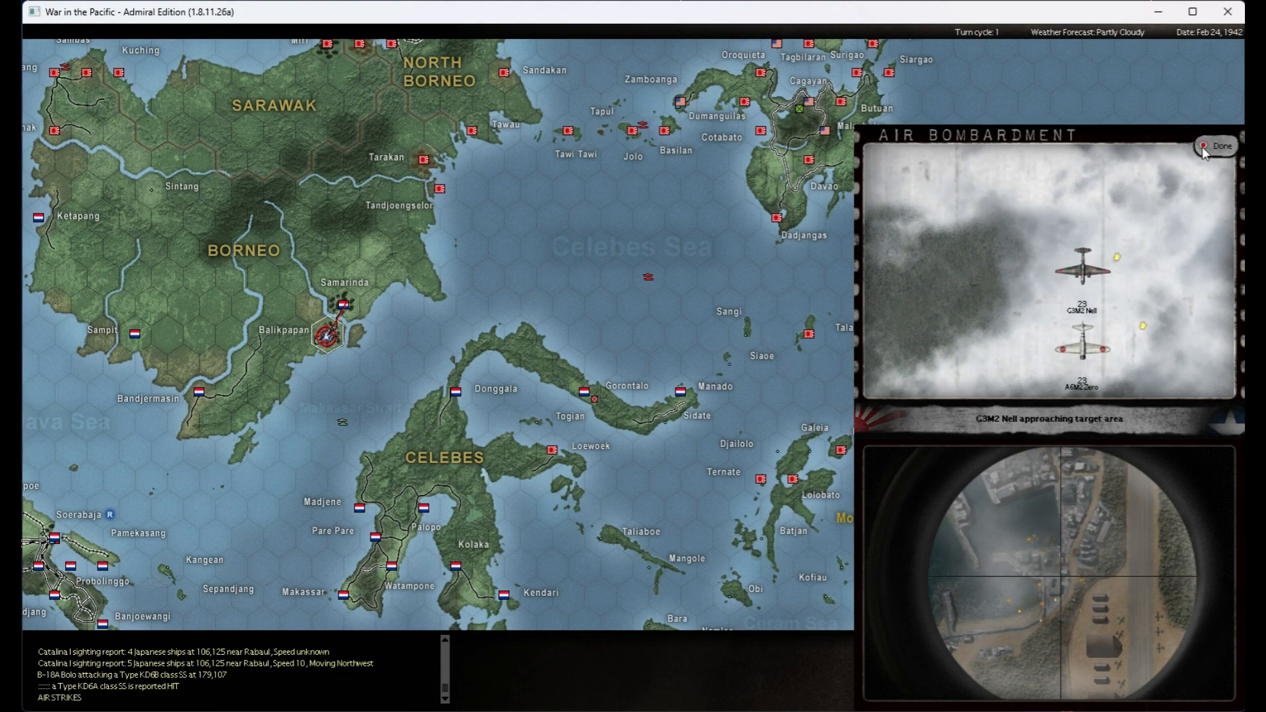
{"action": "left_click", "coordinate": [1220, 146]}
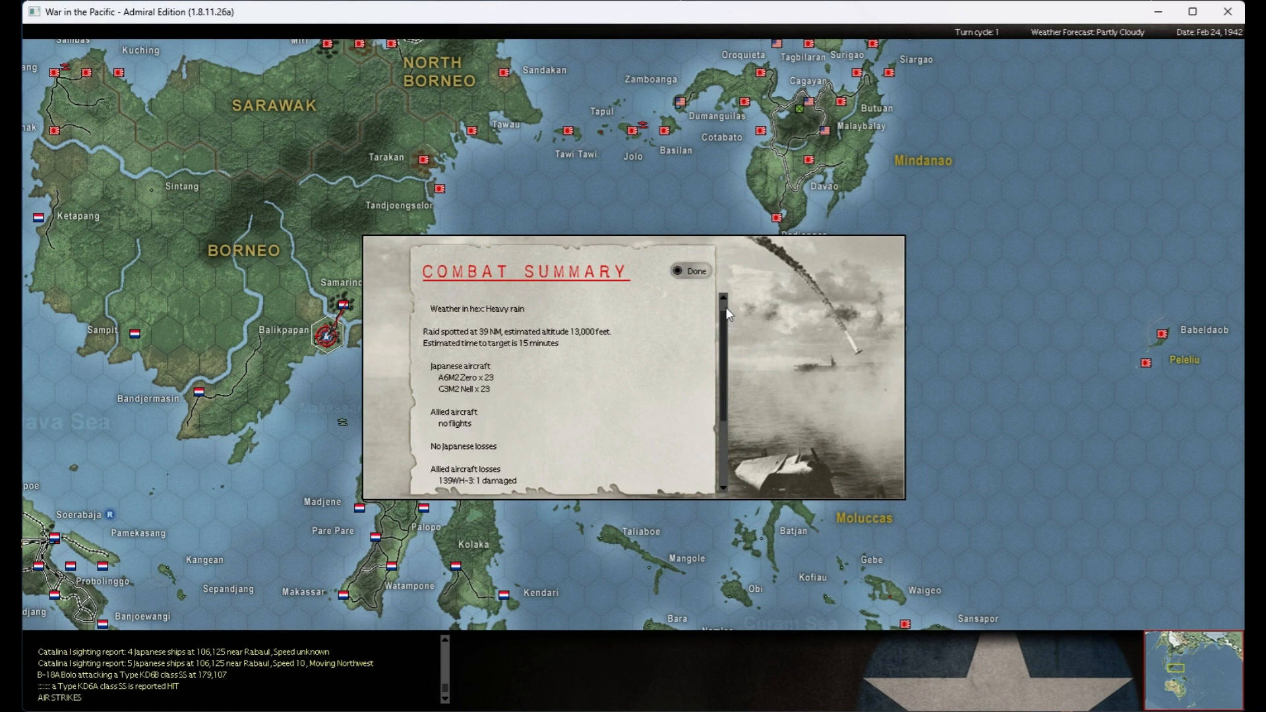
{"action": "scroll", "scroll_direction": "down", "scroll_amount": 3}
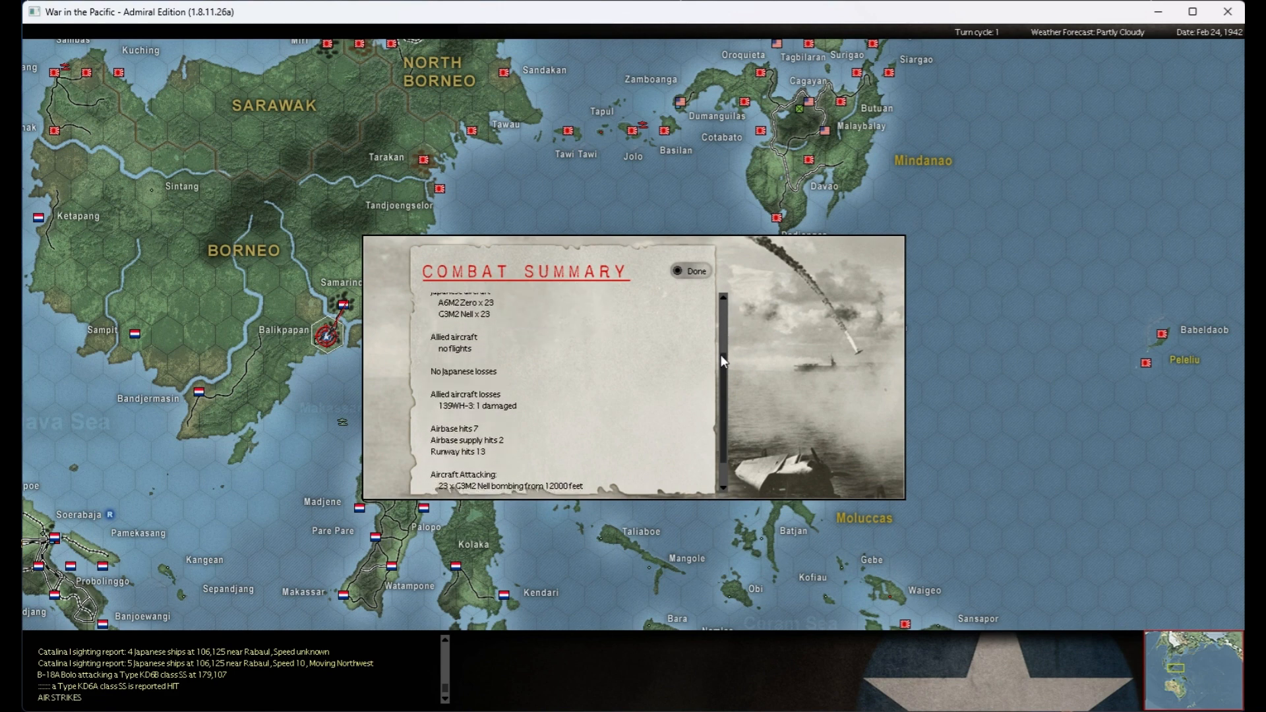
{"action": "scroll", "scroll_direction": "down", "scroll_amount": 3}
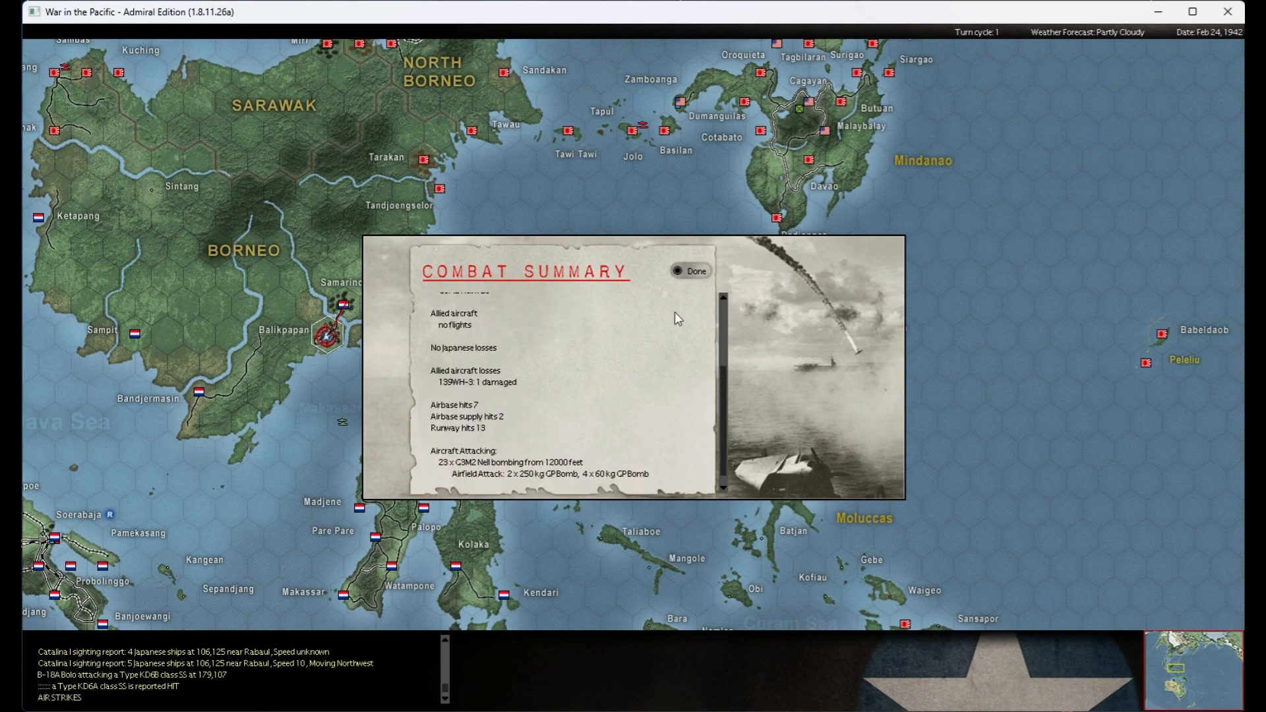
{"action": "left_click", "coordinate": [689, 270]}
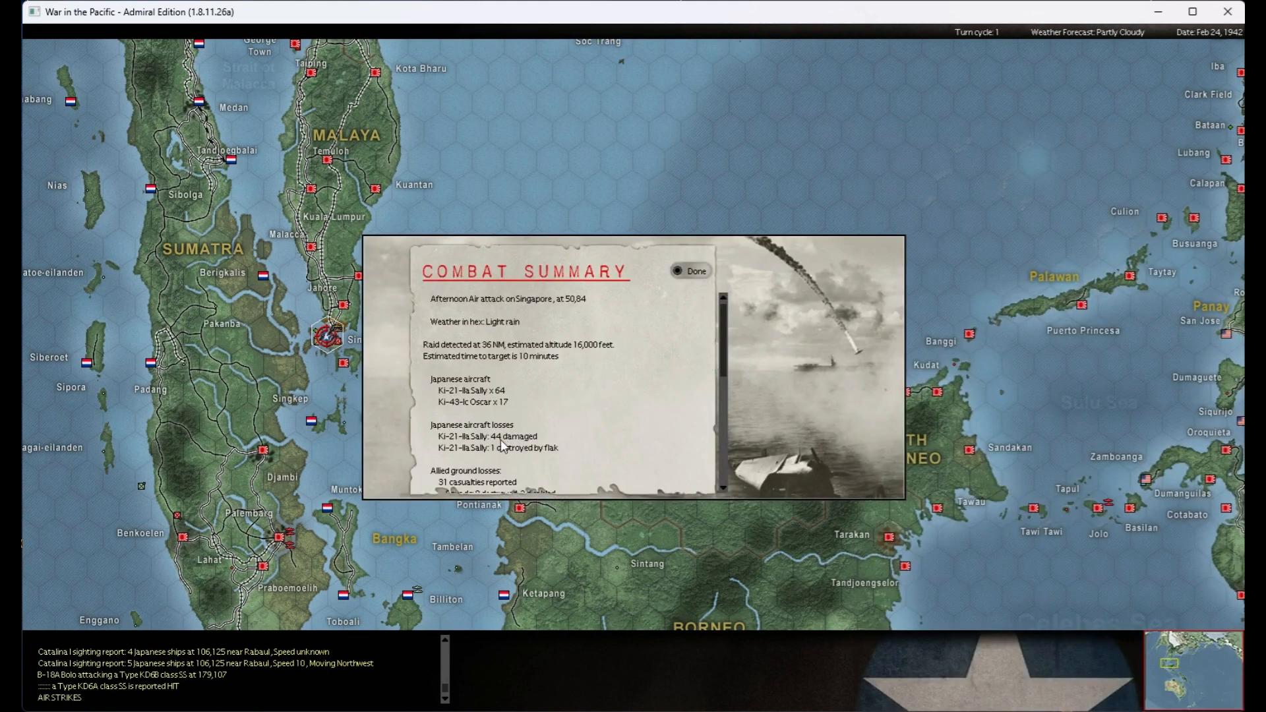
- Scroll the Singapore raid summary, then skip and close the Oscar sweep report on Singapore
{"action": "scroll", "scroll_direction": "down", "scroll_amount": 3}
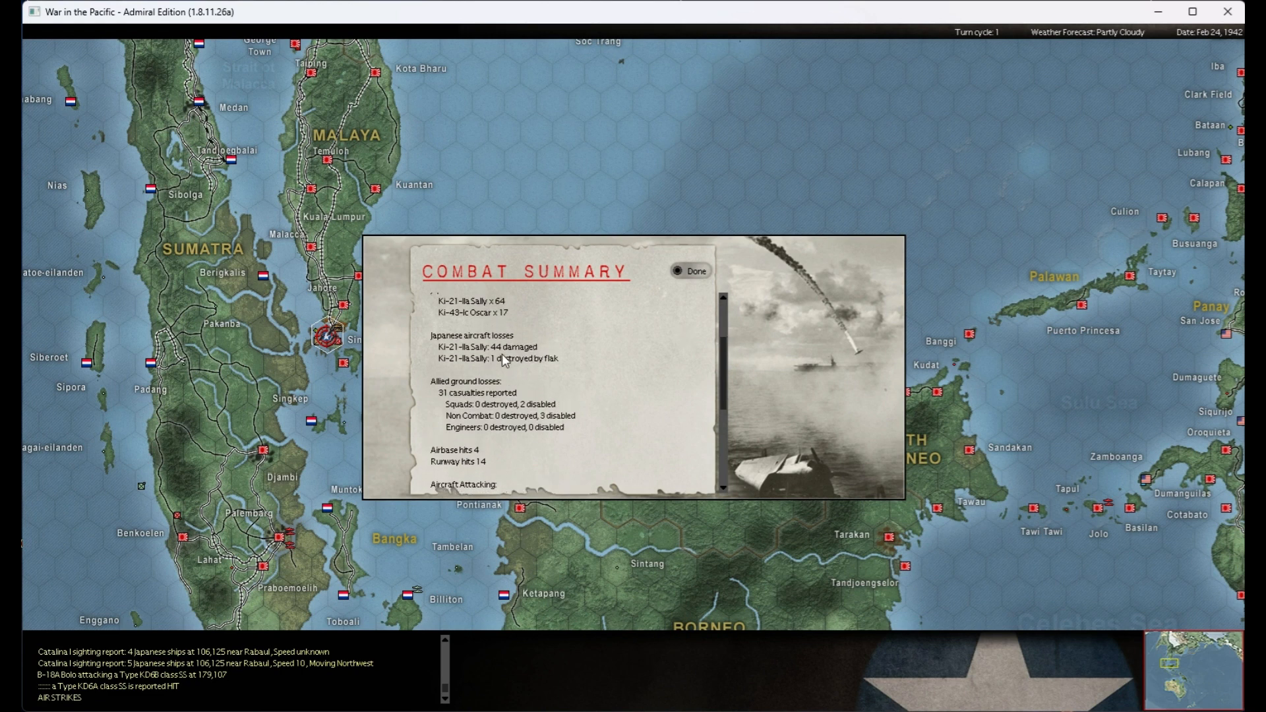
{"action": "mouse_move", "coordinate": [493, 365]}
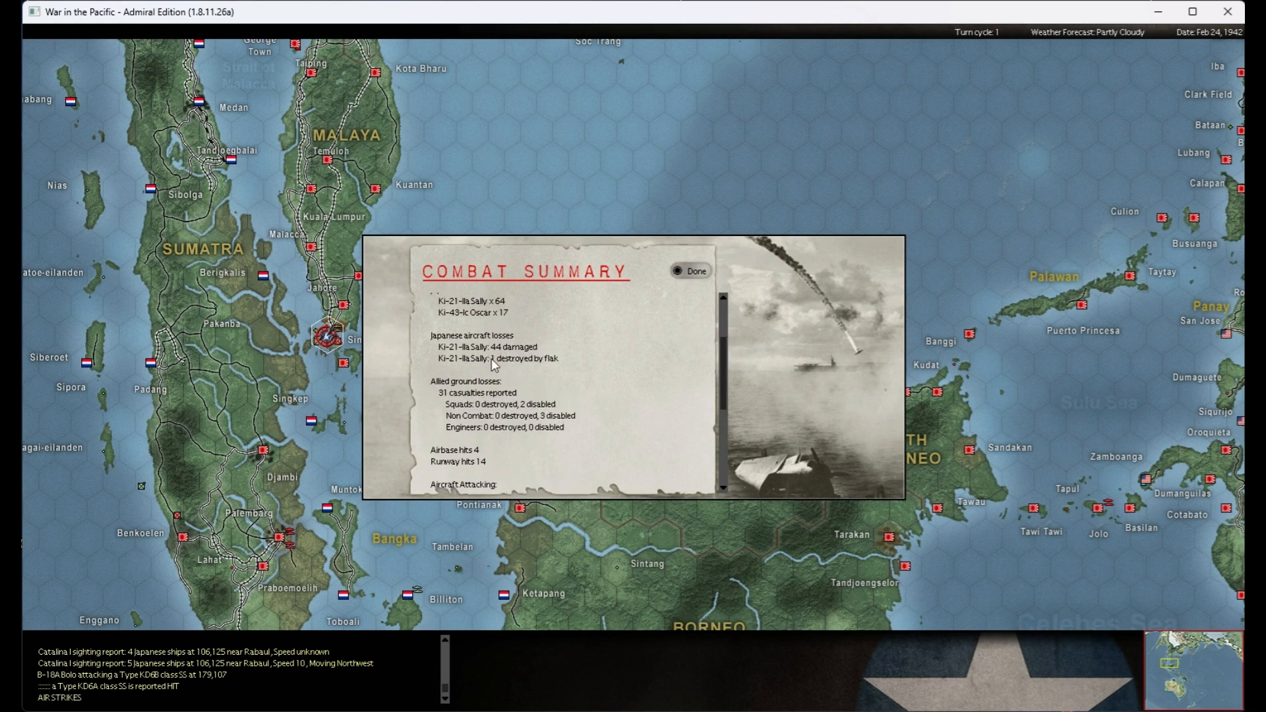
{"action": "scroll", "scroll_direction": "down", "scroll_amount": 3}
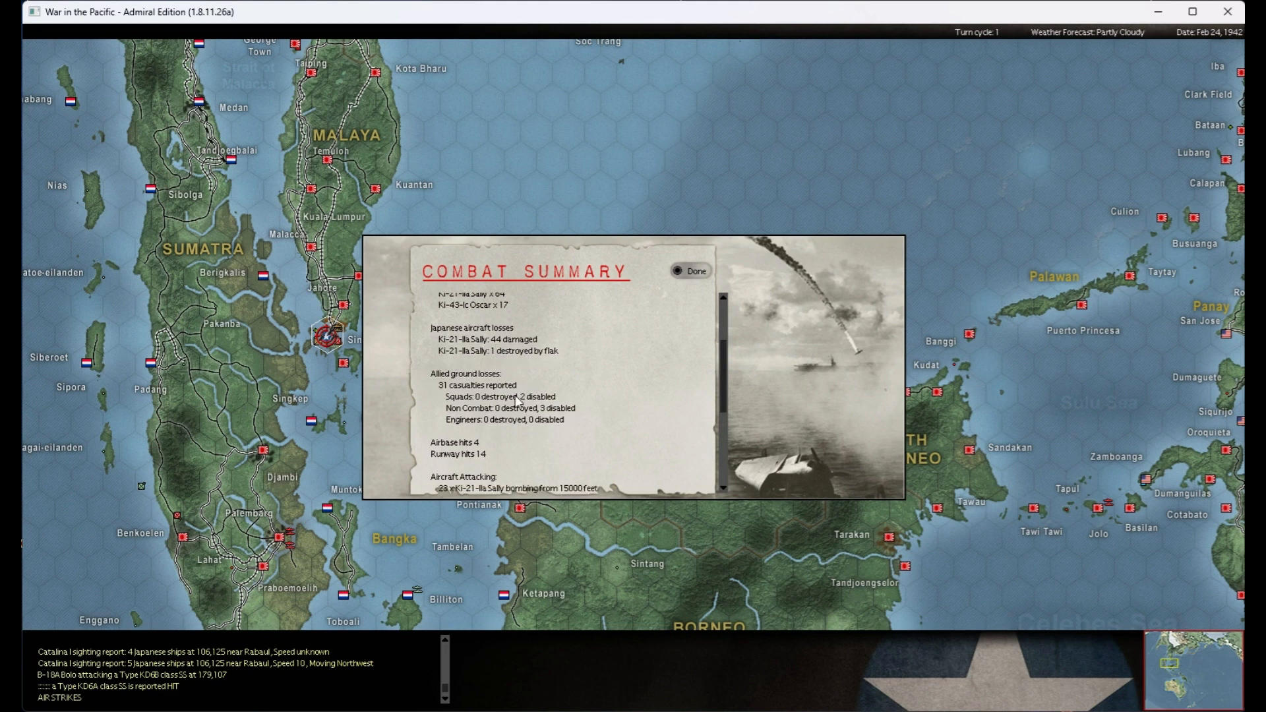
{"action": "scroll", "scroll_direction": "down", "scroll_amount": 3}
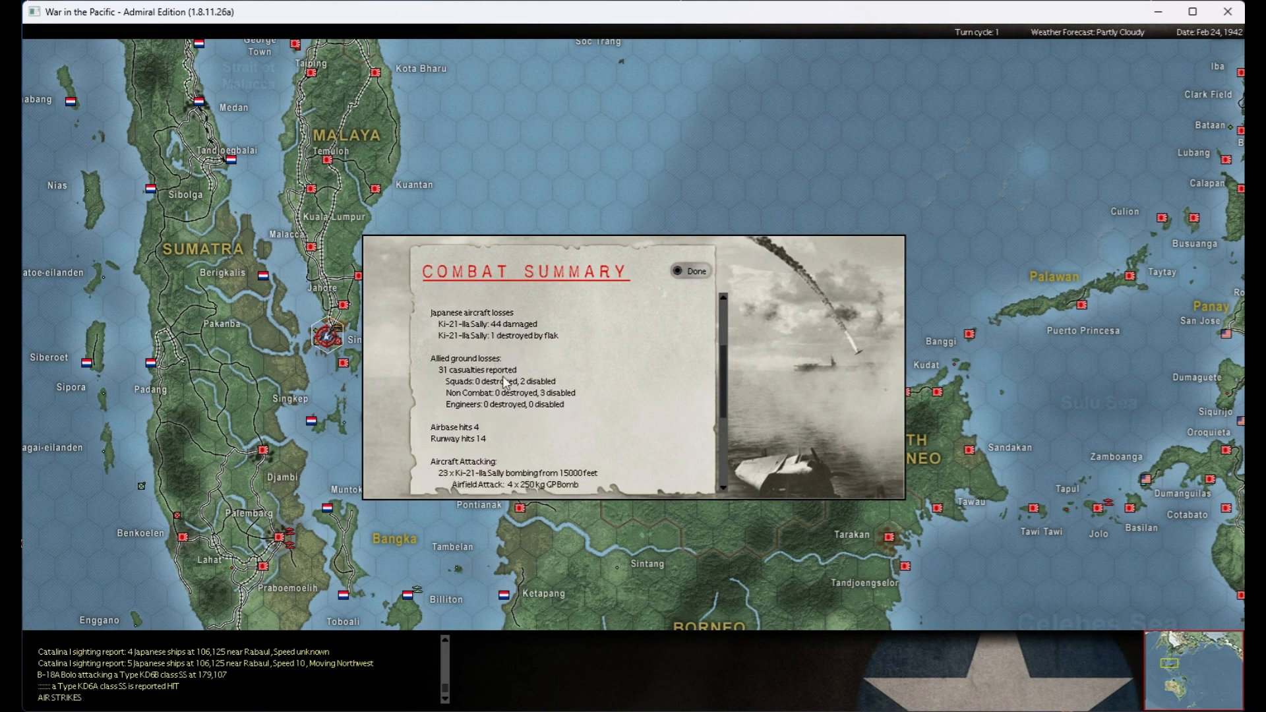
{"action": "mouse_move", "coordinate": [684, 279]}
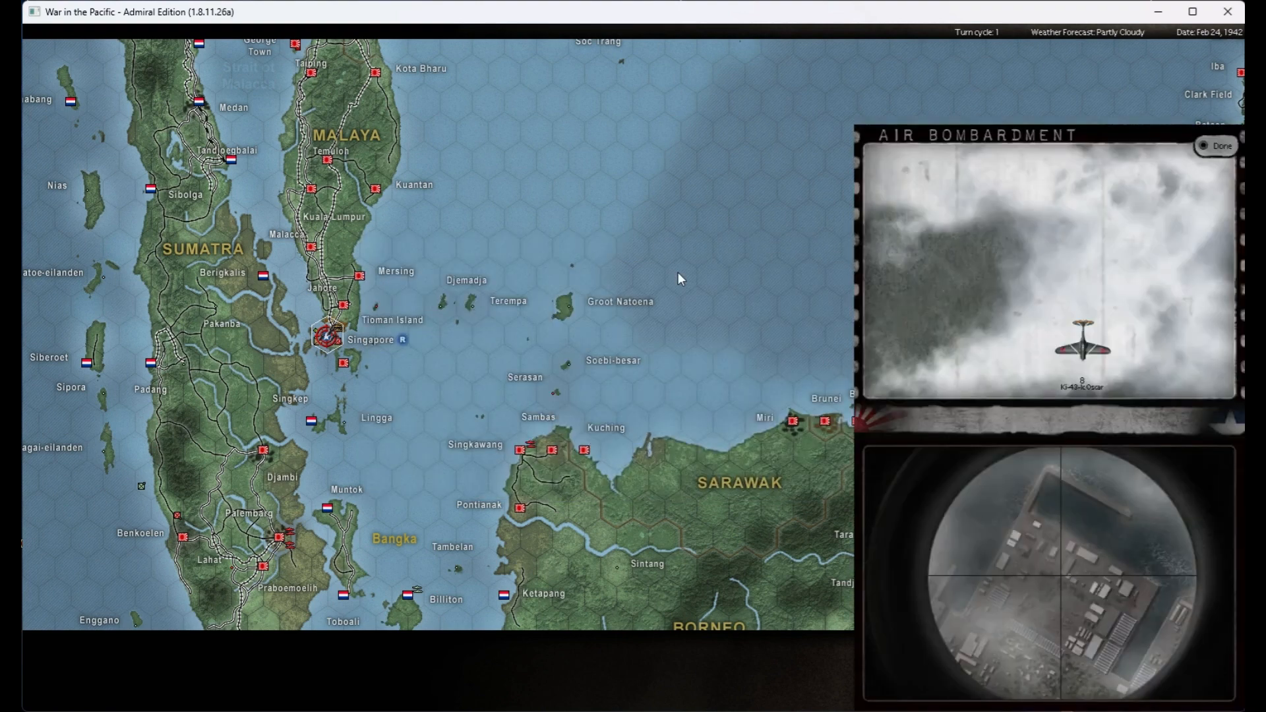
{"action": "left_click", "coordinate": [1221, 146]}
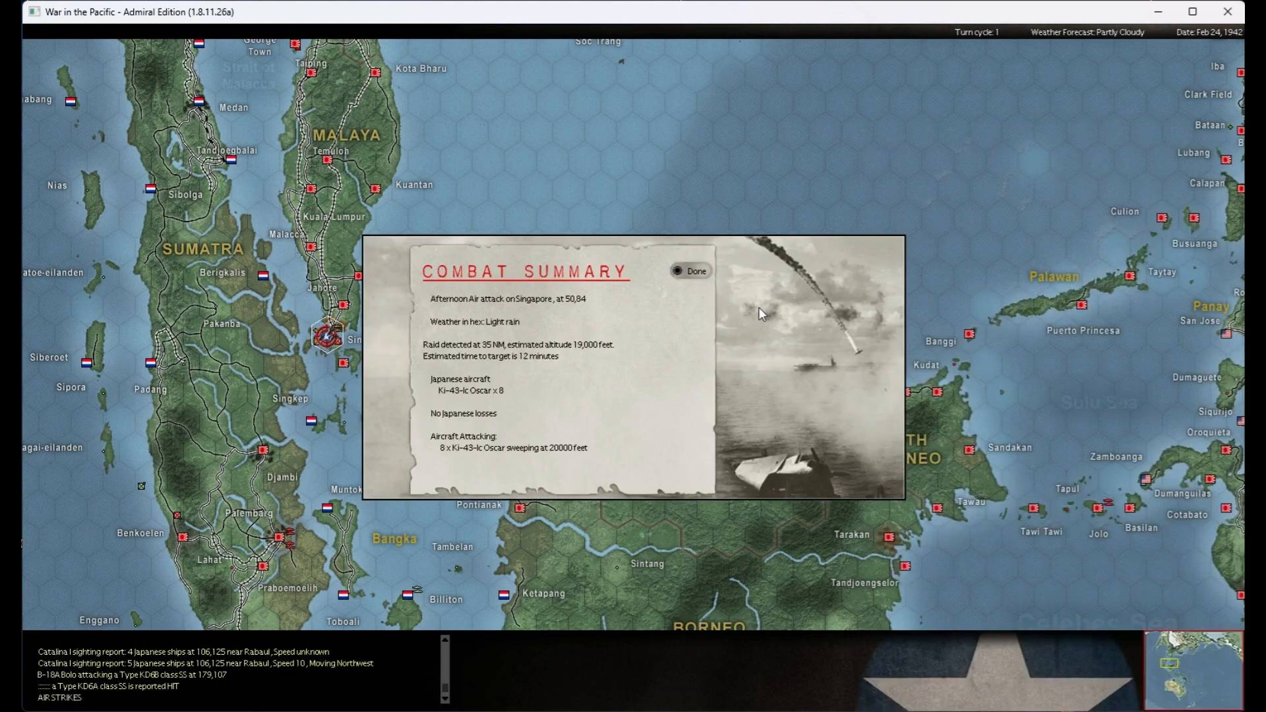
{"action": "left_click", "coordinate": [689, 271]}
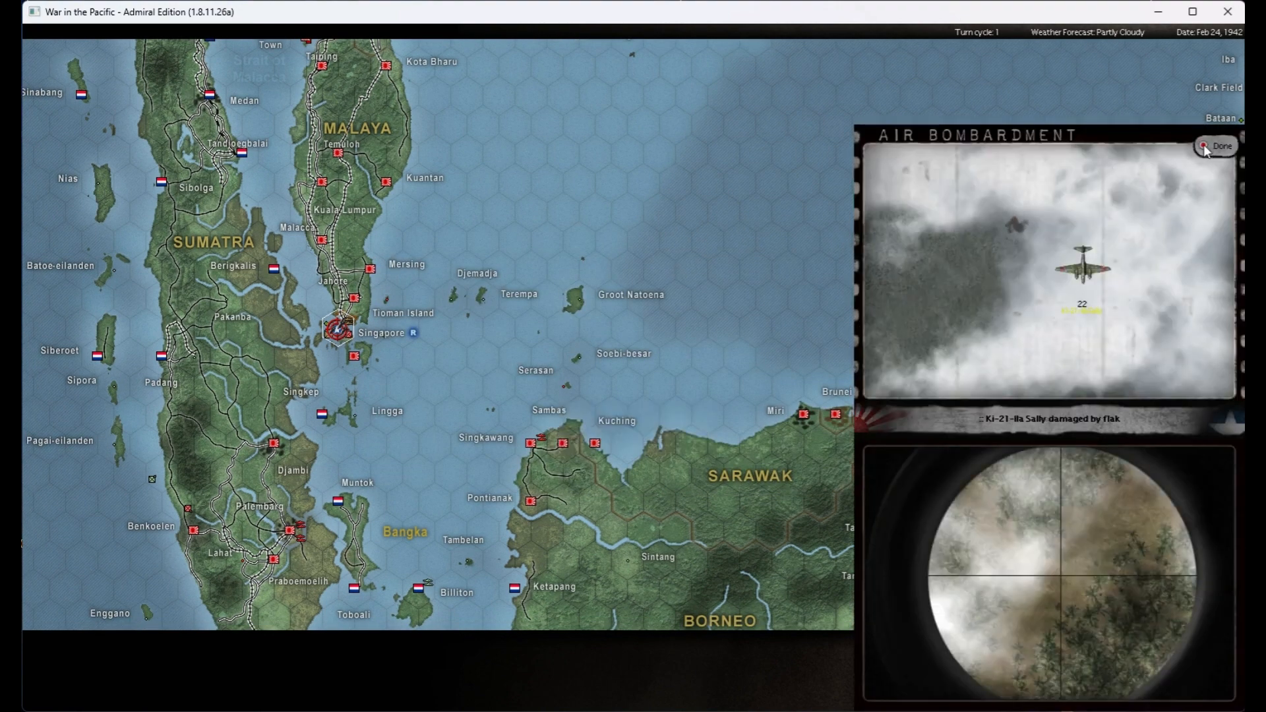
- Skip, scroll and close the Sally and Ki-48 Lily raid reports on Singapore
{"action": "left_click", "coordinate": [1220, 146]}
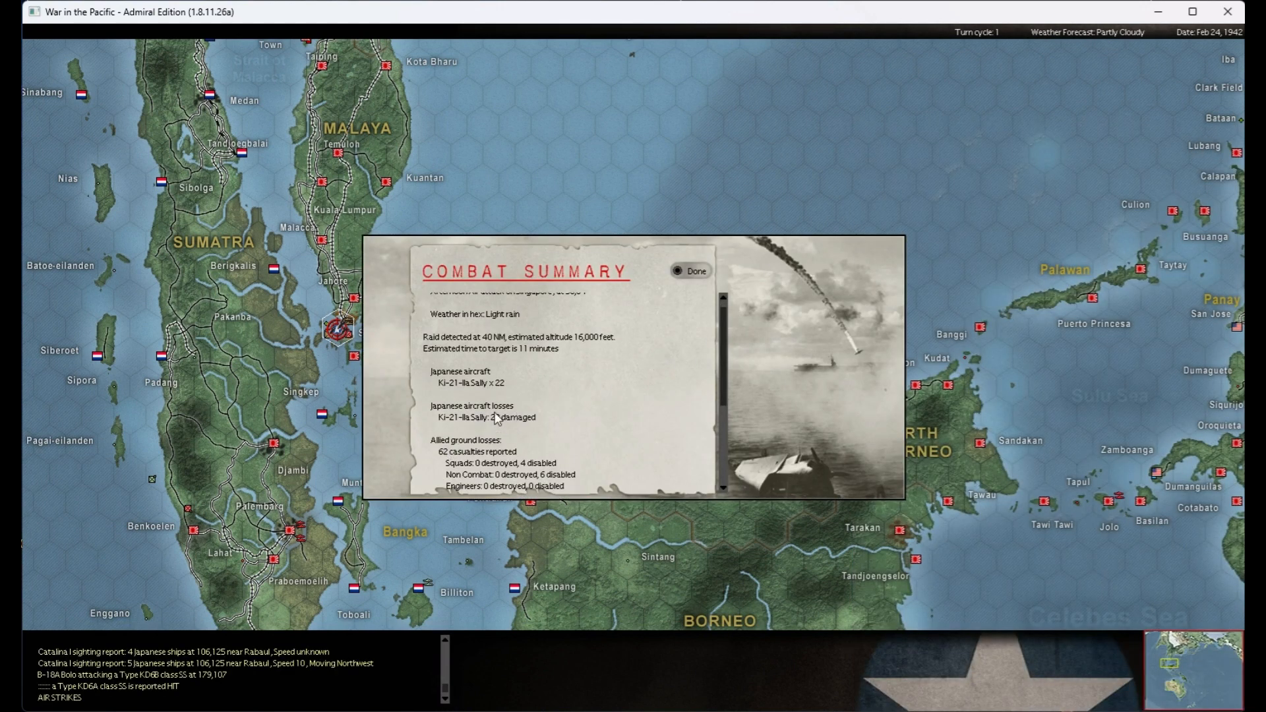
{"action": "scroll", "scroll_direction": "down", "scroll_amount": 3}
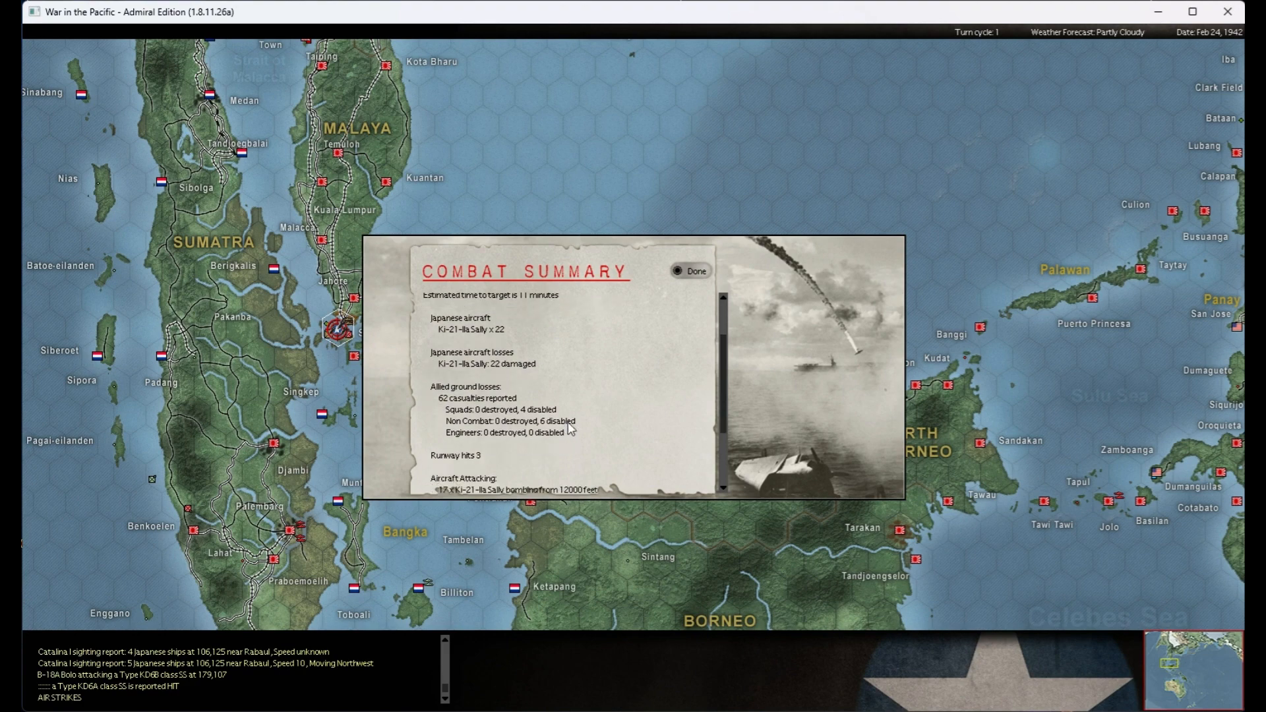
{"action": "left_click", "coordinate": [693, 270]}
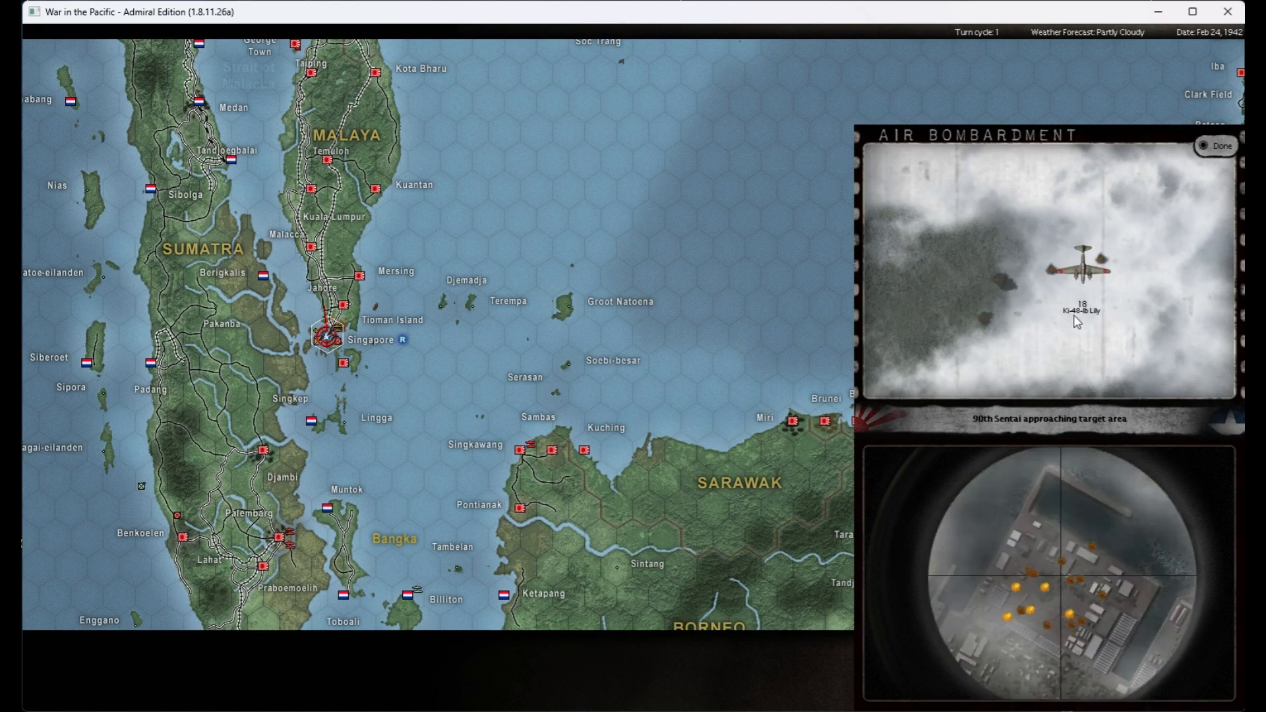
{"action": "left_click", "coordinate": [1218, 147]}
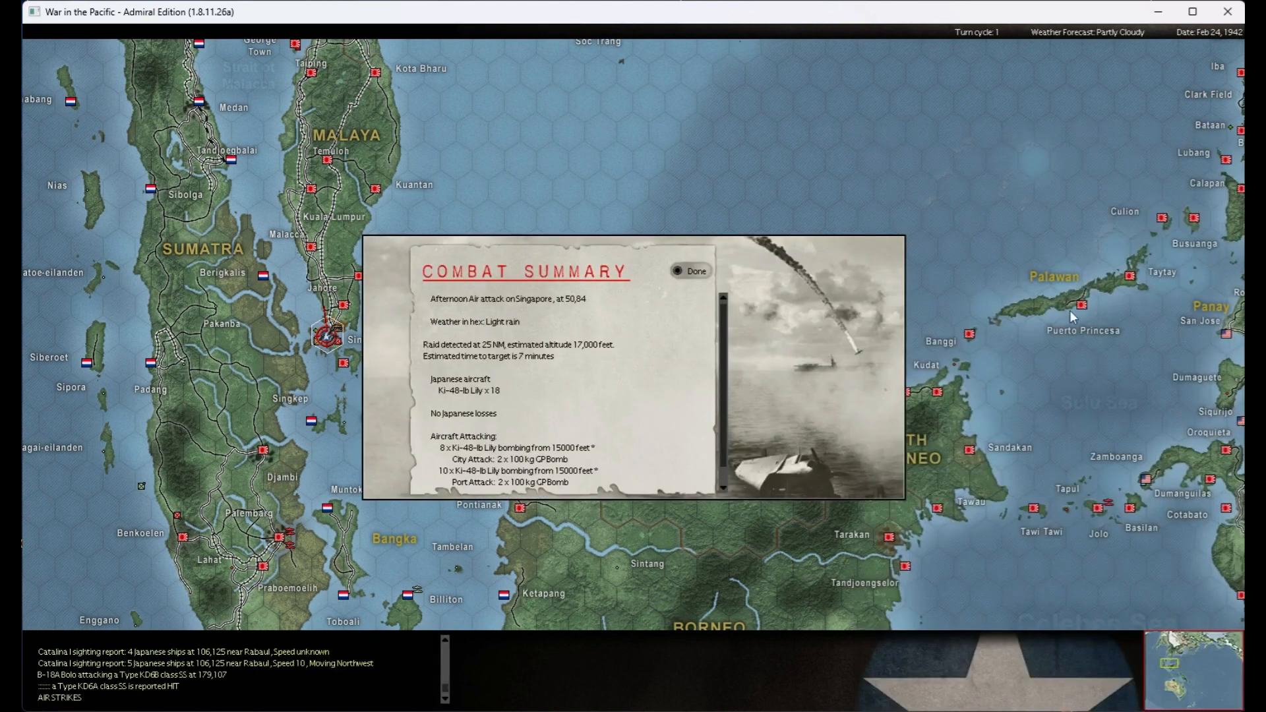
{"action": "mouse_move", "coordinate": [474, 418]}
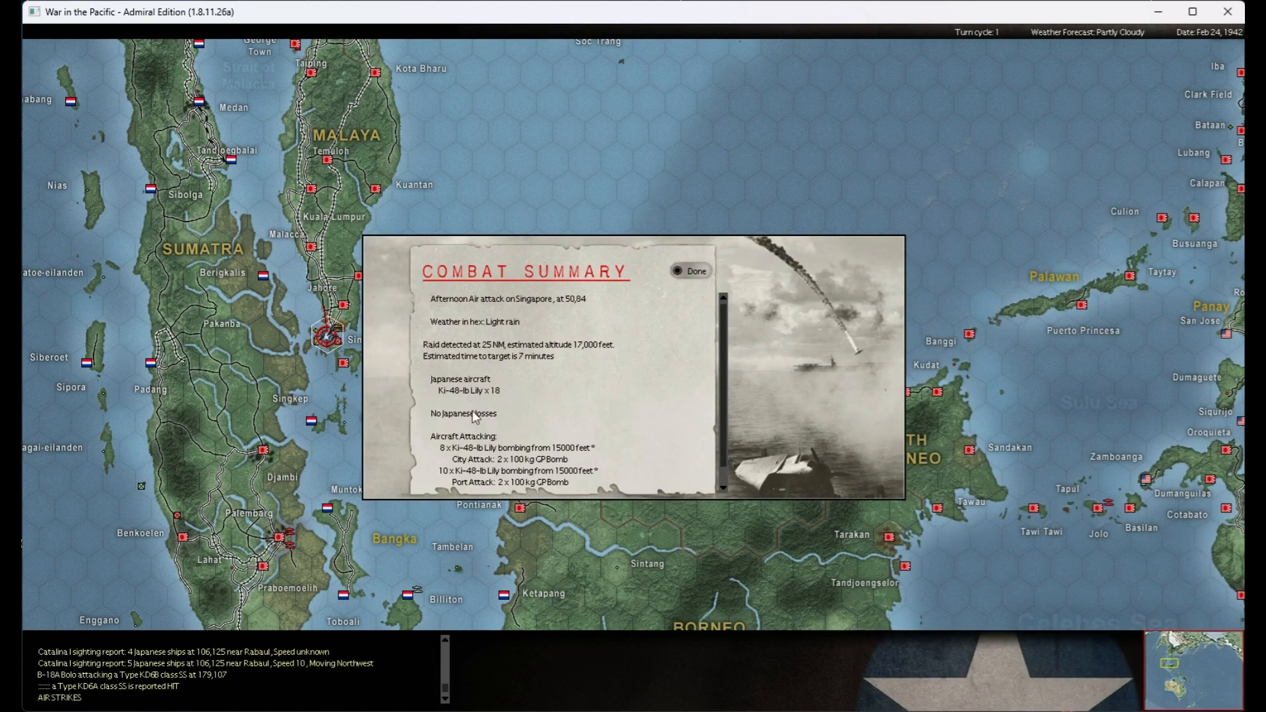
{"action": "scroll", "scroll_direction": "down", "scroll_amount": 3}
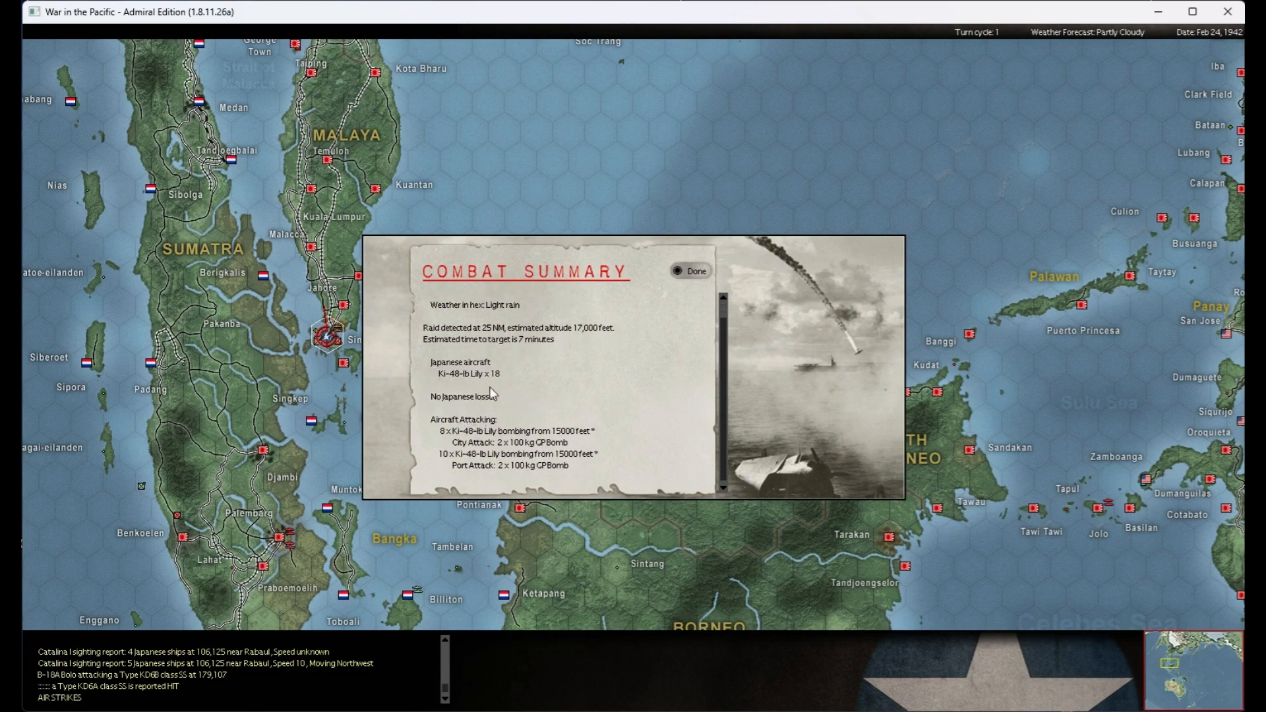
{"action": "left_click", "coordinate": [692, 270]}
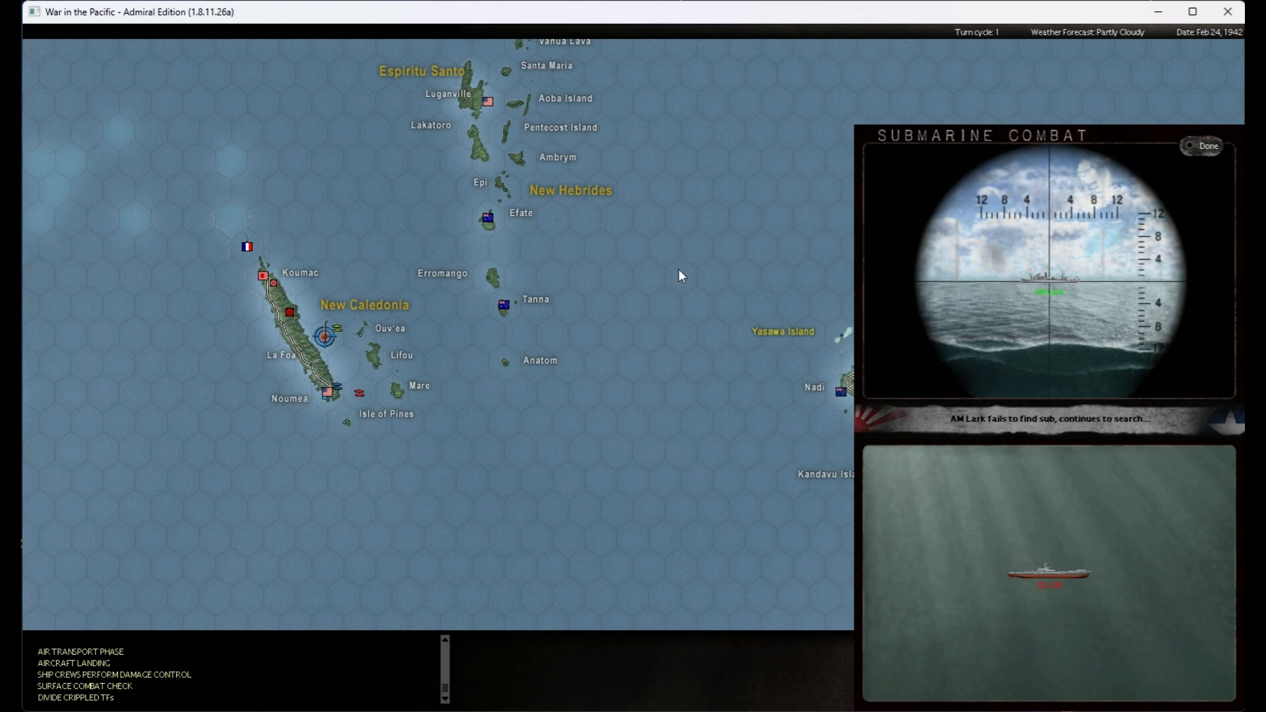
- Skip to and close the La Foa anti-submarine and San Fernando submarine attack summaries
{"action": "left_click", "coordinate": [1203, 146]}
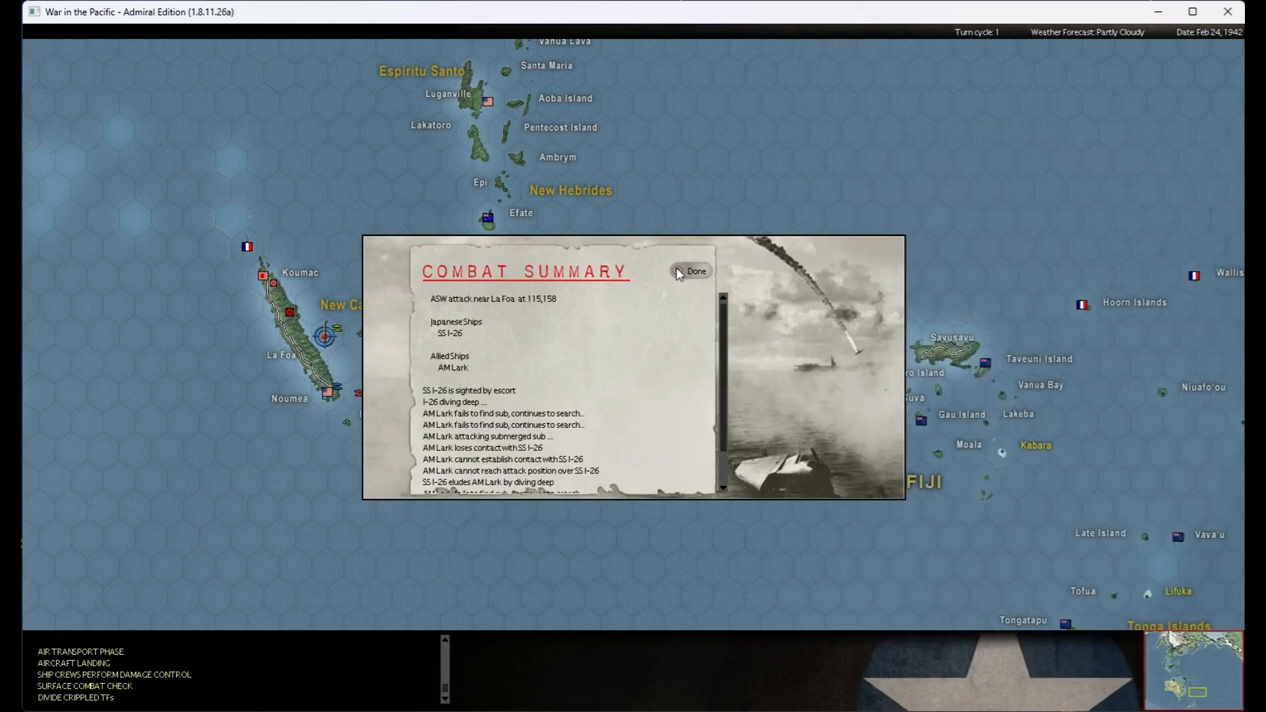
{"action": "left_click", "coordinate": [691, 270]}
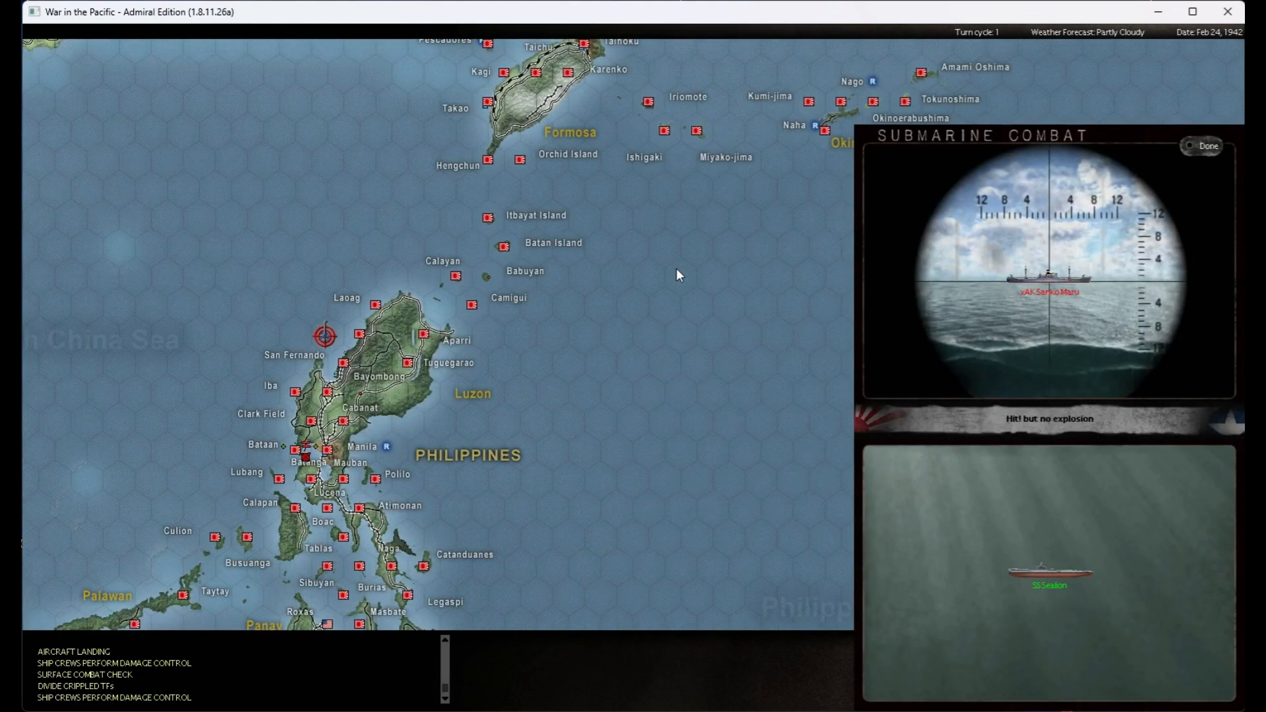
{"action": "left_click", "coordinate": [1206, 146]}
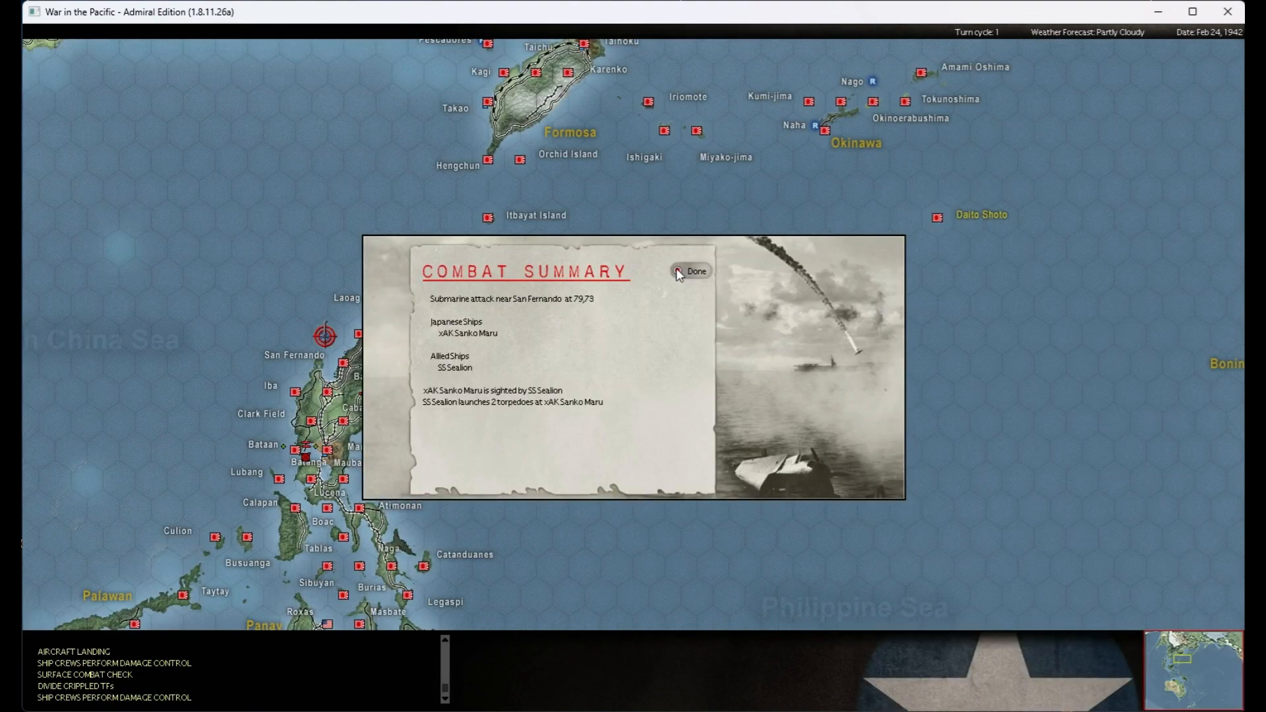
{"action": "left_click", "coordinate": [692, 270]}
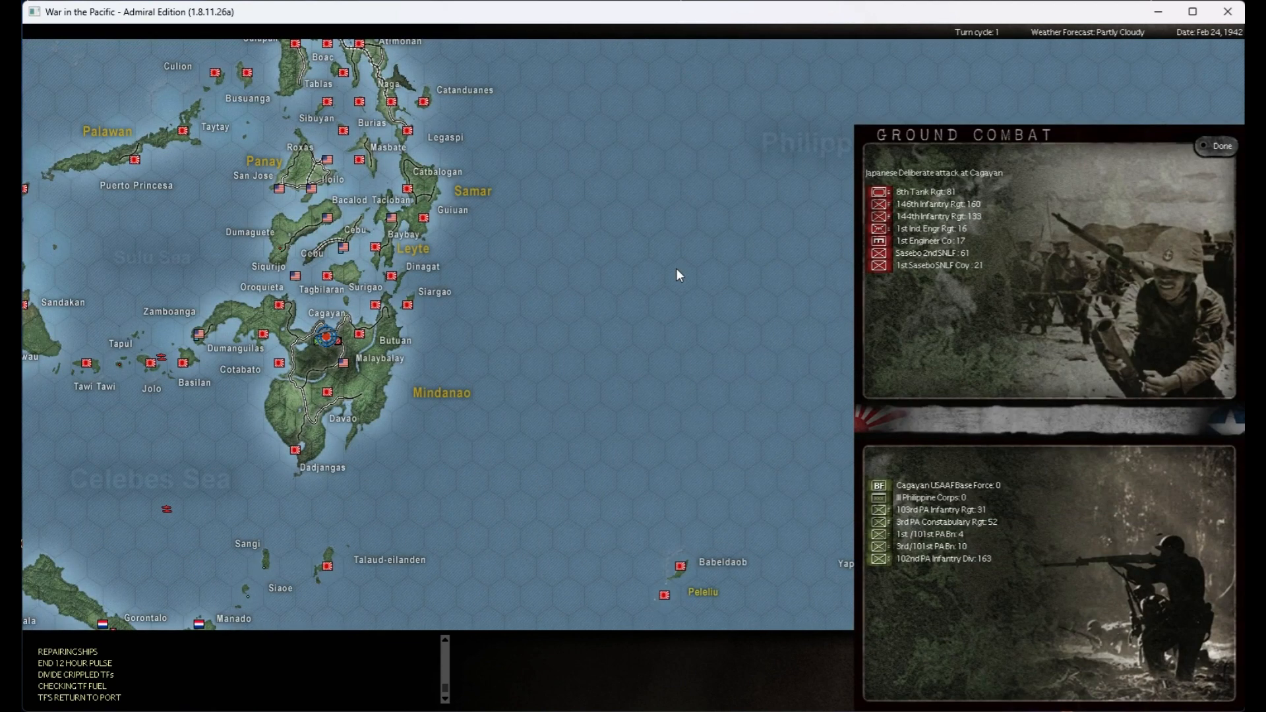
{"action": "mouse_move", "coordinate": [376, 354]}
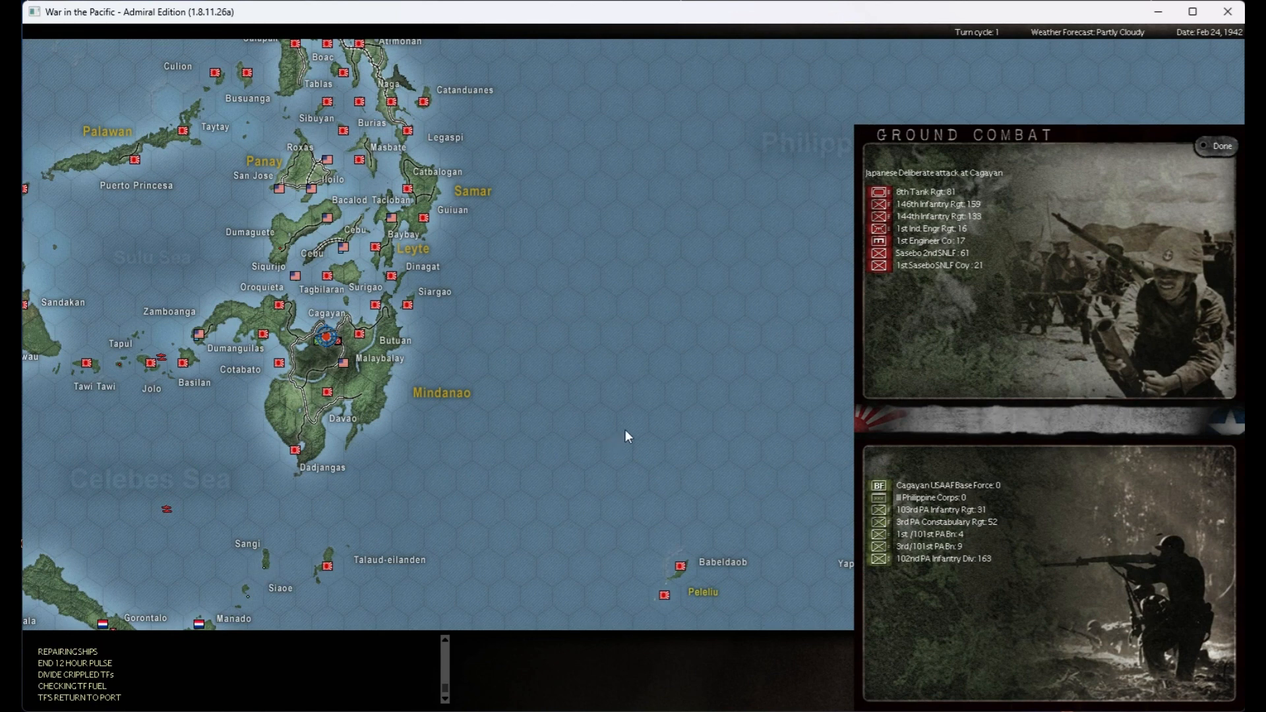
{"action": "mouse_move", "coordinate": [995, 530]}
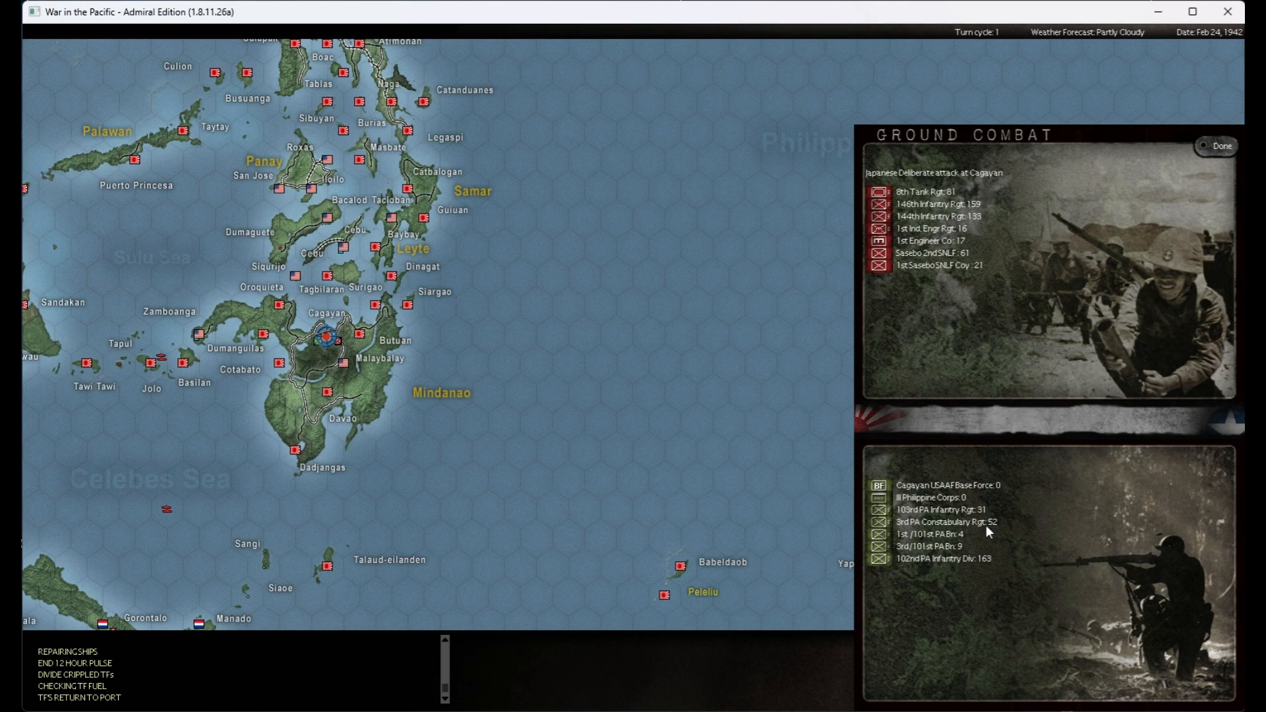
{"action": "mouse_move", "coordinate": [986, 503]}
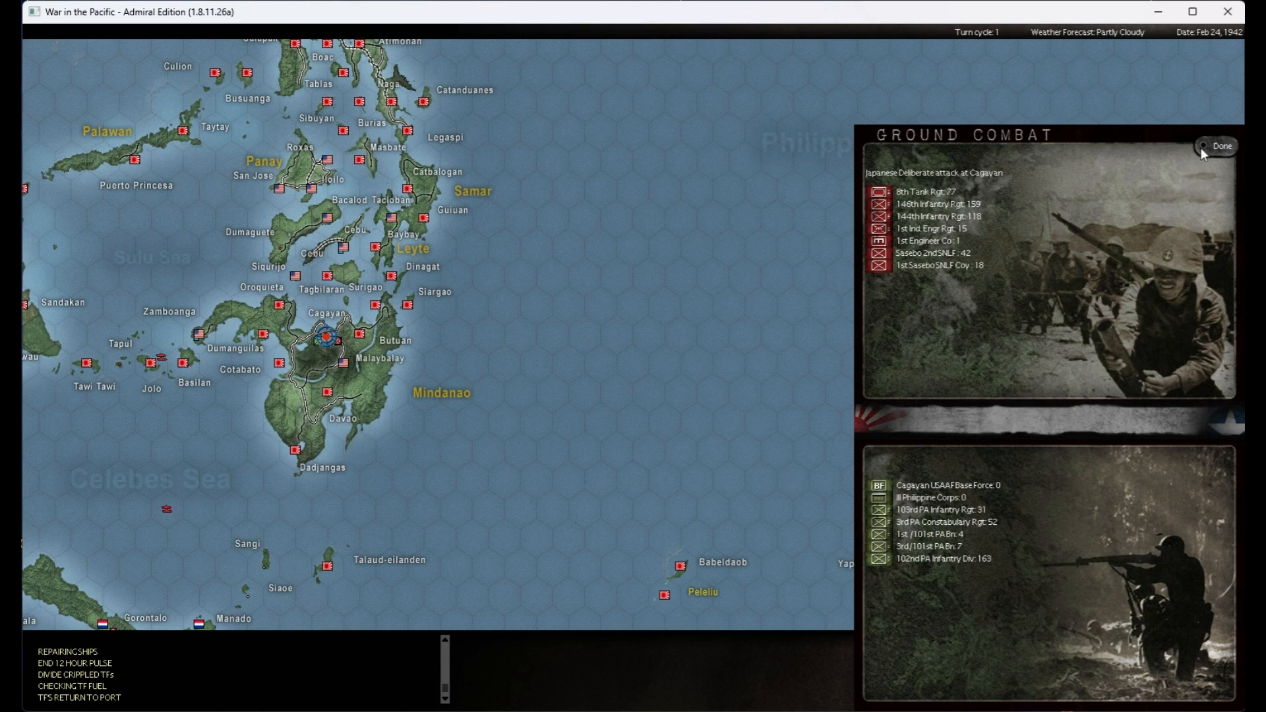
- Skip the Cagayan ground combat animation to reach its combat summary
{"action": "left_click", "coordinate": [1220, 146]}
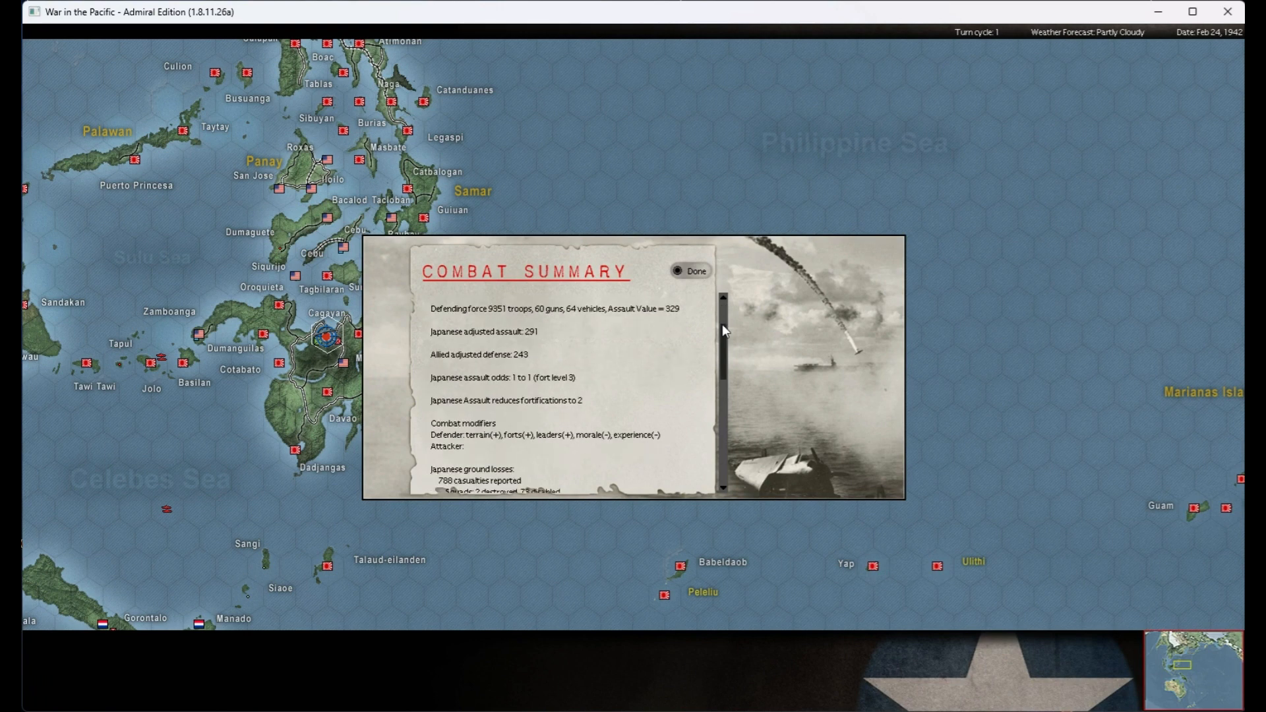
{"action": "mouse_move", "coordinate": [540, 417]}
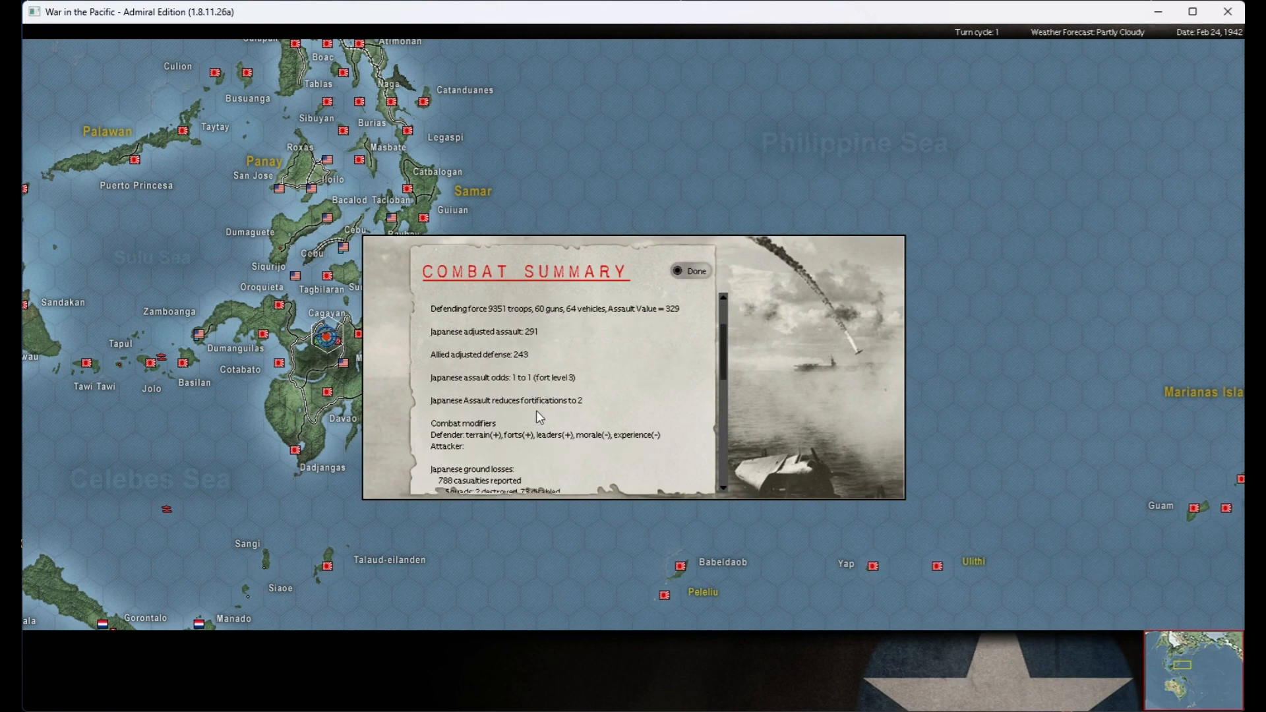
- Read through the Cagayan losses, dismiss the summary, and skip to the Chuhsien bombardment summary
{"action": "scroll", "scroll_direction": "down", "scroll_amount": 3}
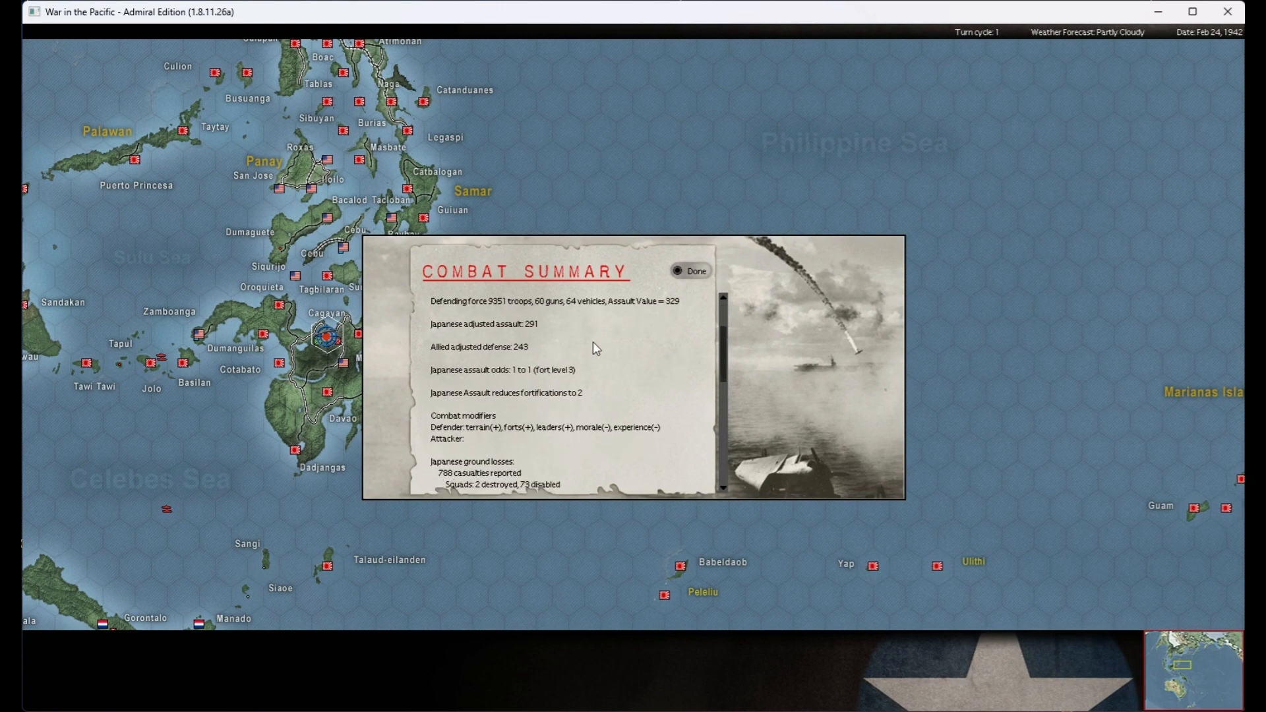
{"action": "scroll", "scroll_direction": "down", "scroll_amount": 3}
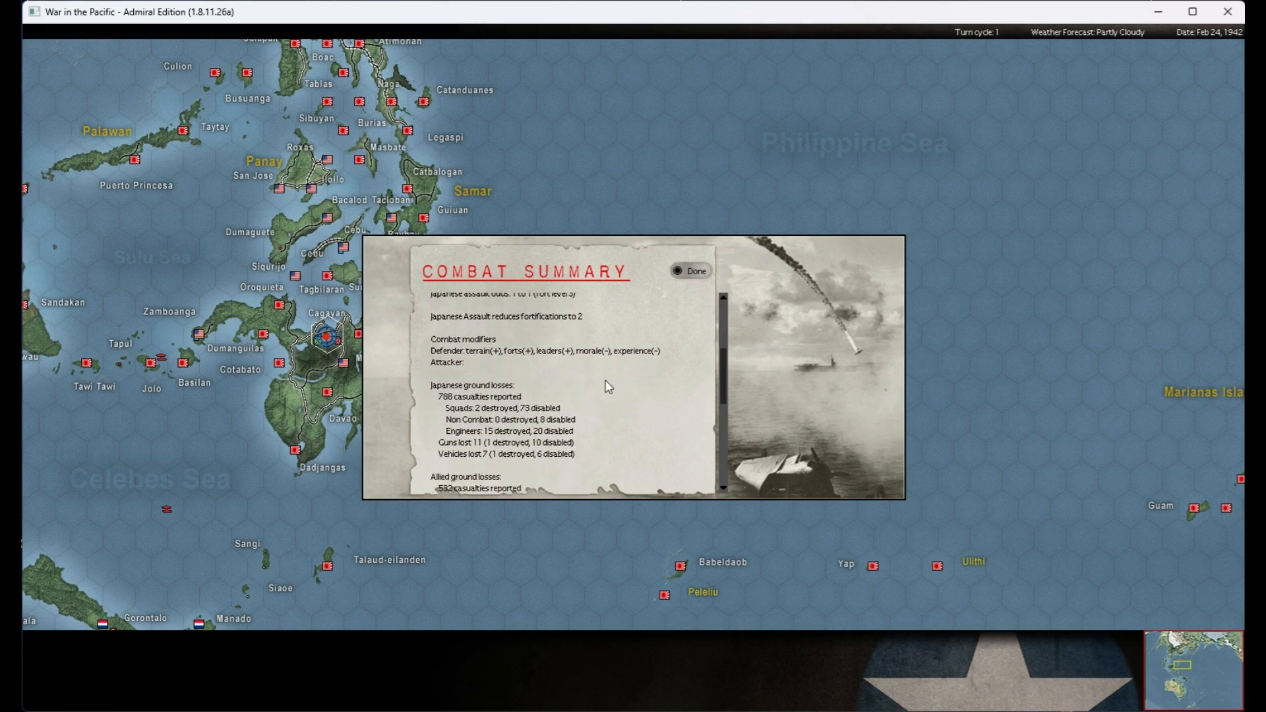
{"action": "scroll", "scroll_direction": "down", "scroll_amount": 3}
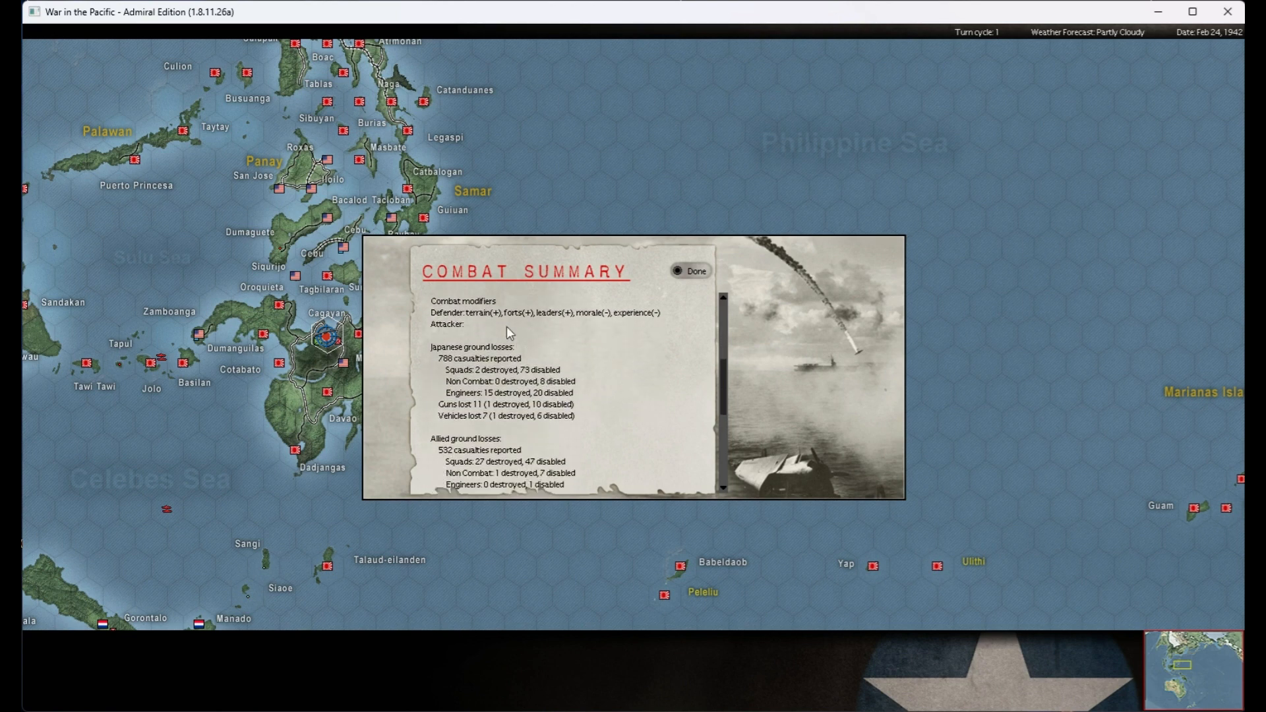
{"action": "mouse_move", "coordinate": [556, 325]}
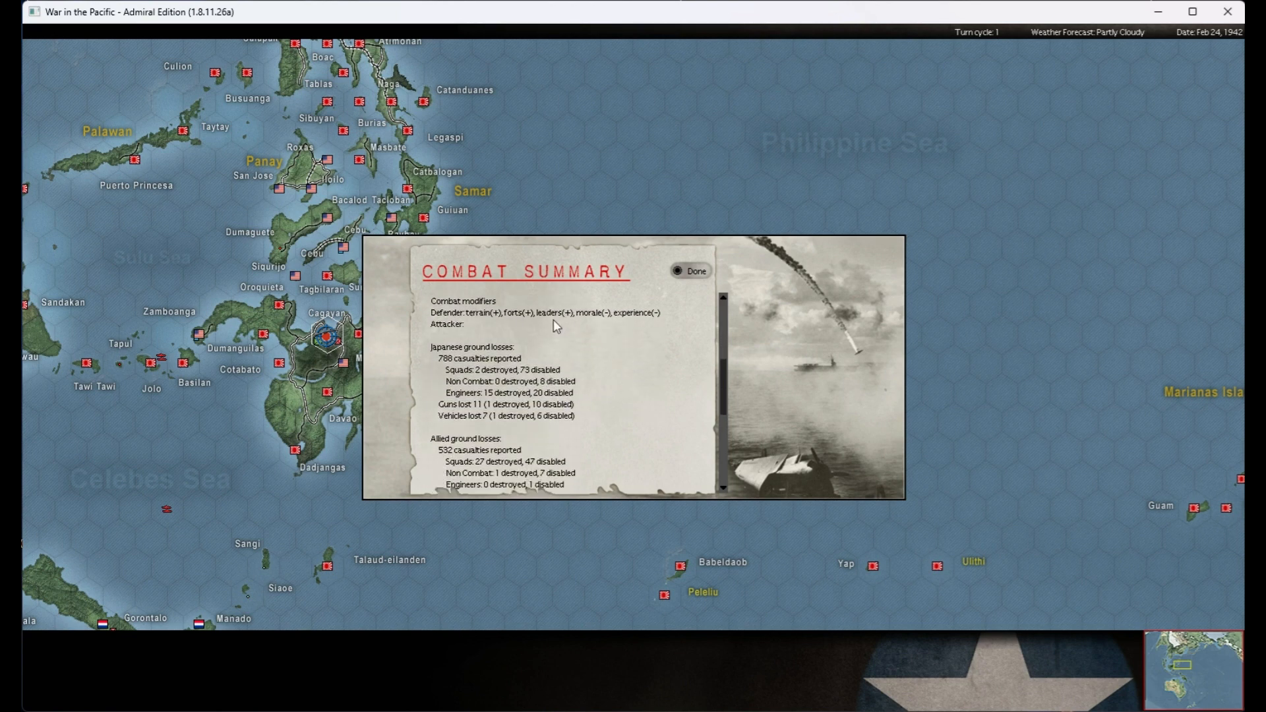
{"action": "mouse_move", "coordinate": [609, 338]}
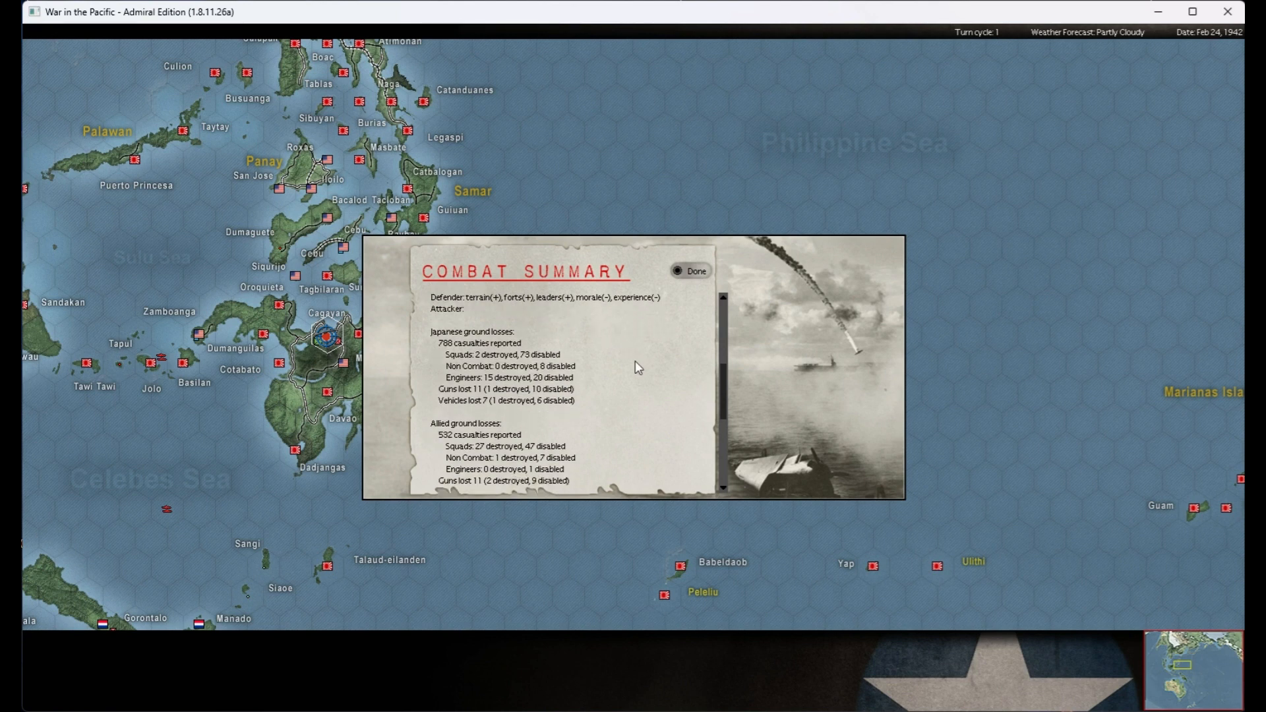
{"action": "mouse_move", "coordinate": [471, 455]}
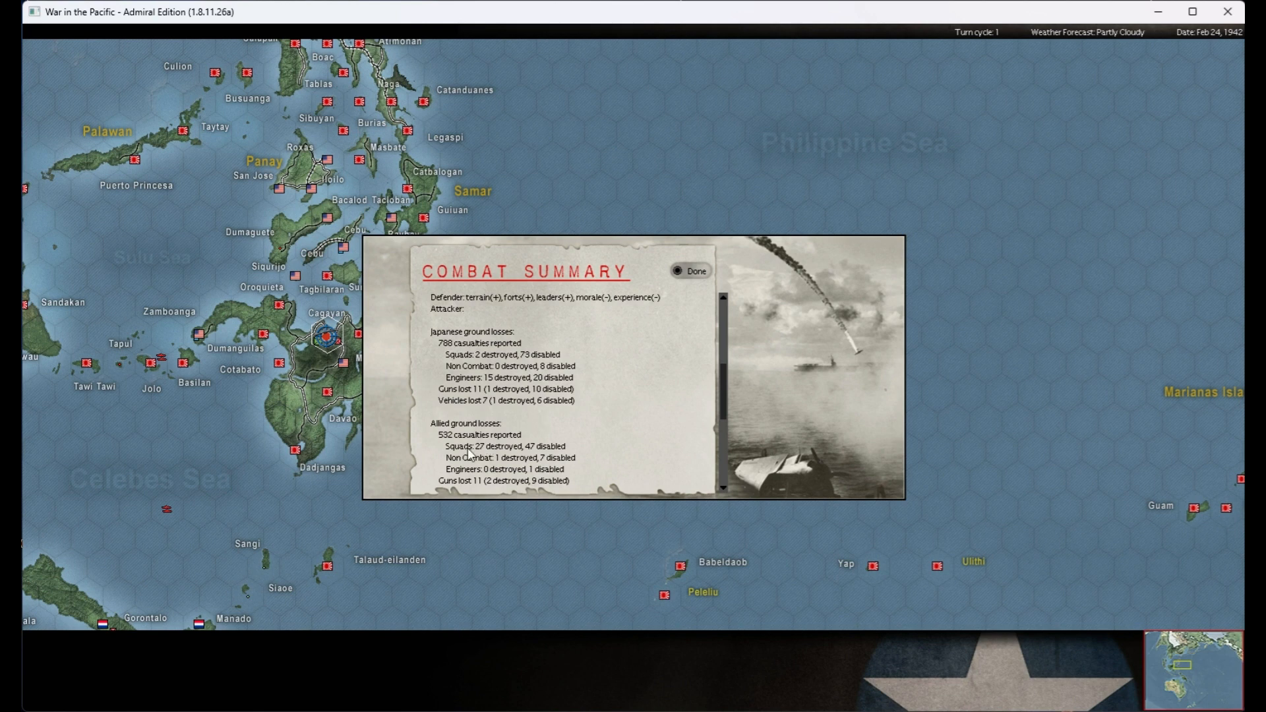
{"action": "mouse_move", "coordinate": [485, 475]}
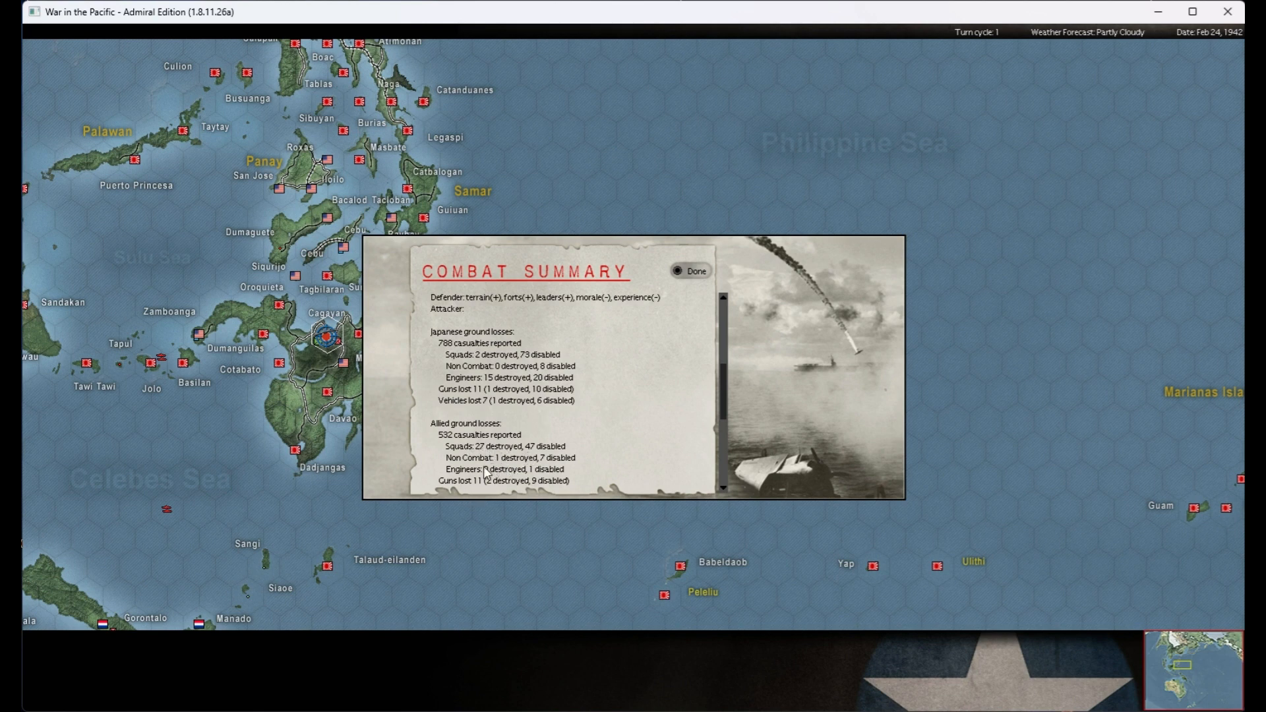
{"action": "mouse_move", "coordinate": [470, 389]}
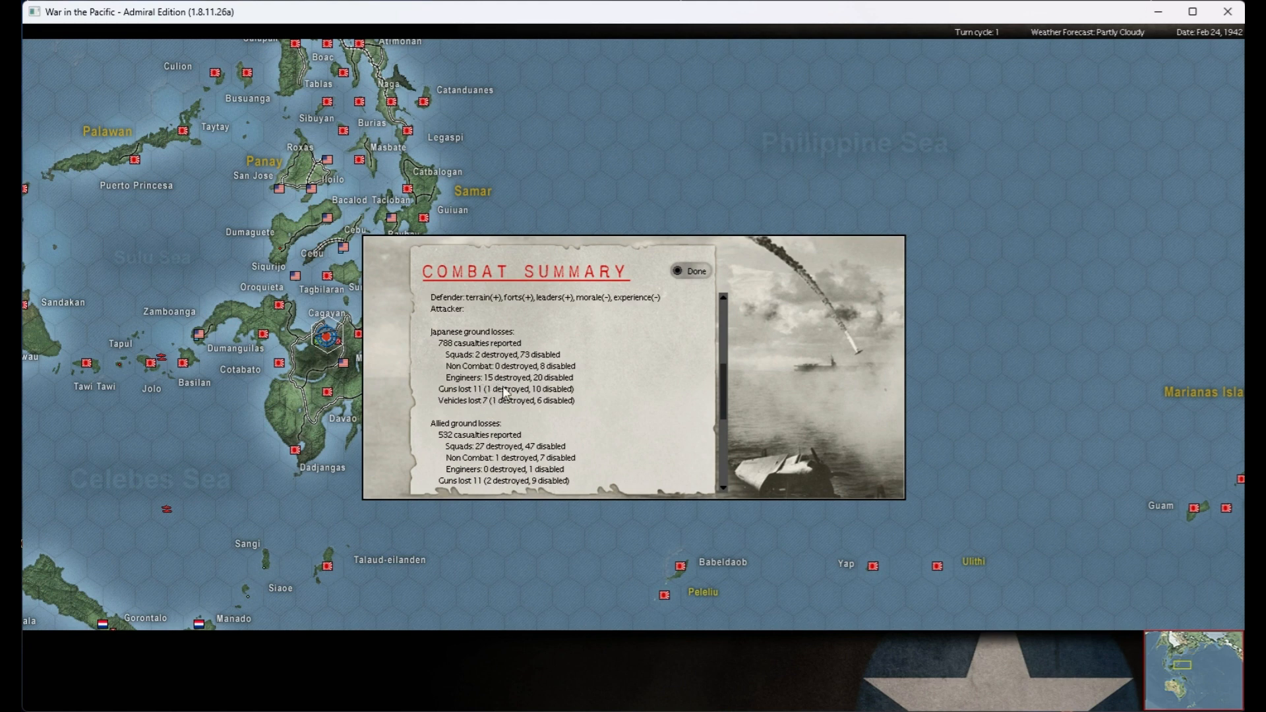
{"action": "mouse_move", "coordinate": [549, 358]}
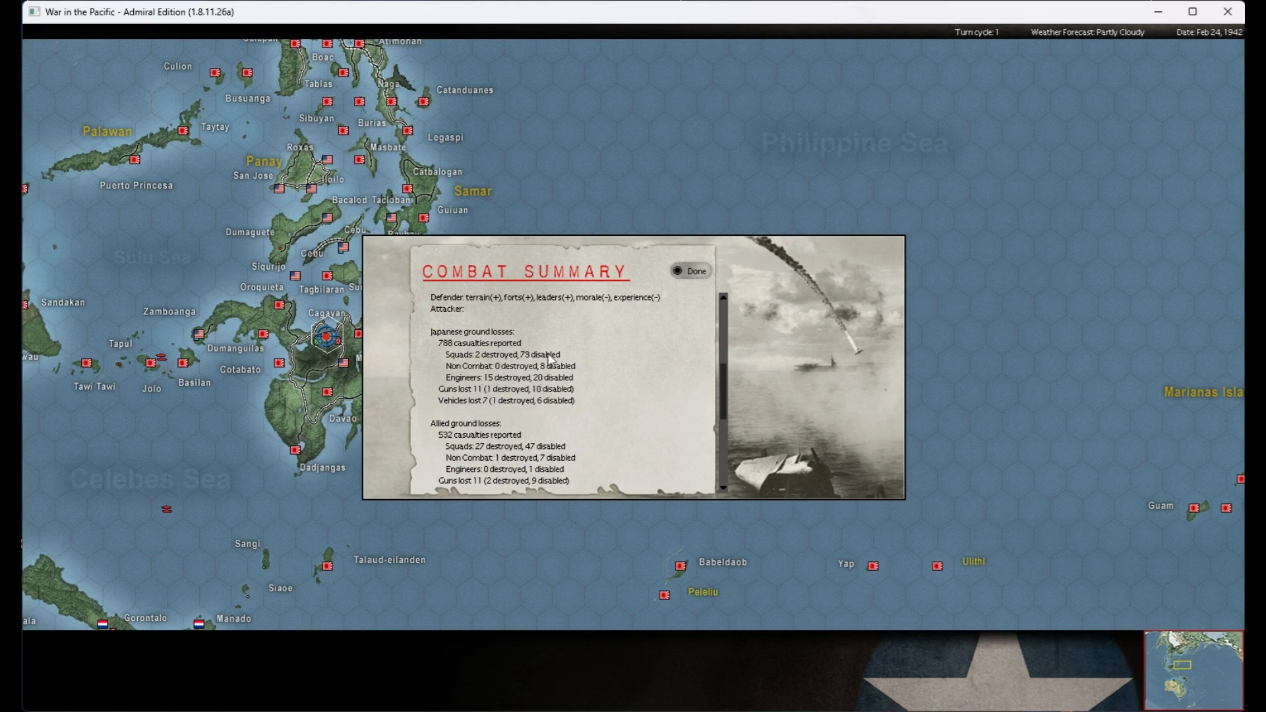
{"action": "mouse_move", "coordinate": [697, 349]}
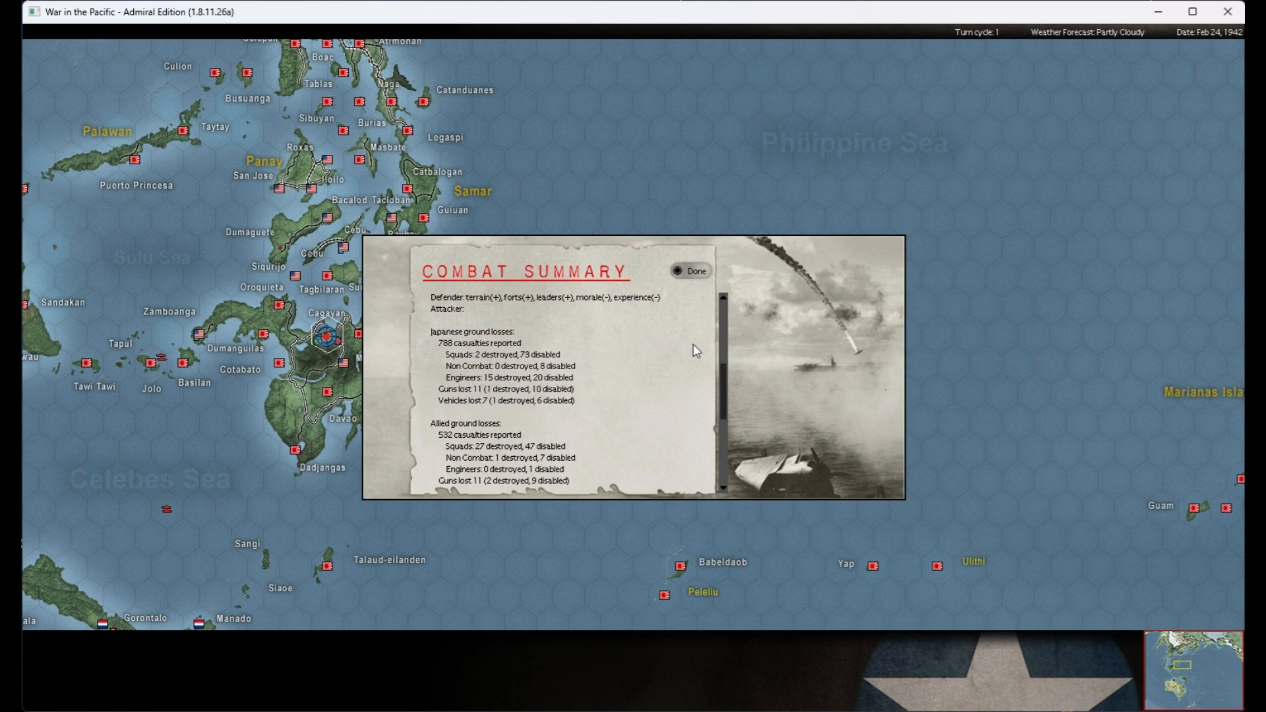
{"action": "mouse_move", "coordinate": [537, 355]}
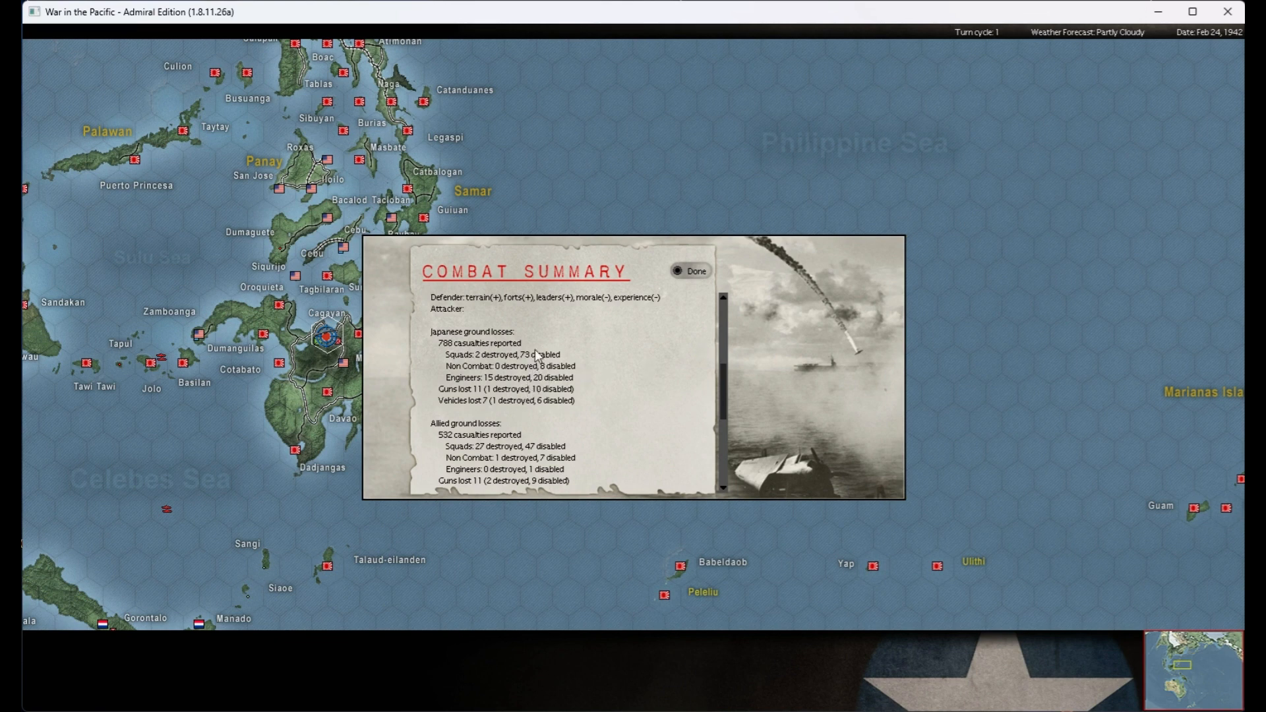
{"action": "mouse_move", "coordinate": [544, 404]}
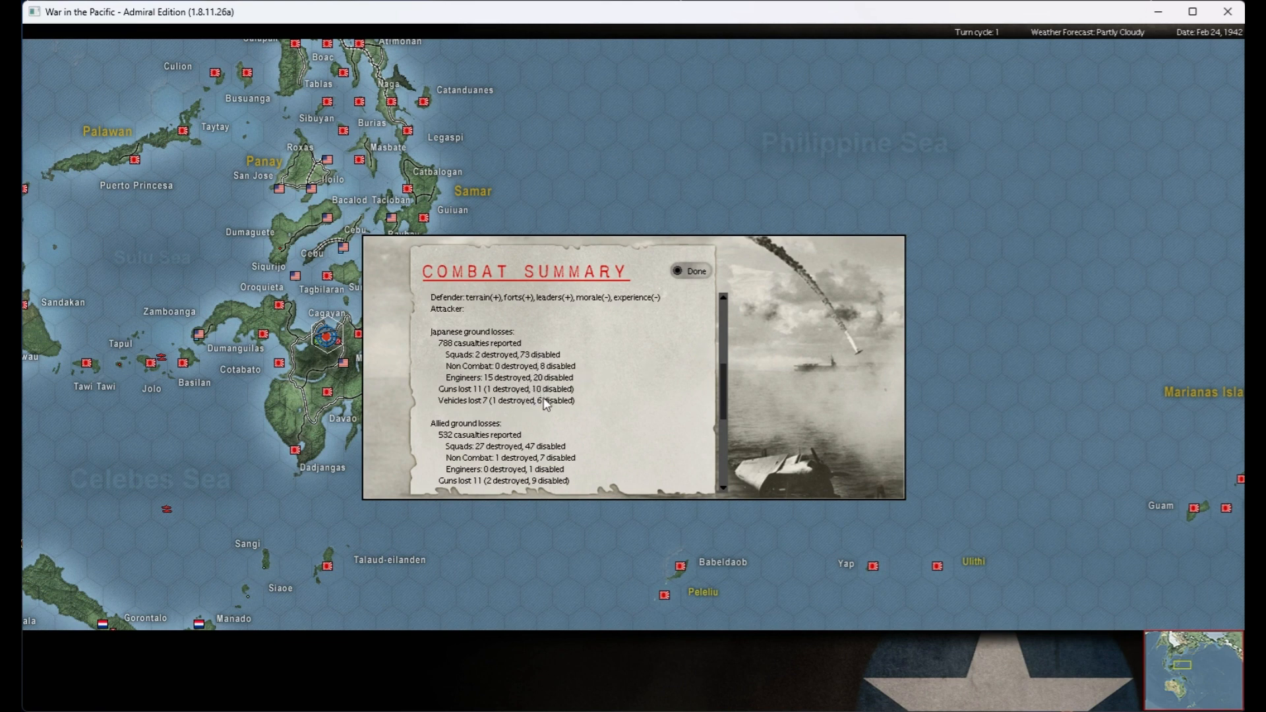
{"action": "mouse_move", "coordinate": [554, 407]}
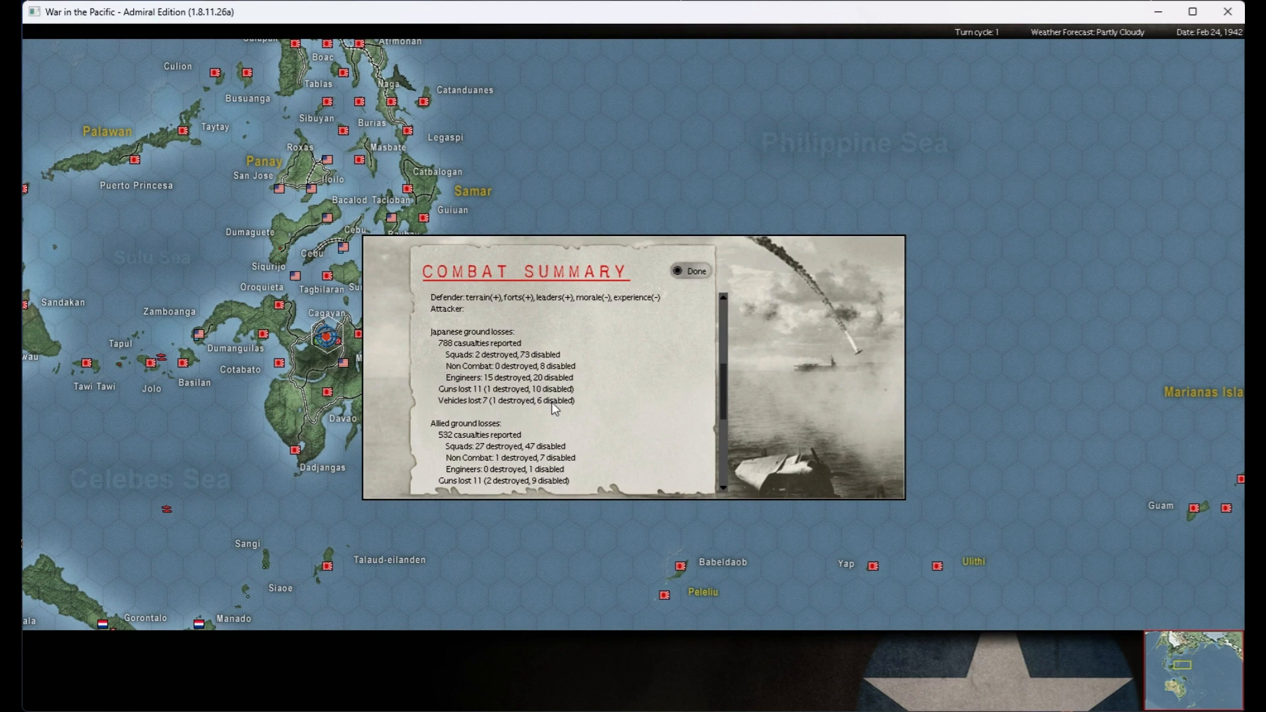
{"action": "mouse_move", "coordinate": [551, 408]}
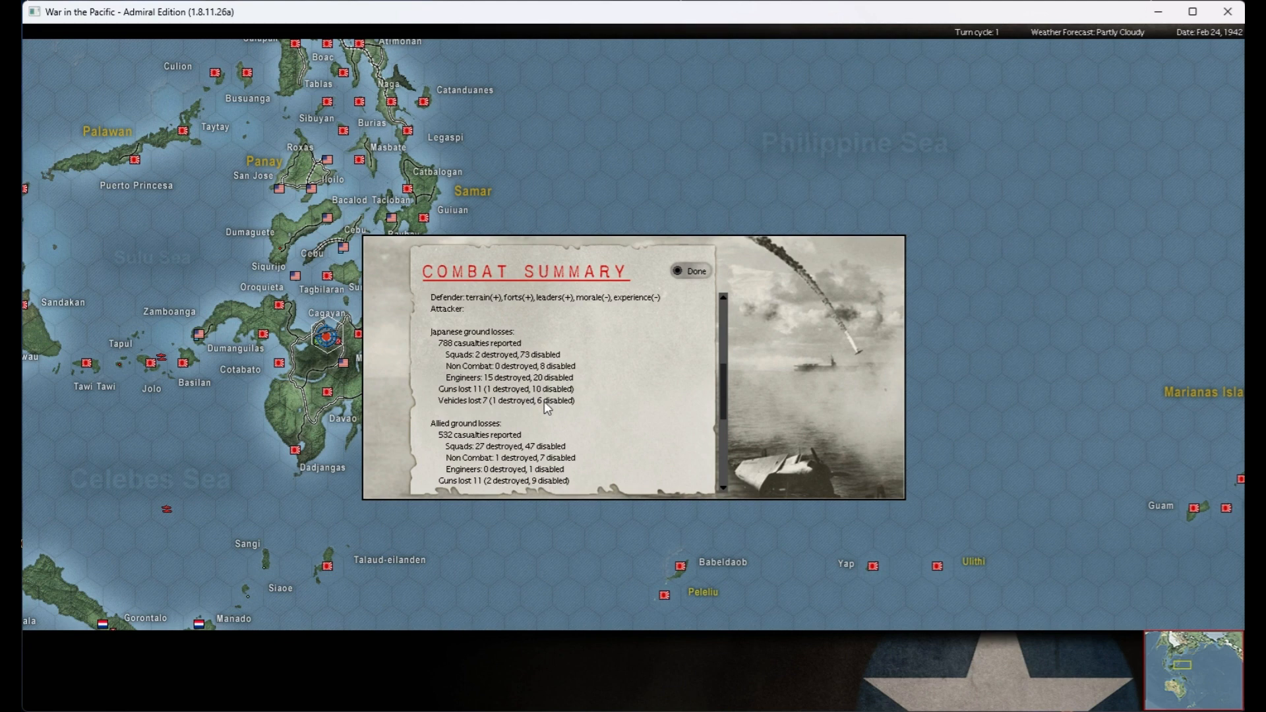
{"action": "mouse_move", "coordinate": [722, 397]}
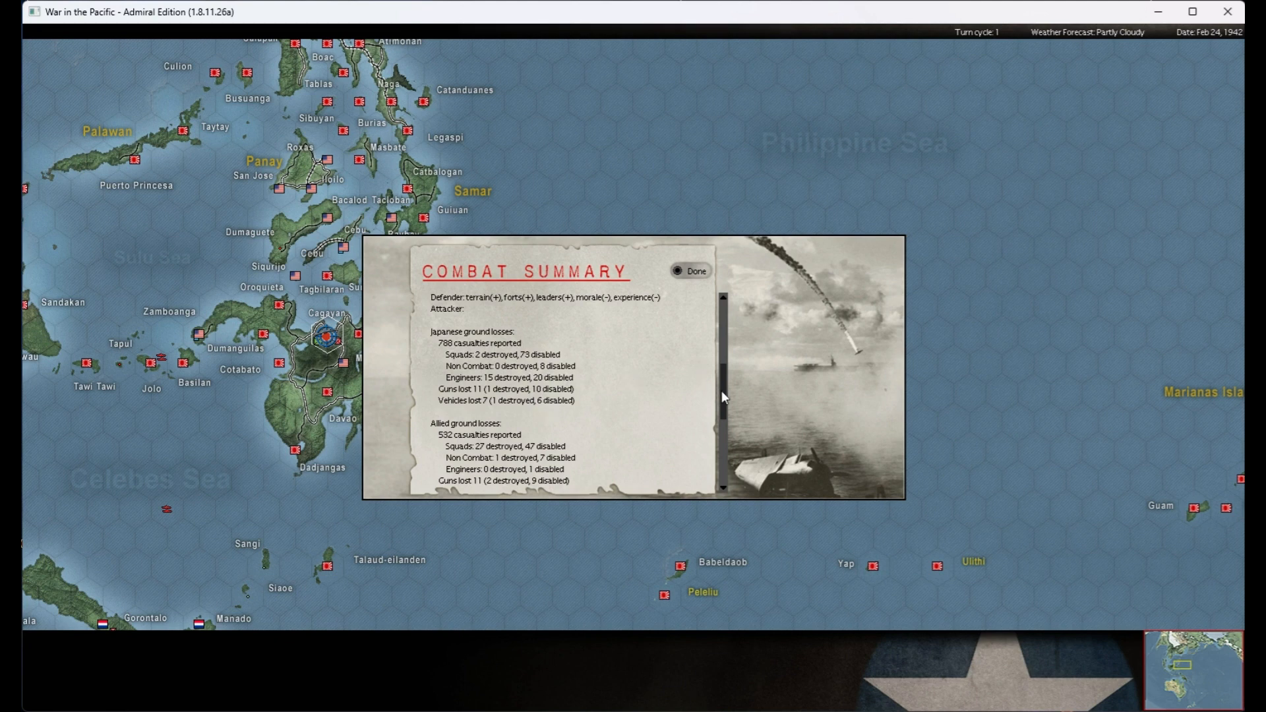
{"action": "scroll", "scroll_direction": "down", "scroll_amount": 3}
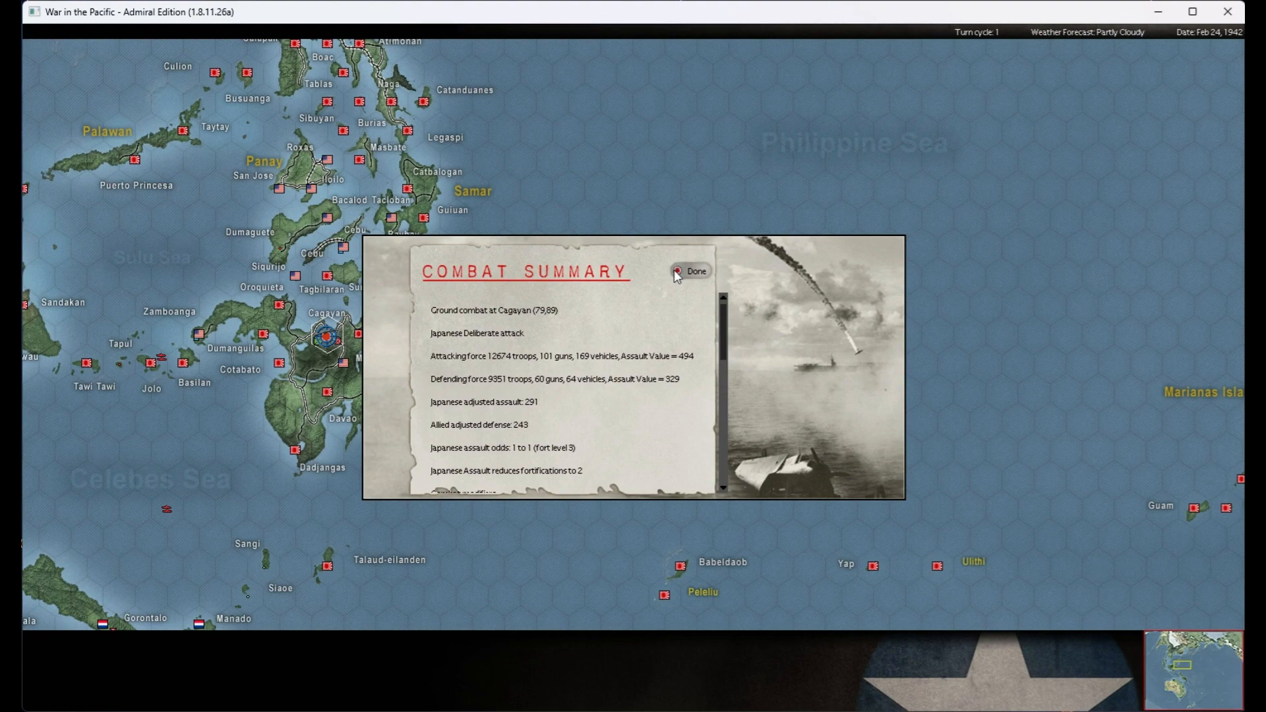
{"action": "left_click", "coordinate": [691, 270]}
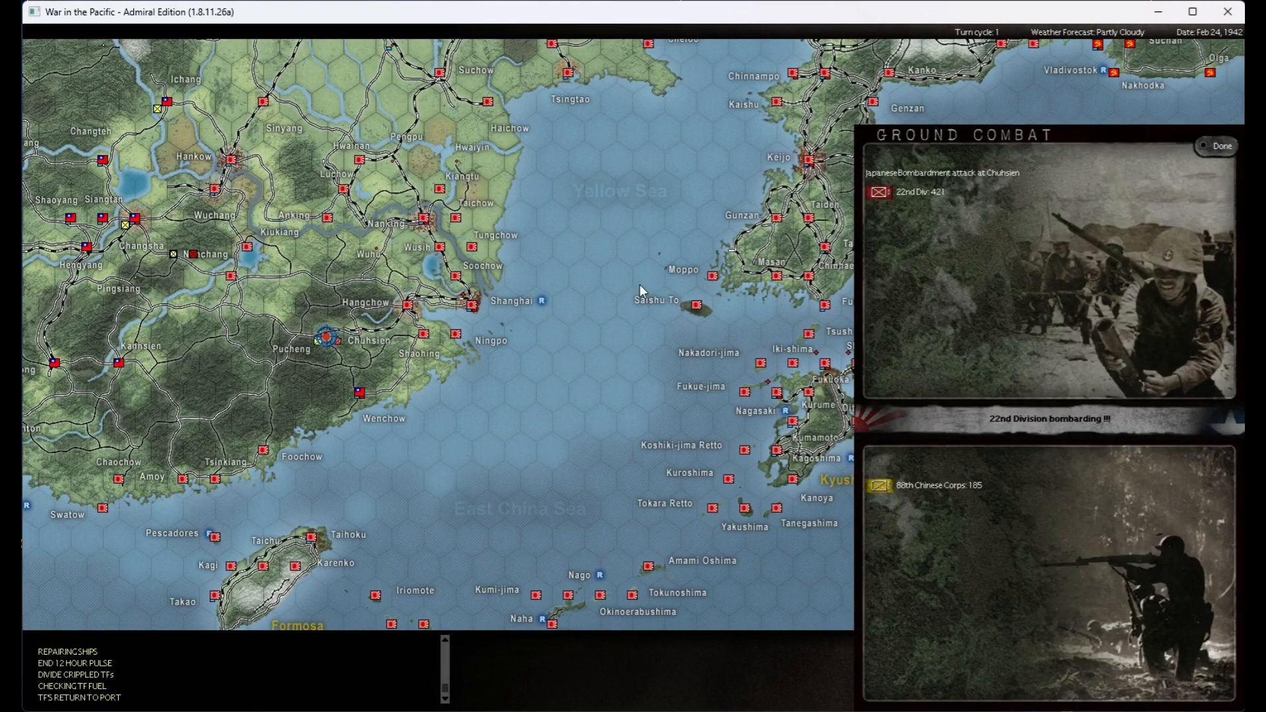
{"action": "mouse_move", "coordinate": [646, 274]}
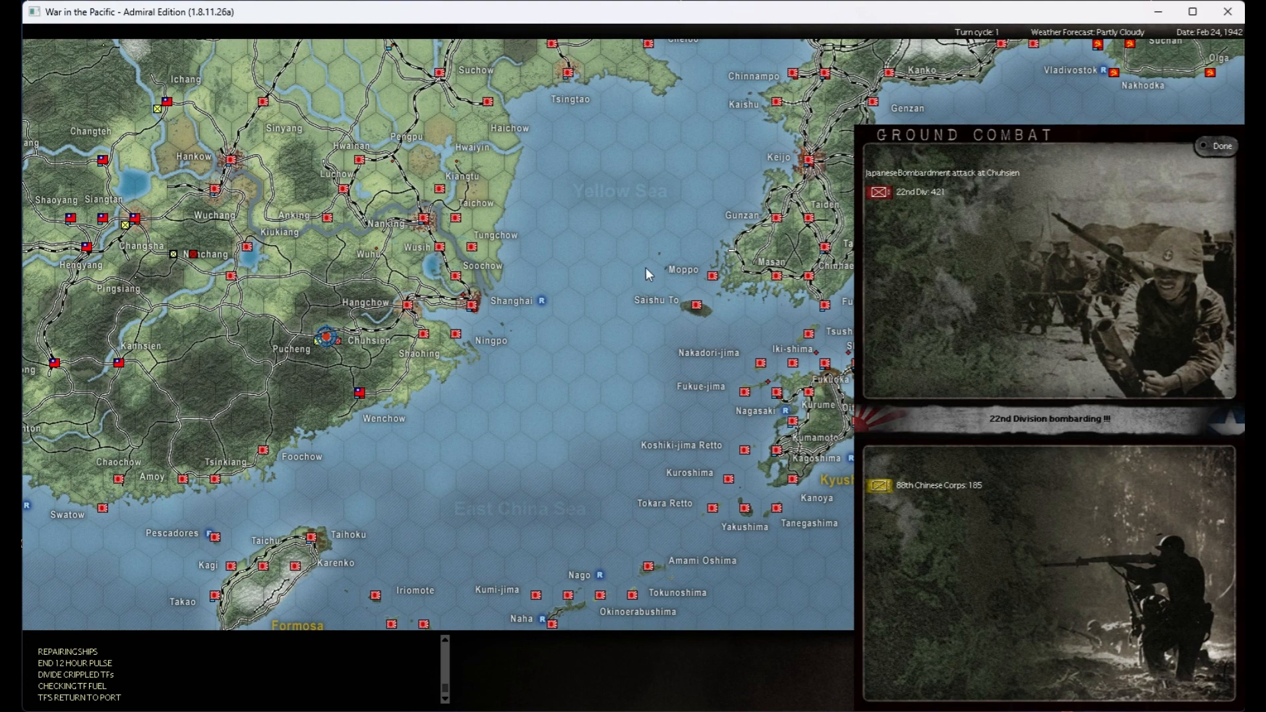
{"action": "left_click", "coordinate": [1219, 147]}
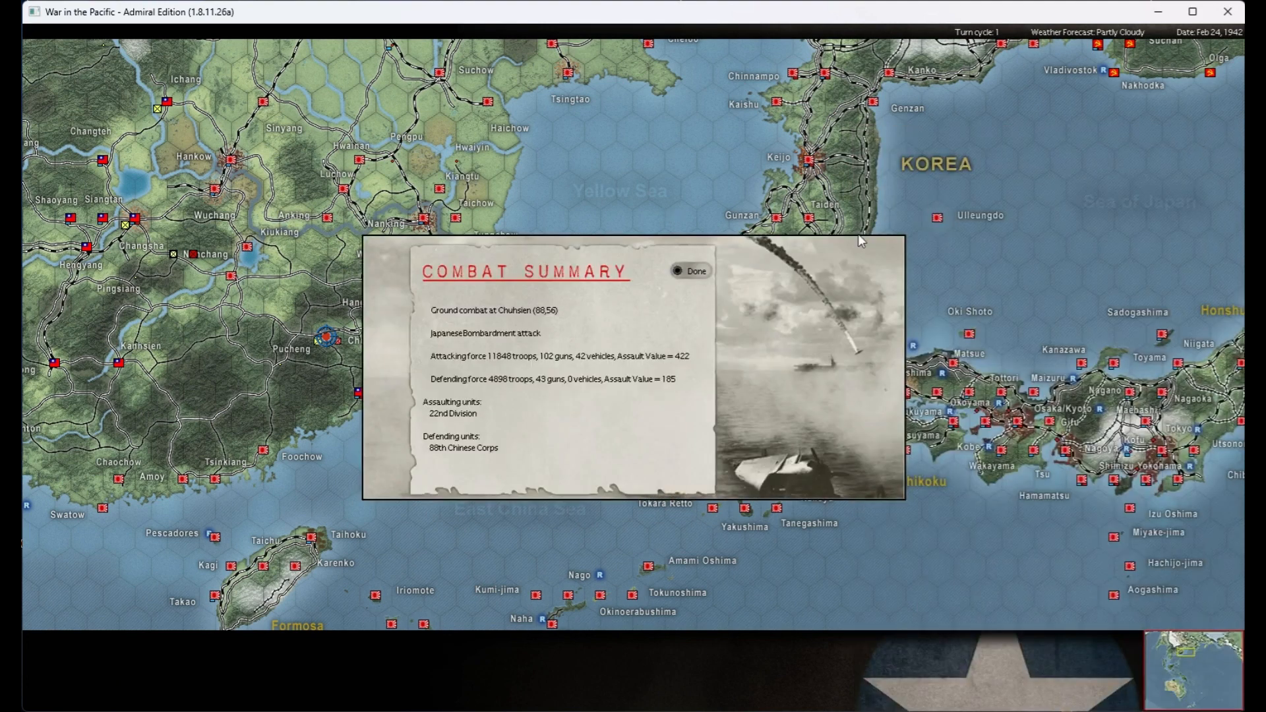
- Dismiss the Chuhsien bombardment summary and bring up the full Chengting combat report
{"action": "left_click", "coordinate": [688, 270]}
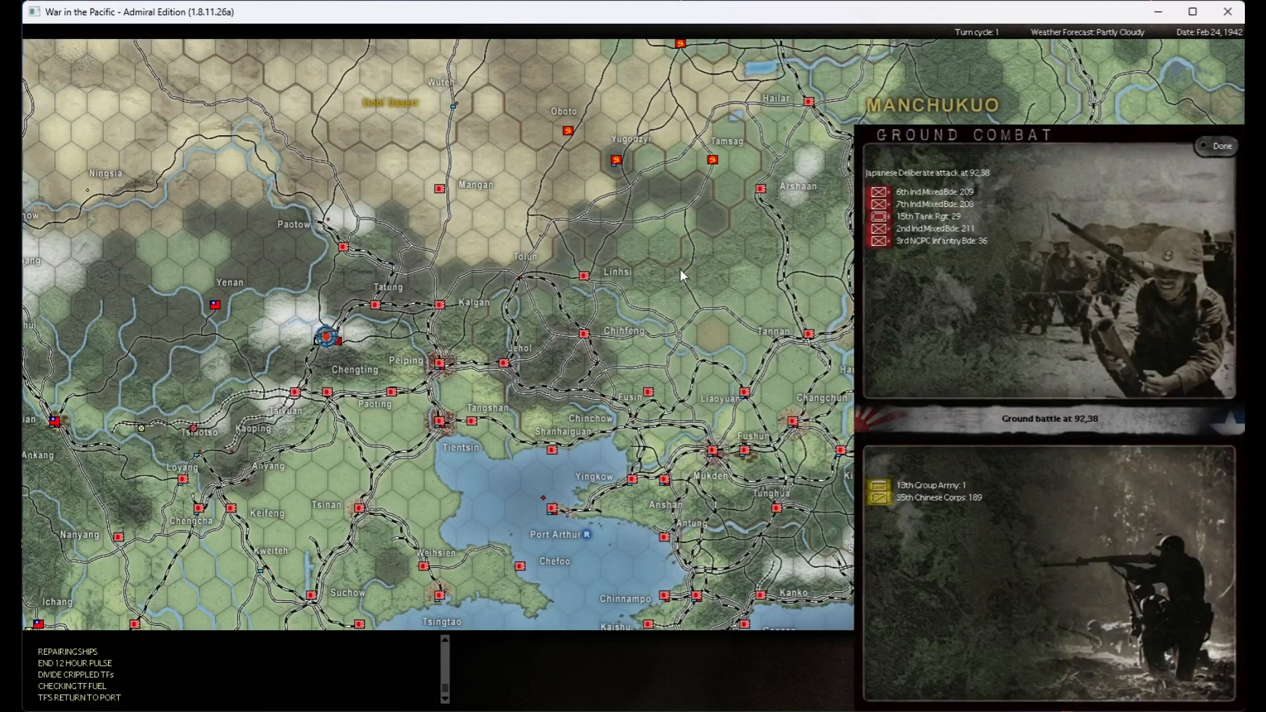
{"action": "mouse_move", "coordinate": [410, 344]}
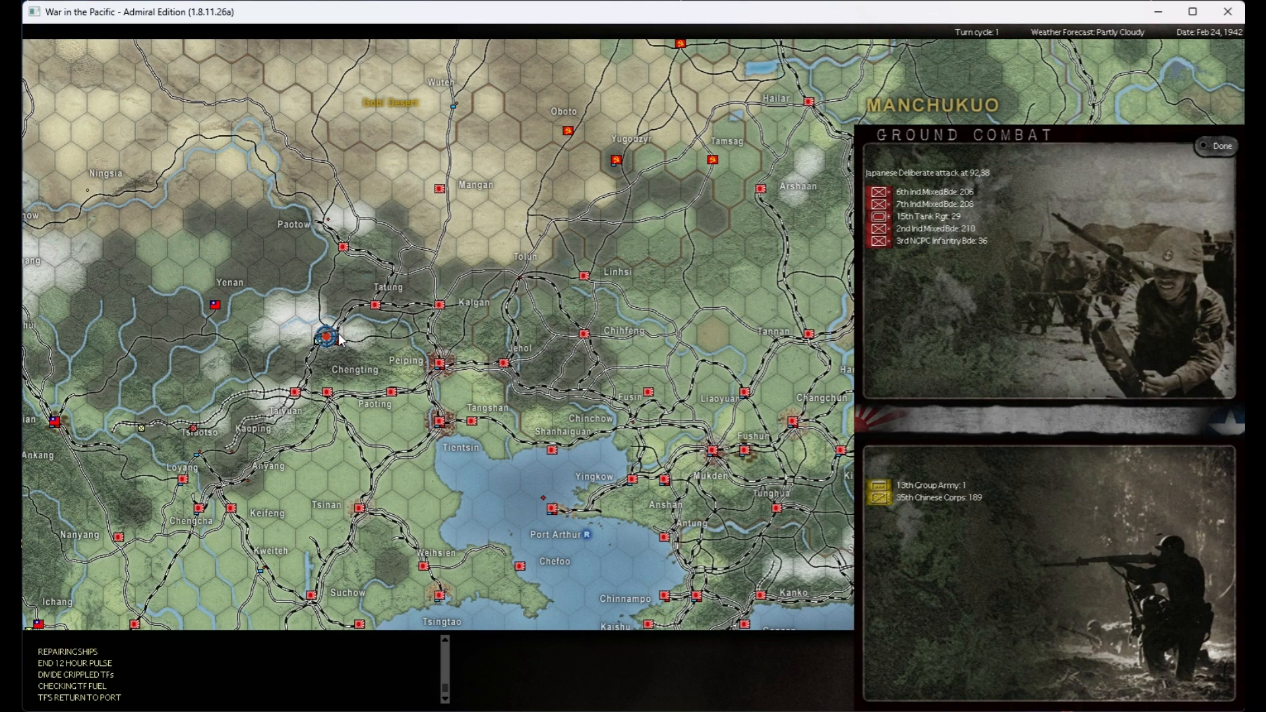
{"action": "mouse_move", "coordinate": [680, 311]}
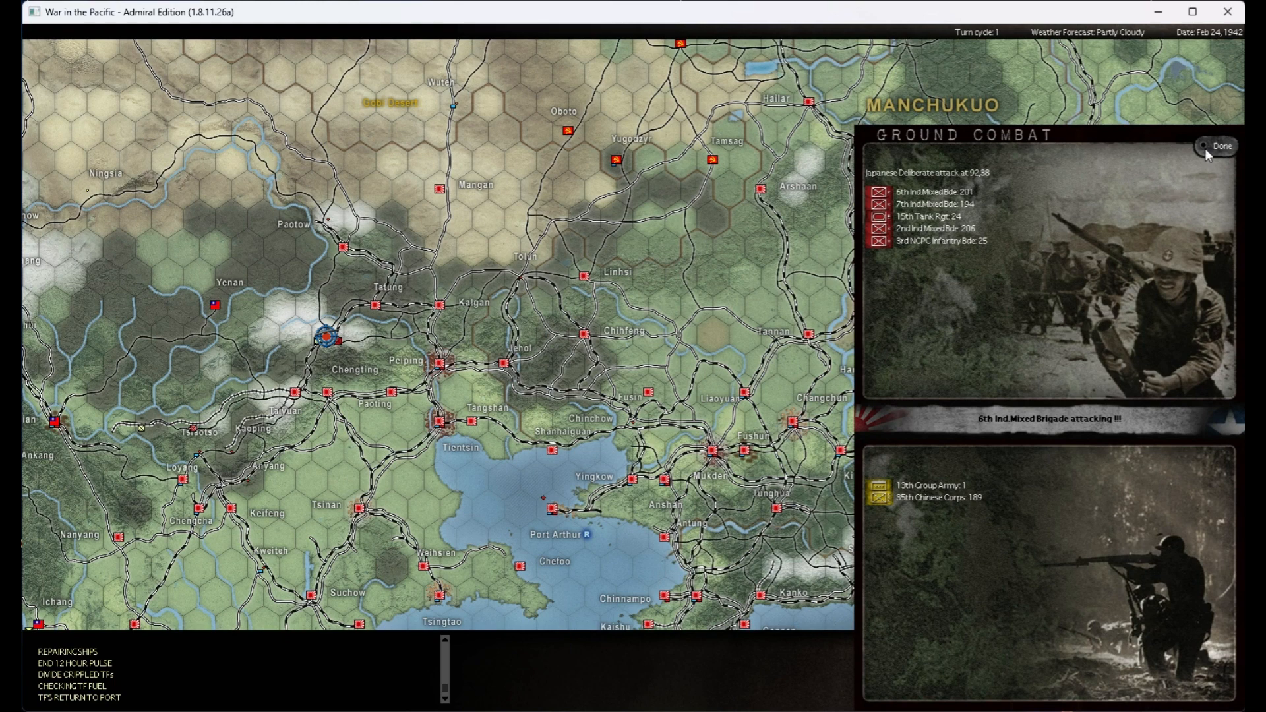
{"action": "left_click", "coordinate": [1218, 146]}
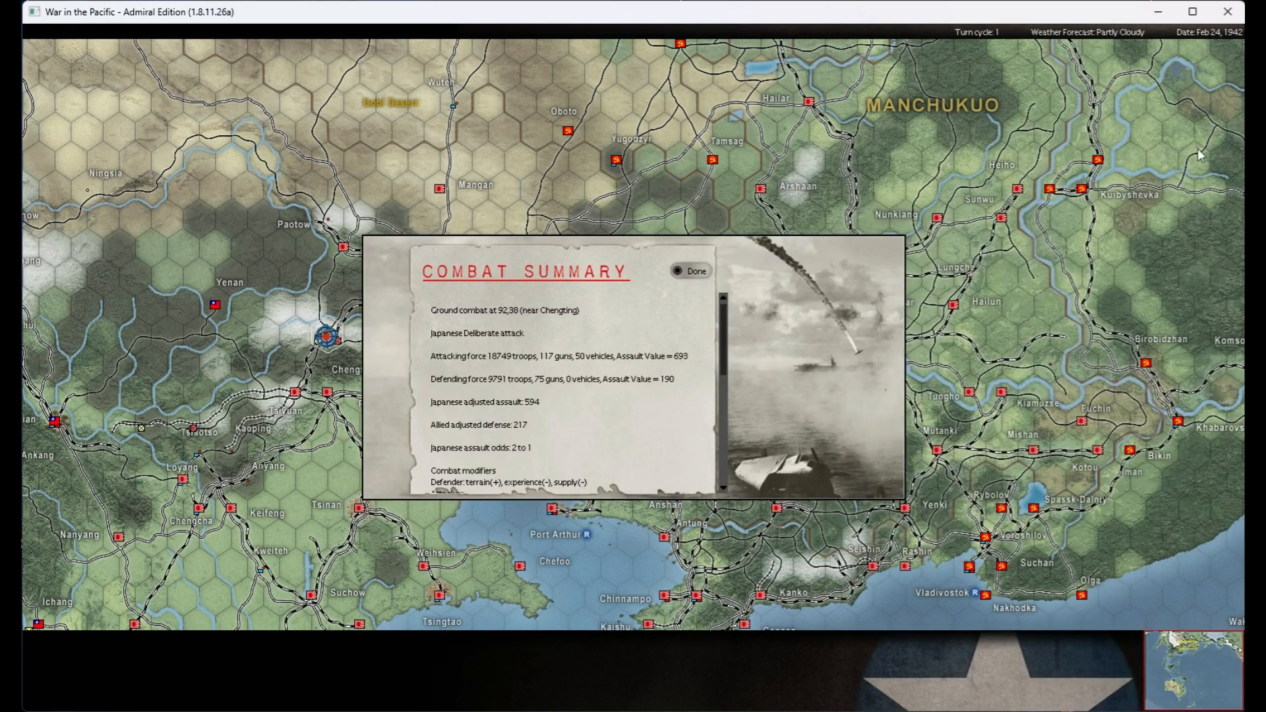
- Read through the Chengting losses and dismiss the report to advance to the Oosthaven combat
{"action": "scroll", "scroll_direction": "down", "scroll_amount": 3}
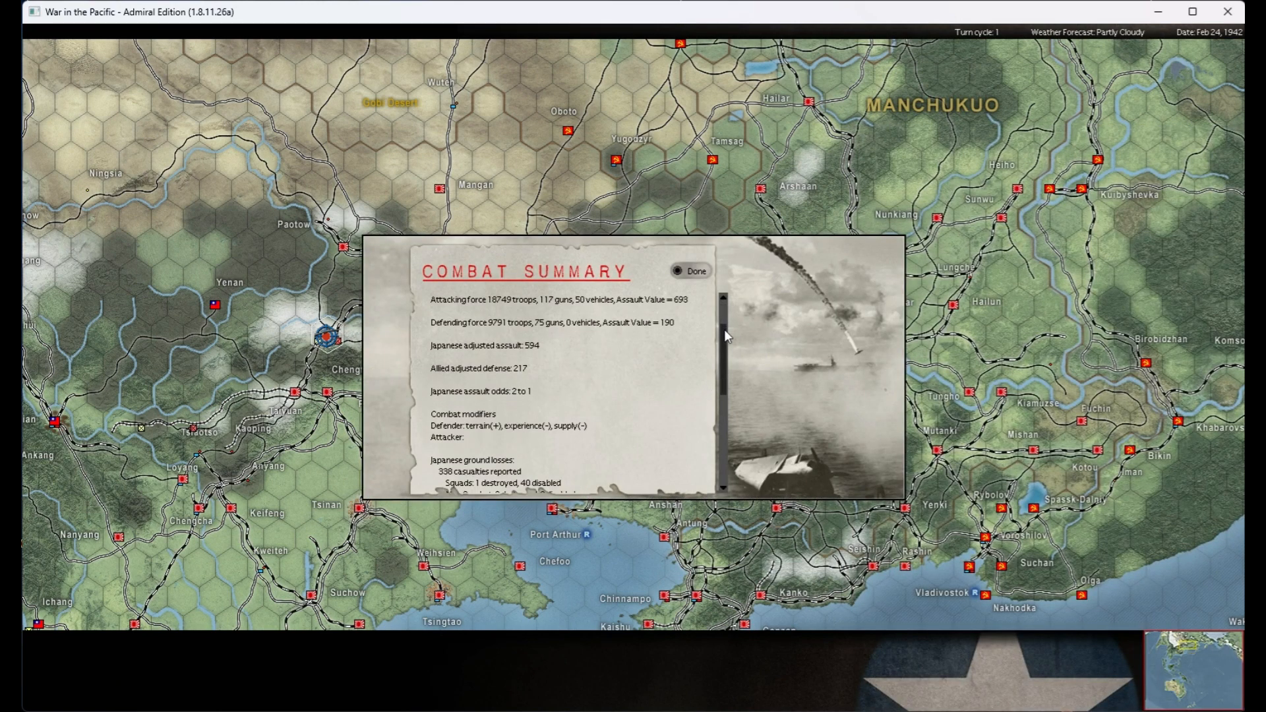
{"action": "left_click_drag", "start_coordinate": [724, 335], "coordinate": [721, 388]}
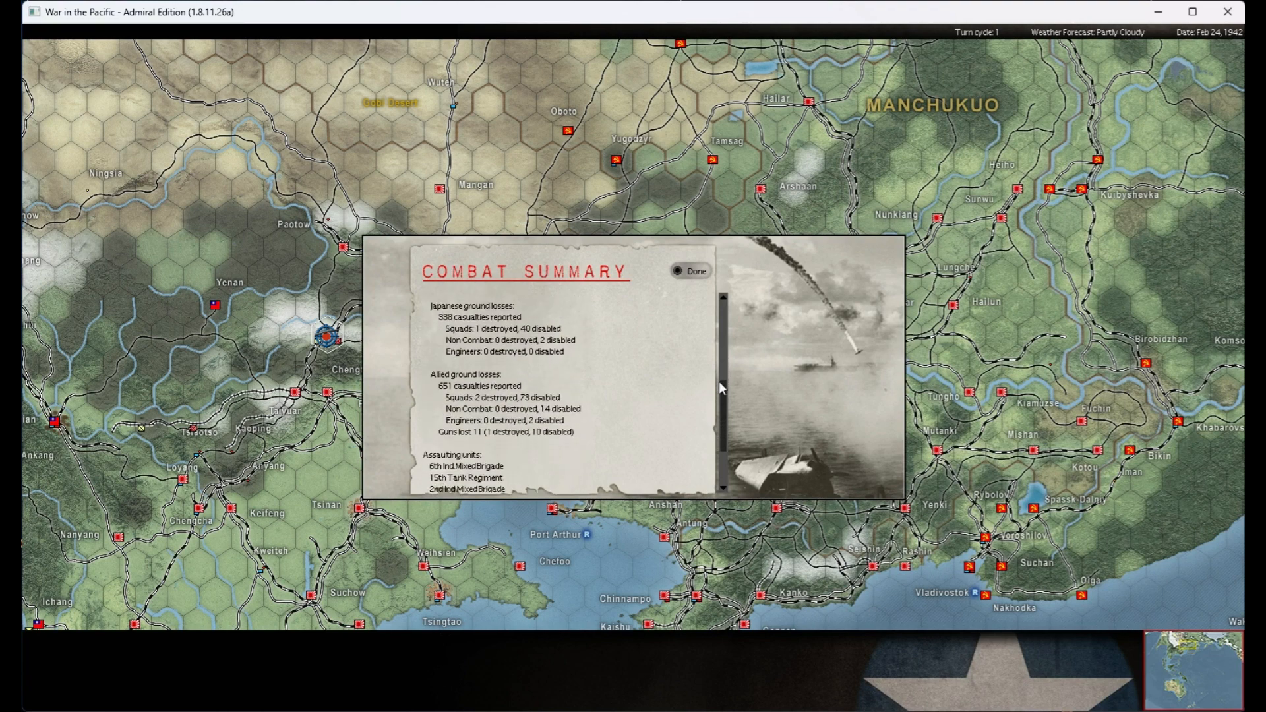
{"action": "scroll", "scroll_direction": "down", "scroll_amount": 3}
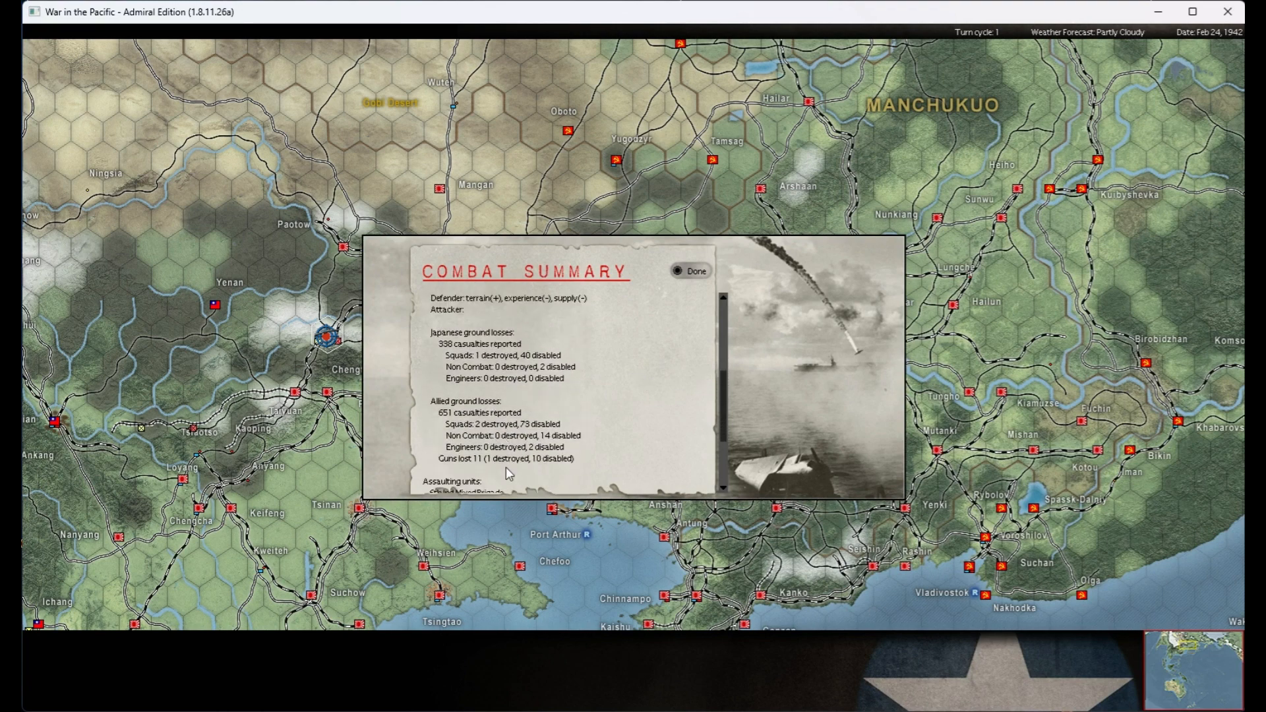
{"action": "mouse_move", "coordinate": [723, 407]}
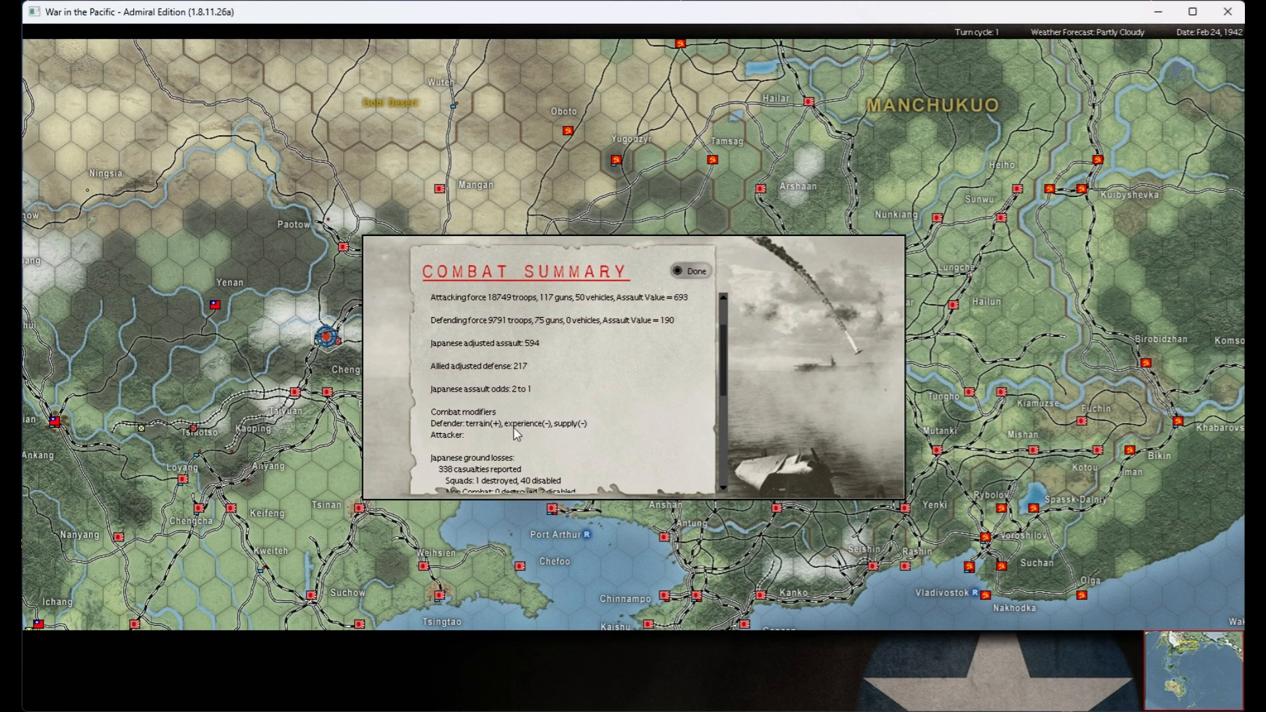
{"action": "mouse_move", "coordinate": [616, 419]}
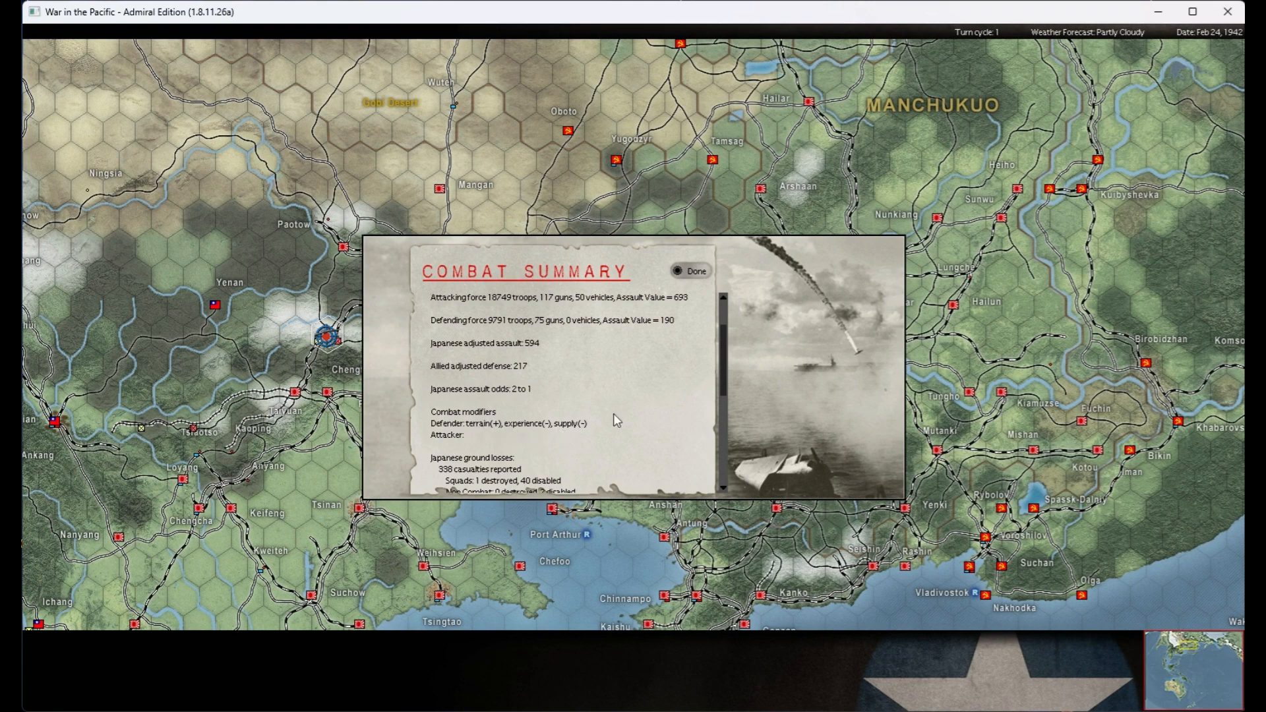
{"action": "scroll", "scroll_direction": "down", "scroll_amount": 3}
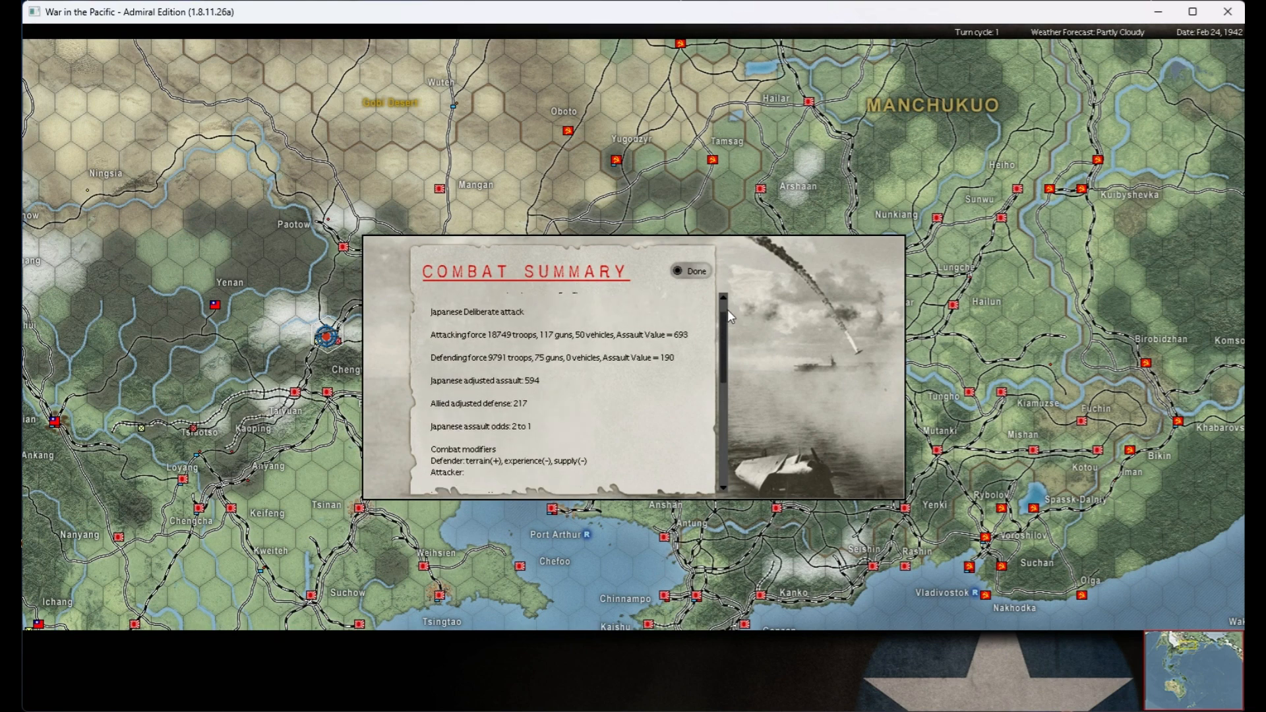
{"action": "mouse_move", "coordinate": [684, 368]}
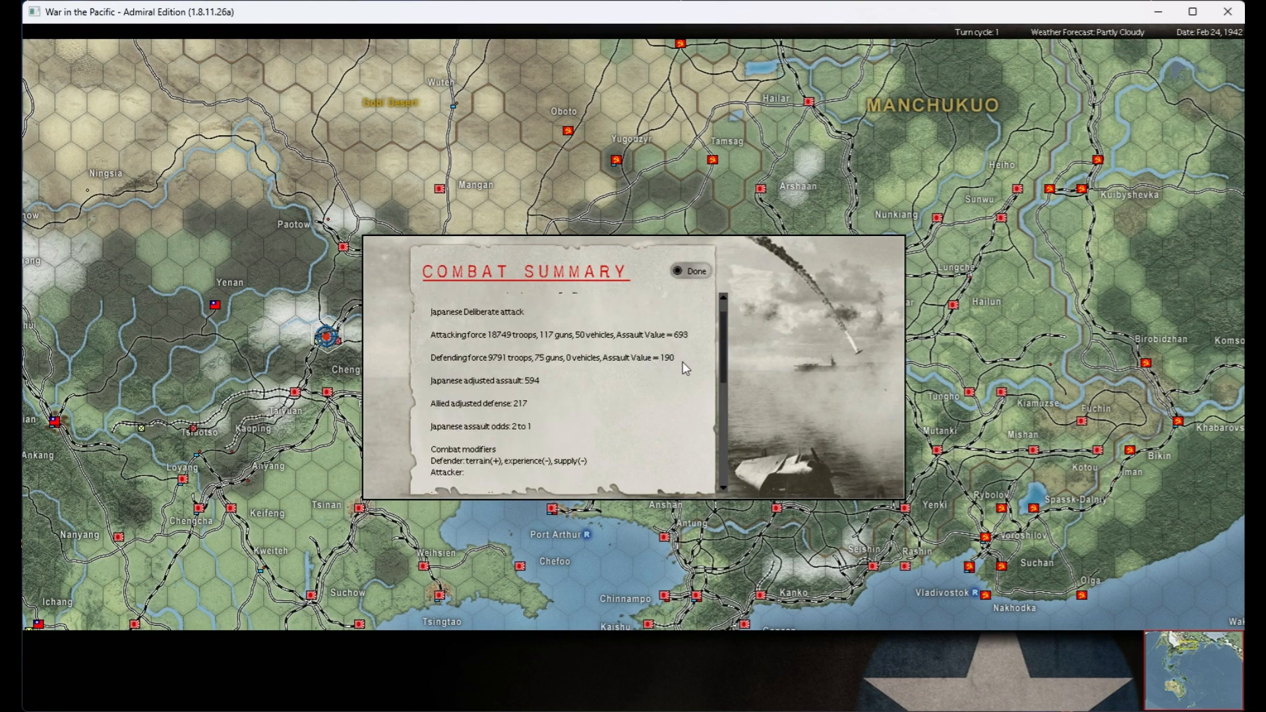
{"action": "mouse_move", "coordinate": [654, 357]}
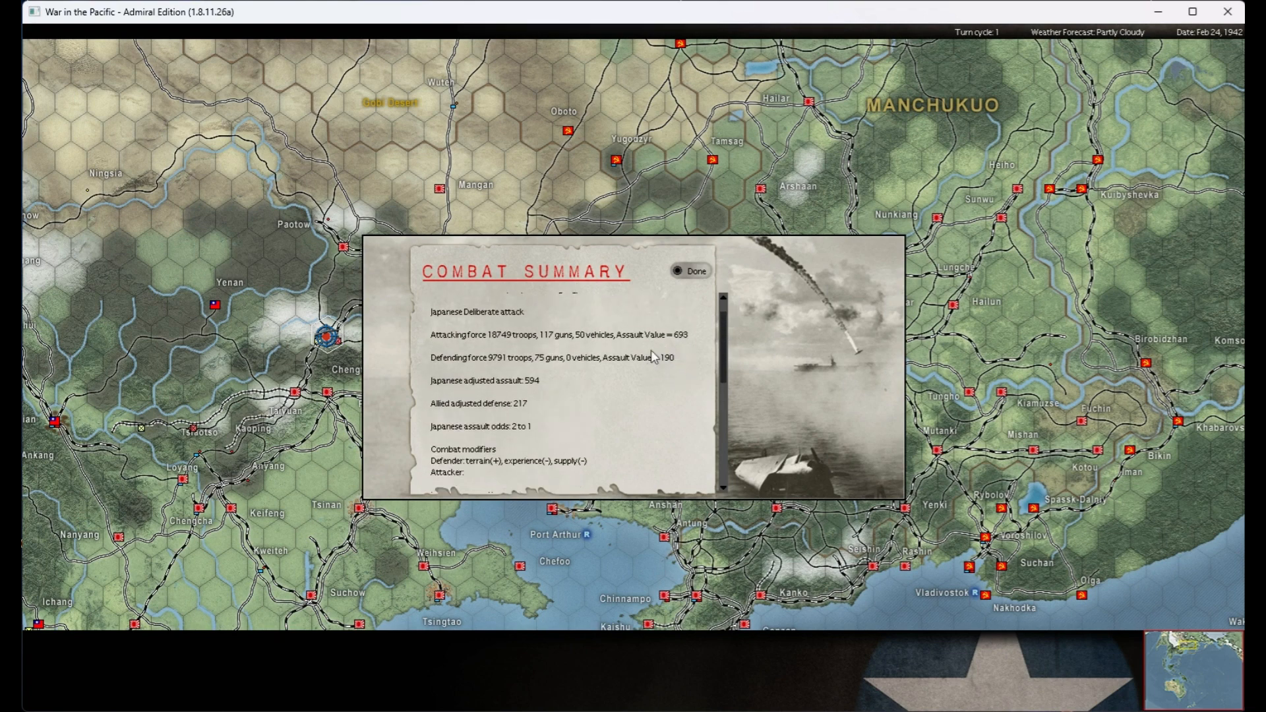
{"action": "mouse_move", "coordinate": [539, 418]}
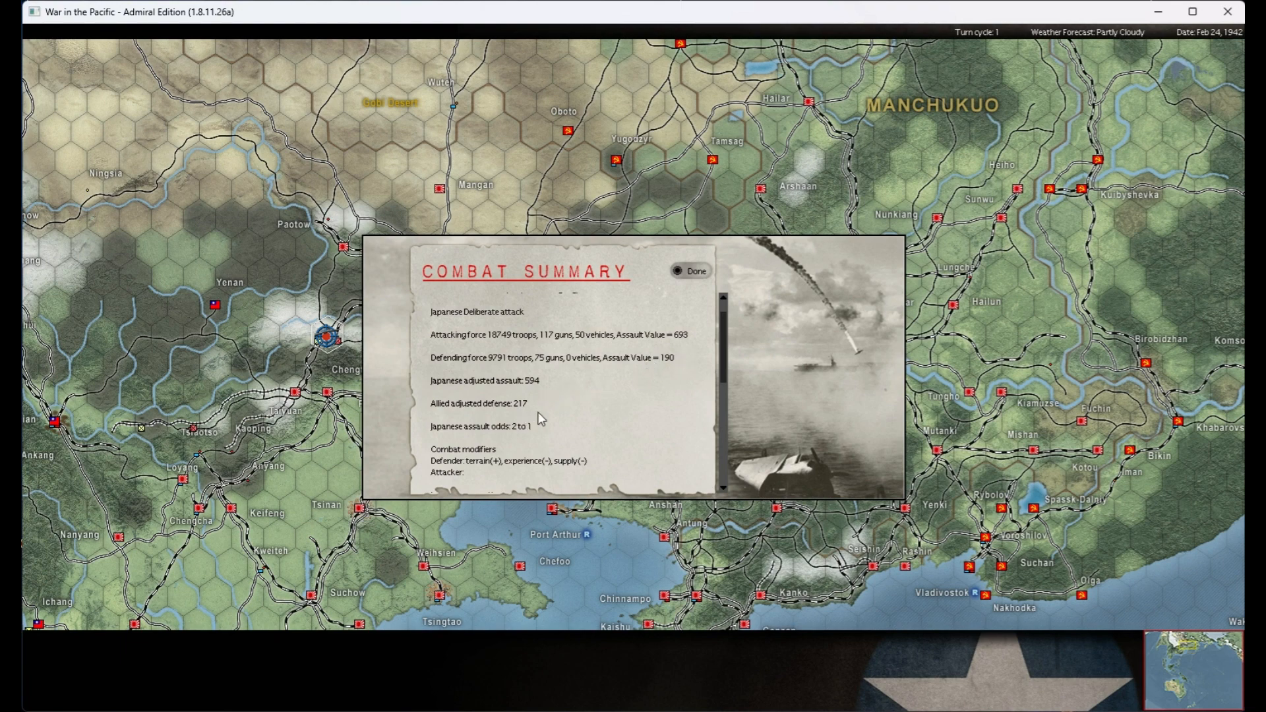
{"action": "scroll", "scroll_direction": "down", "scroll_amount": 3}
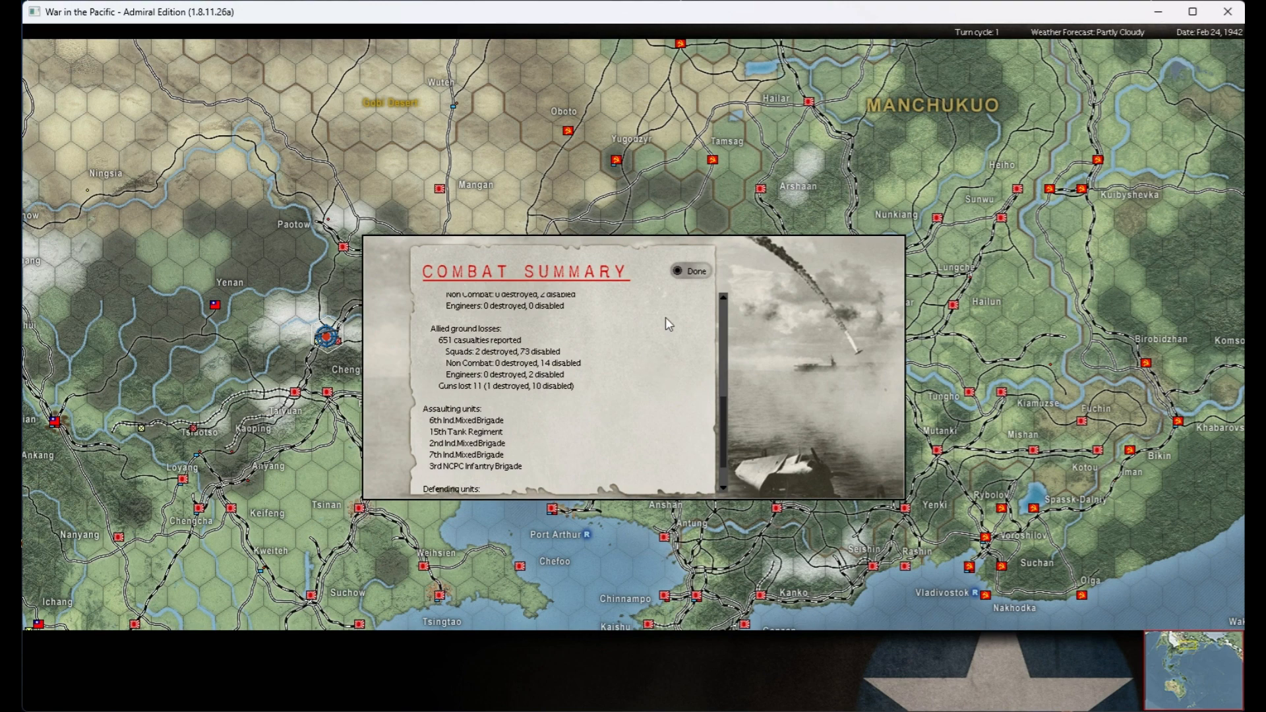
{"action": "left_click", "coordinate": [690, 270]}
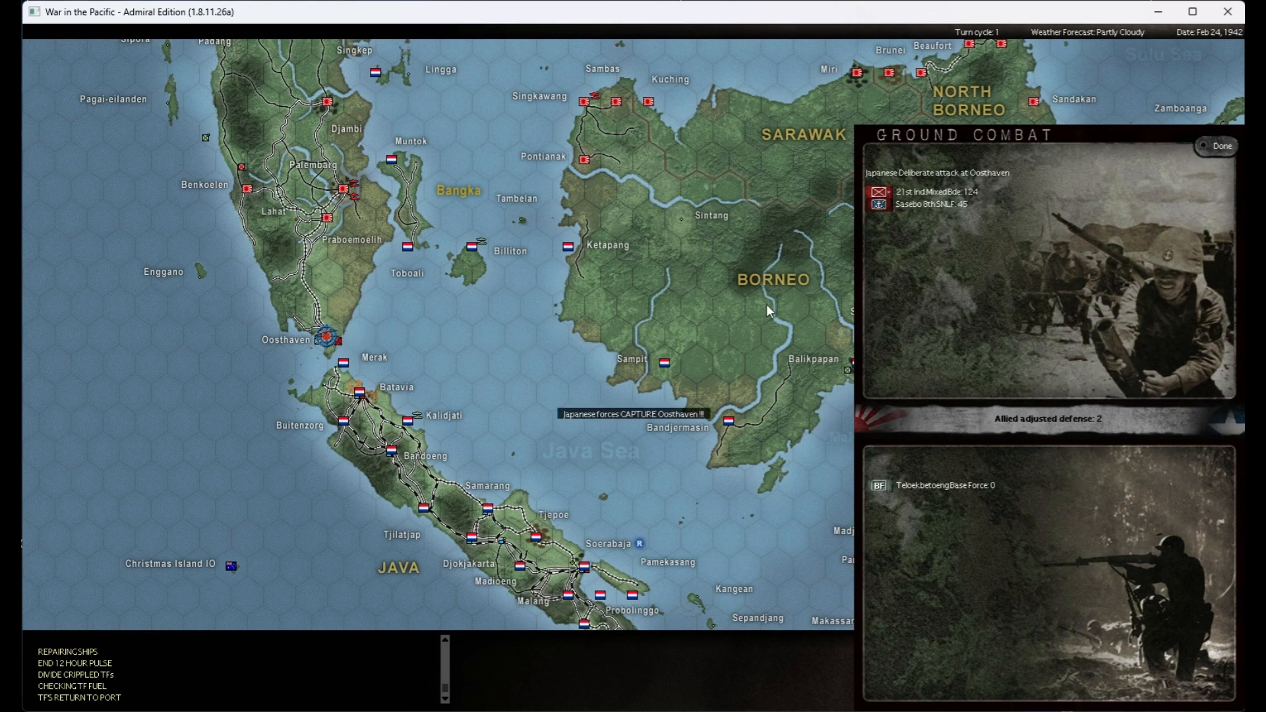
- Bring up the Oosthaven combat summary and read down to both sides' ground losses
{"action": "left_click", "coordinate": [1220, 146]}
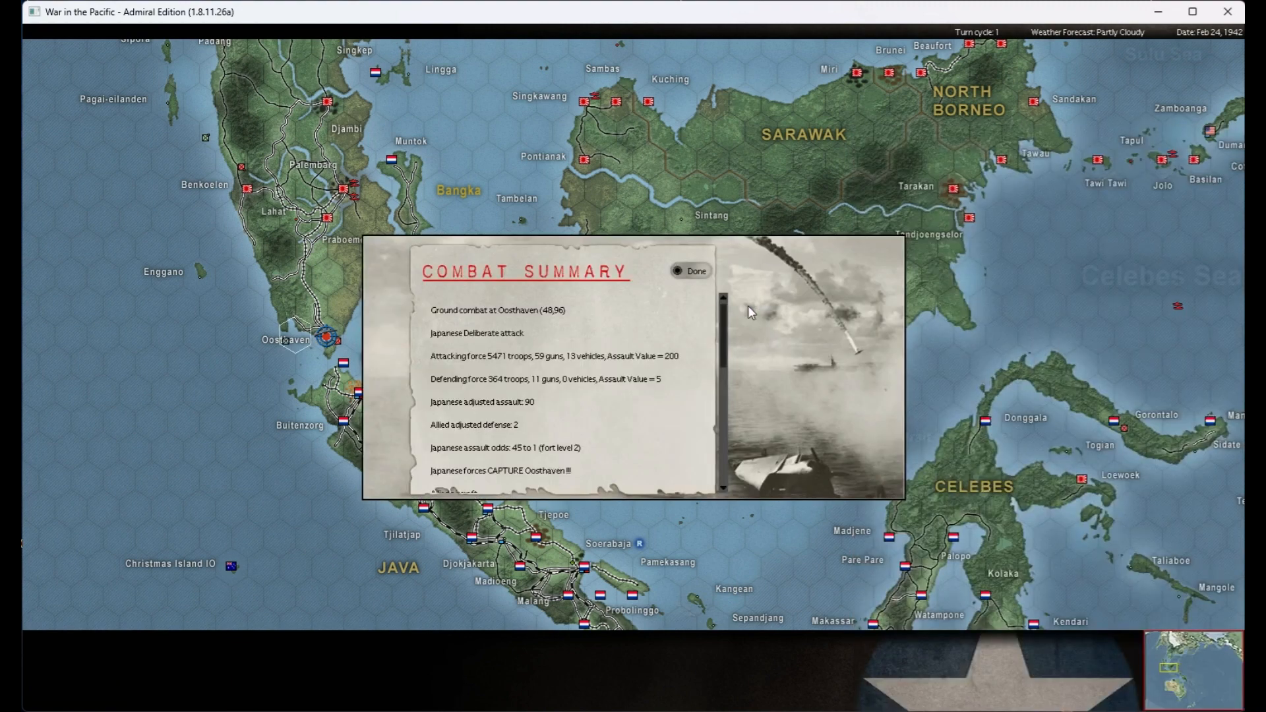
{"action": "mouse_move", "coordinate": [285, 348]}
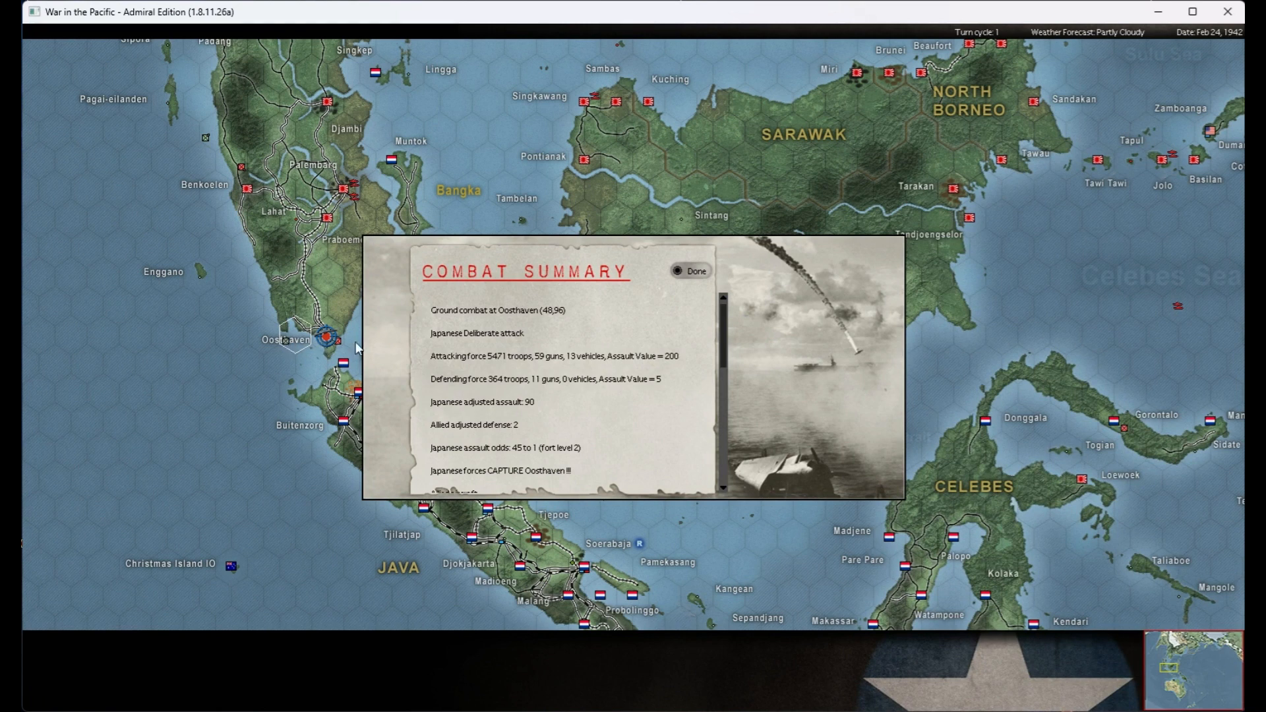
{"action": "scroll", "scroll_direction": "down", "scroll_amount": 3}
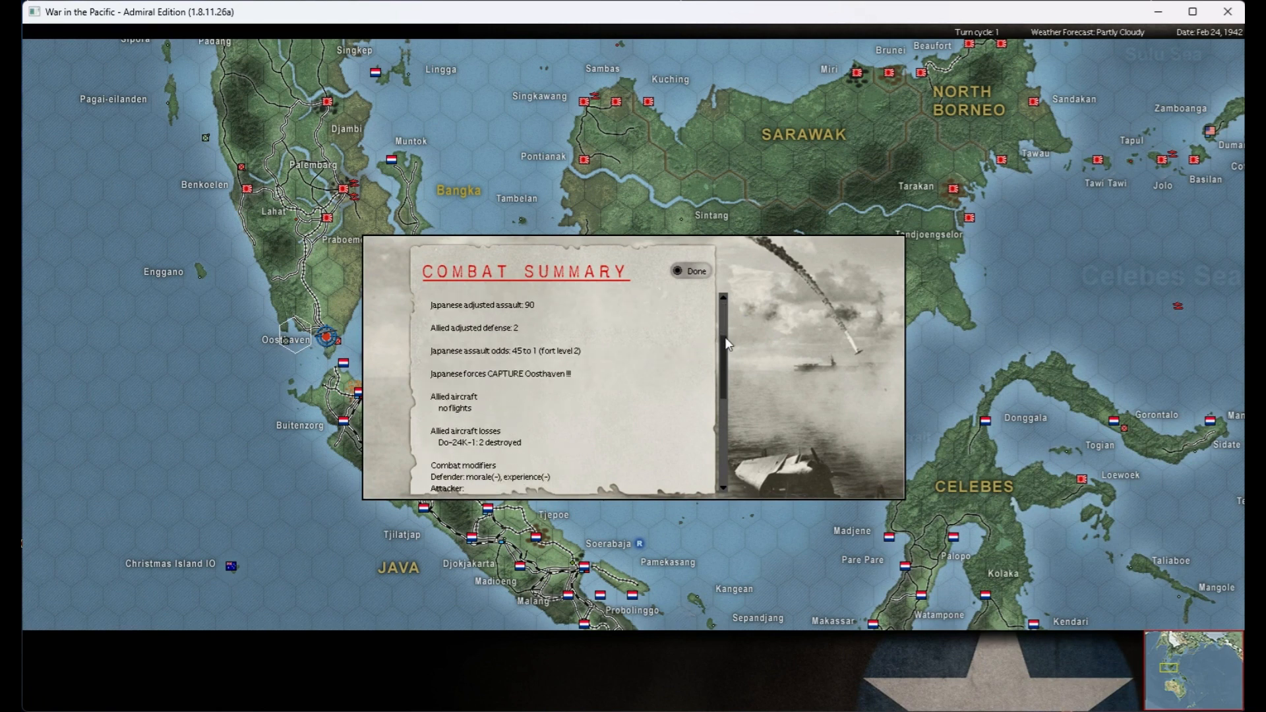
{"action": "scroll", "scroll_direction": "down", "scroll_amount": 3}
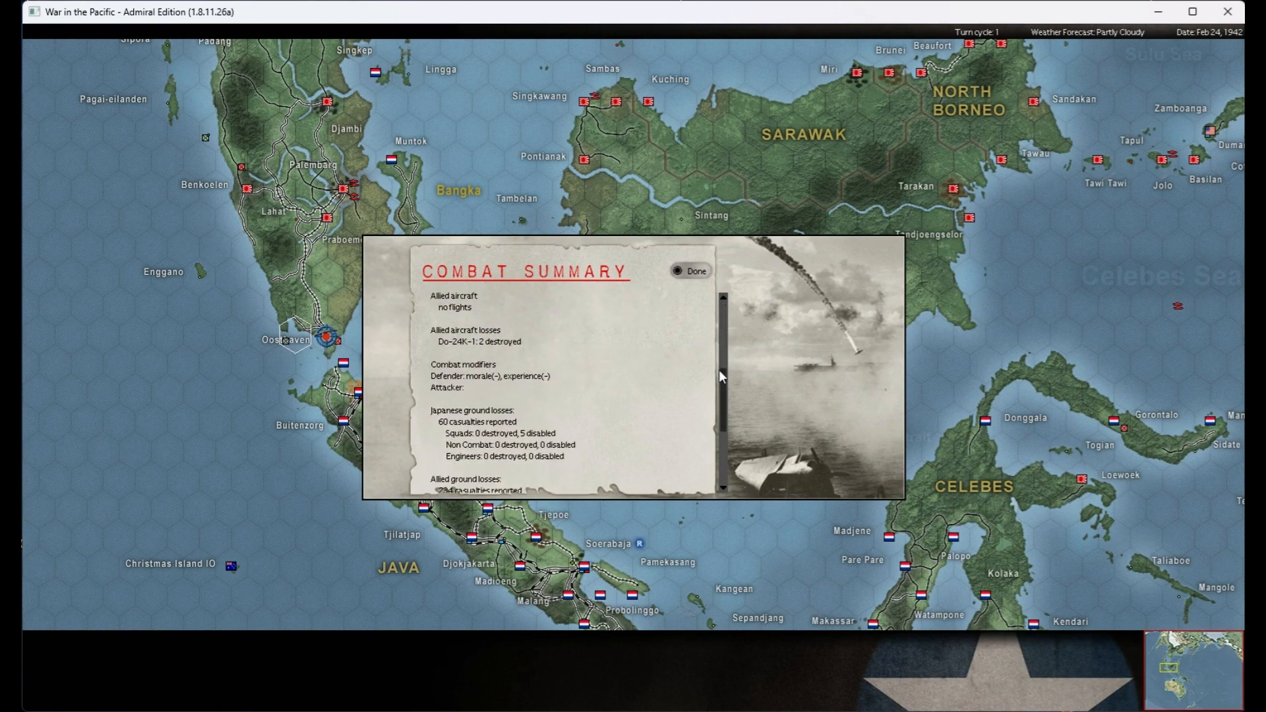
{"action": "scroll", "scroll_direction": "down", "scroll_amount": 3}
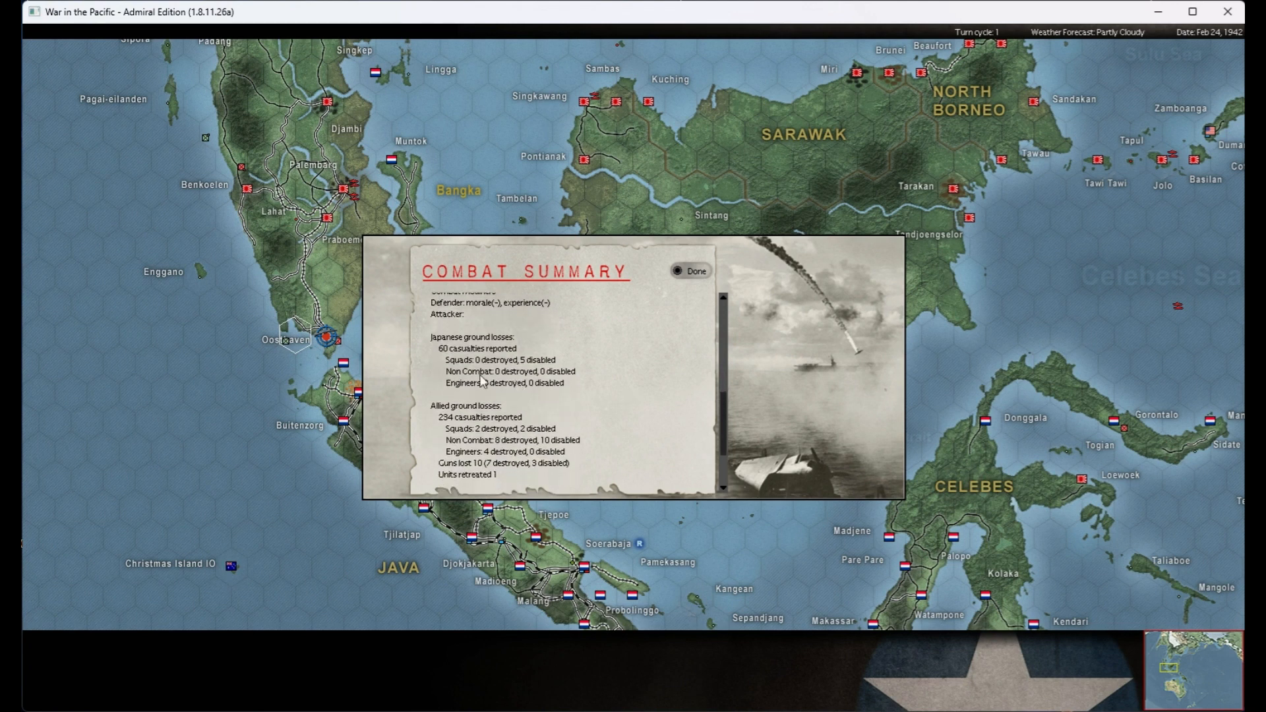
{"action": "mouse_move", "coordinate": [484, 479]}
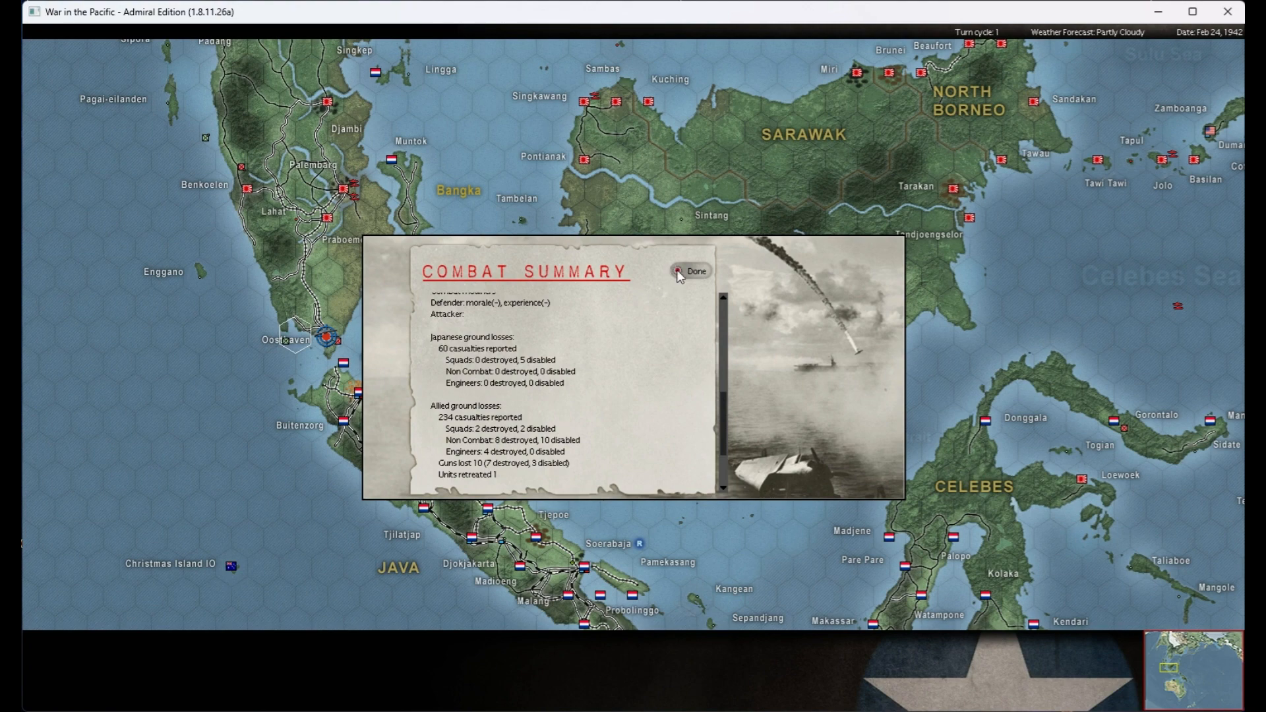
- Dismiss the Oosthaven report, review the Singapore bombardment summary, and continue to Milne Bay
{"action": "left_click", "coordinate": [692, 271]}
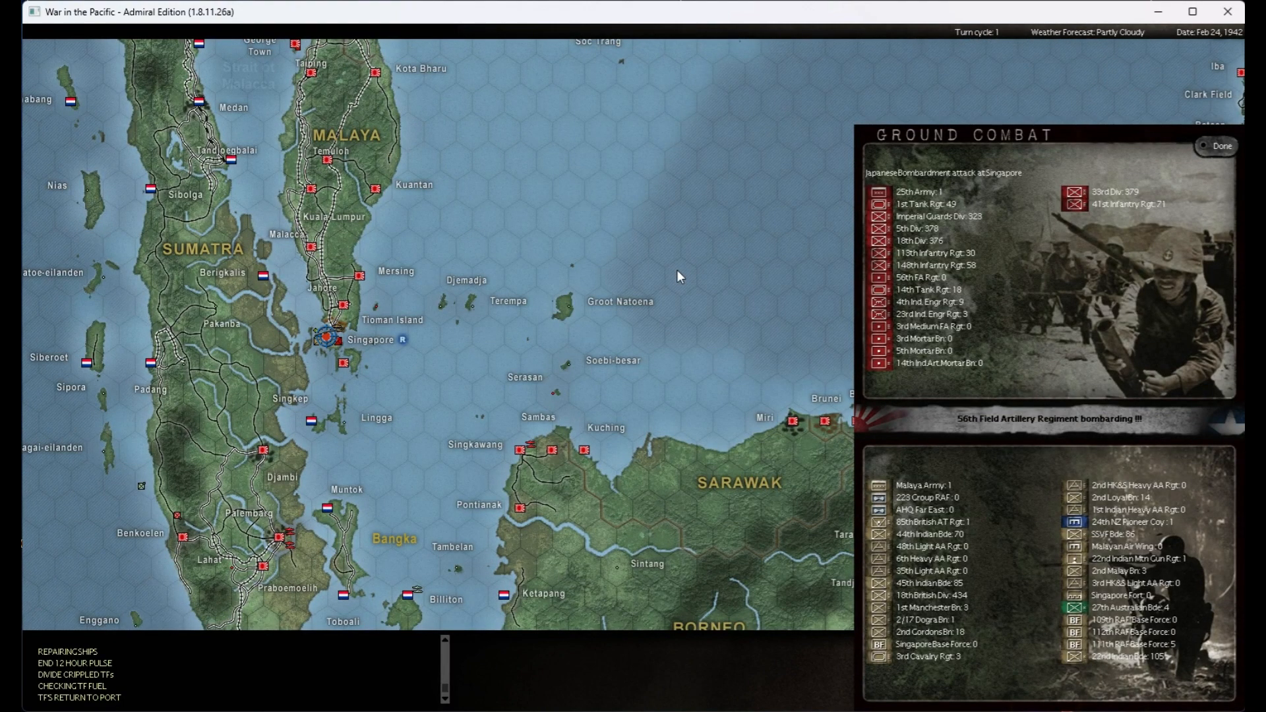
{"action": "mouse_move", "coordinate": [133, 434]}
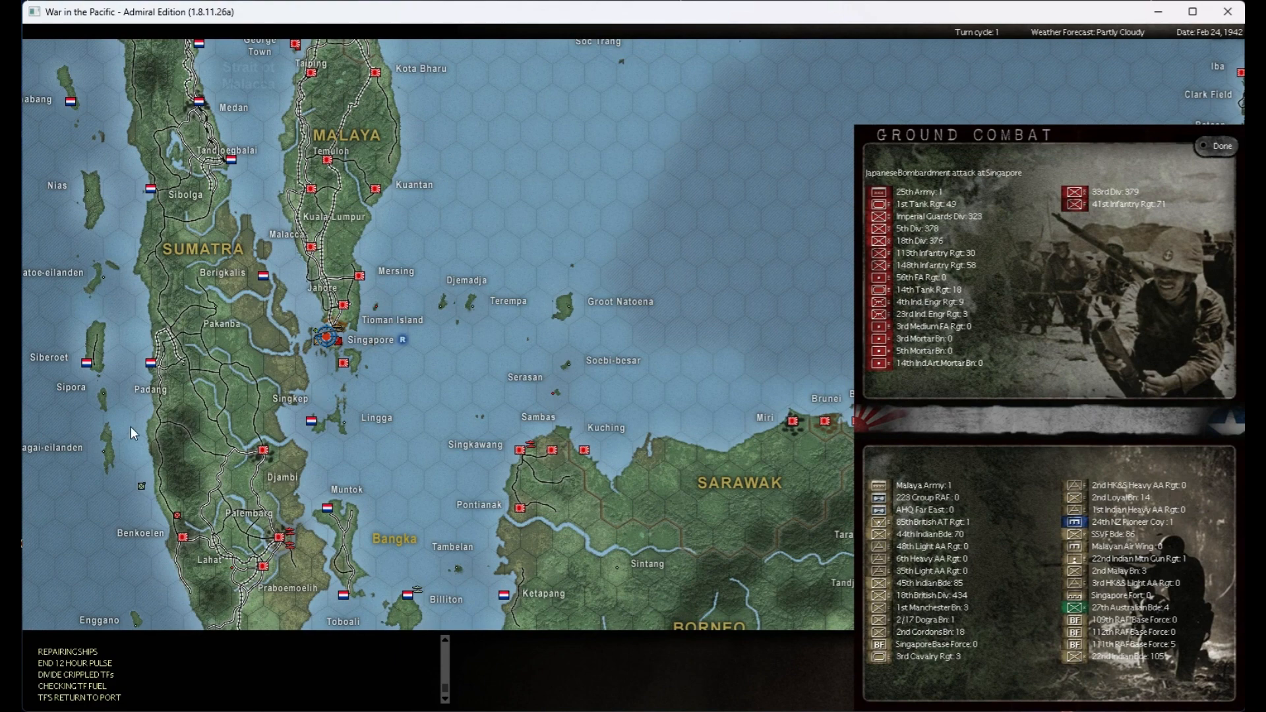
{"action": "mouse_move", "coordinate": [144, 317]}
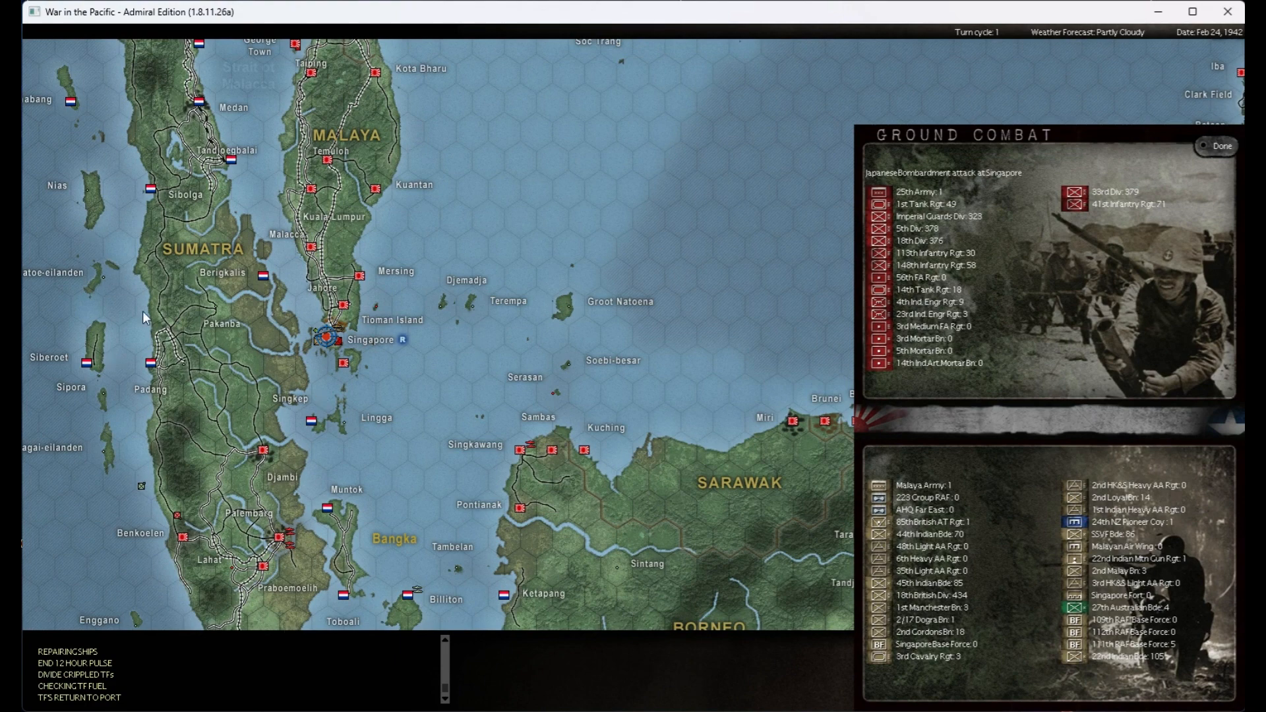
{"action": "mouse_move", "coordinate": [430, 223]}
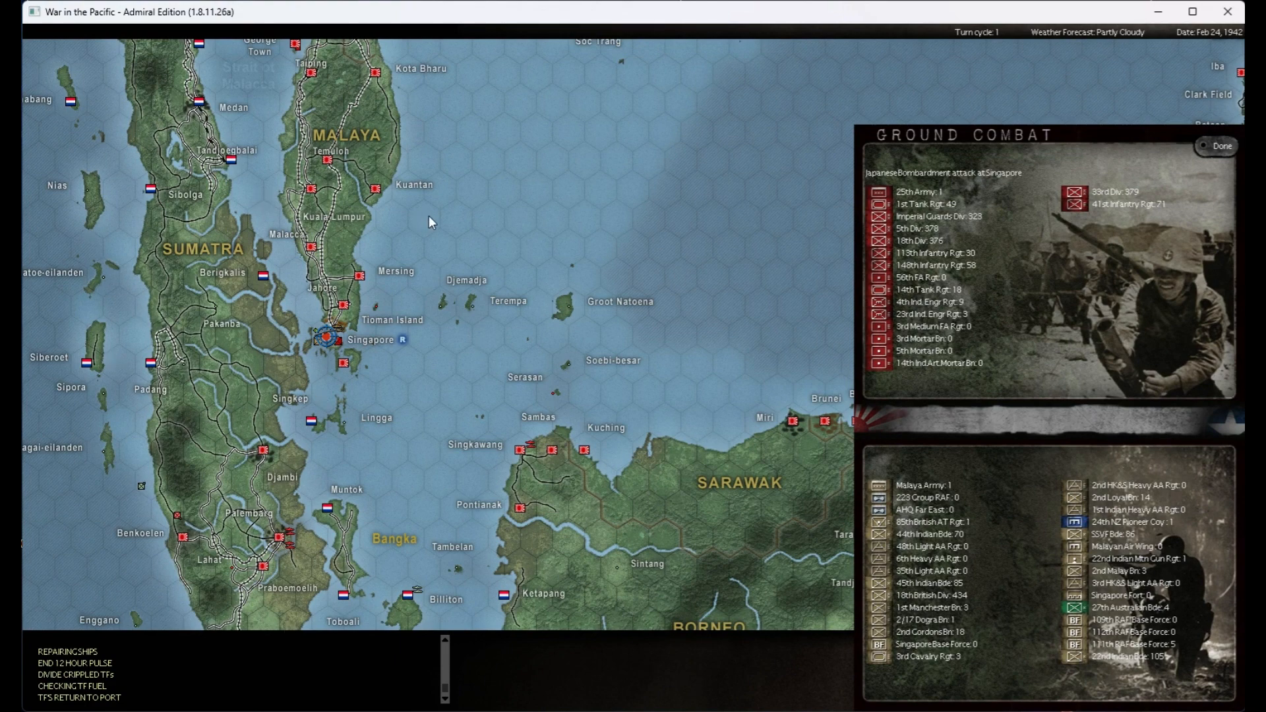
{"action": "mouse_move", "coordinate": [1115, 224]}
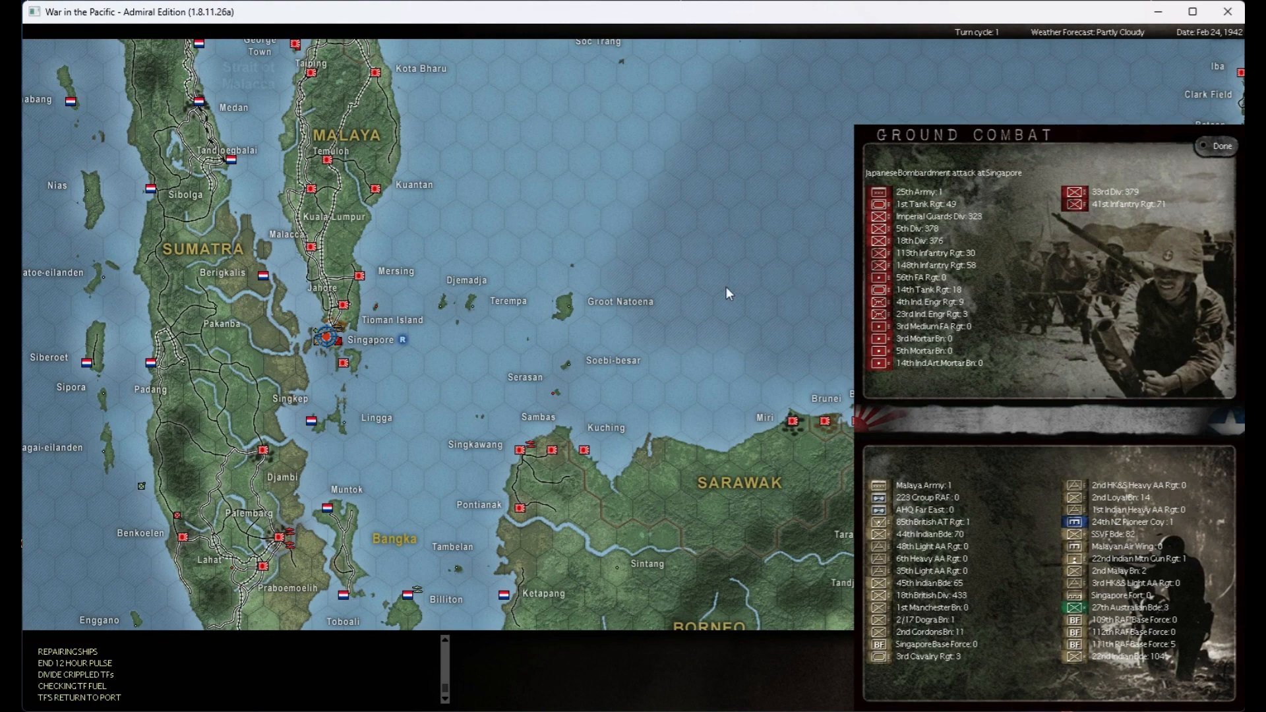
{"action": "left_click", "coordinate": [1221, 146]}
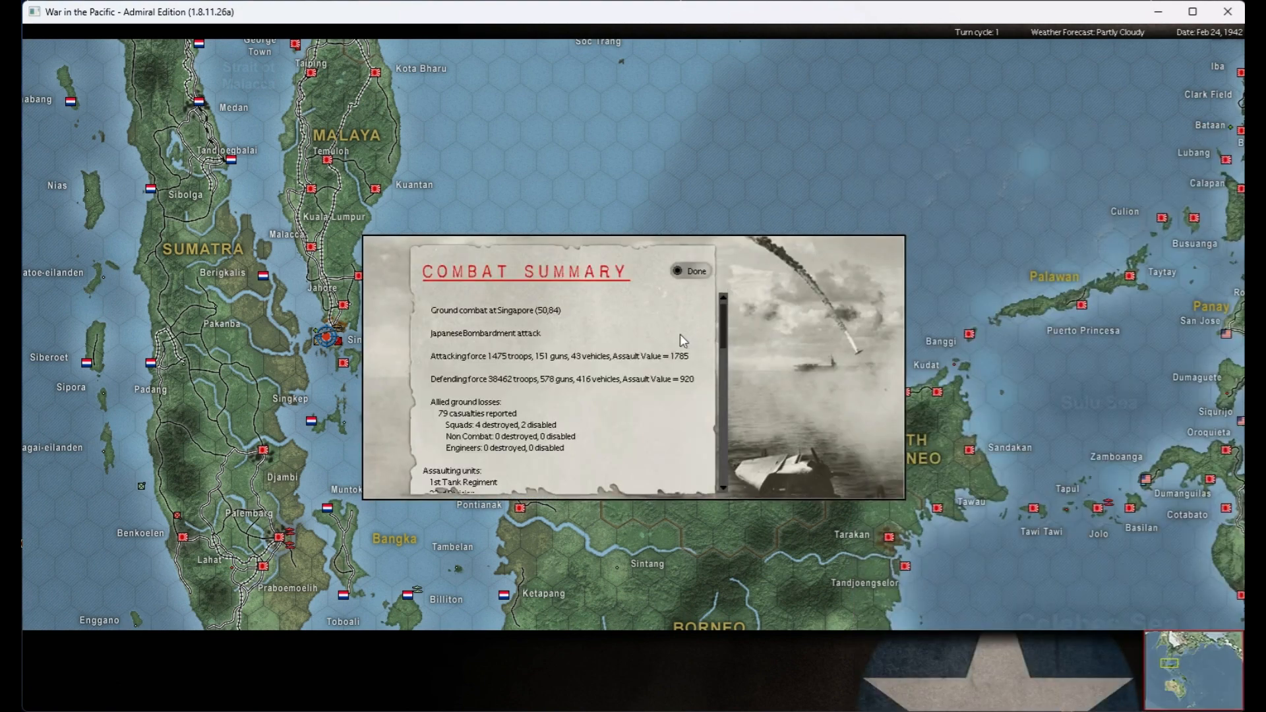
{"action": "mouse_move", "coordinate": [498, 405]}
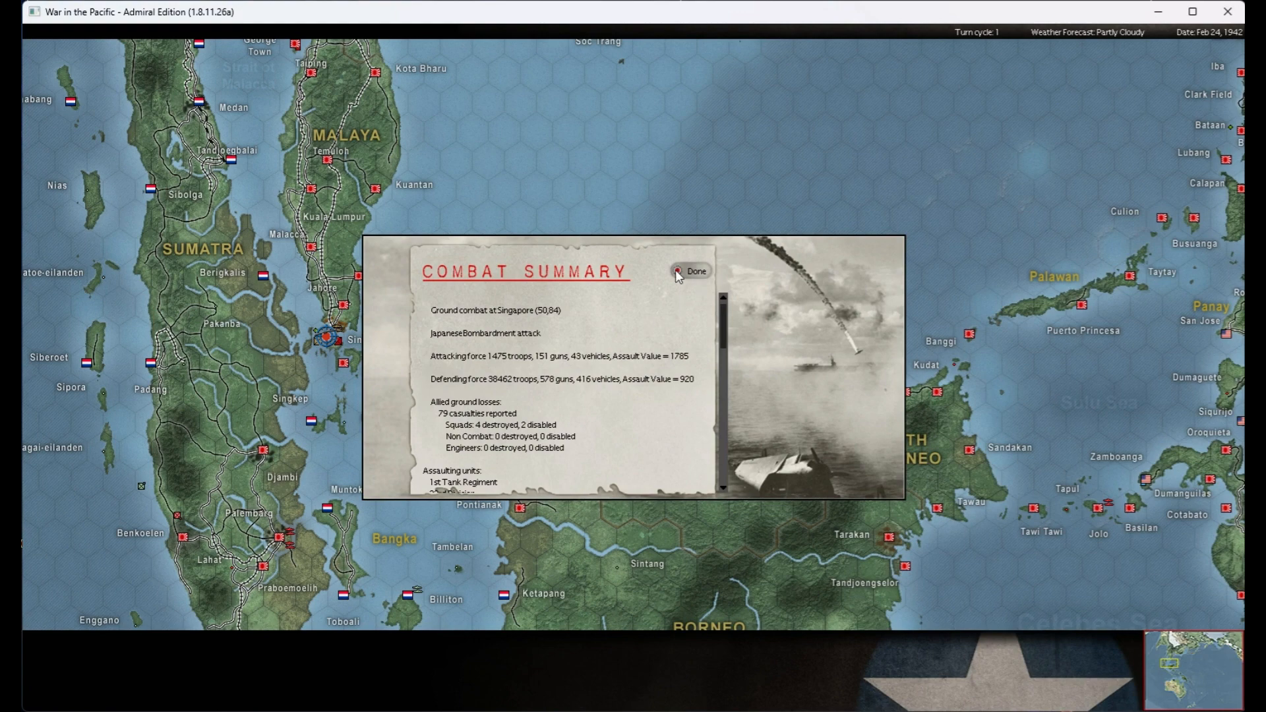
{"action": "left_click", "coordinate": [690, 272]}
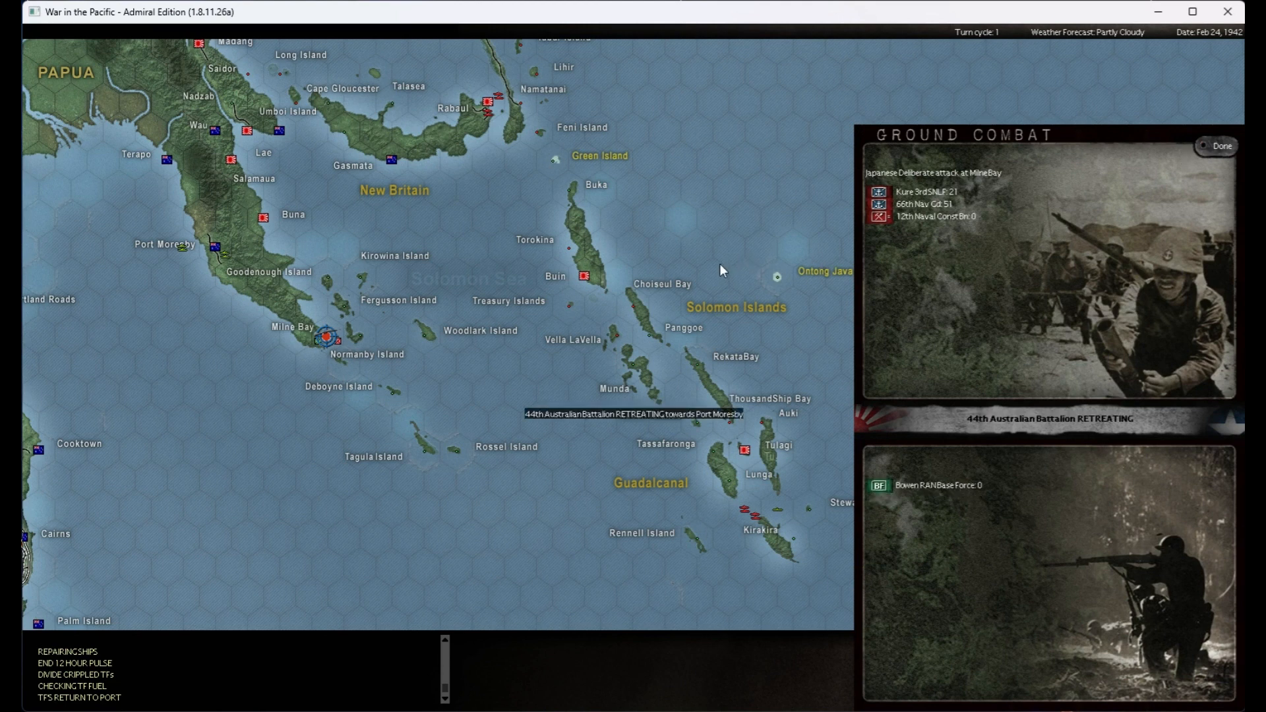
- Review the Milne Bay combat summary's losses and dismiss it so the Gorontalo report appears
{"action": "left_click", "coordinate": [1218, 147]}
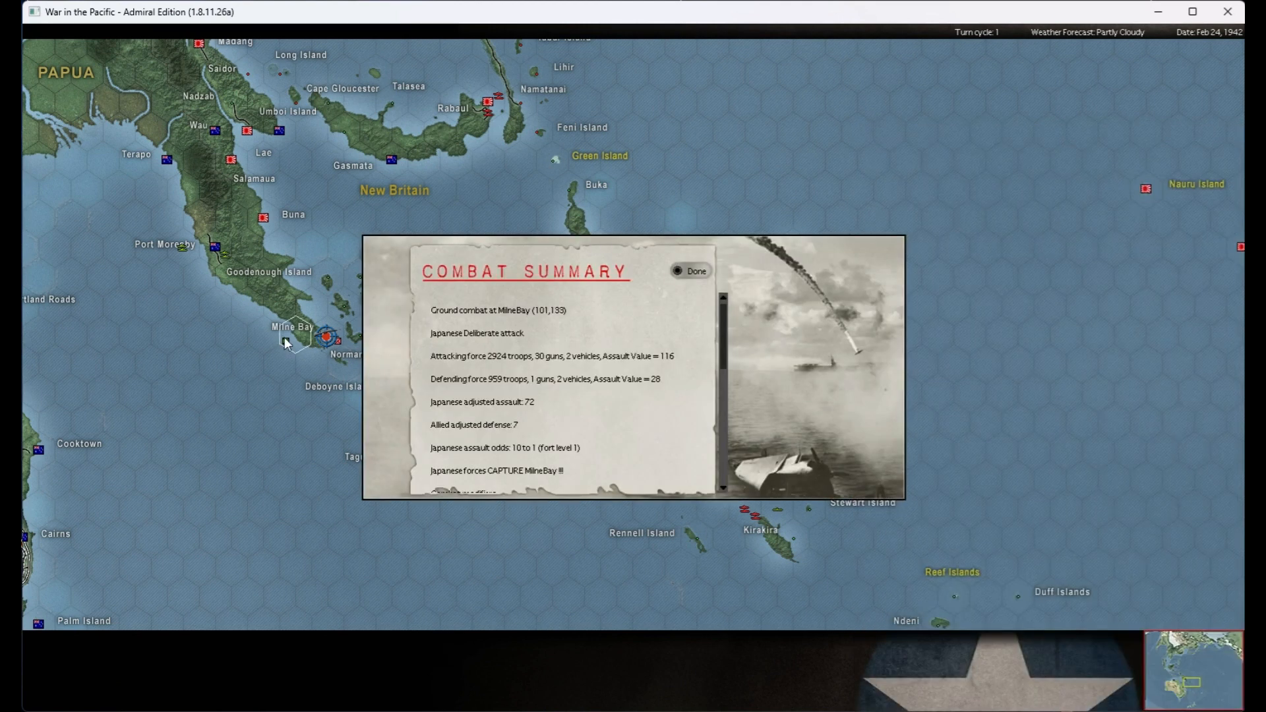
{"action": "mouse_move", "coordinate": [210, 257]}
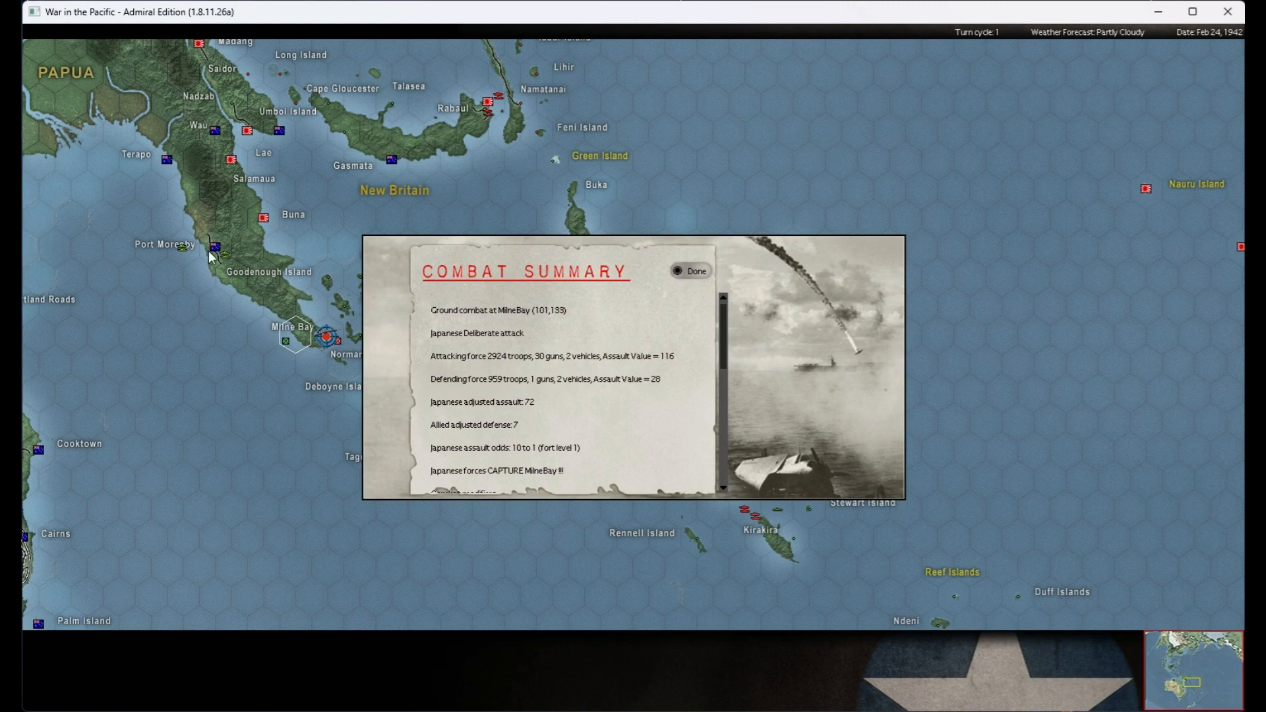
{"action": "mouse_move", "coordinate": [289, 353]}
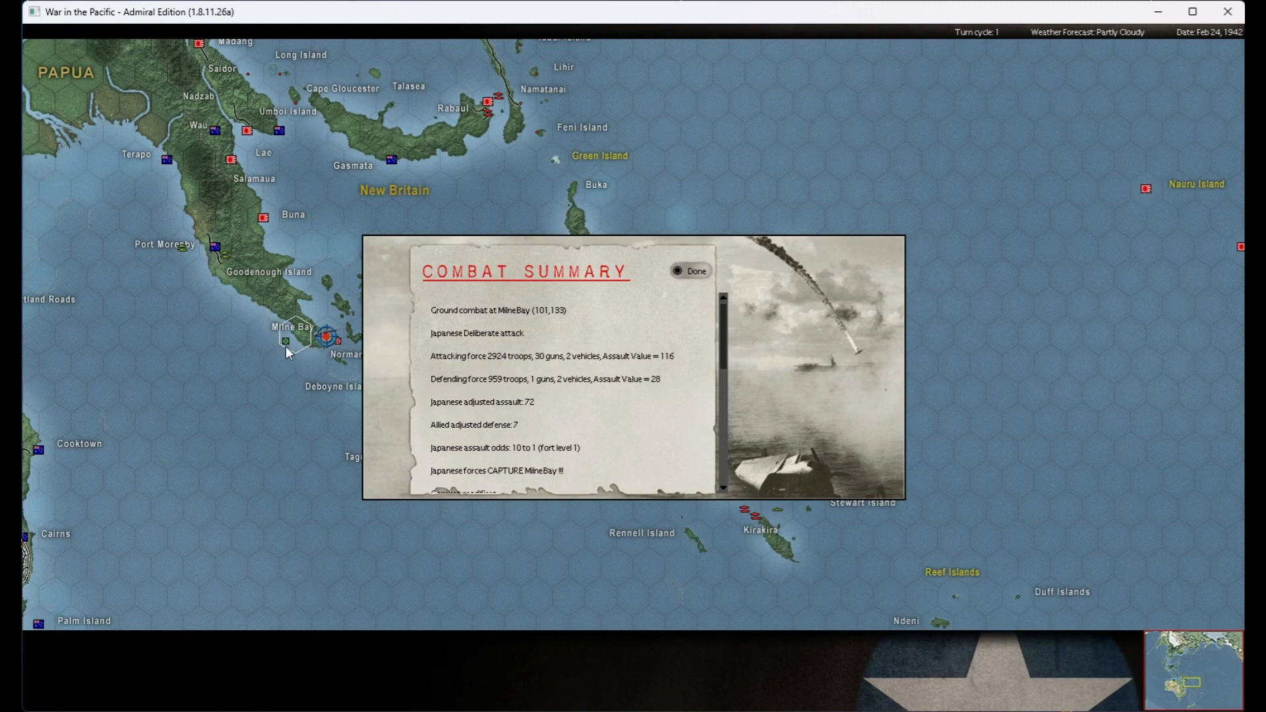
{"action": "scroll", "scroll_direction": "down", "scroll_amount": 3}
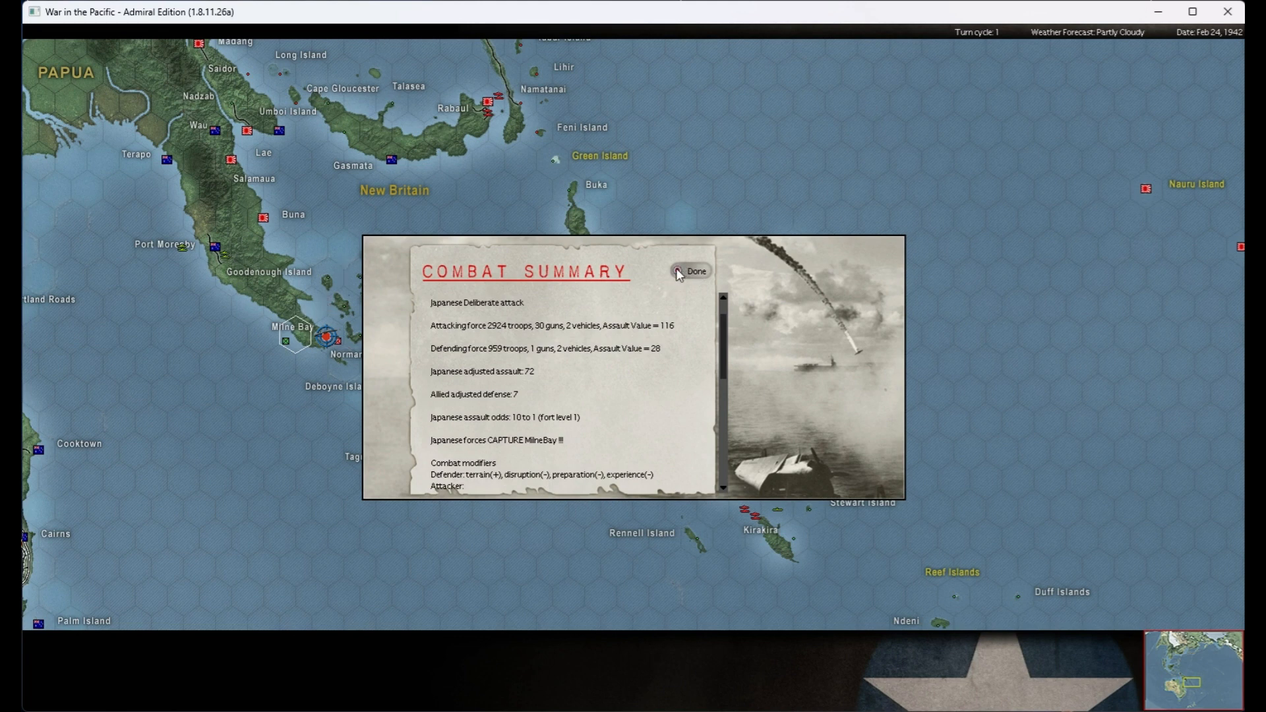
{"action": "mouse_move", "coordinate": [724, 354]}
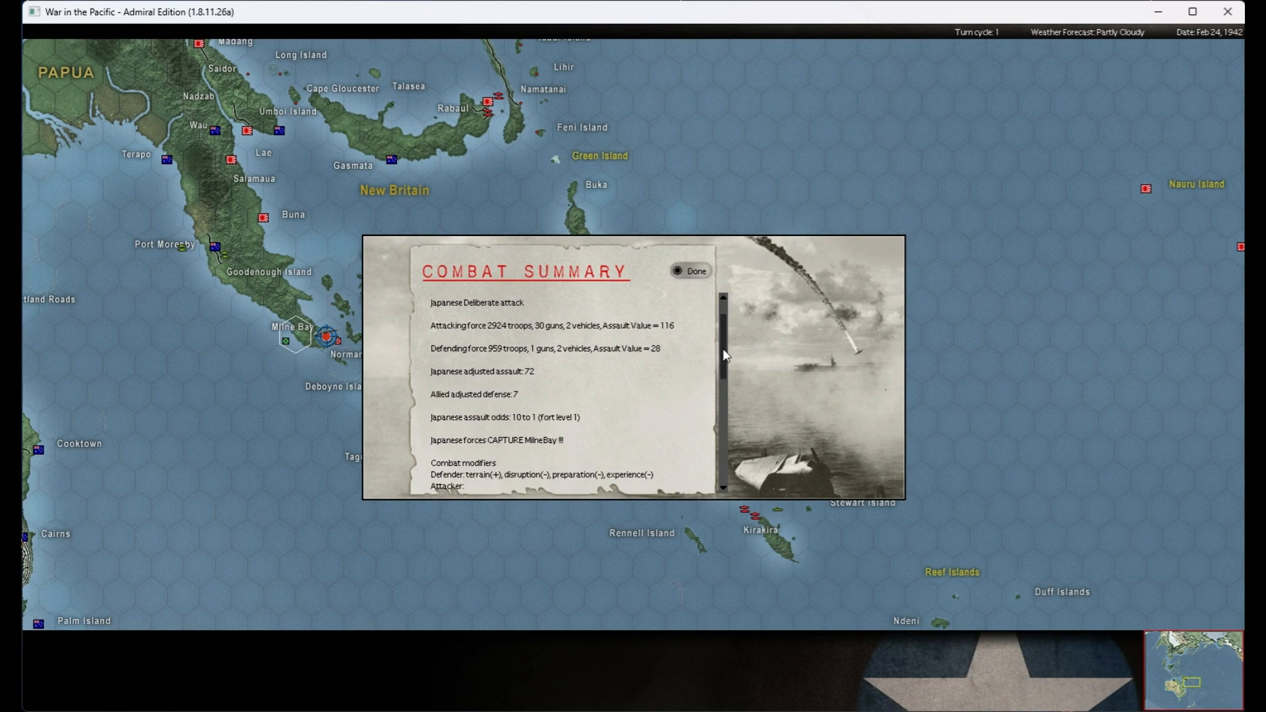
{"action": "scroll", "scroll_direction": "down", "scroll_amount": 3}
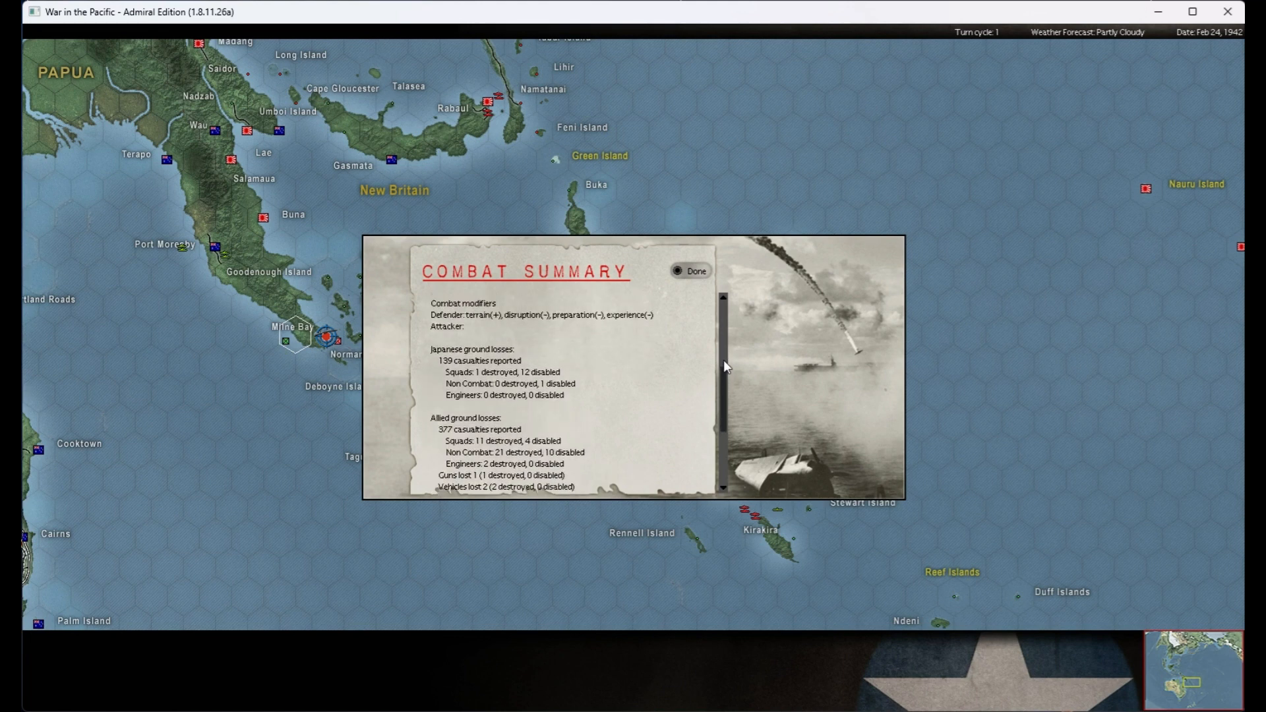
{"action": "scroll", "scroll_direction": "up", "scroll_amount": 3}
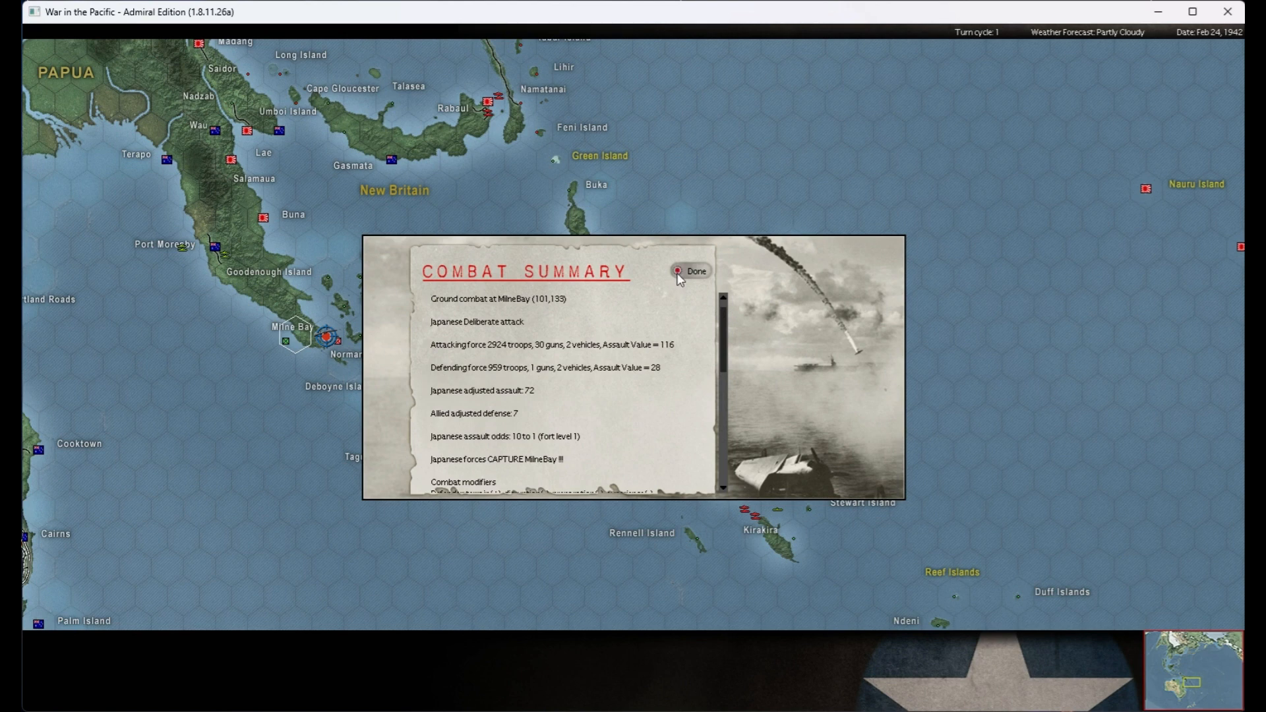
{"action": "left_click", "coordinate": [690, 270]}
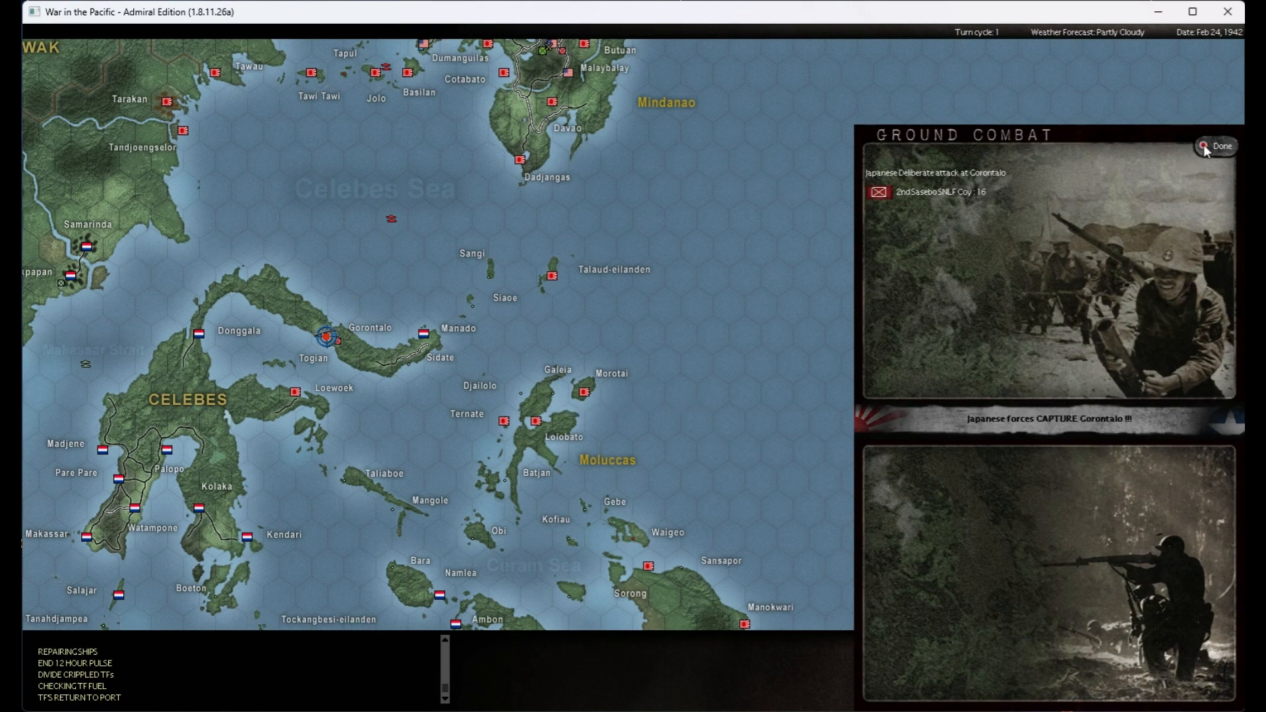
- Dismiss the Gorontalo ground combat report and let the replay run out into the Allied orders phase
{"action": "left_click", "coordinate": [1217, 145]}
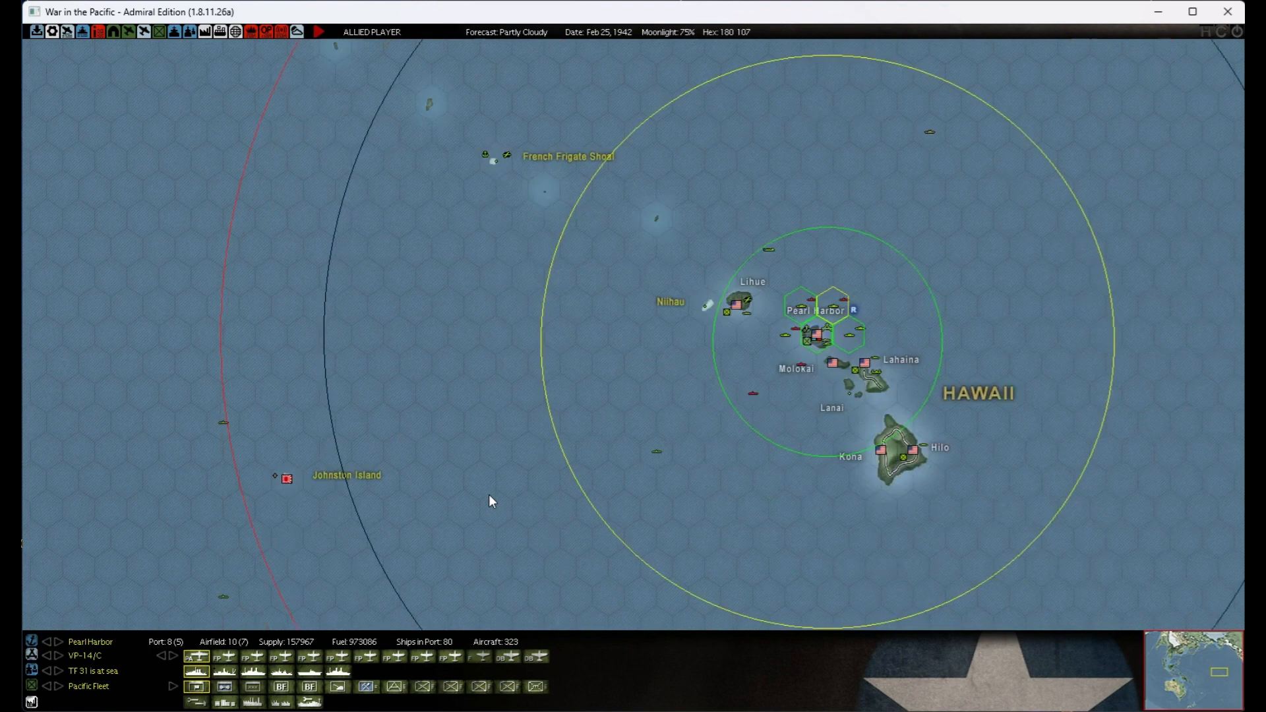
- Scroll the map toward Midway to survey the enemy task force and Pearl Harbor's status
{"action": "scroll", "scroll_direction": "down", "scroll_amount": 3}
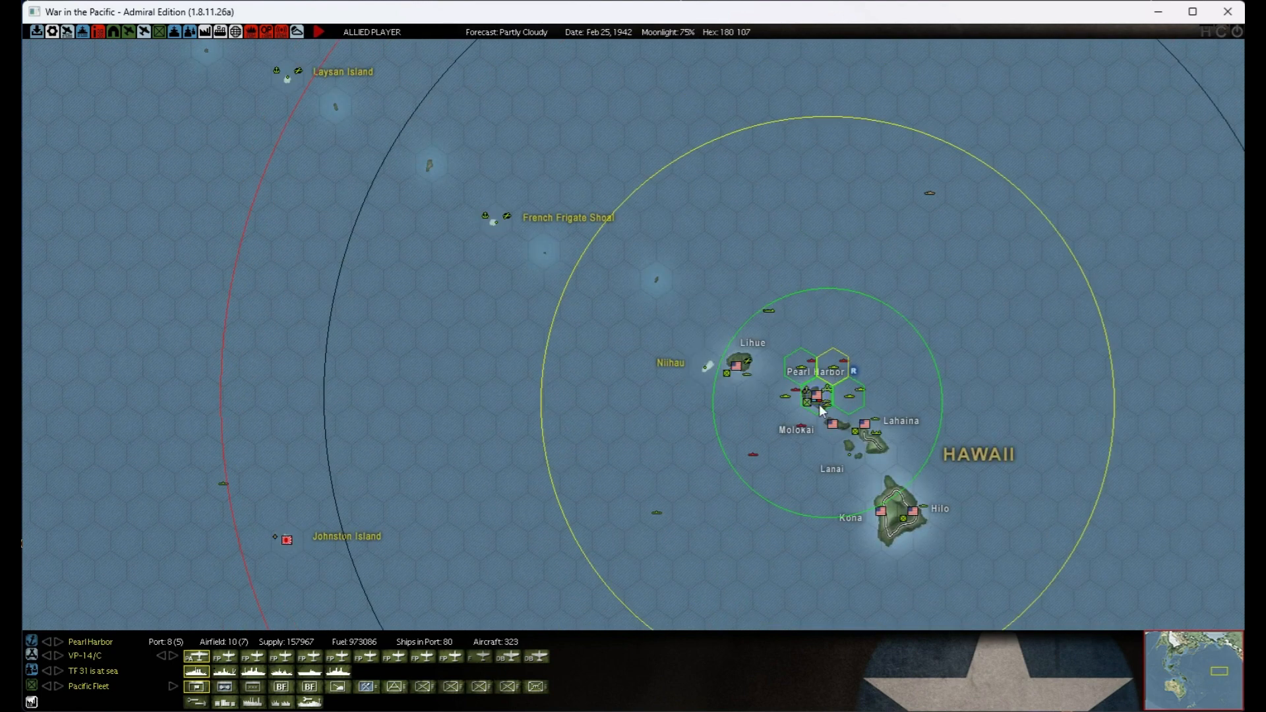
{"action": "mouse_move", "coordinate": [848, 213]}
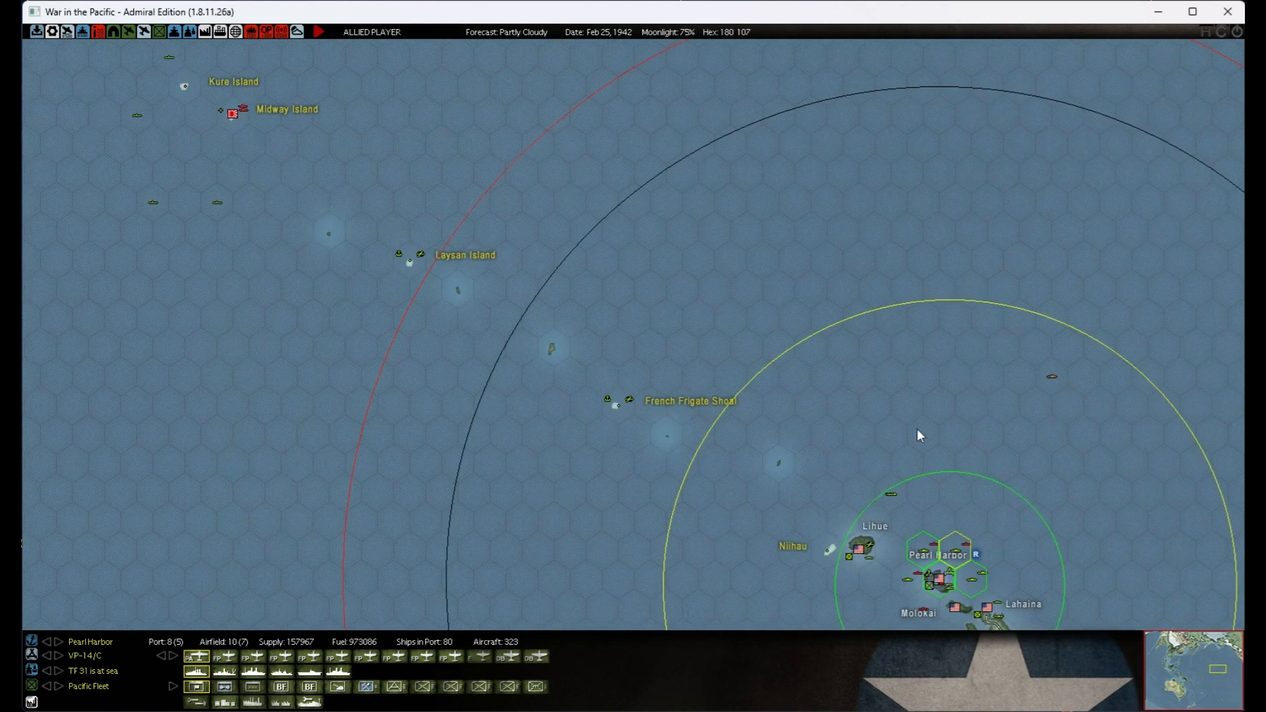
{"action": "mouse_move", "coordinate": [240, 116]}
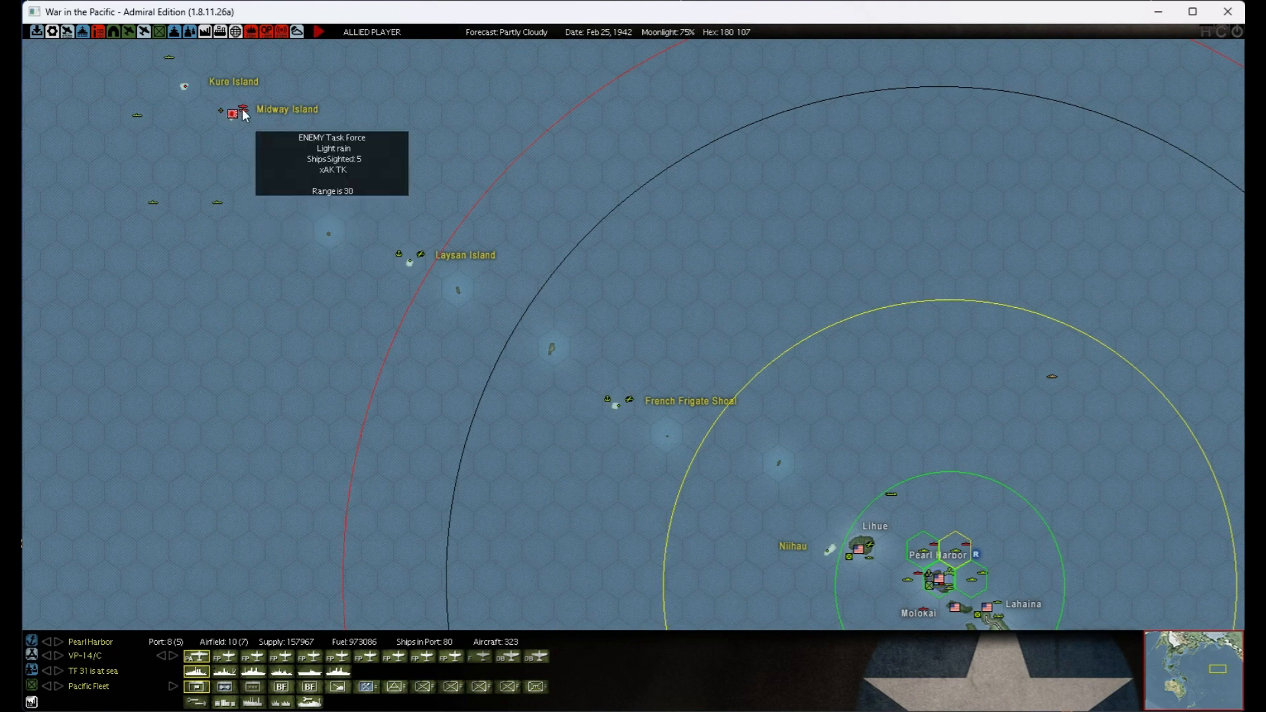
{"action": "mouse_move", "coordinate": [351, 298]}
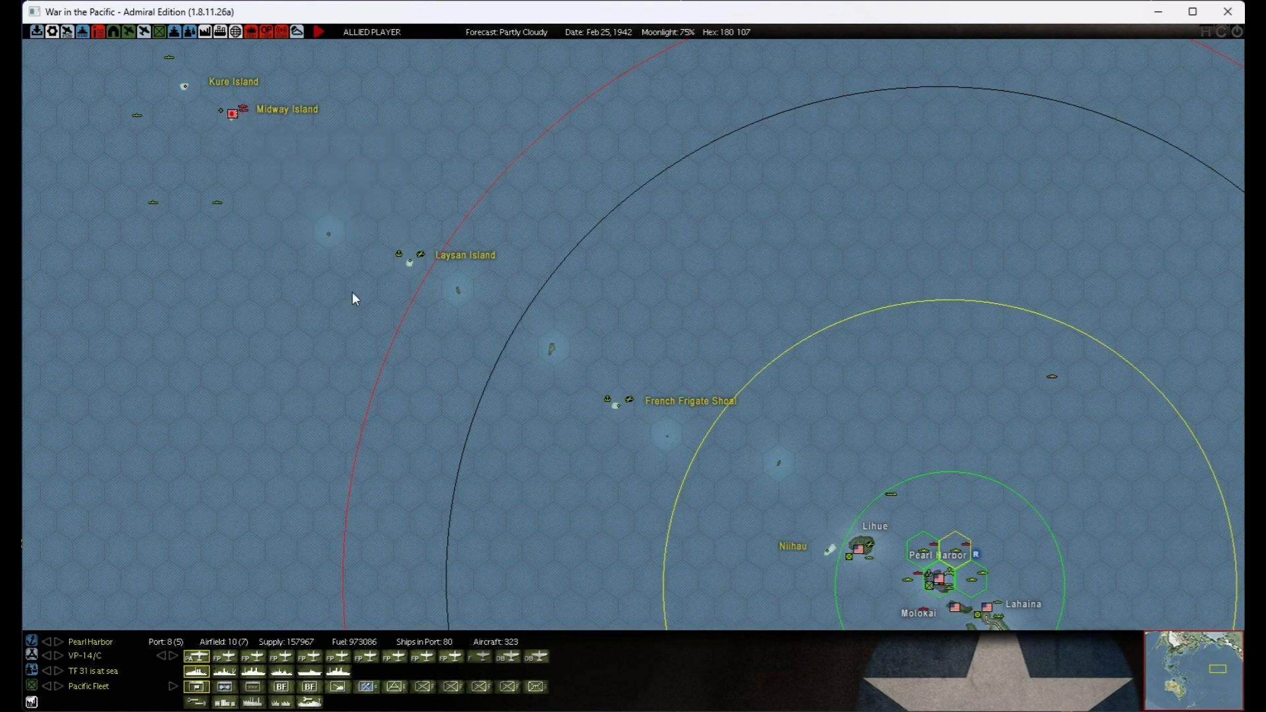
{"action": "mouse_move", "coordinate": [530, 335]}
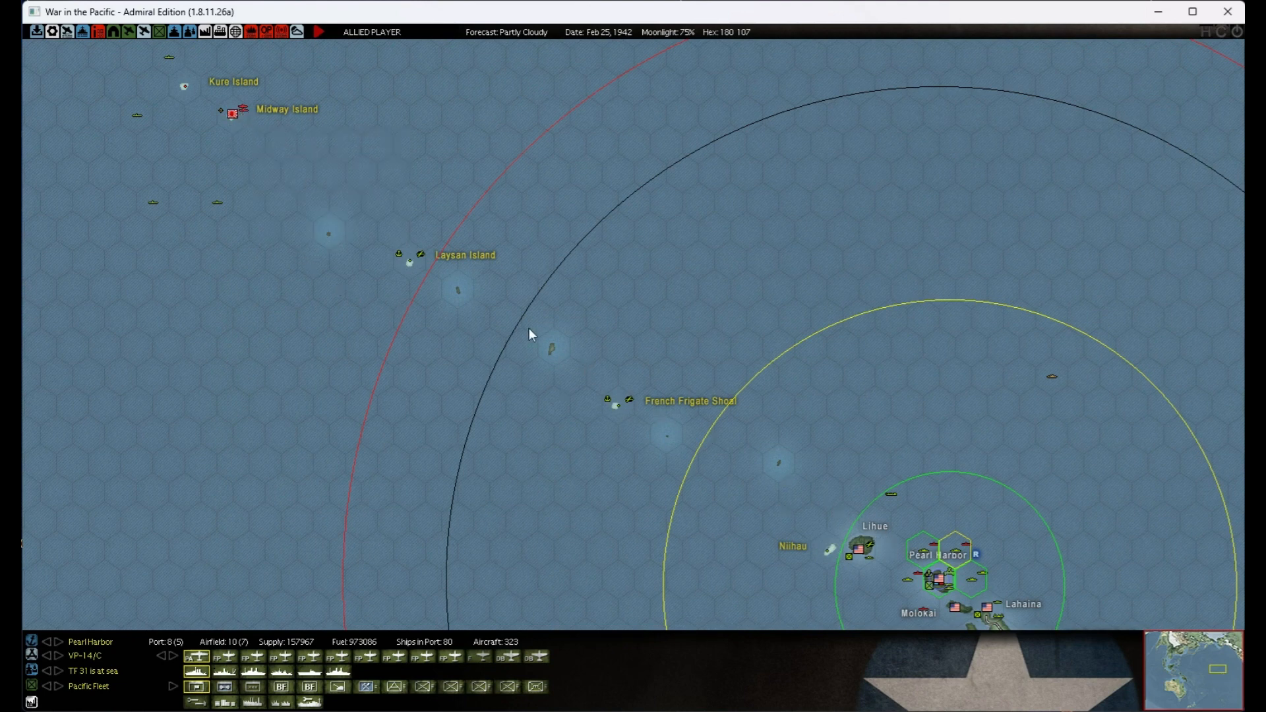
{"action": "mouse_move", "coordinate": [842, 513]}
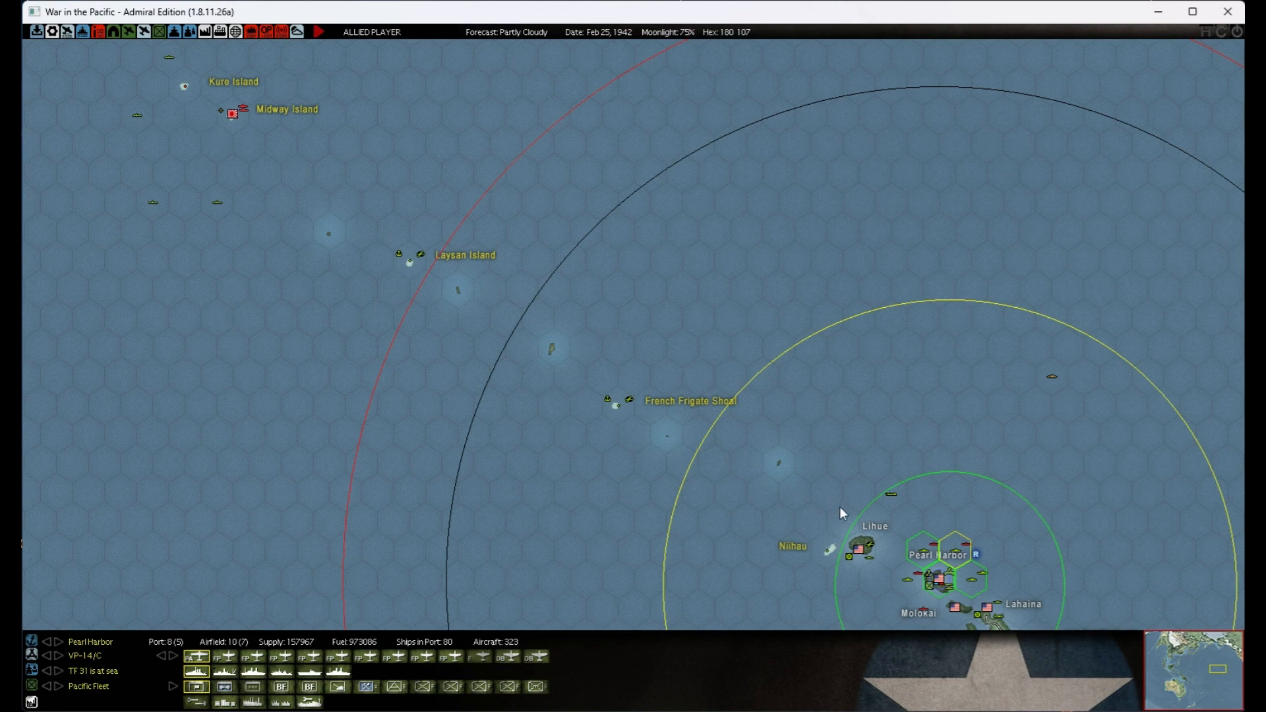
{"action": "mouse_move", "coordinate": [877, 553]}
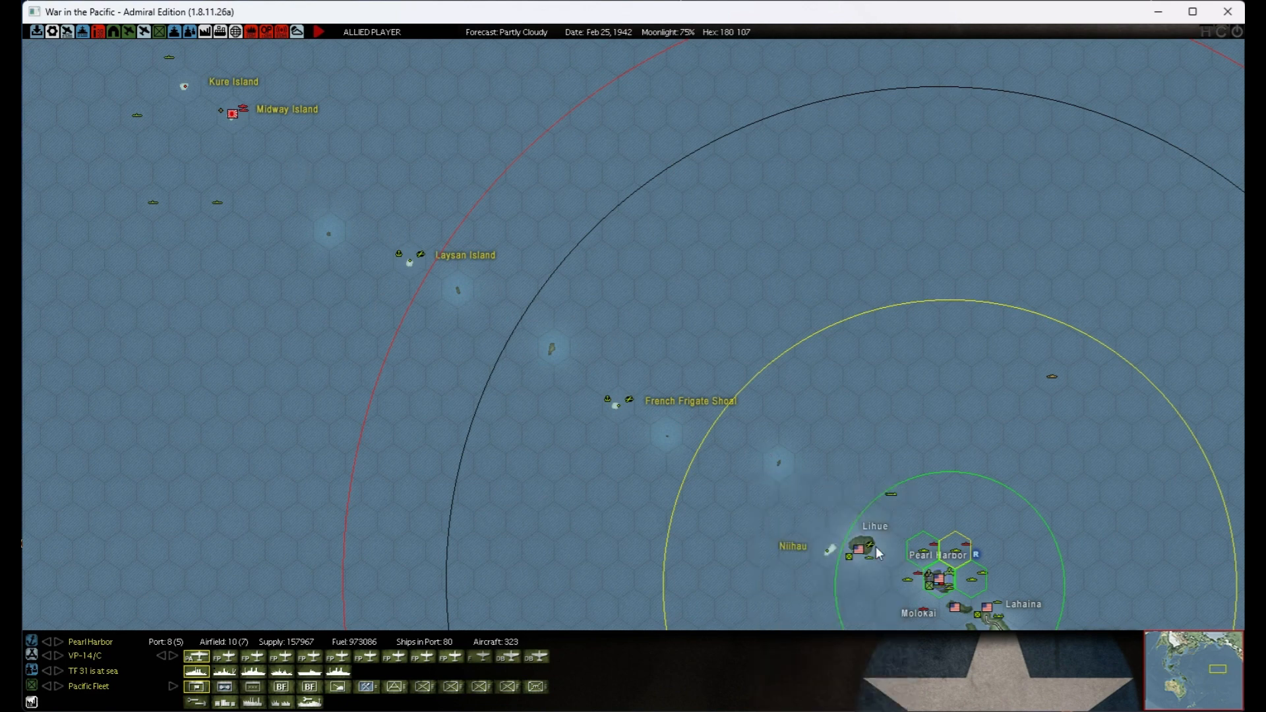
{"action": "mouse_move", "coordinate": [533, 332]}
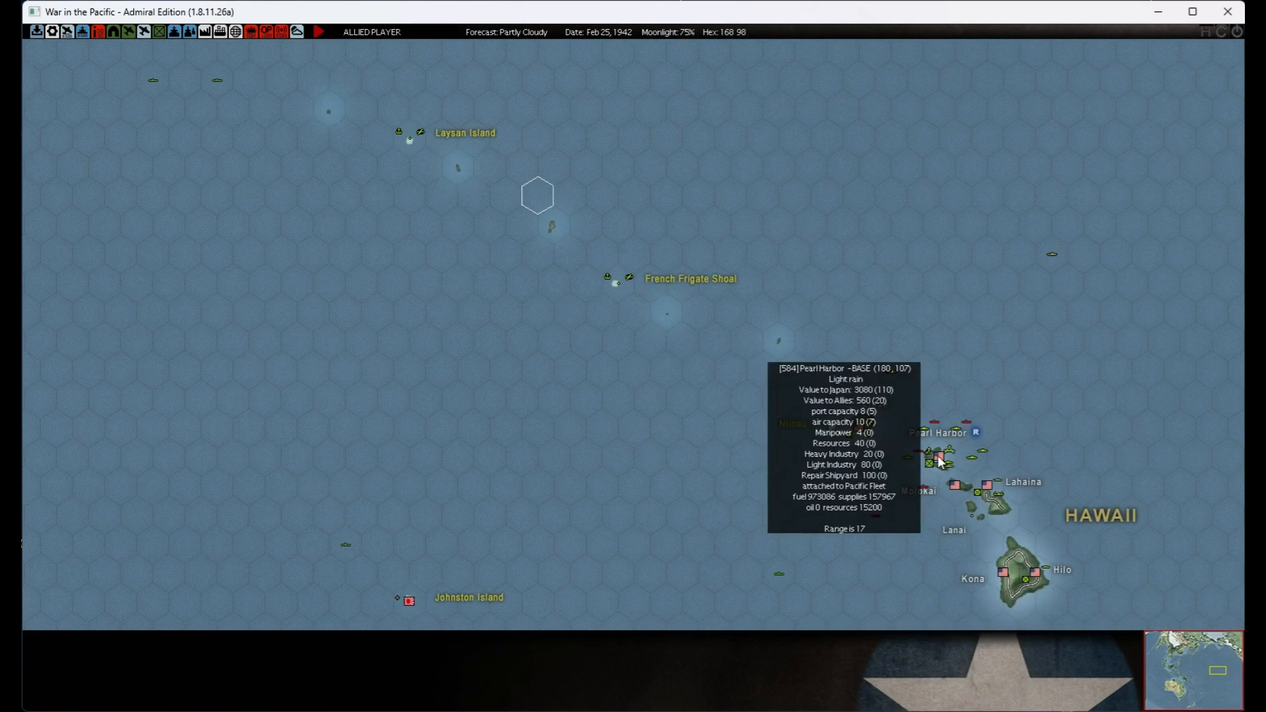
{"action": "mouse_move", "coordinate": [570, 208]}
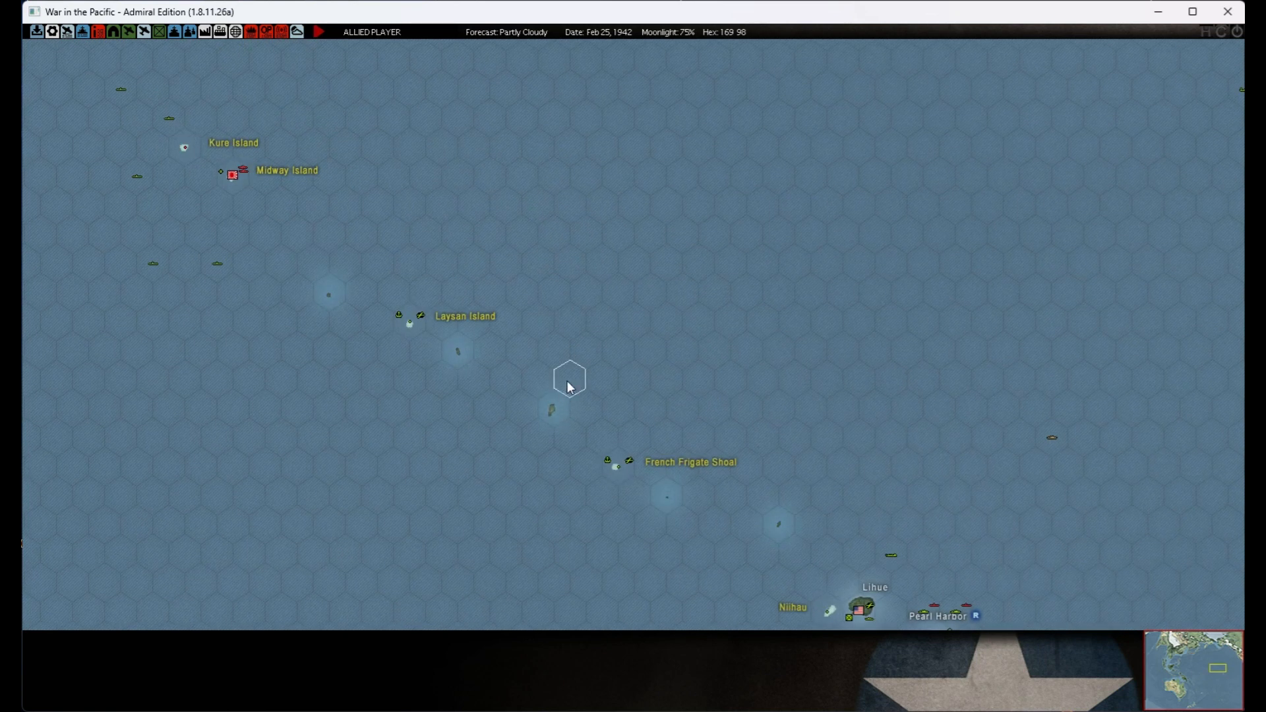
{"action": "mouse_move", "coordinate": [551, 427]}
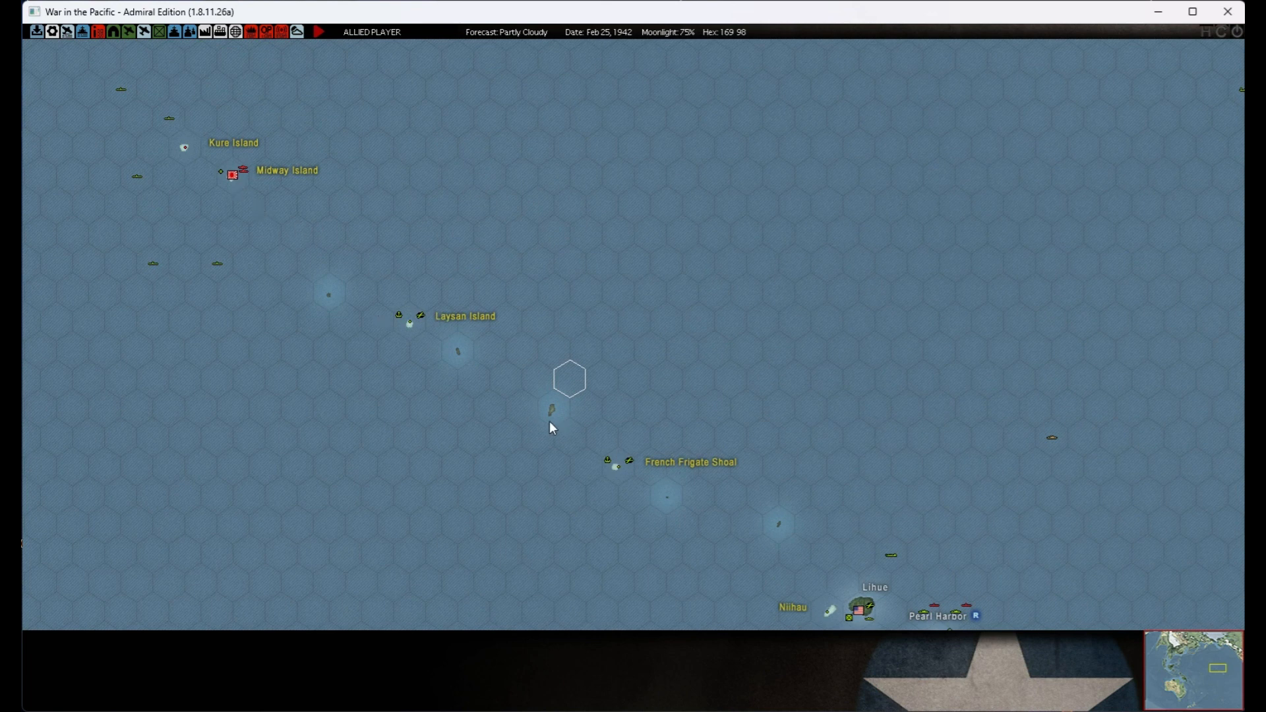
{"action": "mouse_move", "coordinate": [499, 474]}
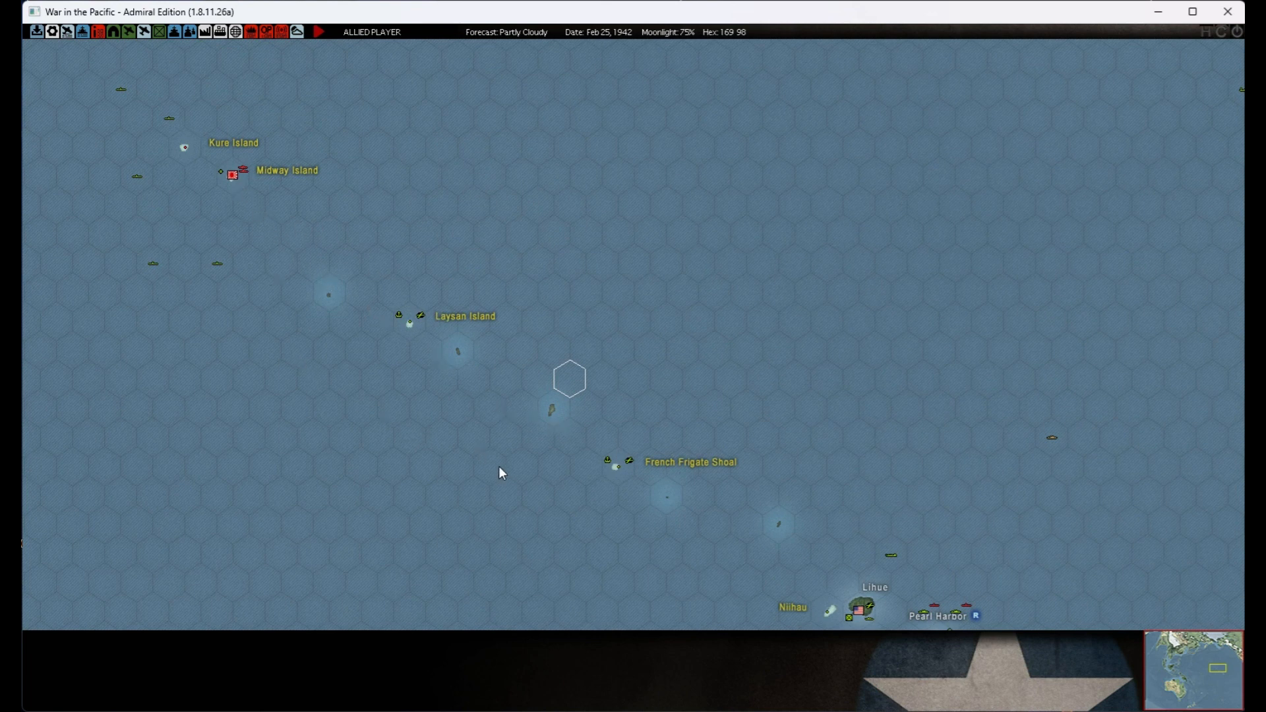
{"action": "mouse_move", "coordinate": [427, 261]}
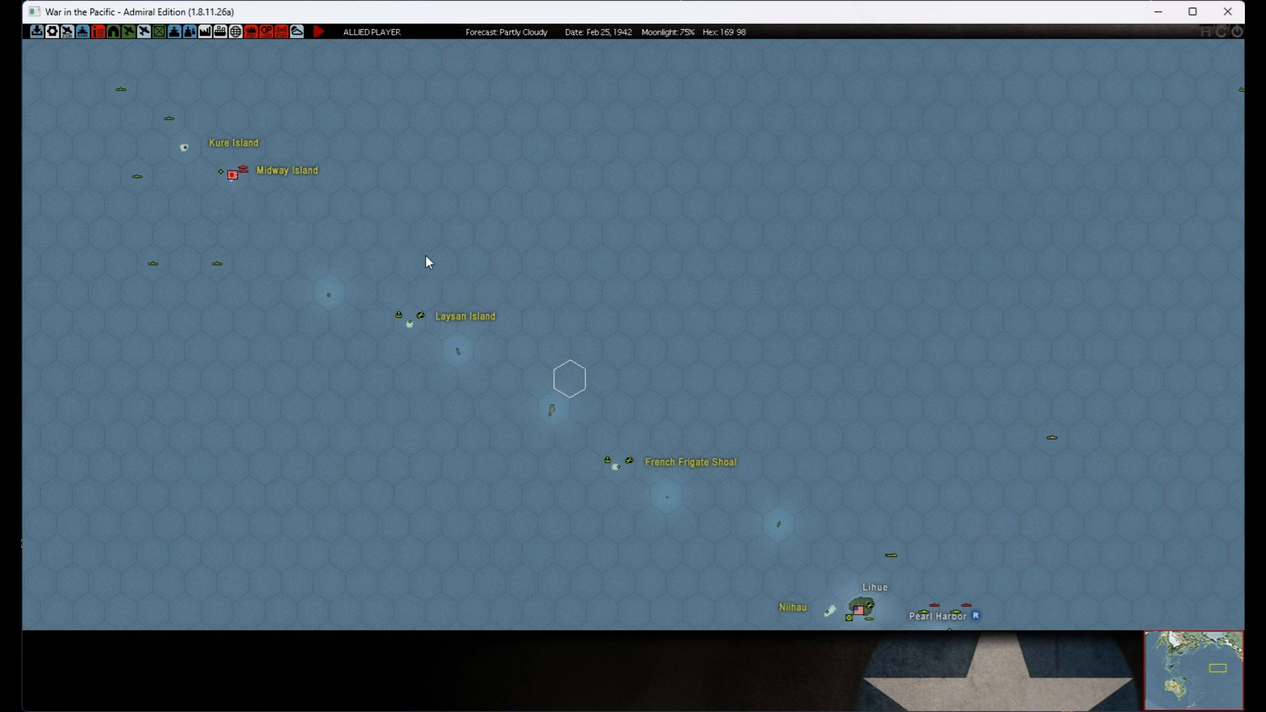
{"action": "mouse_move", "coordinate": [245, 182]}
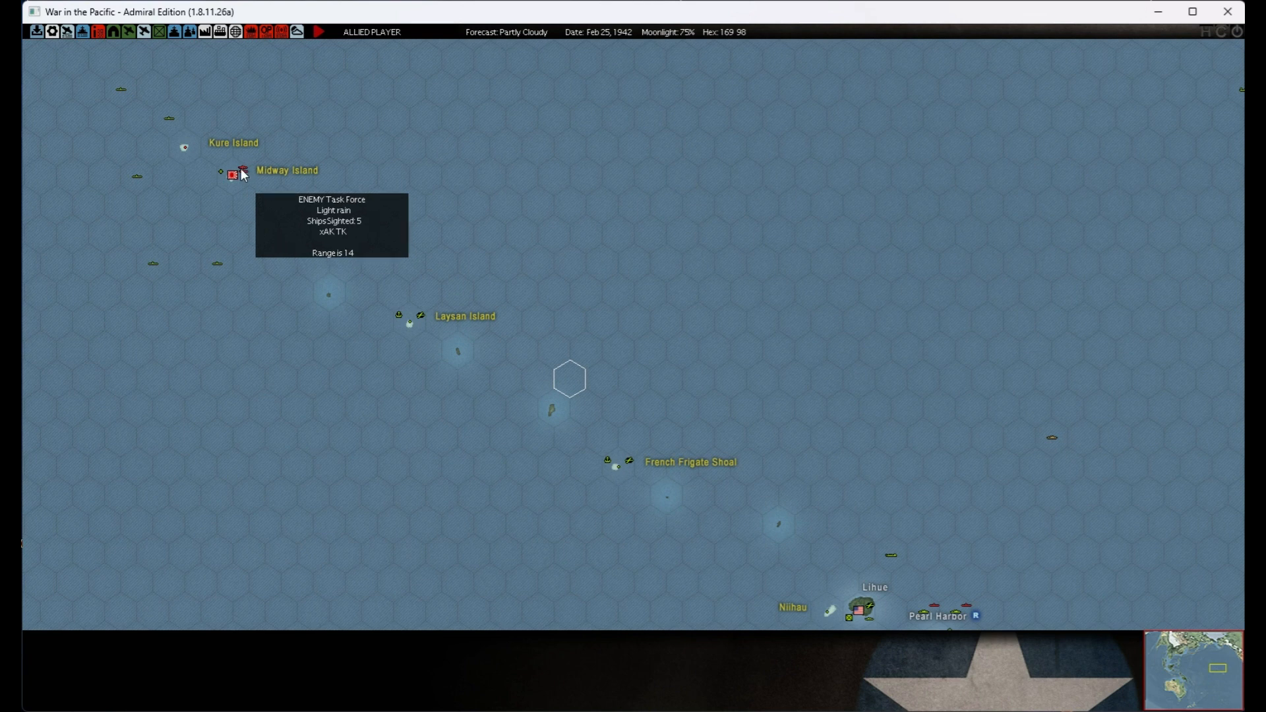
{"action": "mouse_move", "coordinate": [245, 180]}
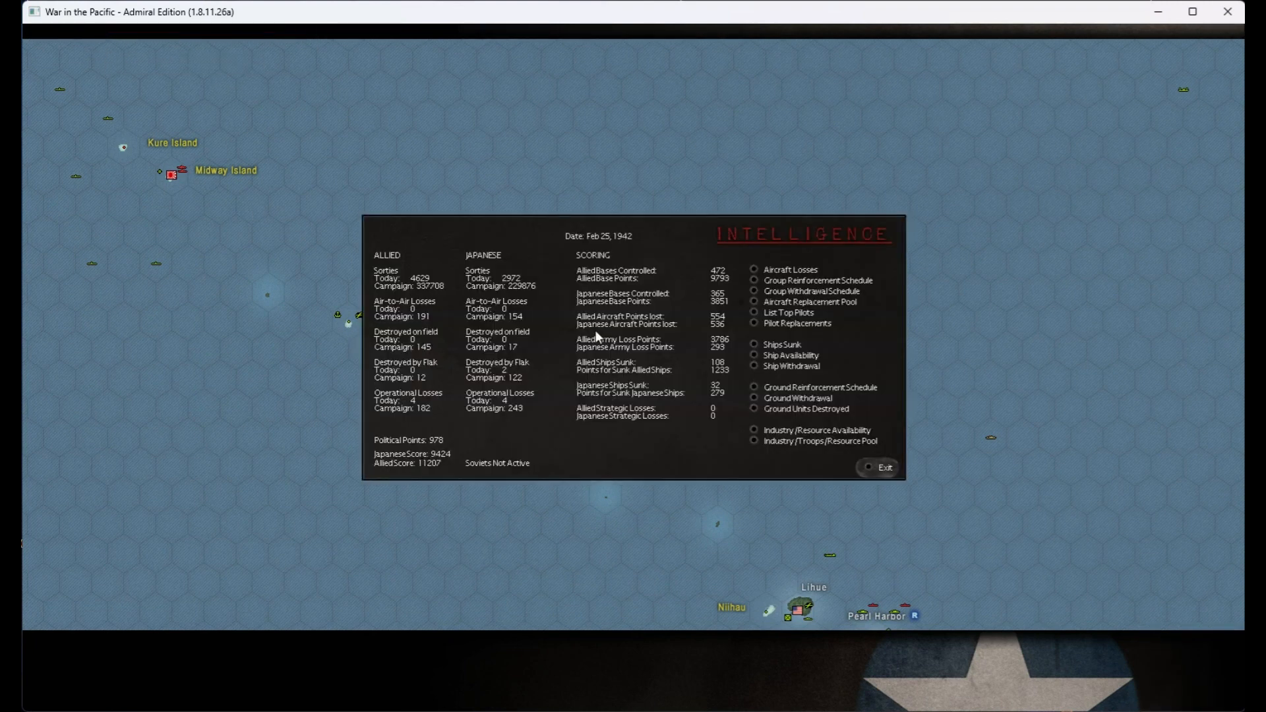
{"action": "mouse_move", "coordinate": [420, 340]}
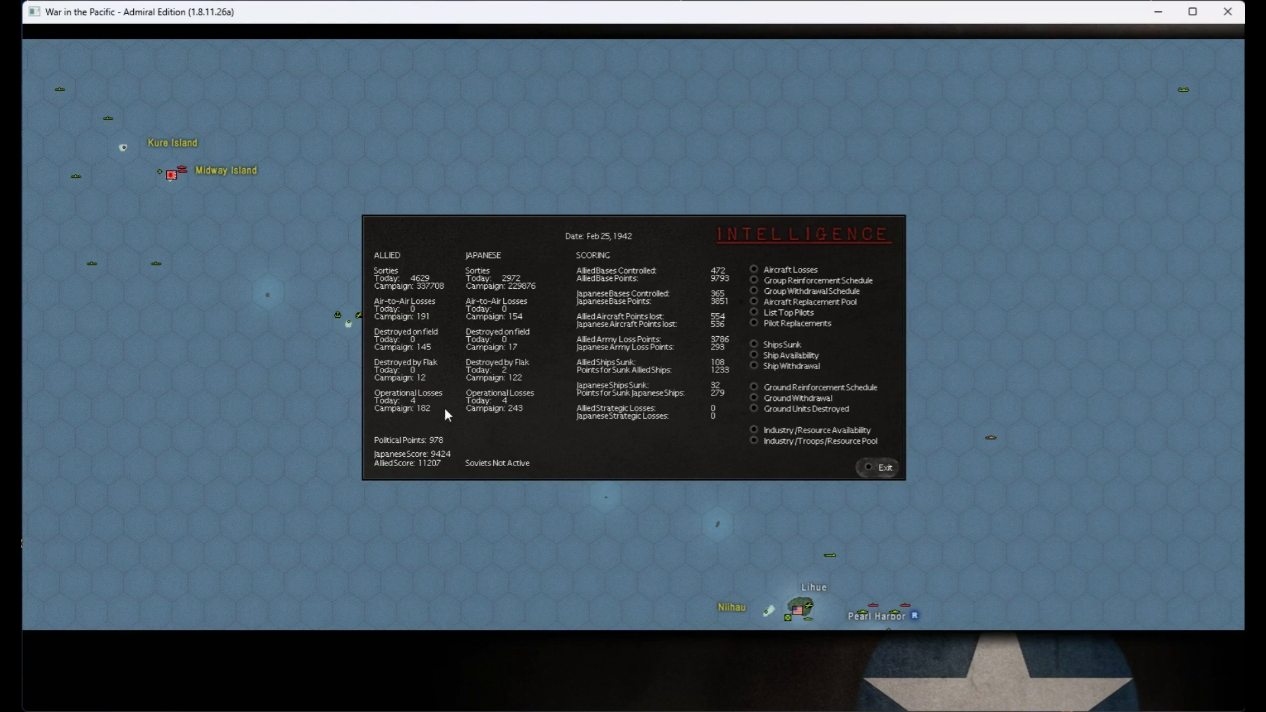
{"action": "mouse_move", "coordinate": [509, 414]}
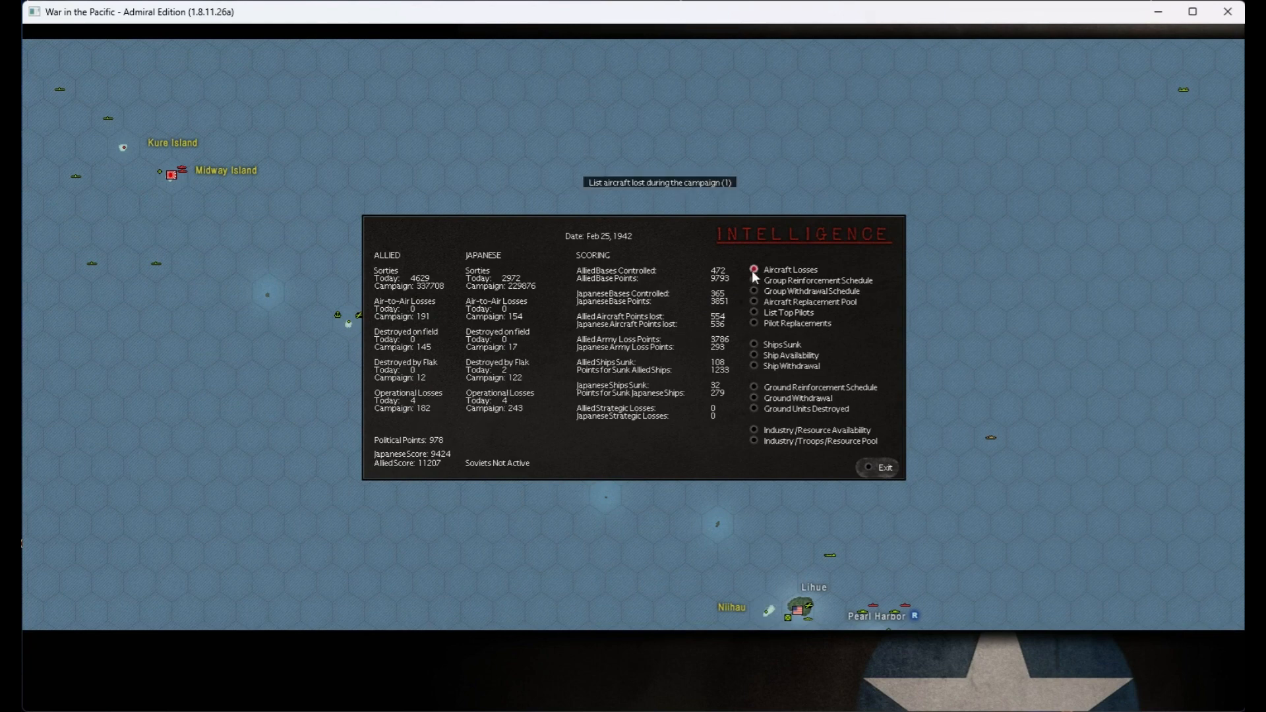
- Review the campaign aircraft losses list, return to the summary, and exit the intelligence reports
{"action": "left_click", "coordinate": [753, 269]}
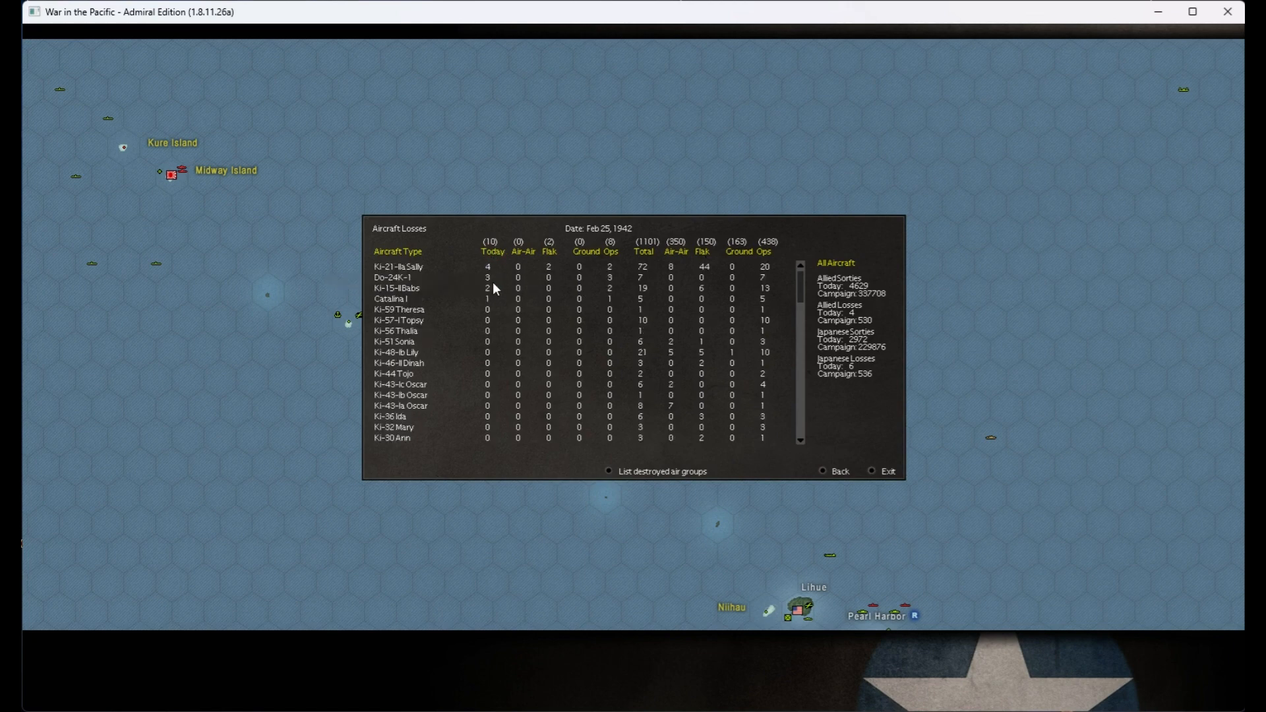
{"action": "mouse_move", "coordinate": [540, 278]}
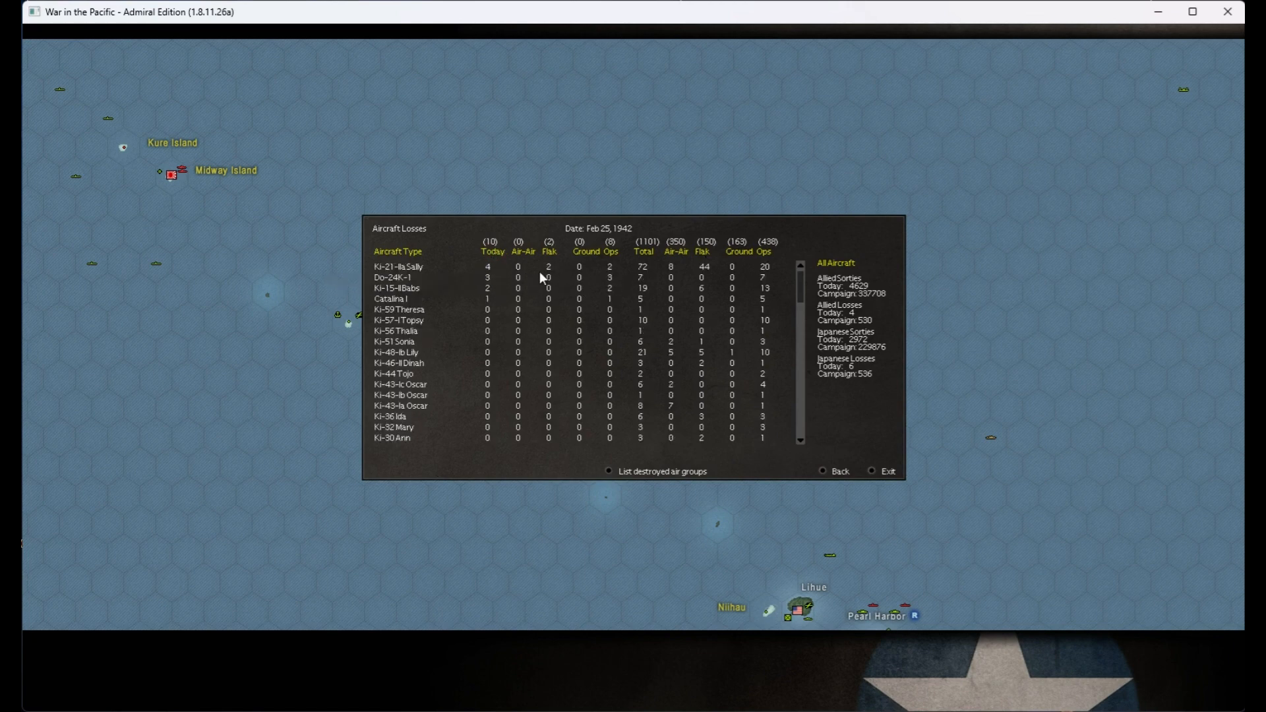
{"action": "mouse_move", "coordinate": [617, 278]}
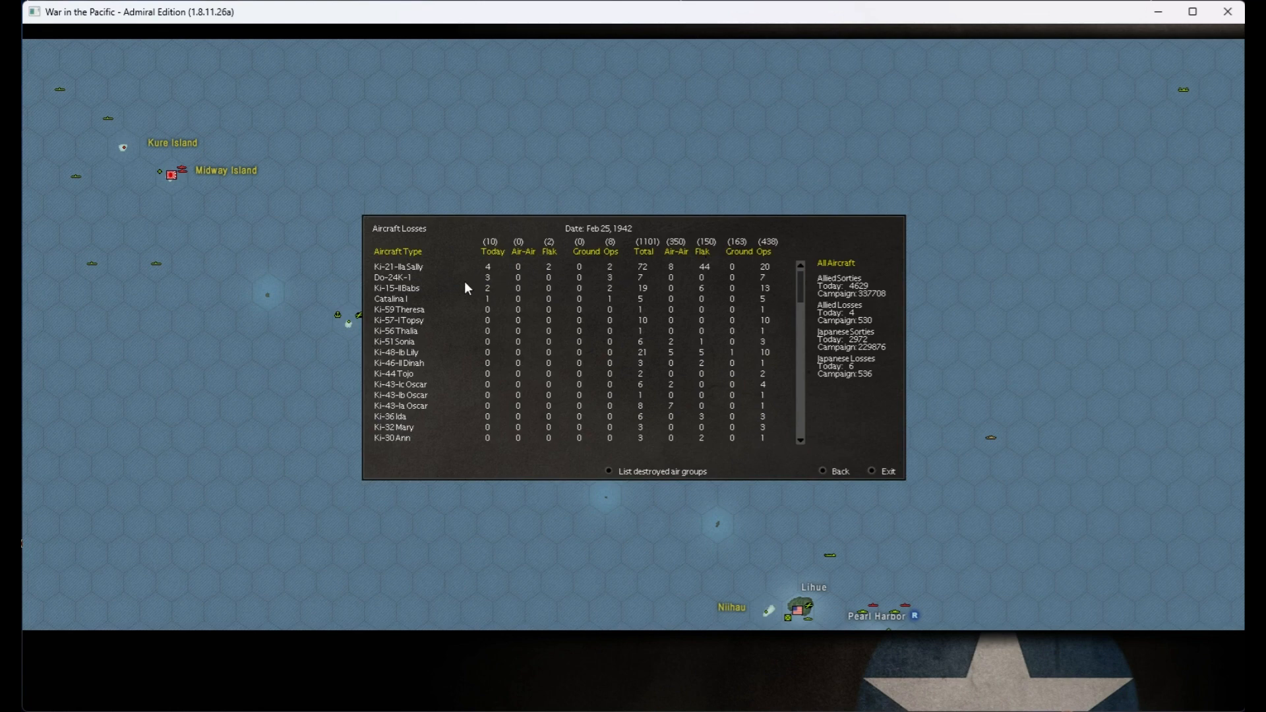
{"action": "mouse_move", "coordinate": [491, 286]}
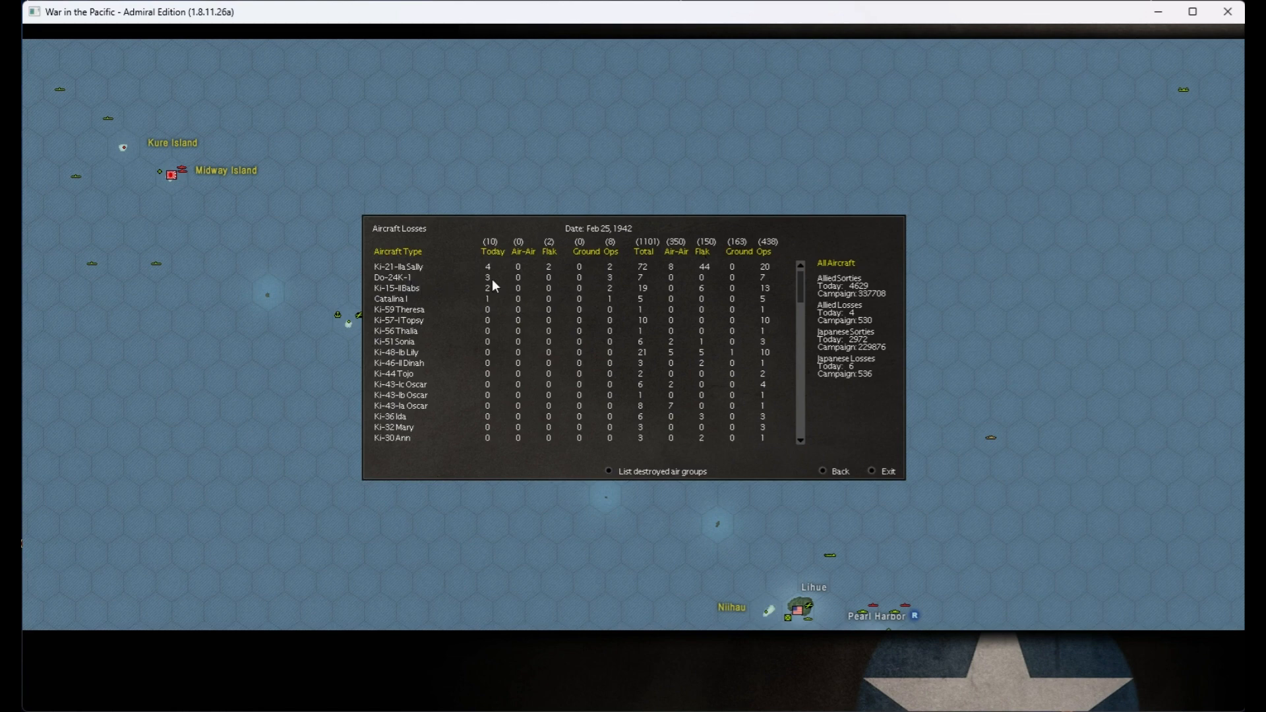
{"action": "mouse_move", "coordinate": [396, 299]}
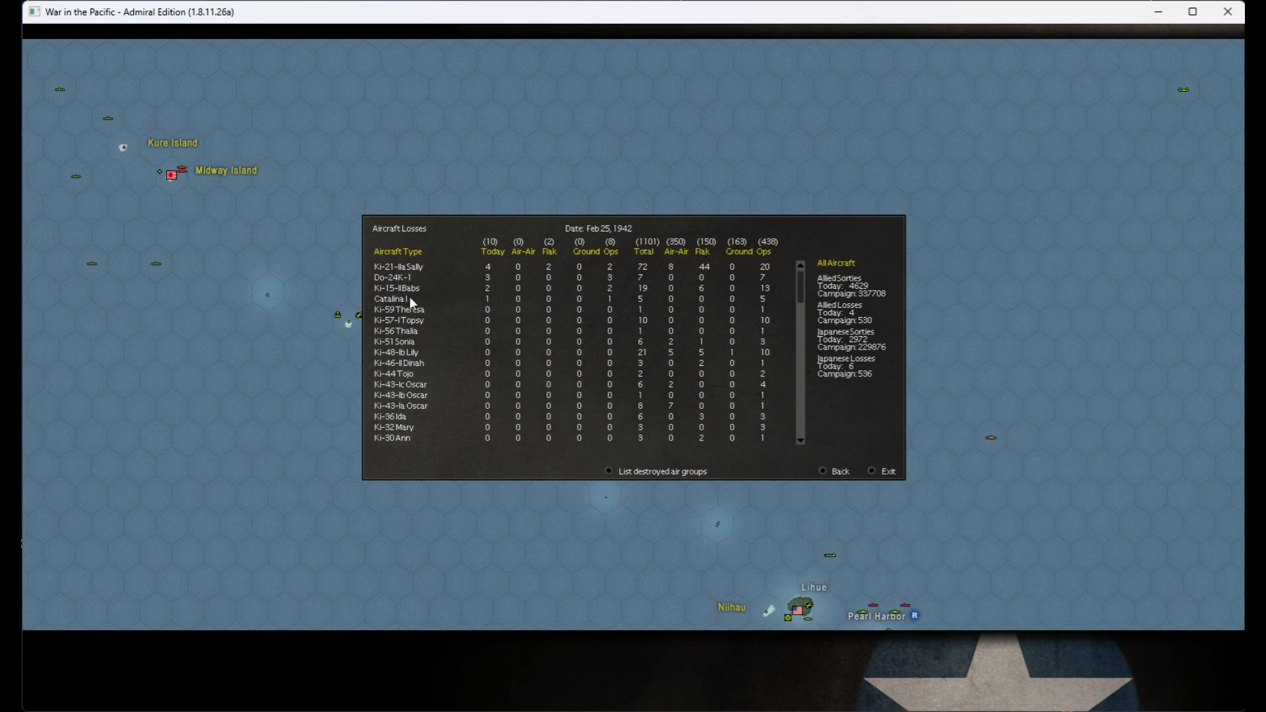
{"action": "mouse_move", "coordinate": [596, 311]}
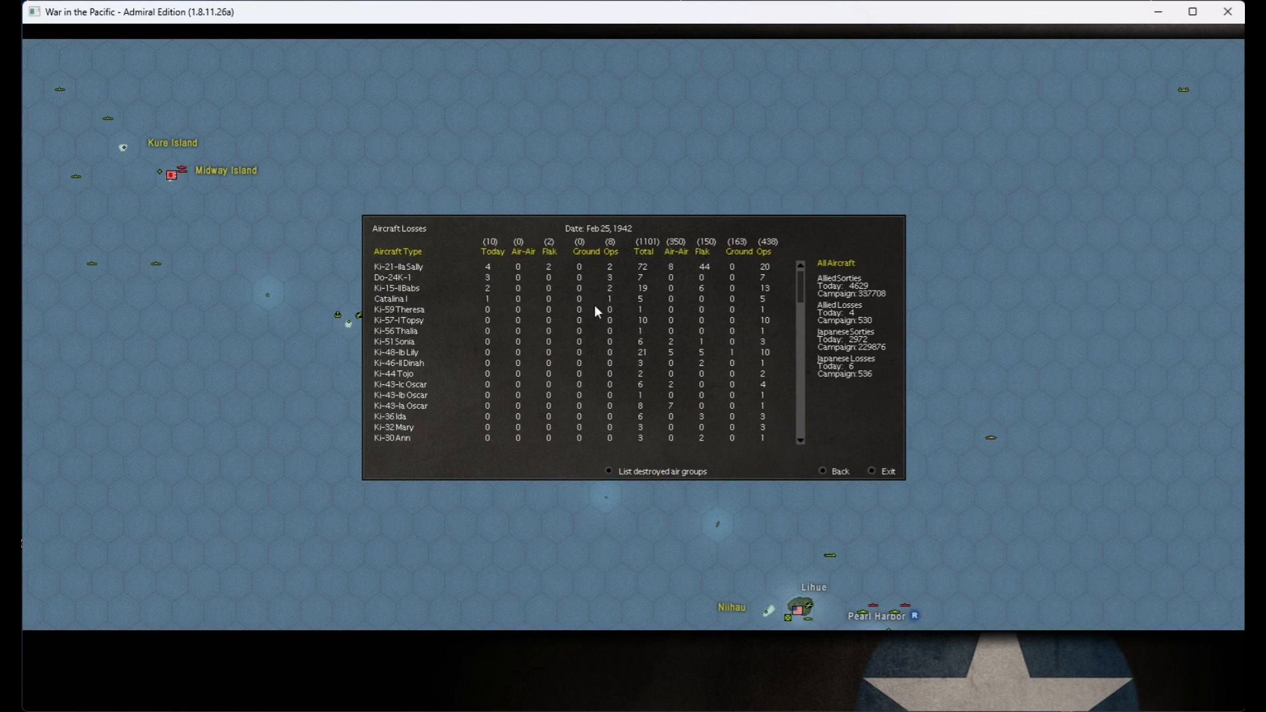
{"action": "mouse_move", "coordinate": [547, 331]}
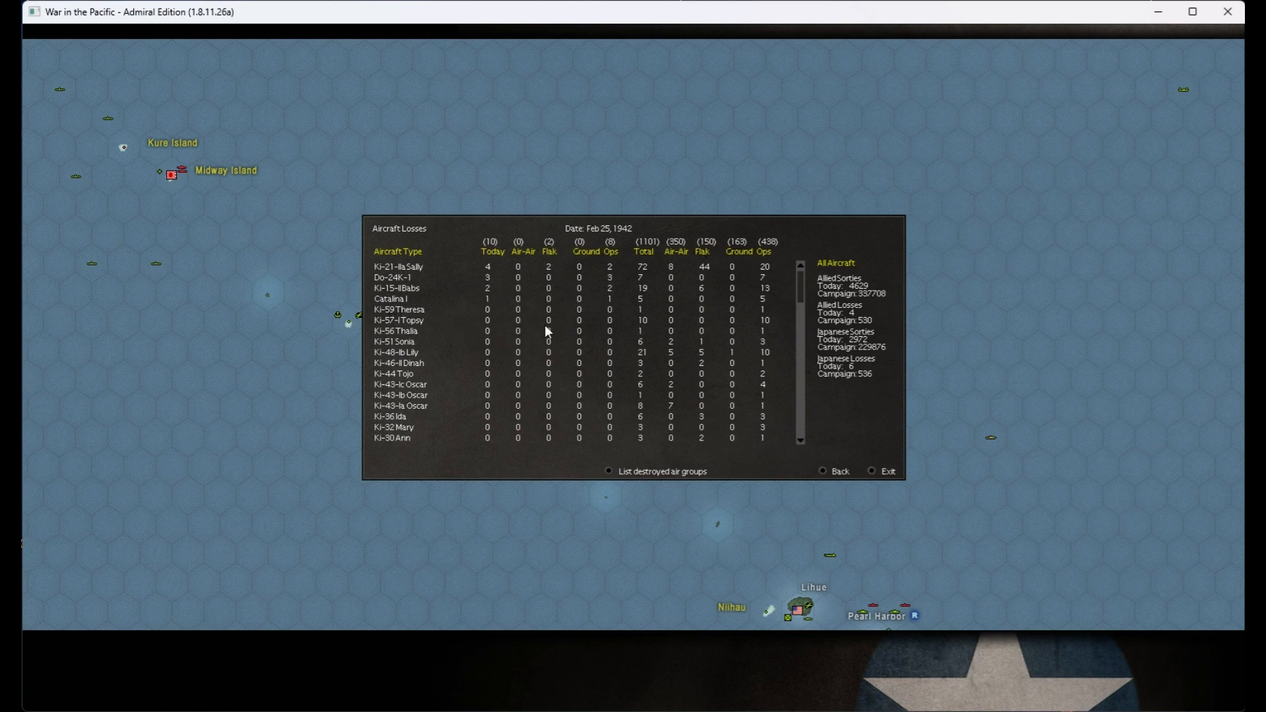
{"action": "mouse_move", "coordinate": [832, 445]}
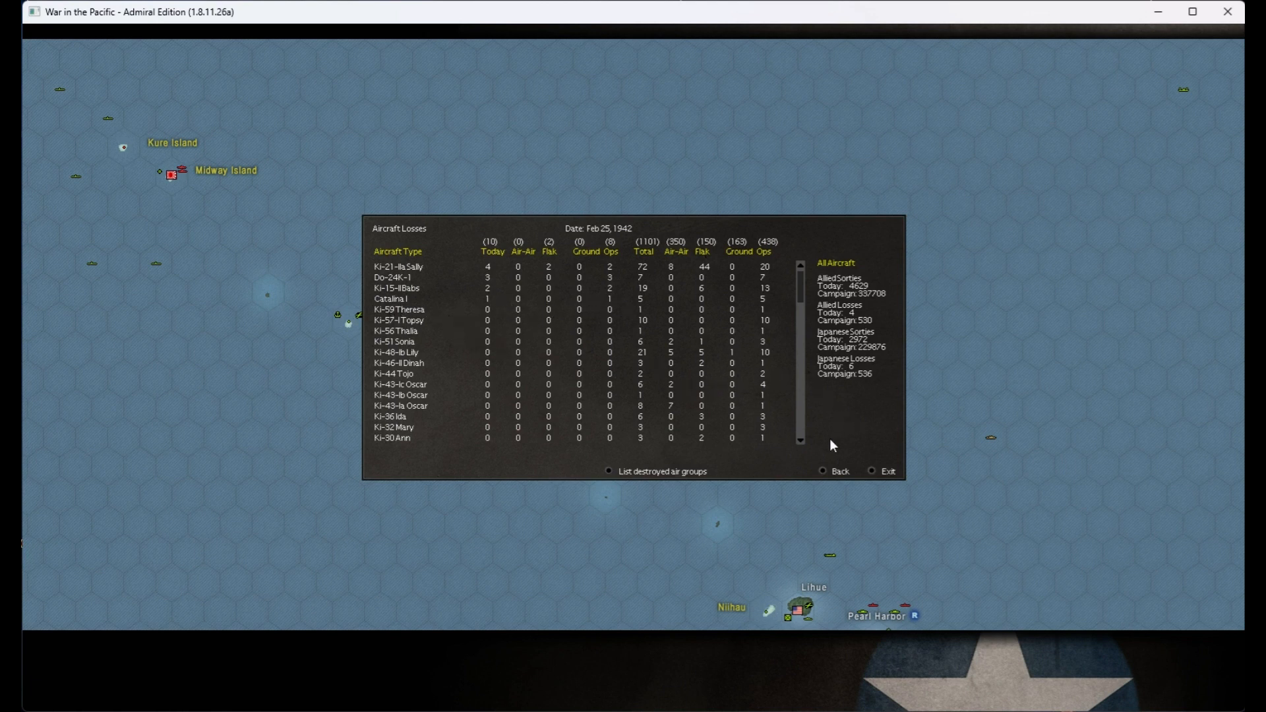
{"action": "left_click", "coordinate": [843, 471]}
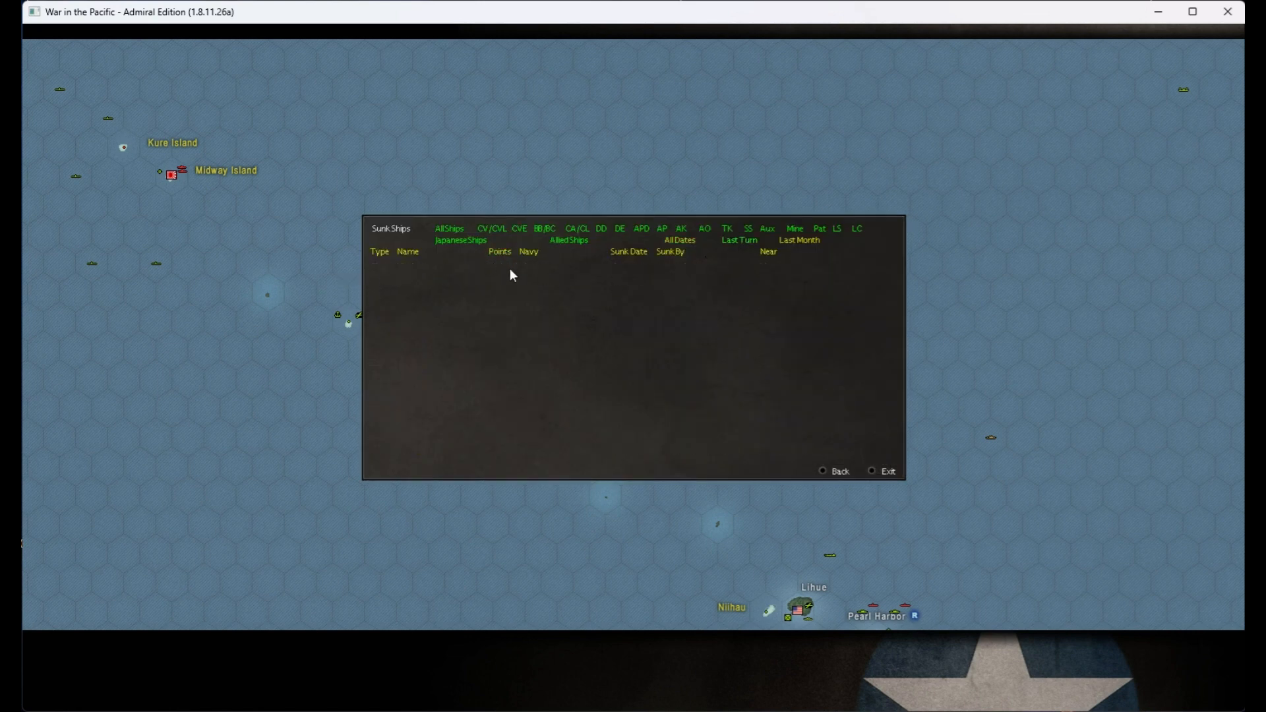
{"action": "left_click", "coordinate": [887, 471]}
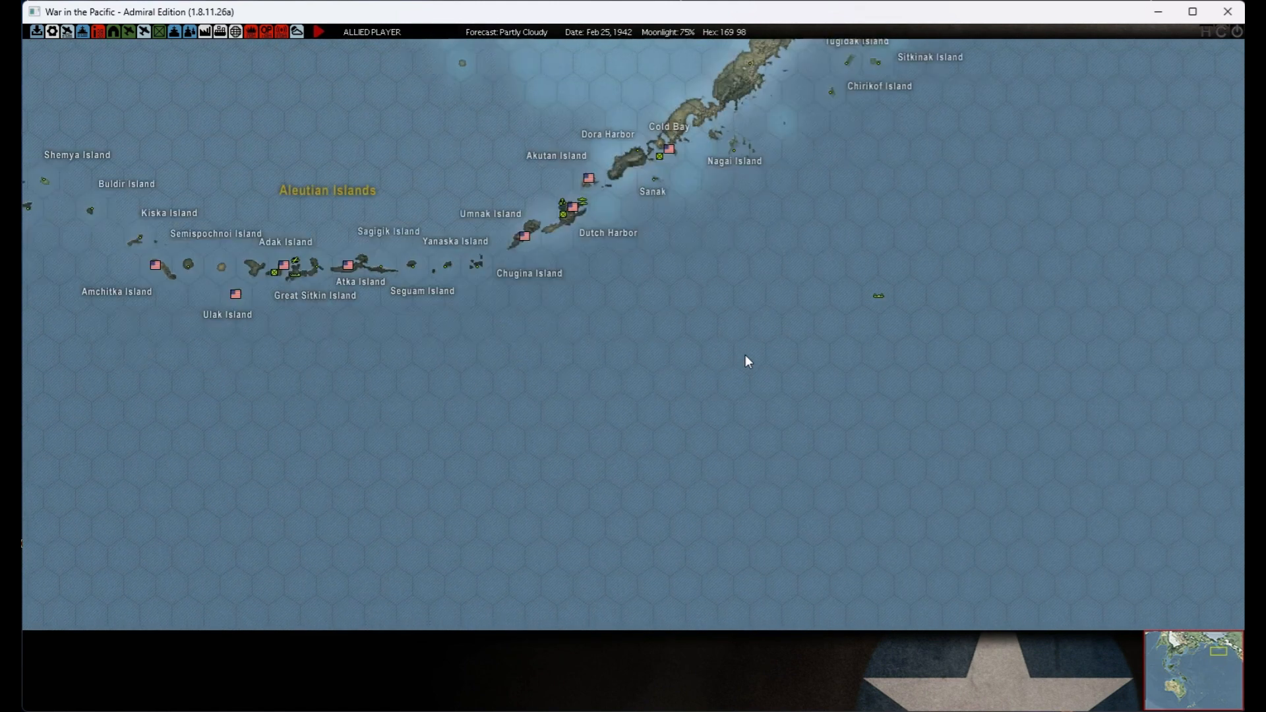
- Check the Adak Island base in the Aleutians, then jump the map back to the Hawaiian Islands
{"action": "scroll", "scroll_direction": "down", "scroll_amount": 3}
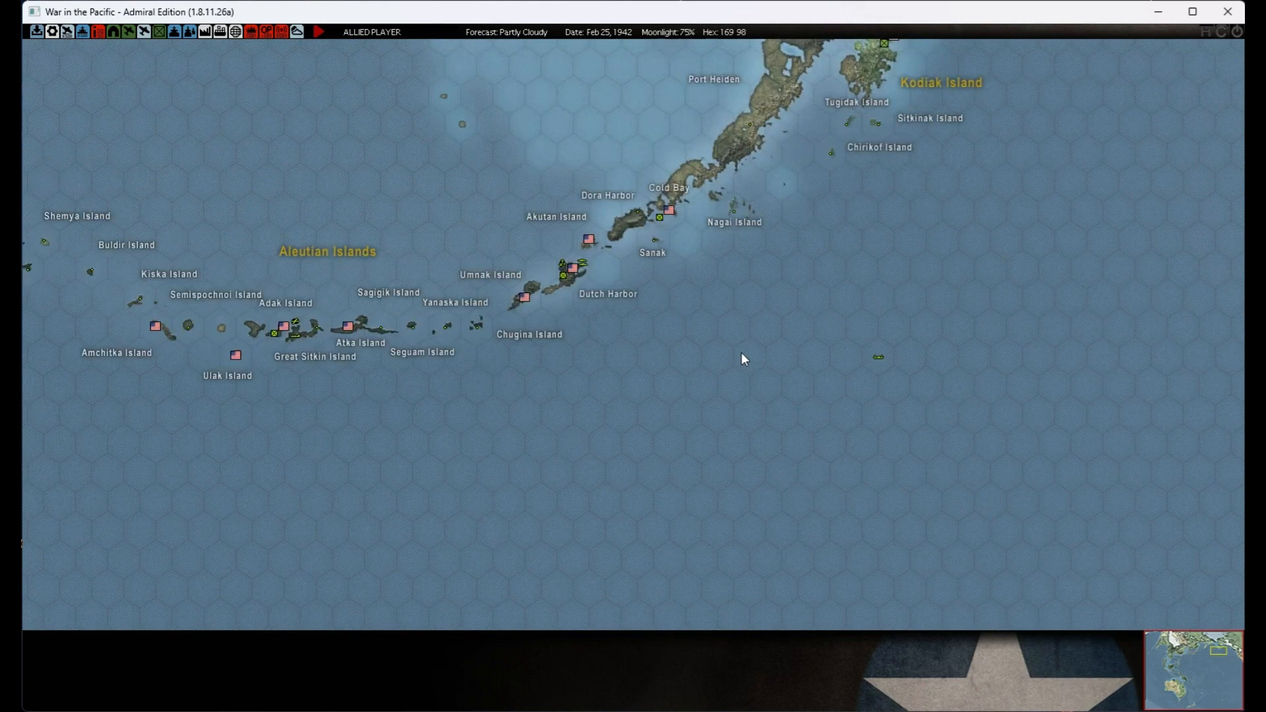
{"action": "mouse_move", "coordinate": [346, 377]}
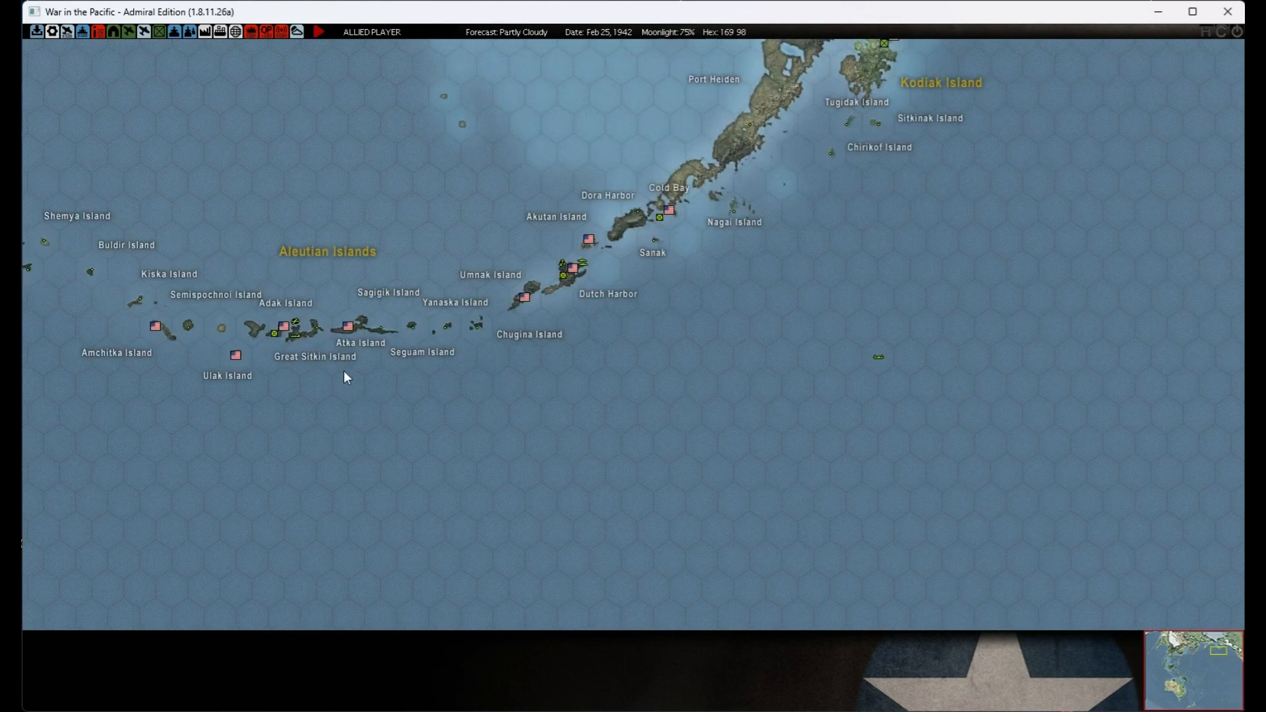
{"action": "left_click", "coordinate": [280, 327]}
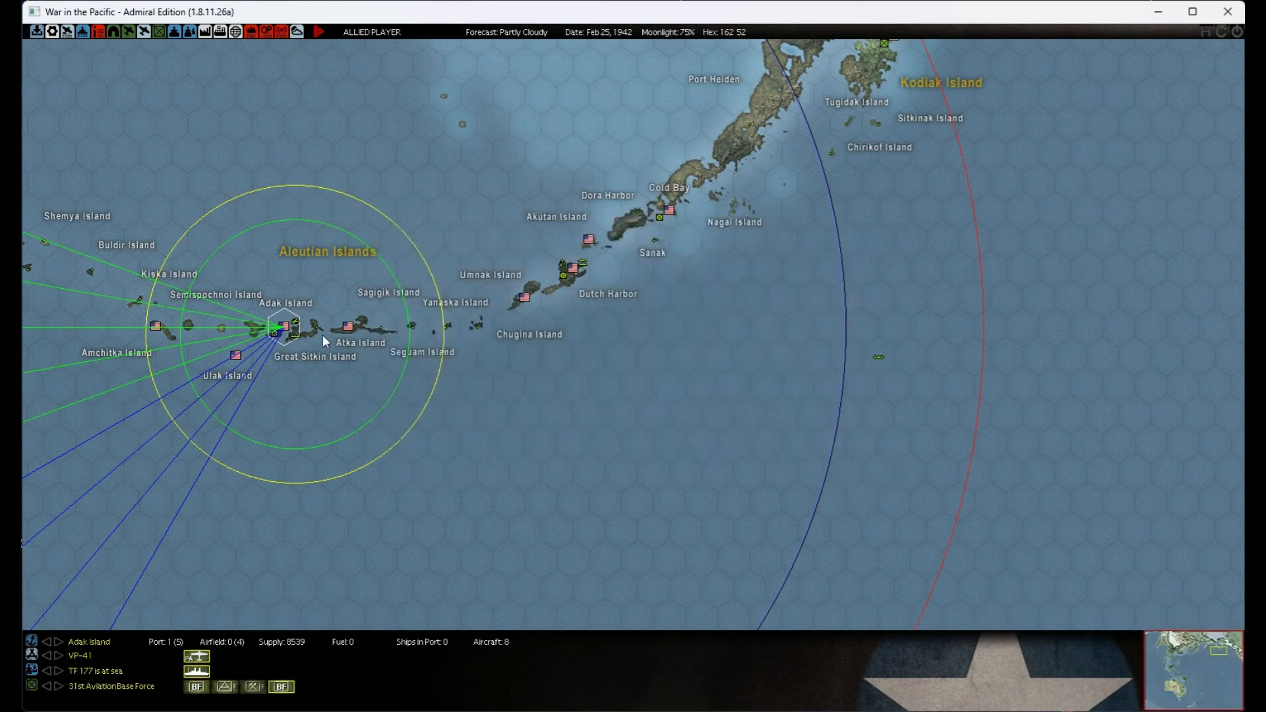
{"action": "left_click", "coordinate": [279, 327]}
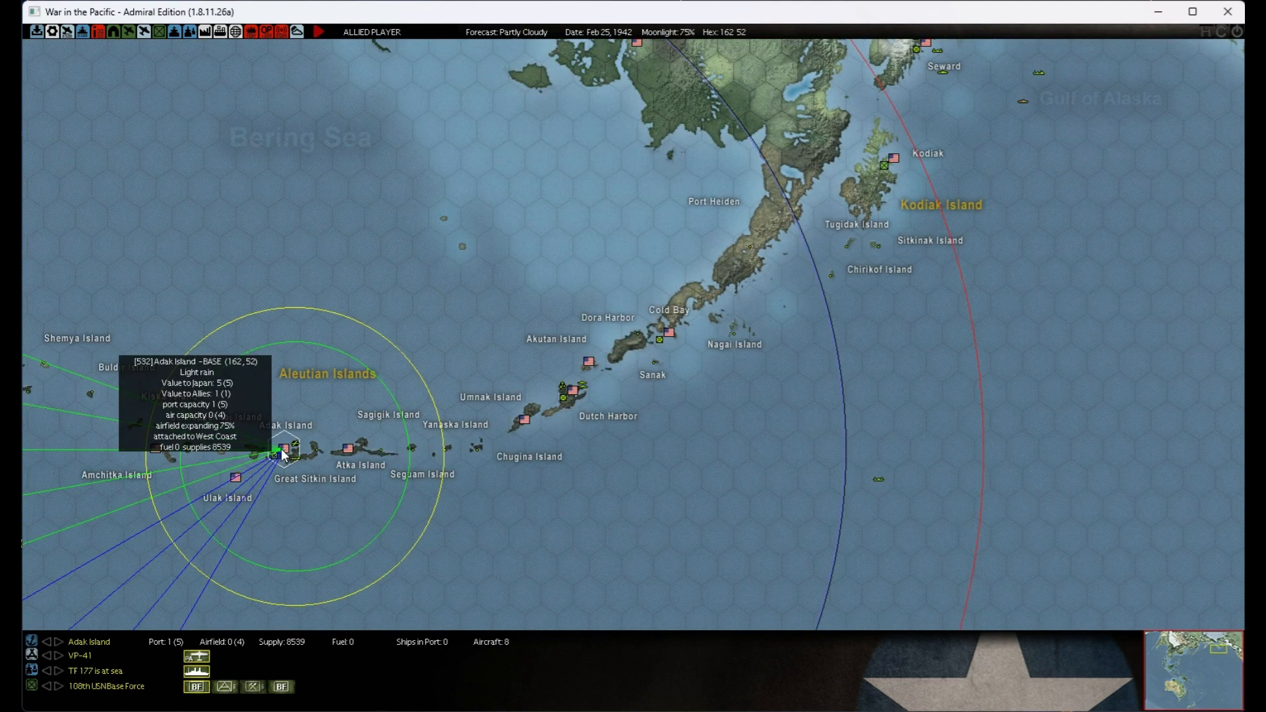
{"action": "left_click", "coordinate": [282, 449]}
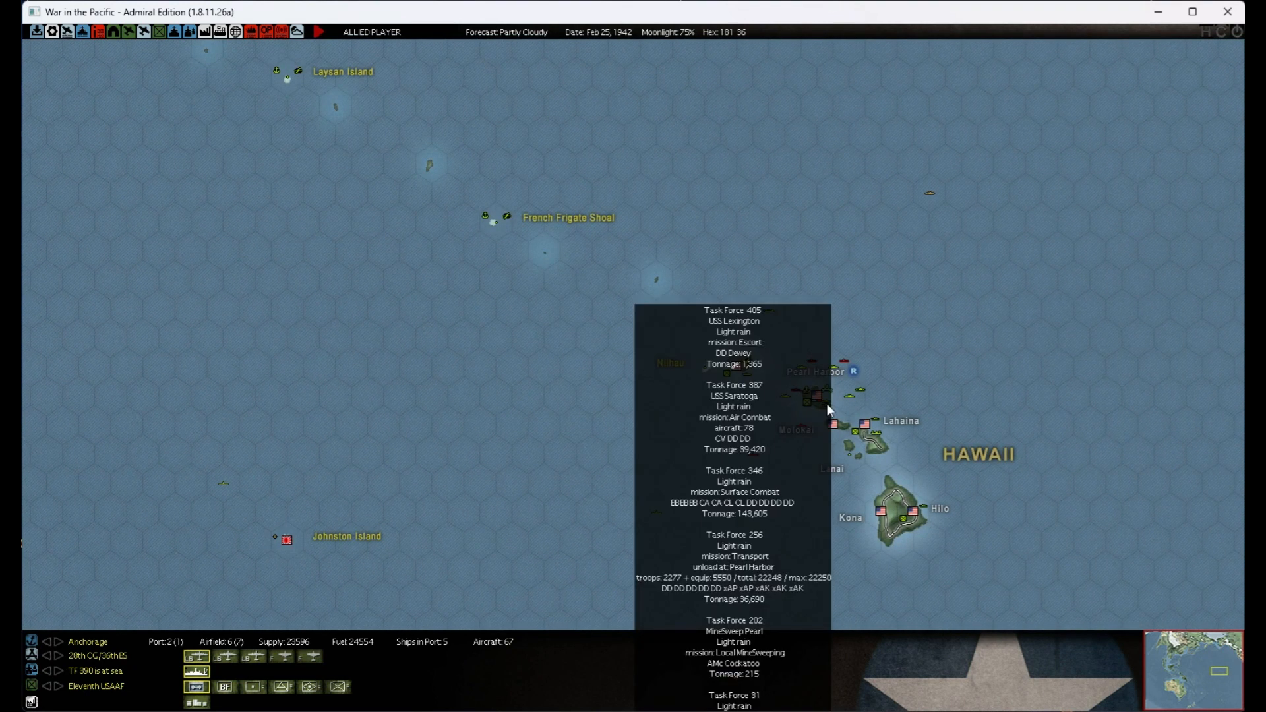
- Review TF 346's ship roster from the Pearl Harbor task force list and return to the list
{"action": "left_click", "coordinate": [807, 396]}
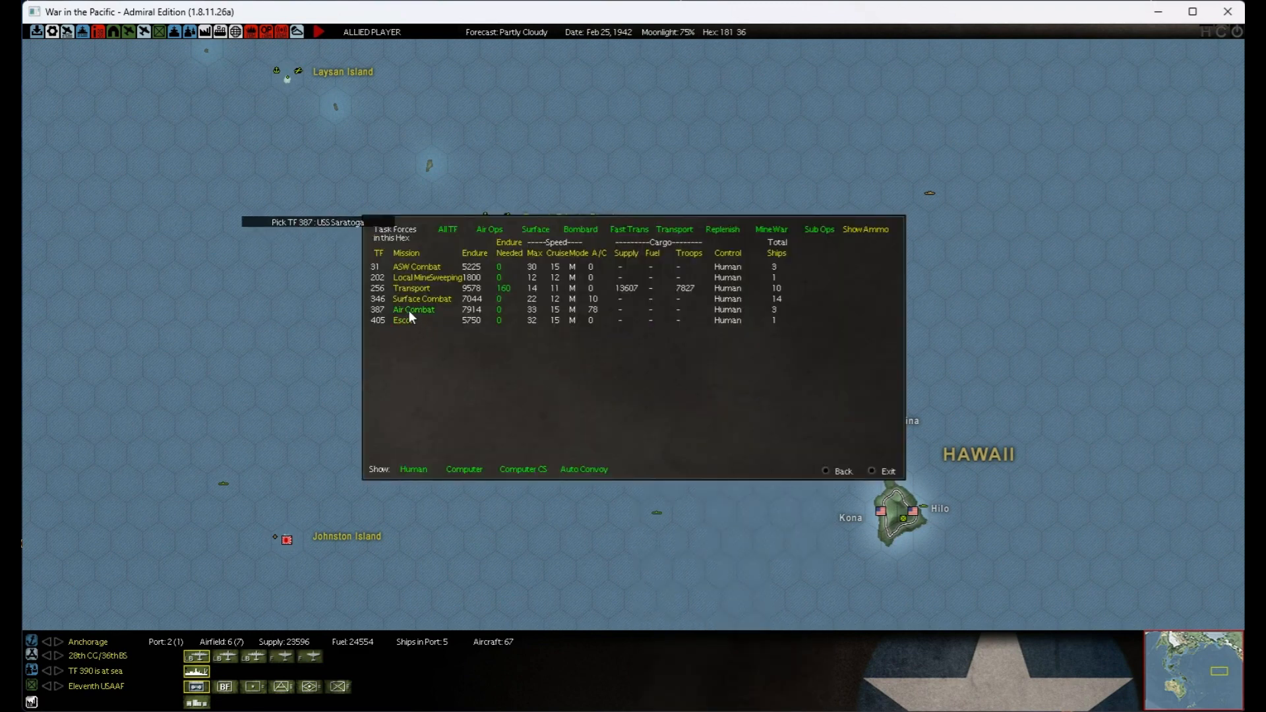
{"action": "left_click", "coordinate": [420, 299]}
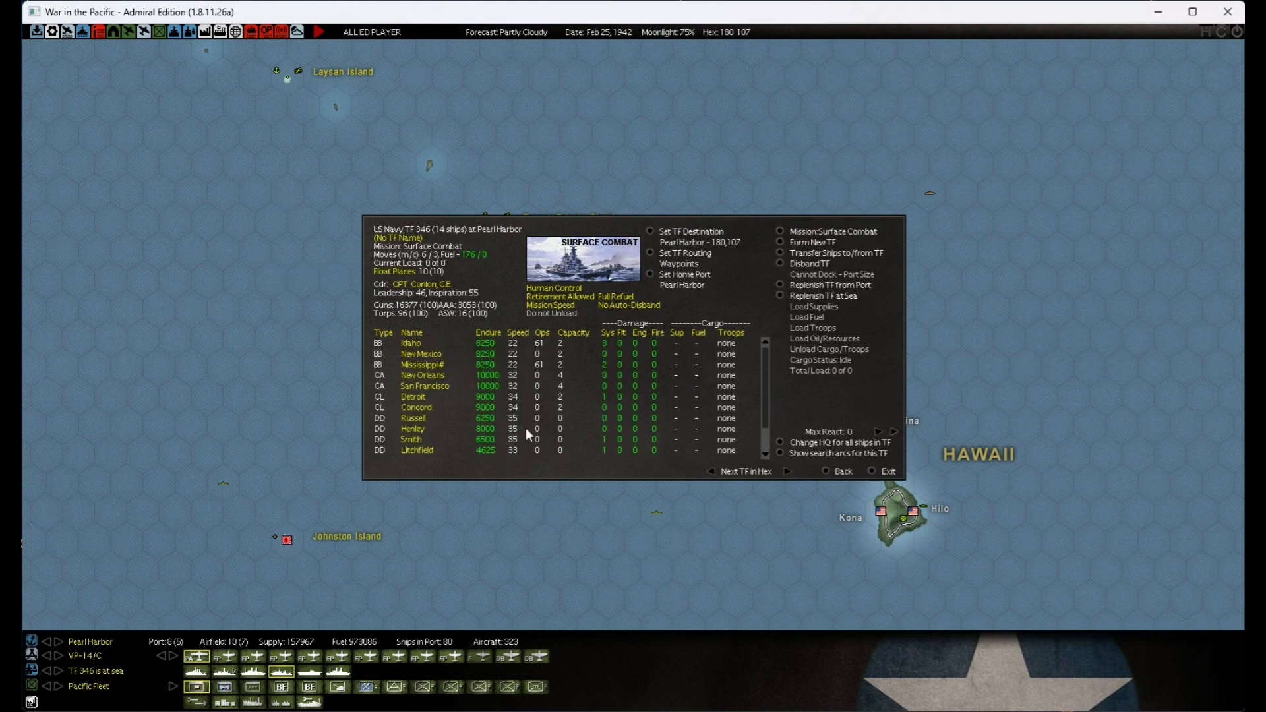
{"action": "mouse_move", "coordinate": [630, 361]}
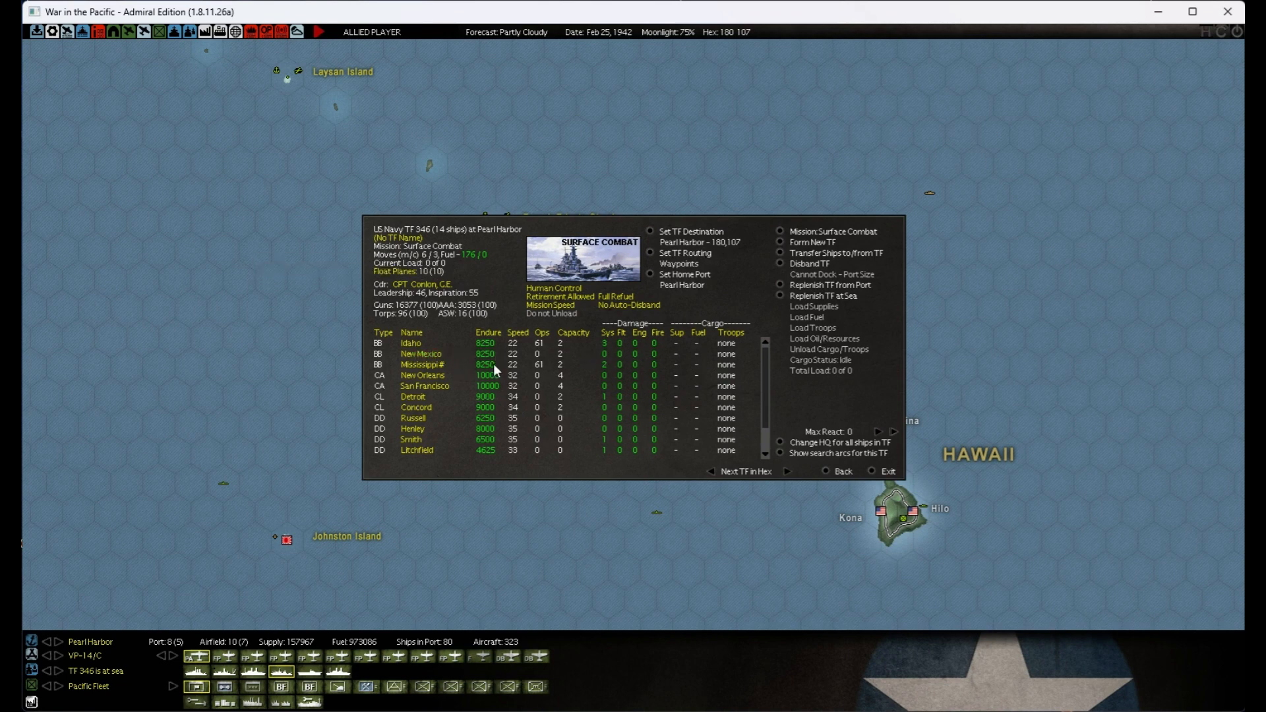
{"action": "mouse_move", "coordinate": [824, 472]}
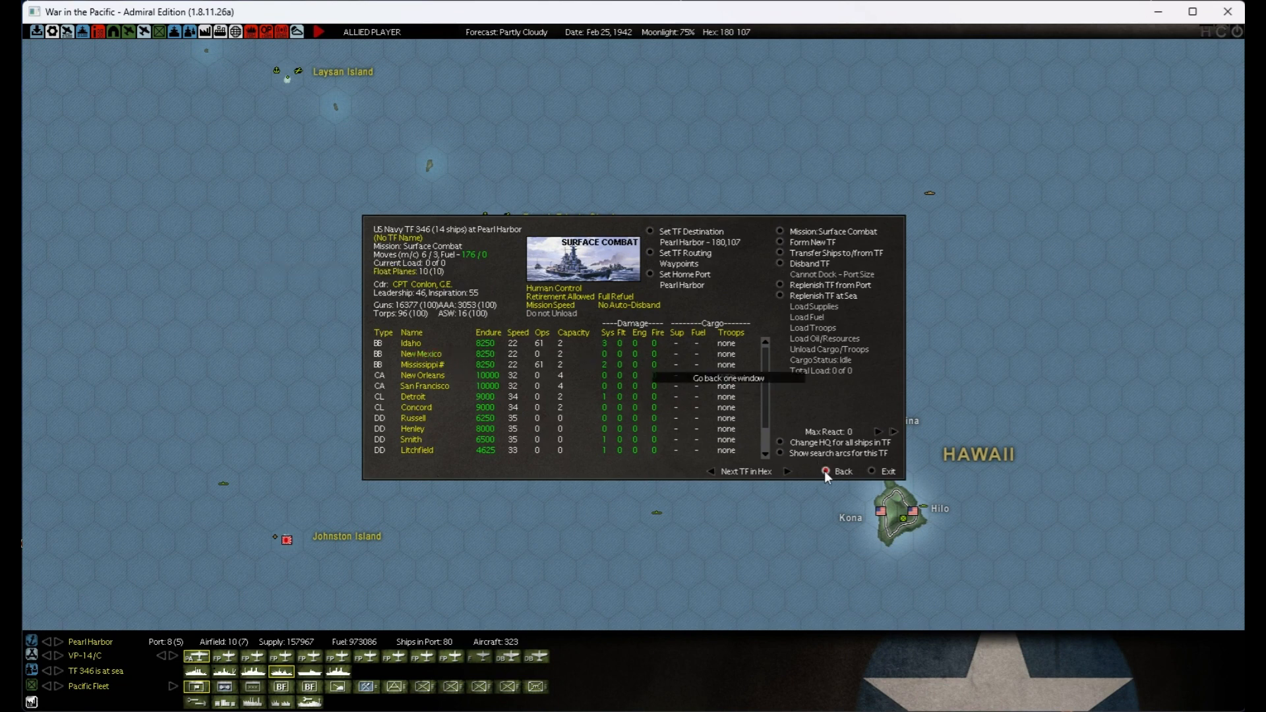
{"action": "left_click", "coordinate": [842, 470]}
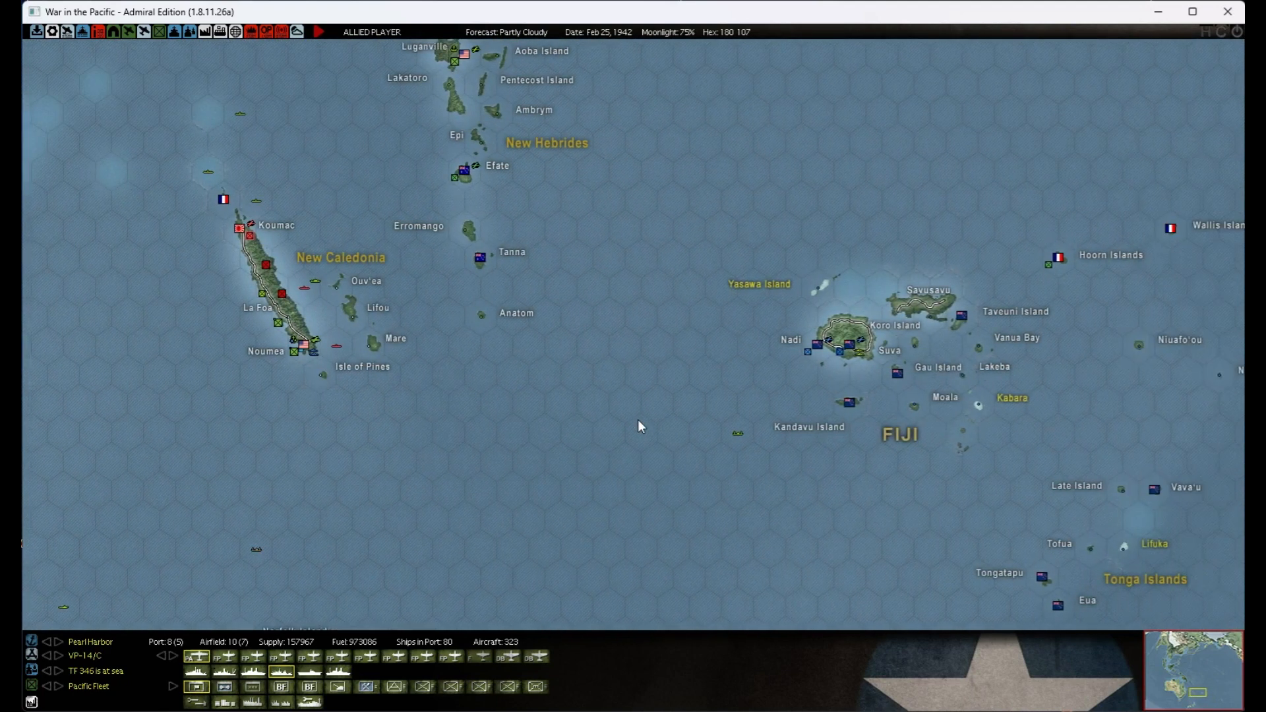
- Scroll to Samoa, inspect the Pago Pago base screen and close it
{"action": "scroll", "scroll_direction": "right", "scroll_amount": 3}
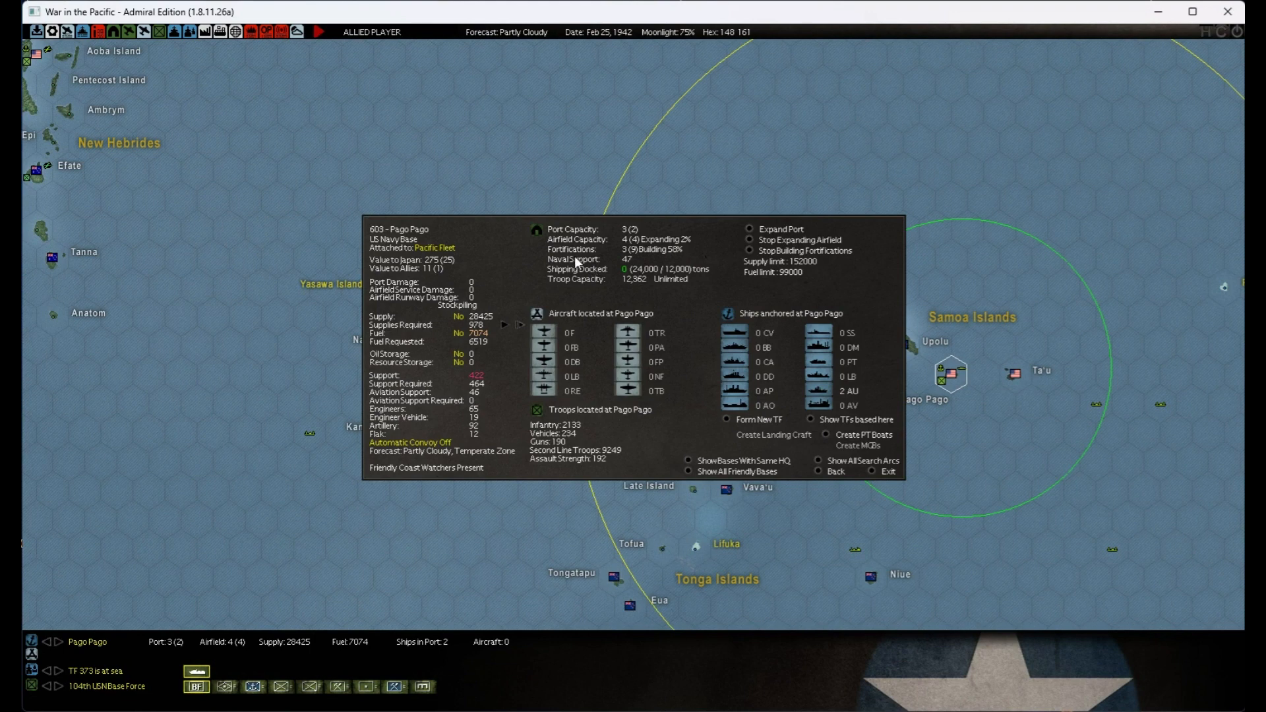
{"action": "mouse_move", "coordinate": [477, 432]}
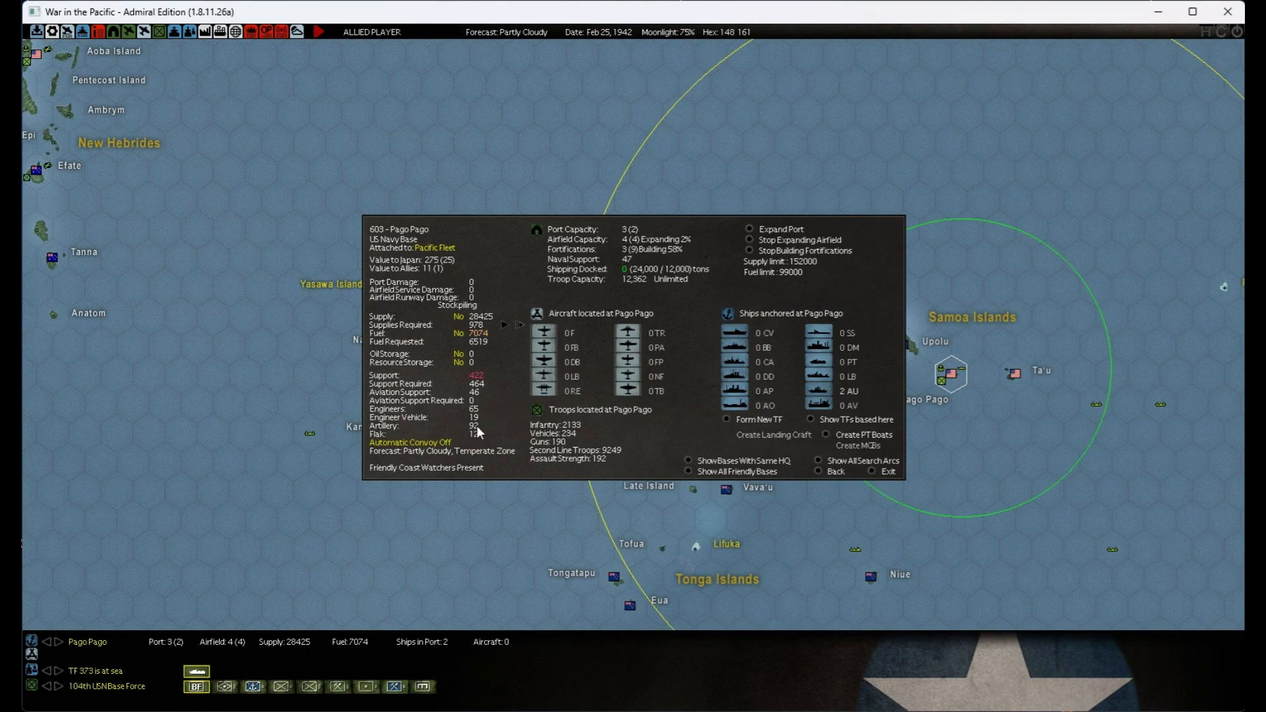
{"action": "mouse_move", "coordinate": [804, 474]}
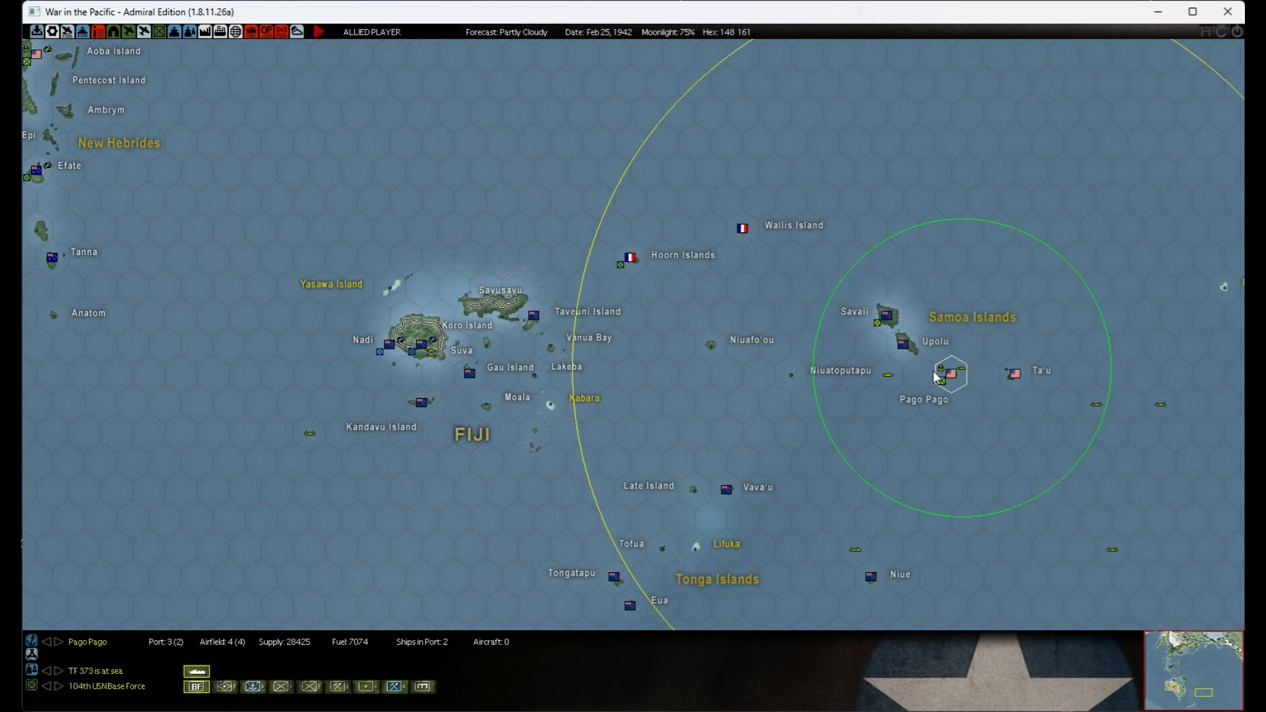
{"action": "left_click", "coordinate": [950, 372]}
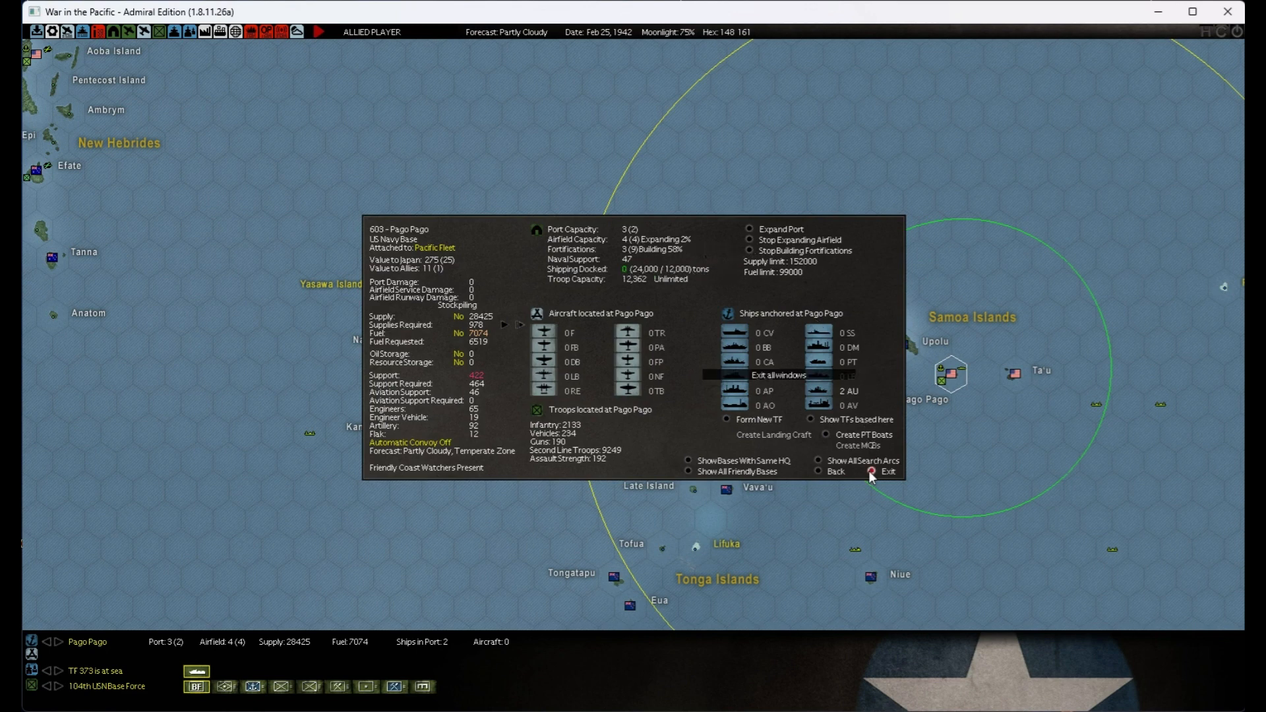
{"action": "mouse_move", "coordinate": [872, 474]}
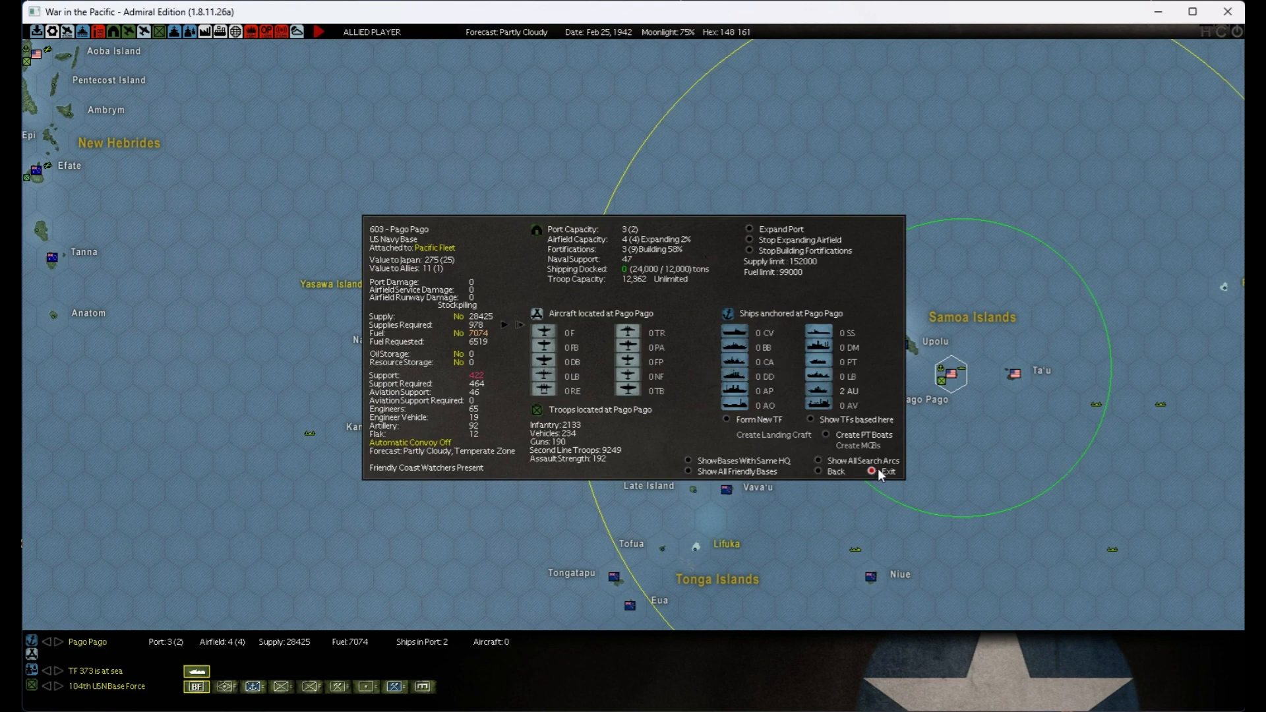
{"action": "left_click", "coordinate": [874, 472]}
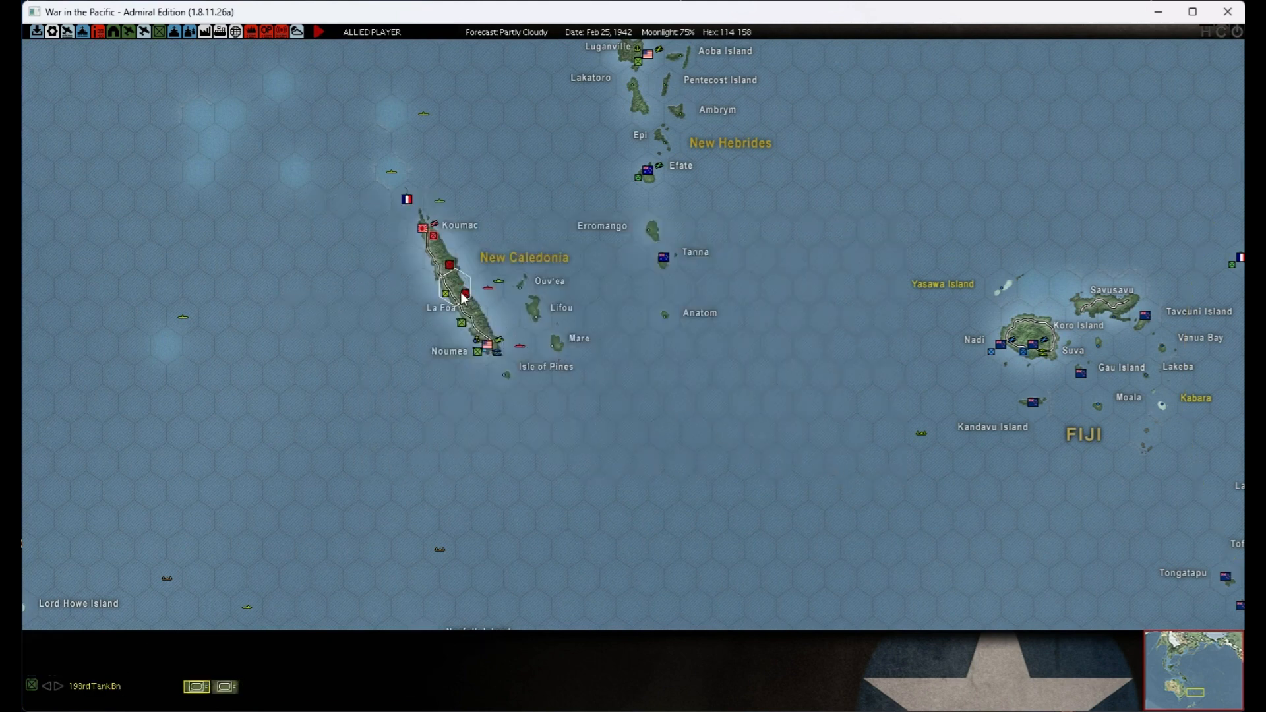
{"action": "mouse_move", "coordinate": [464, 301]}
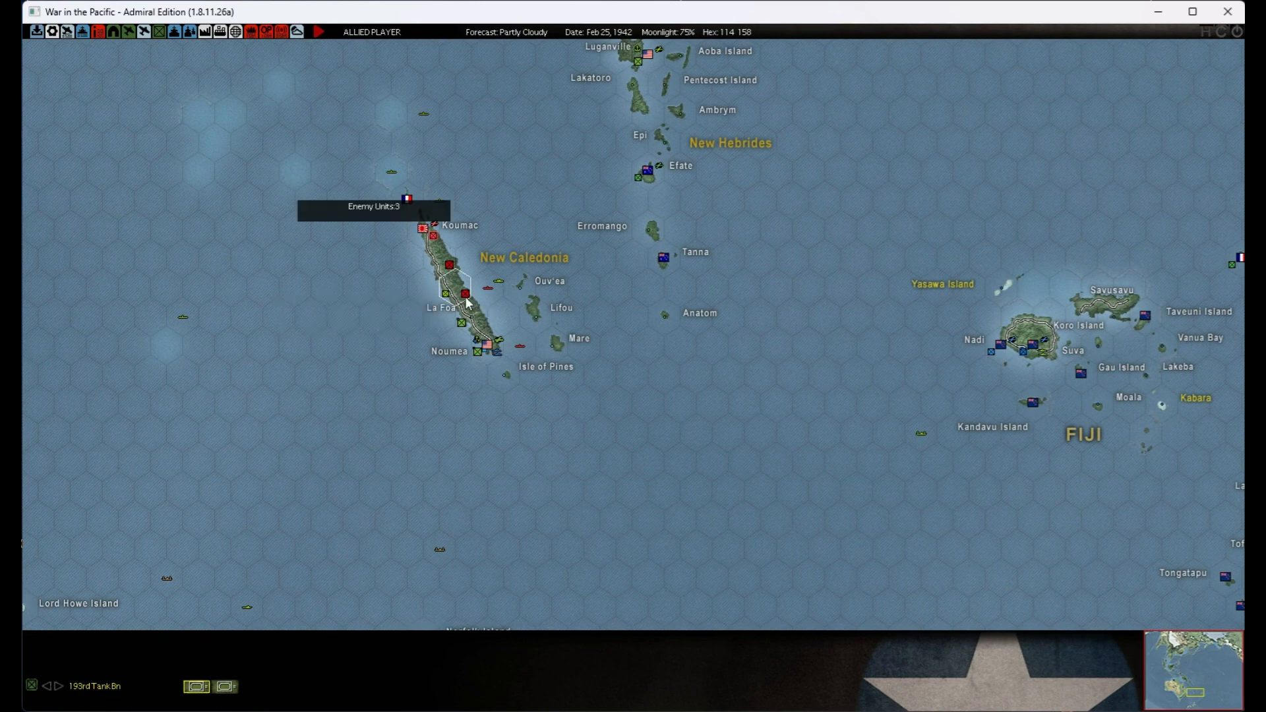
- Set the 193rd and 2nd USMC tank battalions in hex 114,158 near La Foa to combat mode, then close the unit lists
{"action": "left_click", "coordinate": [463, 292]}
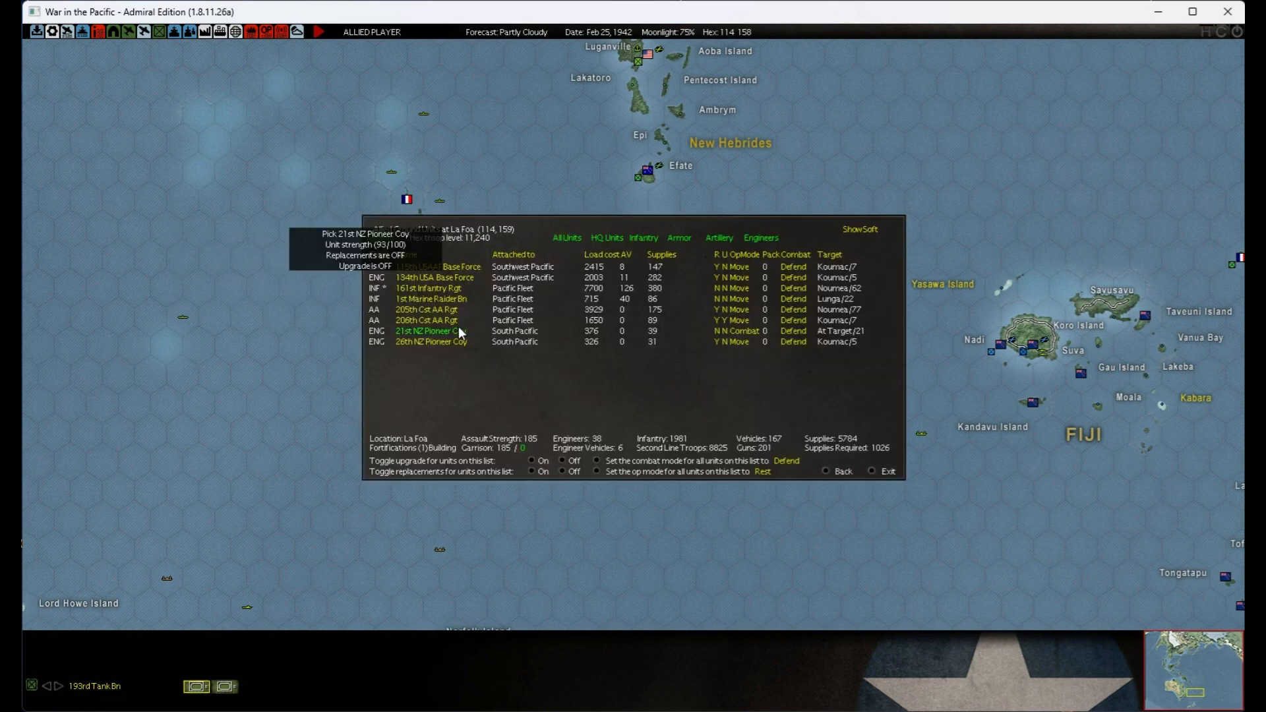
{"action": "mouse_move", "coordinate": [480, 336]}
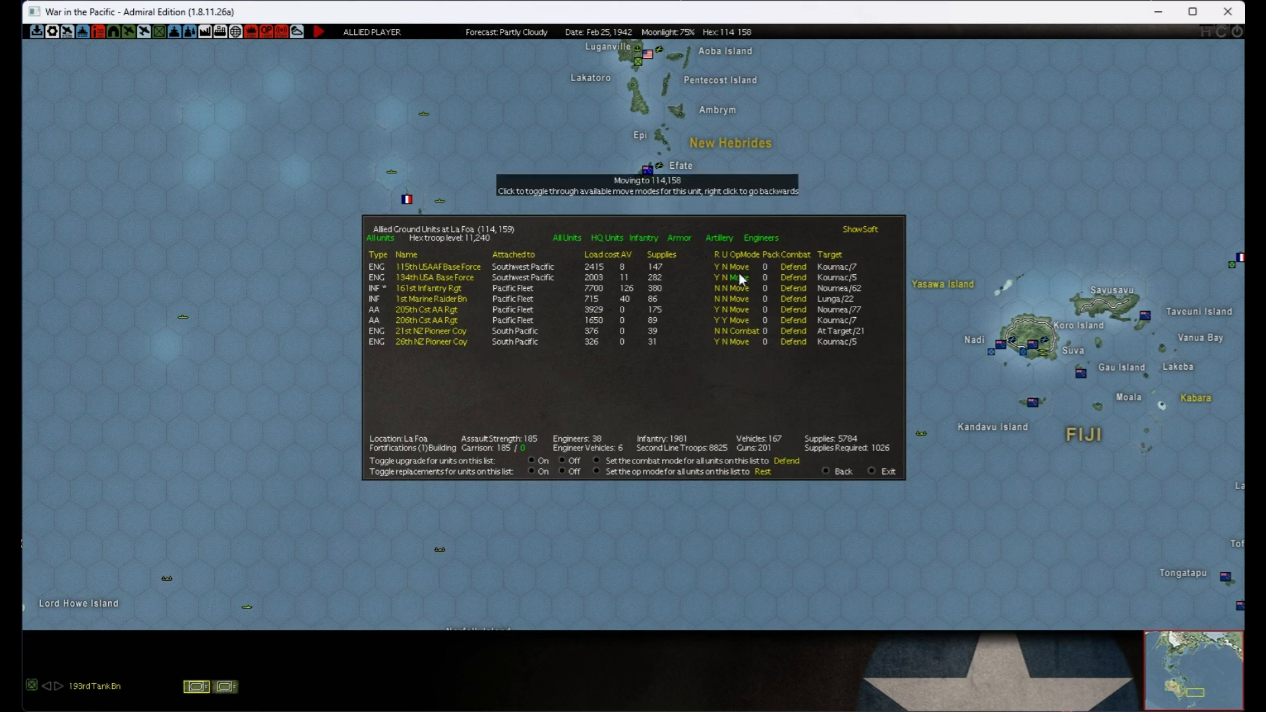
{"action": "left_click", "coordinate": [884, 471]}
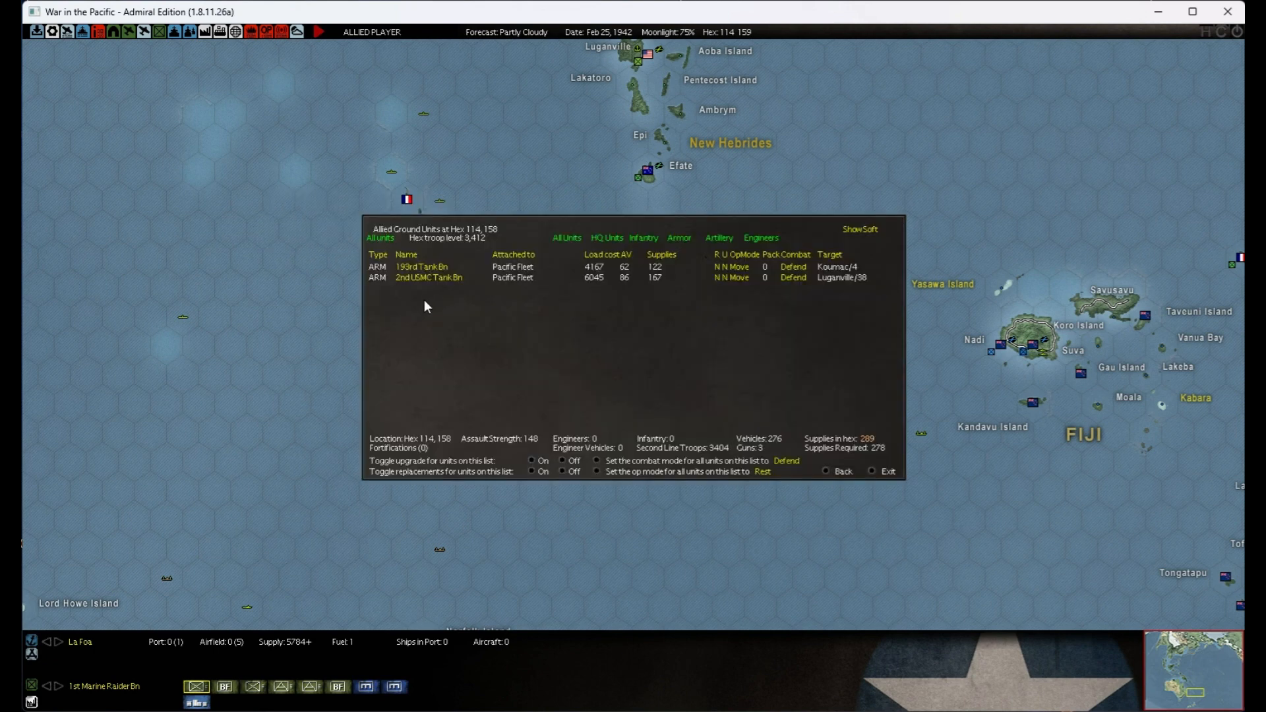
{"action": "left_click", "coordinate": [734, 266]}
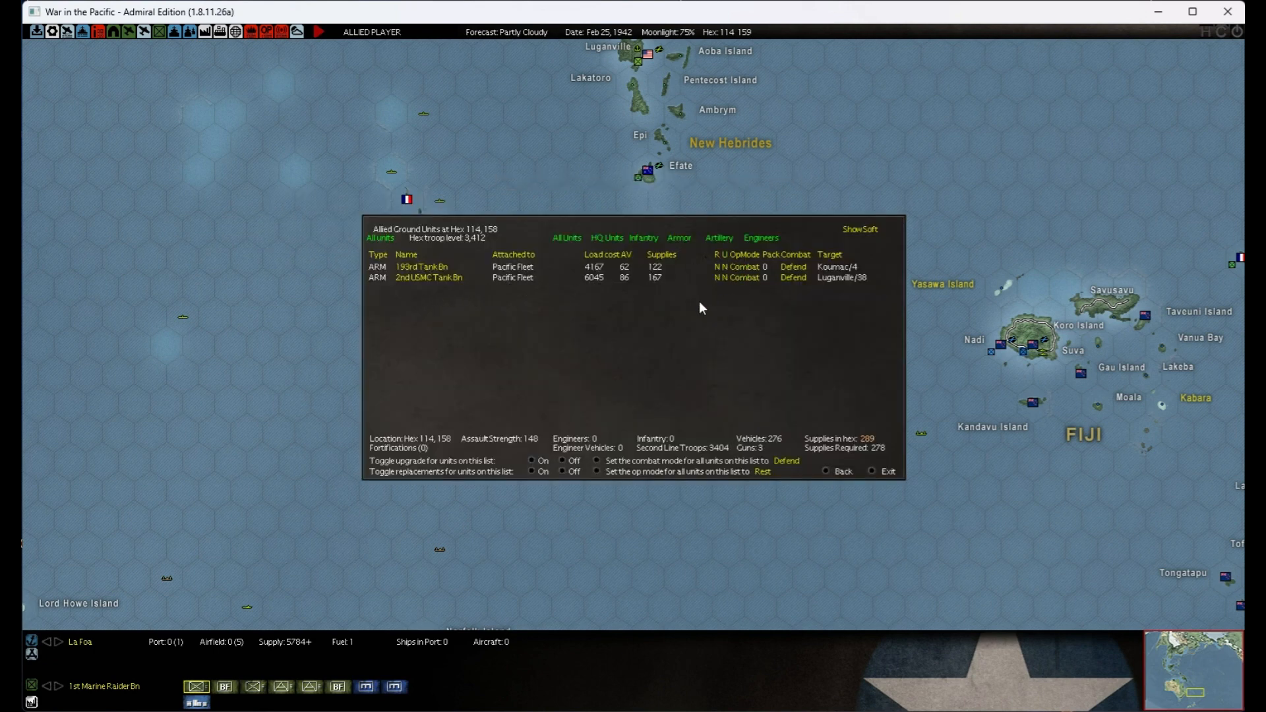
{"action": "mouse_move", "coordinate": [825, 471]}
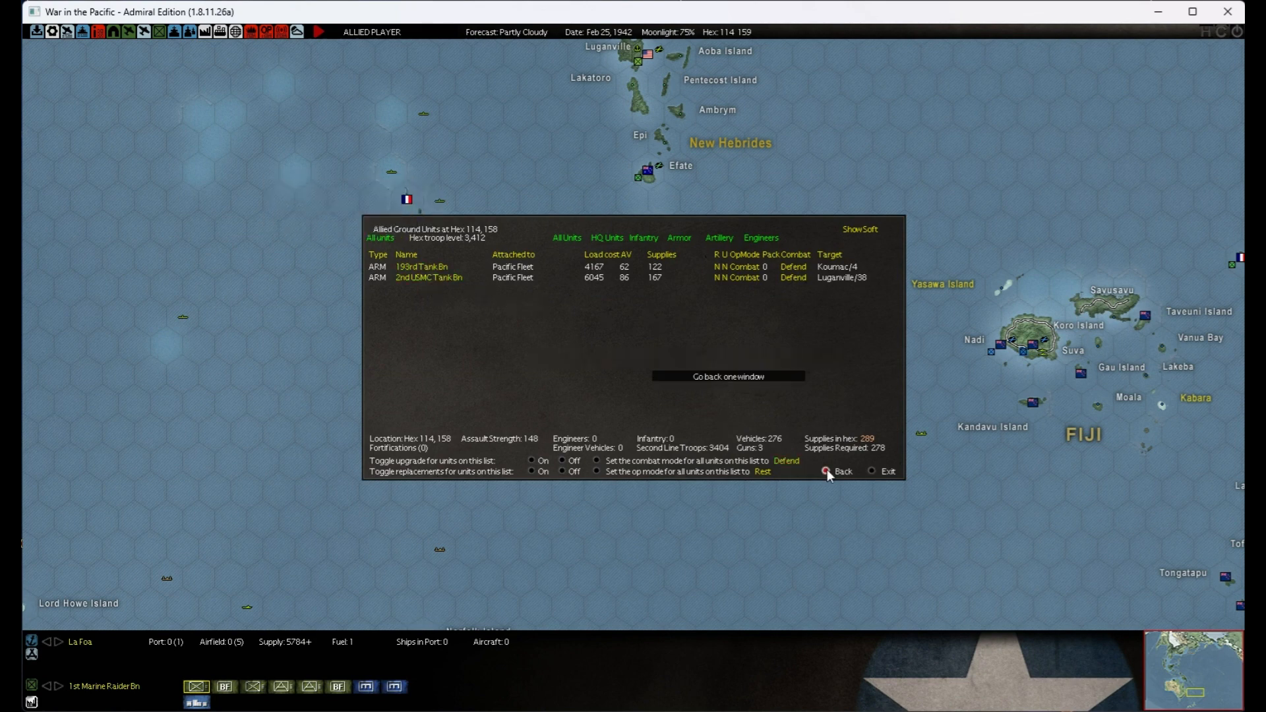
{"action": "left_click", "coordinate": [830, 470]}
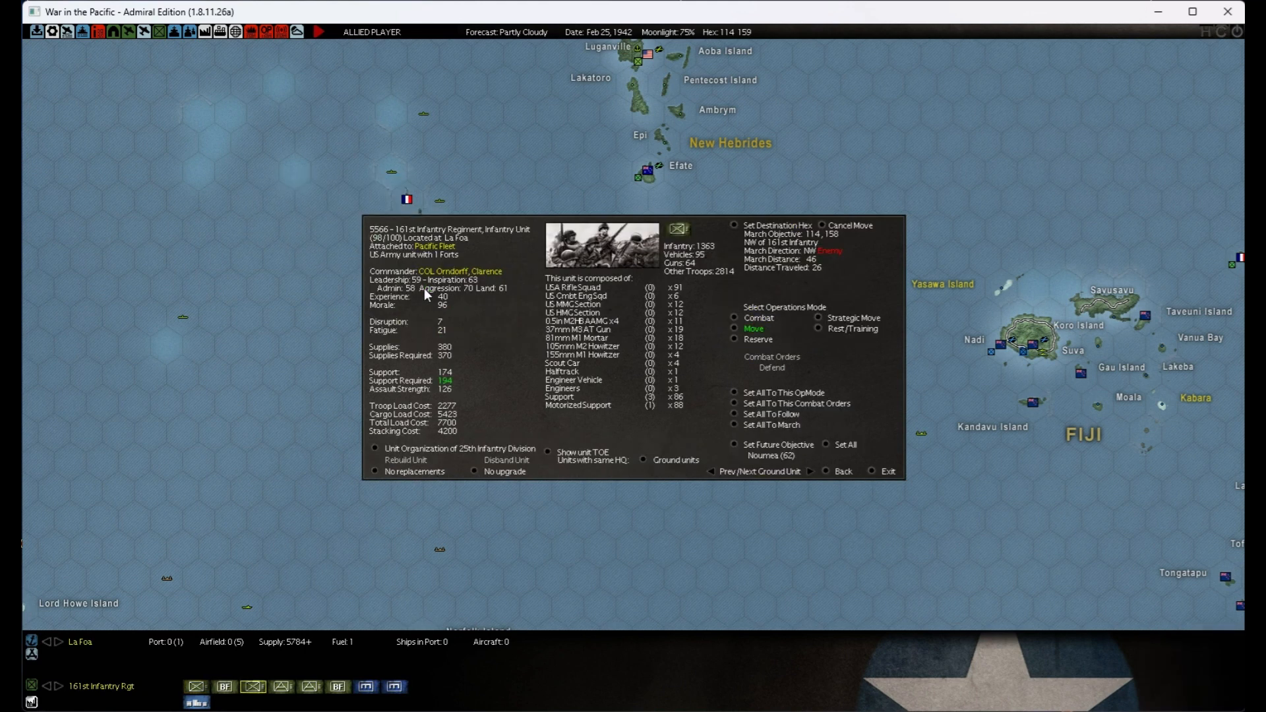
{"action": "mouse_move", "coordinate": [815, 272]}
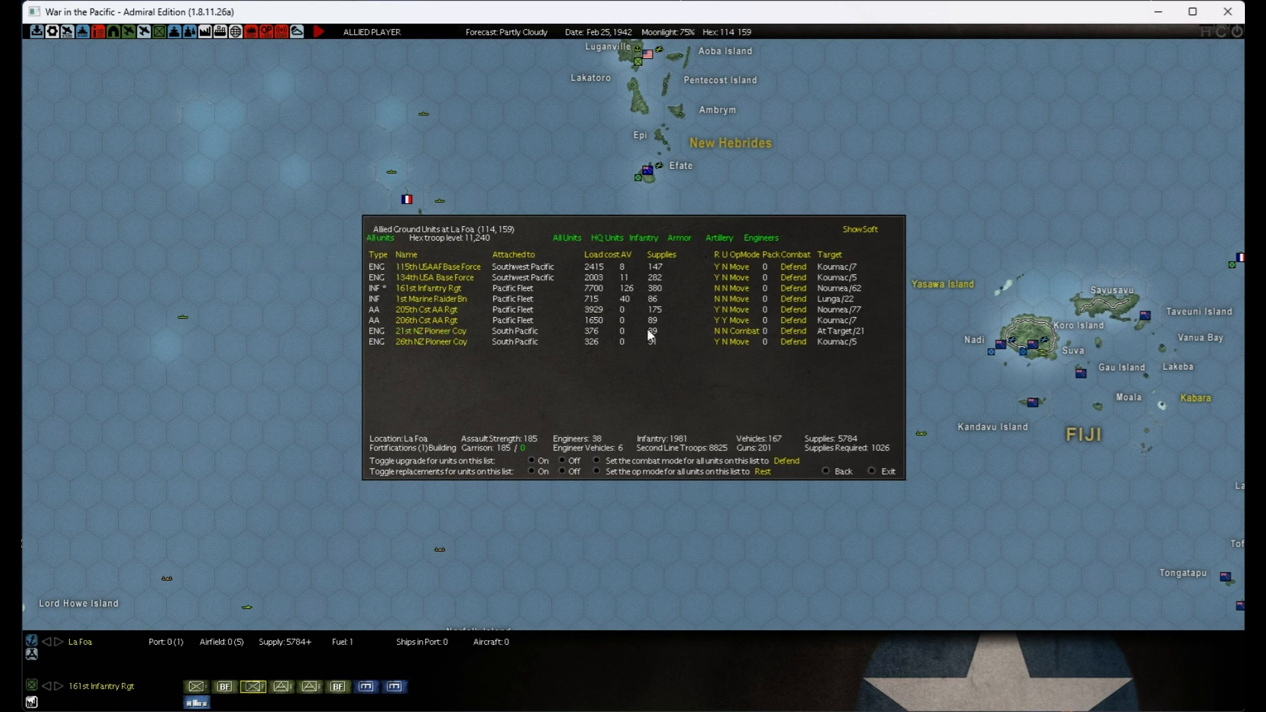
{"action": "mouse_move", "coordinate": [433, 341]}
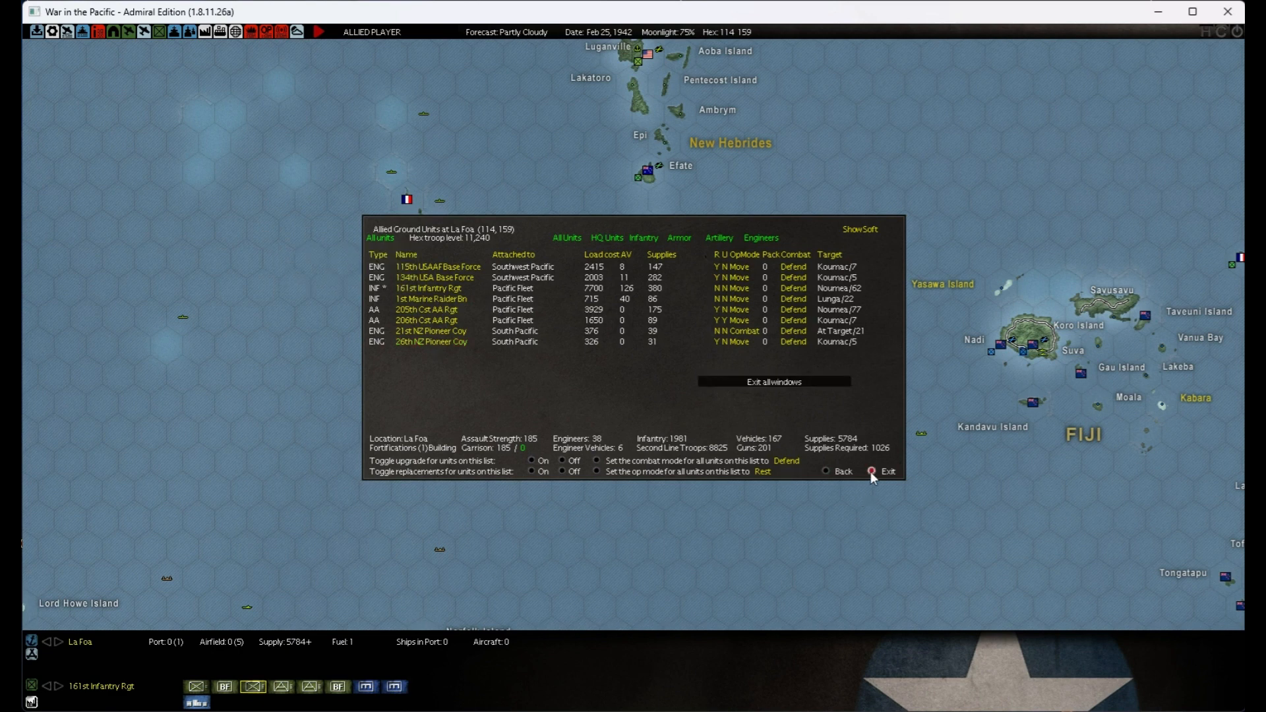
{"action": "left_click", "coordinate": [887, 471]}
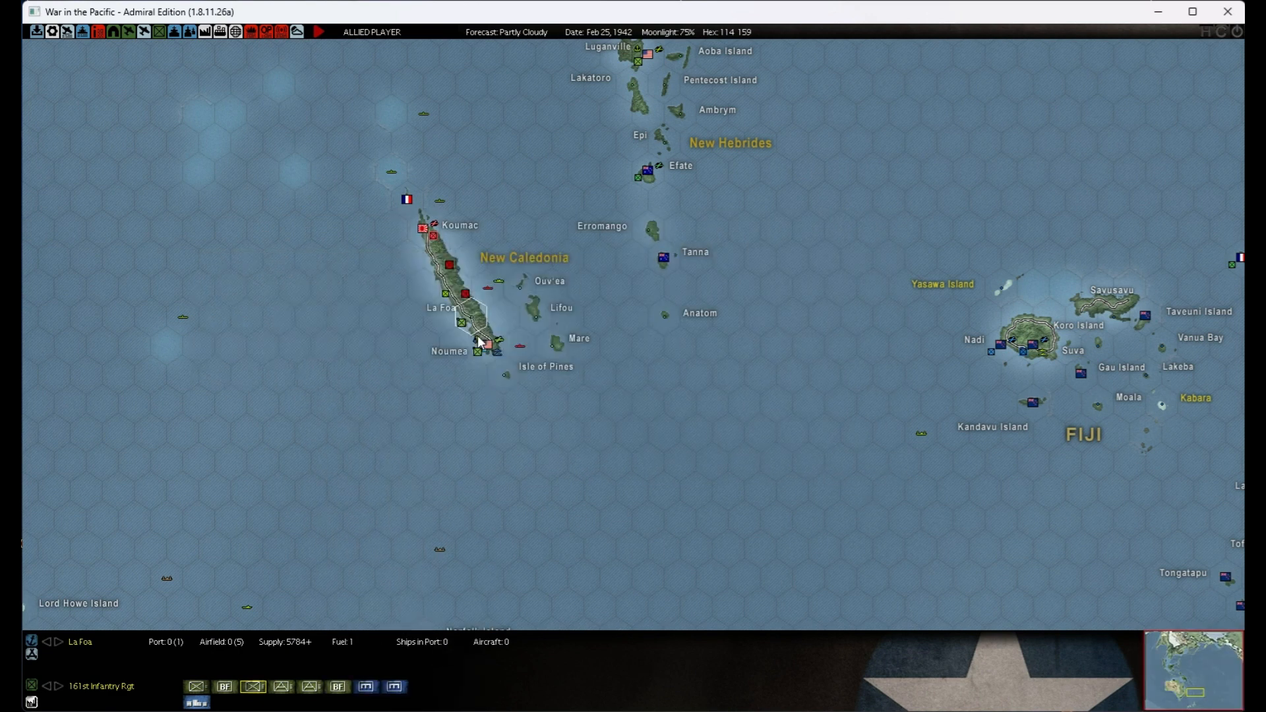
{"action": "mouse_move", "coordinate": [438, 253]}
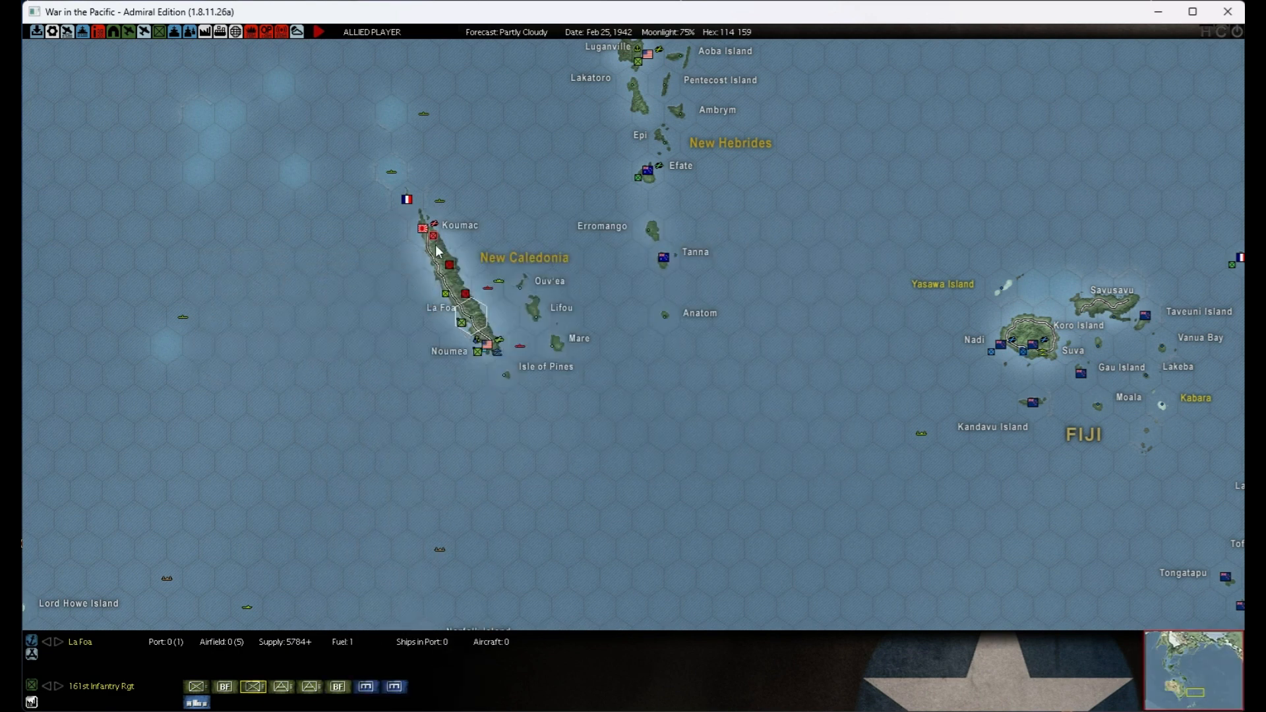
{"action": "mouse_move", "coordinate": [452, 267]}
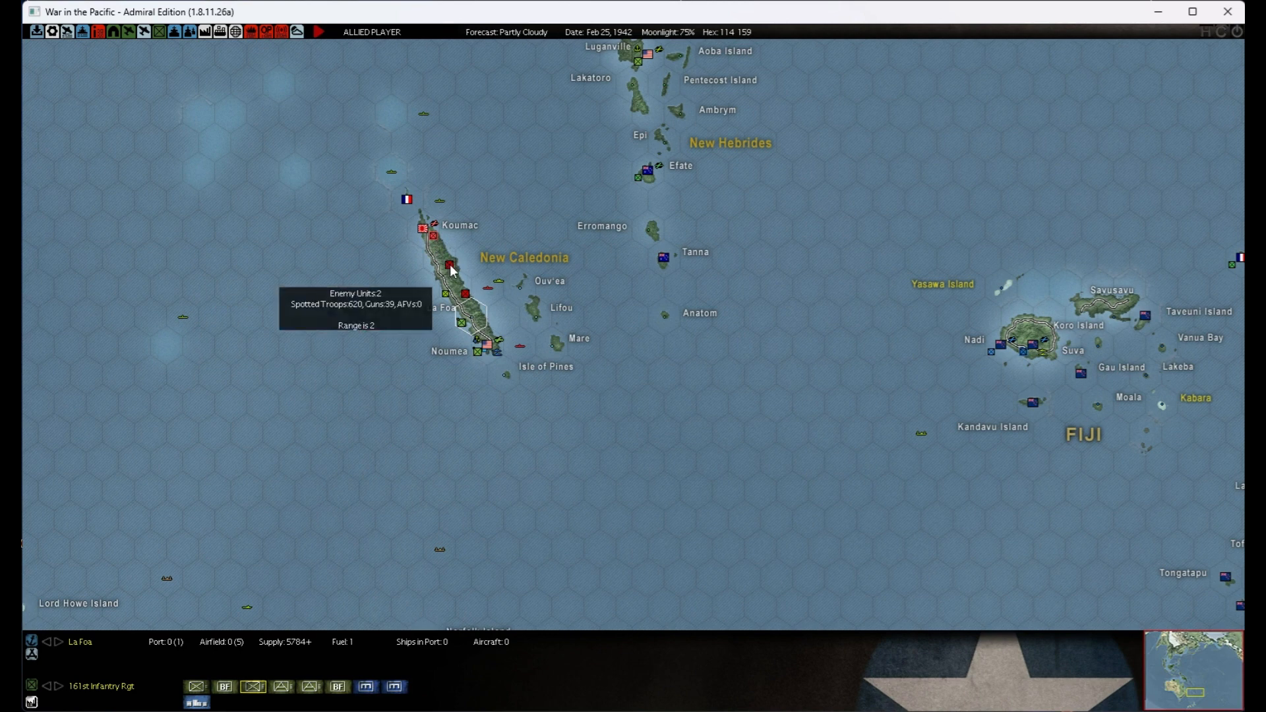
{"action": "mouse_move", "coordinate": [444, 271]}
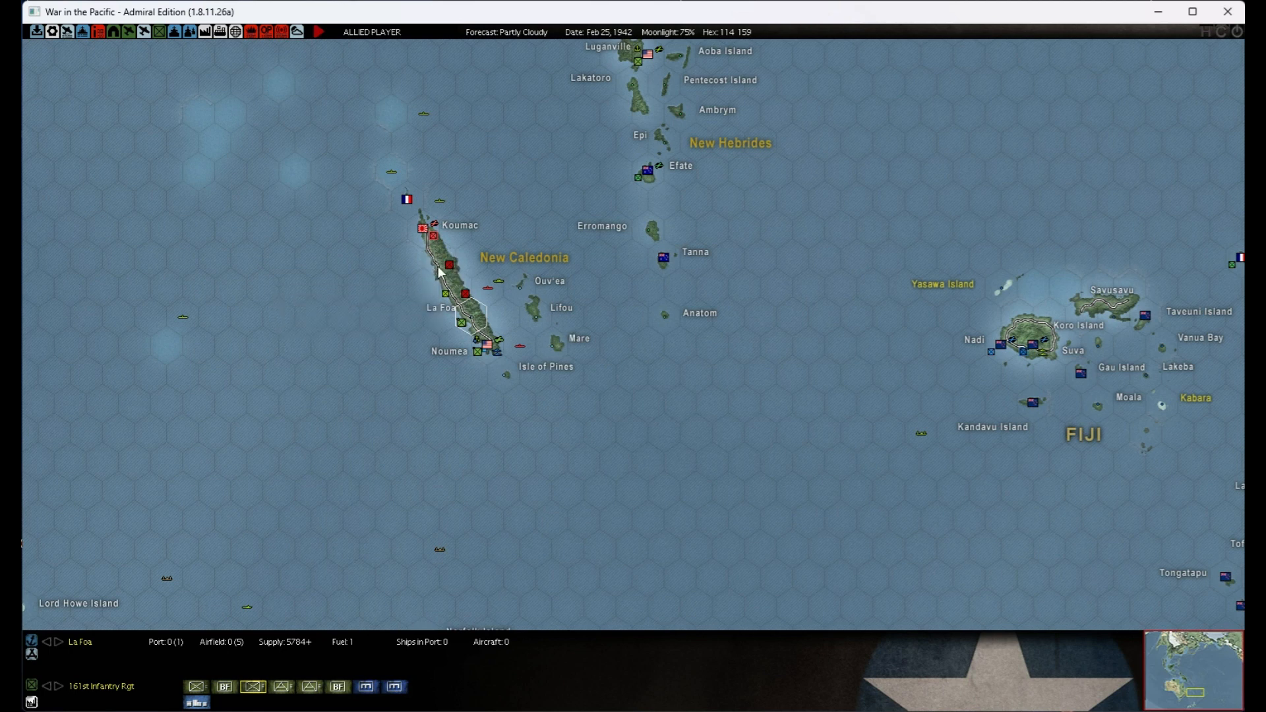
{"action": "mouse_move", "coordinate": [430, 259]}
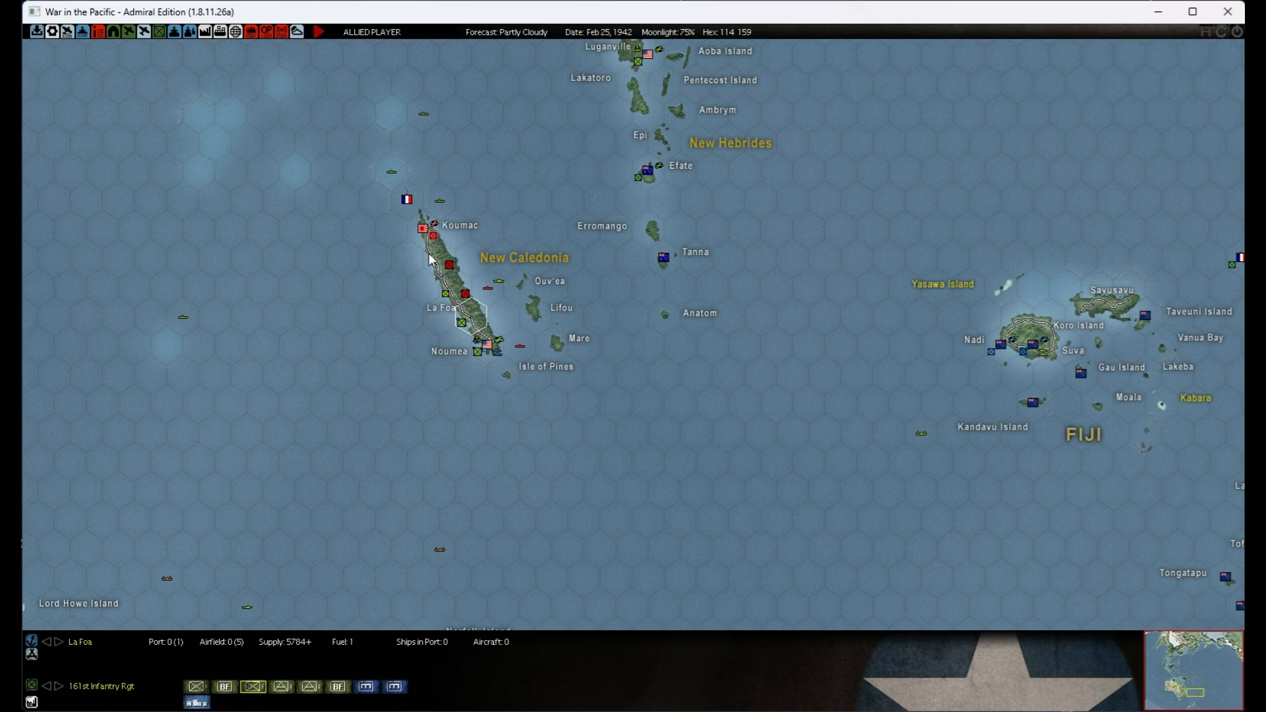
{"action": "mouse_move", "coordinate": [446, 280]}
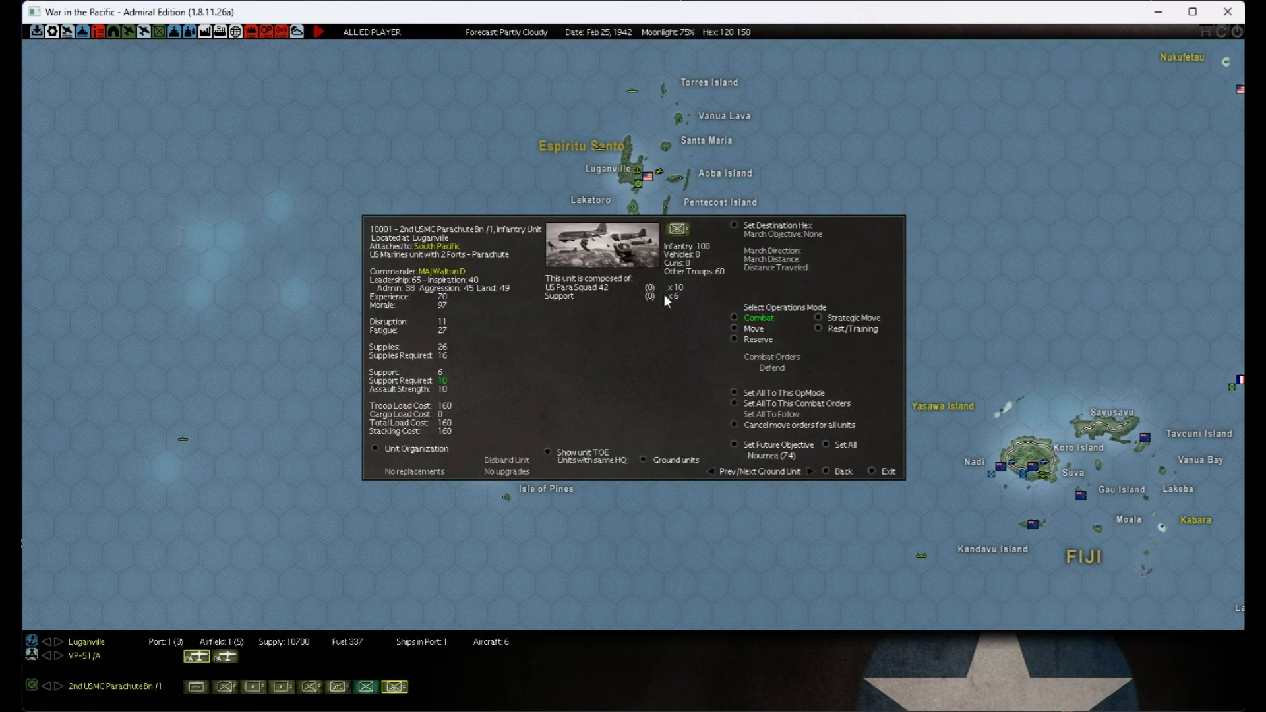
{"action": "mouse_move", "coordinate": [670, 304]}
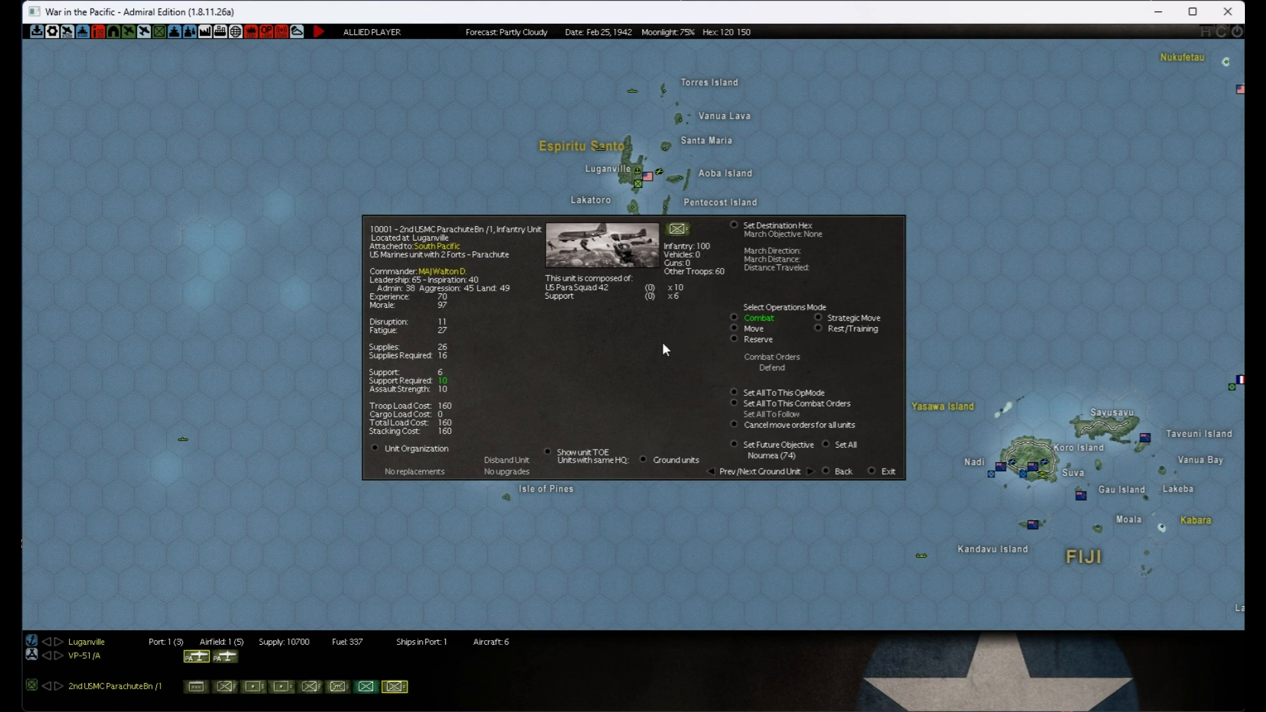
{"action": "mouse_move", "coordinate": [598, 316]}
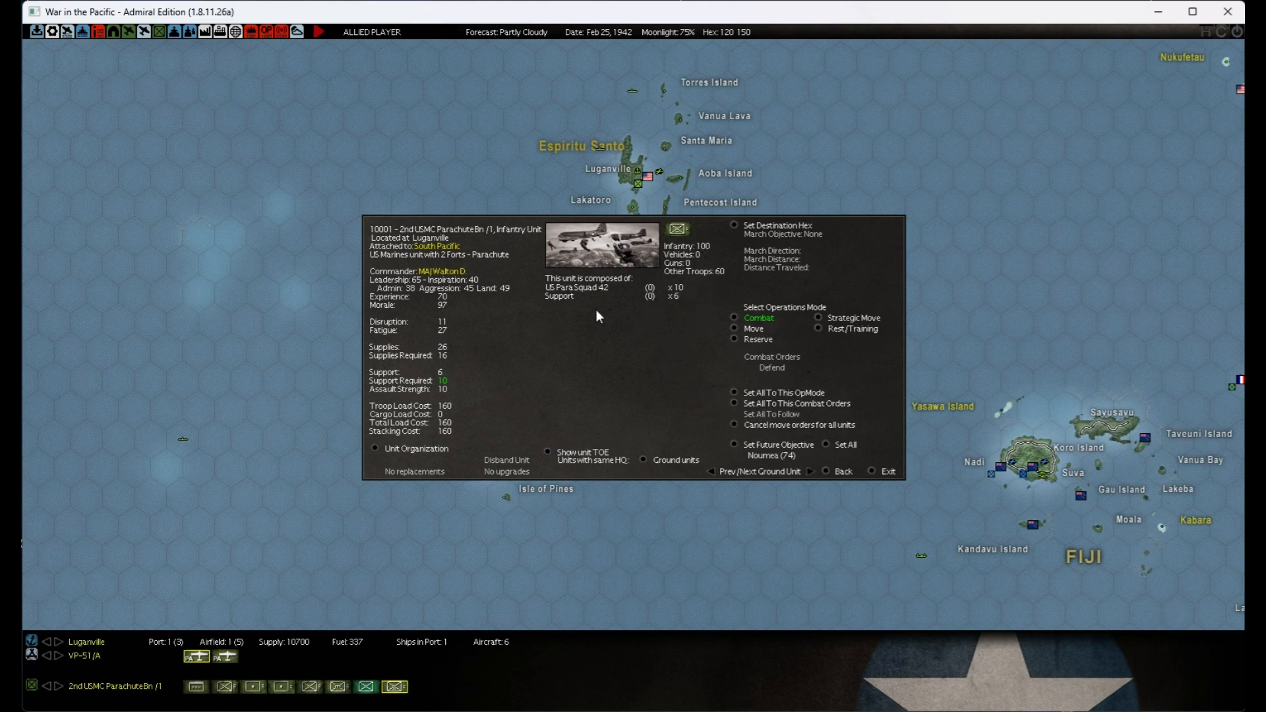
{"action": "mouse_move", "coordinate": [682, 313]}
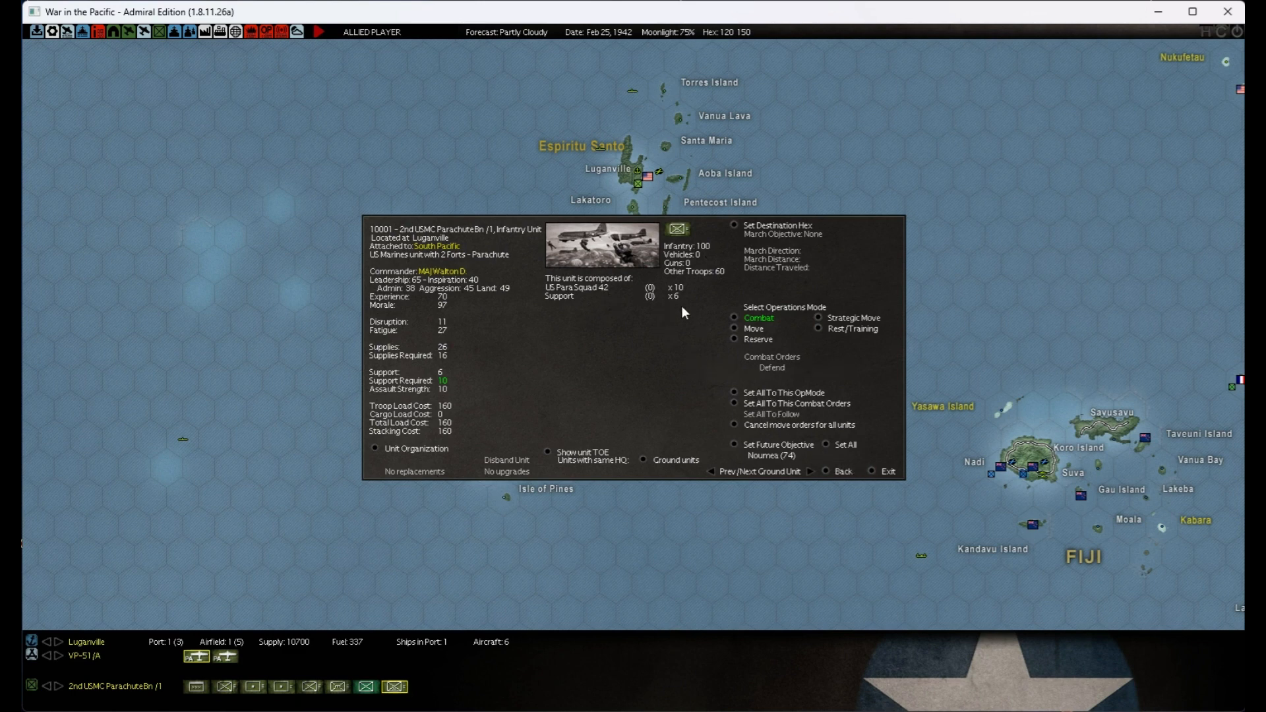
{"action": "mouse_move", "coordinate": [707, 300]}
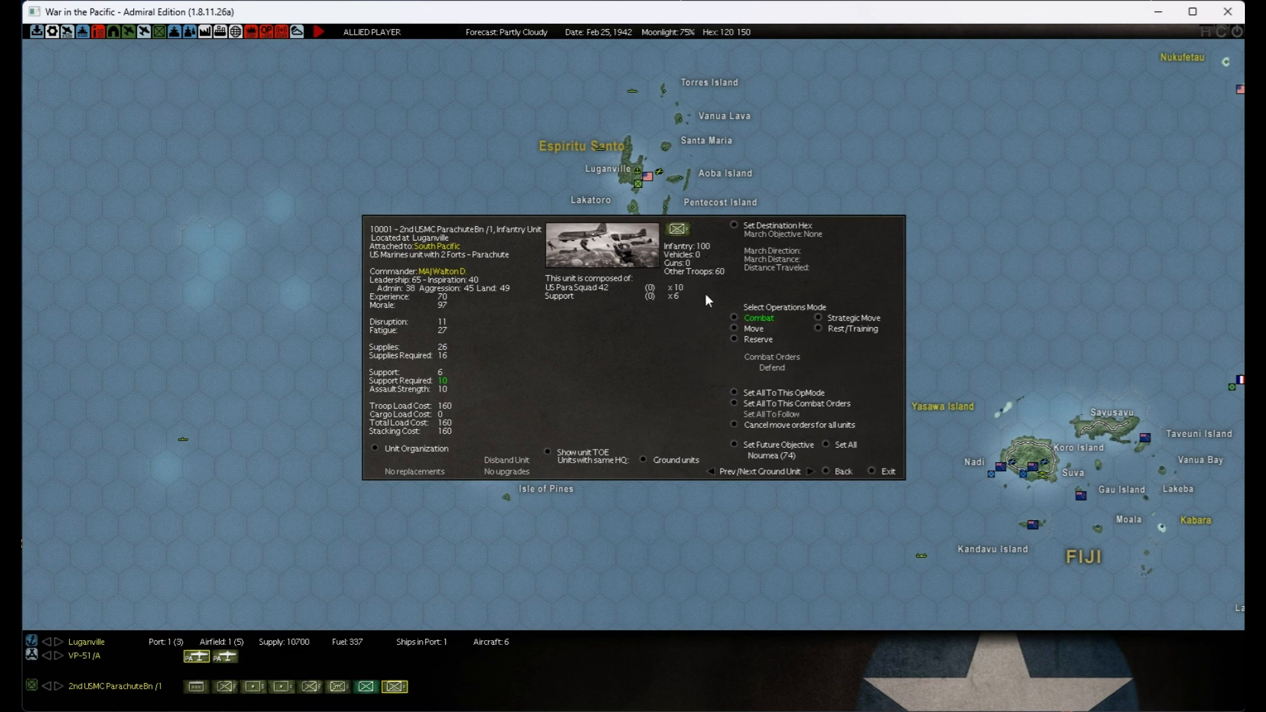
- Close the 2nd USMC Parachute Bn's unit details at Luganville
{"action": "left_click", "coordinate": [886, 470]}
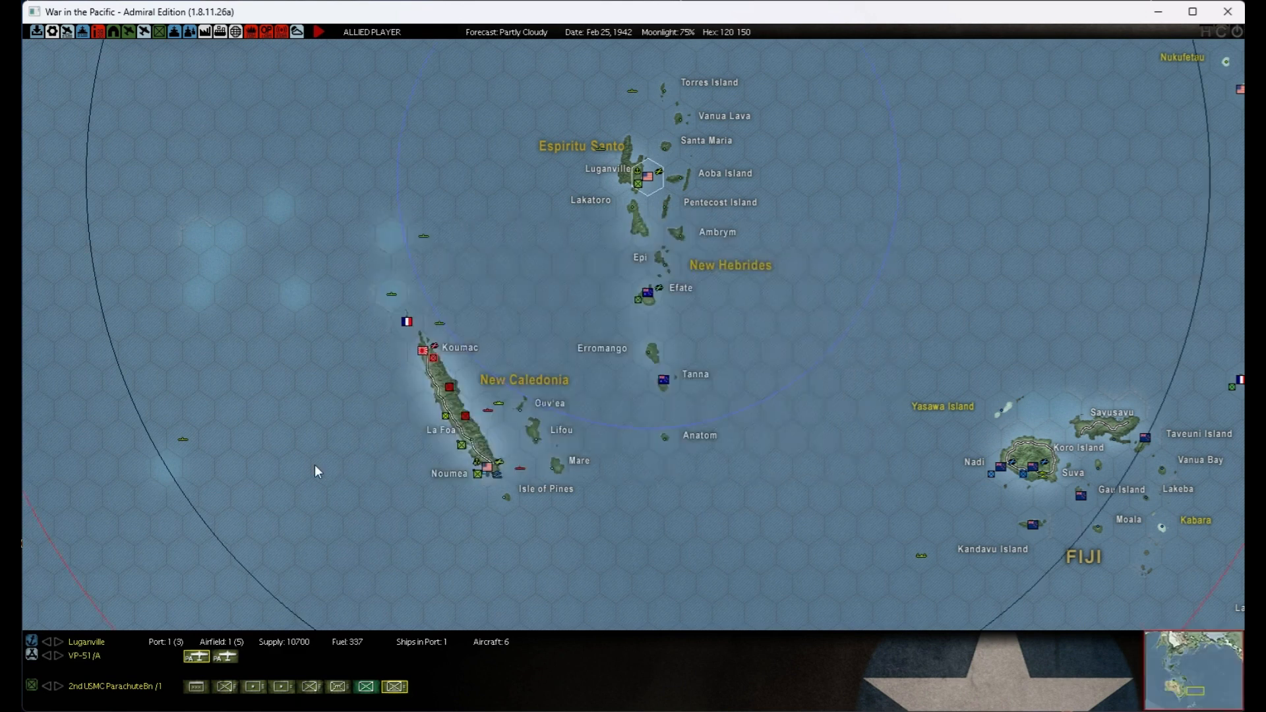
{"action": "mouse_move", "coordinate": [452, 392]}
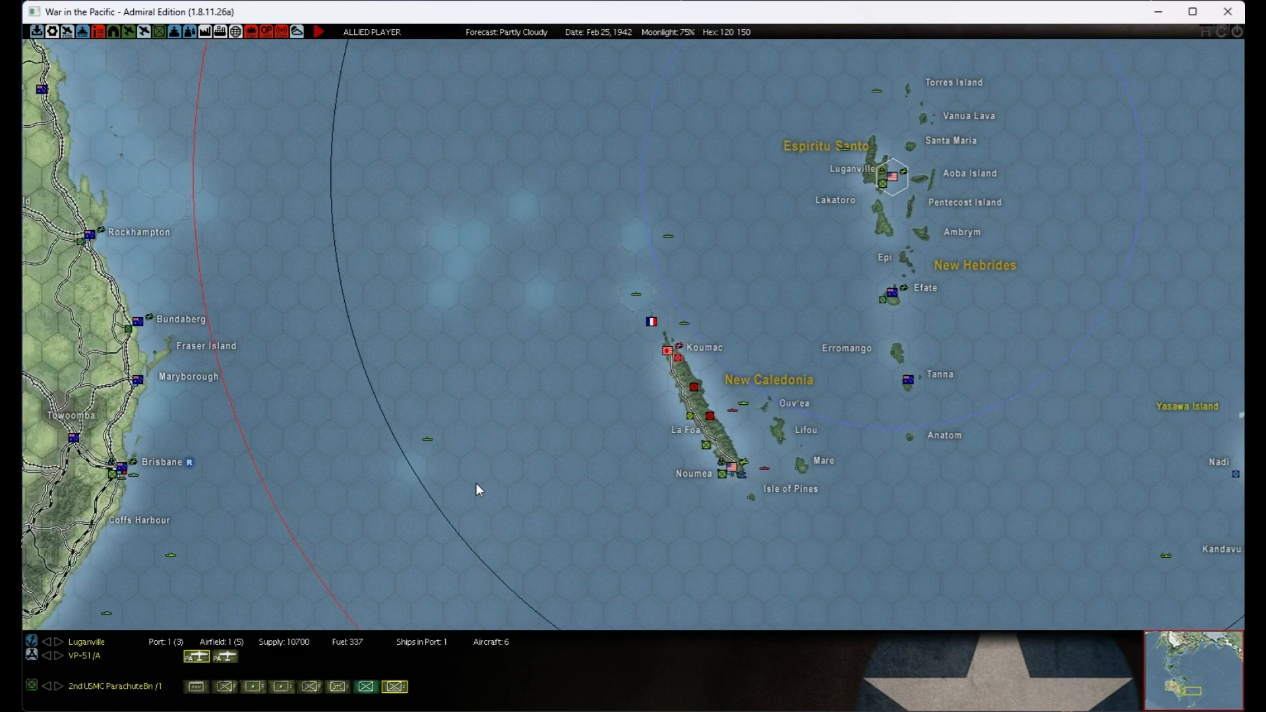
{"action": "mouse_move", "coordinate": [711, 420]}
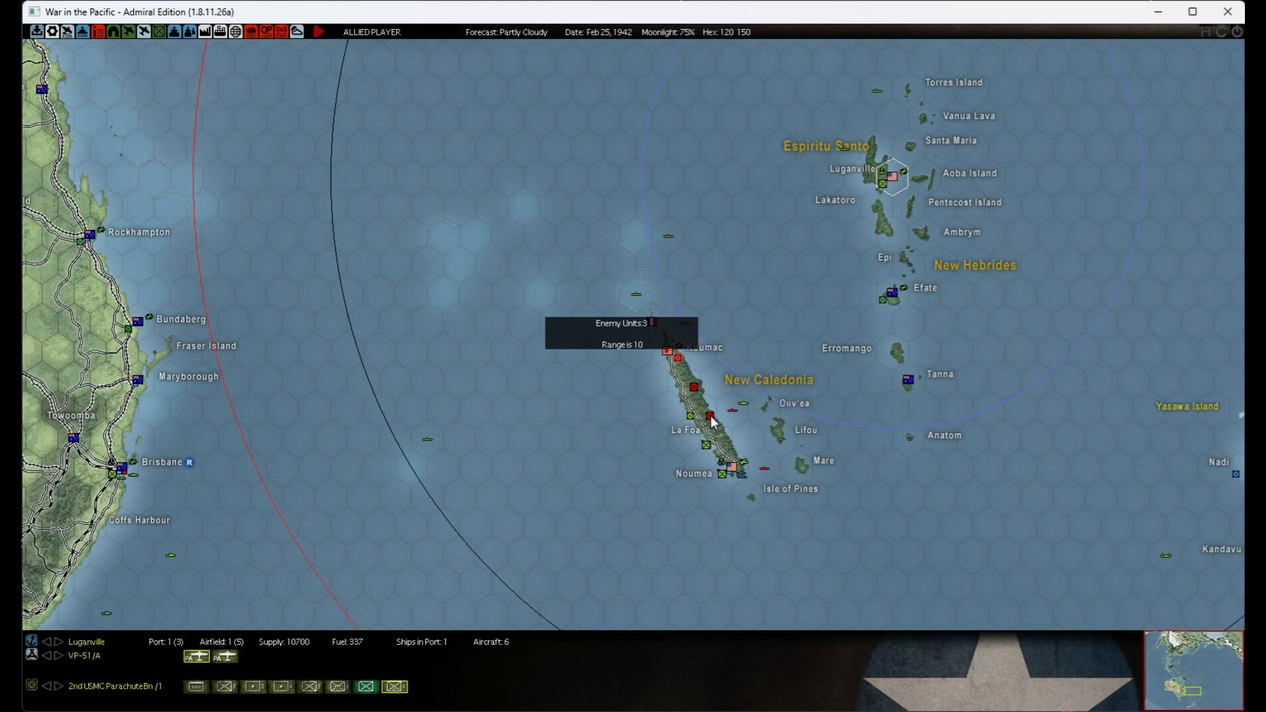
{"action": "mouse_move", "coordinate": [695, 395]}
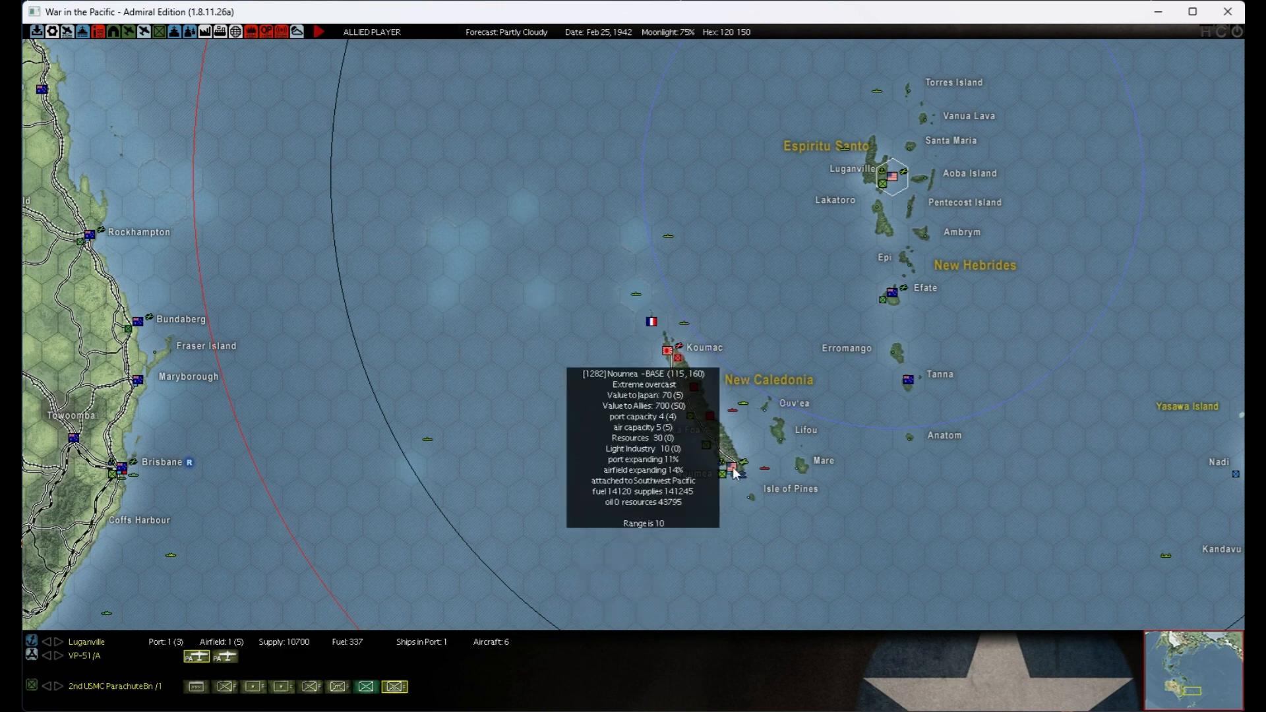
{"action": "mouse_move", "coordinate": [727, 438]}
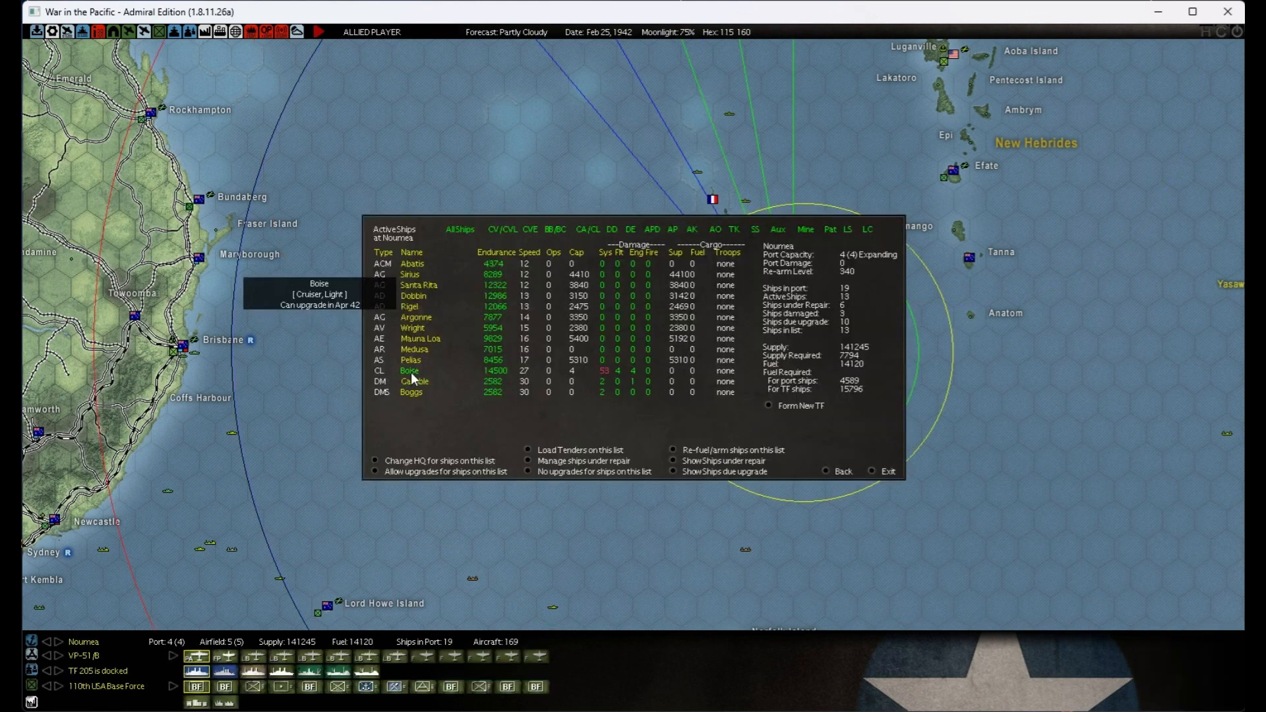
{"action": "mouse_move", "coordinate": [452, 414]}
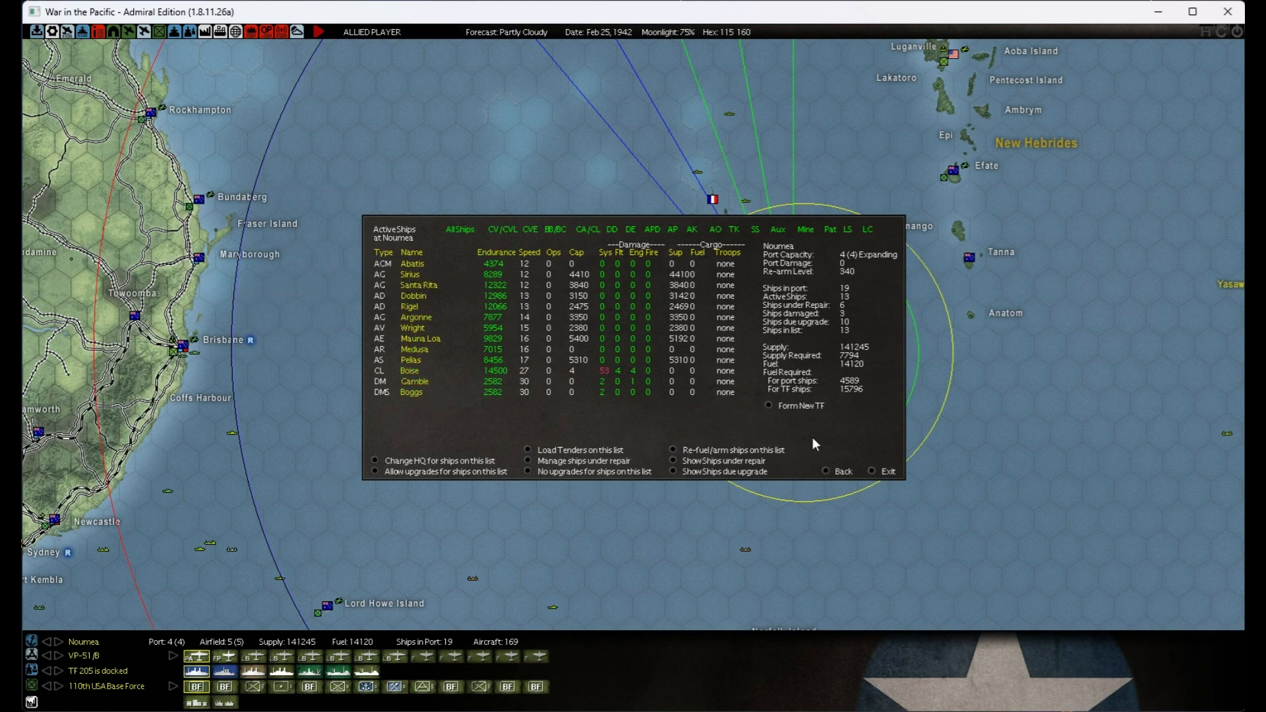
- Close the Noumea ships-in-port list after reviewing the docked ships
{"action": "left_click", "coordinate": [876, 471]}
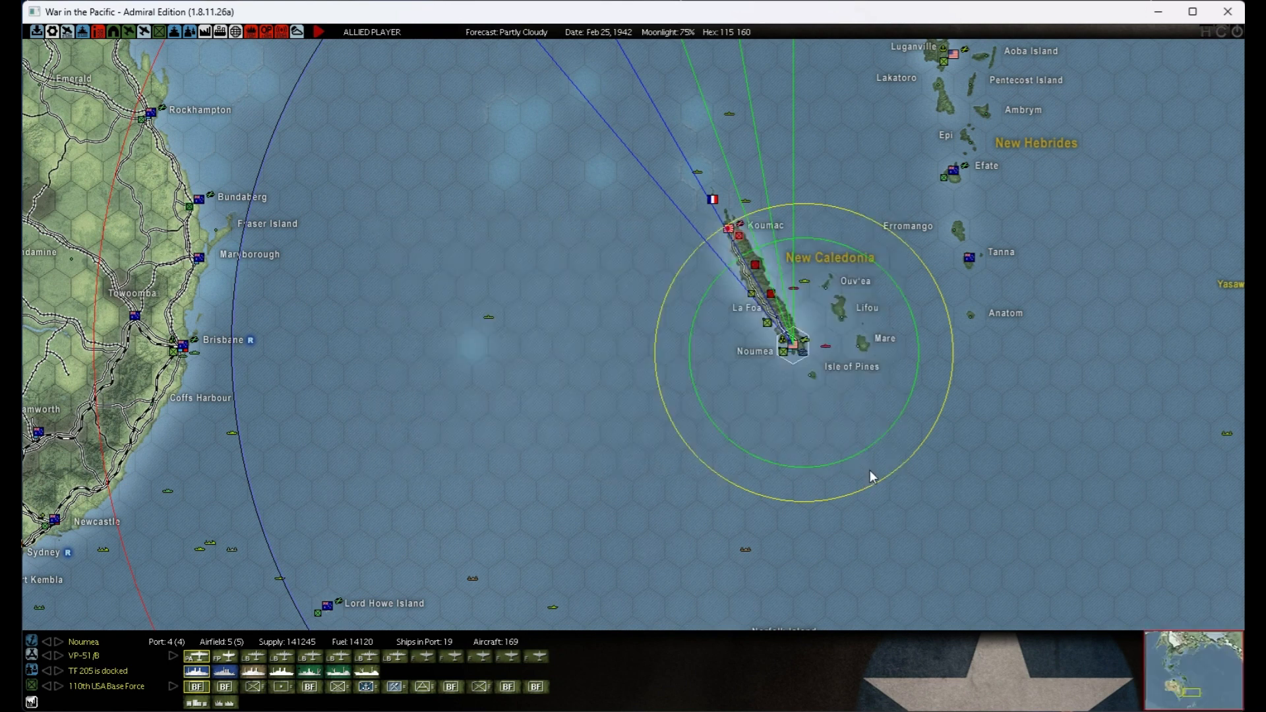
{"action": "mouse_move", "coordinate": [742, 362]}
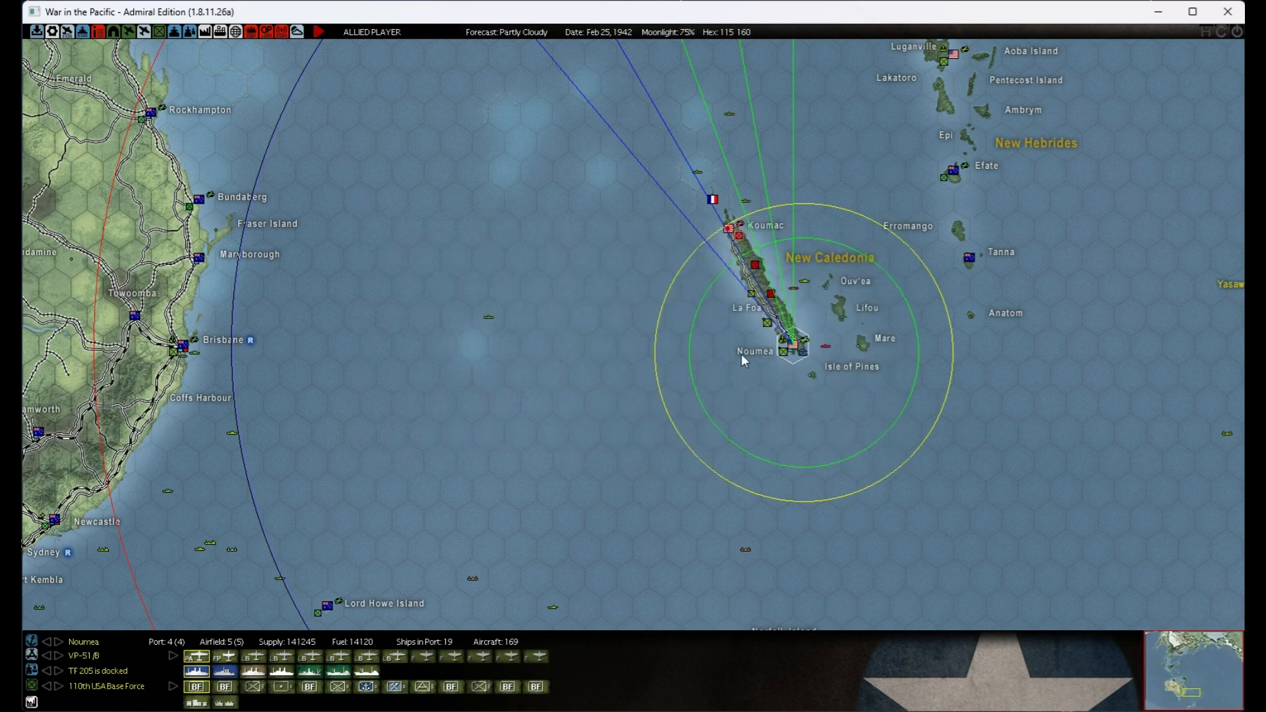
{"action": "mouse_move", "coordinate": [769, 336]}
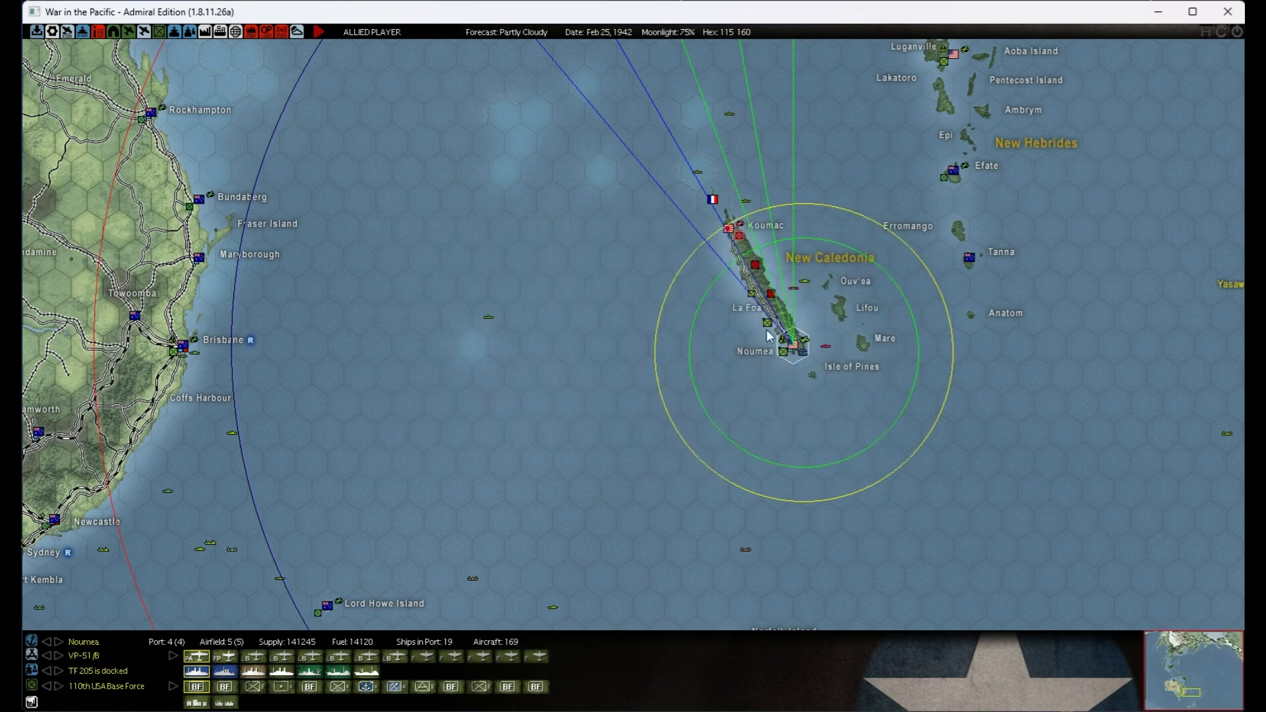
{"action": "mouse_move", "coordinate": [804, 284]}
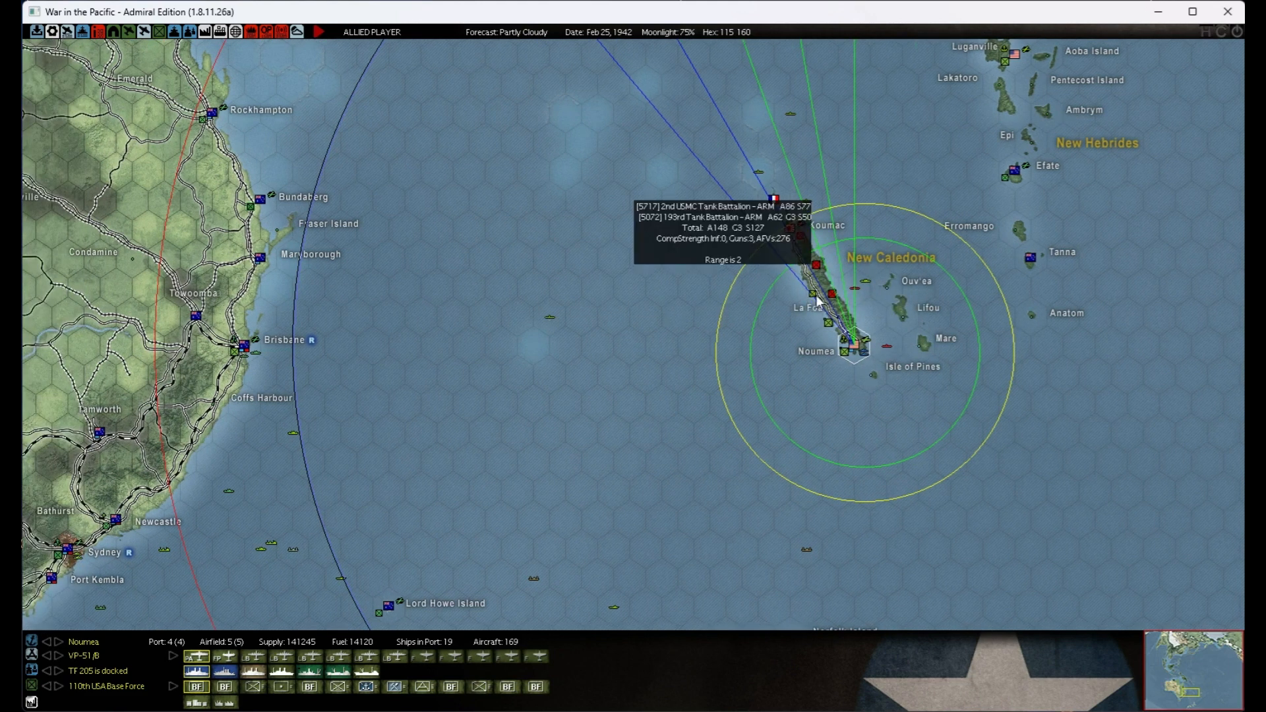
{"action": "mouse_move", "coordinate": [703, 314]}
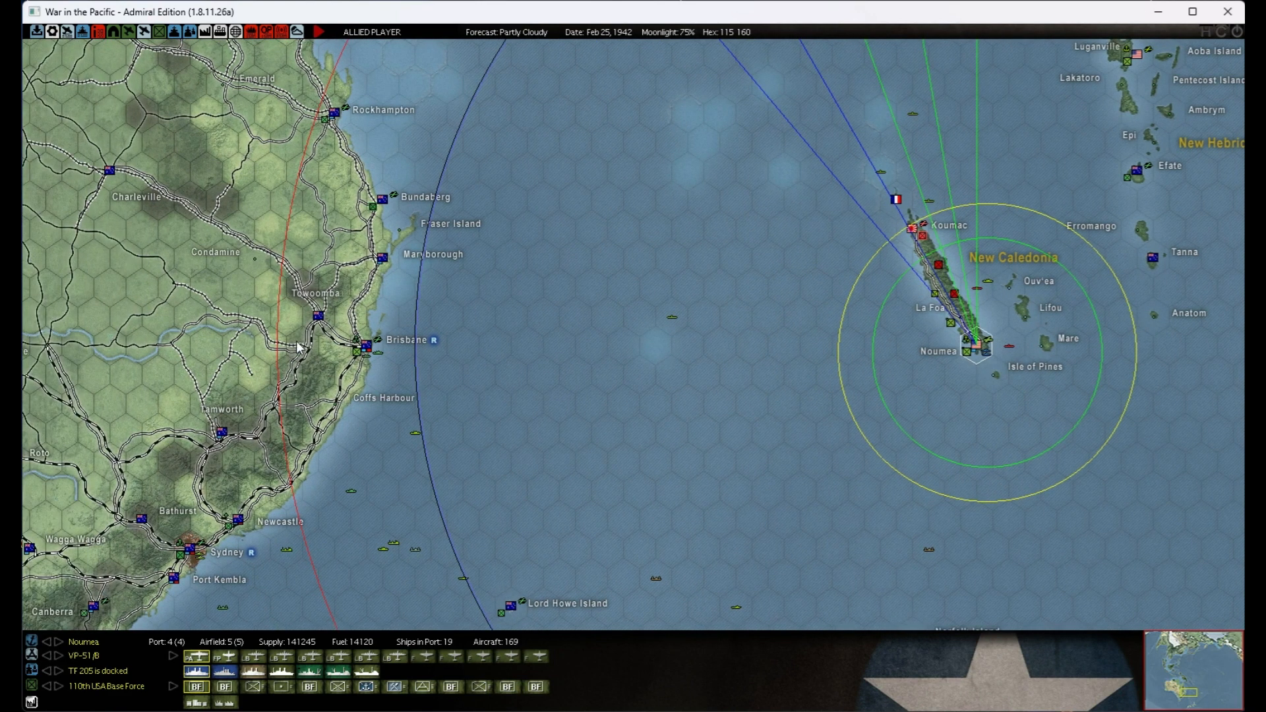
{"action": "mouse_move", "coordinate": [642, 332]}
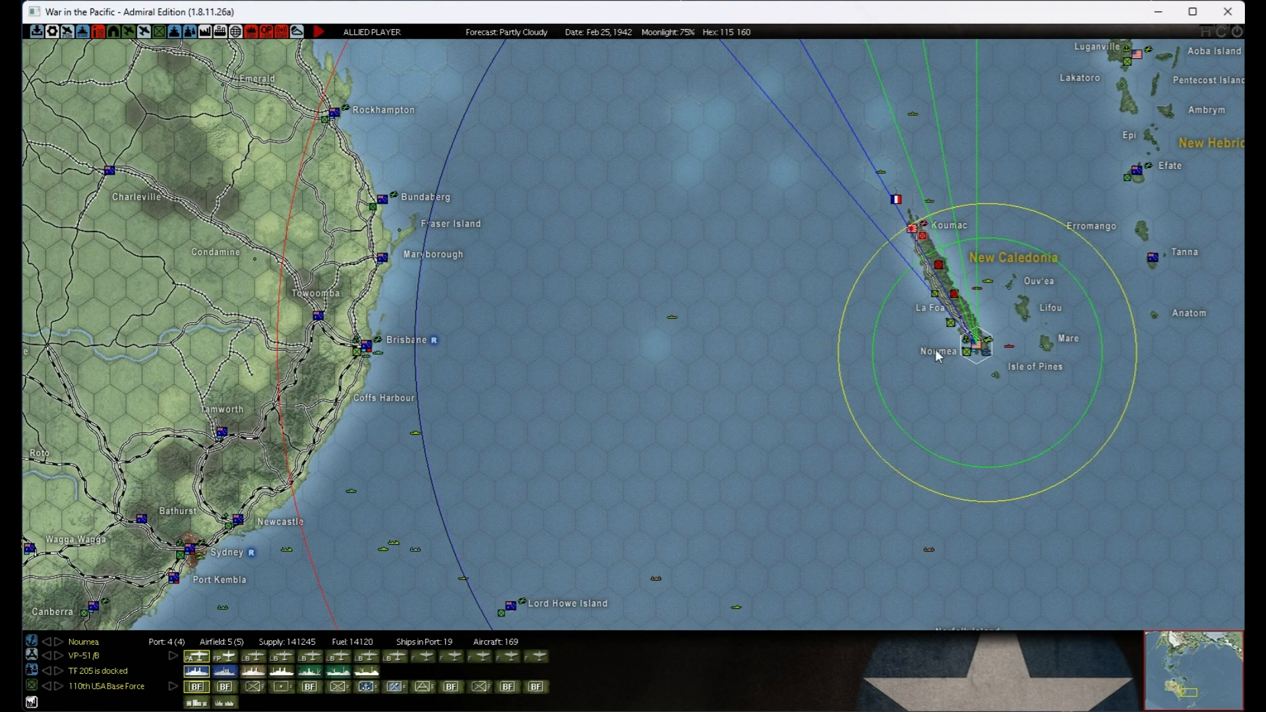
{"action": "mouse_move", "coordinate": [969, 327]}
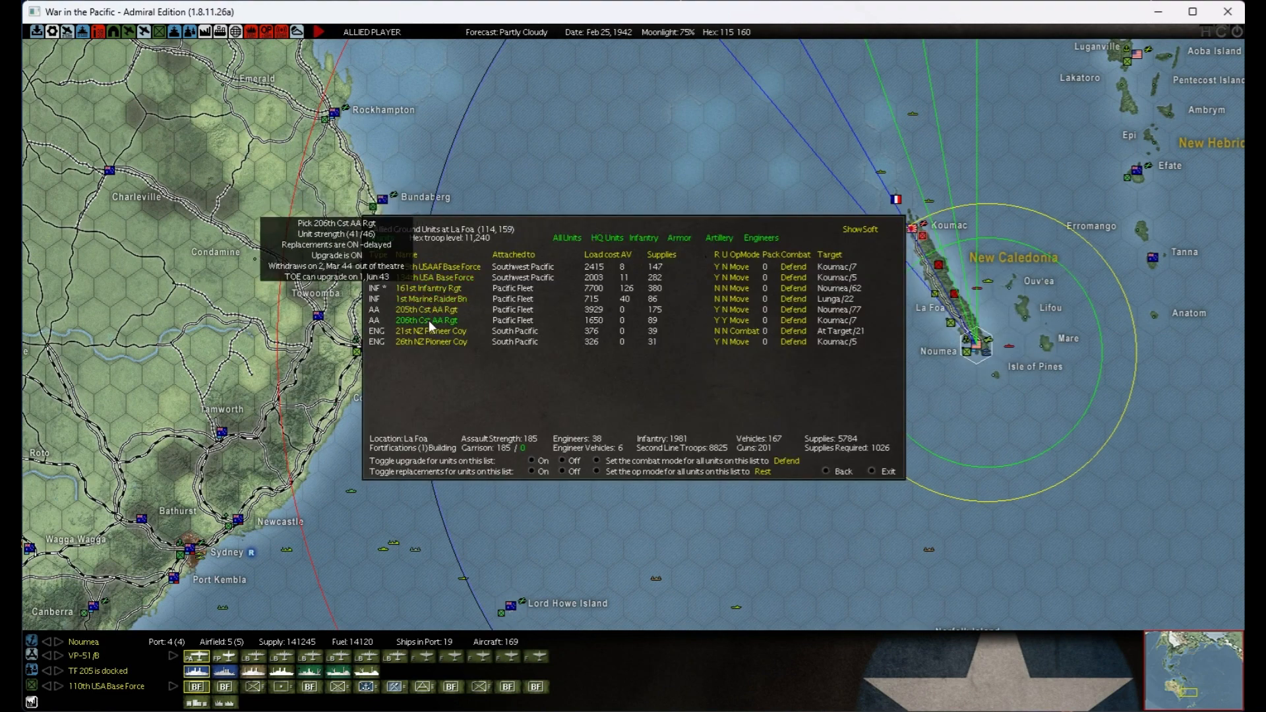
{"action": "mouse_move", "coordinate": [753, 299]}
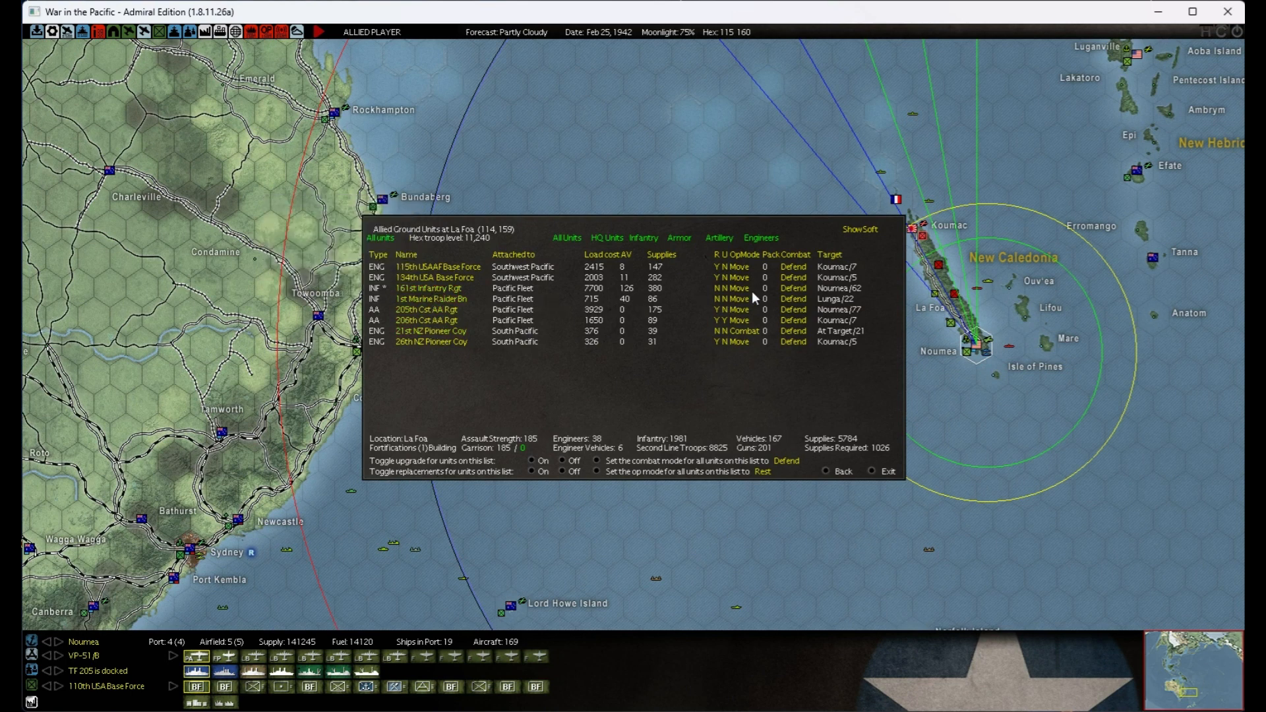
{"action": "mouse_move", "coordinate": [651, 300]}
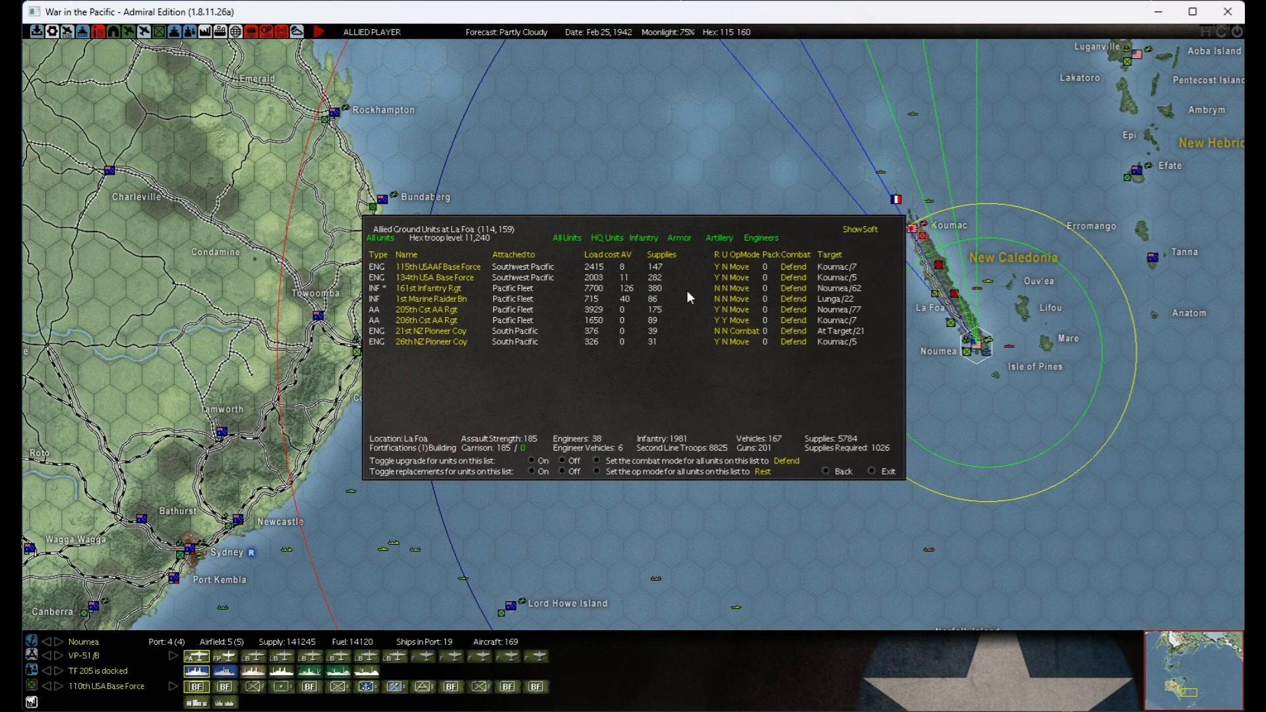
{"action": "mouse_move", "coordinate": [749, 398]}
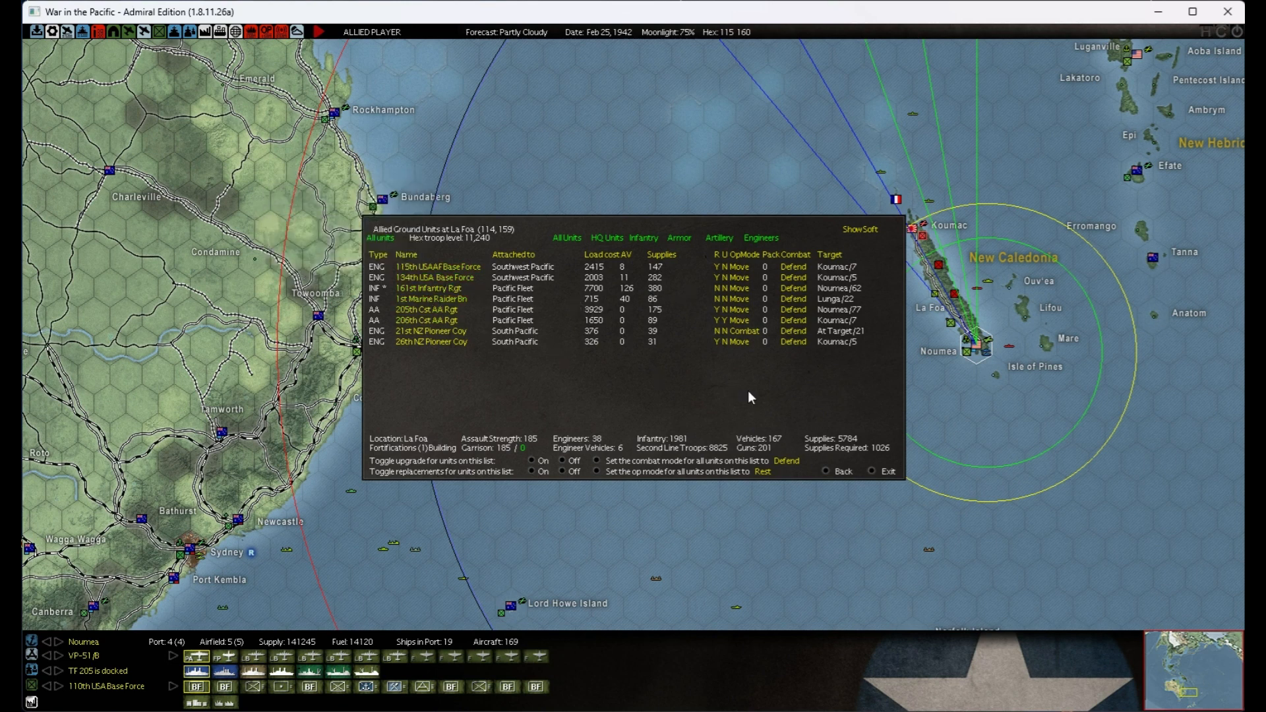
{"action": "mouse_move", "coordinate": [824, 472]}
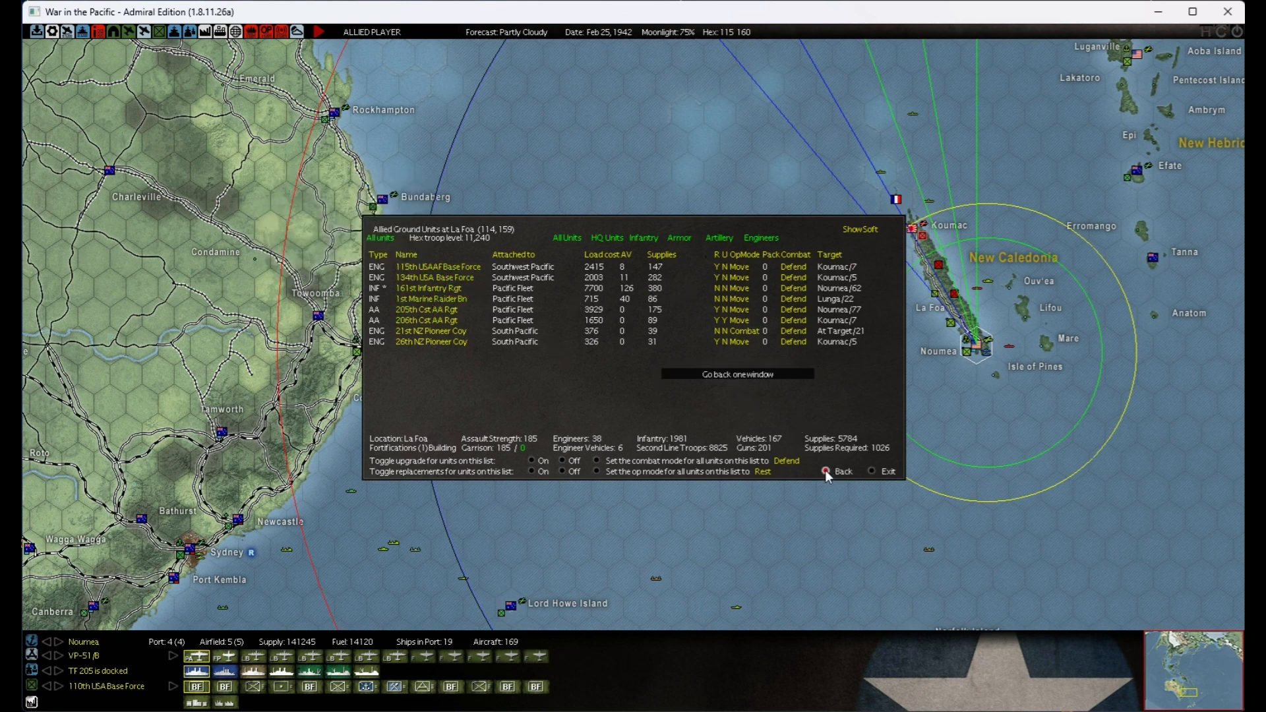
- Close the La Foa ground units list after checking the stationed units
{"action": "left_click", "coordinate": [831, 470]}
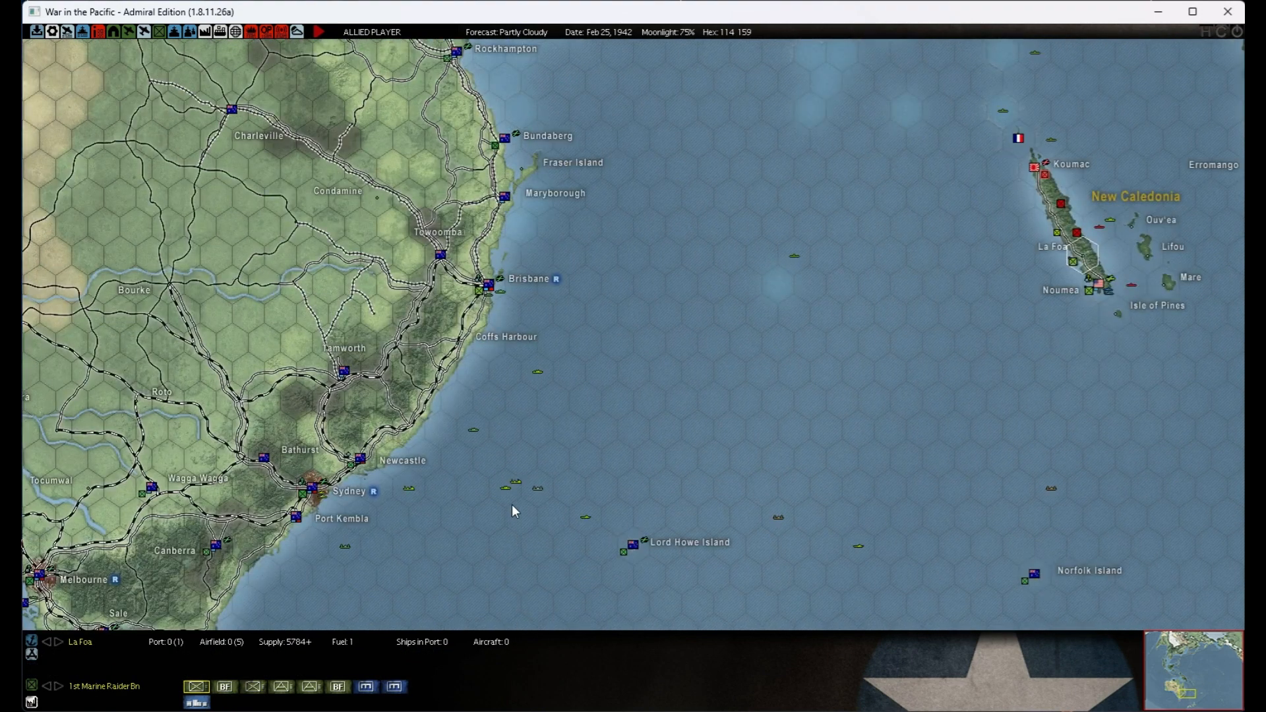
{"action": "mouse_move", "coordinate": [760, 558]}
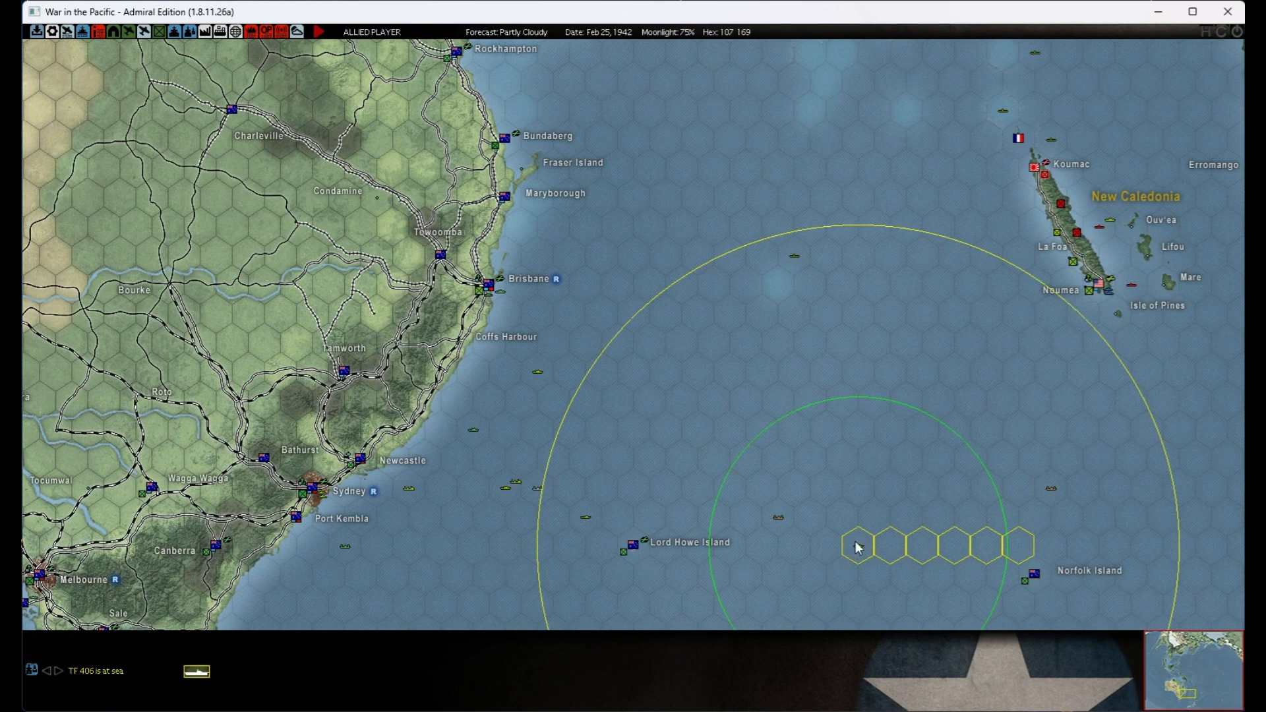
{"action": "mouse_move", "coordinate": [1042, 166]}
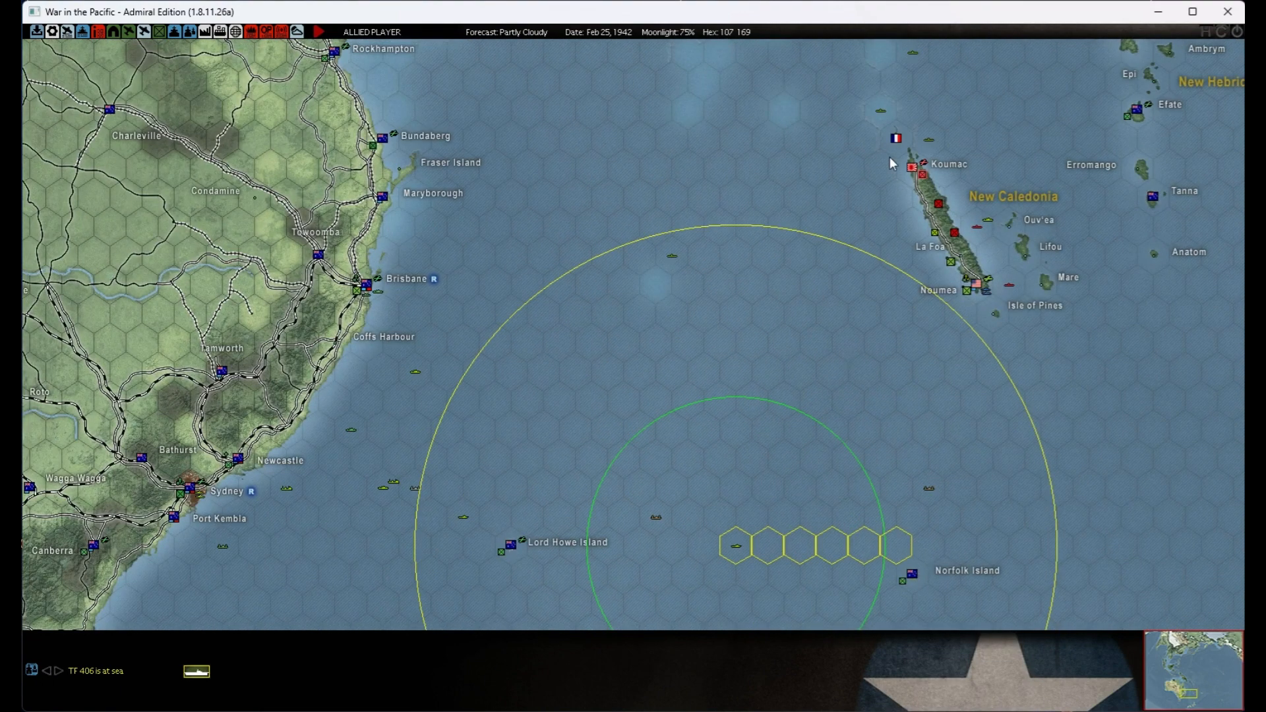
{"action": "mouse_move", "coordinate": [963, 324]}
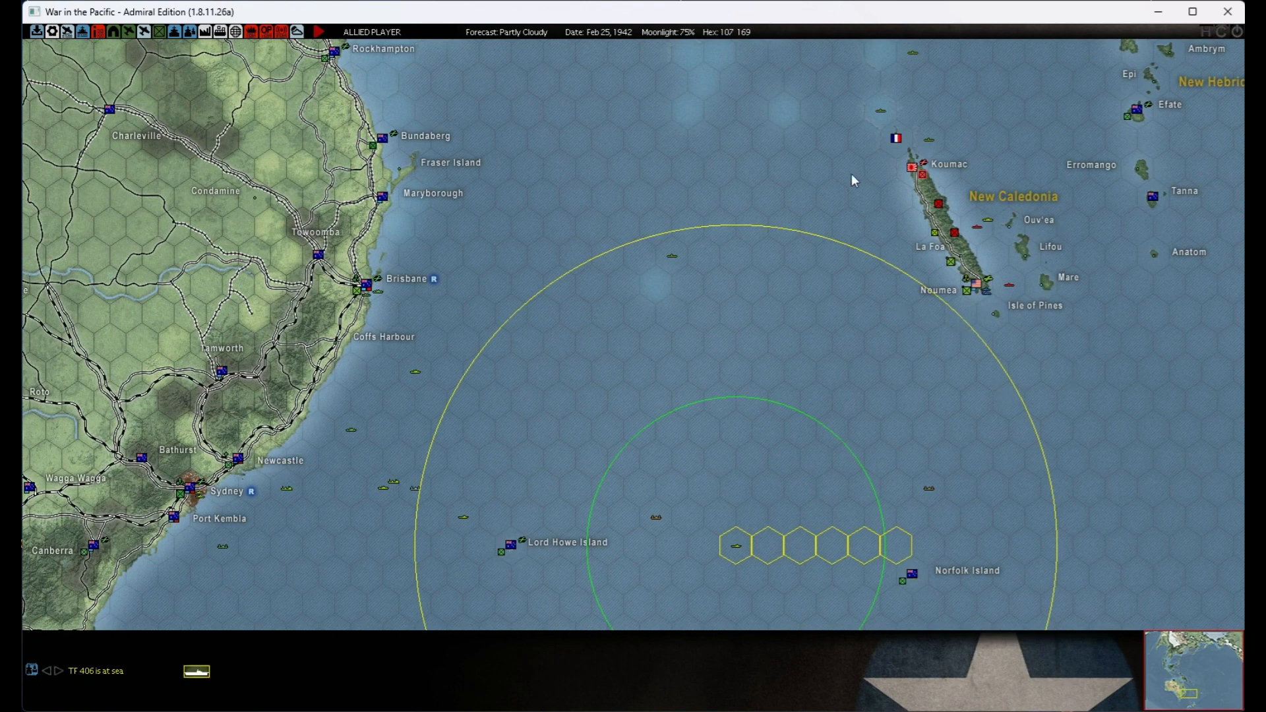
{"action": "mouse_move", "coordinate": [875, 555]}
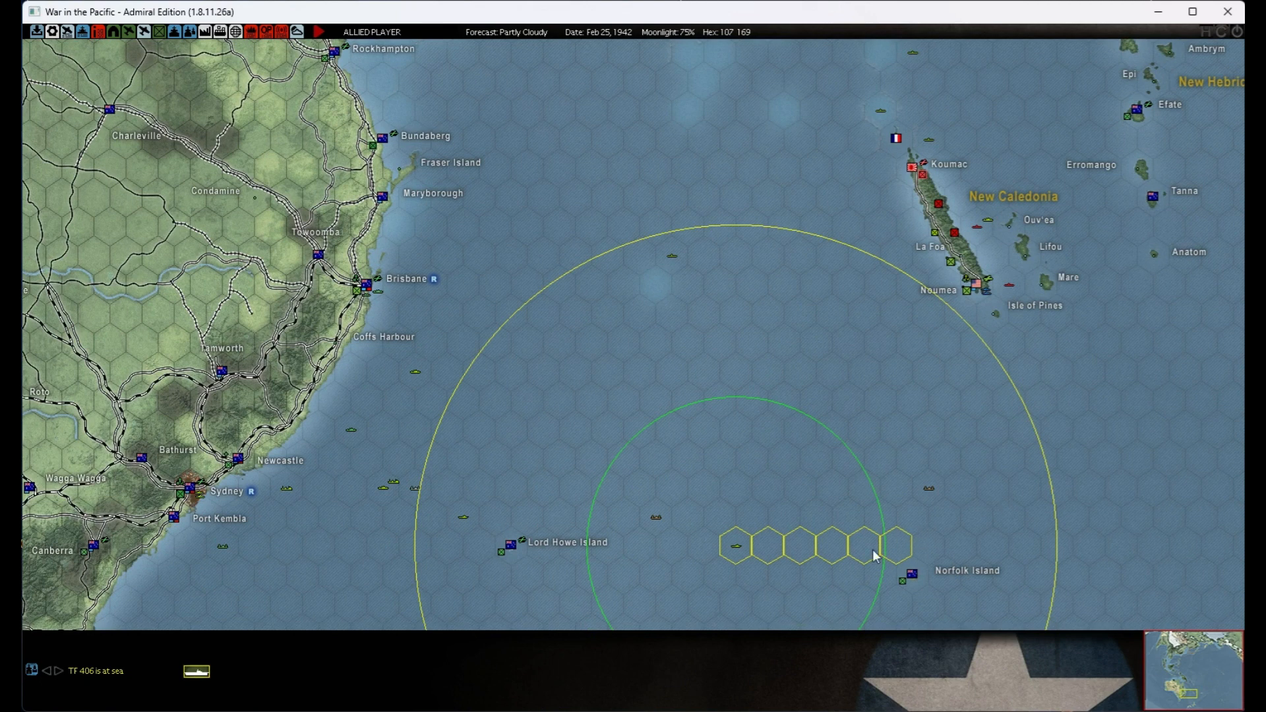
{"action": "mouse_move", "coordinate": [951, 295]}
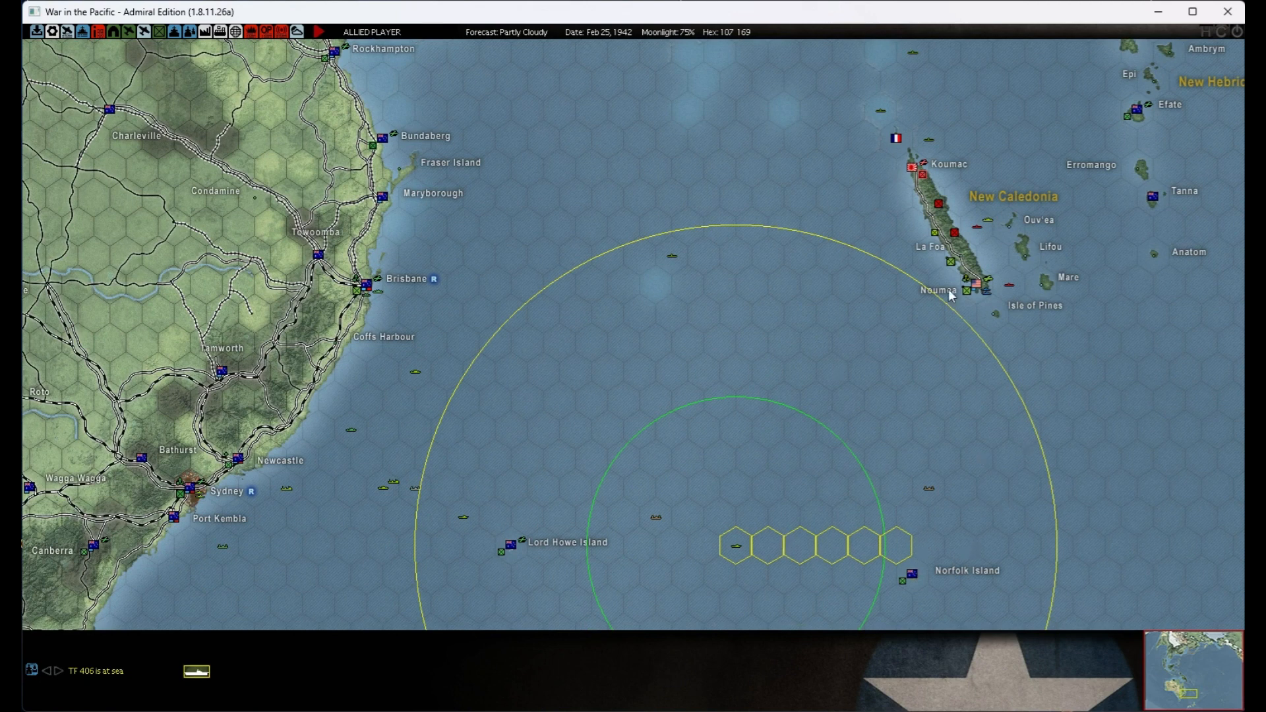
{"action": "mouse_move", "coordinate": [954, 443]}
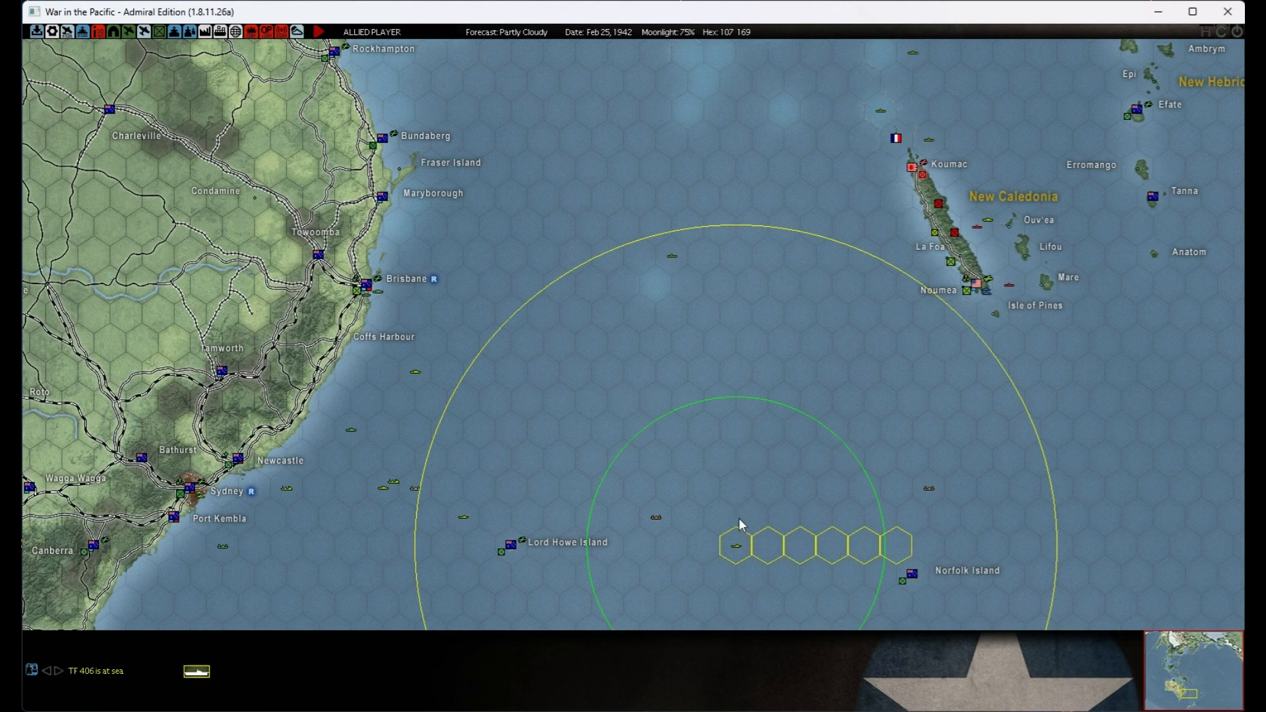
{"action": "mouse_move", "coordinate": [728, 510]}
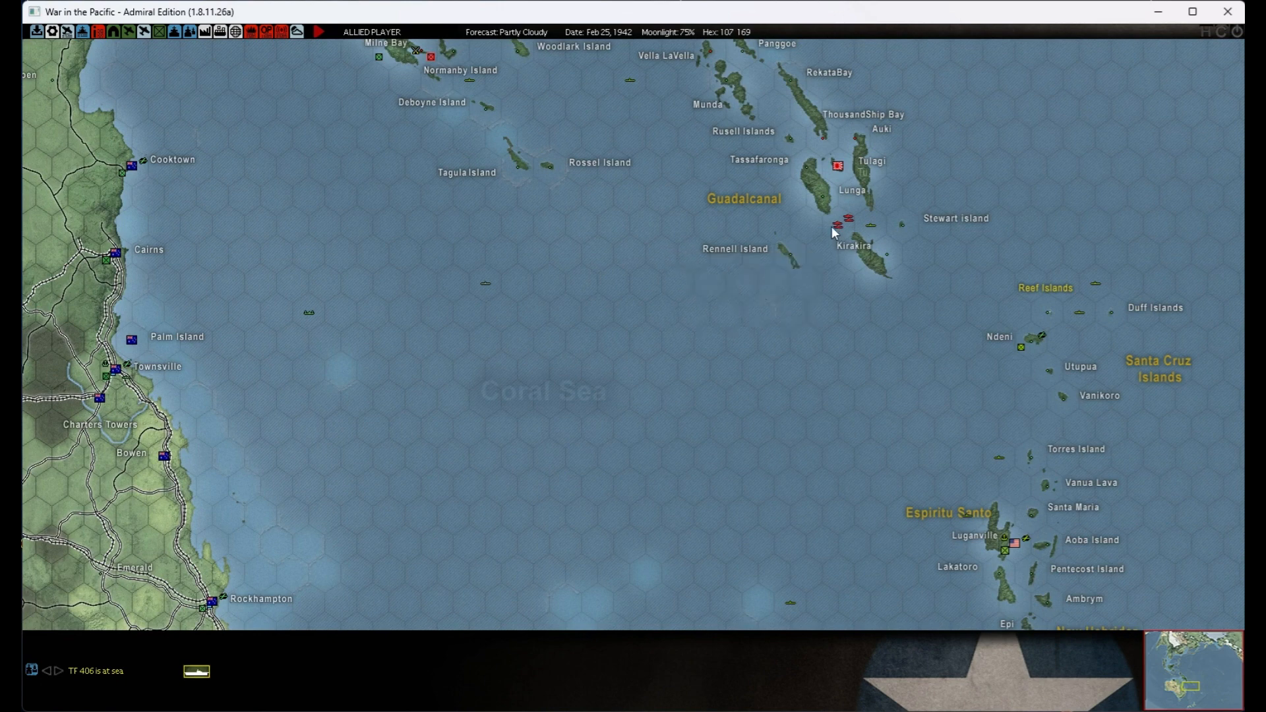
{"action": "mouse_move", "coordinate": [883, 226]}
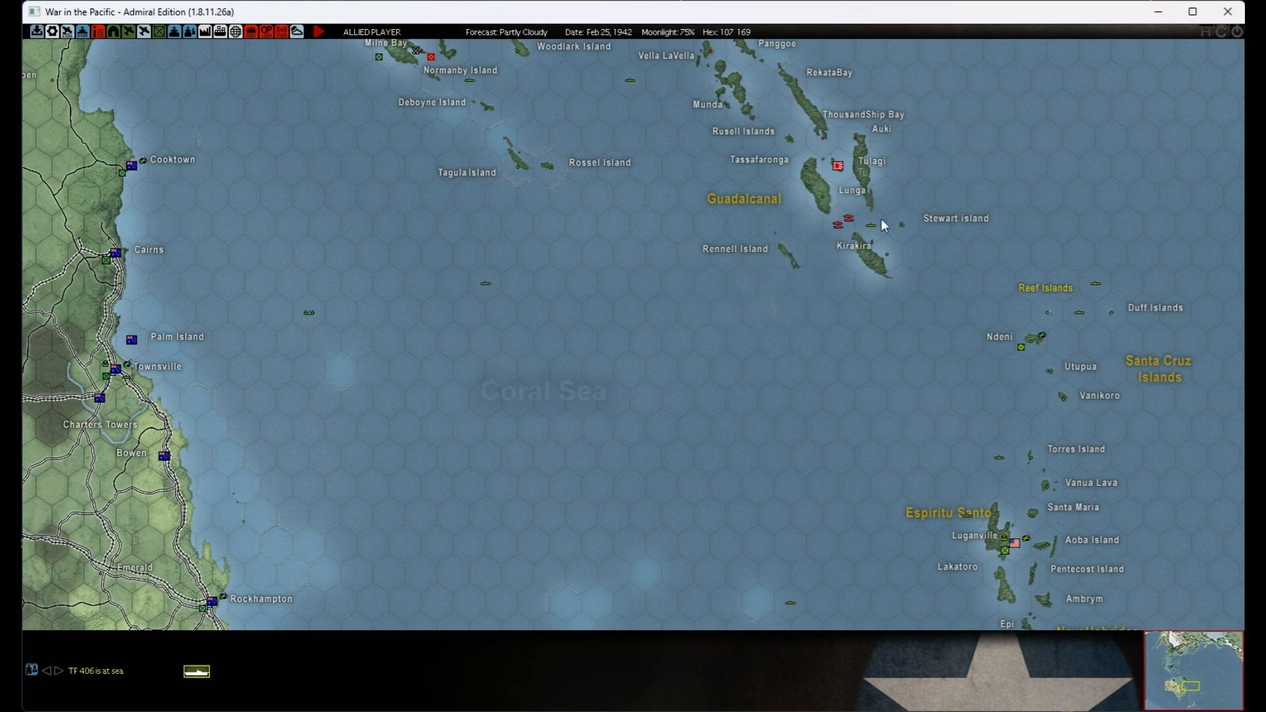
{"action": "mouse_move", "coordinate": [819, 235]}
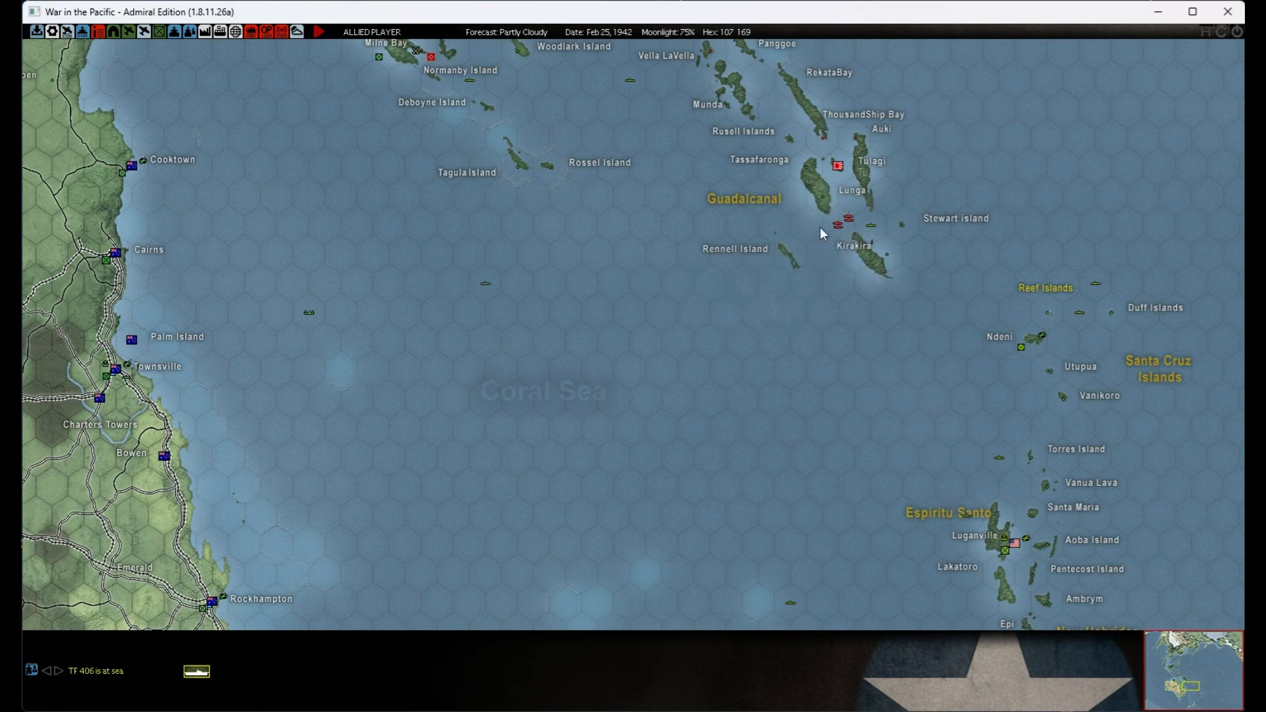
{"action": "mouse_move", "coordinate": [856, 256]}
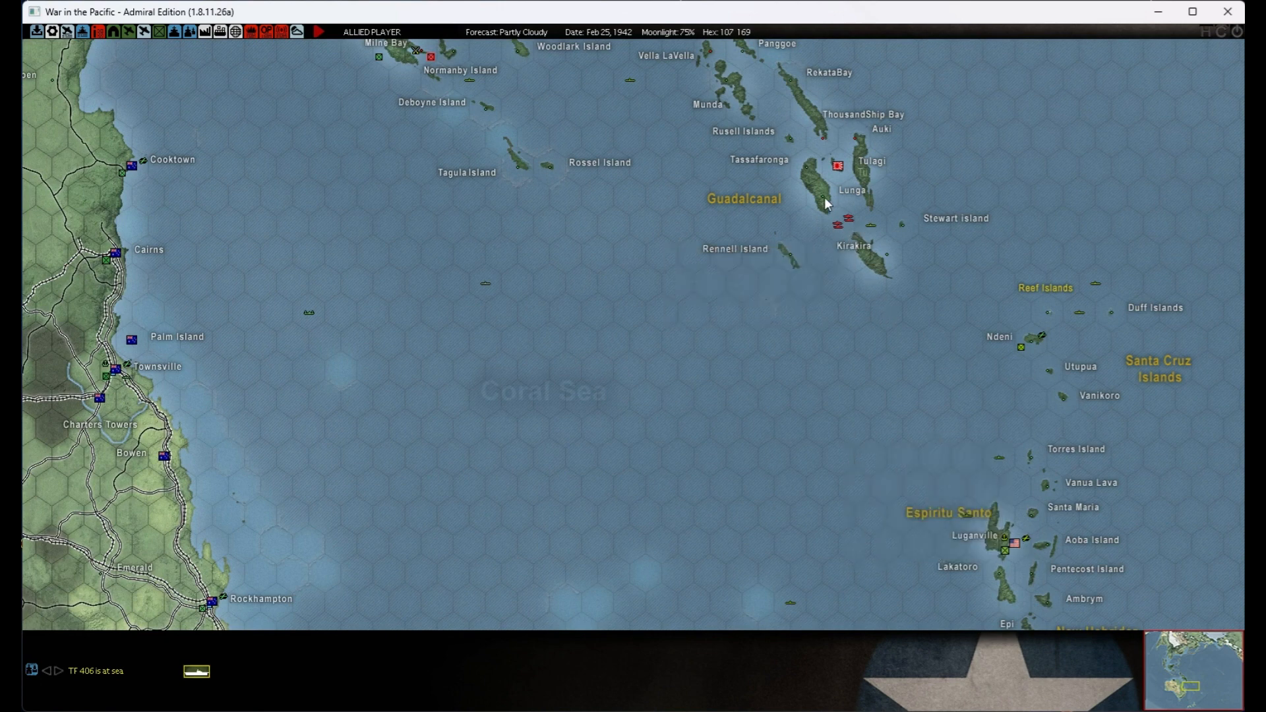
{"action": "mouse_move", "coordinate": [822, 194]}
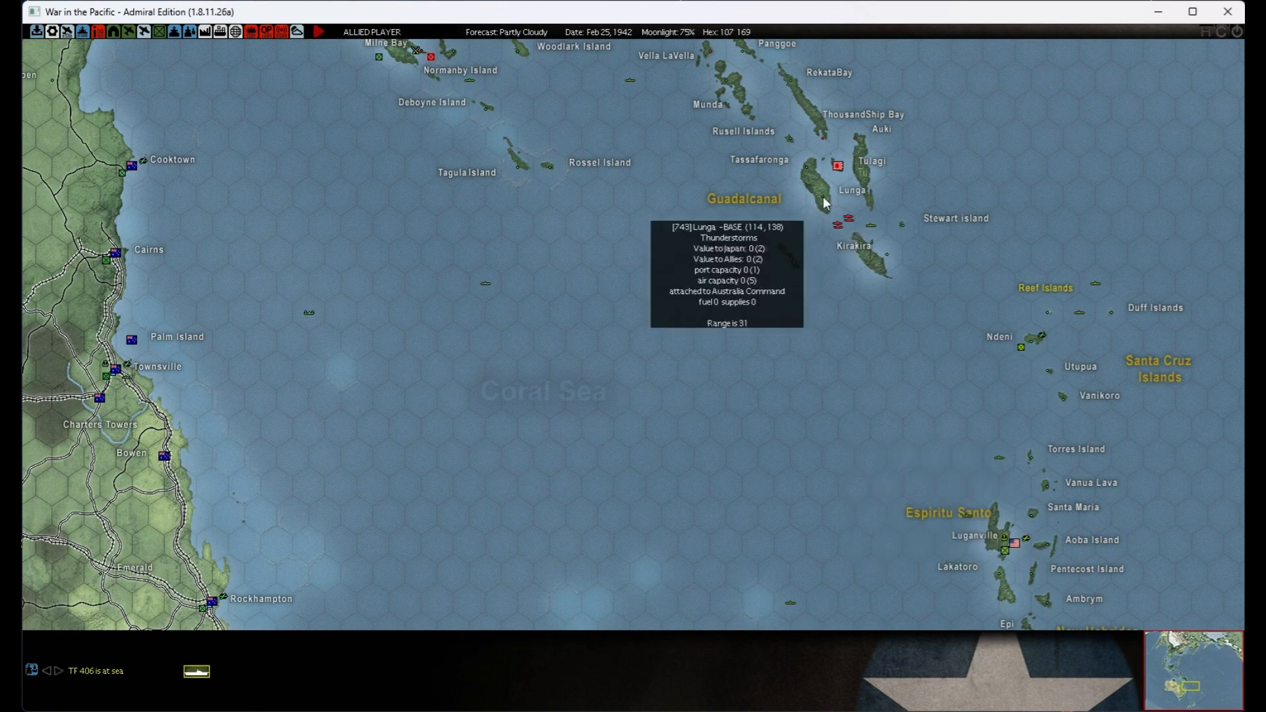
{"action": "mouse_move", "coordinate": [839, 225]}
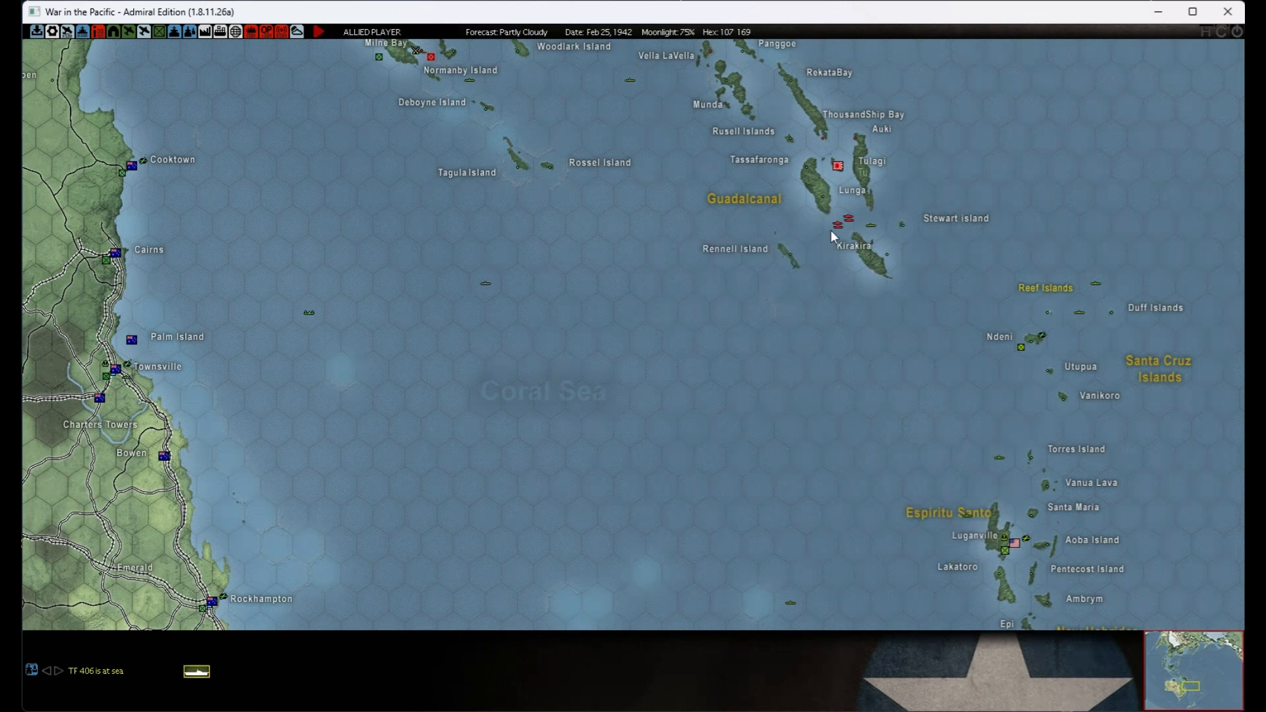
{"action": "mouse_move", "coordinate": [852, 290]}
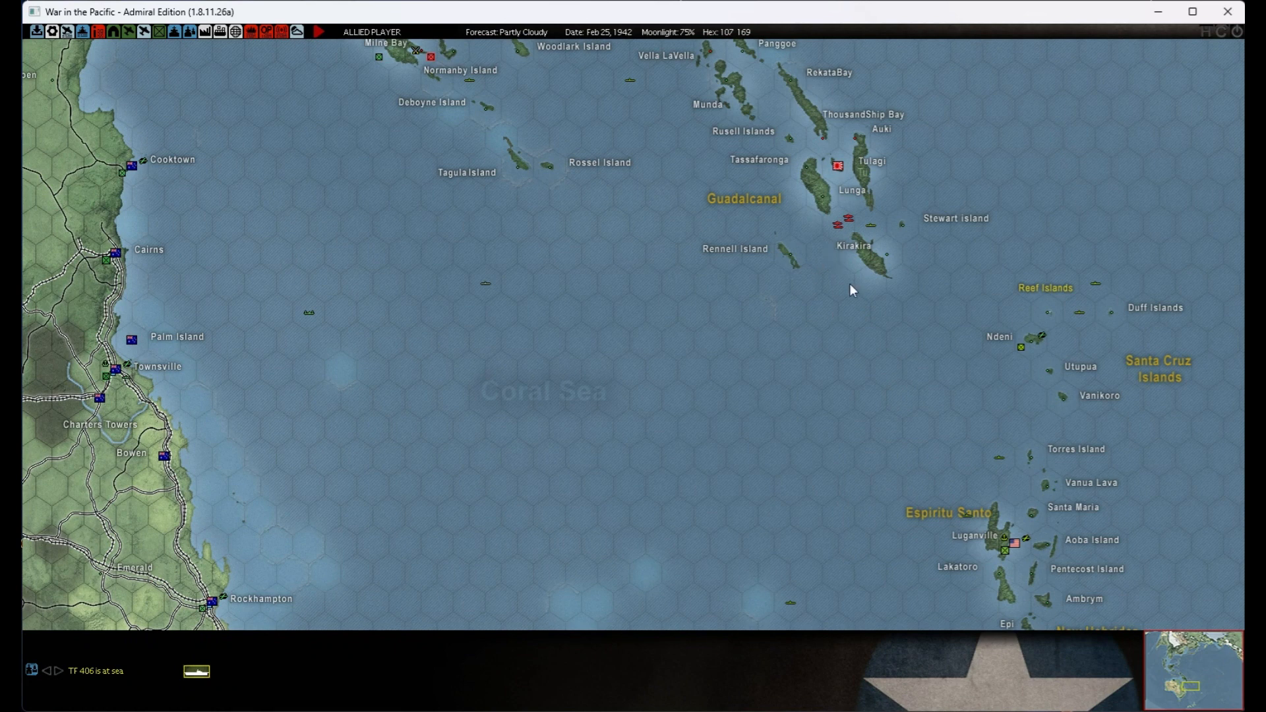
{"action": "mouse_move", "coordinate": [986, 521]}
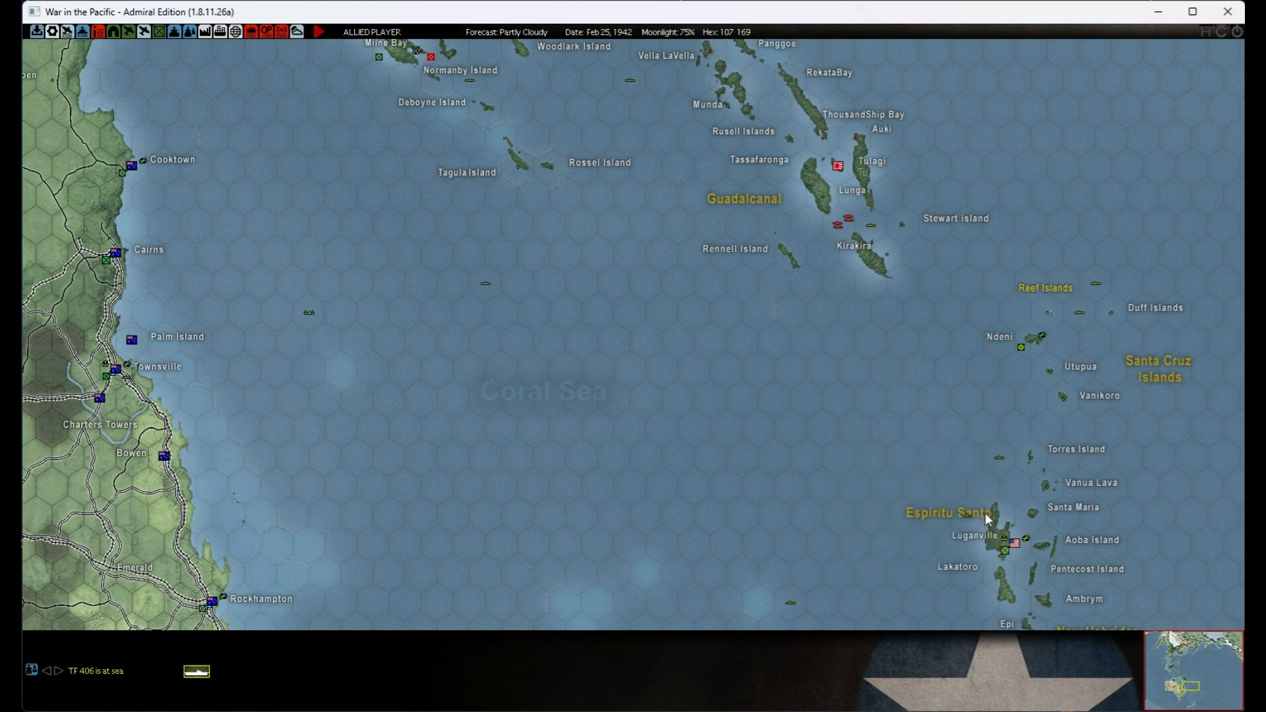
{"action": "scroll", "scroll_direction": "down", "scroll_amount": 3}
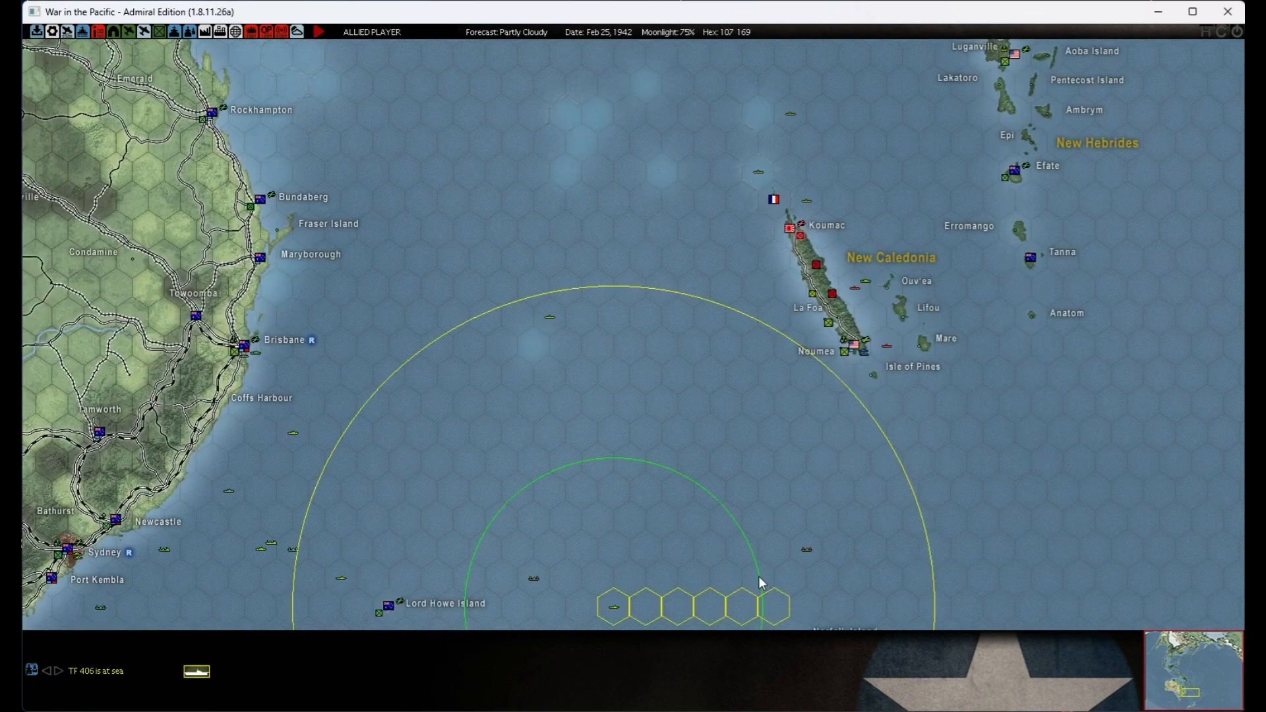
{"action": "mouse_move", "coordinate": [620, 613]}
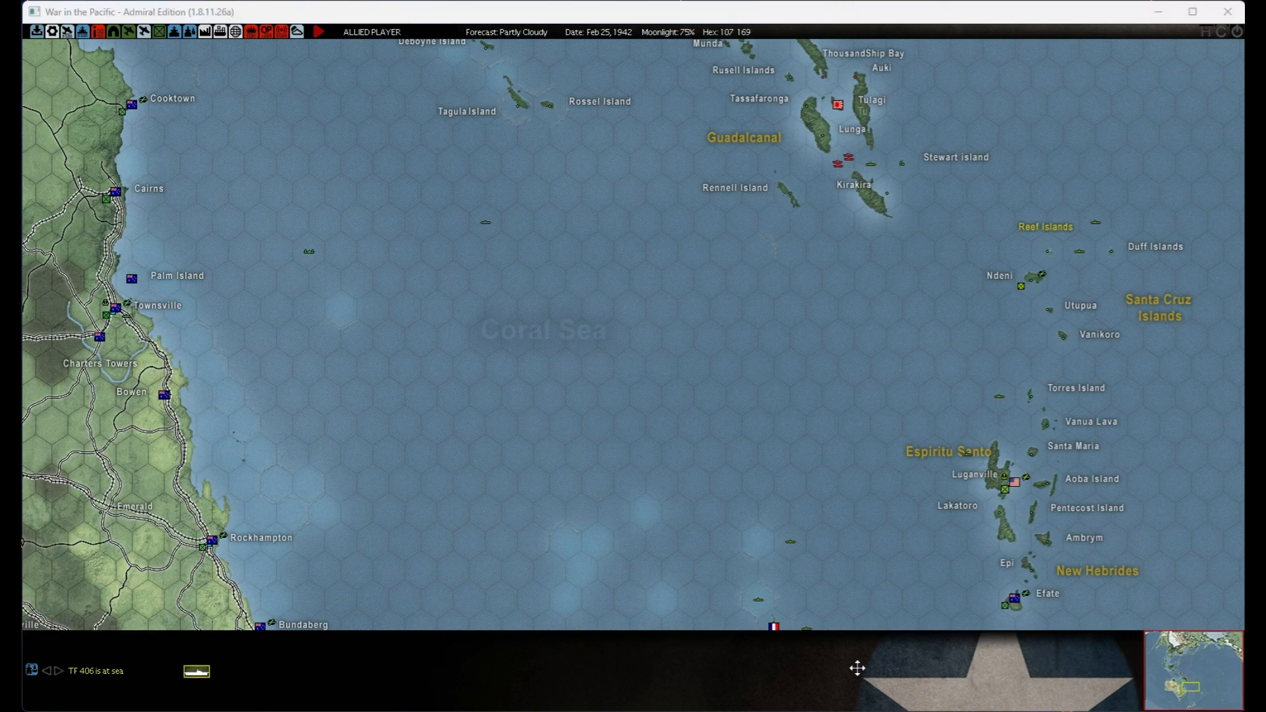
{"action": "mouse_move", "coordinate": [863, 452]}
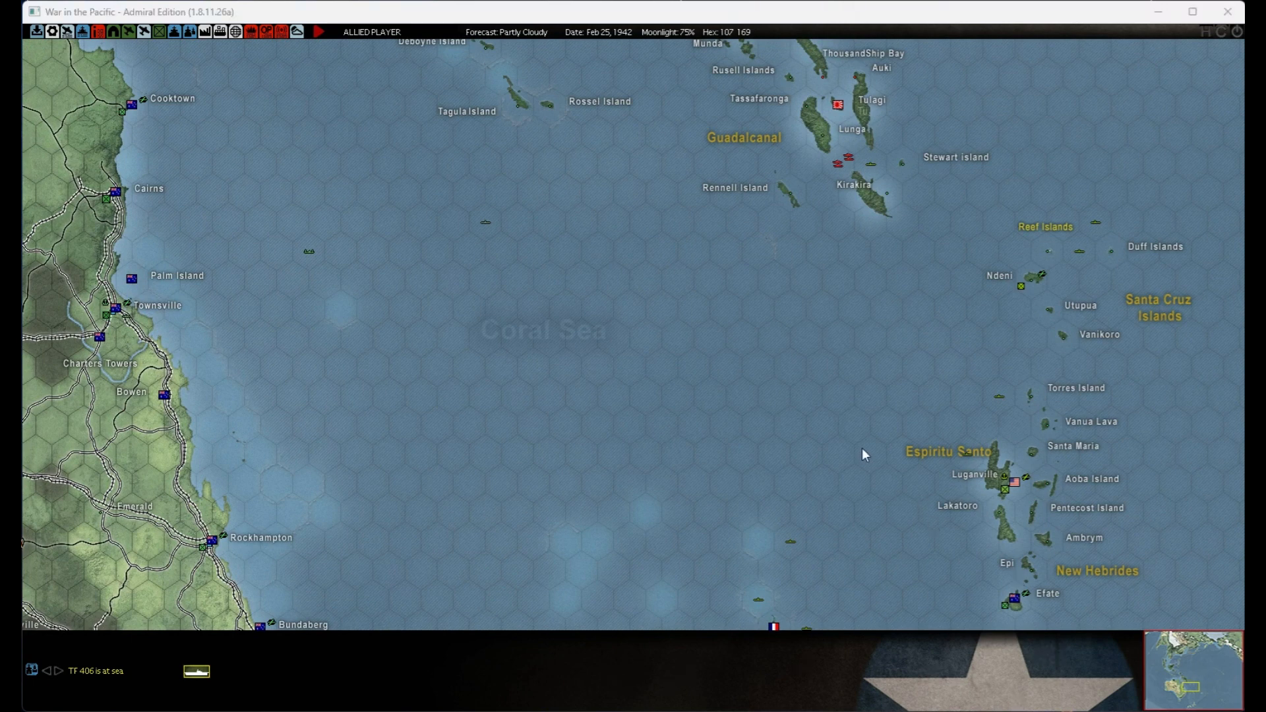
{"action": "mouse_move", "coordinate": [646, 487]}
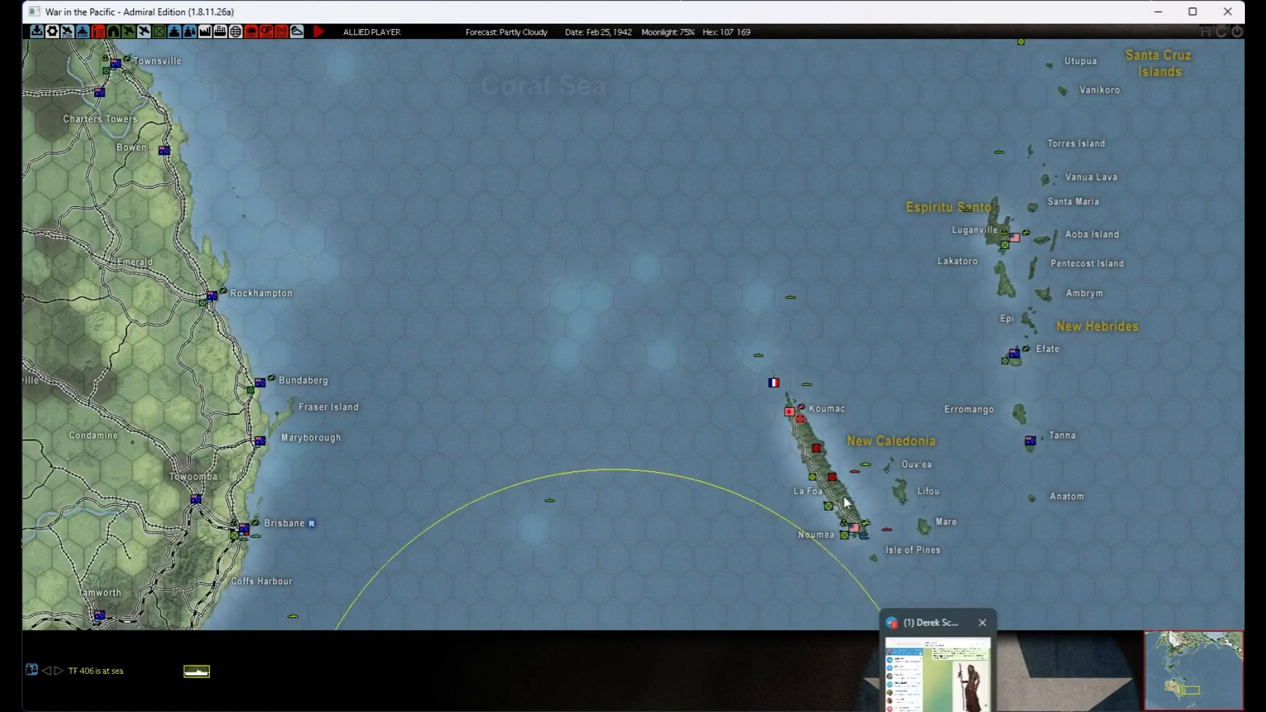
{"action": "mouse_move", "coordinate": [828, 506]}
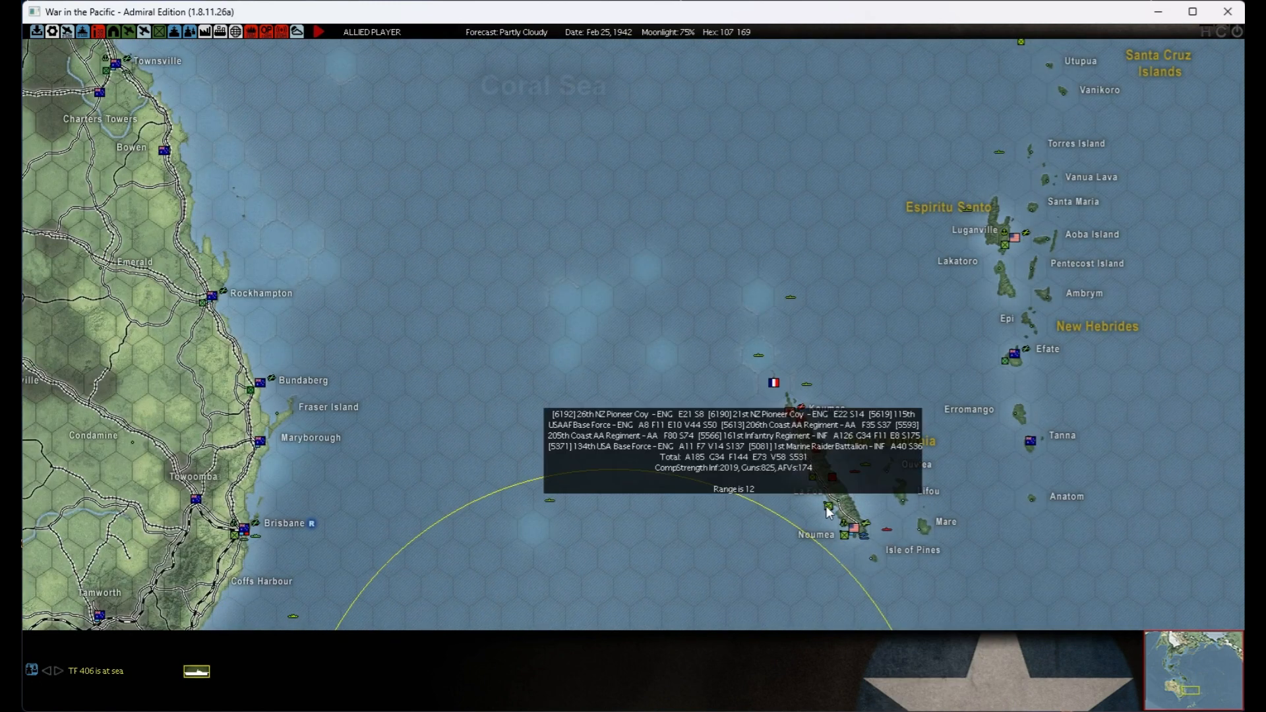
{"action": "left_click", "coordinate": [825, 506]}
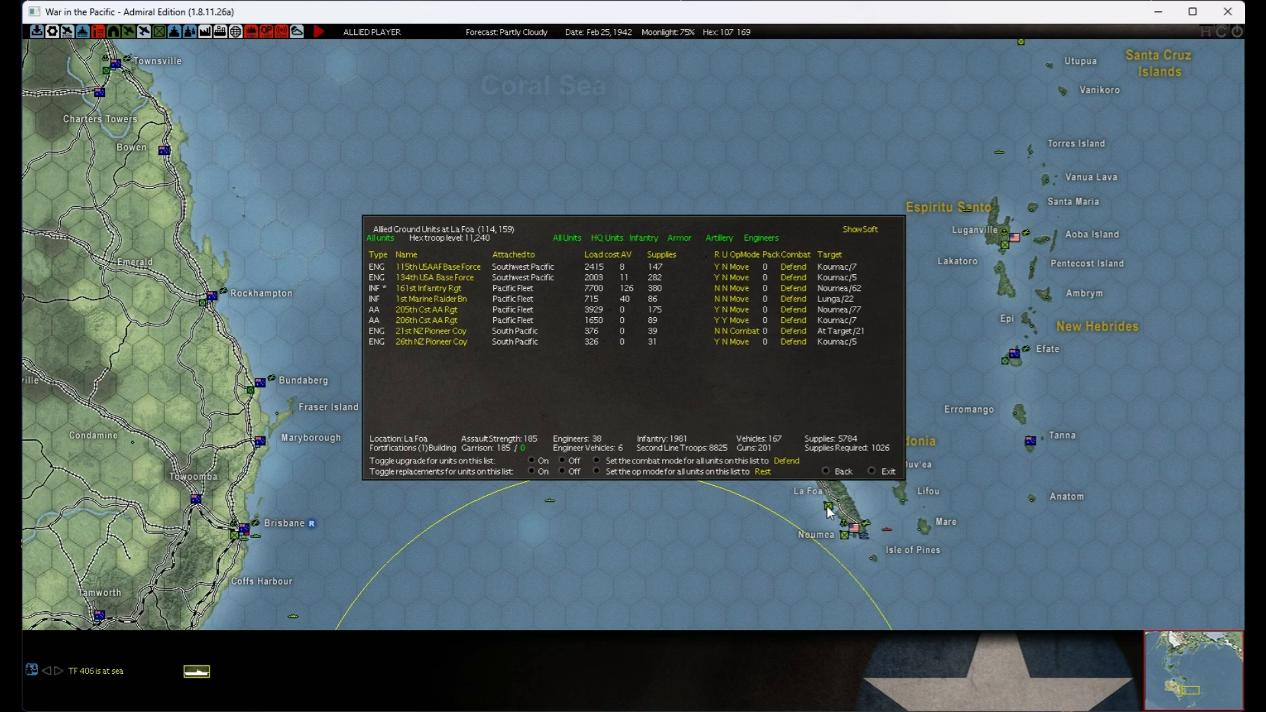
{"action": "mouse_move", "coordinate": [819, 501]}
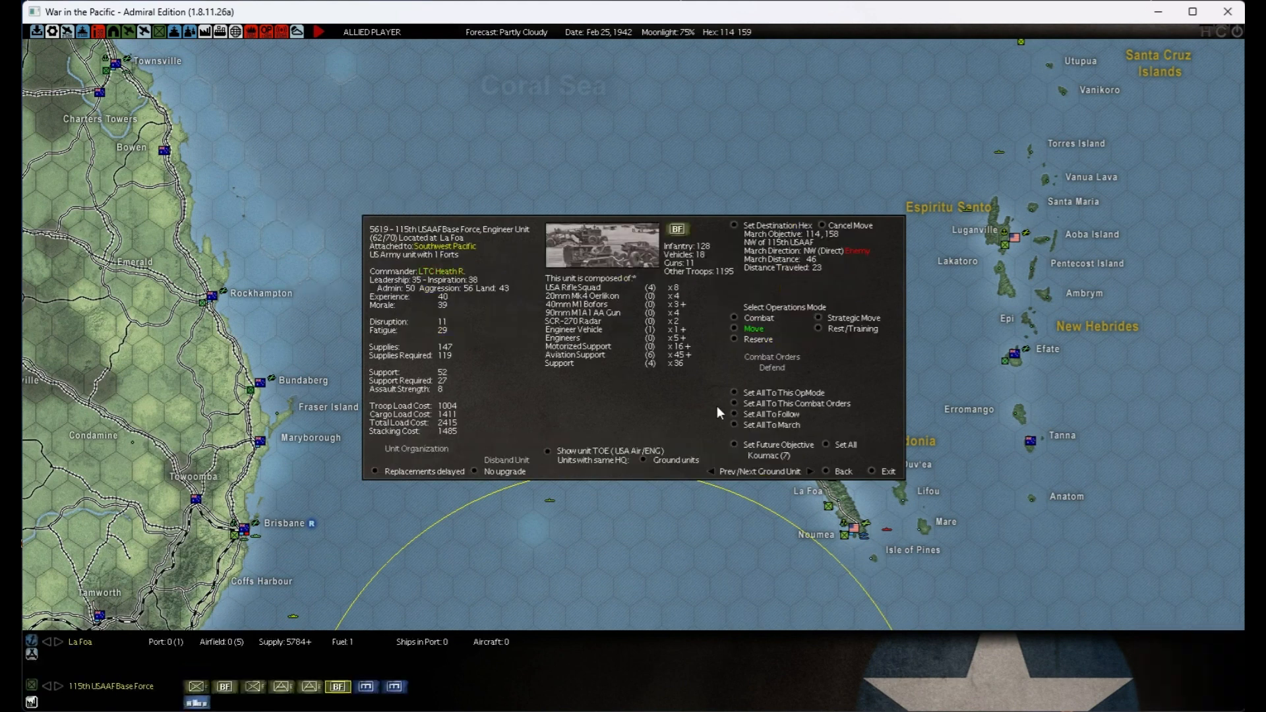
{"action": "left_click", "coordinate": [809, 471]}
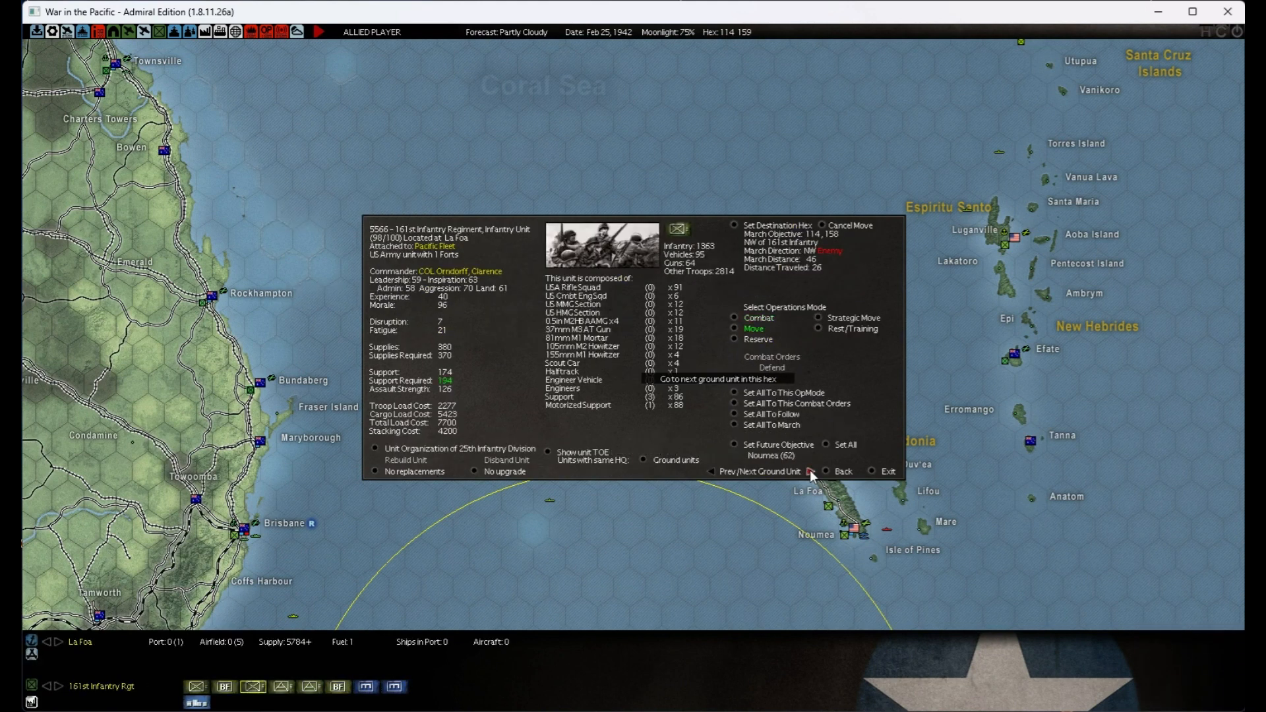
{"action": "left_click", "coordinate": [811, 470]}
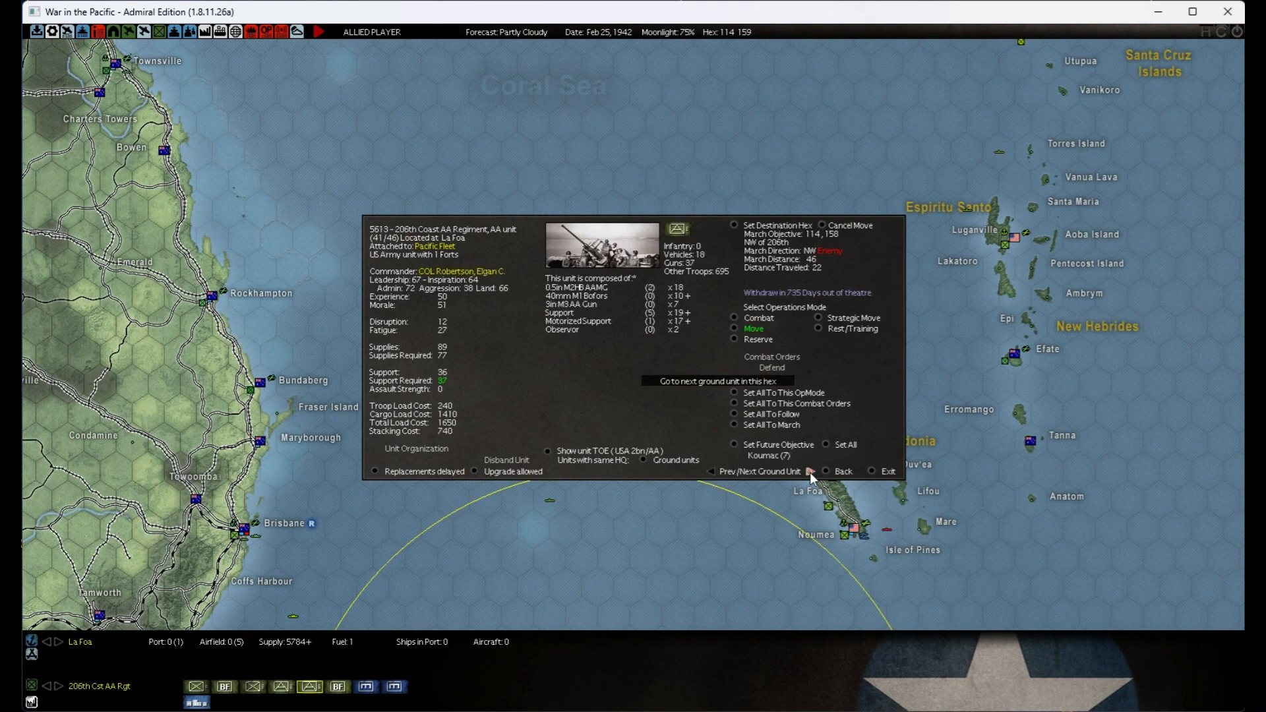
{"action": "left_click", "coordinate": [811, 471]}
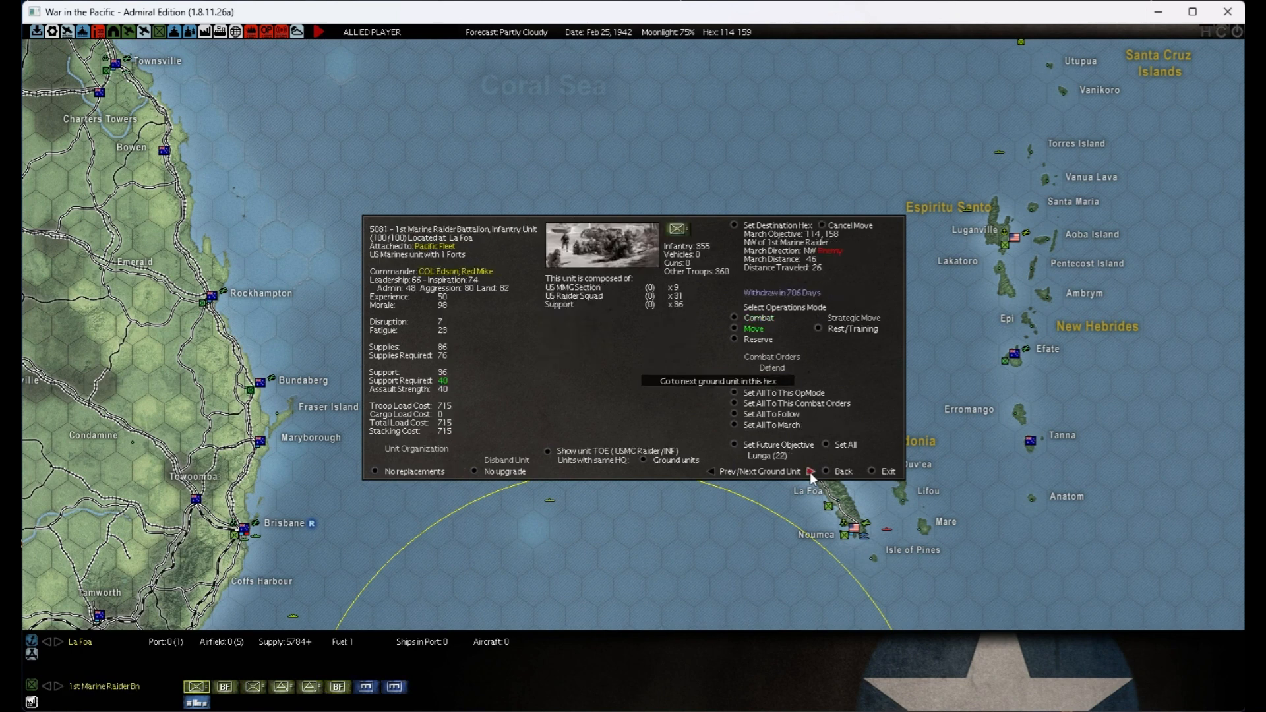
{"action": "left_click", "coordinate": [886, 471]}
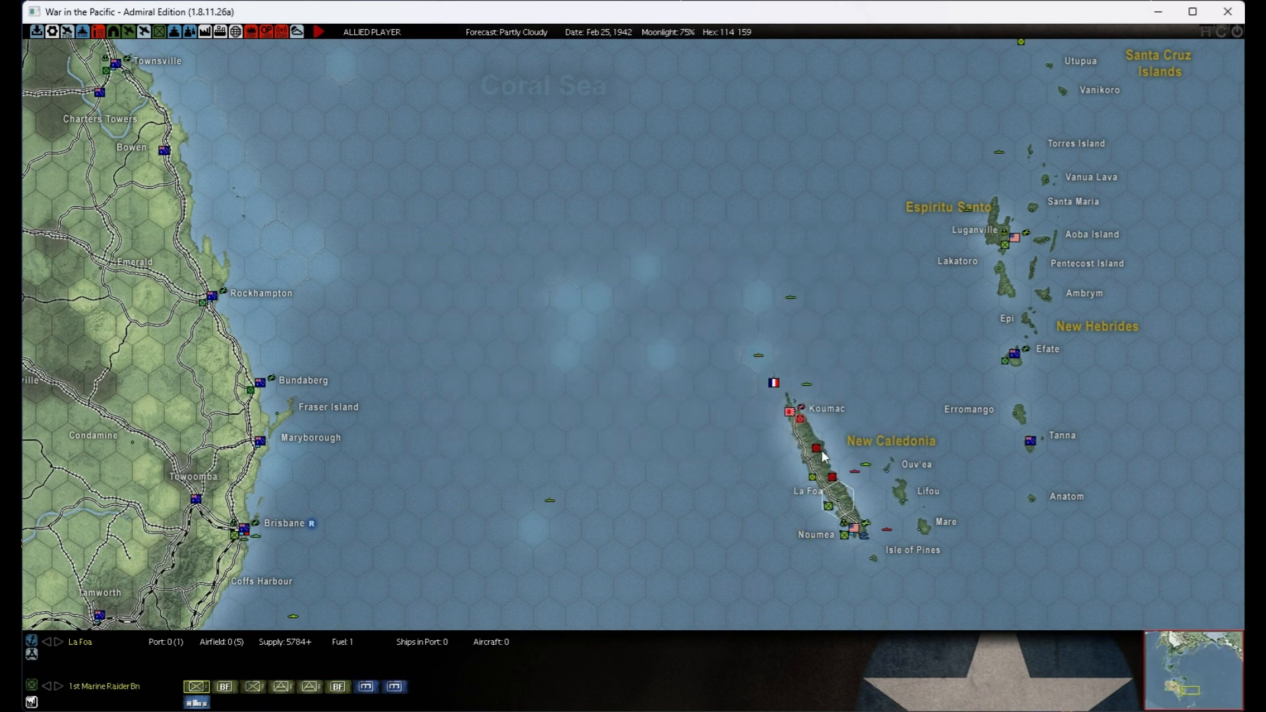
{"action": "mouse_move", "coordinate": [836, 484]}
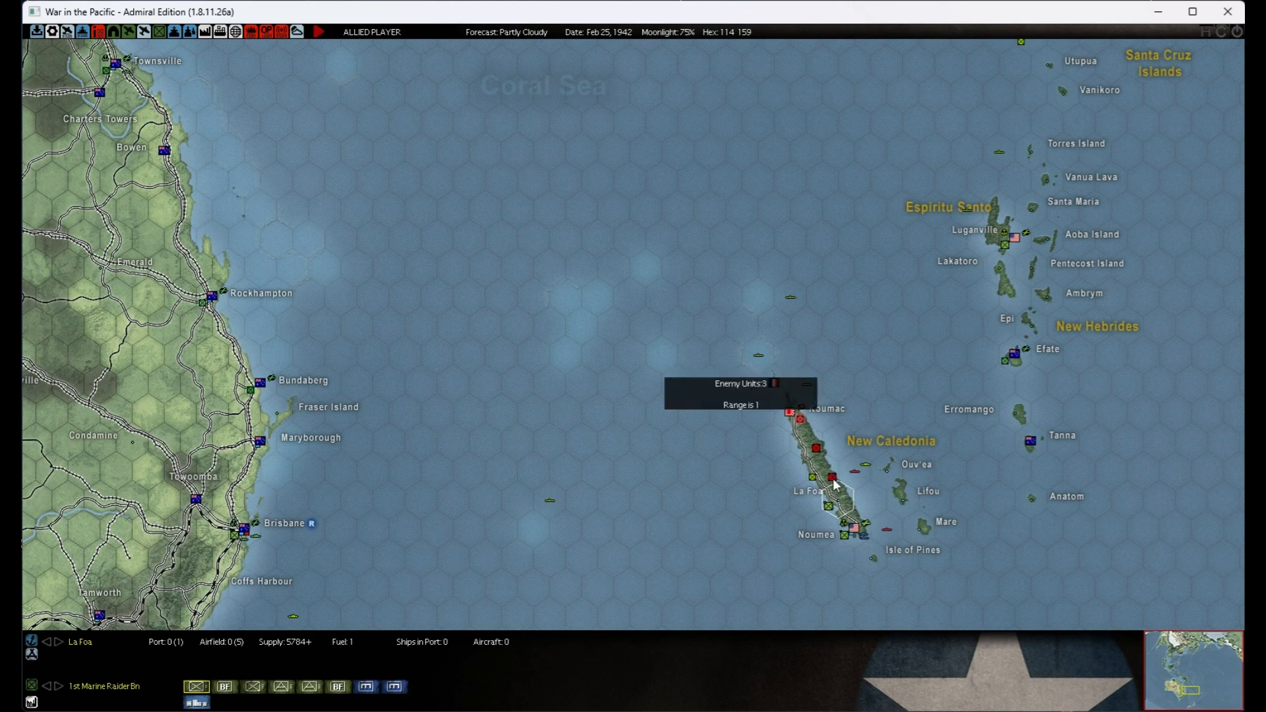
{"action": "mouse_move", "coordinate": [833, 489]}
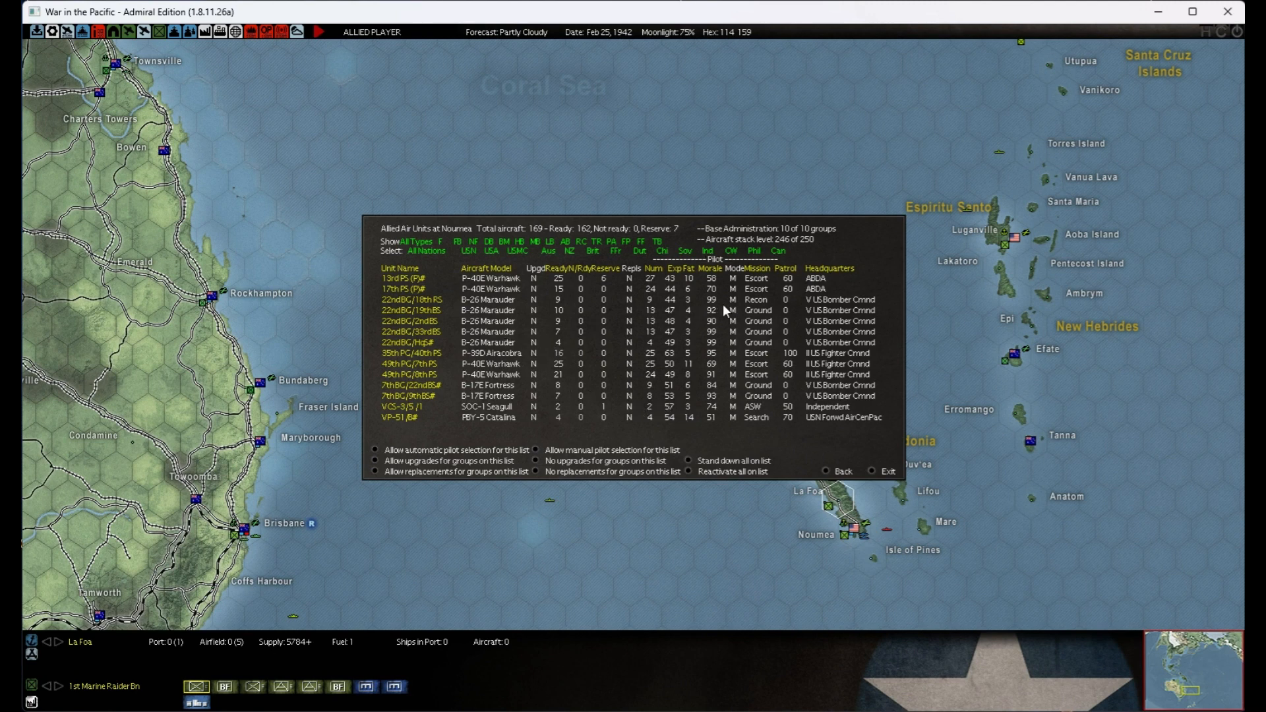
{"action": "mouse_move", "coordinate": [570, 305]}
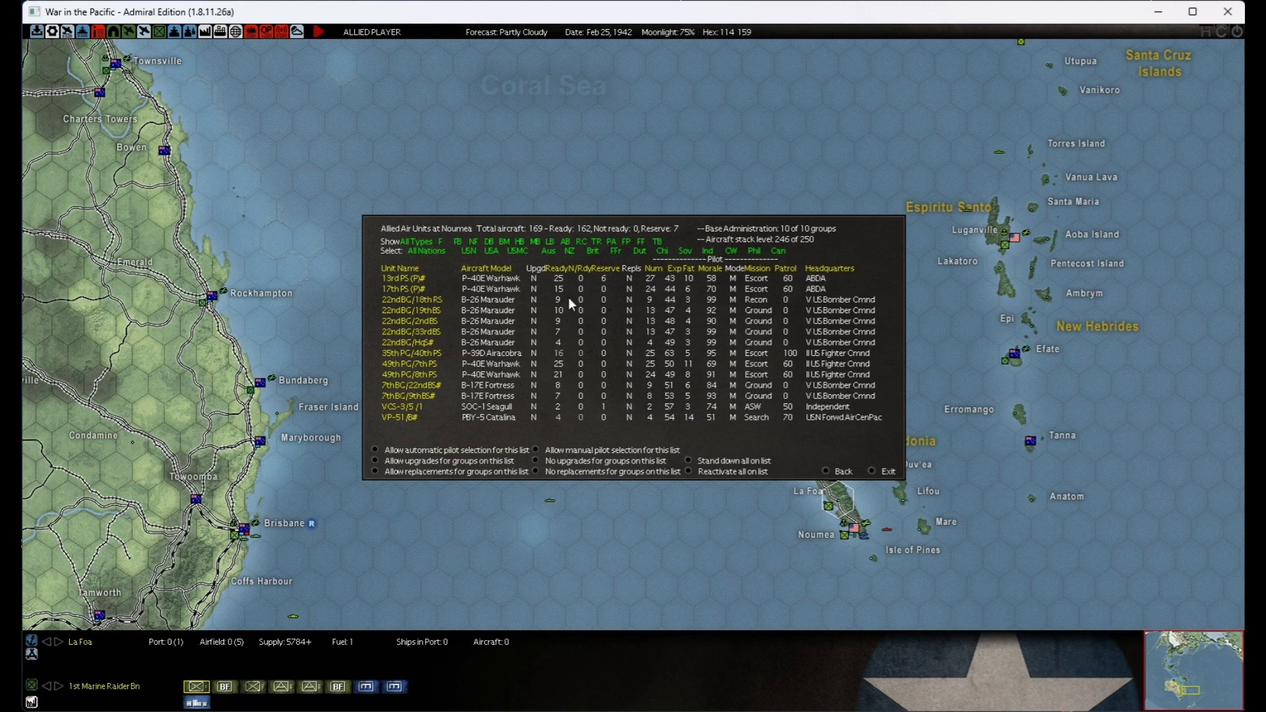
{"action": "mouse_move", "coordinate": [419, 373]}
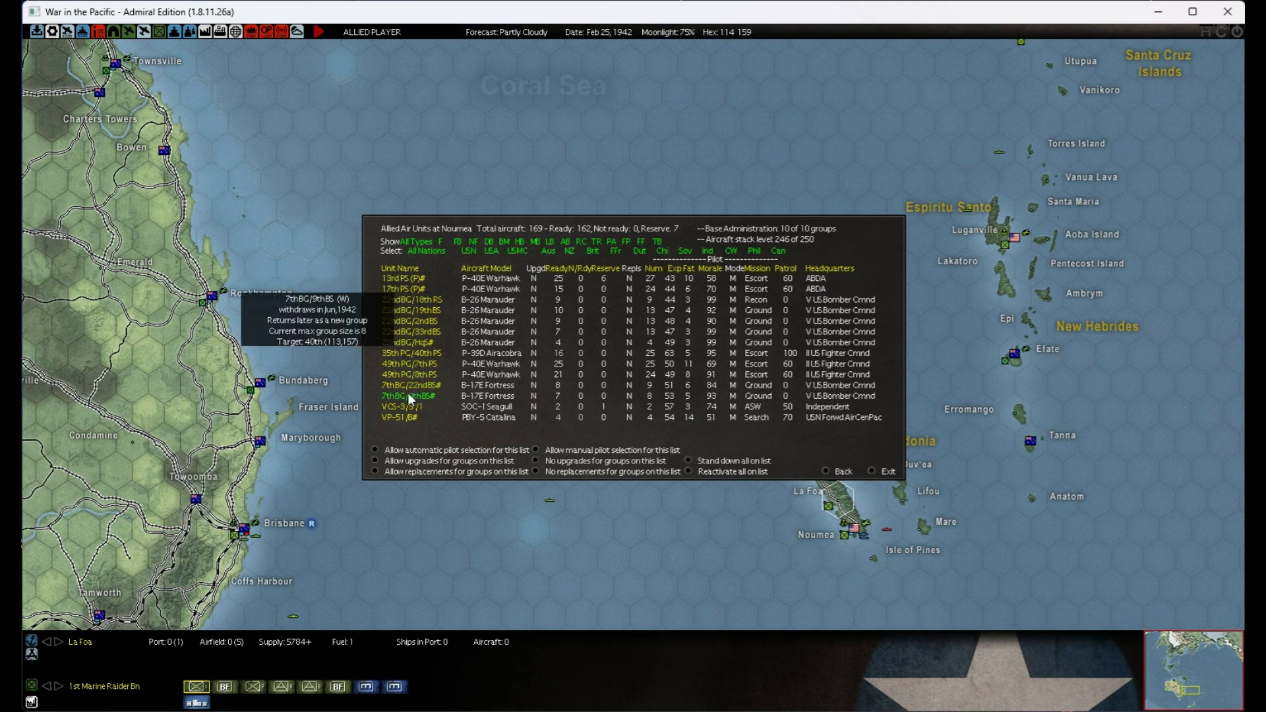
{"action": "mouse_move", "coordinate": [409, 293]}
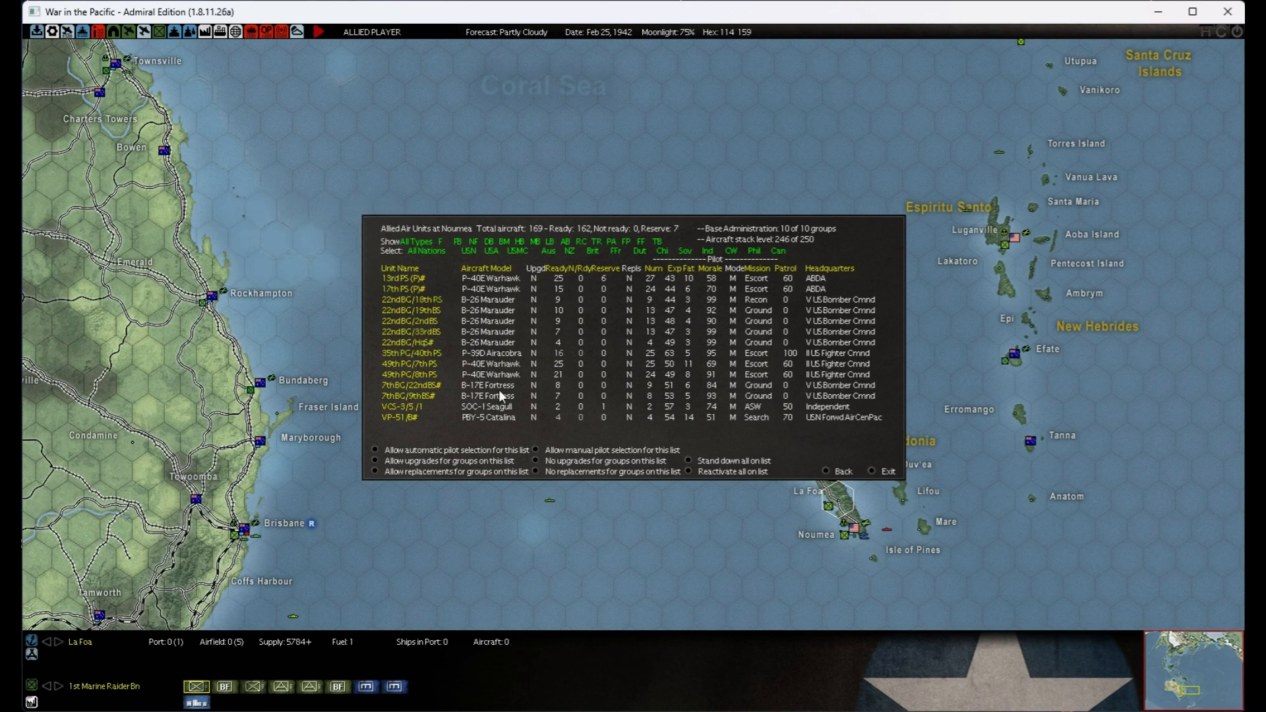
{"action": "mouse_move", "coordinate": [540, 390]}
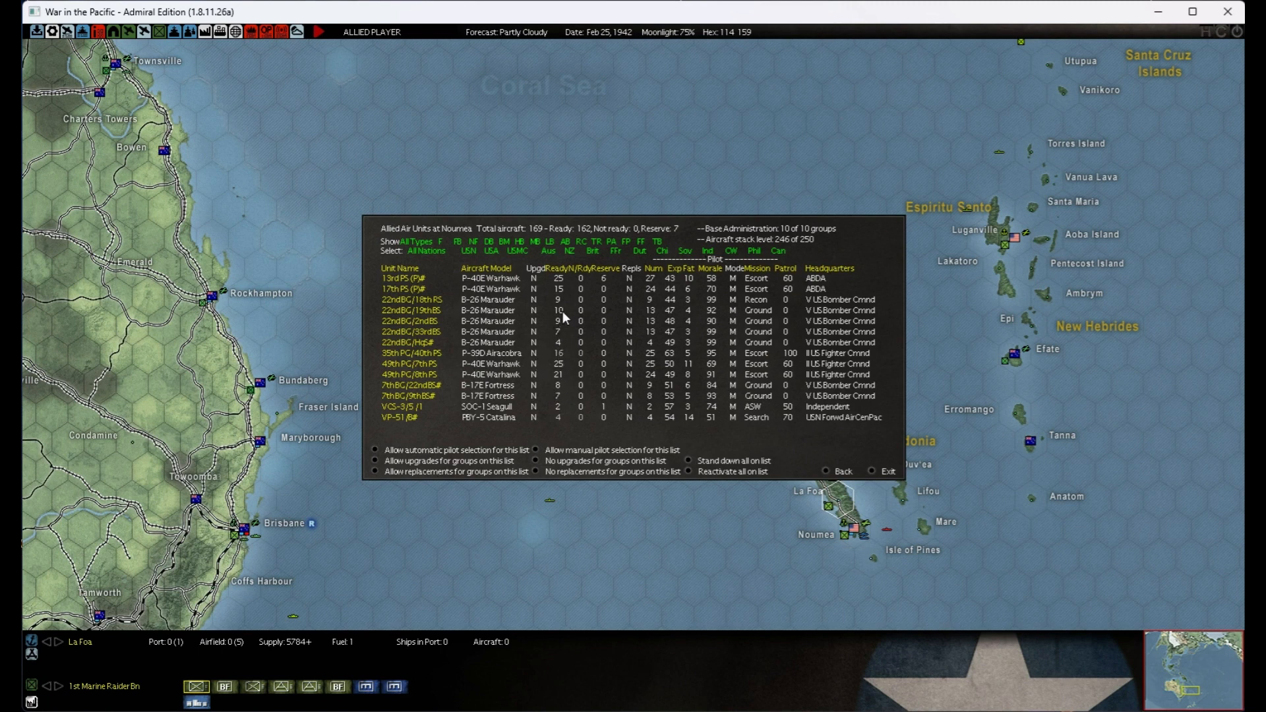
{"action": "mouse_move", "coordinate": [567, 316]}
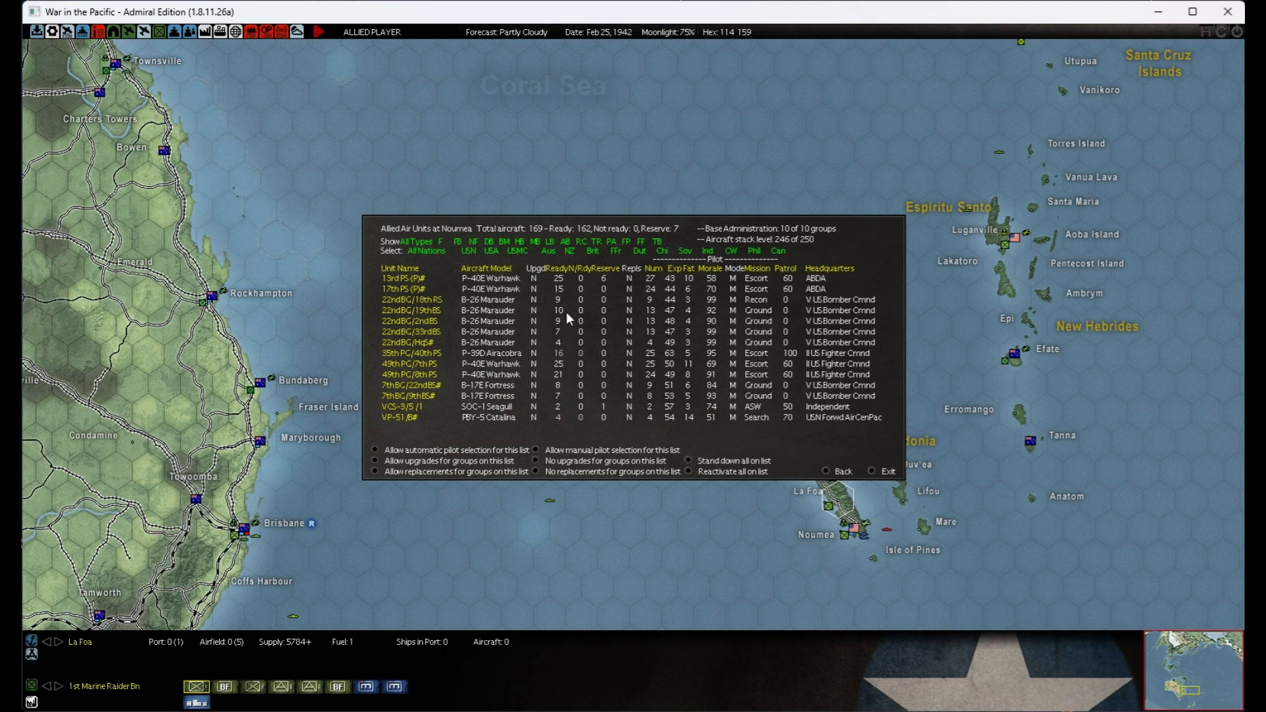
{"action": "mouse_move", "coordinate": [545, 310]}
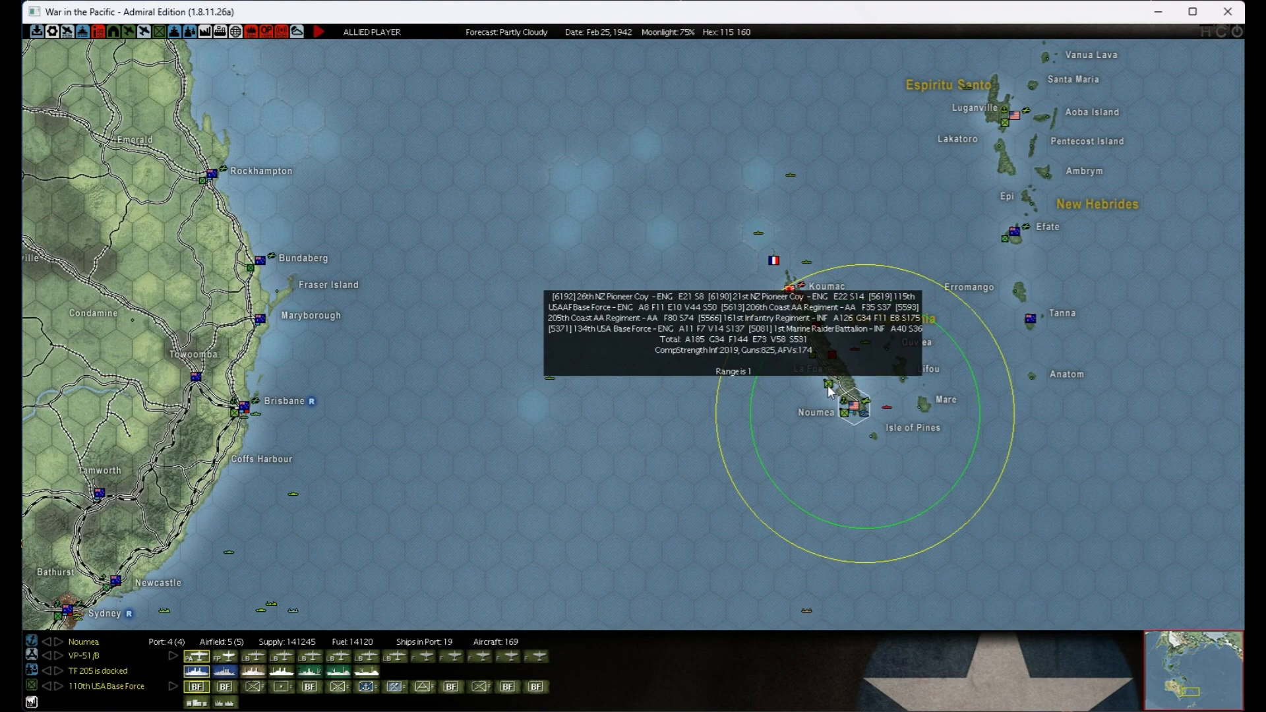
{"action": "mouse_move", "coordinate": [540, 312]}
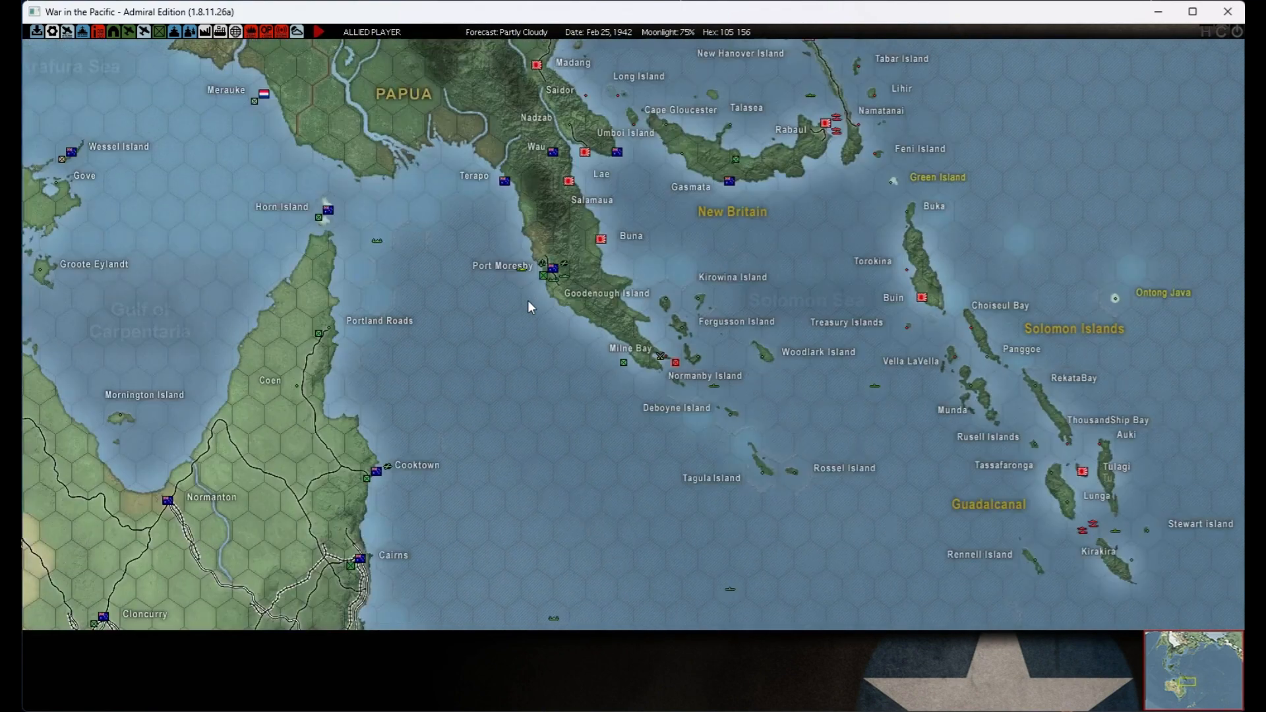
{"action": "mouse_move", "coordinate": [509, 290]}
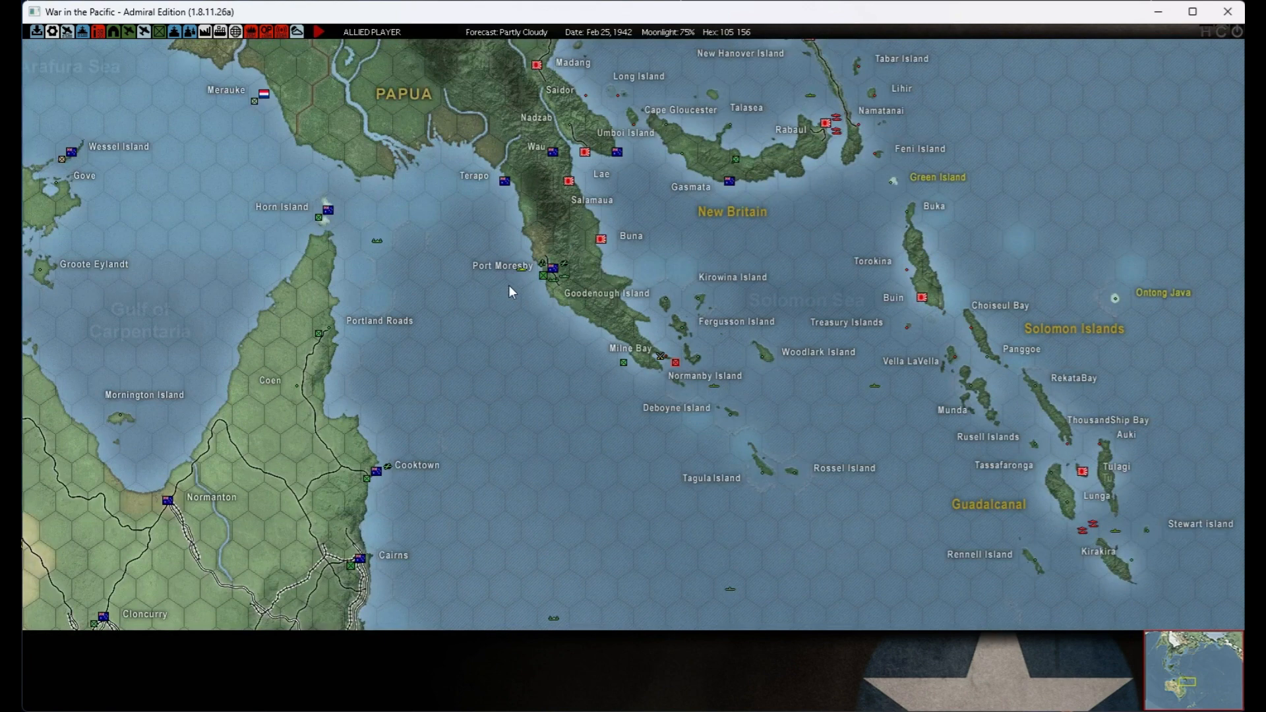
{"action": "mouse_move", "coordinate": [541, 286]}
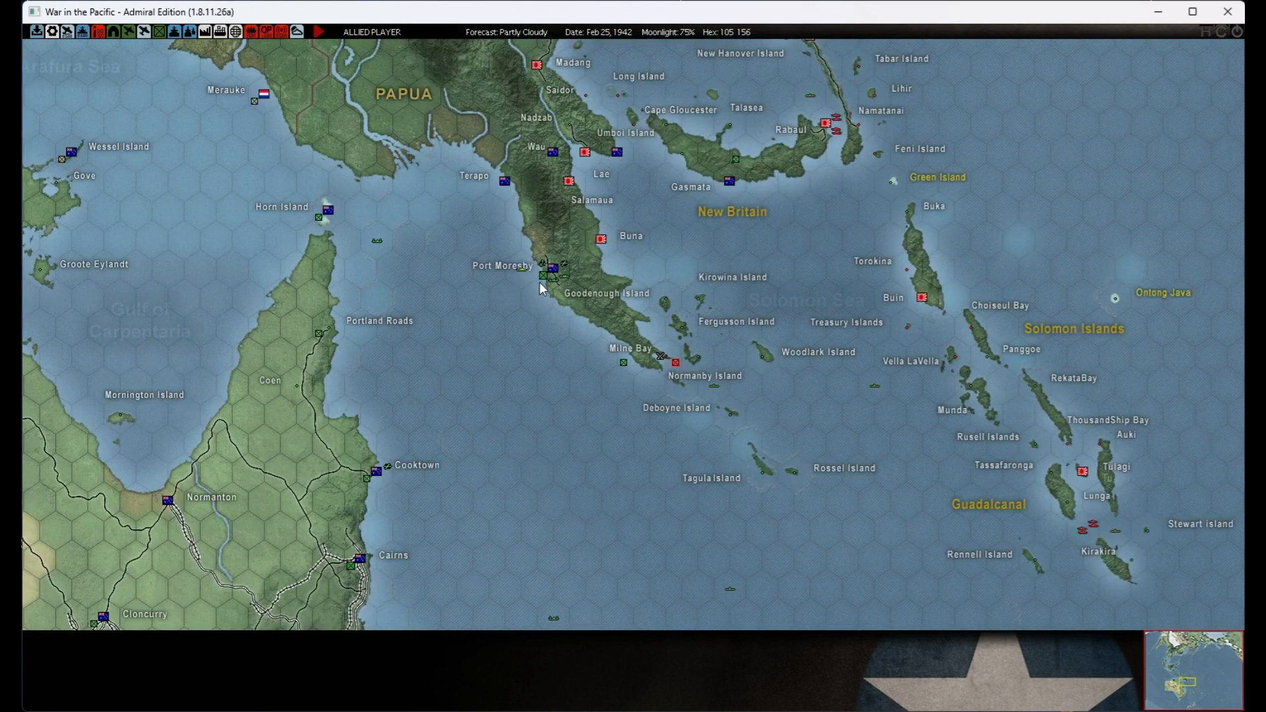
{"action": "mouse_move", "coordinate": [501, 285]}
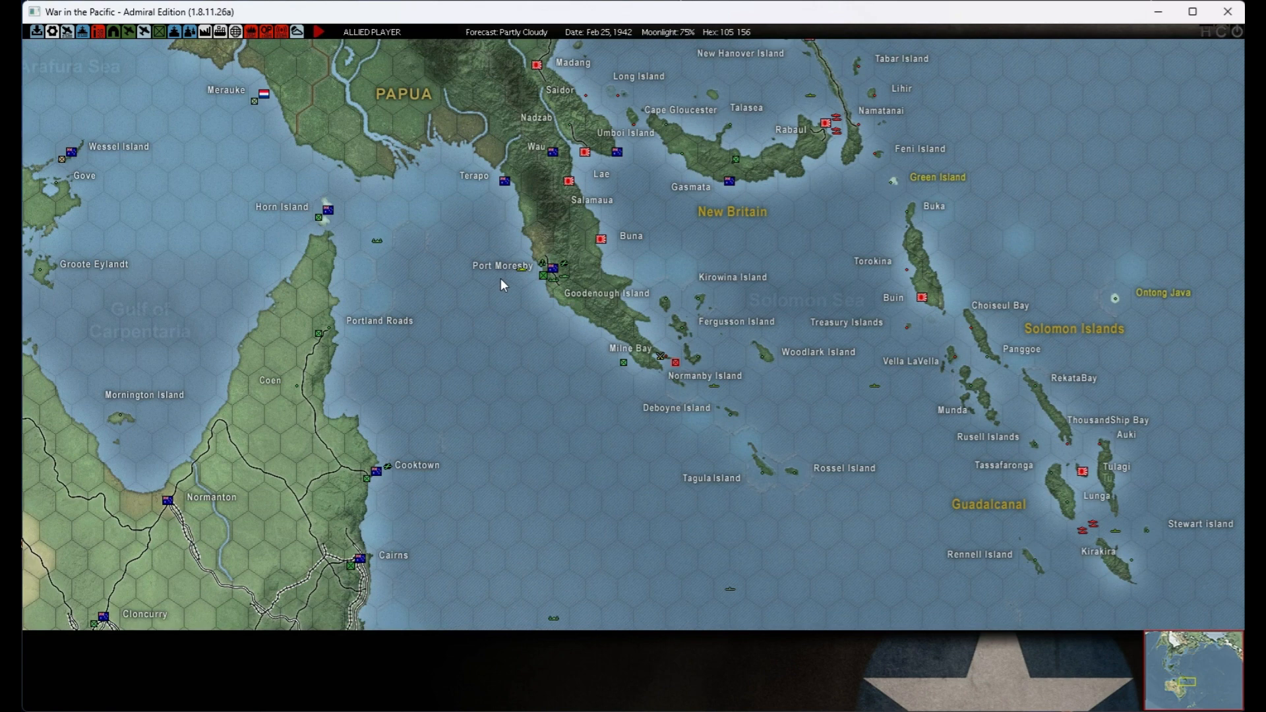
{"action": "mouse_move", "coordinate": [530, 289]}
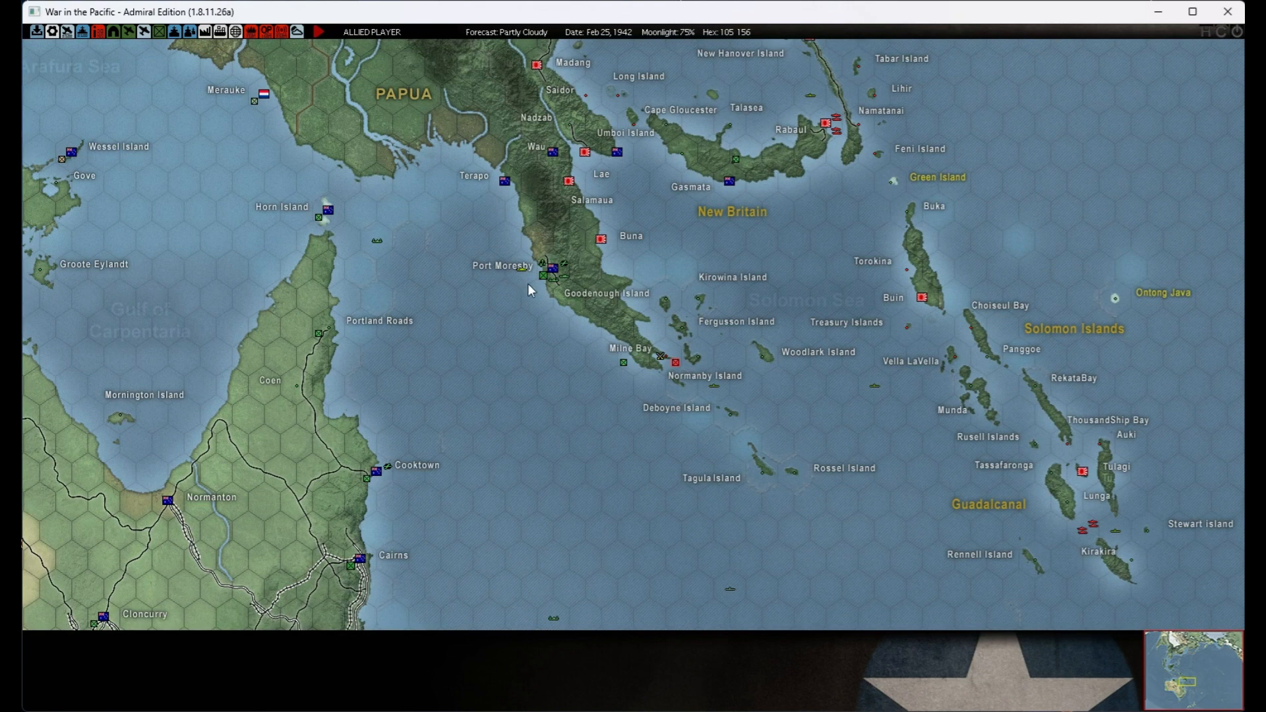
{"action": "mouse_move", "coordinate": [645, 370]}
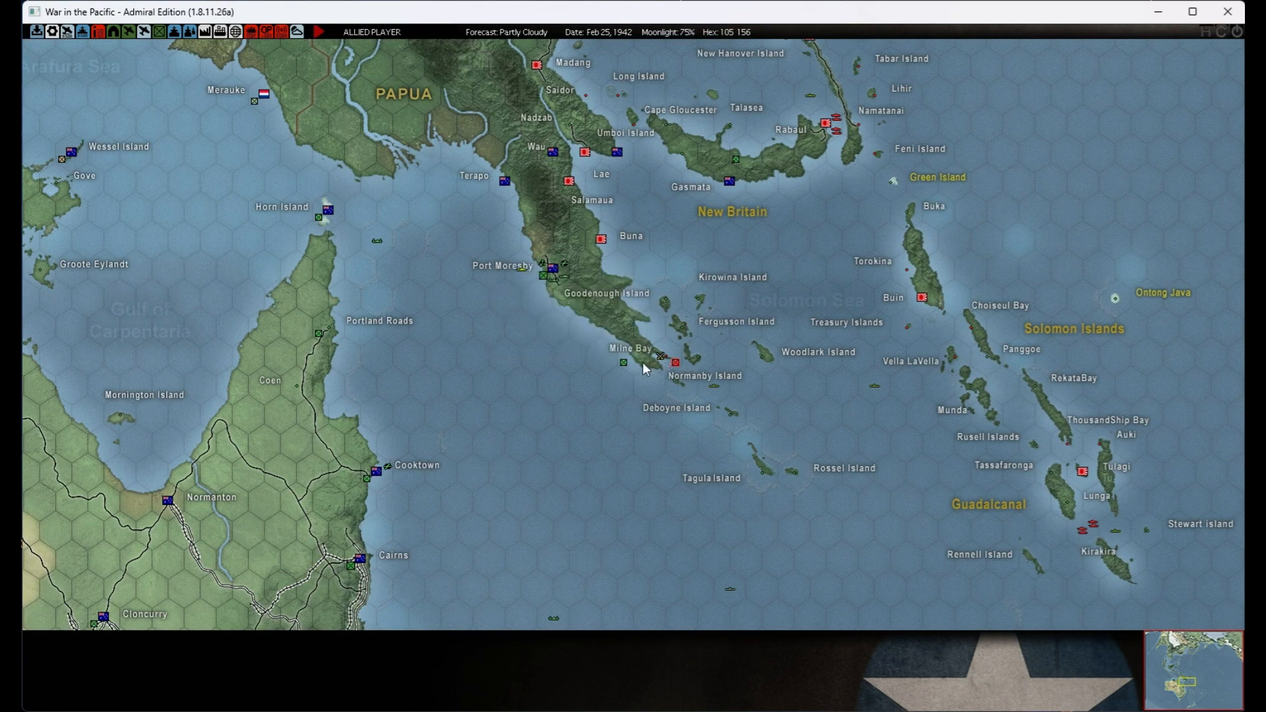
{"action": "mouse_move", "coordinate": [735, 174]}
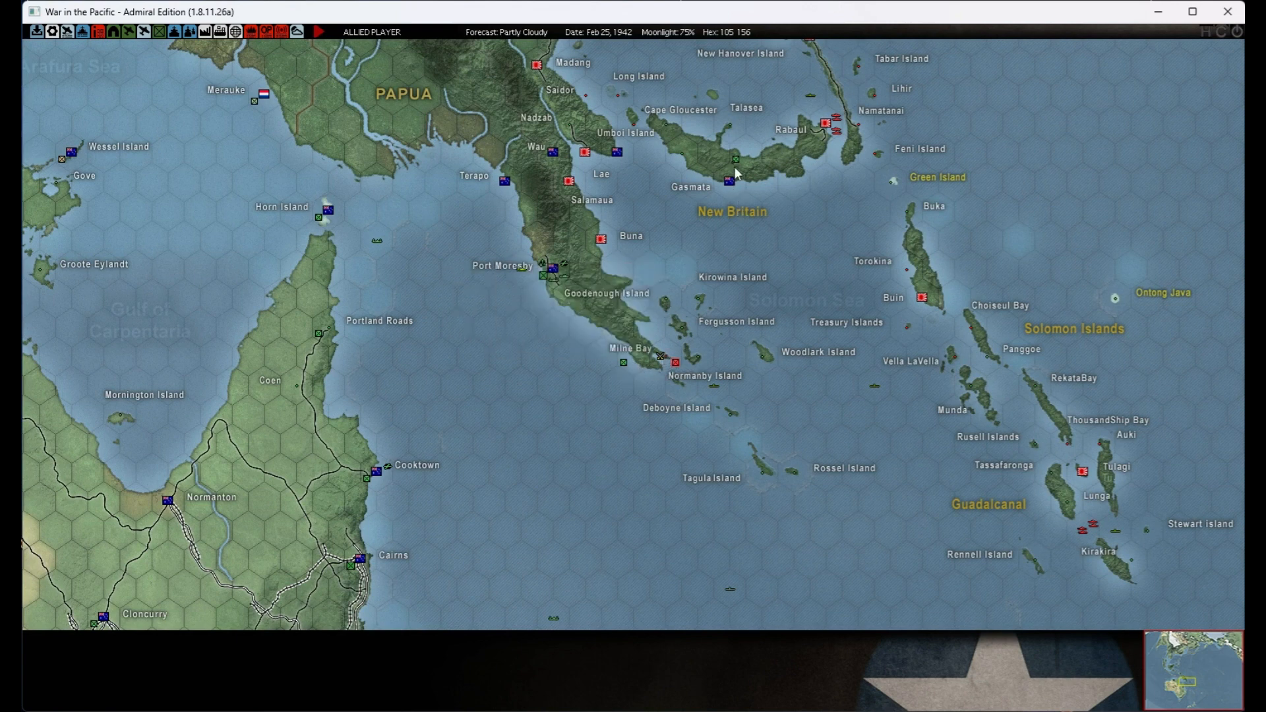
{"action": "left_click", "coordinate": [729, 181]}
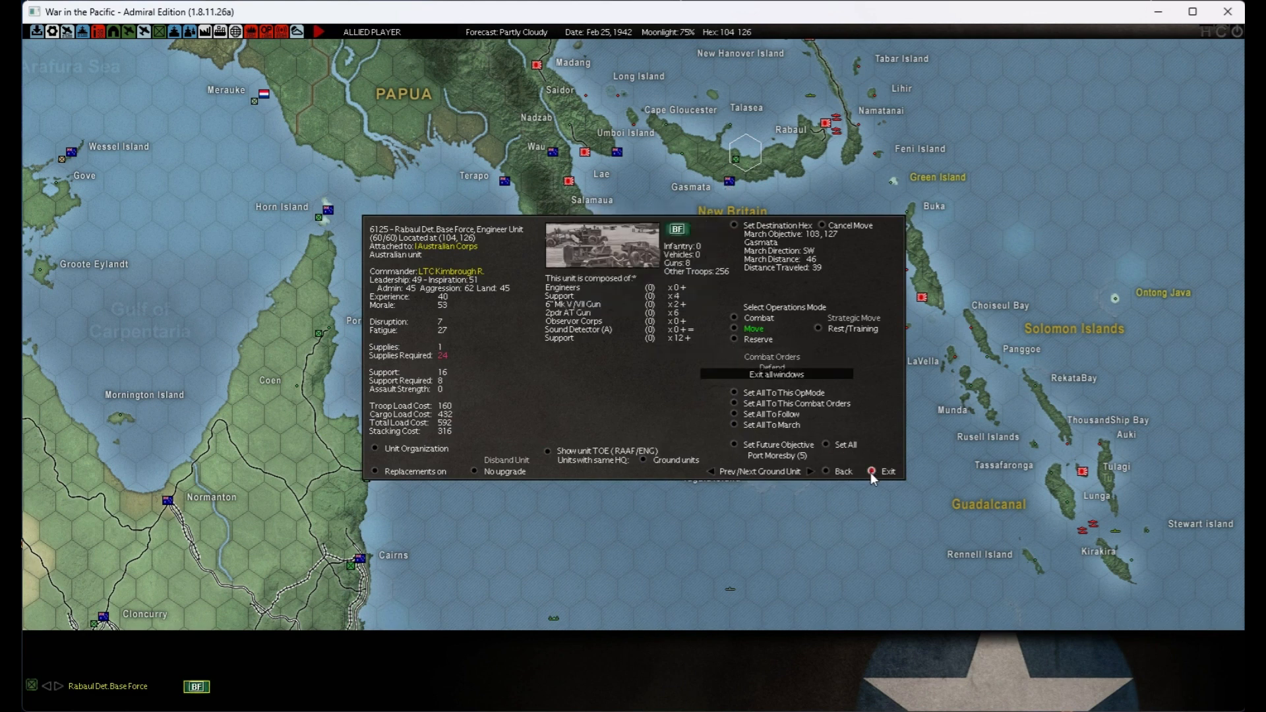
{"action": "left_click", "coordinate": [888, 470]}
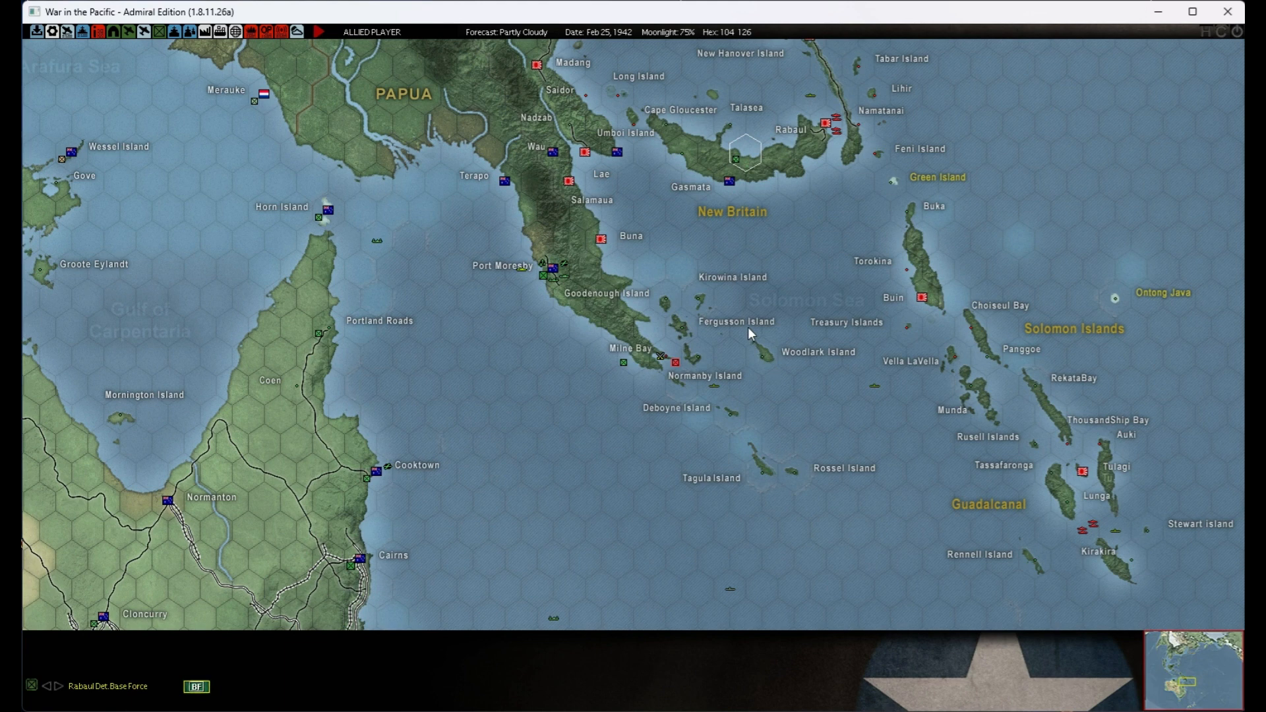
{"action": "mouse_move", "coordinate": [506, 229]}
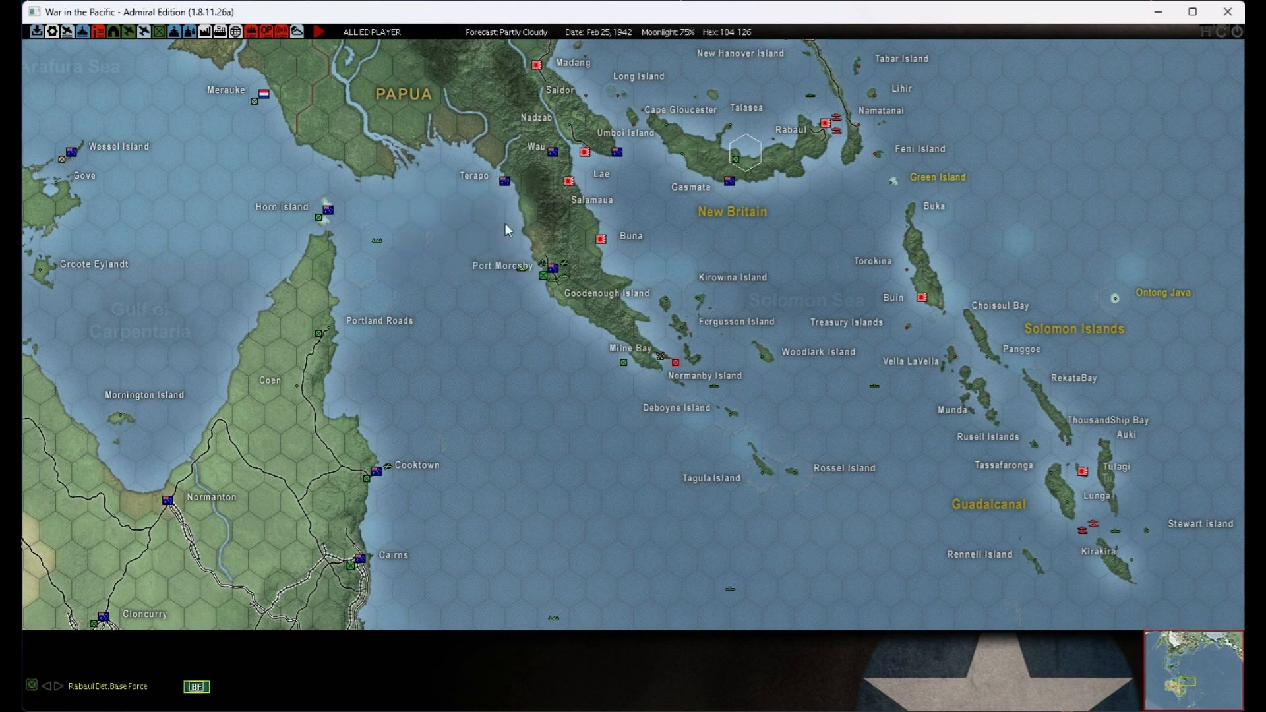
- Bring up Port Moresby's base overview showing its aircraft, ships and troops
{"action": "left_click", "coordinate": [541, 267]}
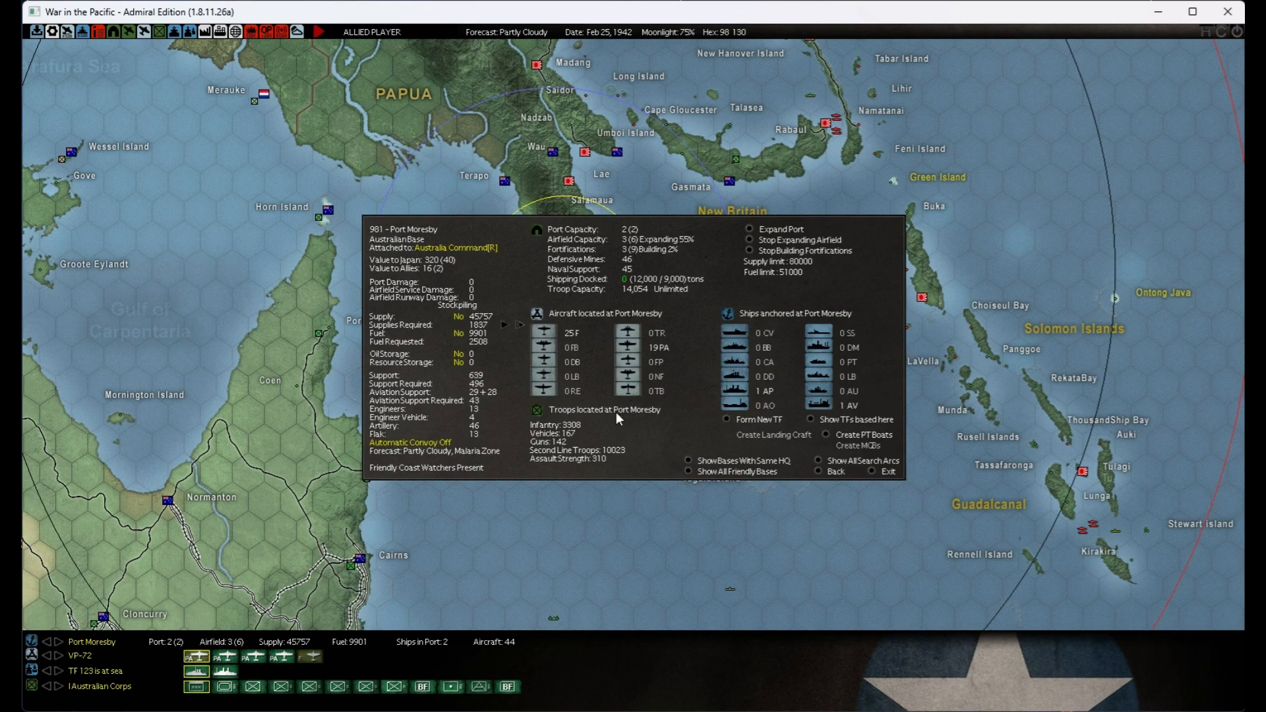
{"action": "mouse_move", "coordinate": [616, 418]}
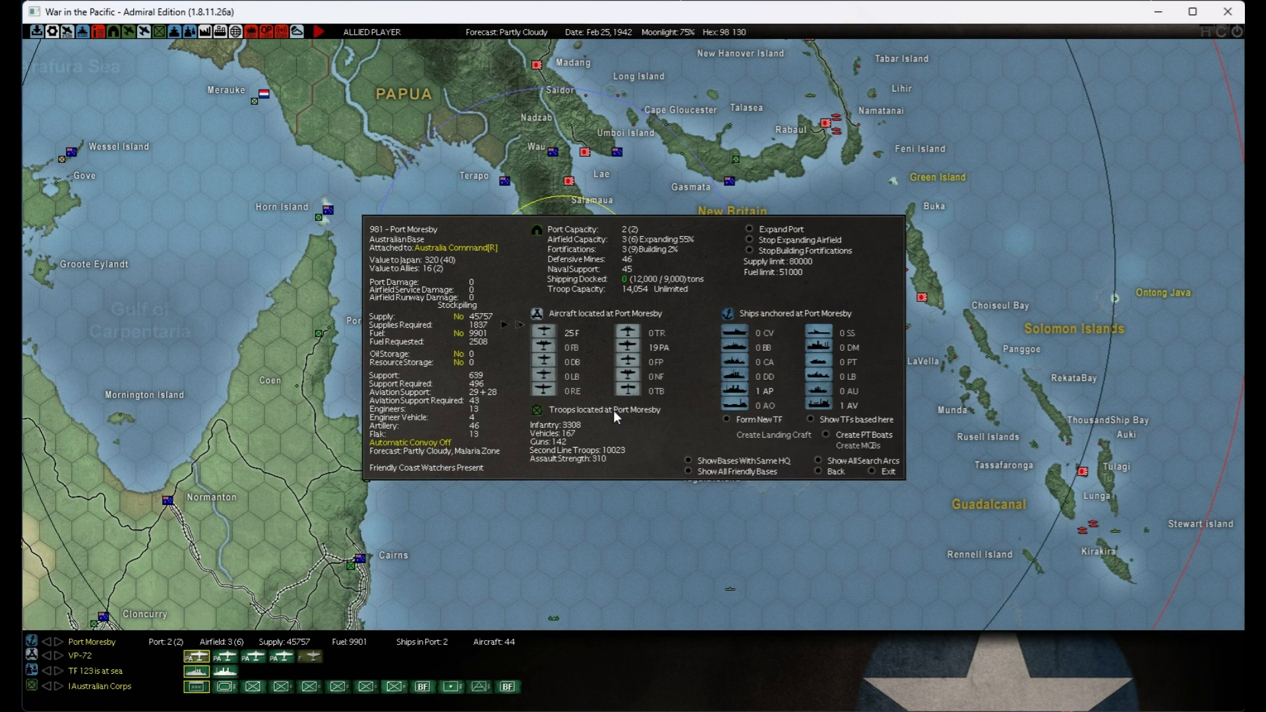
{"action": "mouse_move", "coordinate": [588, 349]}
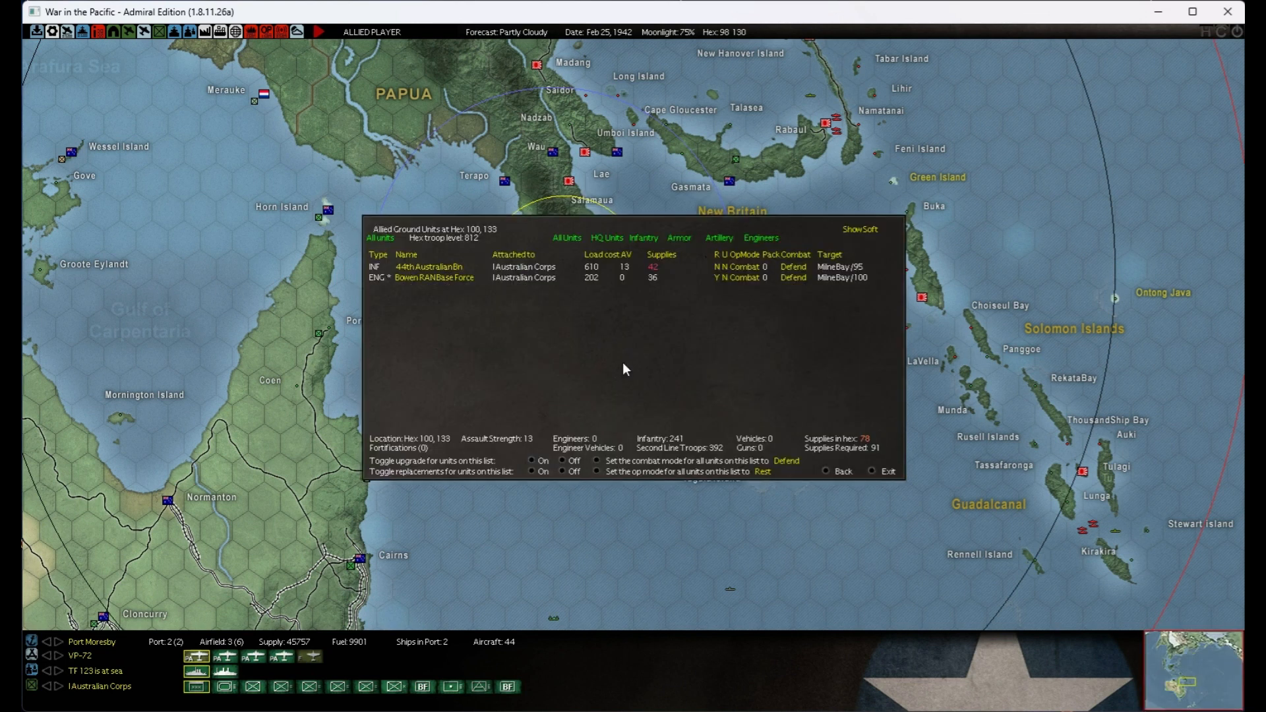
{"action": "mouse_move", "coordinate": [429, 268]}
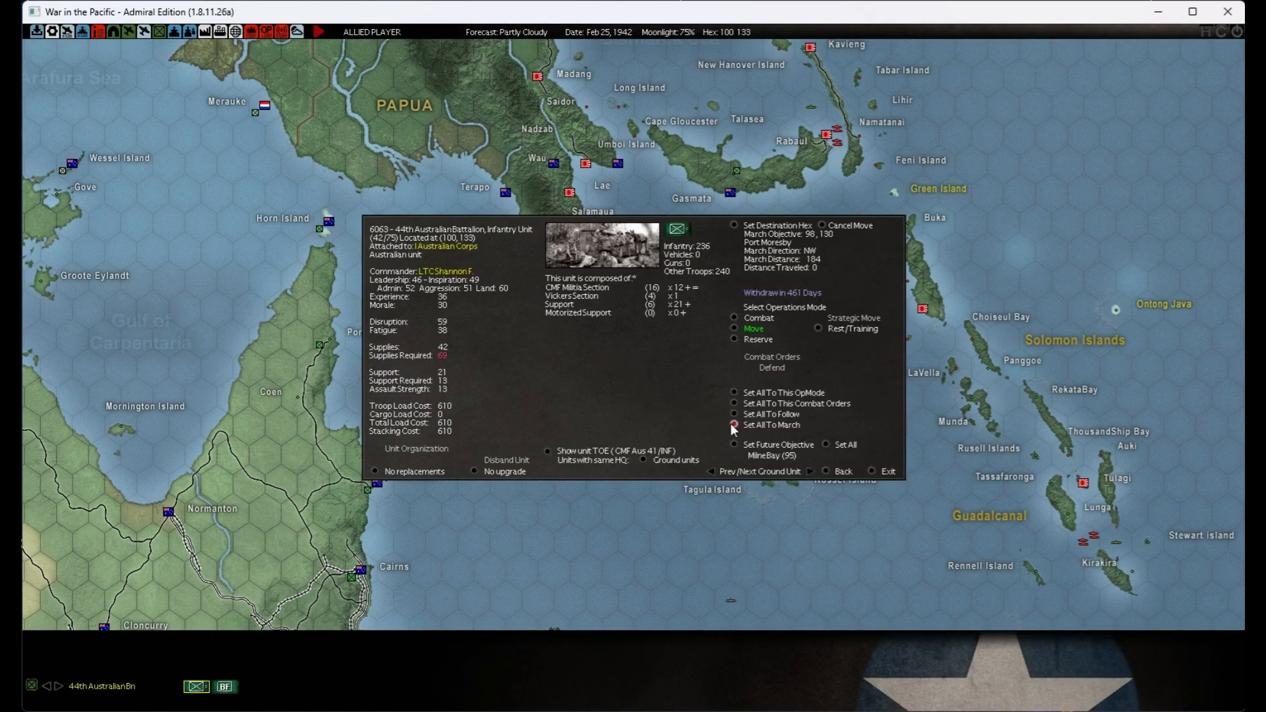
{"action": "mouse_move", "coordinate": [810, 476]}
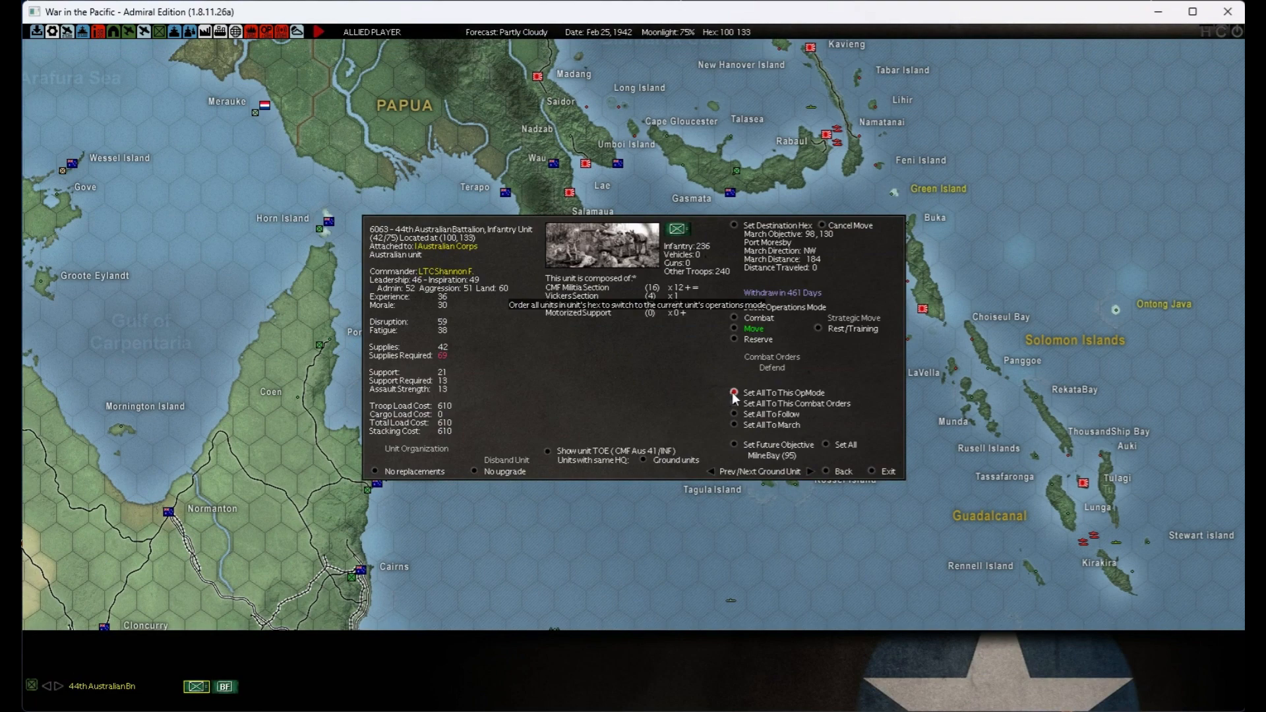
- From the 44th Australian Bn's hex unit list, turn replacements off for Bowen RAN Base Force and close the windows
{"action": "left_click", "coordinate": [887, 471]}
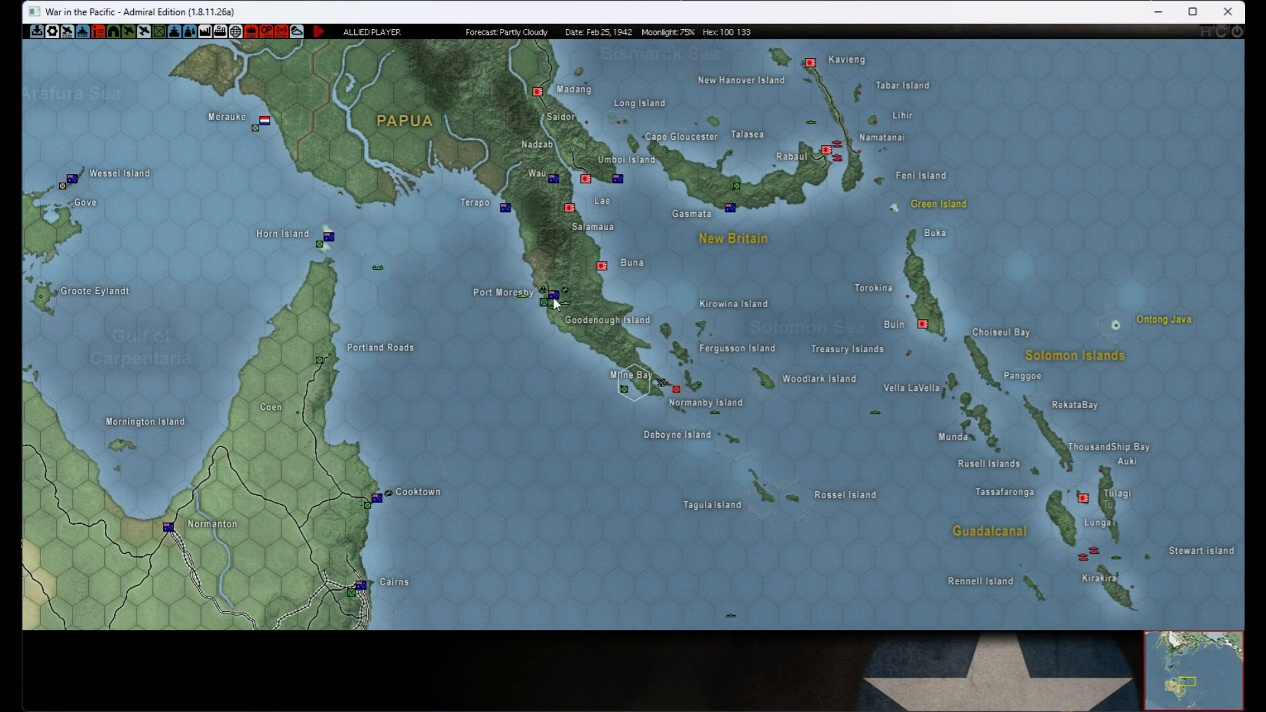
{"action": "left_click", "coordinate": [552, 293]}
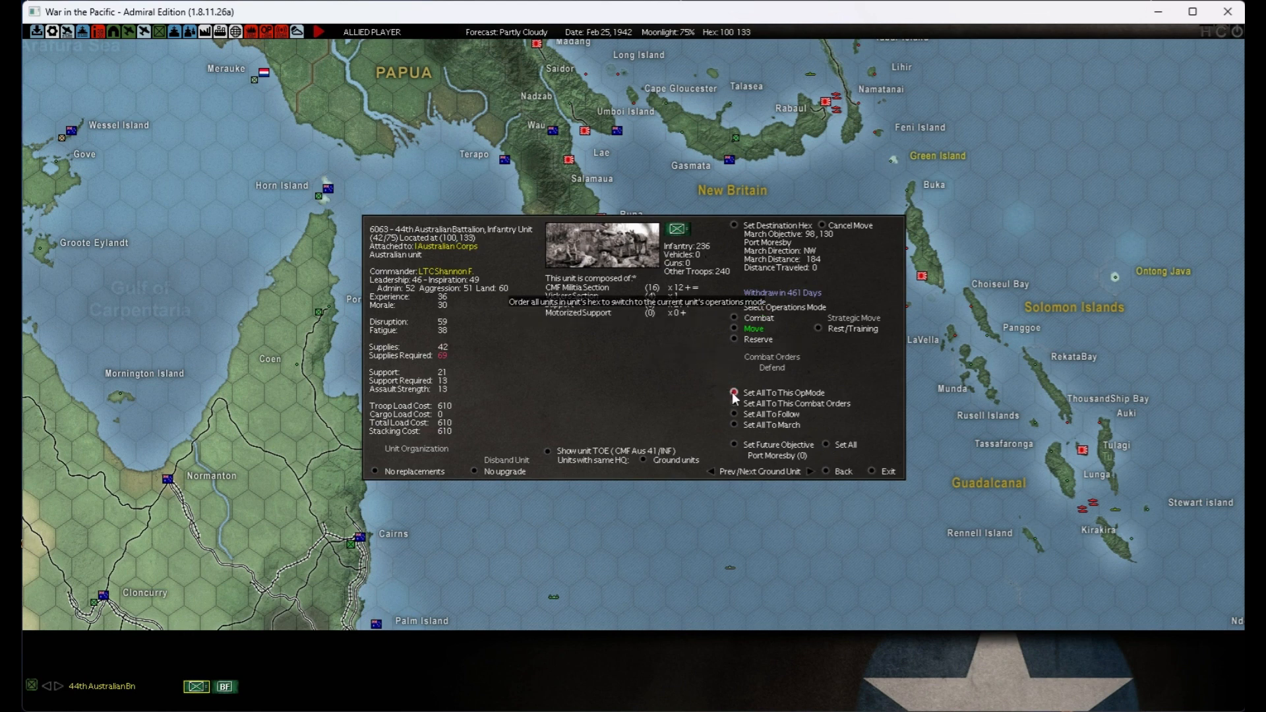
{"action": "left_click", "coordinate": [733, 425]}
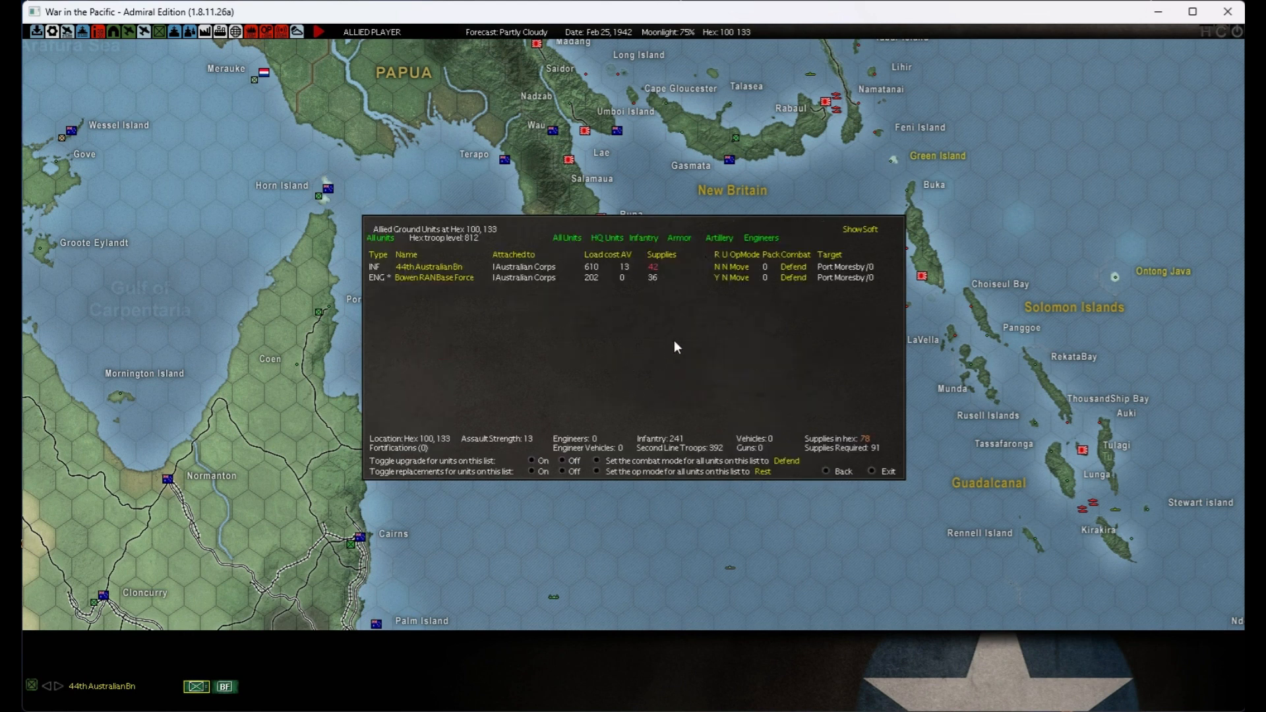
{"action": "mouse_move", "coordinate": [600, 318]}
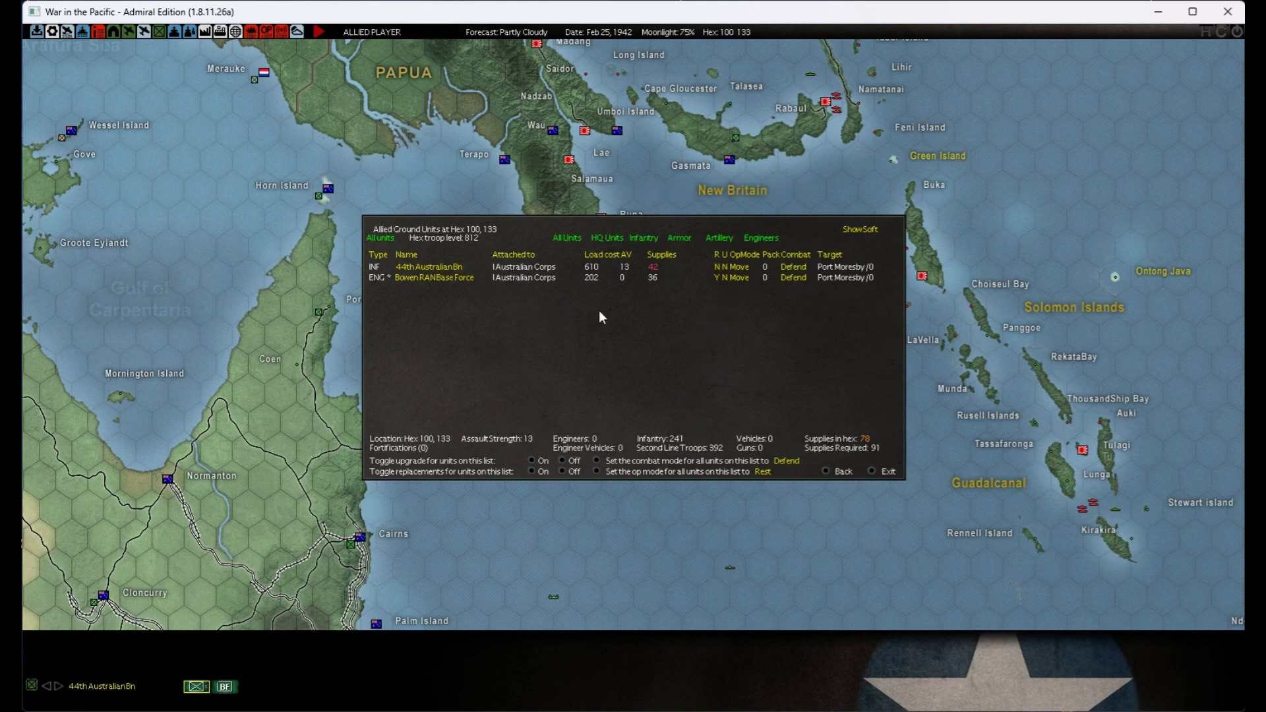
{"action": "mouse_move", "coordinate": [434, 277]}
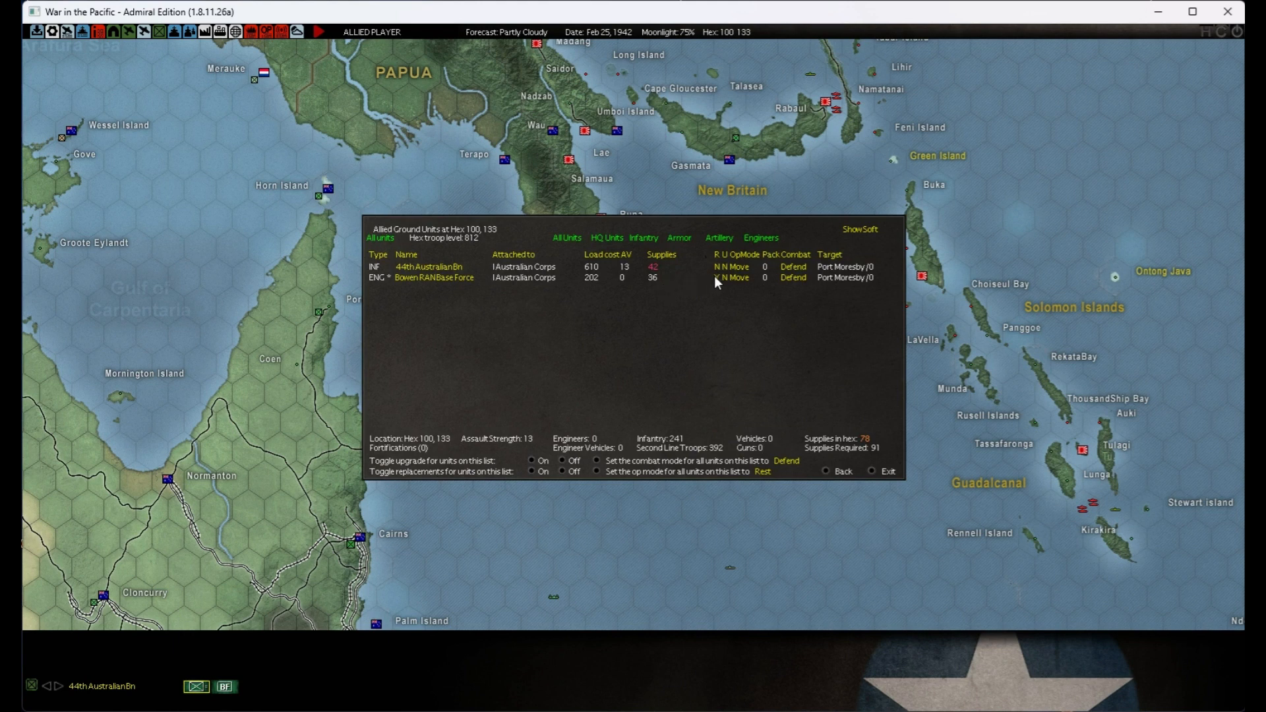
{"action": "left_click", "coordinate": [872, 471]}
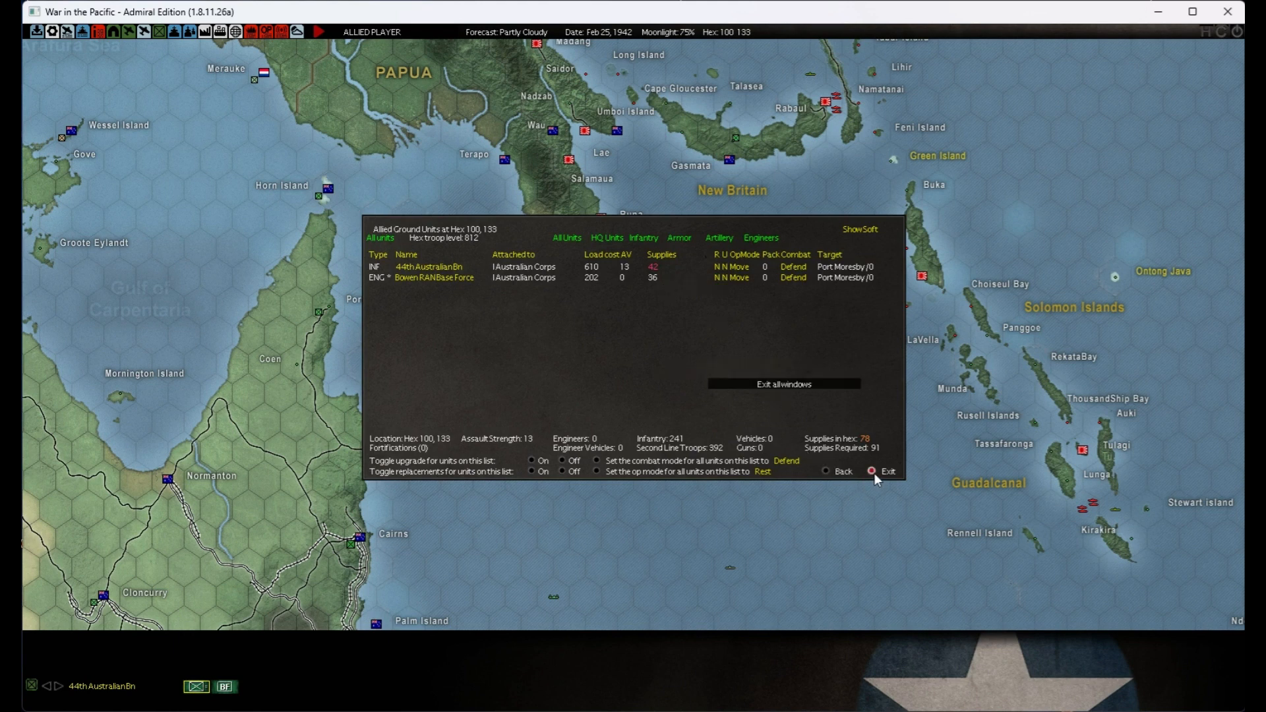
{"action": "left_click", "coordinate": [877, 471]}
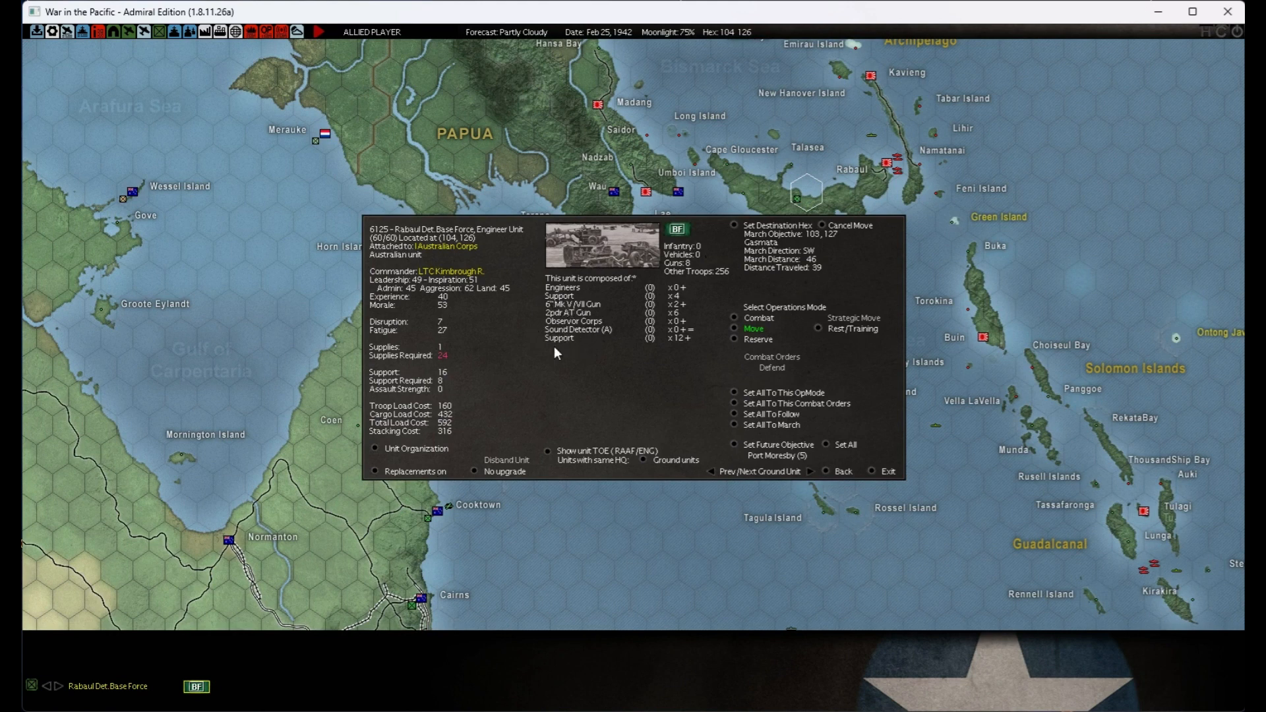
{"action": "mouse_move", "coordinate": [652, 373]}
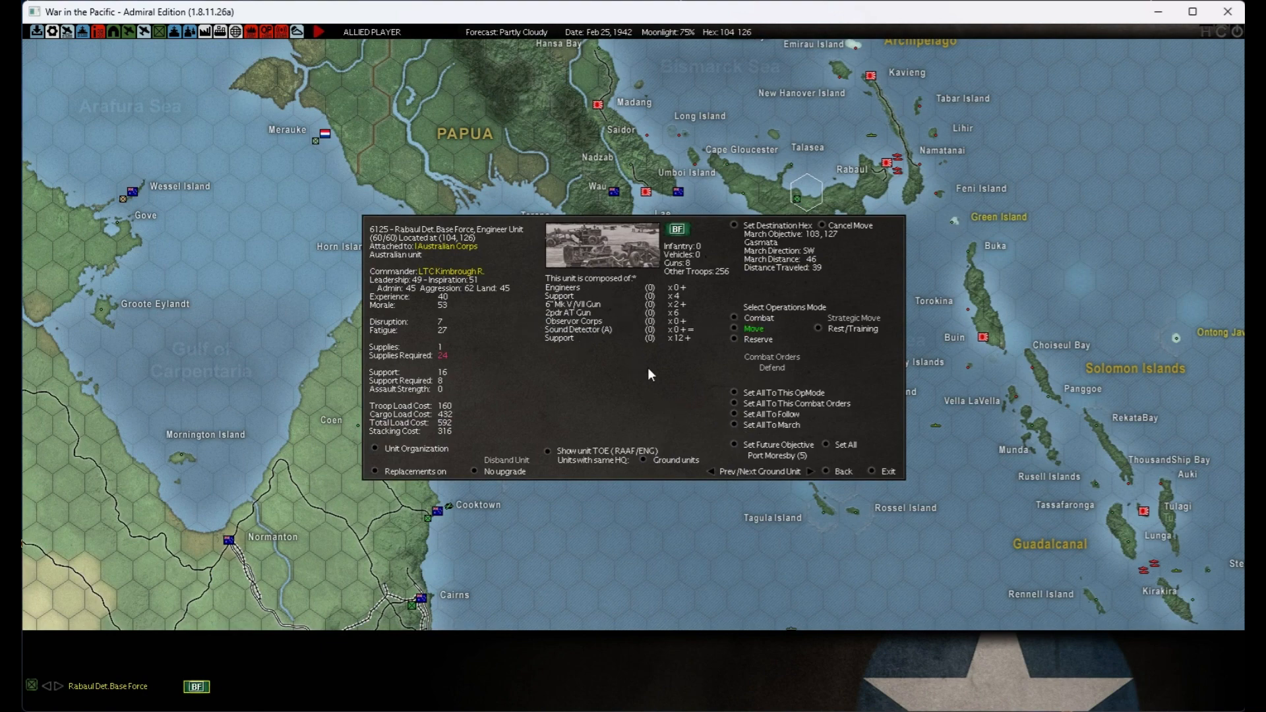
- Review the Rabaul Det. Base Force detachments' orders at Port Moresby and close their details
{"action": "left_click", "coordinate": [884, 471]}
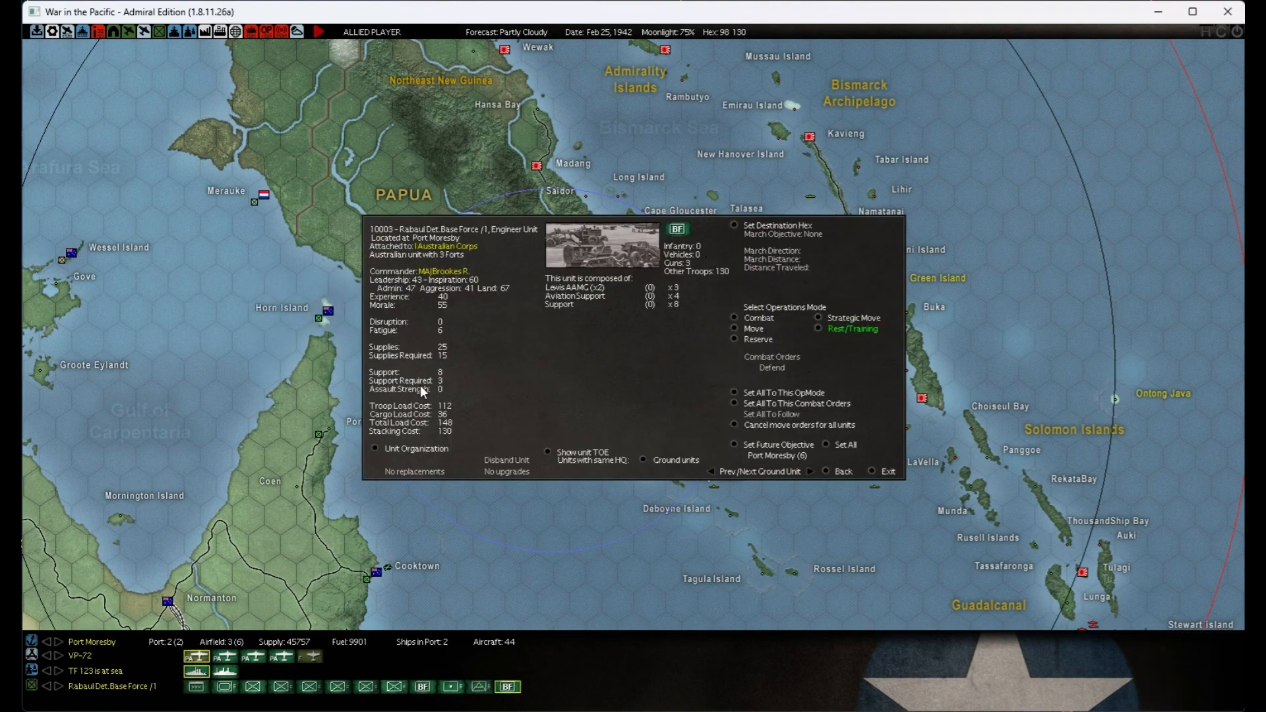
{"action": "mouse_move", "coordinate": [682, 294]}
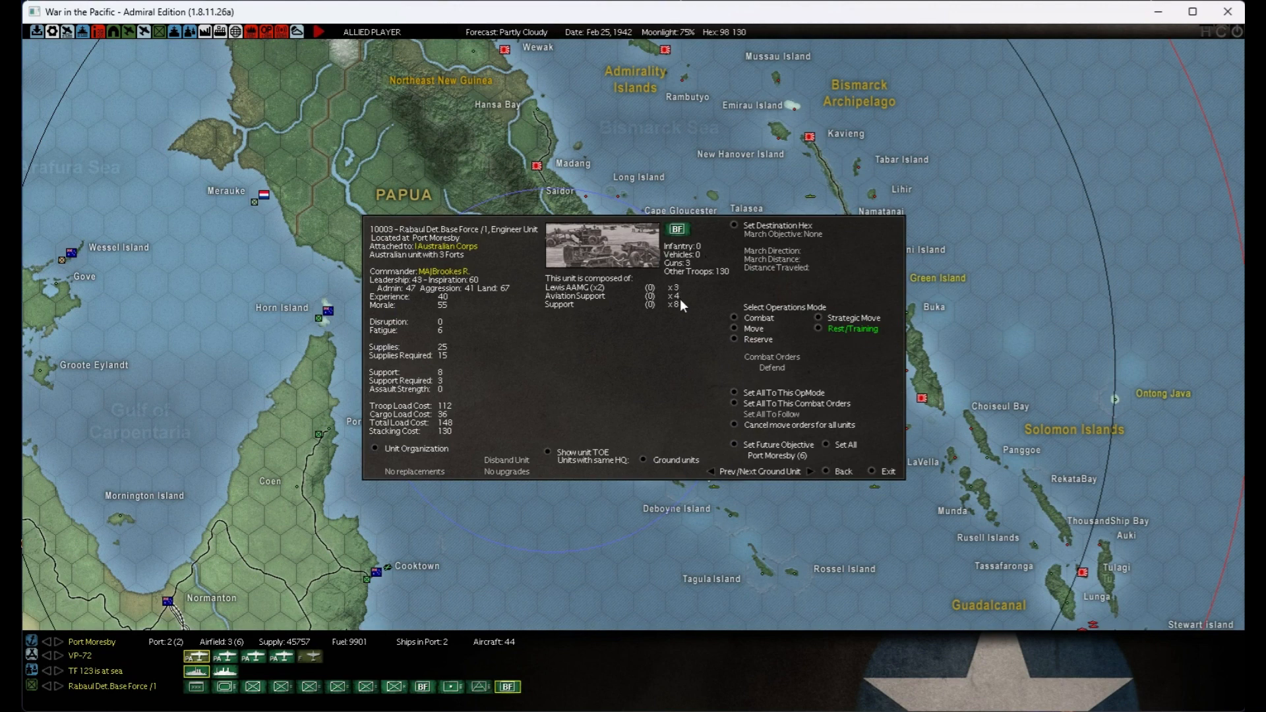
{"action": "mouse_move", "coordinate": [678, 315]}
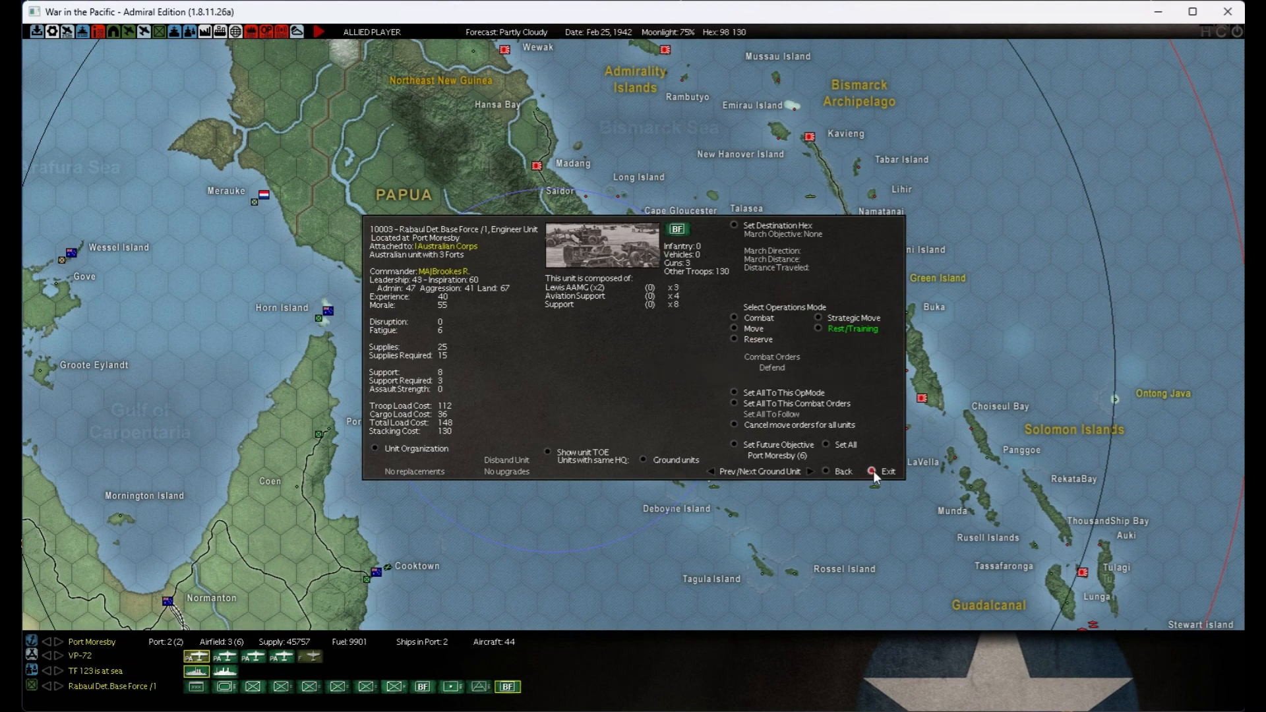
{"action": "left_click", "coordinate": [887, 471]}
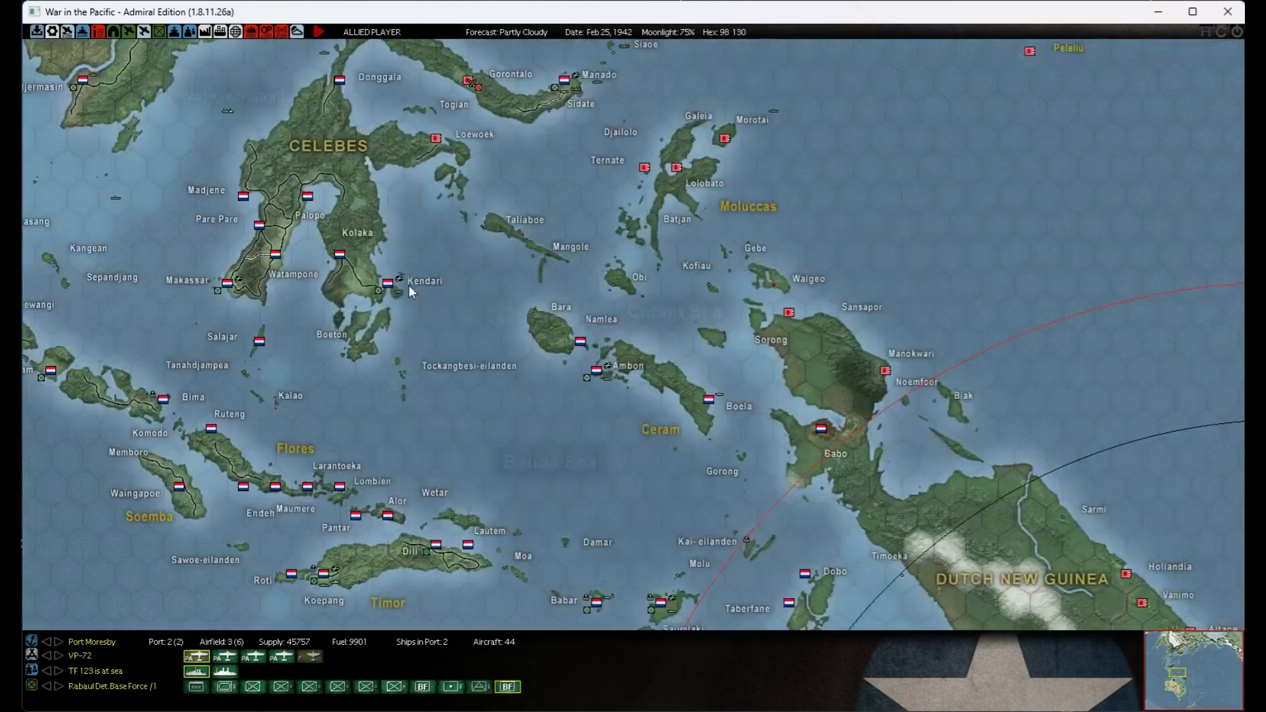
{"action": "scroll", "scroll_direction": "down", "scroll_amount": 3}
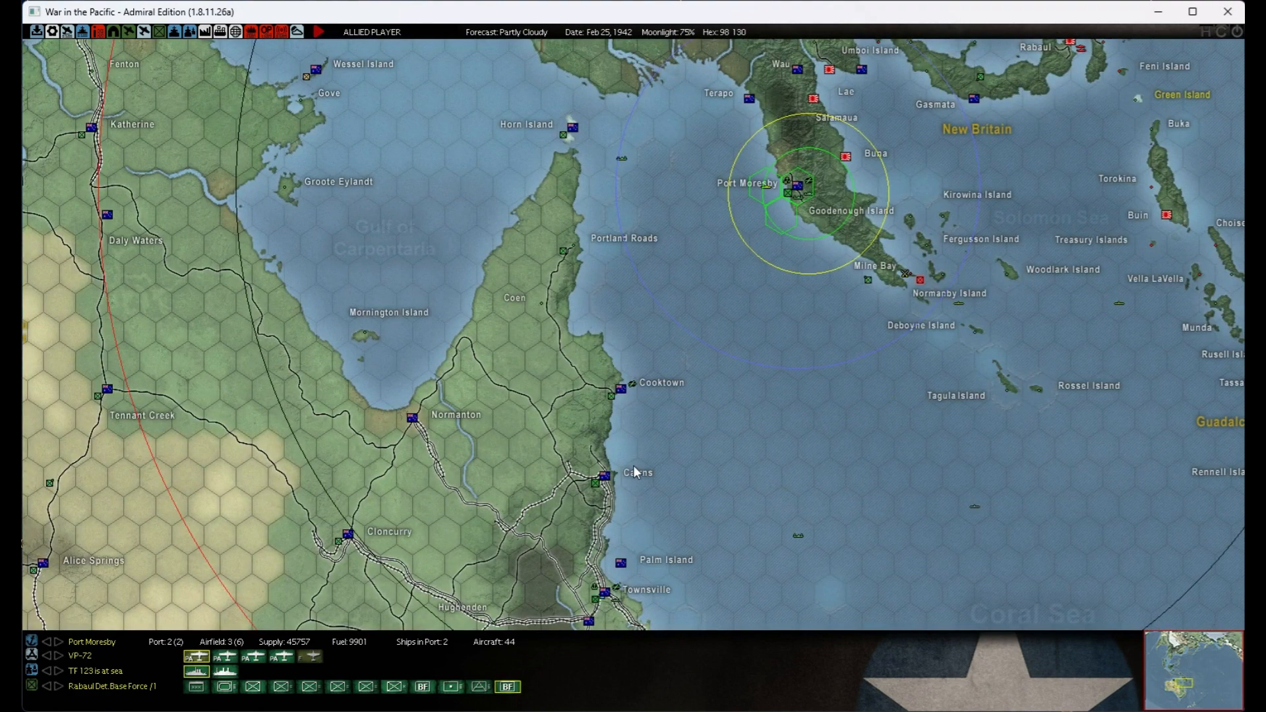
{"action": "mouse_move", "coordinate": [673, 563]}
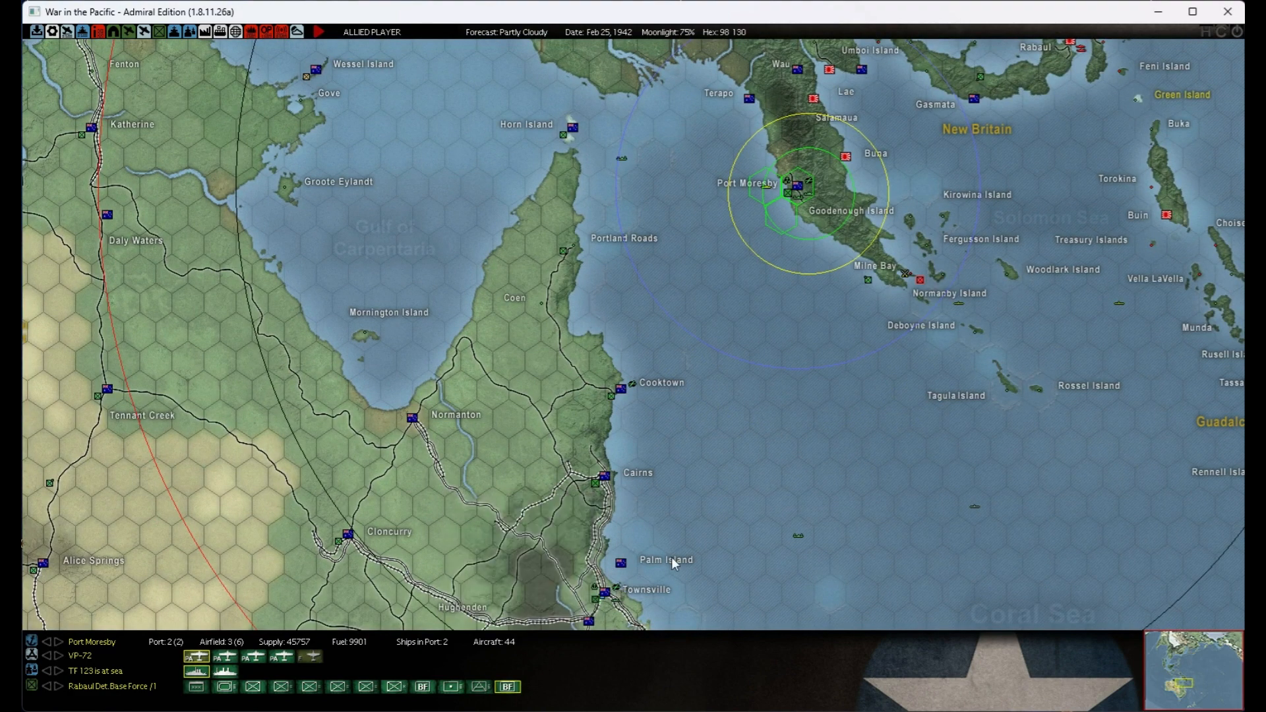
{"action": "scroll", "scroll_direction": "down", "scroll_amount": 3}
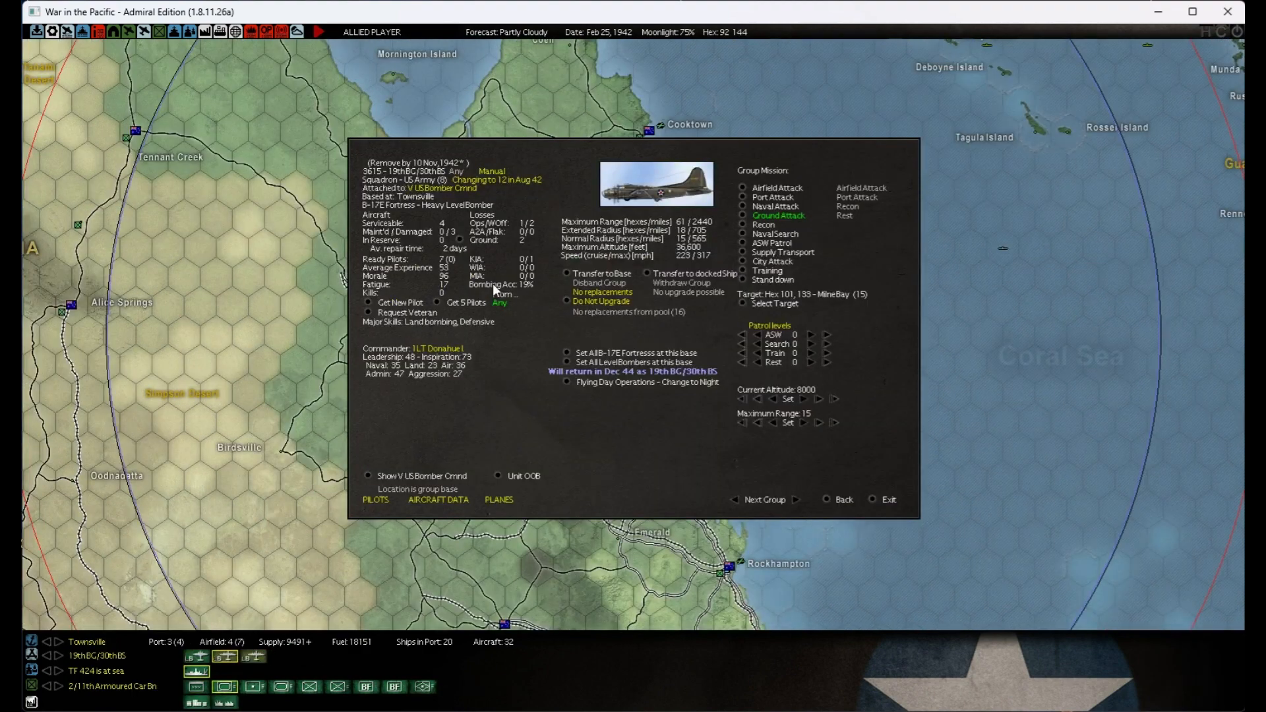
- Set the 19th BG/30th BS B-17 group's mission to Training and move to the next Townsville air group
{"action": "left_click", "coordinate": [741, 271]}
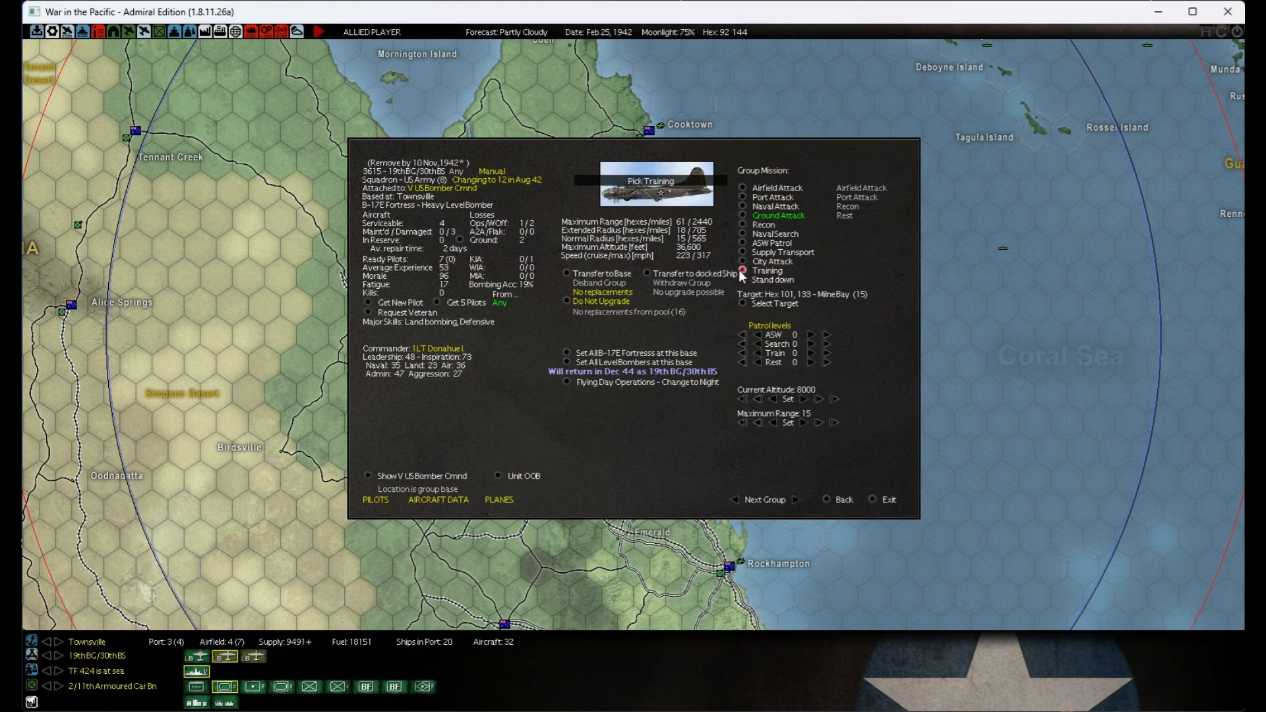
{"action": "left_click", "coordinate": [761, 269]}
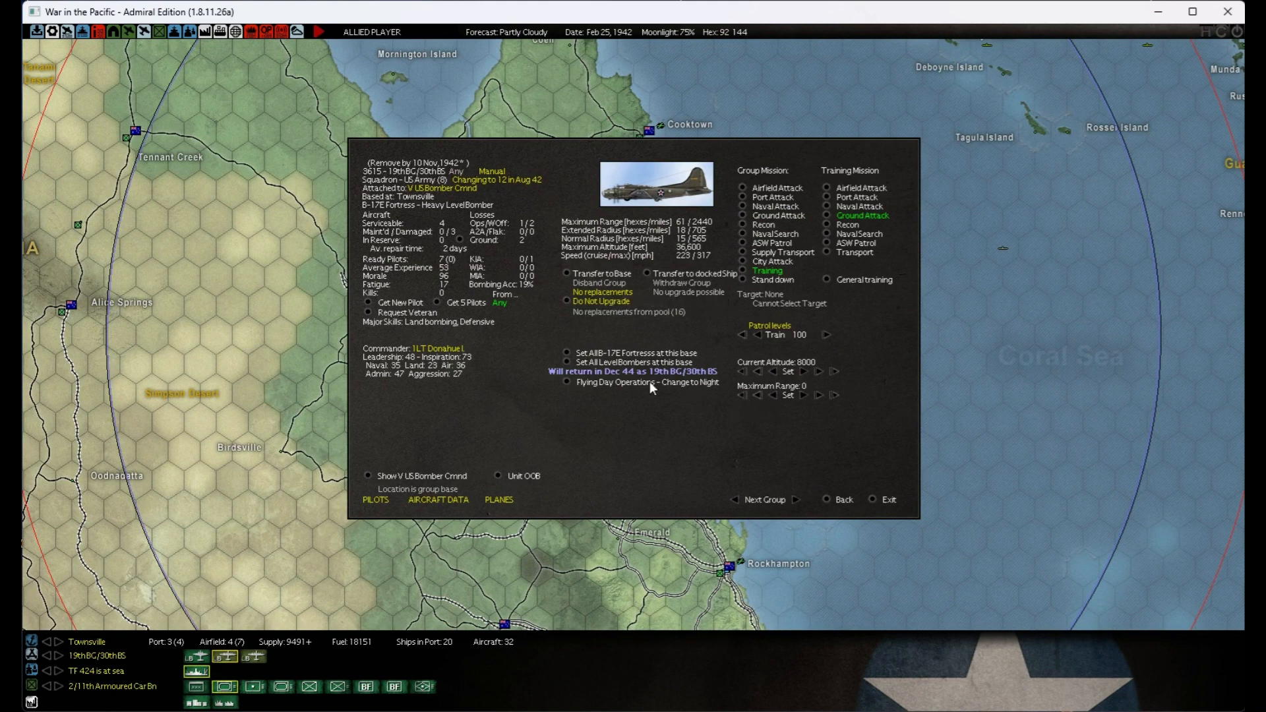
{"action": "left_click", "coordinate": [566, 361]}
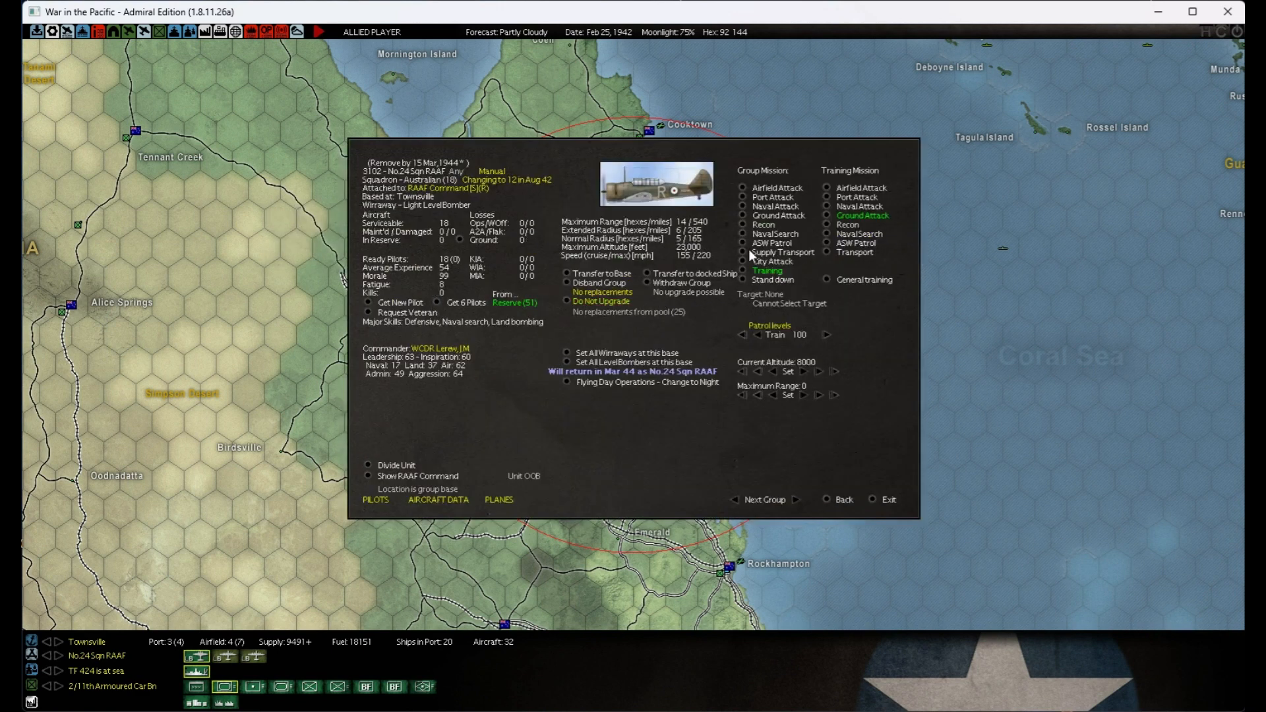
- Assign No.24 Sqn RAAF's Wirraways to Naval Search and raise the search level to 40
{"action": "left_click", "coordinate": [826, 280]}
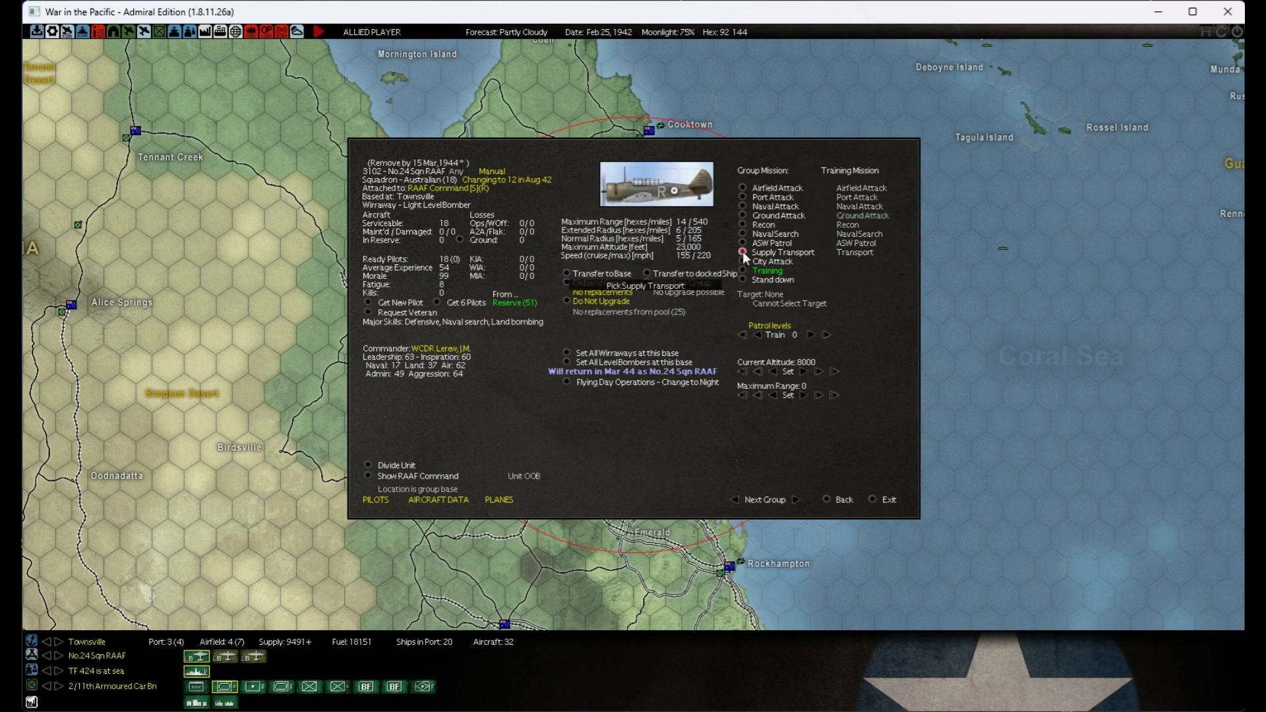
{"action": "left_click", "coordinate": [742, 242]}
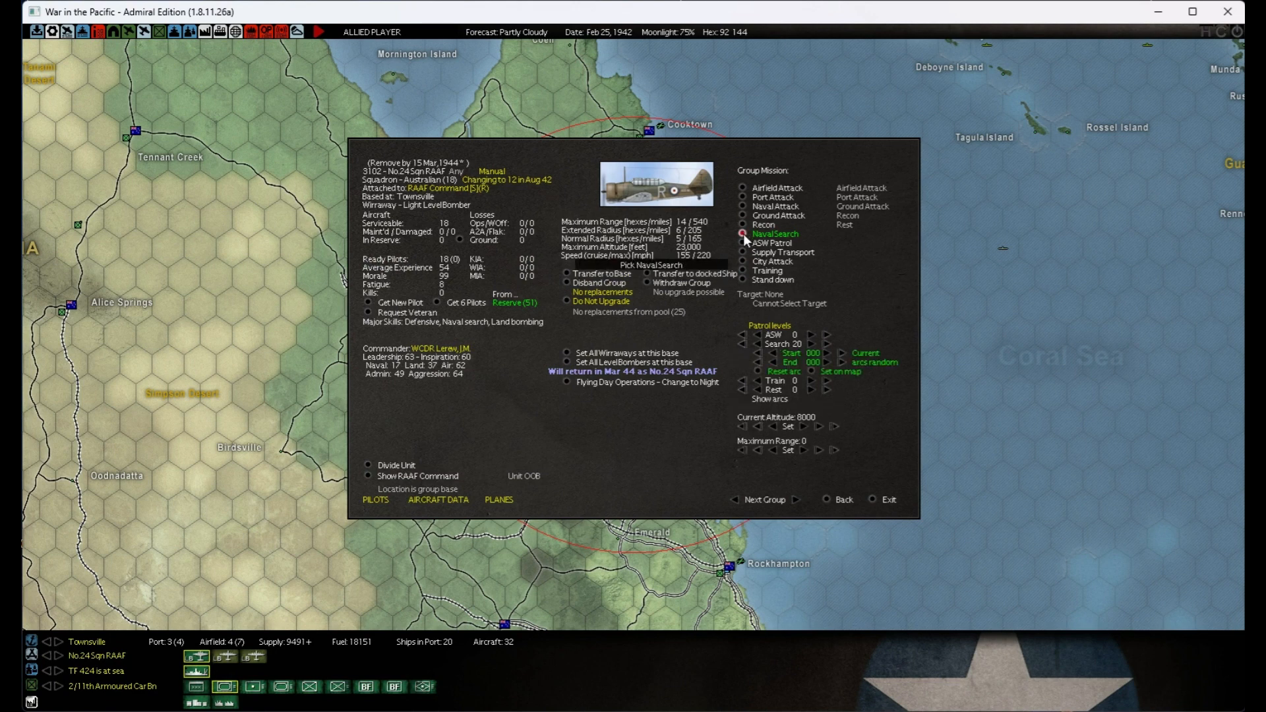
{"action": "left_click", "coordinate": [812, 344]}
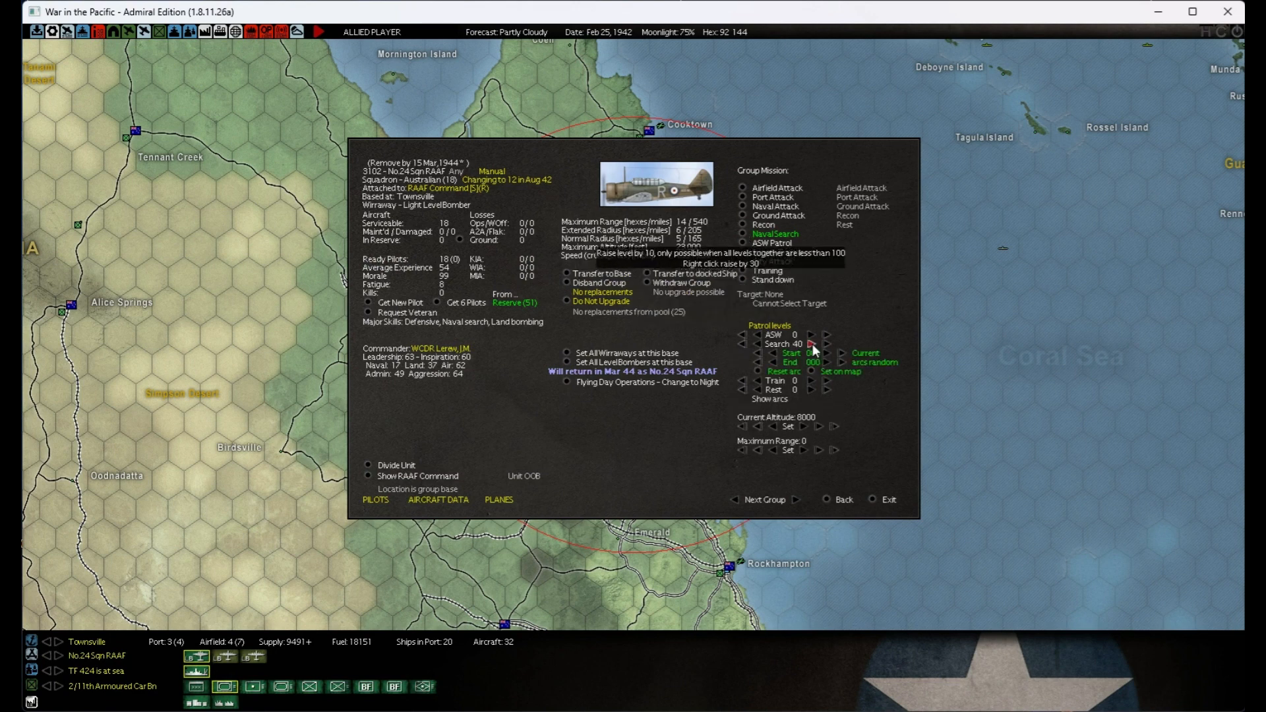
{"action": "left_click", "coordinate": [886, 499]}
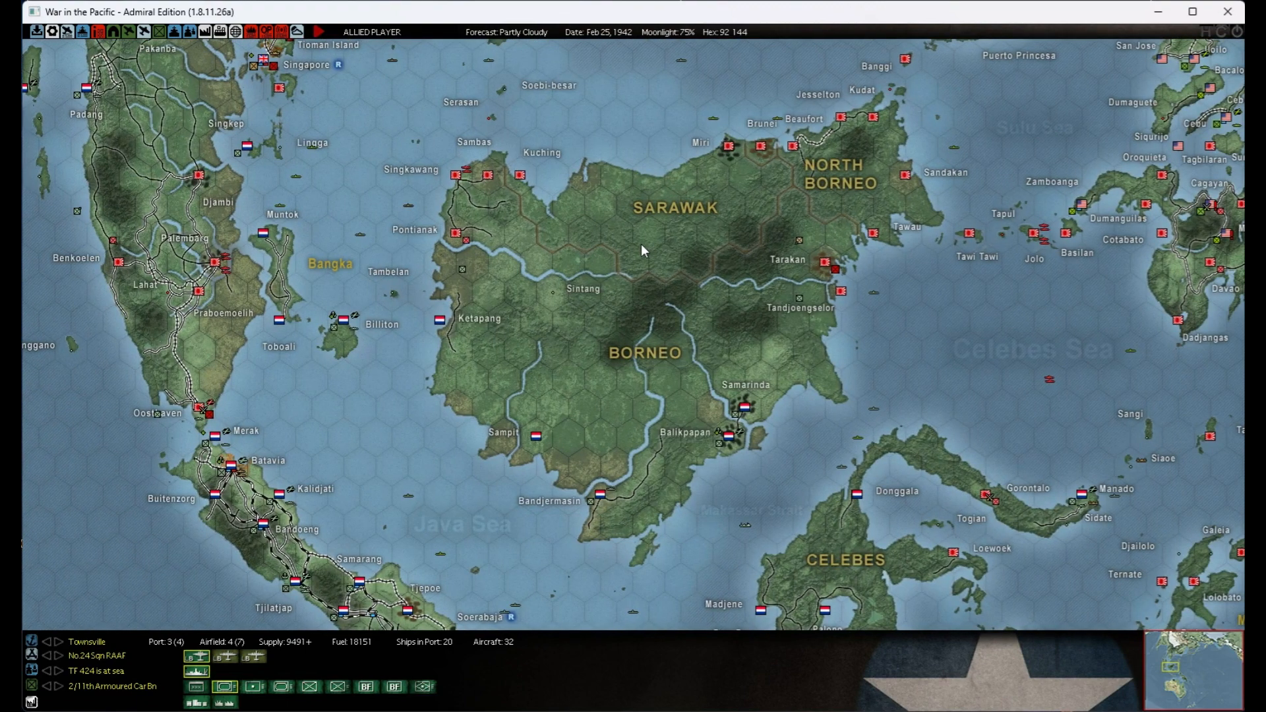
{"action": "mouse_move", "coordinate": [1046, 242]}
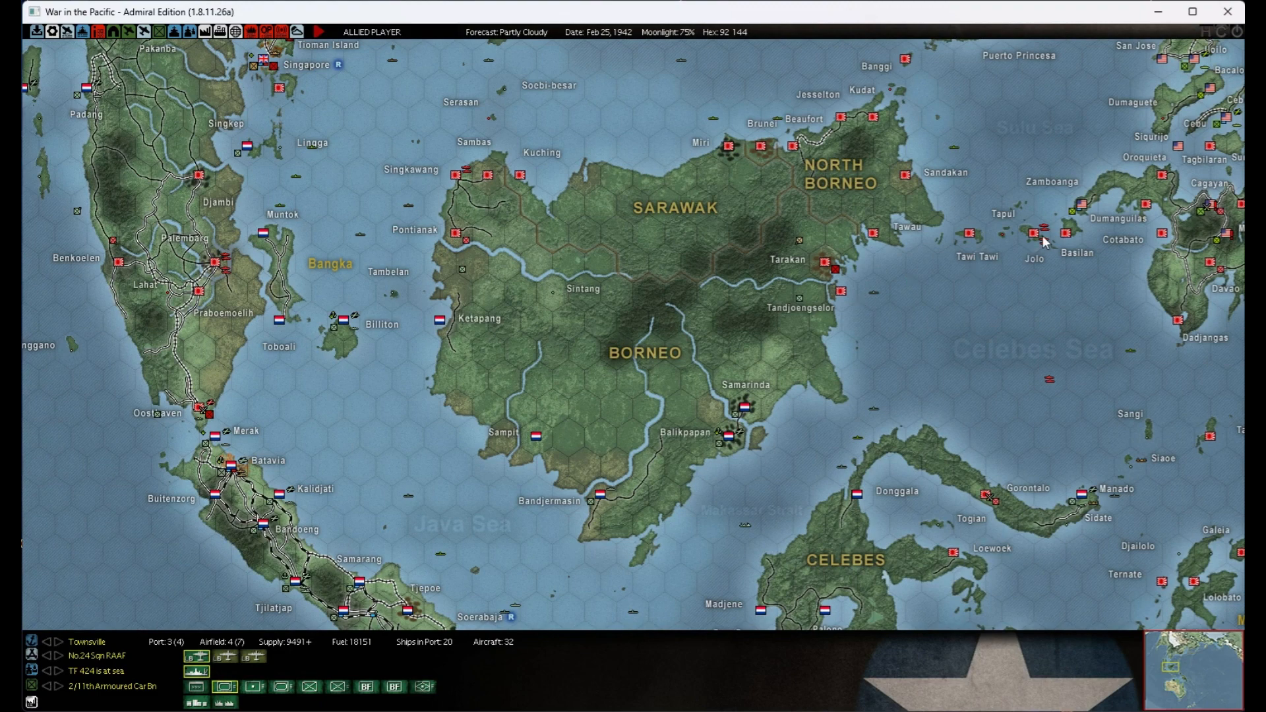
{"action": "mouse_move", "coordinate": [1046, 232]}
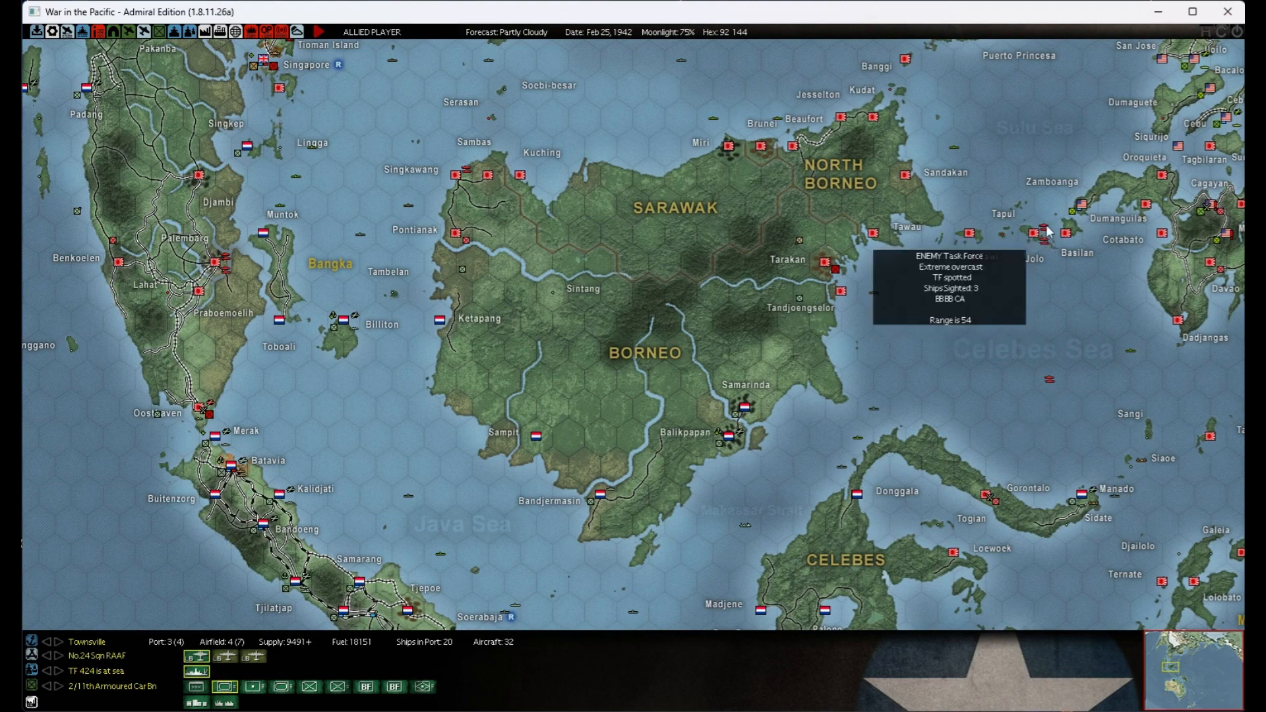
{"action": "mouse_move", "coordinate": [1047, 236]}
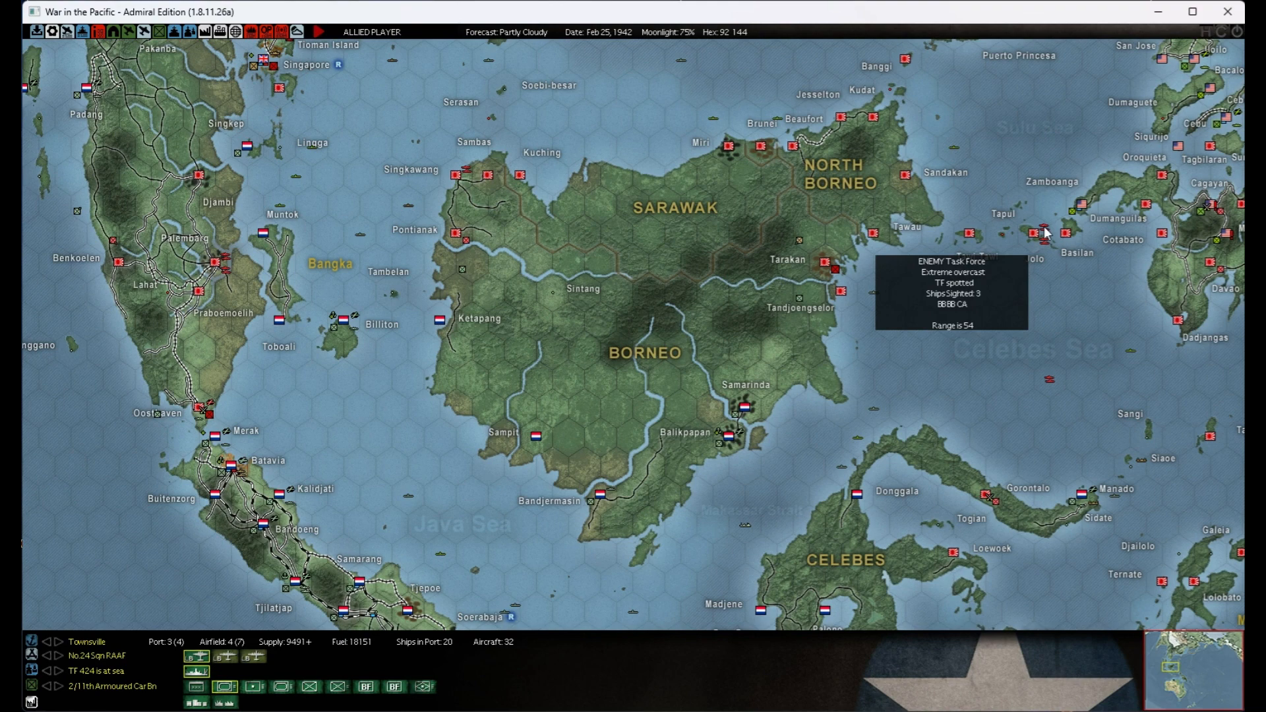
{"action": "mouse_move", "coordinate": [1029, 384]}
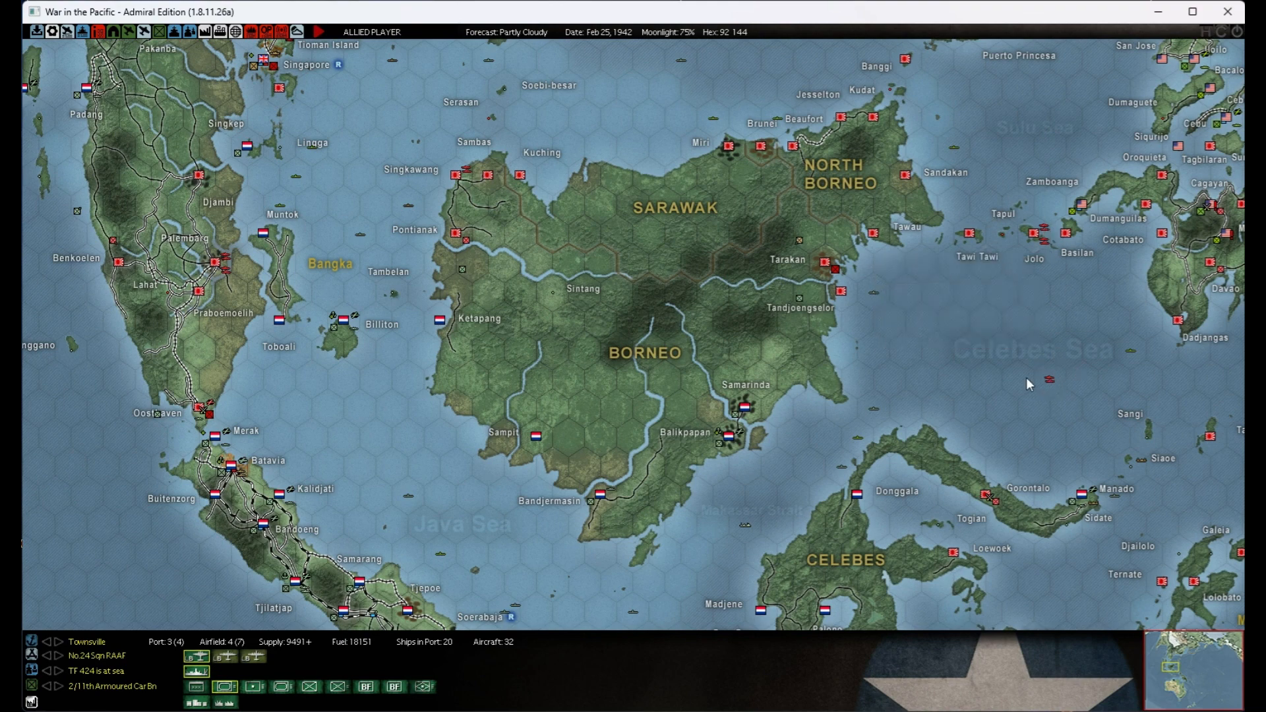
{"action": "mouse_move", "coordinate": [665, 157]}
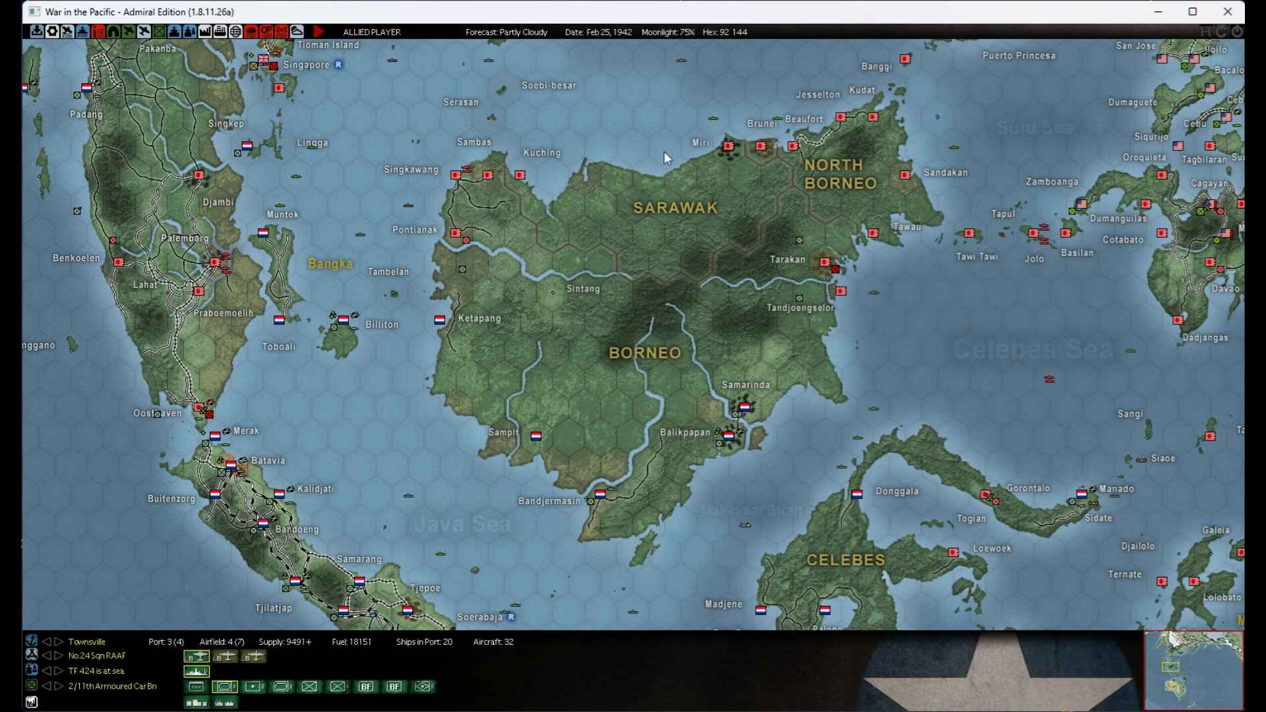
{"action": "mouse_move", "coordinate": [225, 268]}
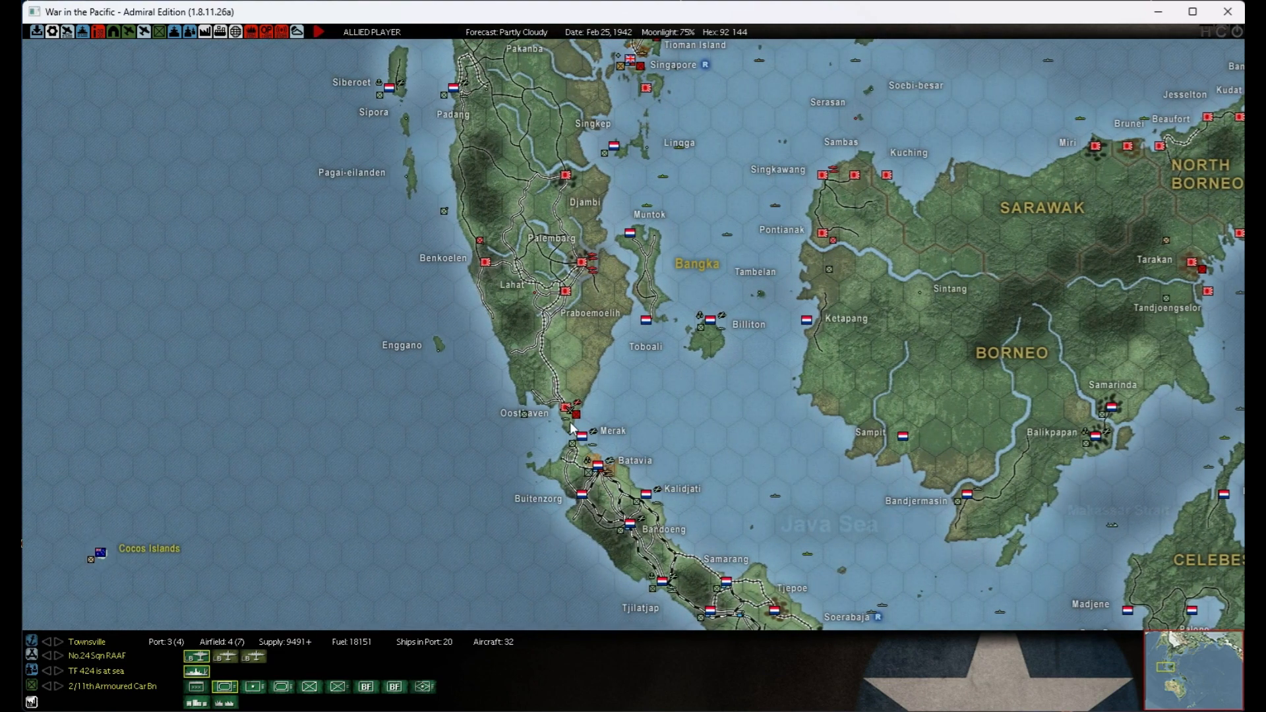
{"action": "mouse_move", "coordinate": [575, 411]}
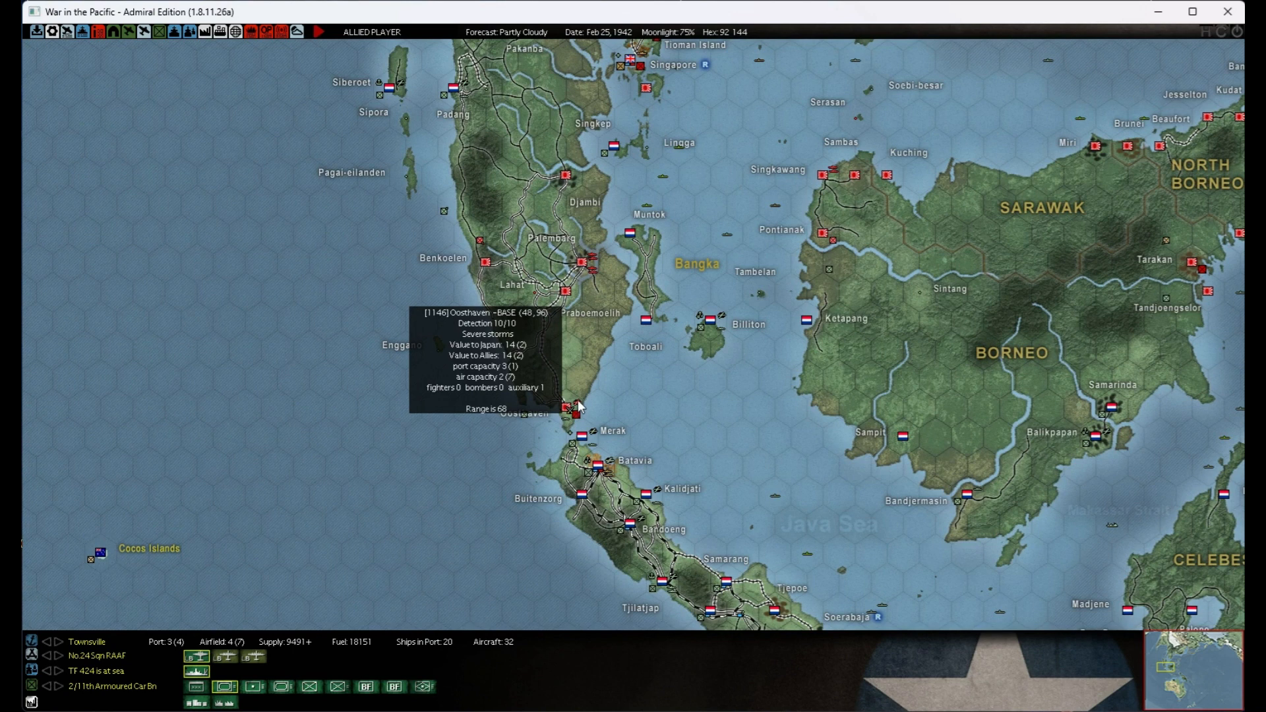
{"action": "mouse_move", "coordinate": [610, 246]}
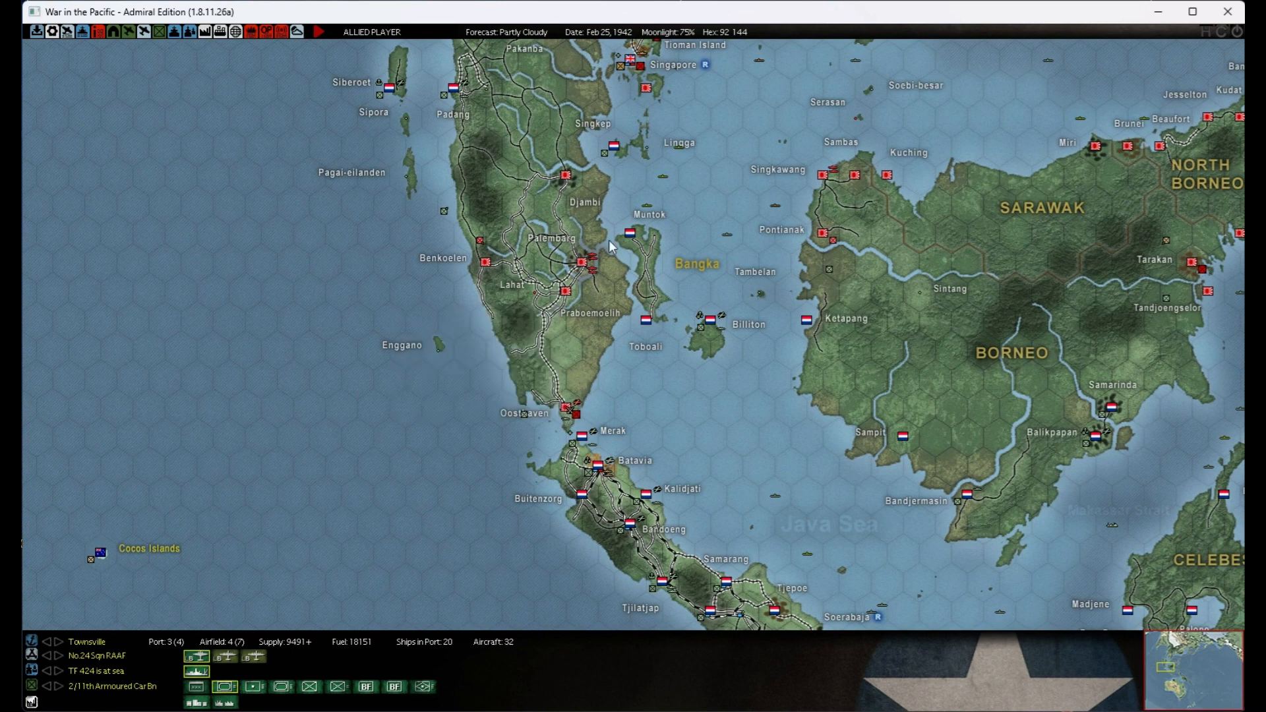
{"action": "mouse_move", "coordinate": [704, 235]}
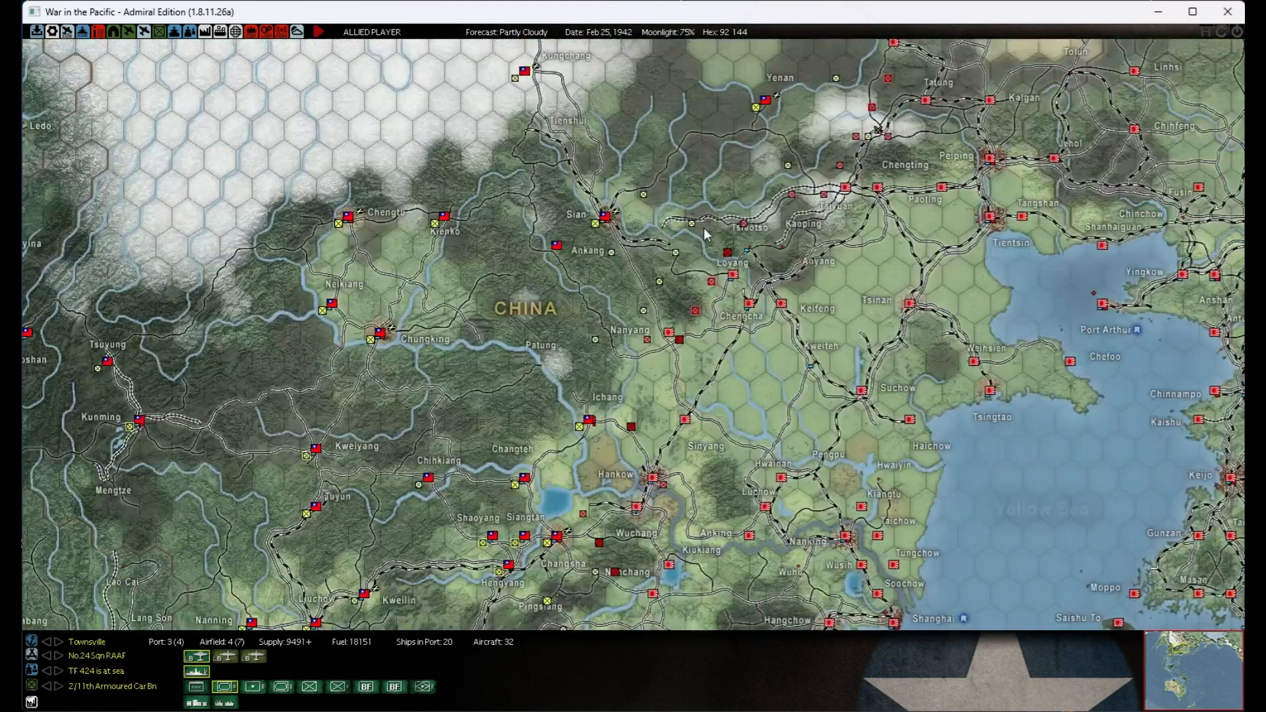
{"action": "mouse_move", "coordinate": [879, 145]}
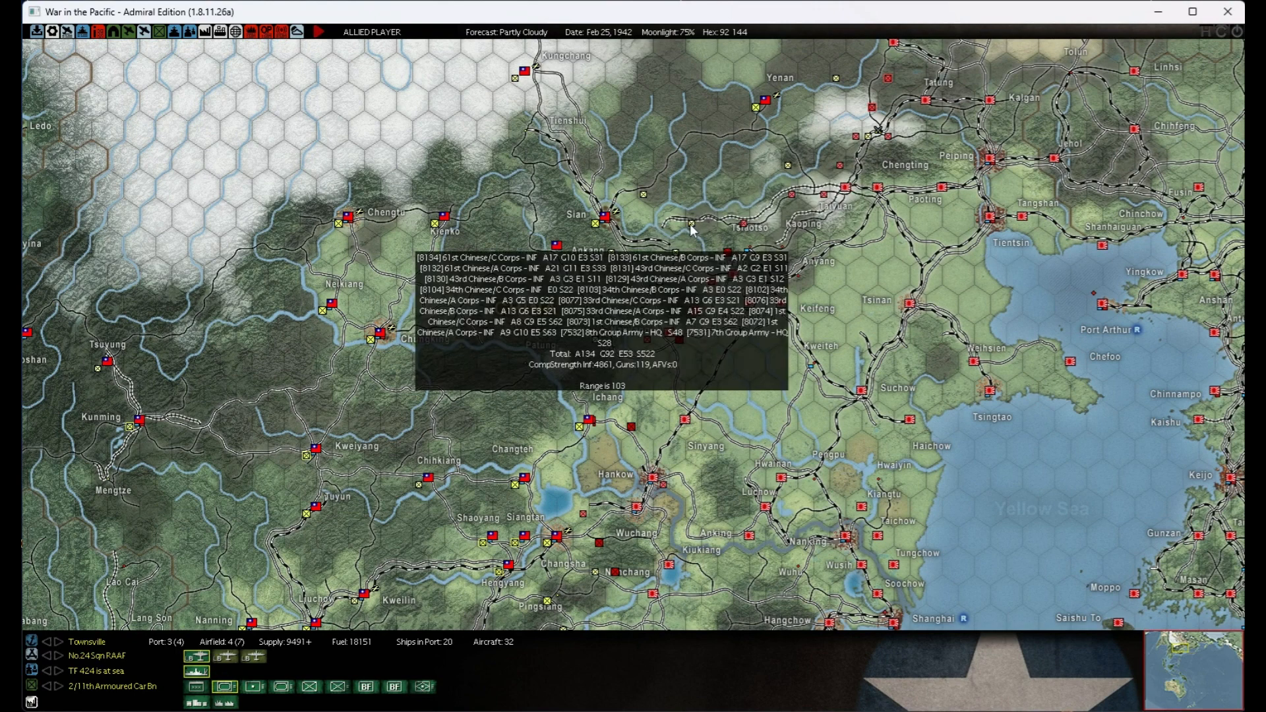
{"action": "mouse_move", "coordinate": [767, 178]}
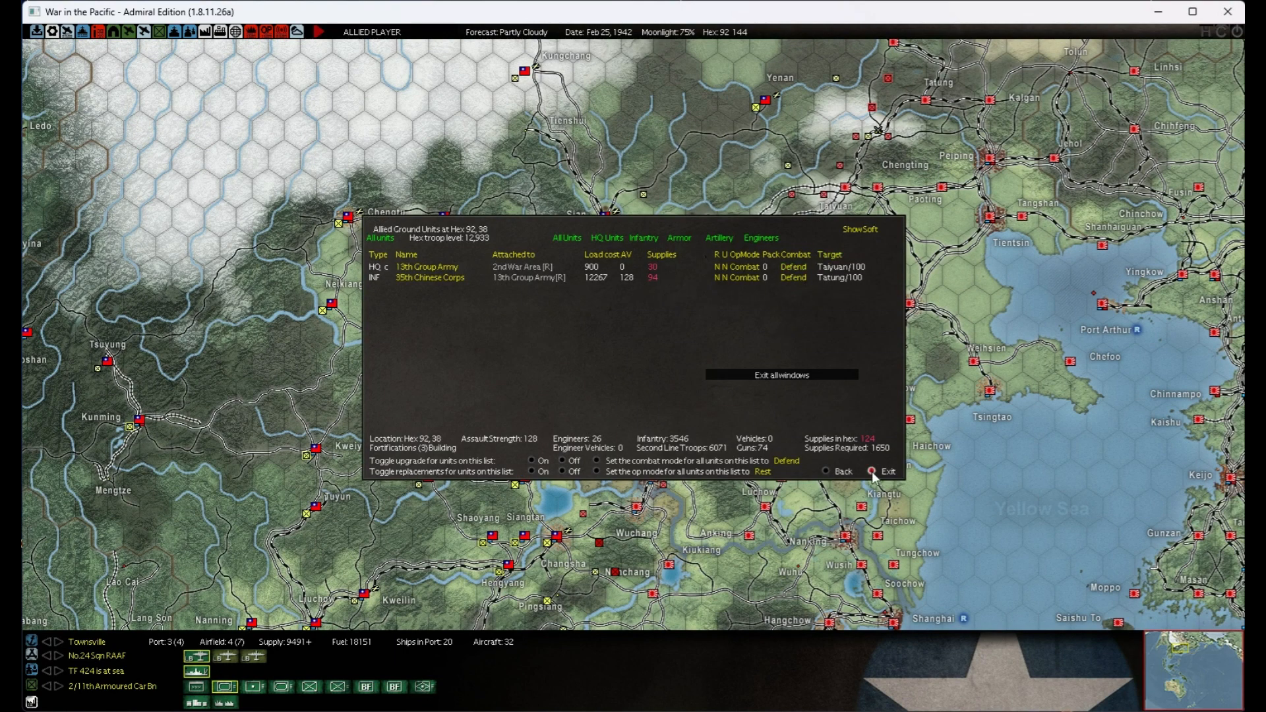
- Review the Chinese ground units near Loyang and Sian's 26-aircraft air groups, then return to the map
{"action": "left_click", "coordinate": [886, 471]}
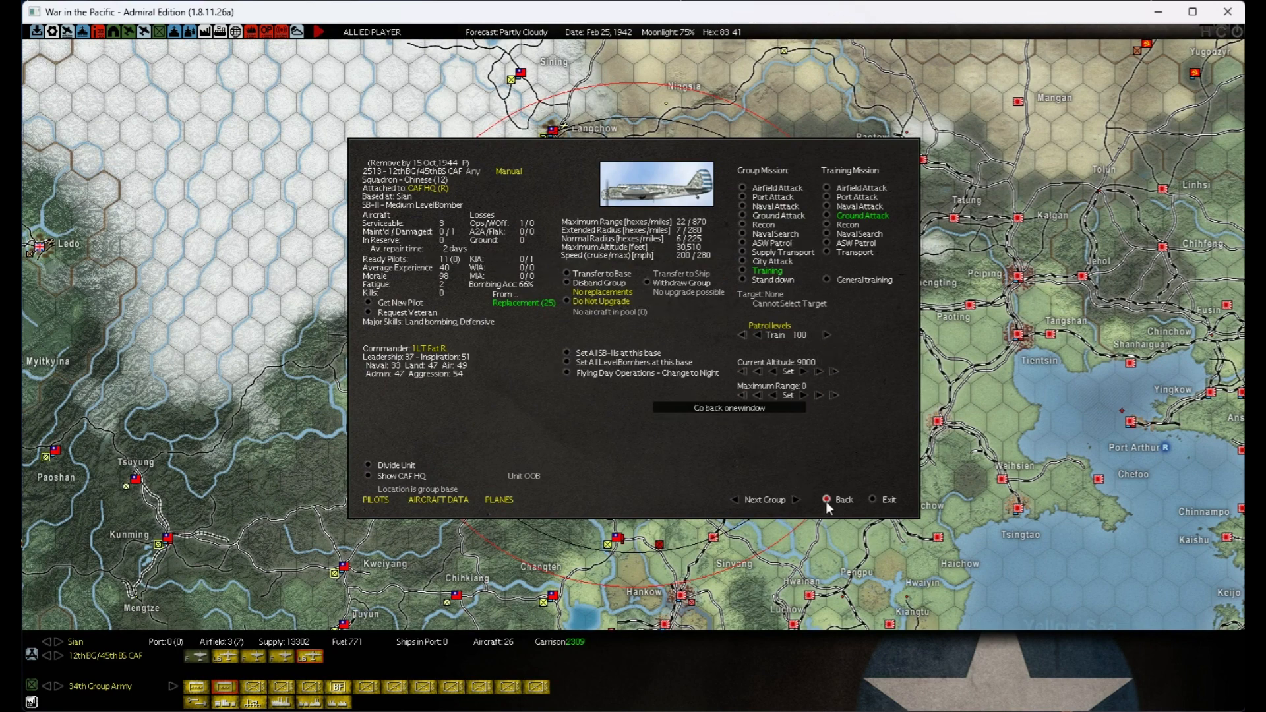
{"action": "left_click", "coordinate": [842, 499]}
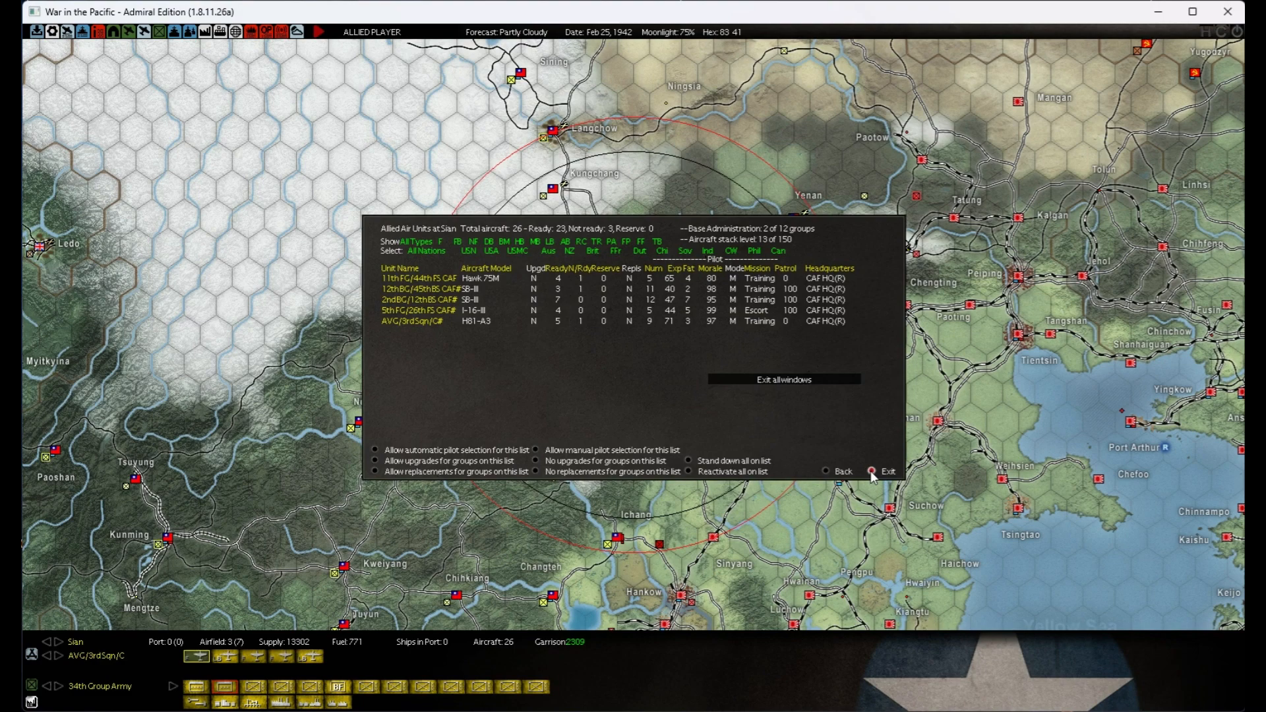
{"action": "left_click", "coordinate": [888, 470]}
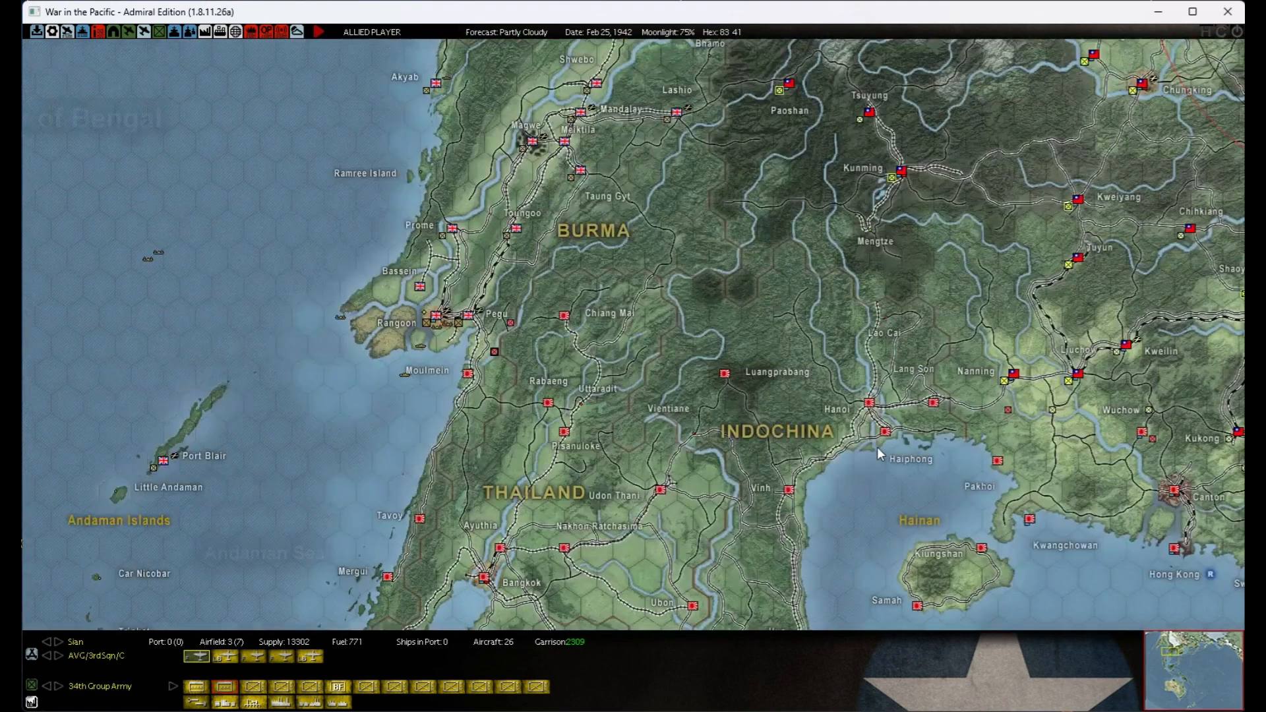
{"action": "mouse_move", "coordinate": [516, 333]}
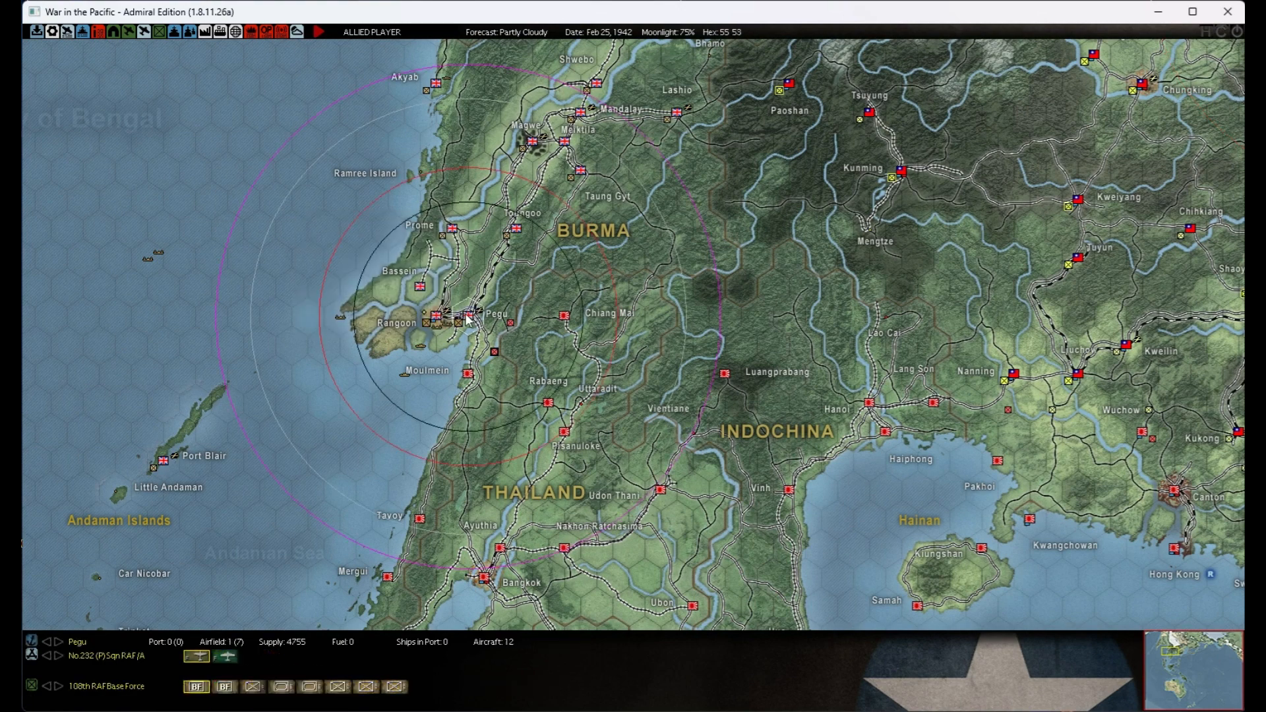
- Select the Pegu base to show its ranges and check Rangoon's base details
{"action": "left_click", "coordinate": [466, 318]}
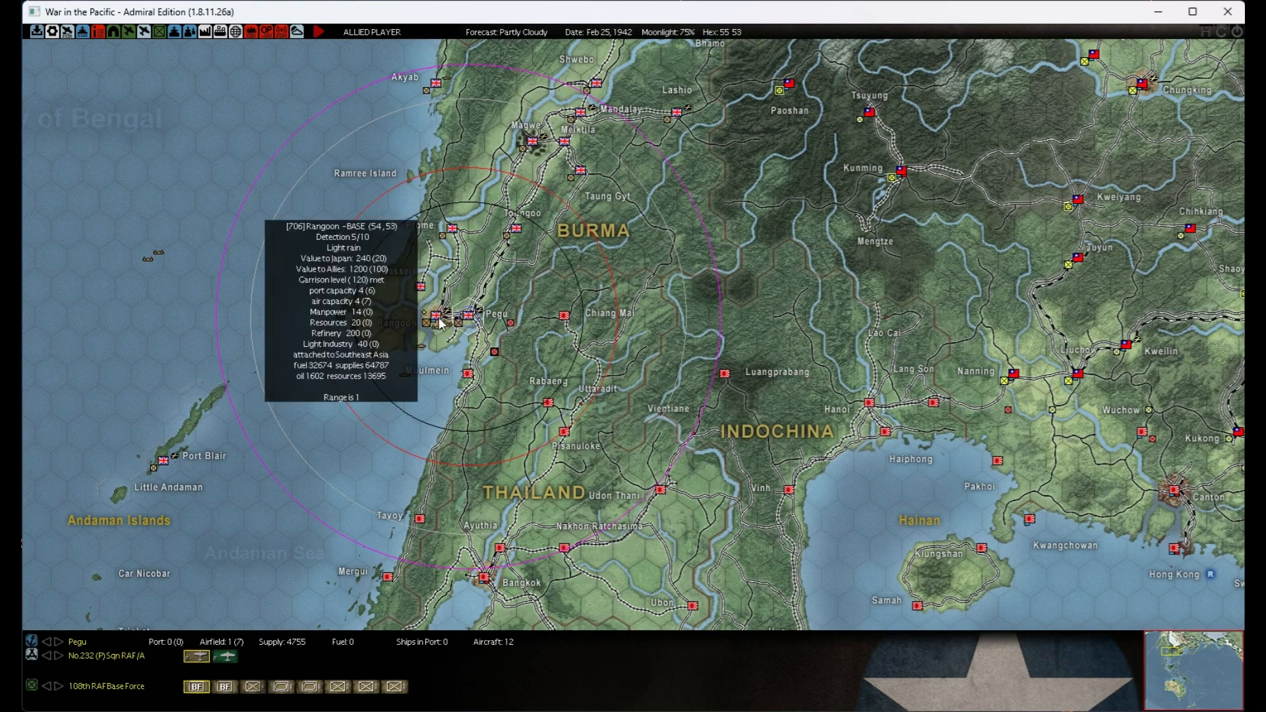
{"action": "mouse_move", "coordinate": [566, 286]}
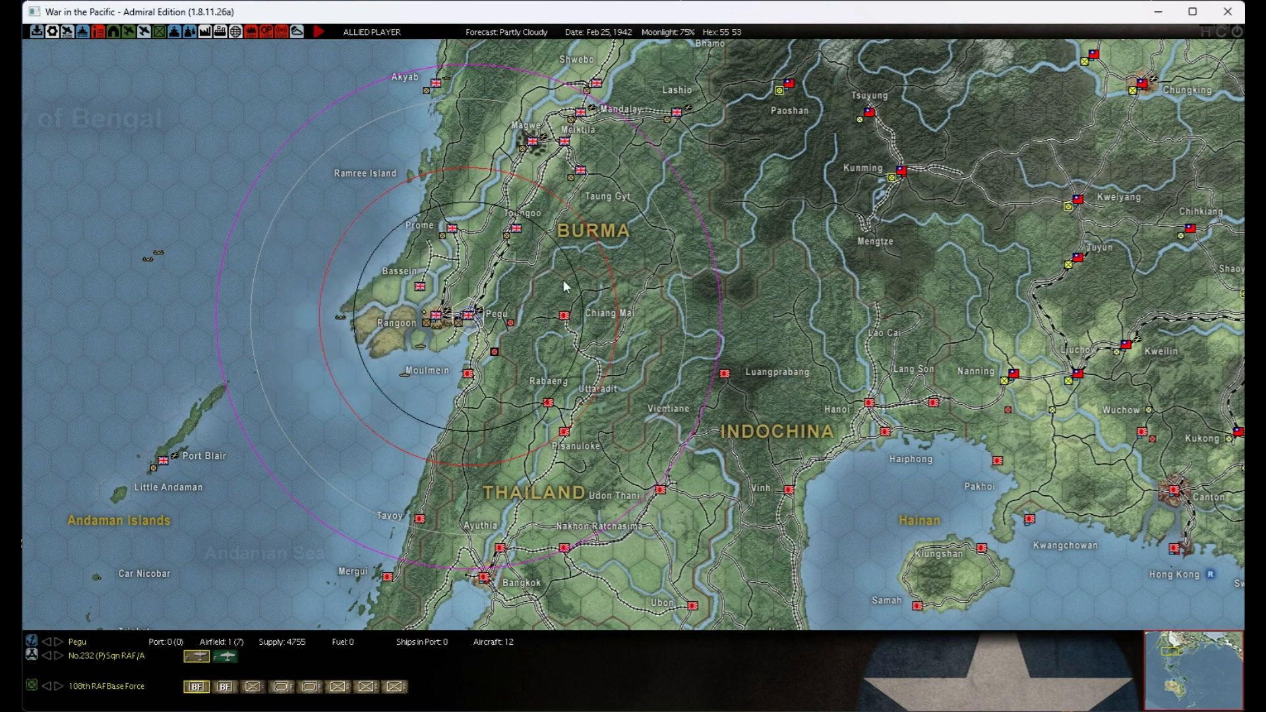
{"action": "mouse_move", "coordinate": [563, 269]}
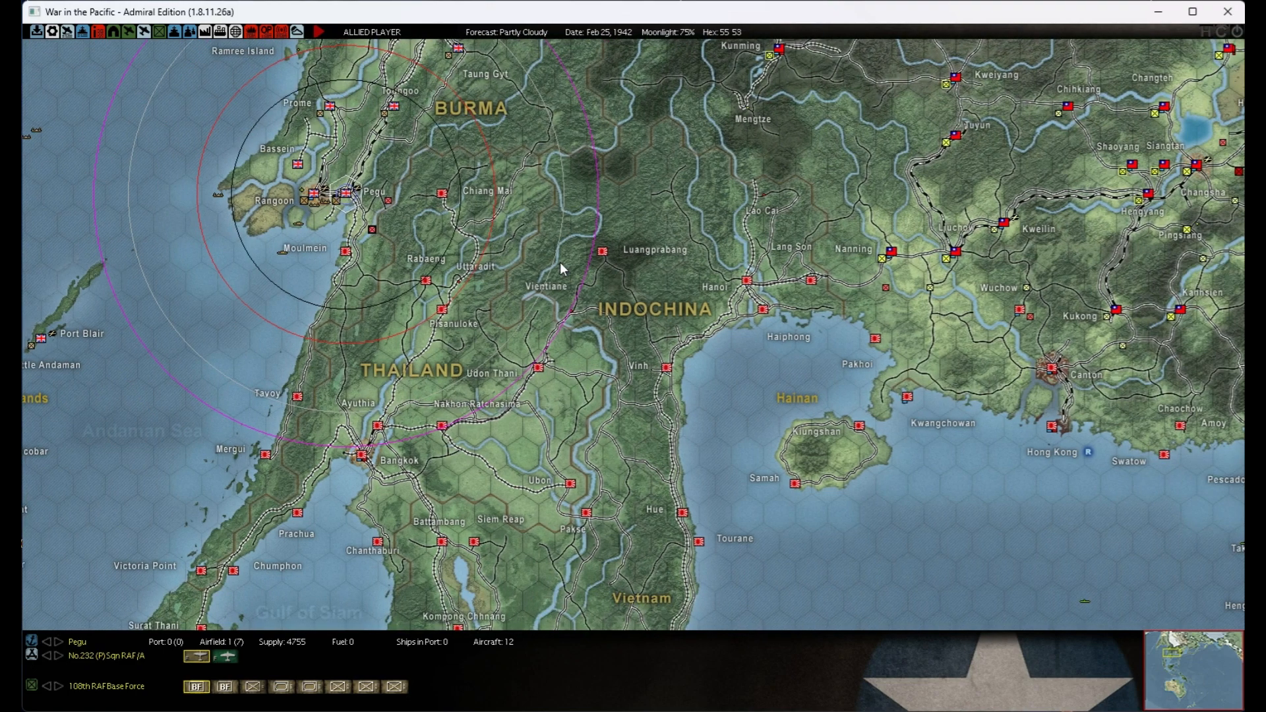
{"action": "scroll", "scroll_direction": "down", "scroll_amount": 3}
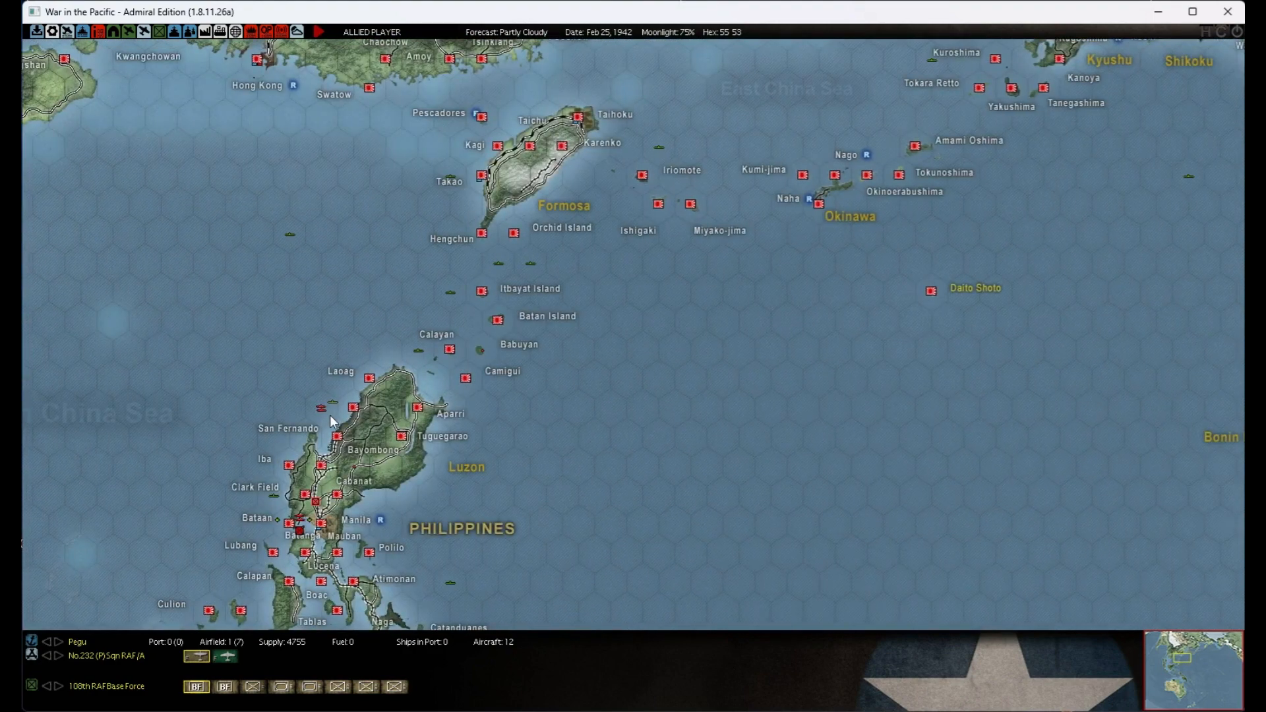
{"action": "mouse_move", "coordinate": [323, 407]}
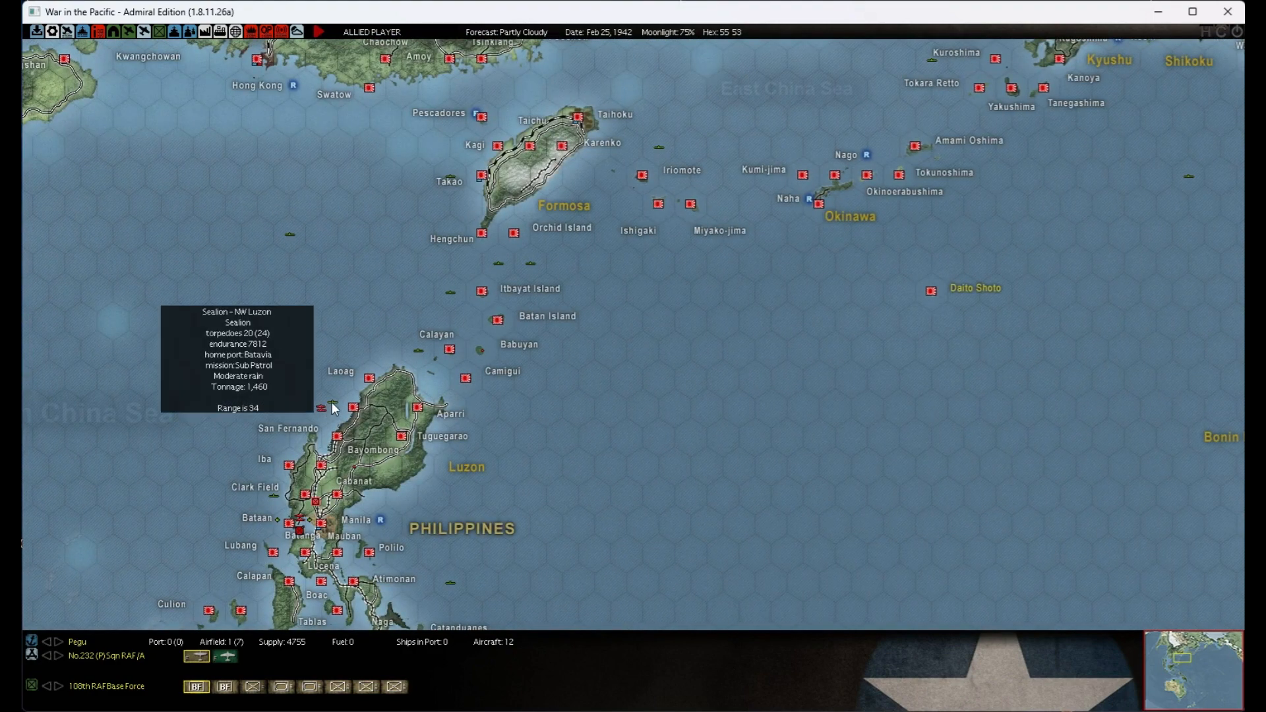
{"action": "mouse_move", "coordinate": [407, 361]}
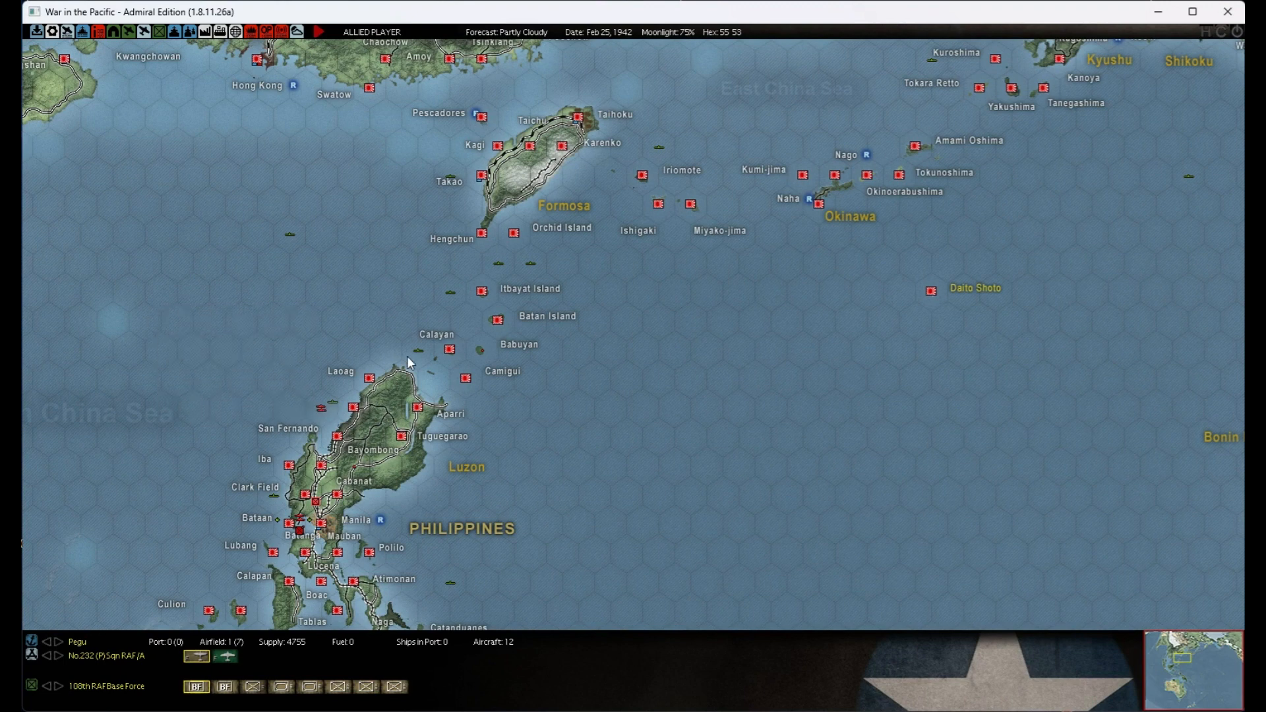
{"action": "left_click", "coordinate": [449, 350]}
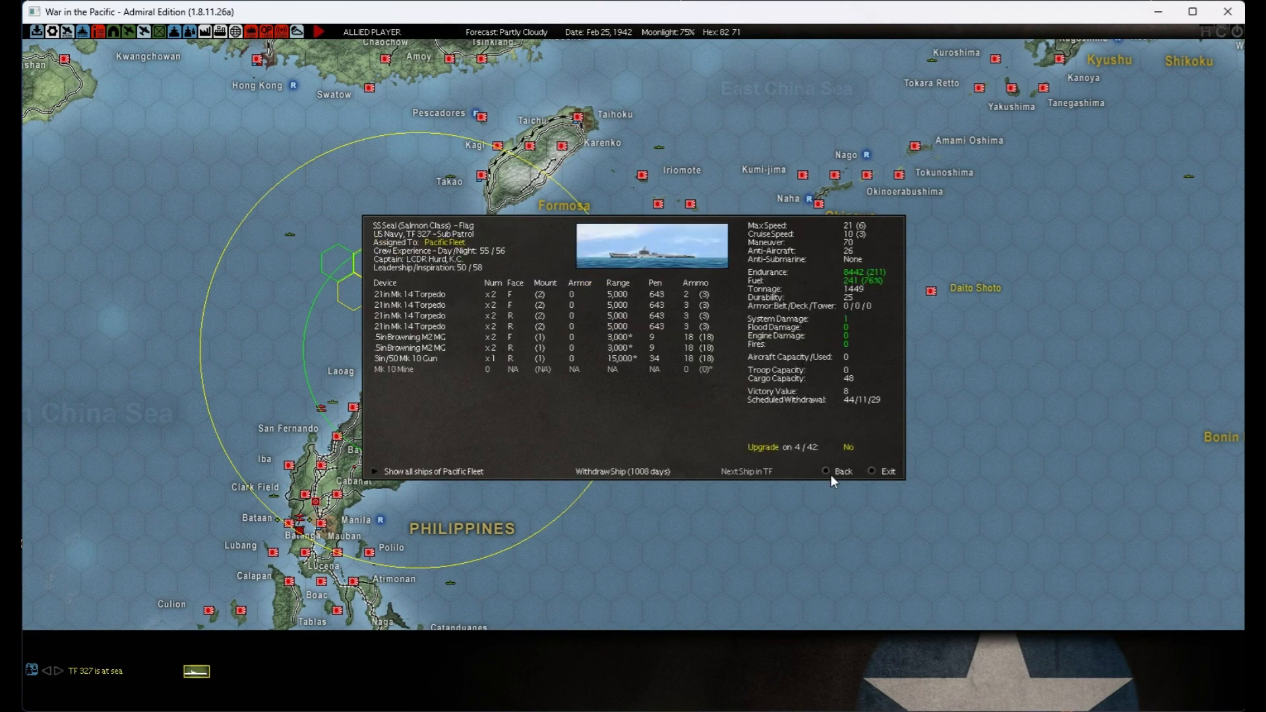
{"action": "mouse_move", "coordinate": [821, 477]}
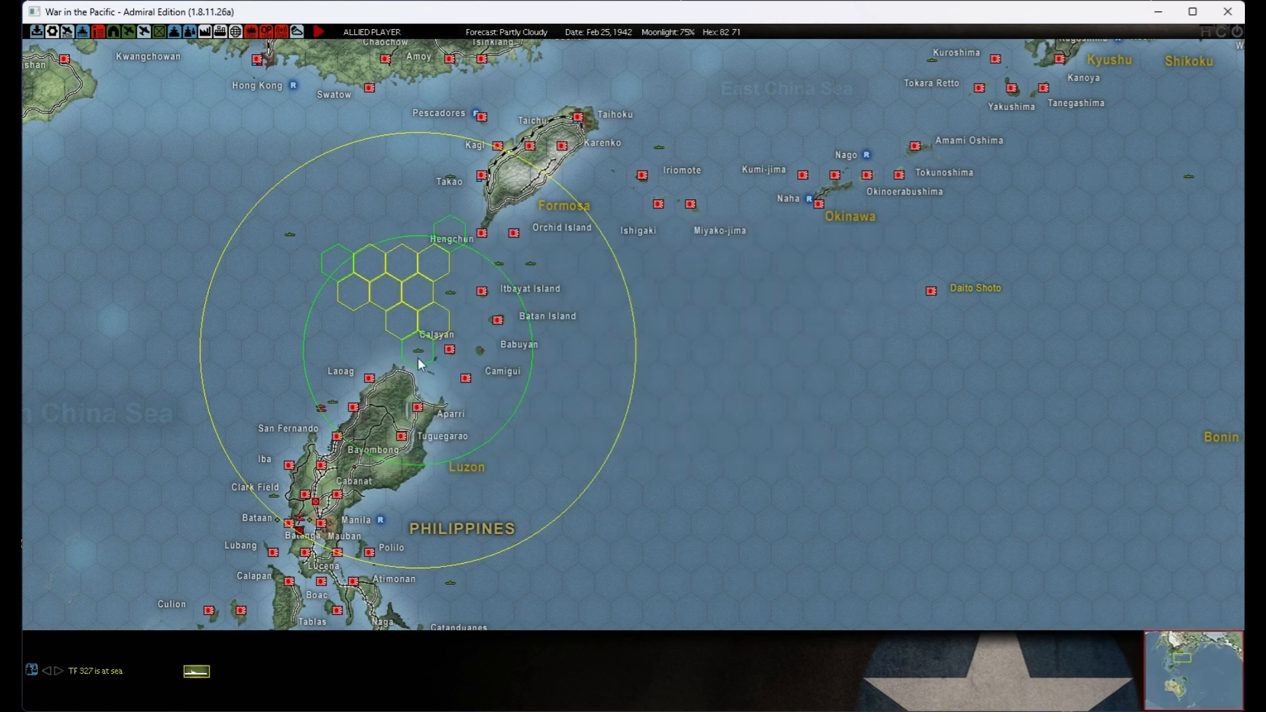
{"action": "mouse_move", "coordinate": [303, 269]}
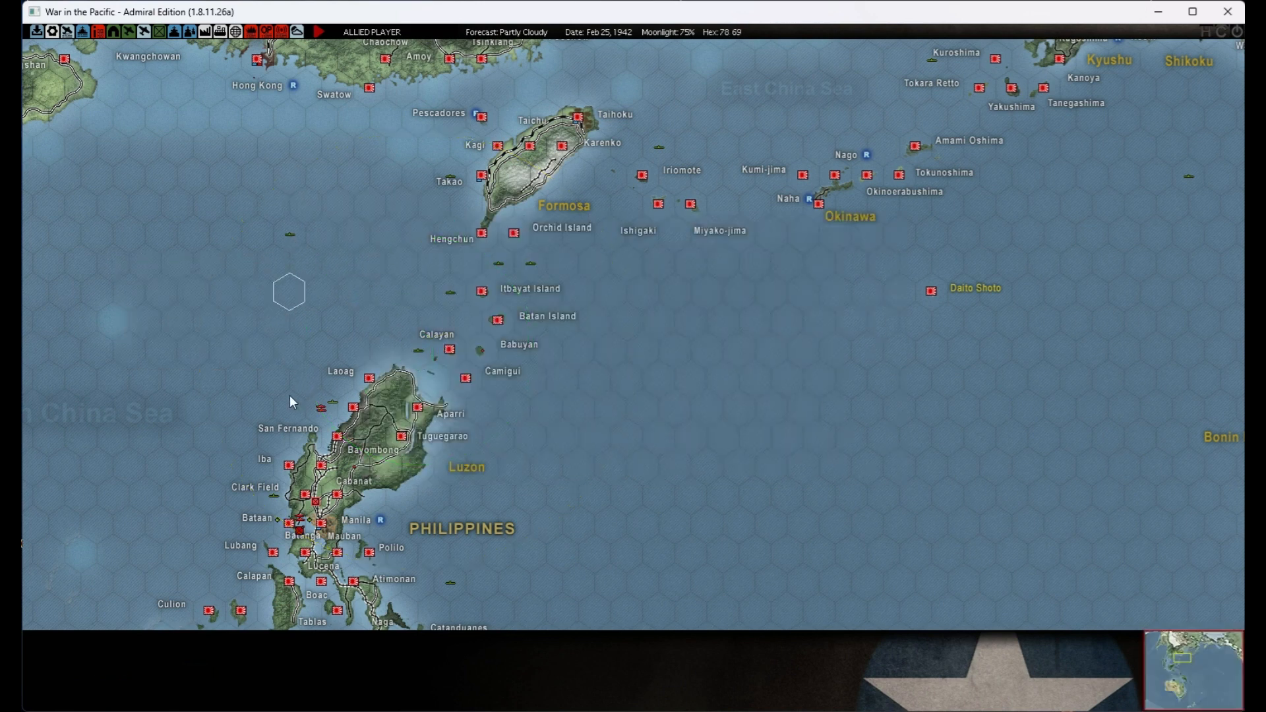
{"action": "mouse_move", "coordinate": [270, 393]}
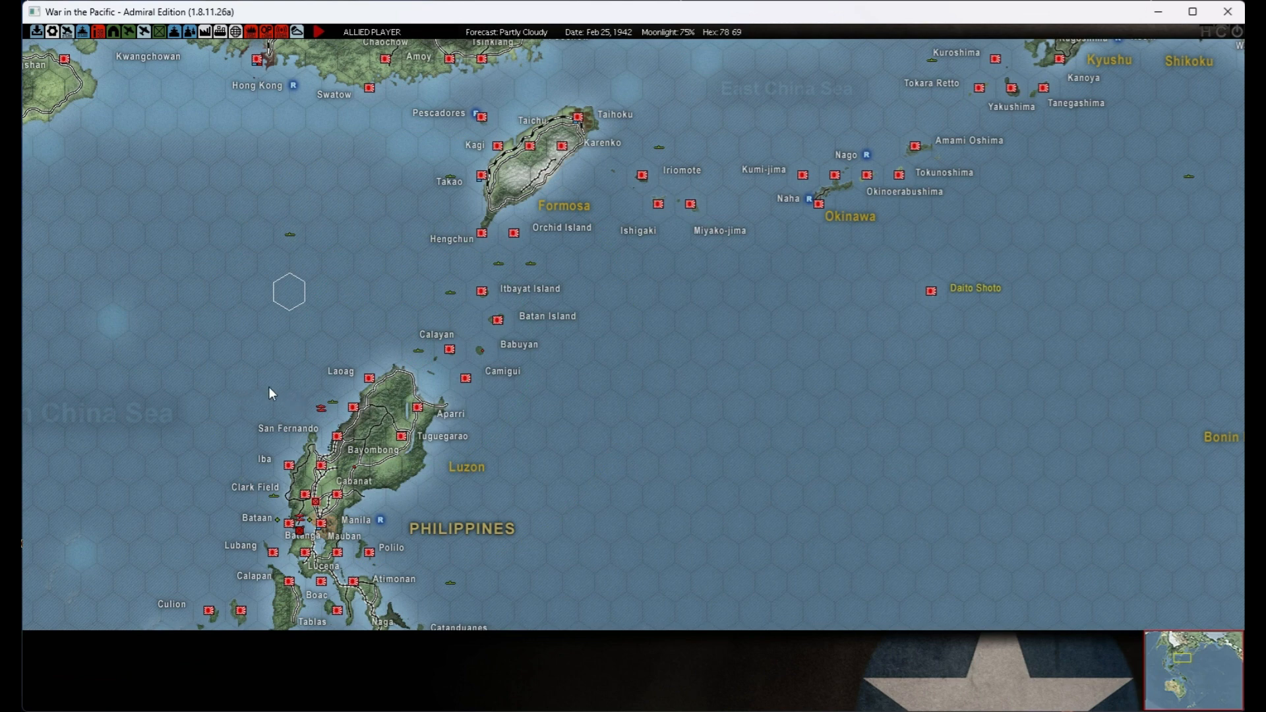
{"action": "mouse_move", "coordinate": [307, 373]}
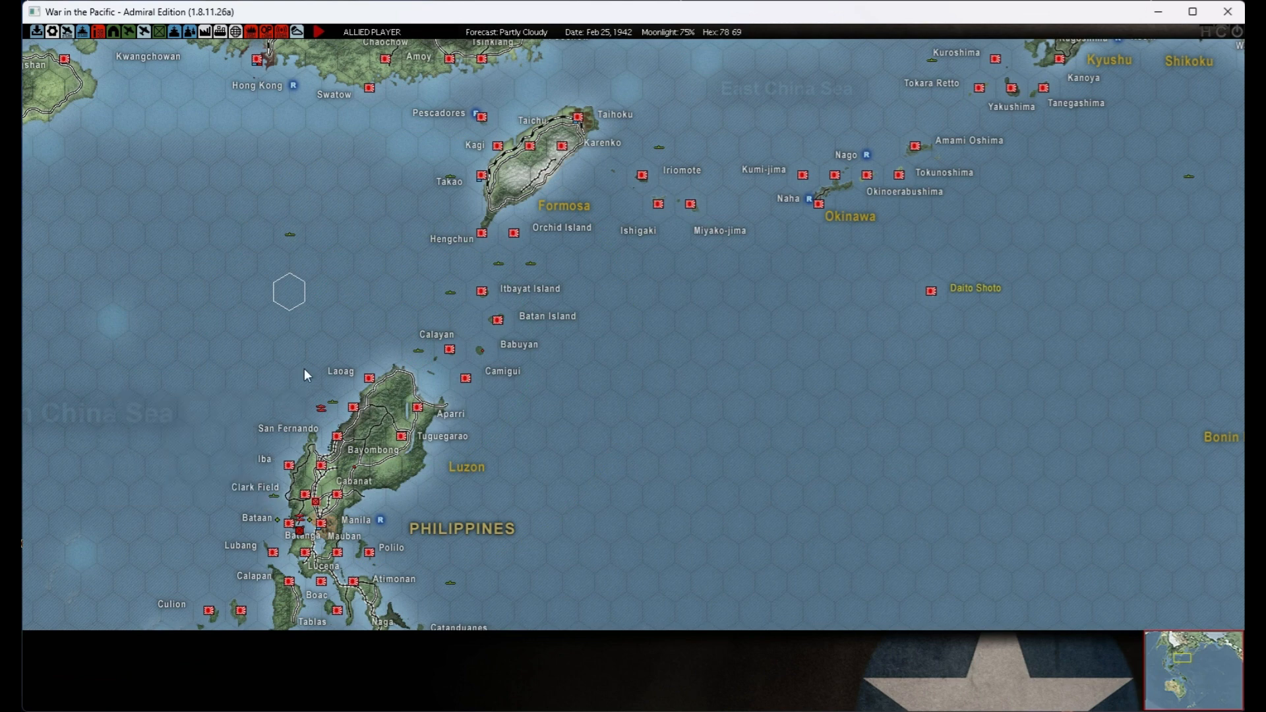
{"action": "mouse_move", "coordinate": [501, 269]}
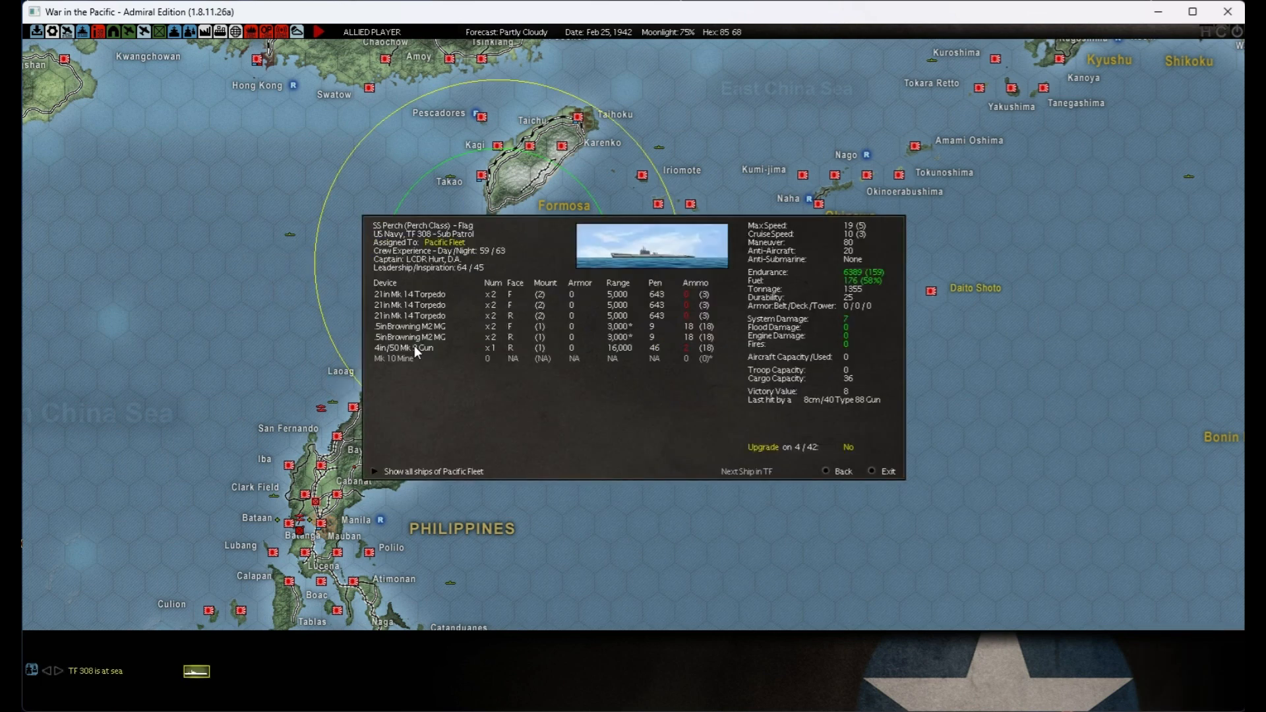
{"action": "mouse_move", "coordinate": [625, 328]}
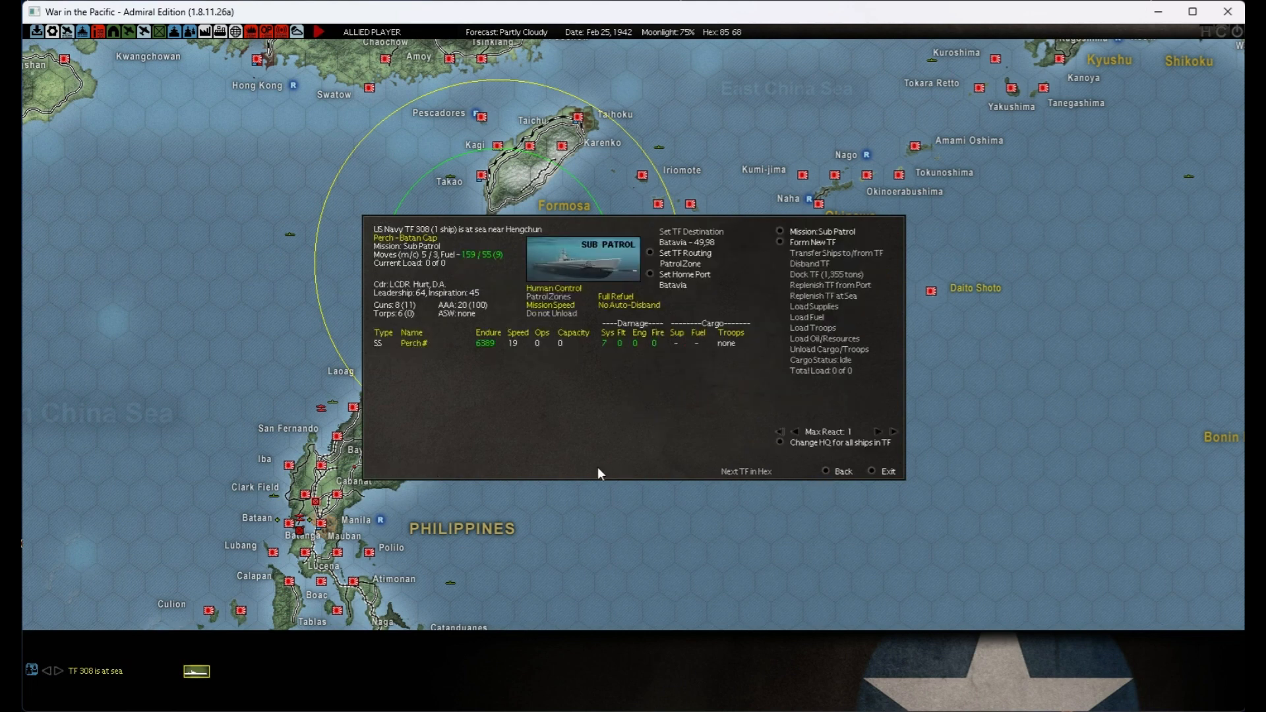
{"action": "mouse_move", "coordinate": [797, 471]}
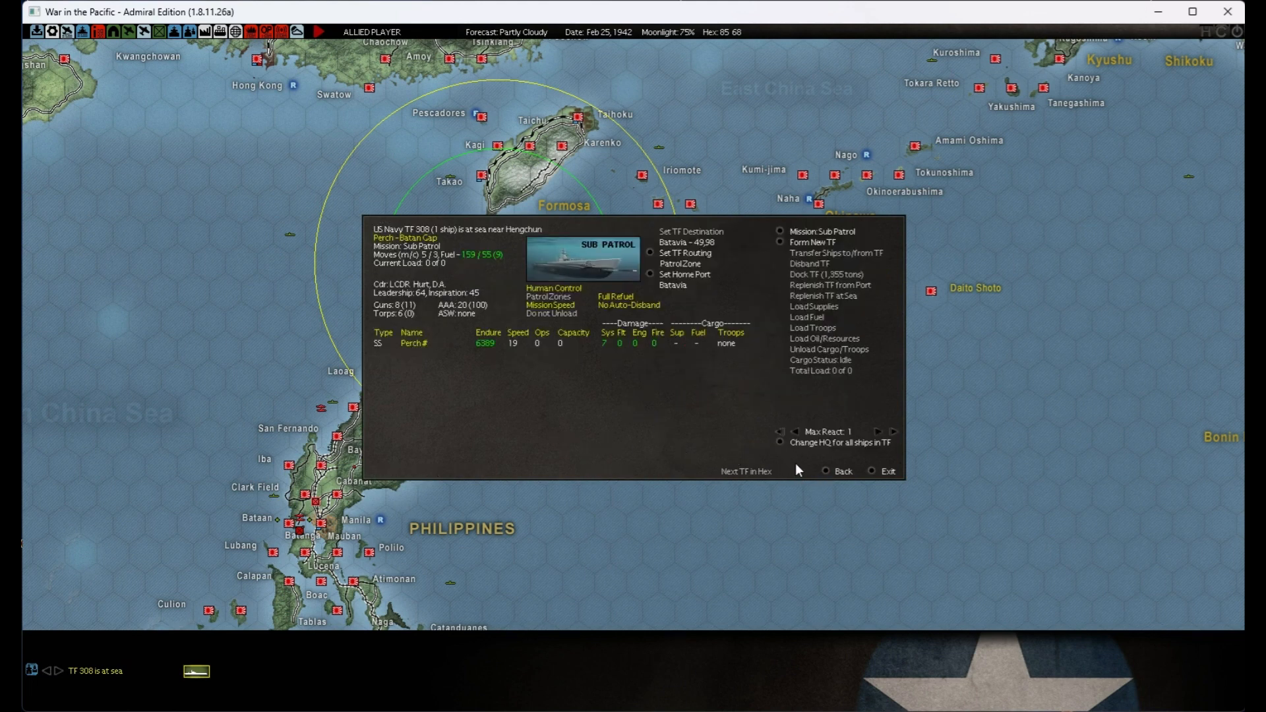
- Order SS Perch's TF 308 to return to its home port of Batavia
{"action": "left_click", "coordinate": [684, 253]}
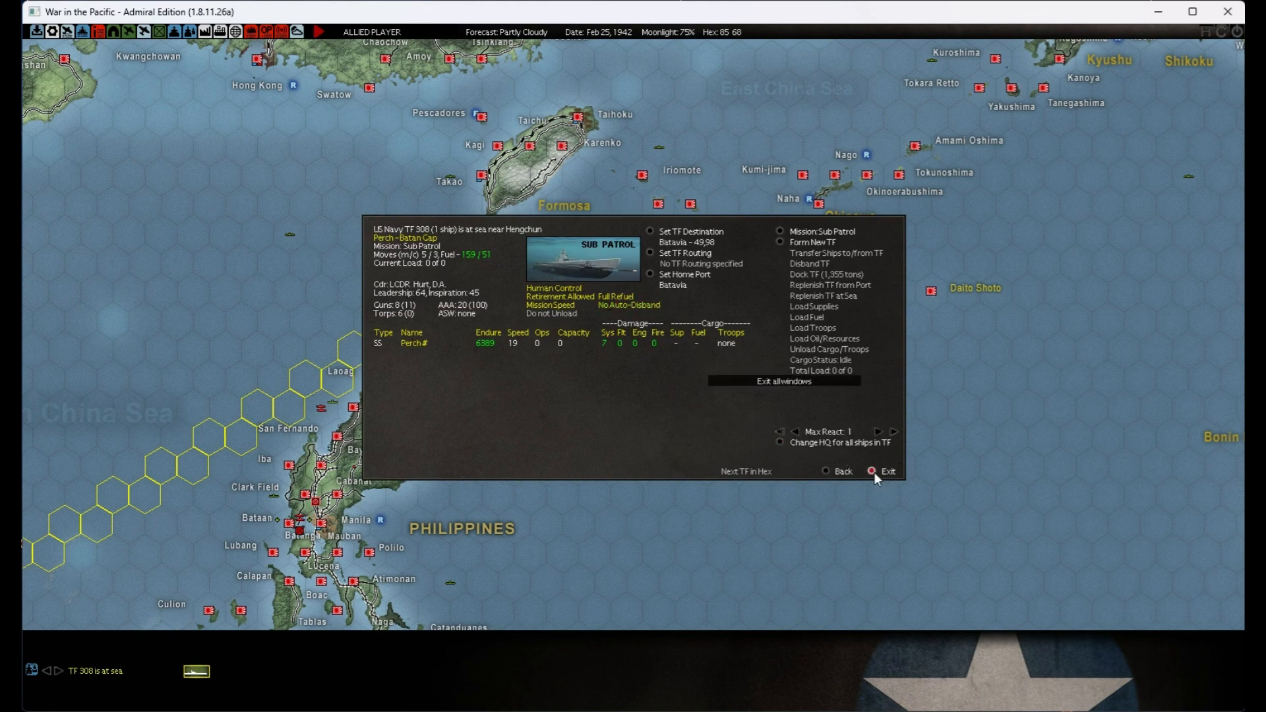
{"action": "left_click", "coordinate": [886, 470]}
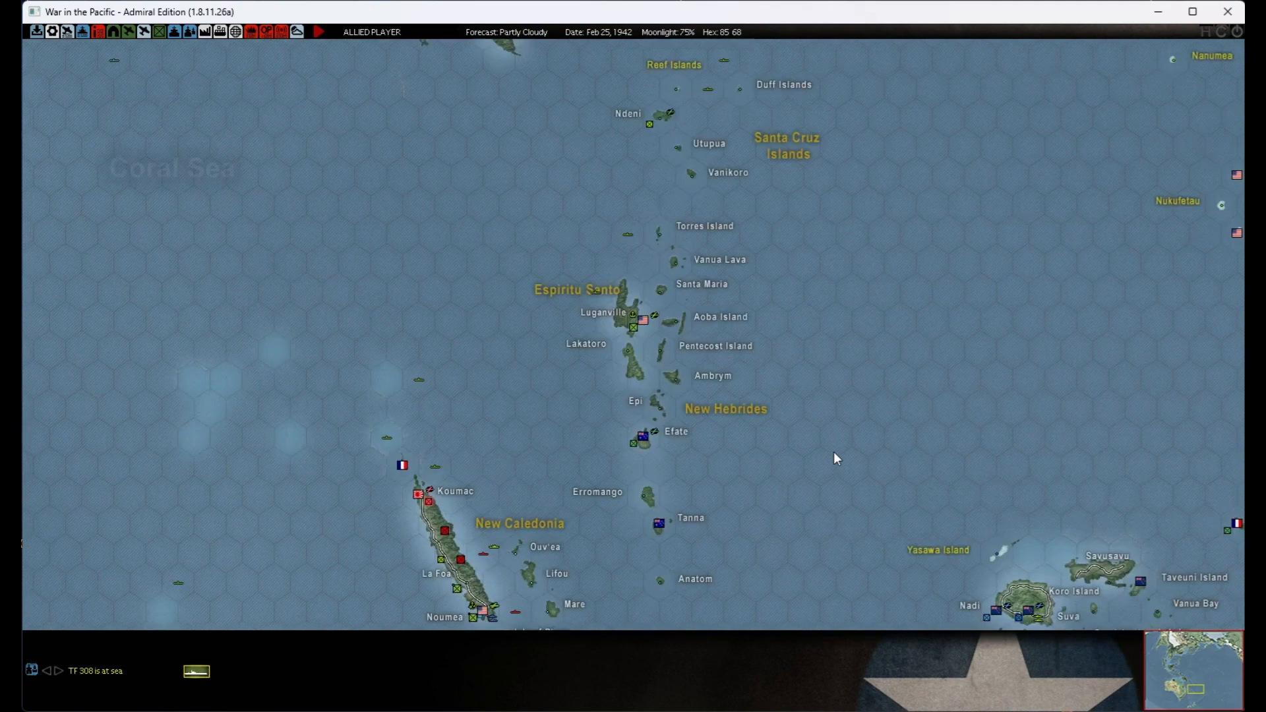
- Scroll the map south to frame New Caledonia, the New Hebrides and Fiji
{"action": "scroll", "scroll_direction": "down", "scroll_amount": 3}
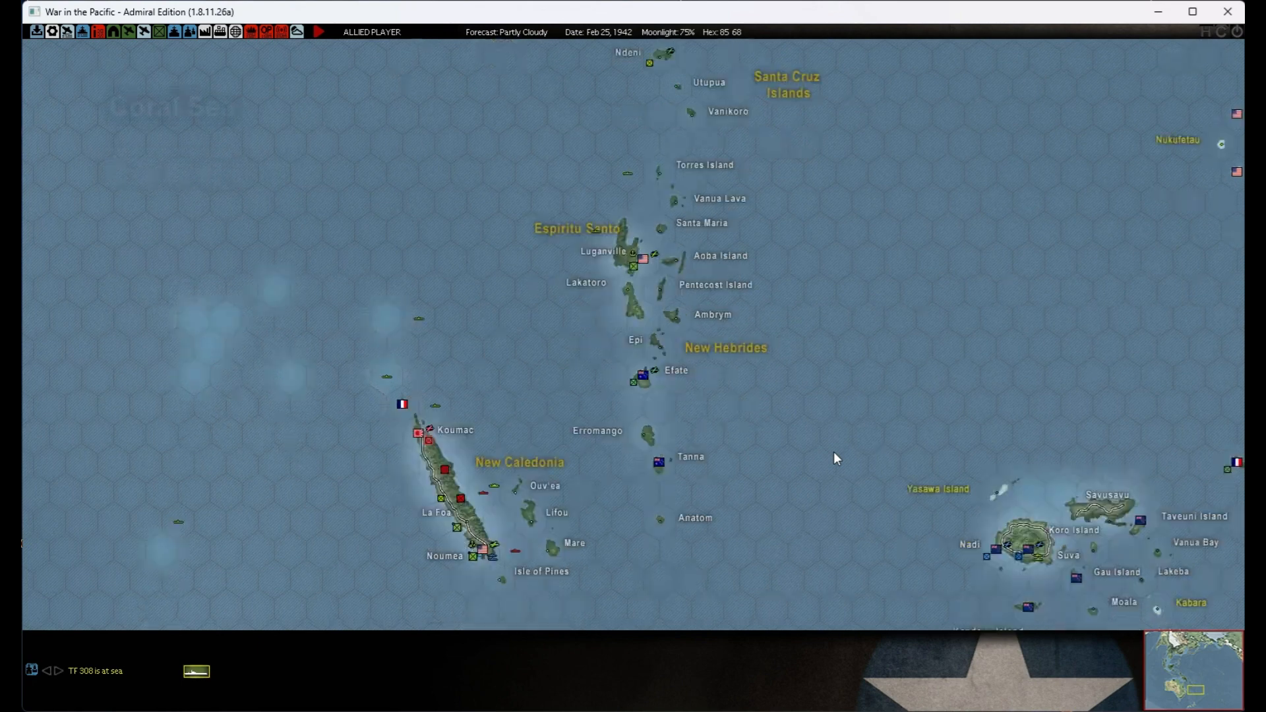